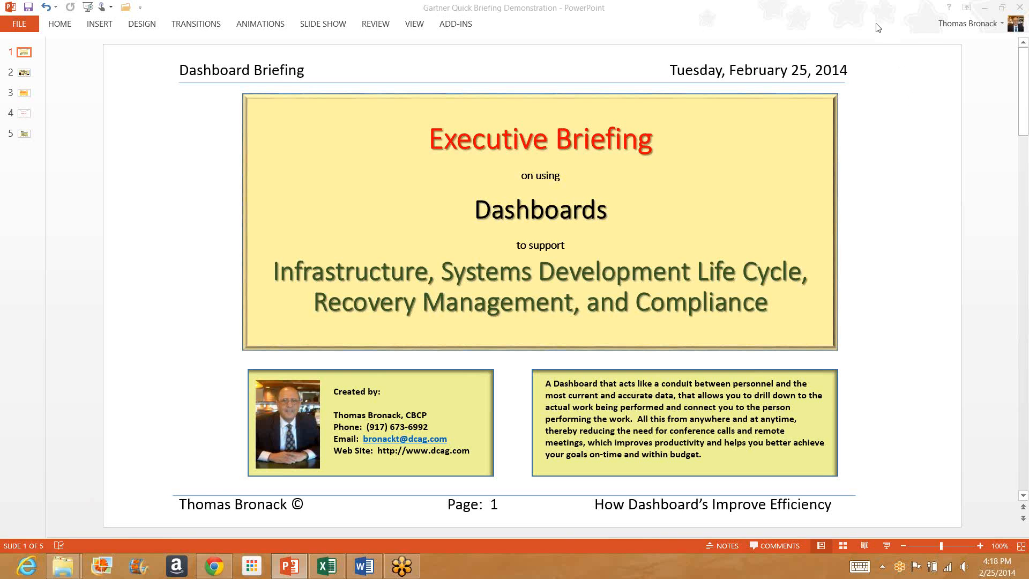
mouse_move(214, 199)
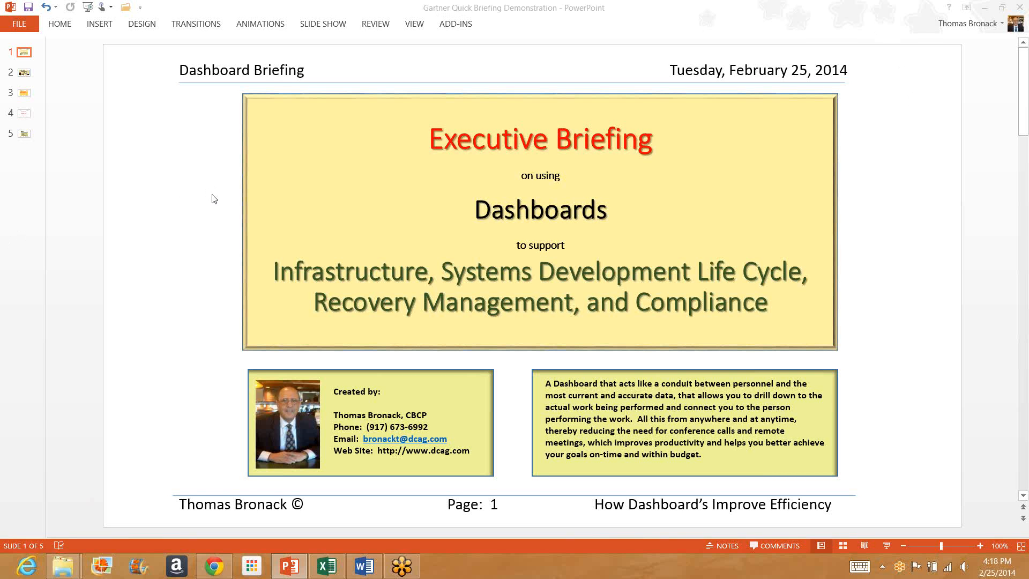
mouse_move(500, 392)
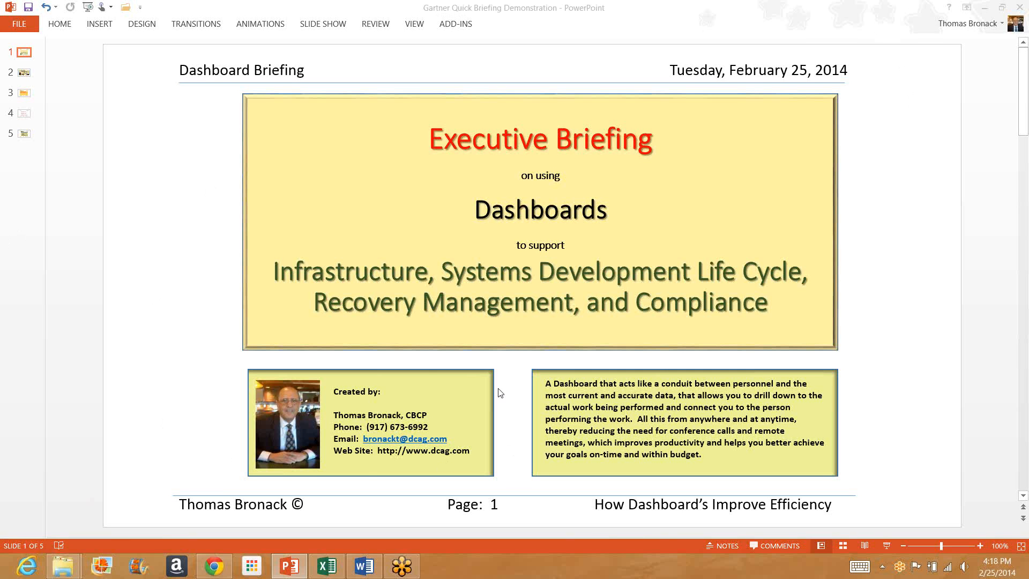
mouse_move(463, 432)
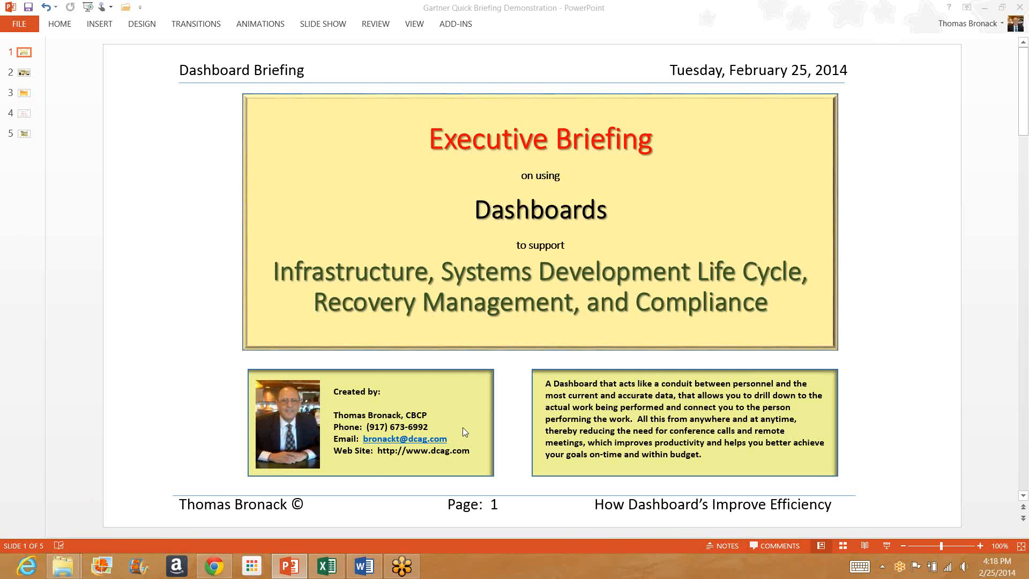
mouse_move(252, 294)
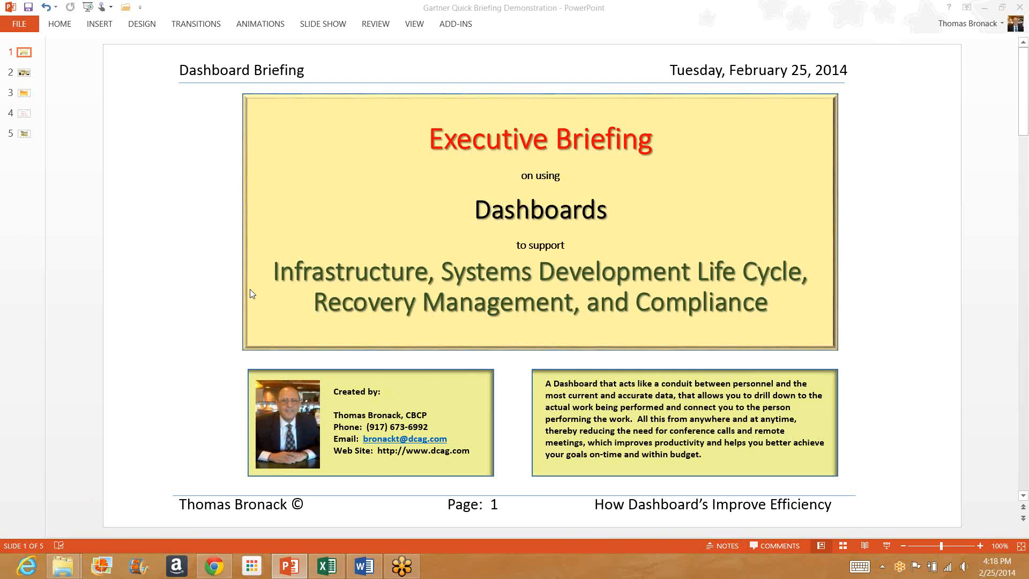
mouse_move(18, 74)
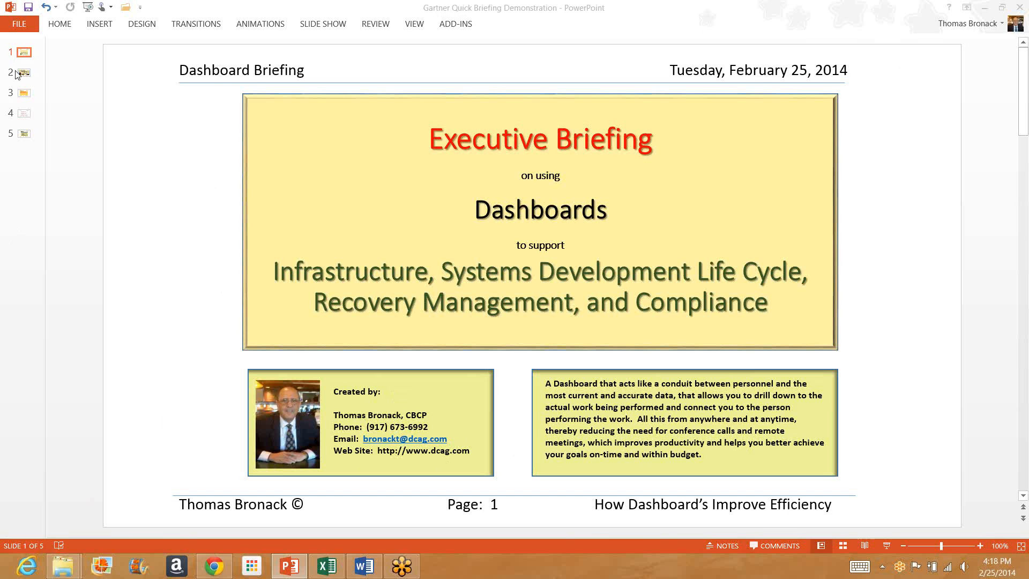
mouse_move(41, 76)
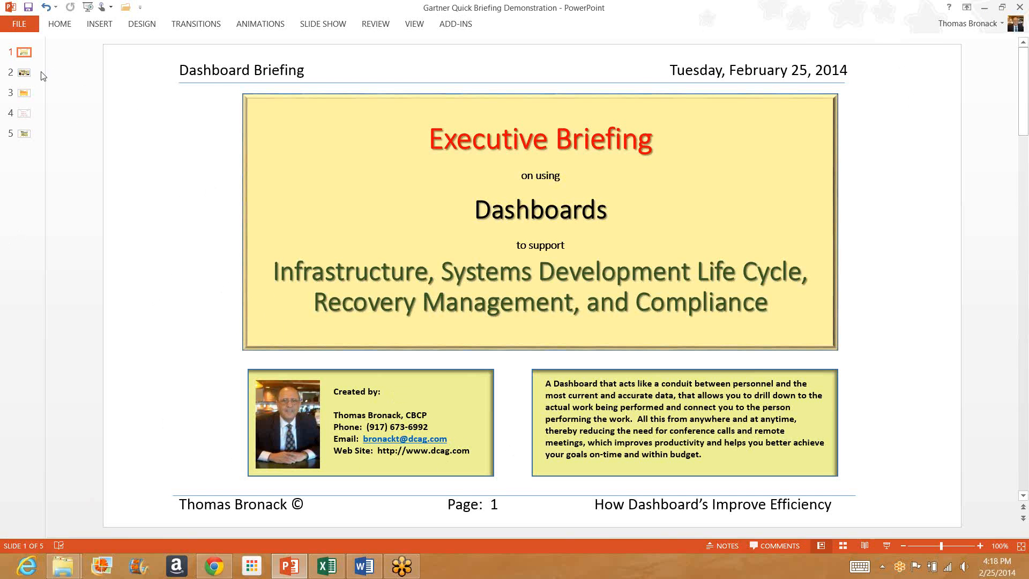
- From the Dashboard Structural Overview slide, follow the Infrastructure Dashboard hyperlink via Open Hyperlink
left_click(24, 73)
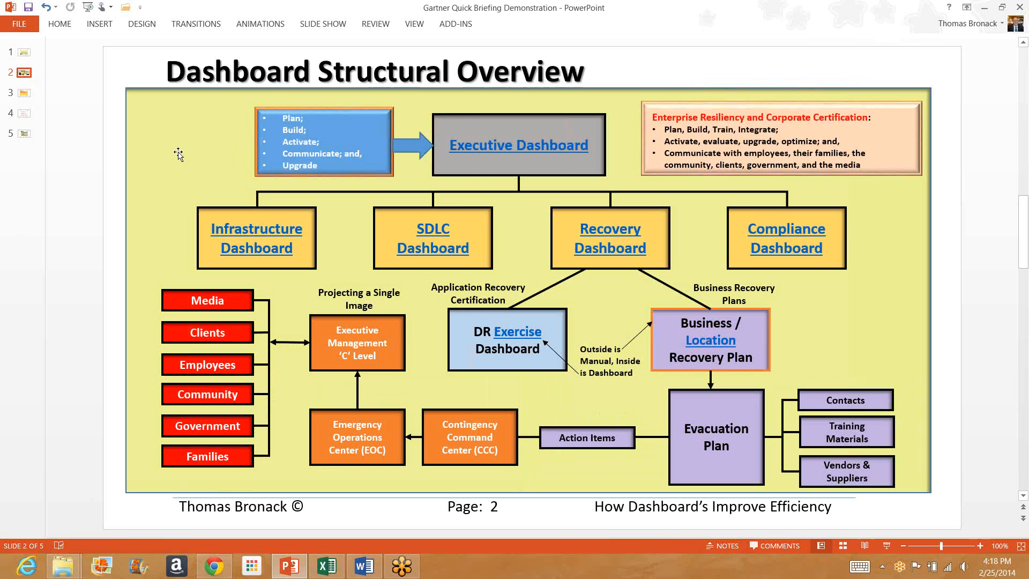
mouse_move(428, 151)
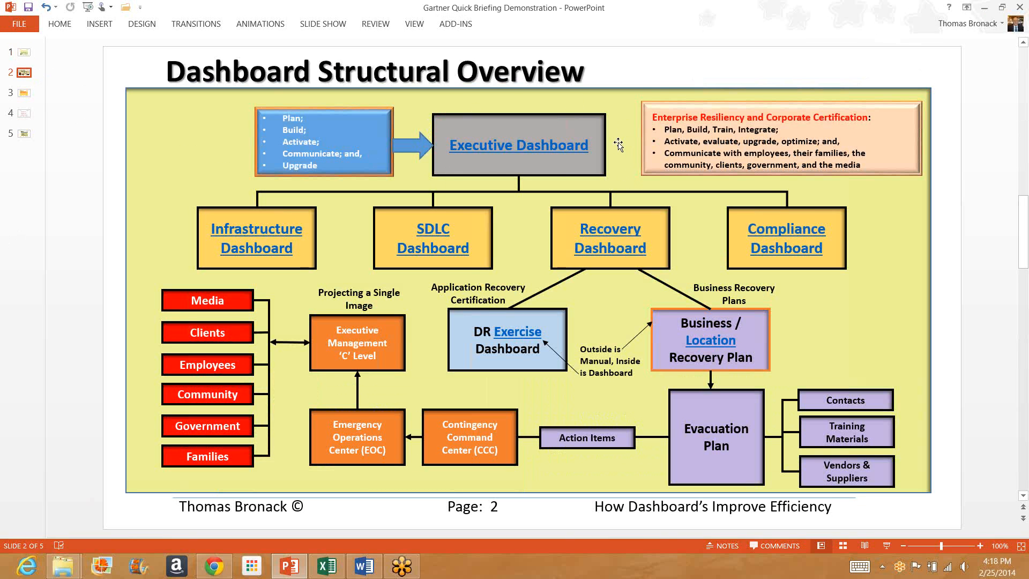
mouse_move(166, 227)
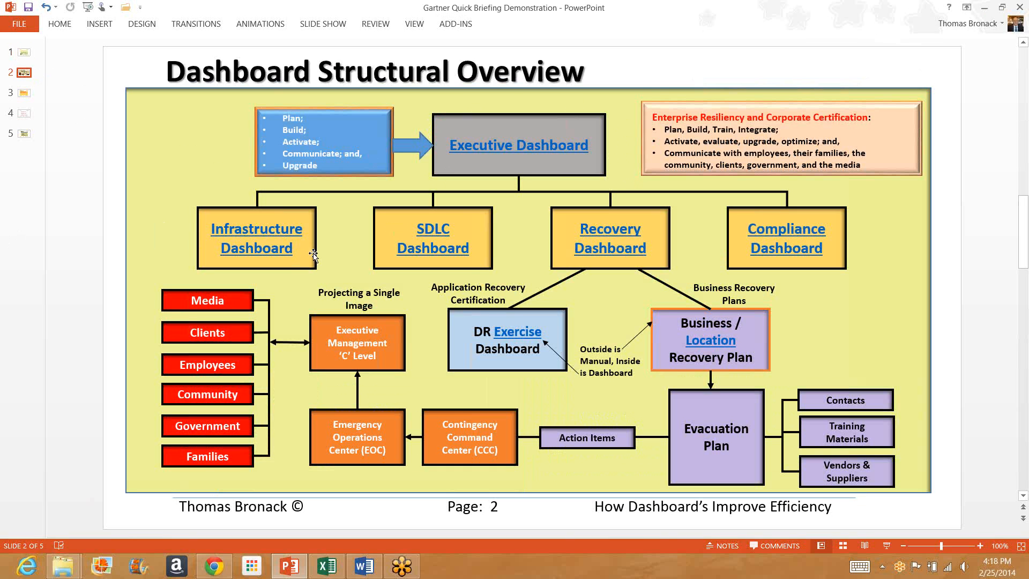
mouse_move(477, 238)
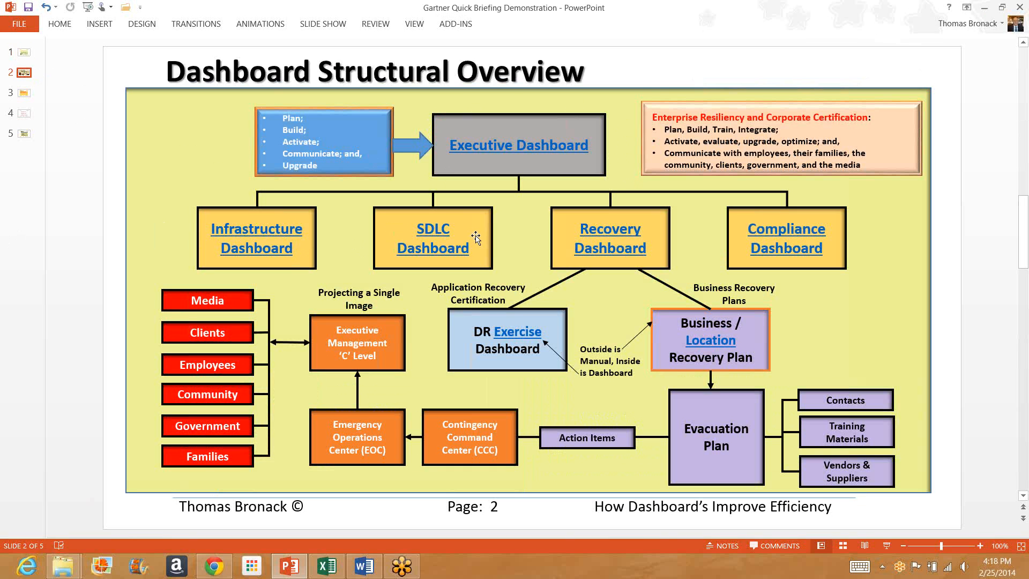
mouse_move(695, 233)
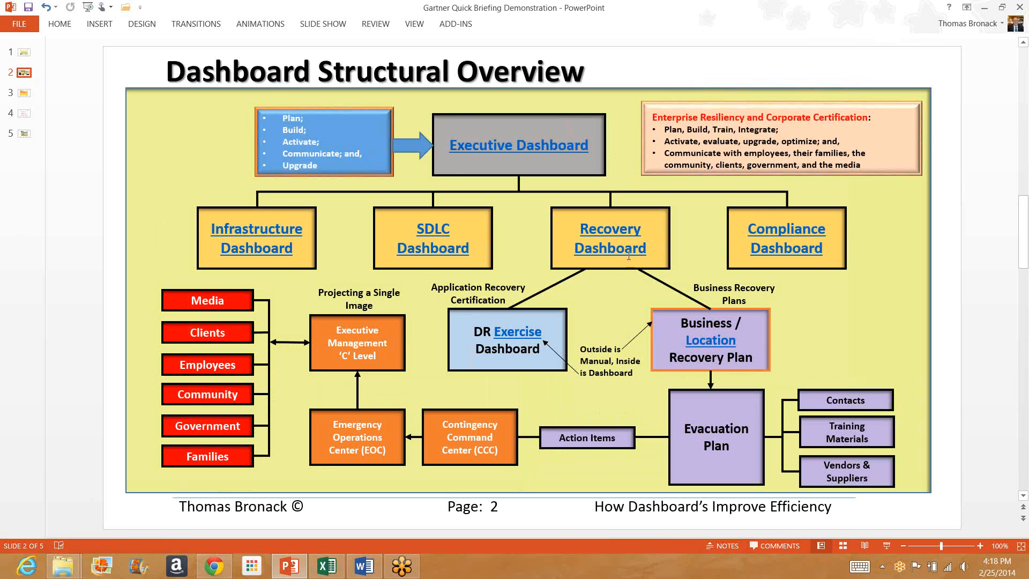
mouse_move(610, 270)
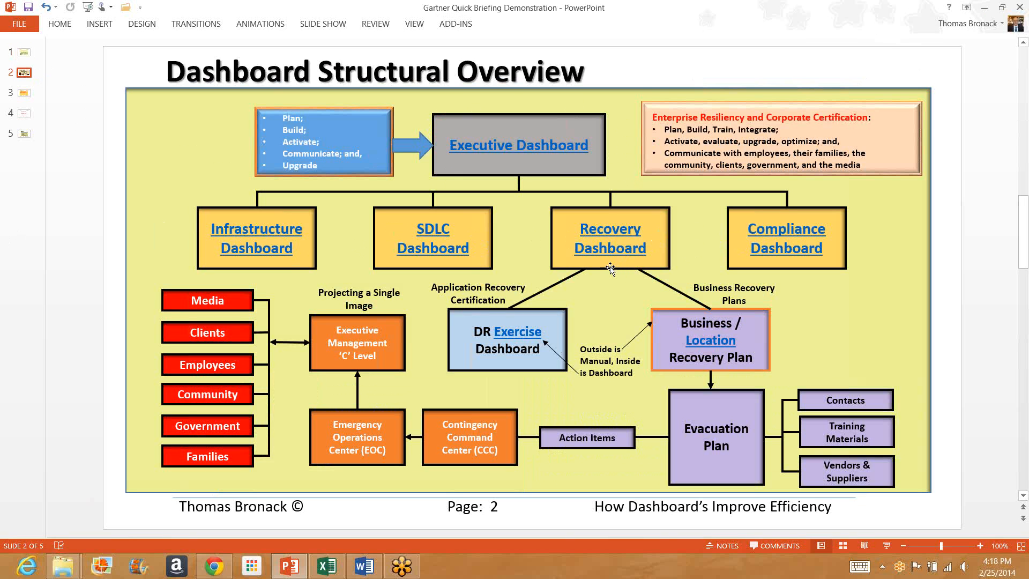
mouse_move(555, 313)
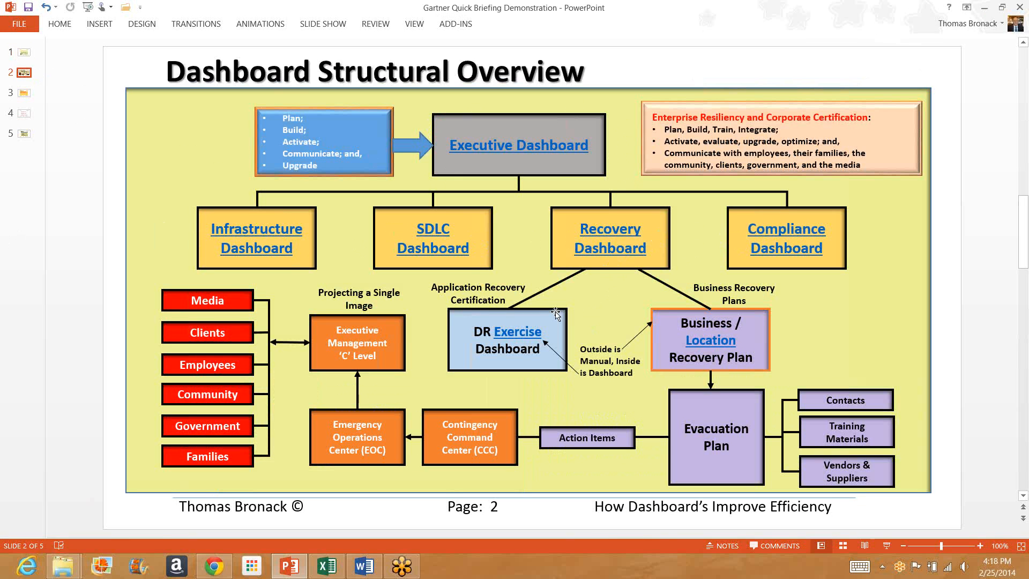
mouse_move(634, 305)
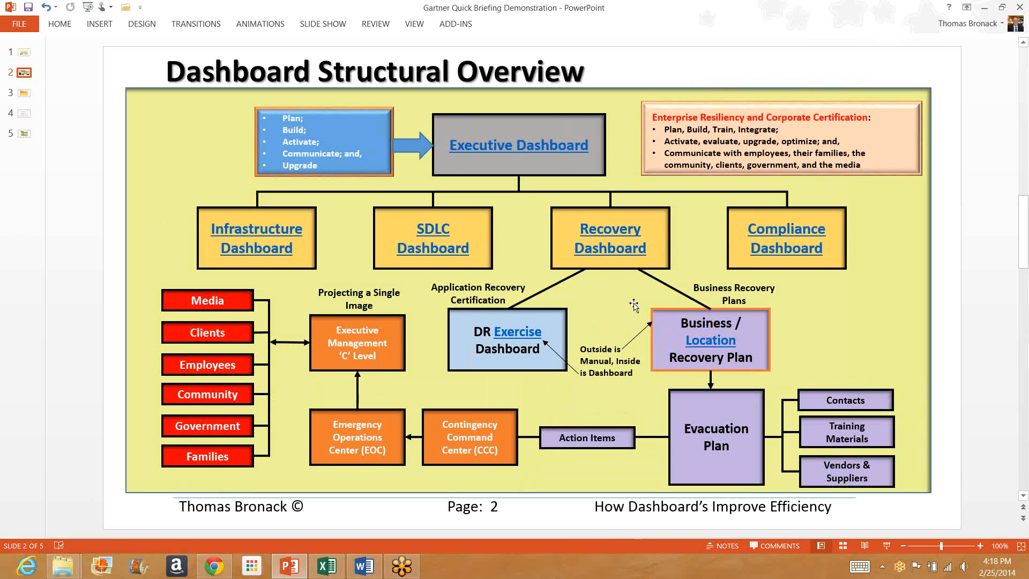
mouse_move(640, 302)
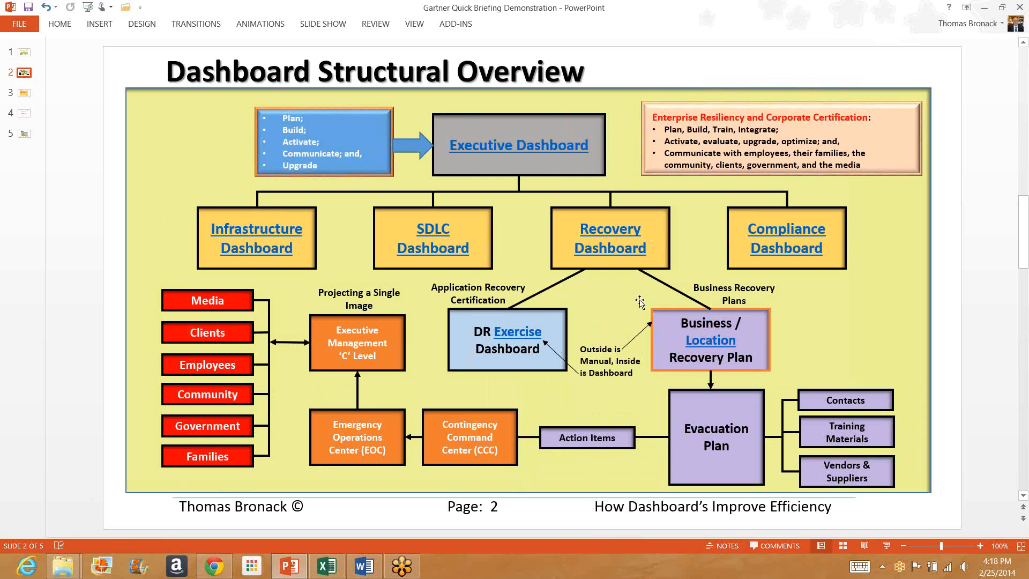
mouse_move(628, 318)
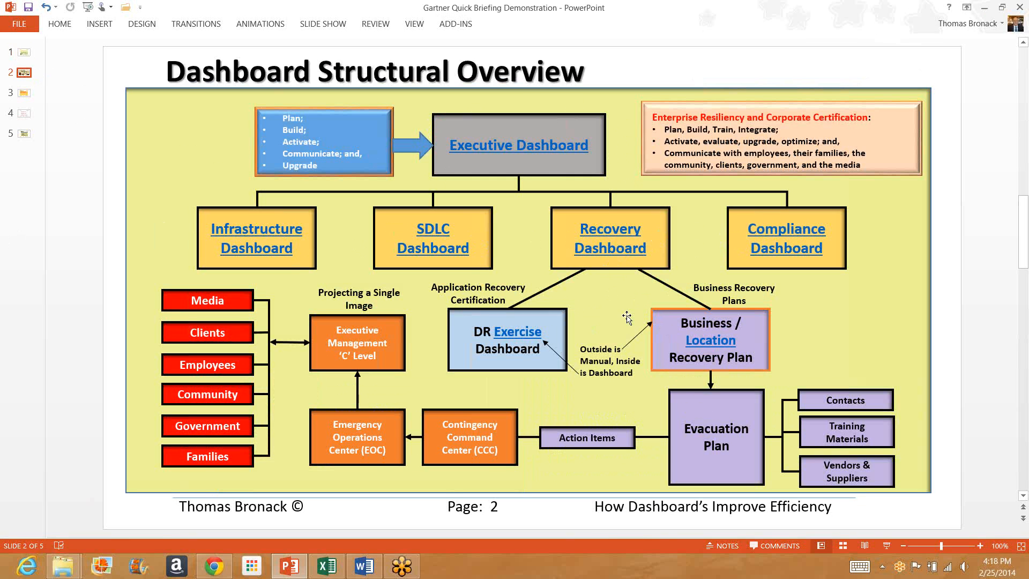
mouse_move(633, 304)
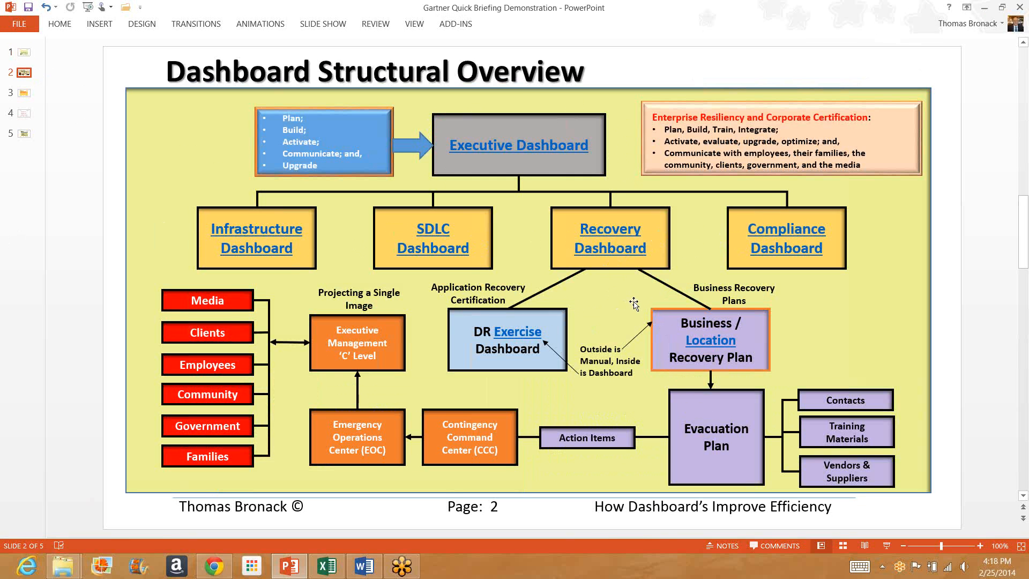
mouse_move(631, 305)
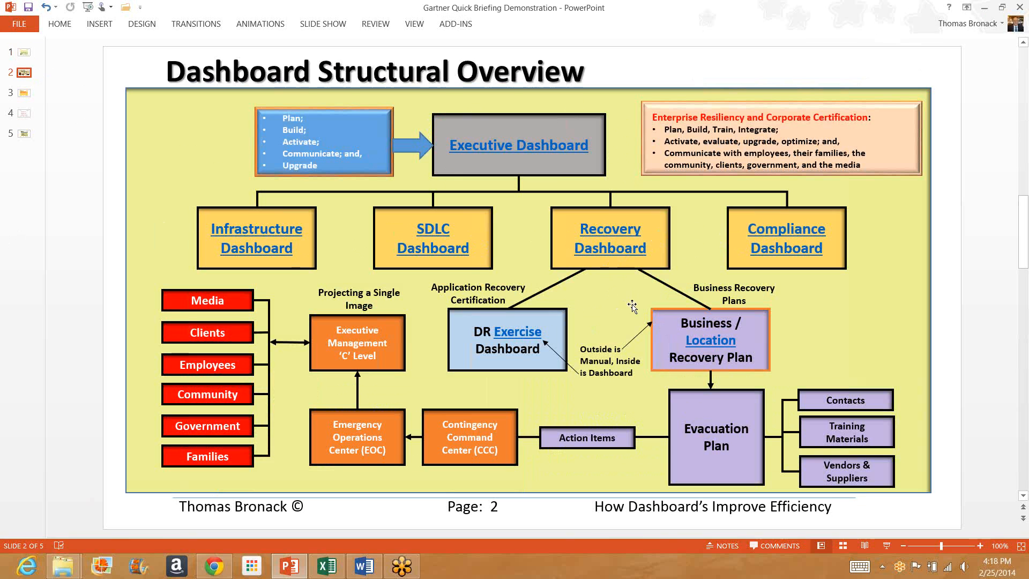
mouse_move(711, 425)
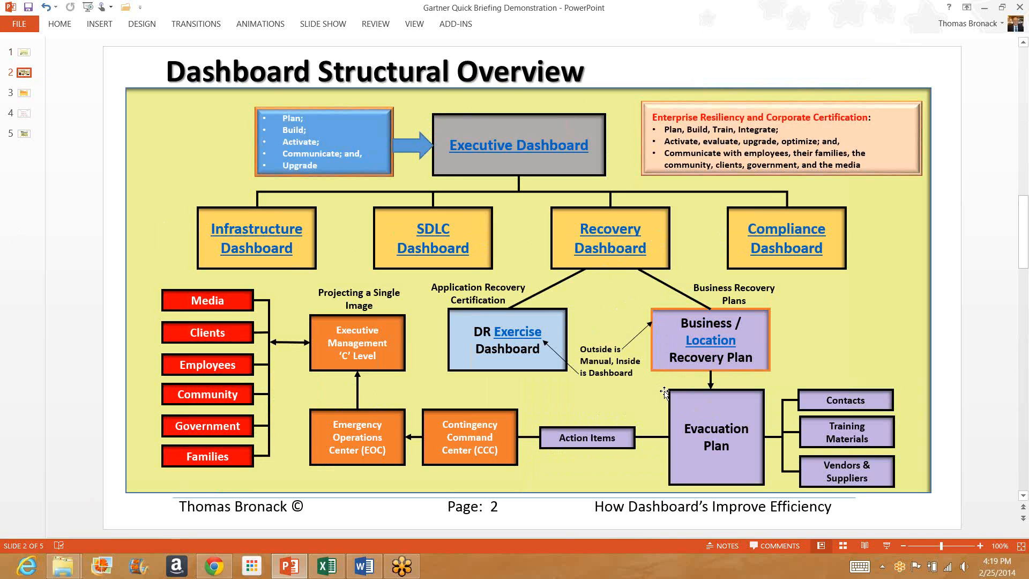
mouse_move(662, 396)
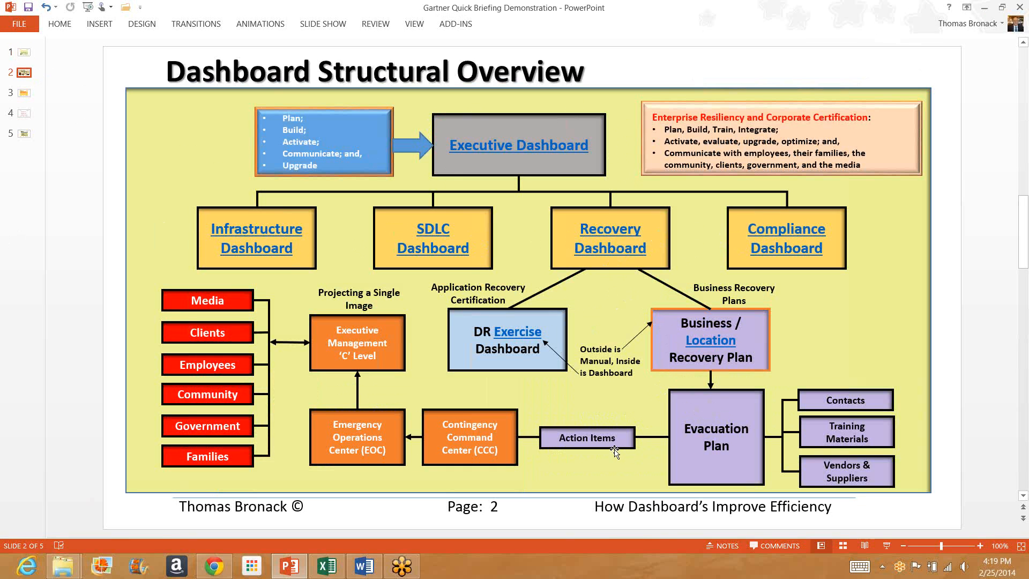
mouse_move(502, 444)
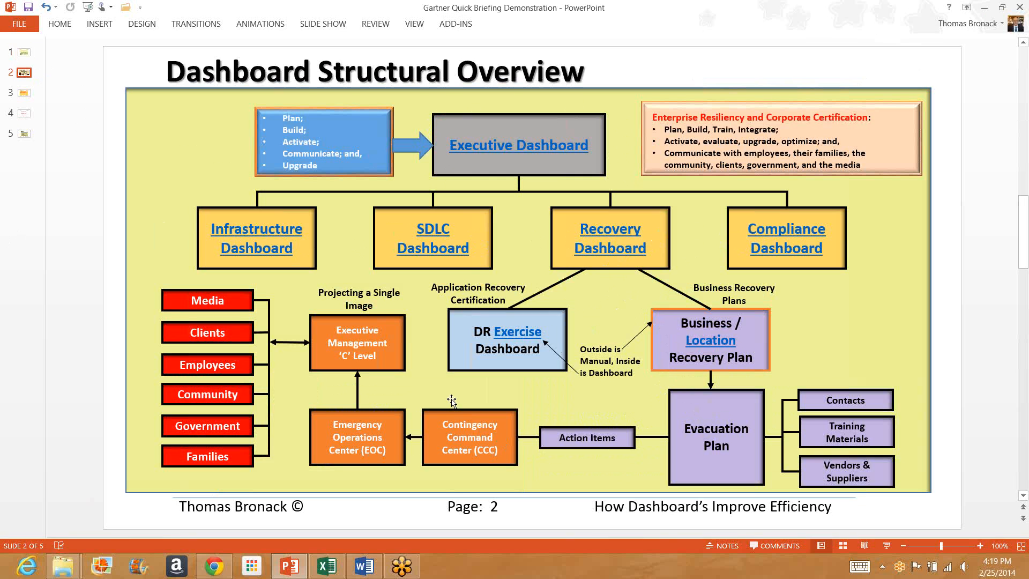
mouse_move(452, 400)
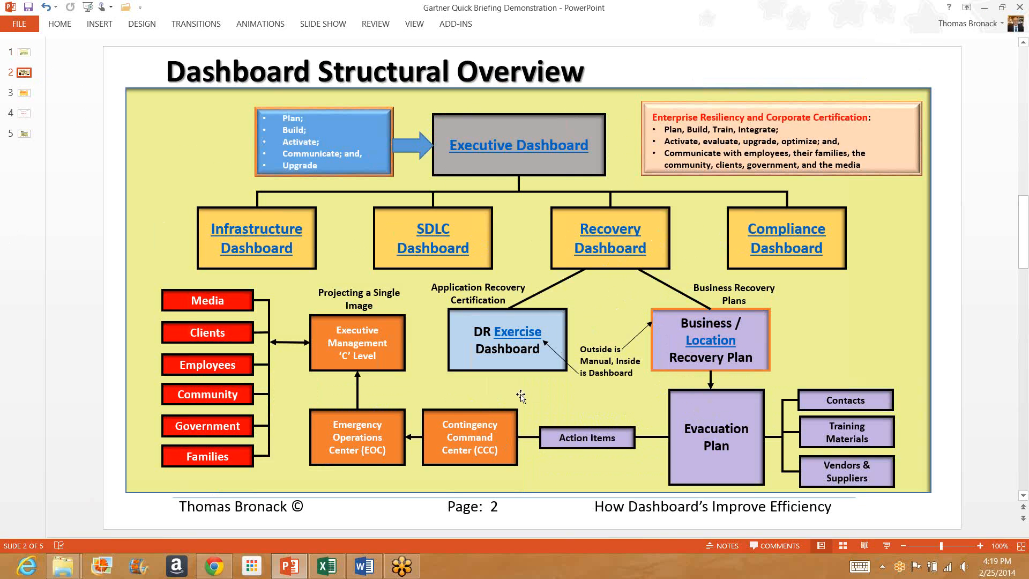
mouse_move(430, 412)
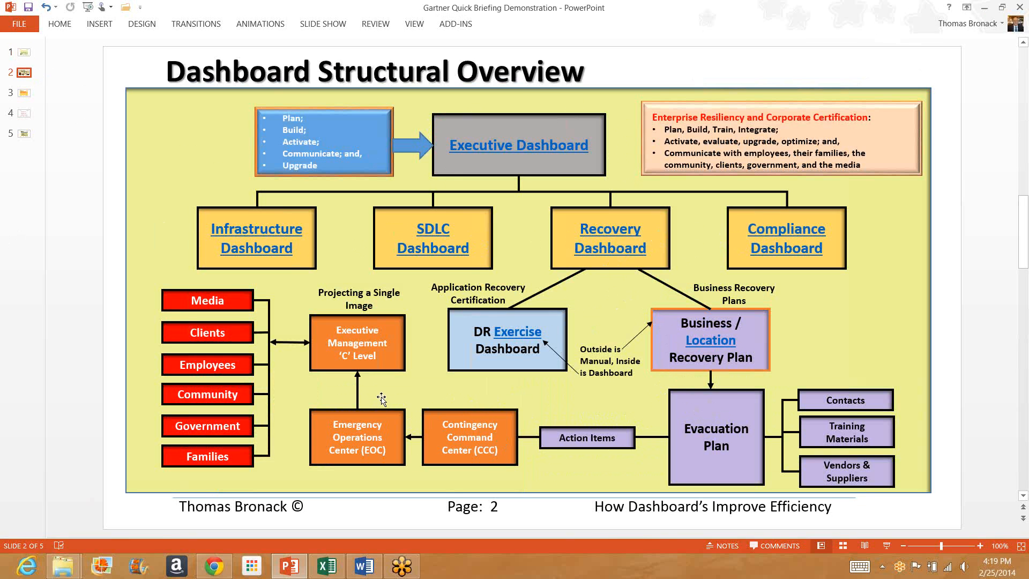
mouse_move(370, 399)
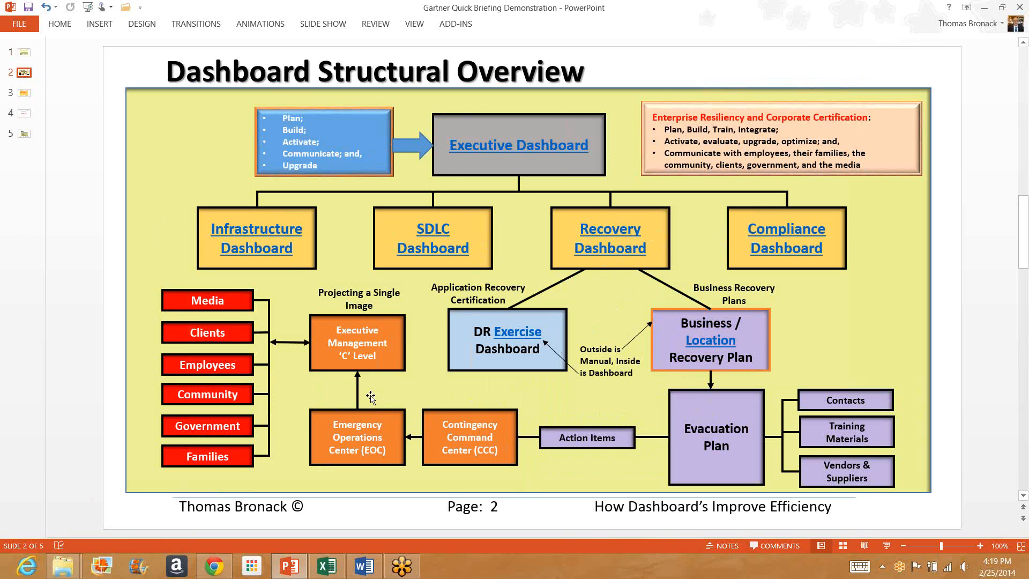
mouse_move(357, 412)
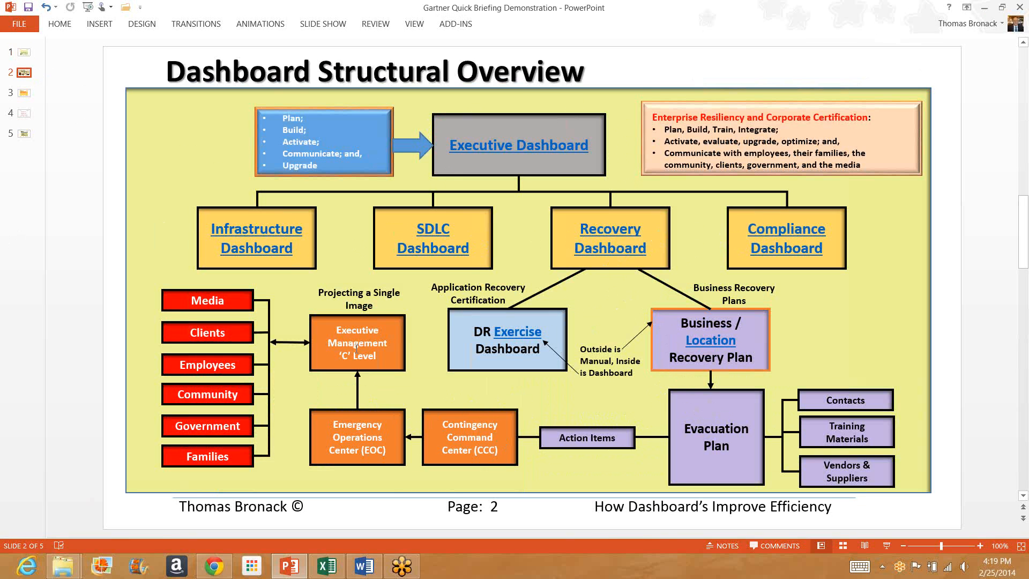
mouse_move(322, 311)
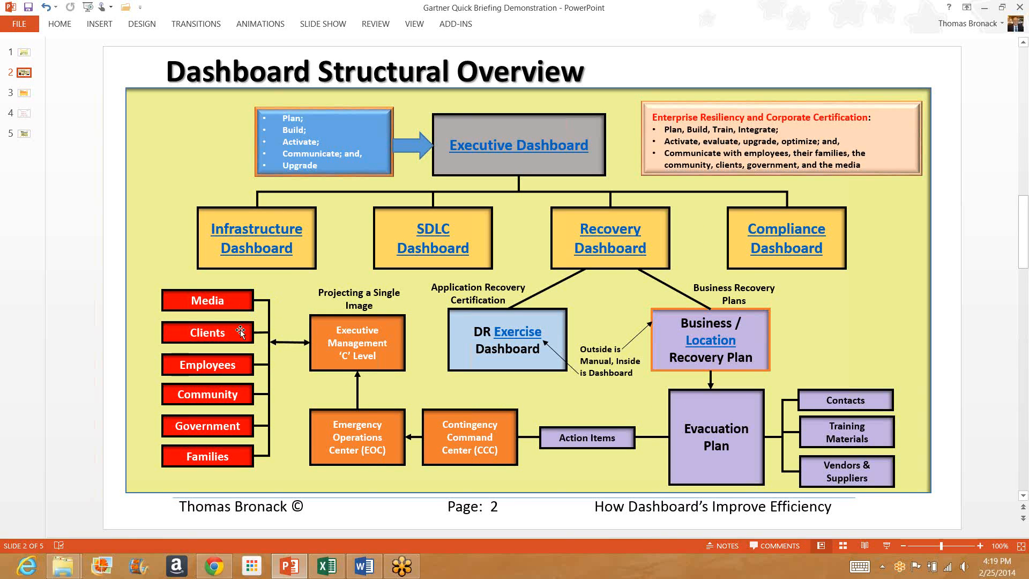
mouse_move(246, 399)
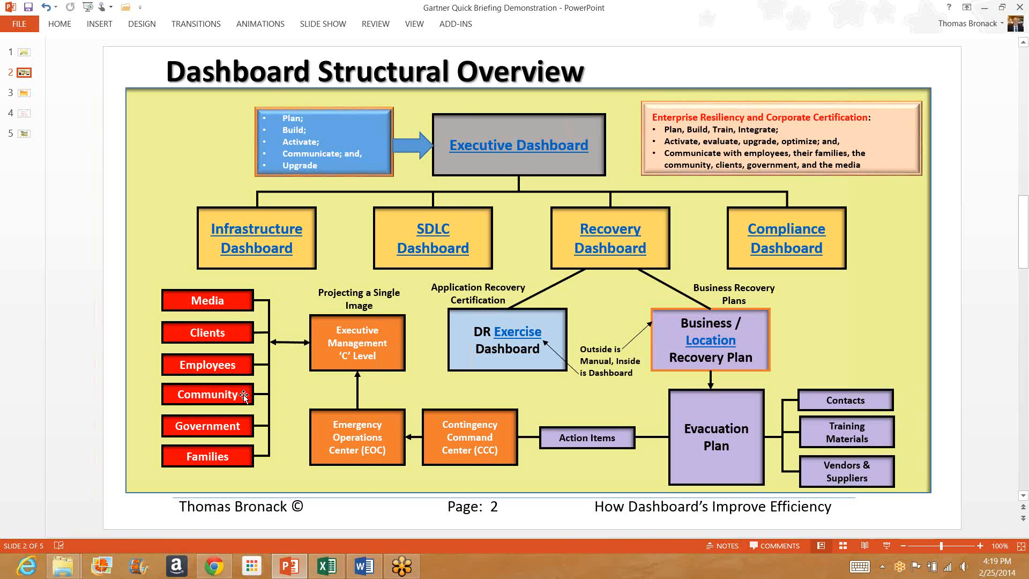
mouse_move(247, 430)
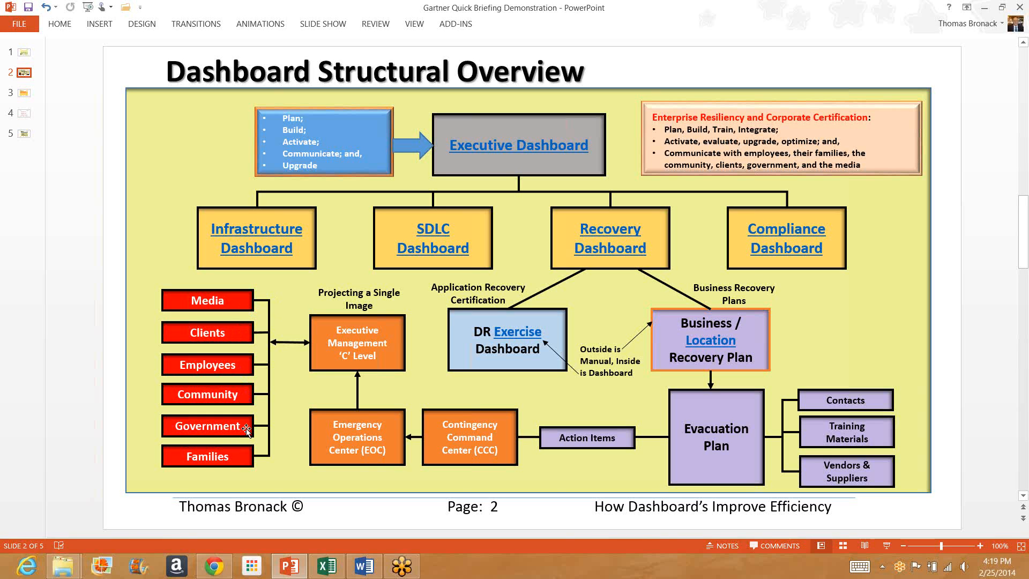
mouse_move(234, 457)
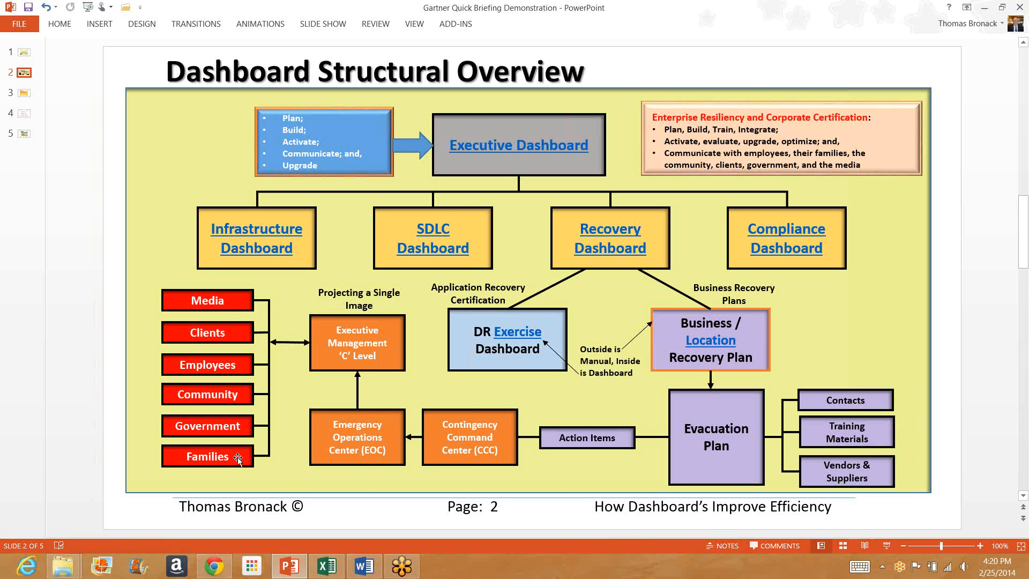
mouse_move(245, 458)
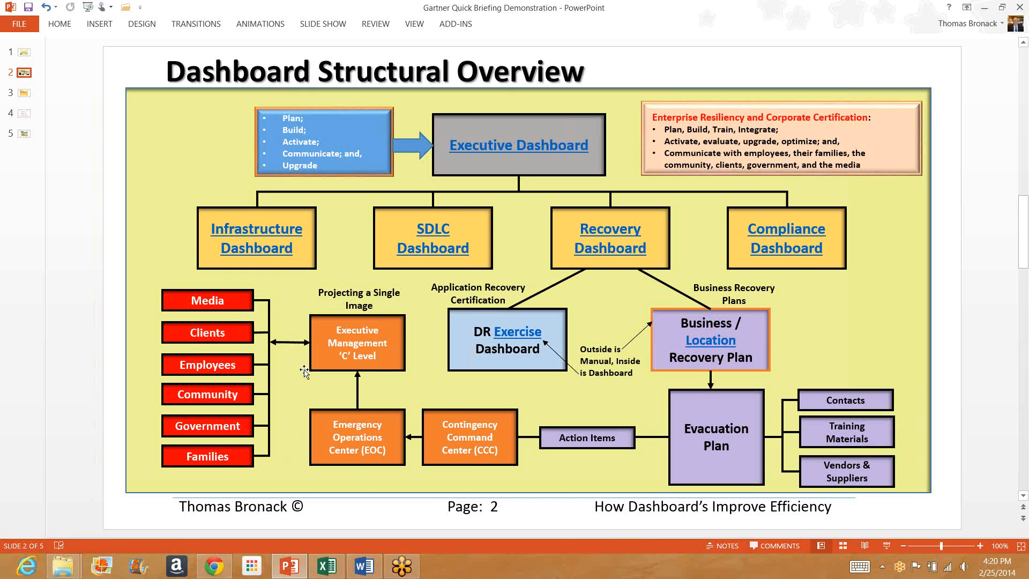
mouse_move(165, 210)
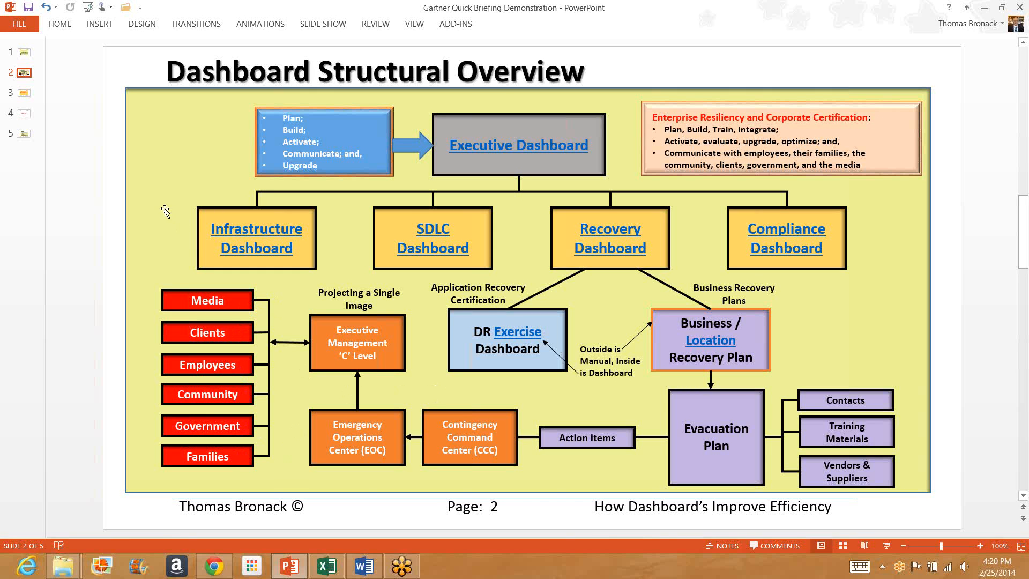
right_click(256, 238)
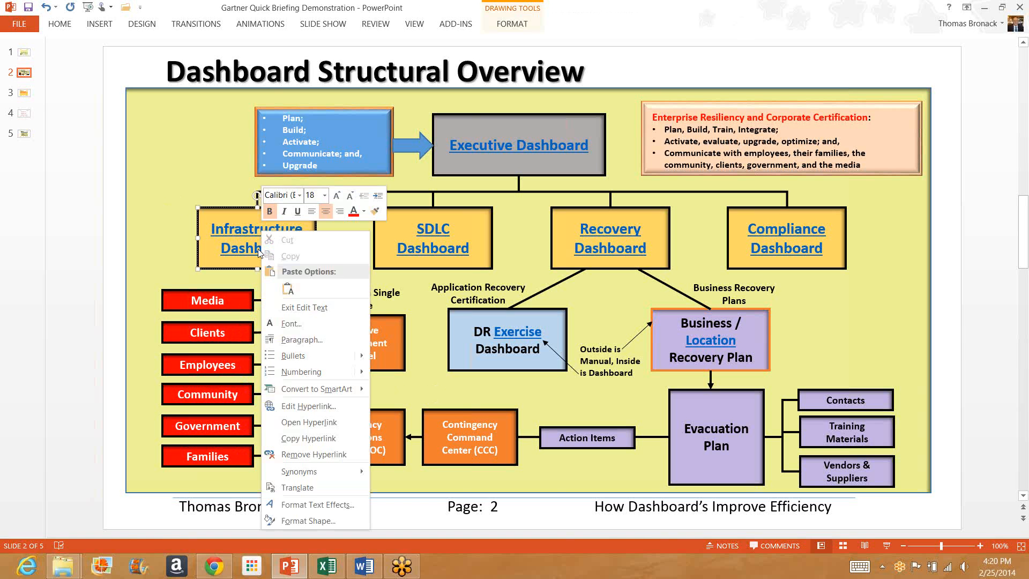
mouse_move(309, 422)
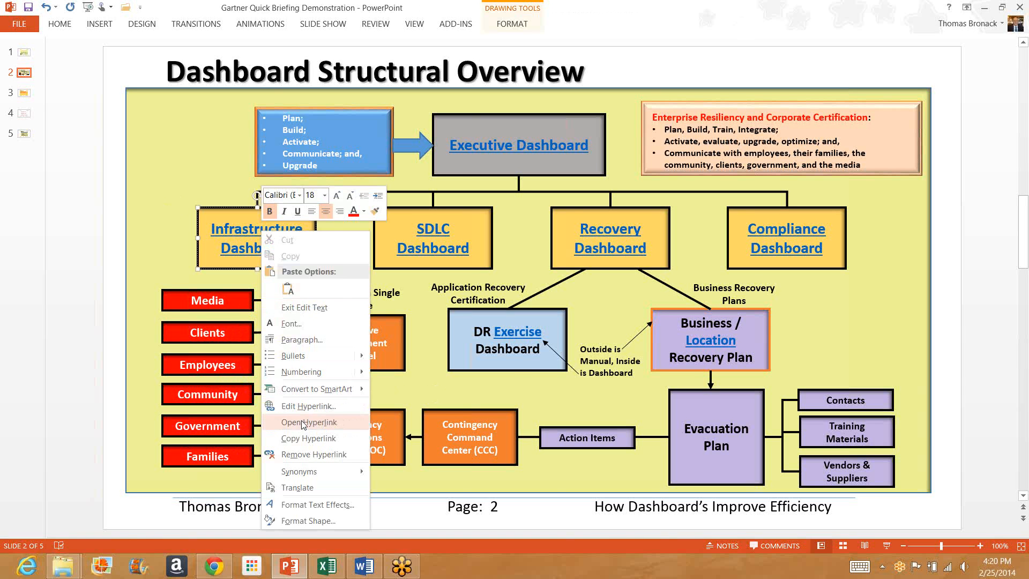
left_click(308, 422)
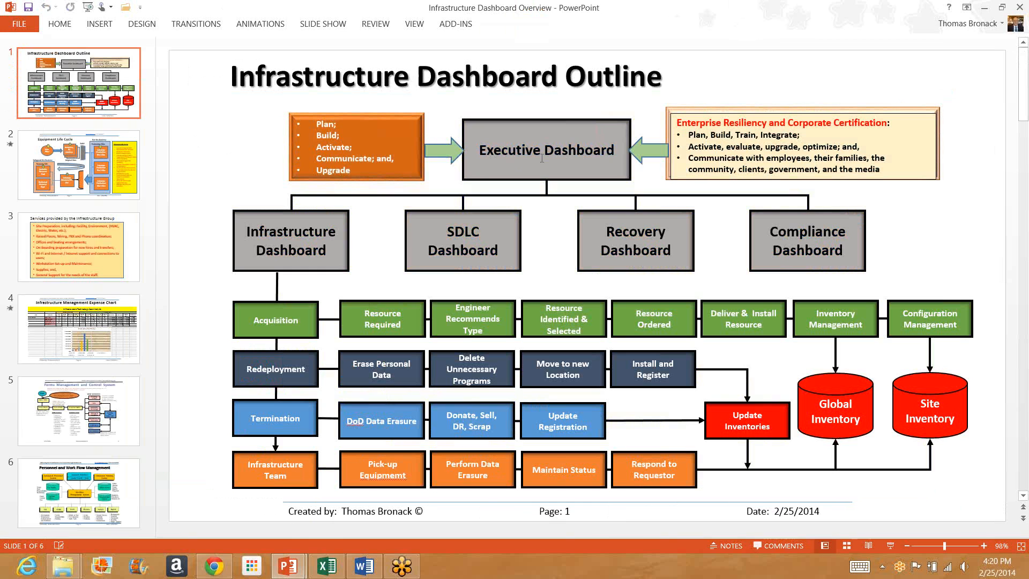
mouse_move(293, 304)
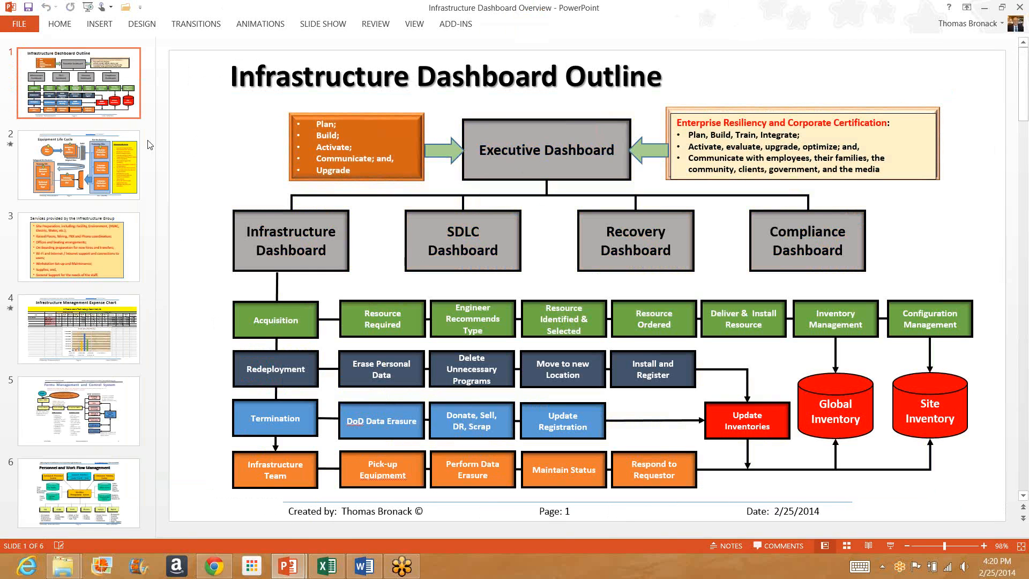
mouse_move(154, 207)
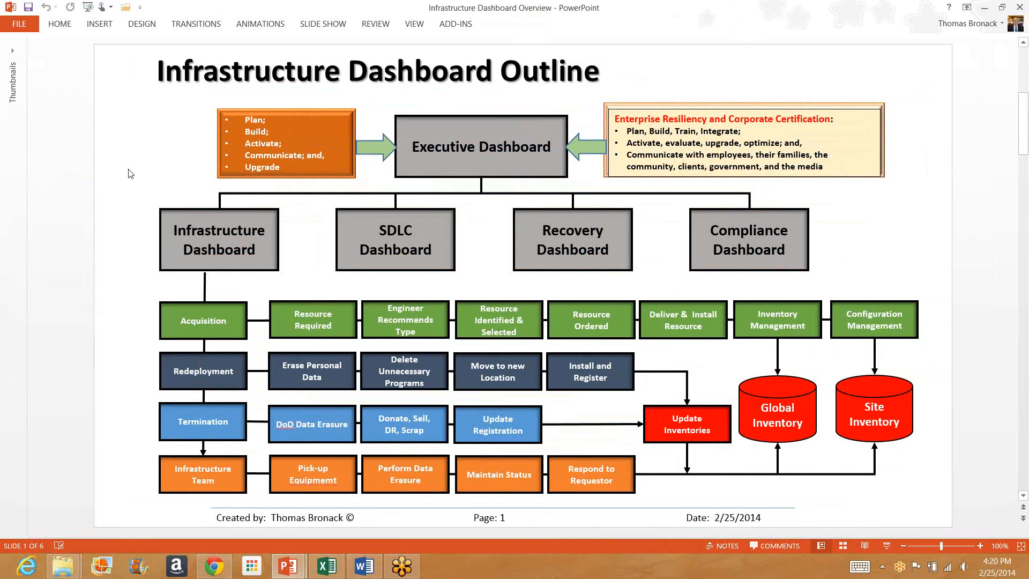
mouse_move(126, 309)
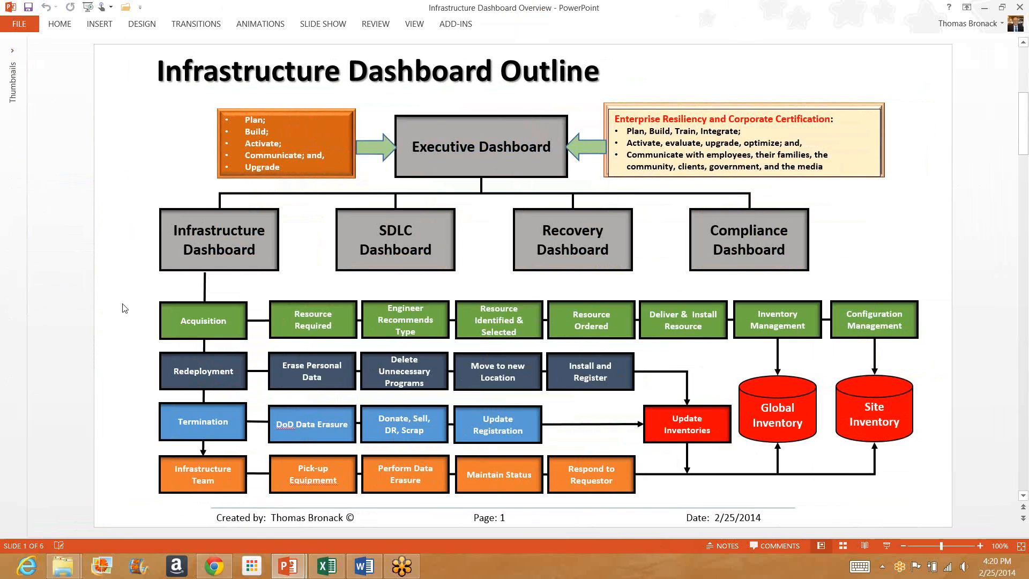
mouse_move(139, 367)
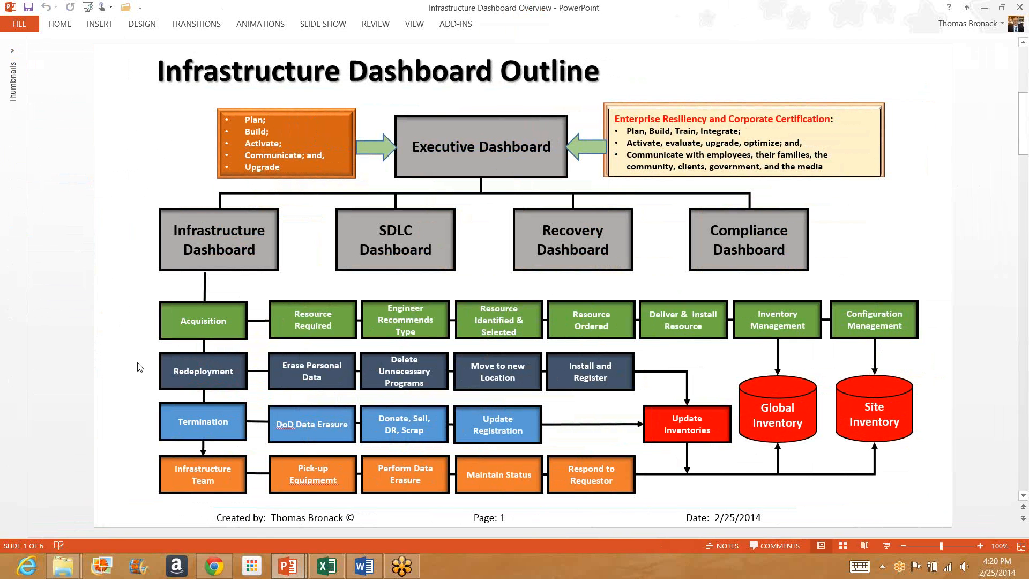
mouse_move(139, 424)
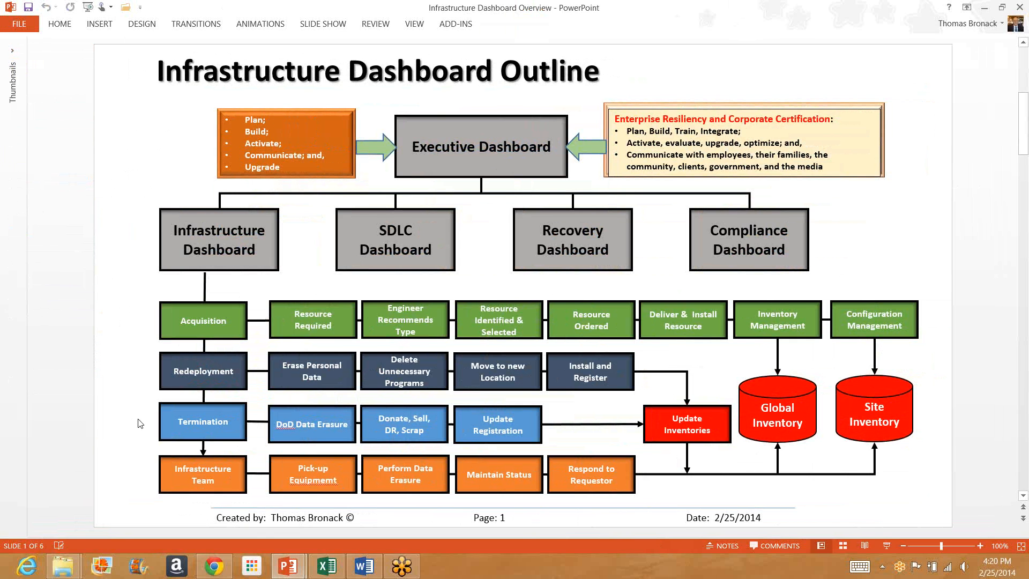
mouse_move(143, 470)
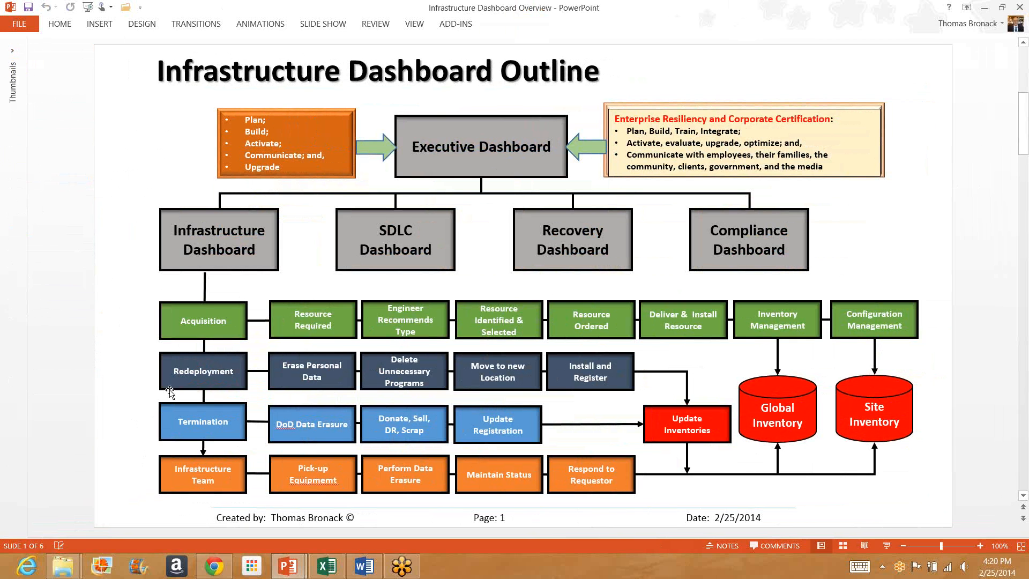
mouse_move(129, 320)
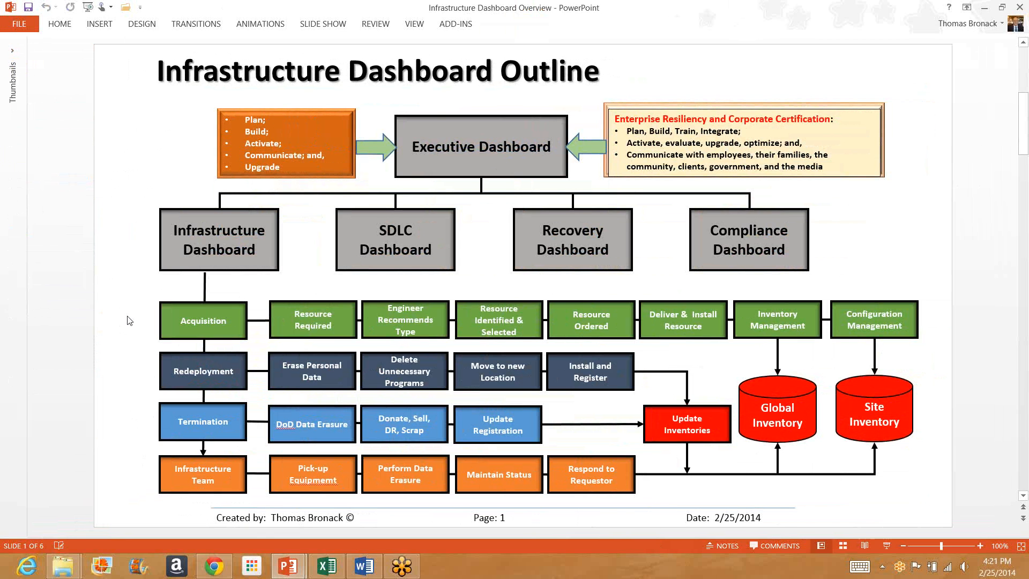
mouse_move(134, 293)
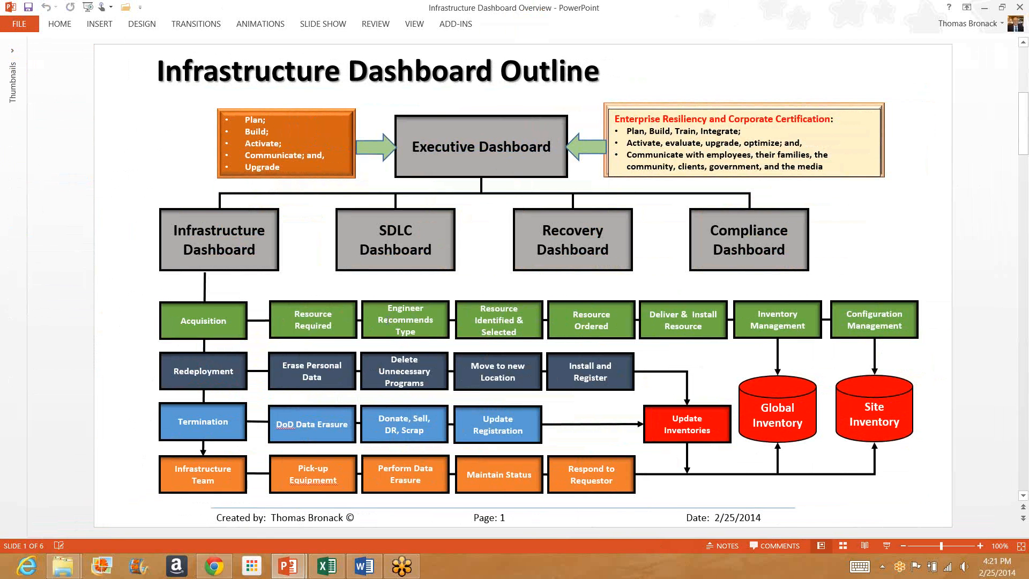
mouse_move(536, 336)
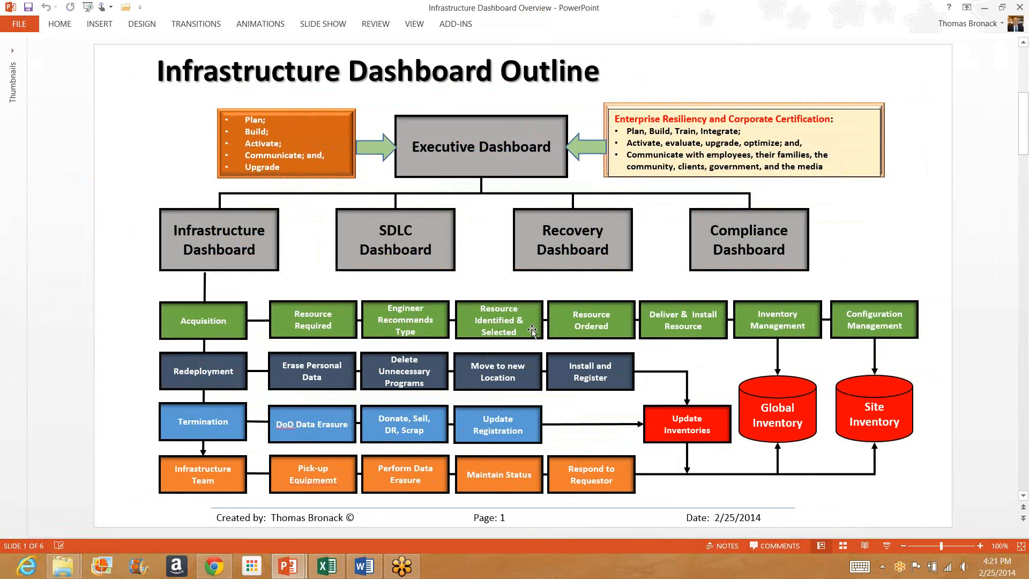
mouse_move(529, 331)
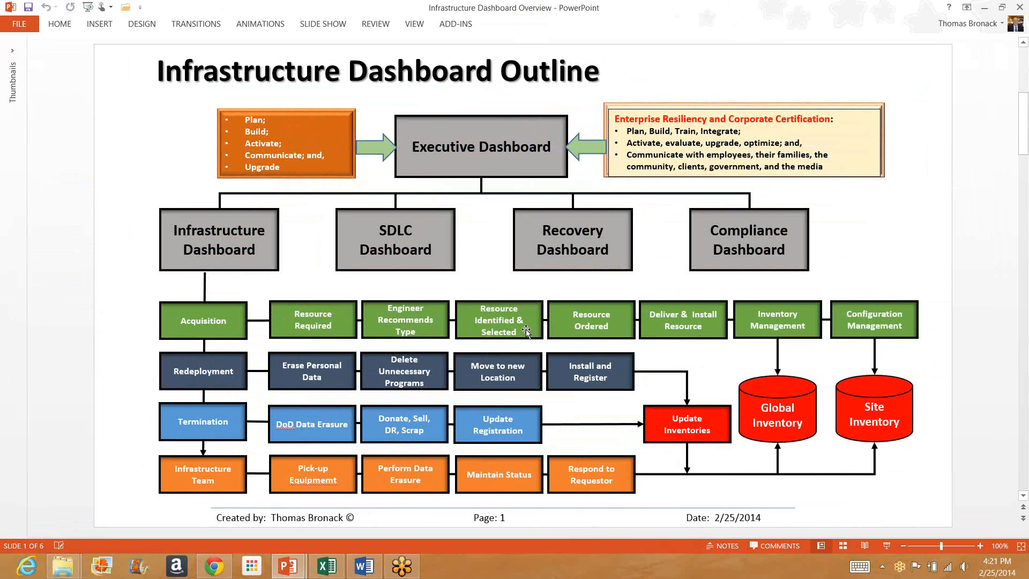
mouse_move(562, 327)
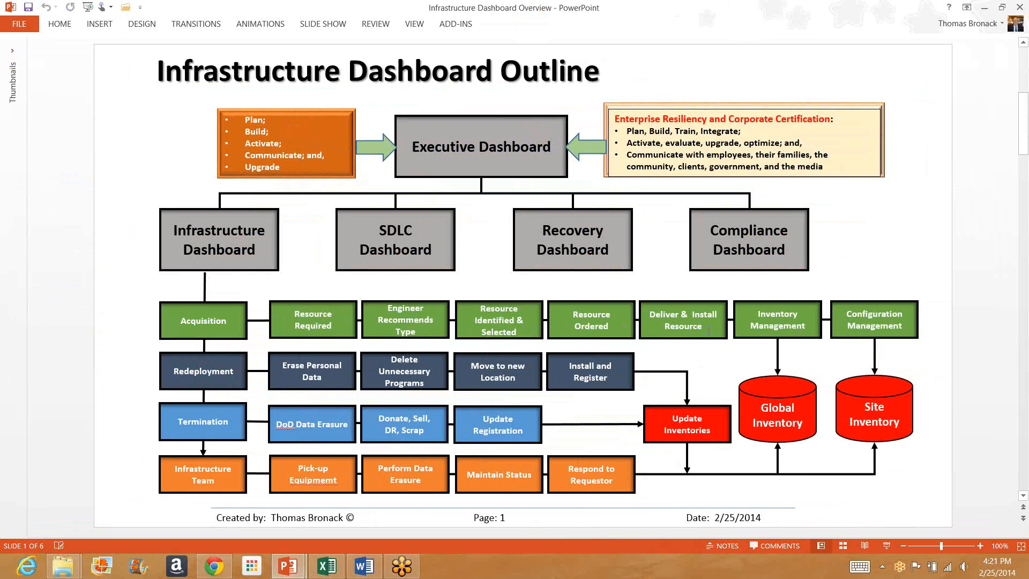
mouse_move(777, 325)
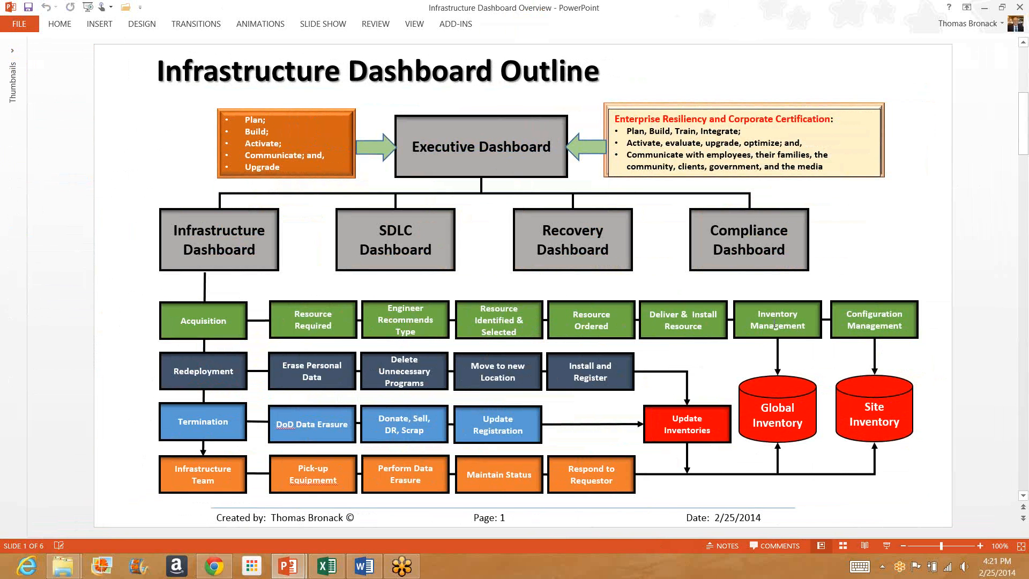
mouse_move(777, 387)
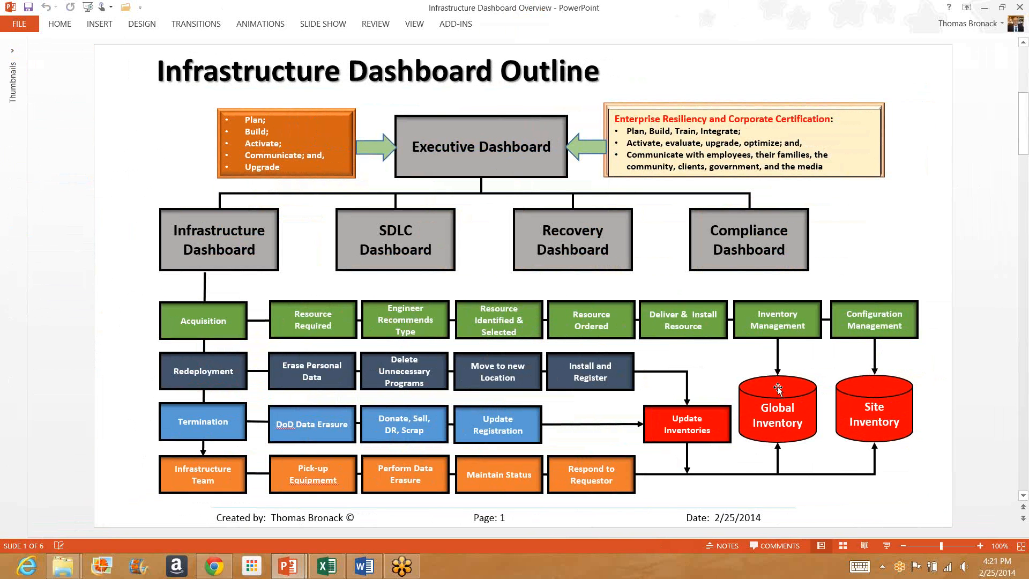
mouse_move(868, 389)
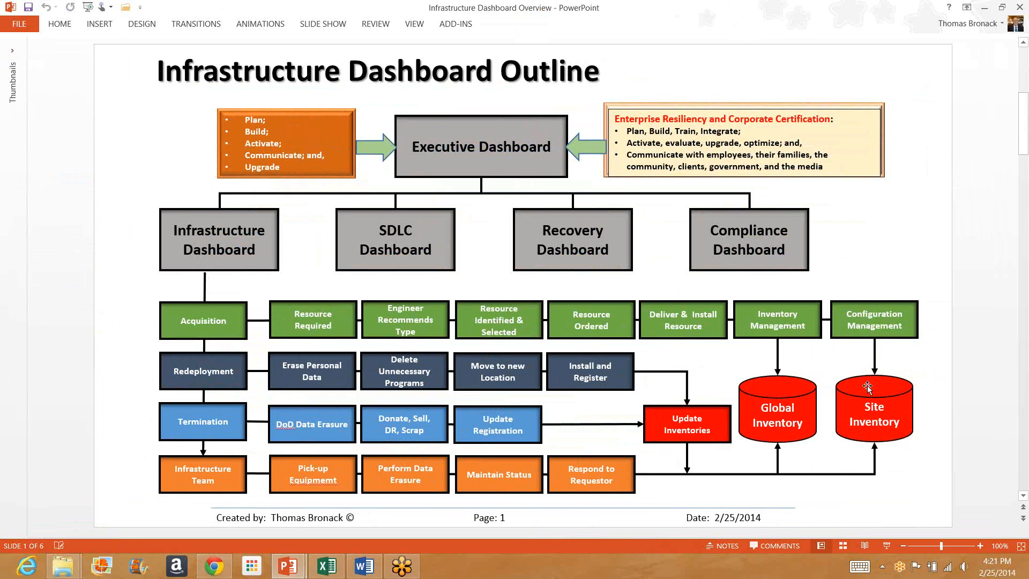
mouse_move(105, 360)
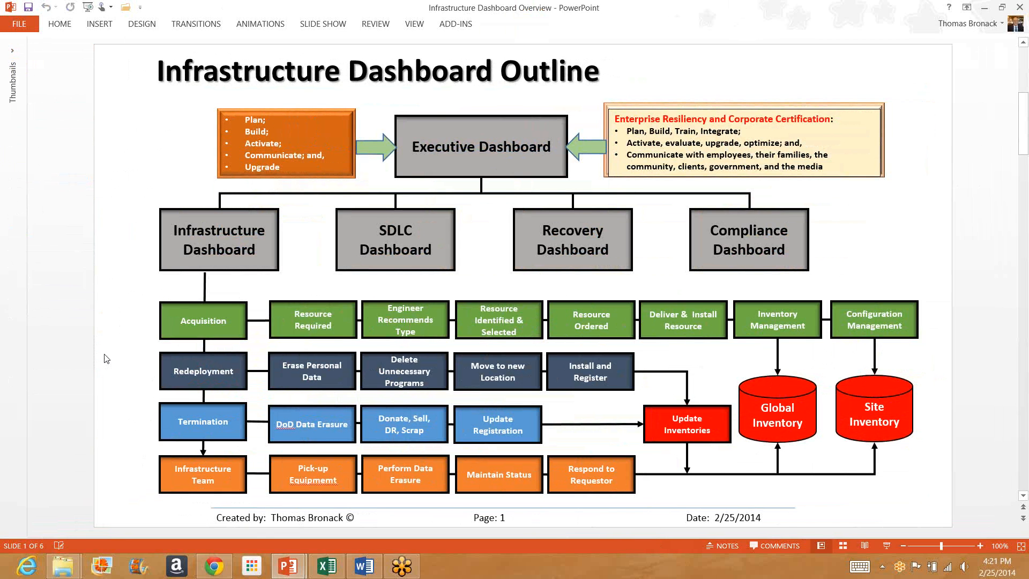
mouse_move(315, 387)
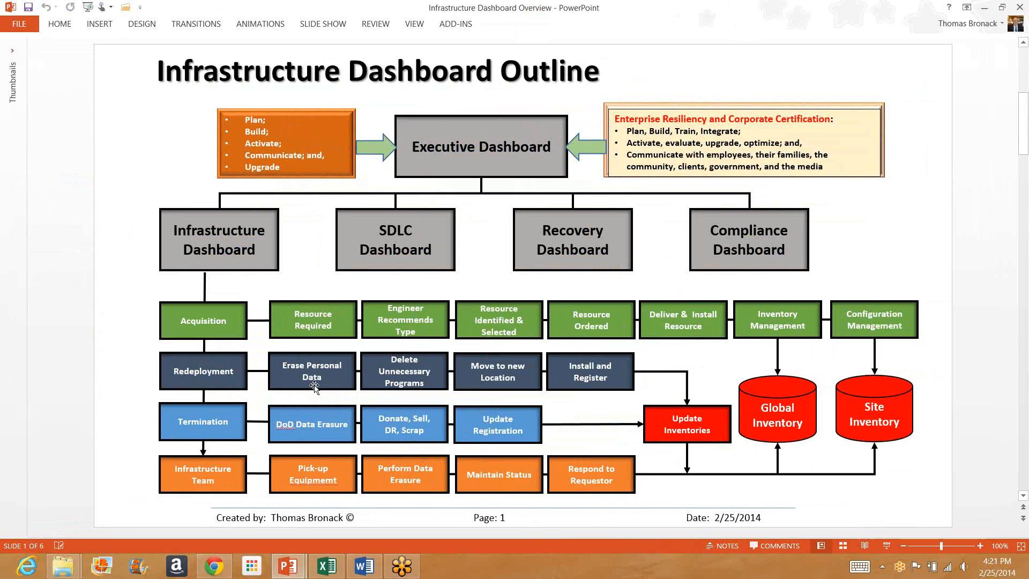
mouse_move(339, 385)
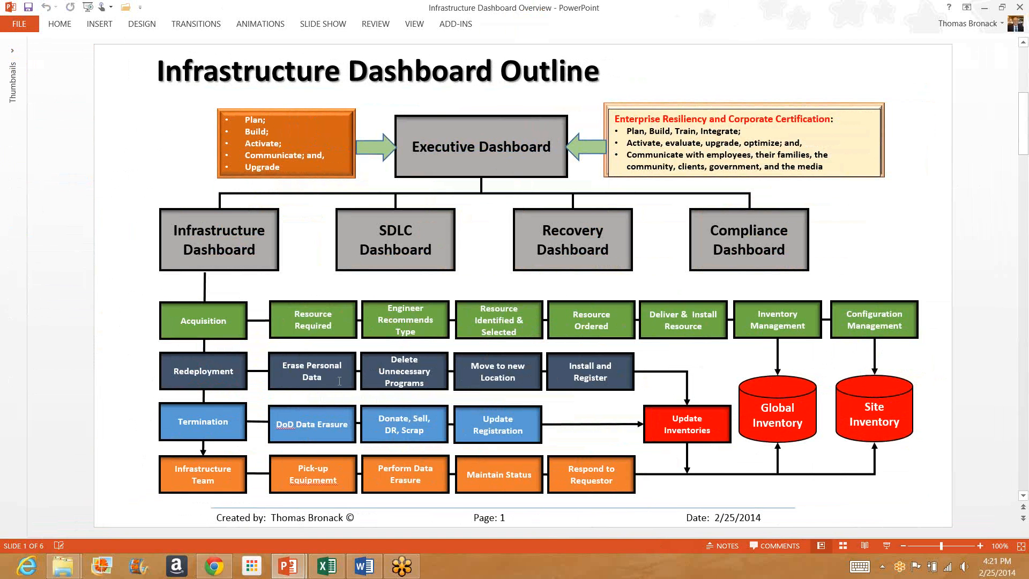
mouse_move(401, 379)
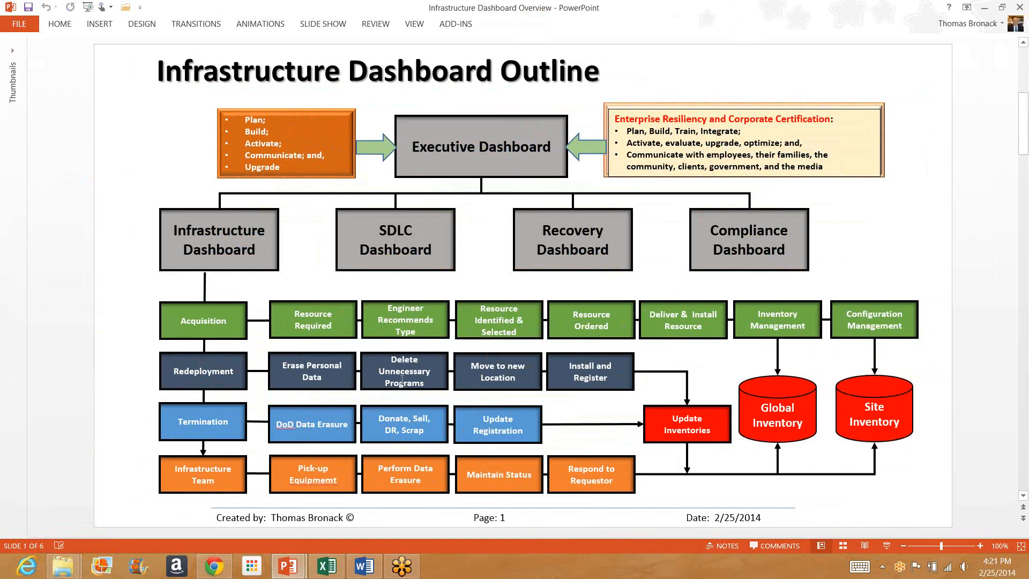
mouse_move(437, 382)
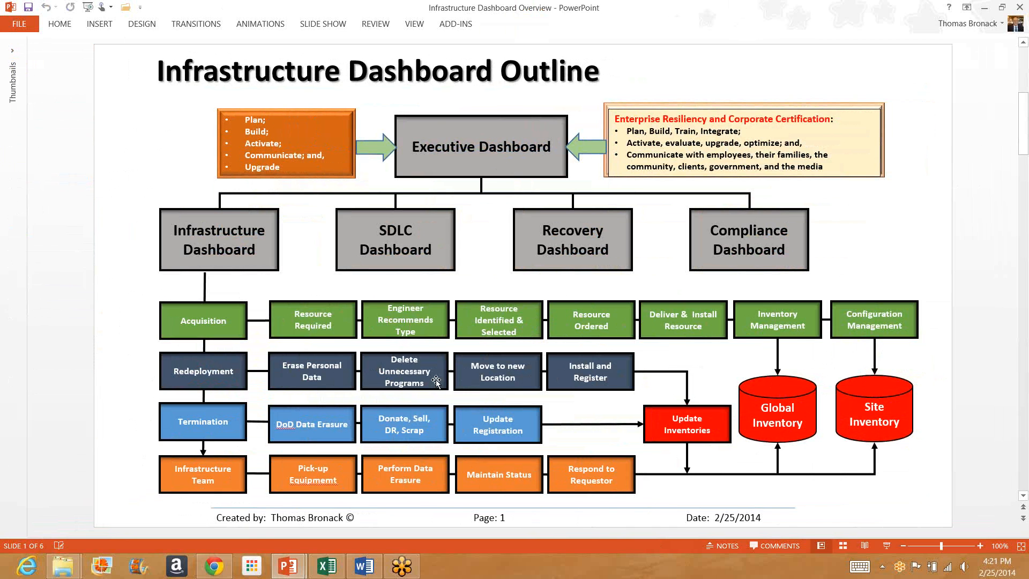
mouse_move(451, 383)
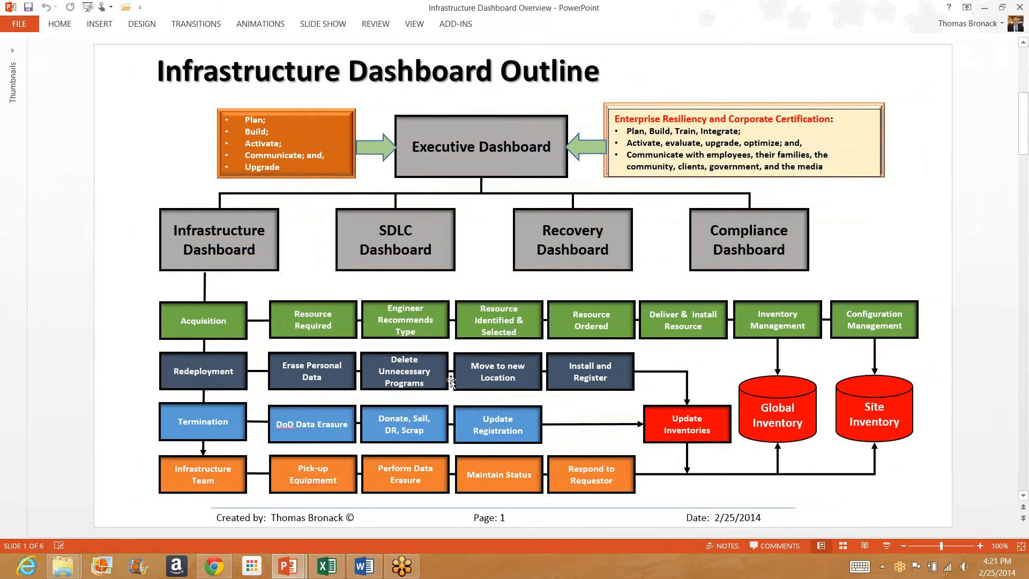
mouse_move(464, 379)
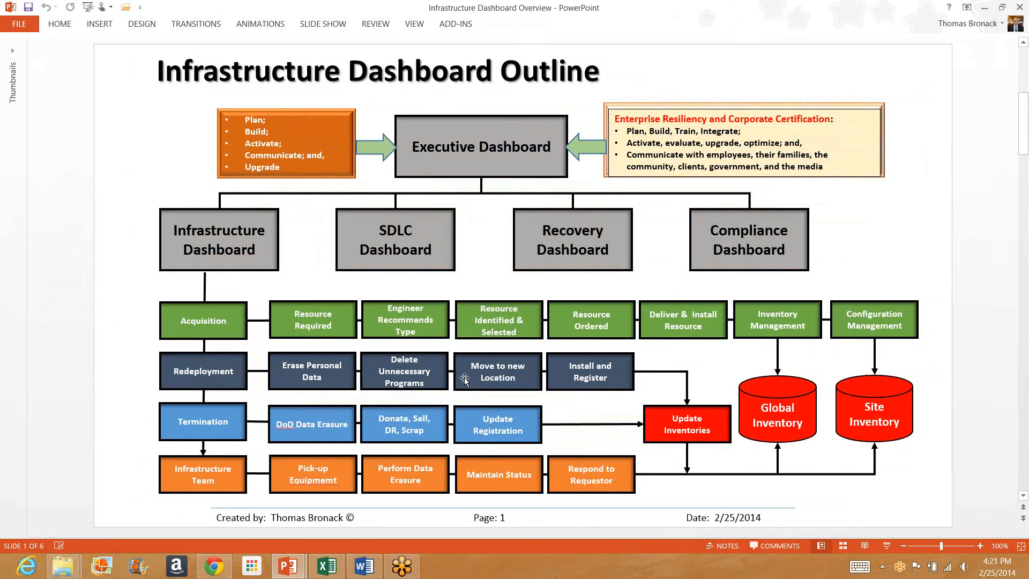
mouse_move(562, 389)
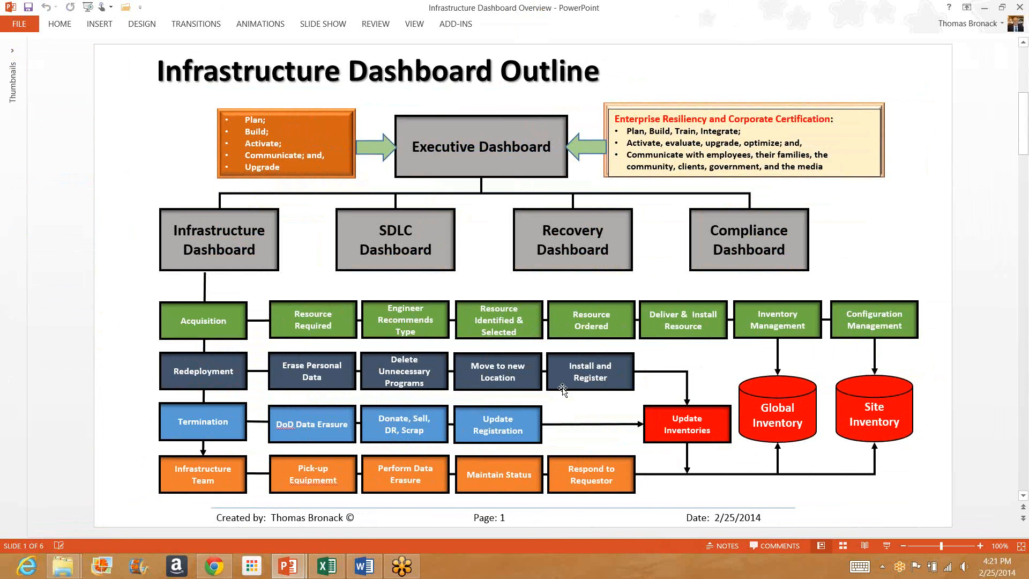
mouse_move(558, 380)
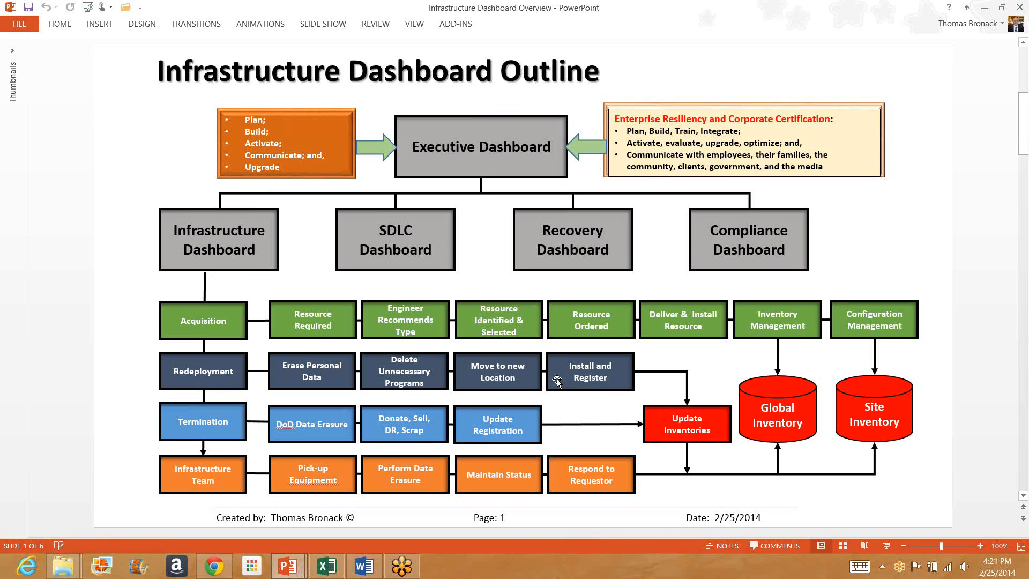
mouse_move(687, 439)
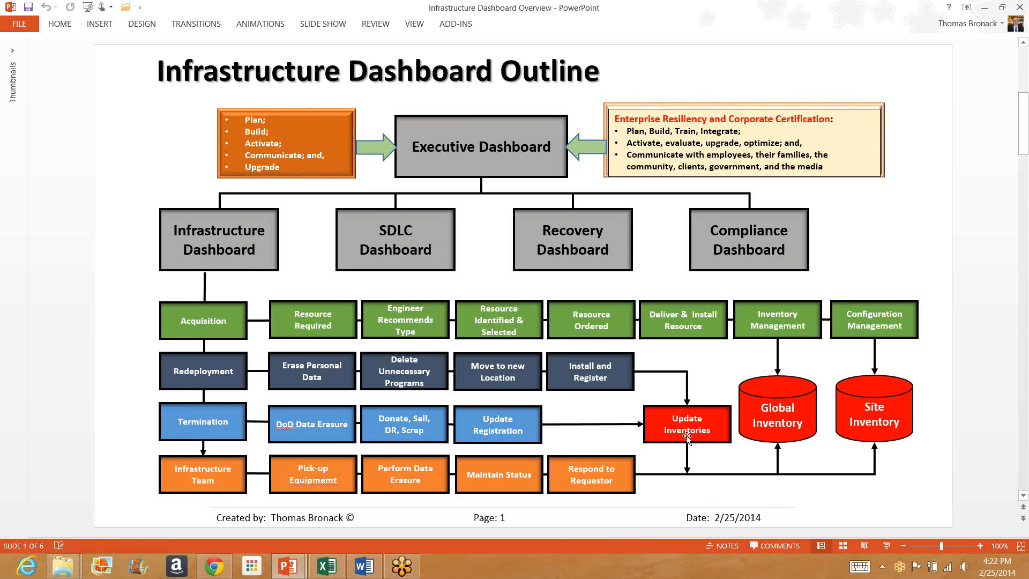
mouse_move(881, 440)
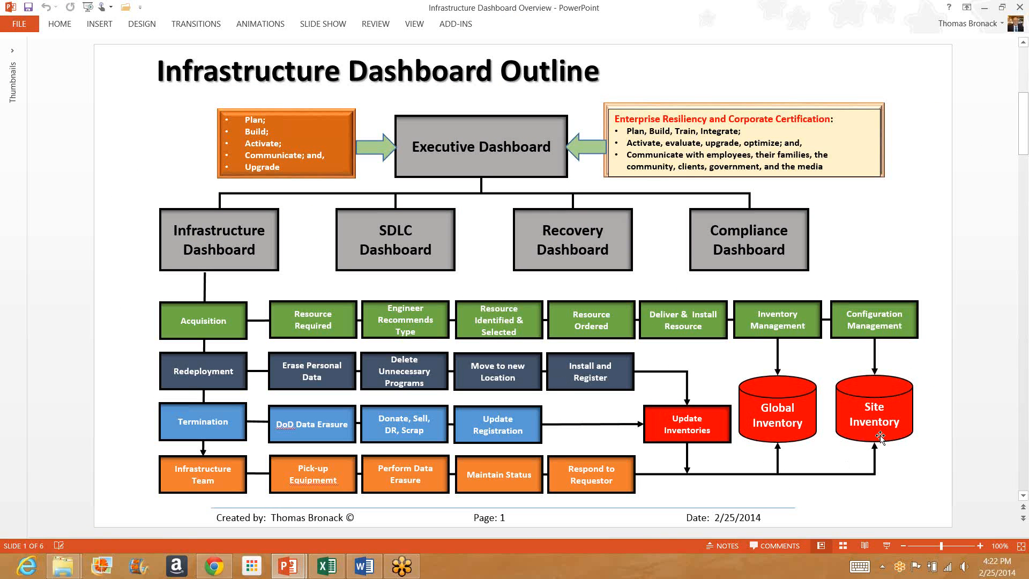
mouse_move(905, 435)
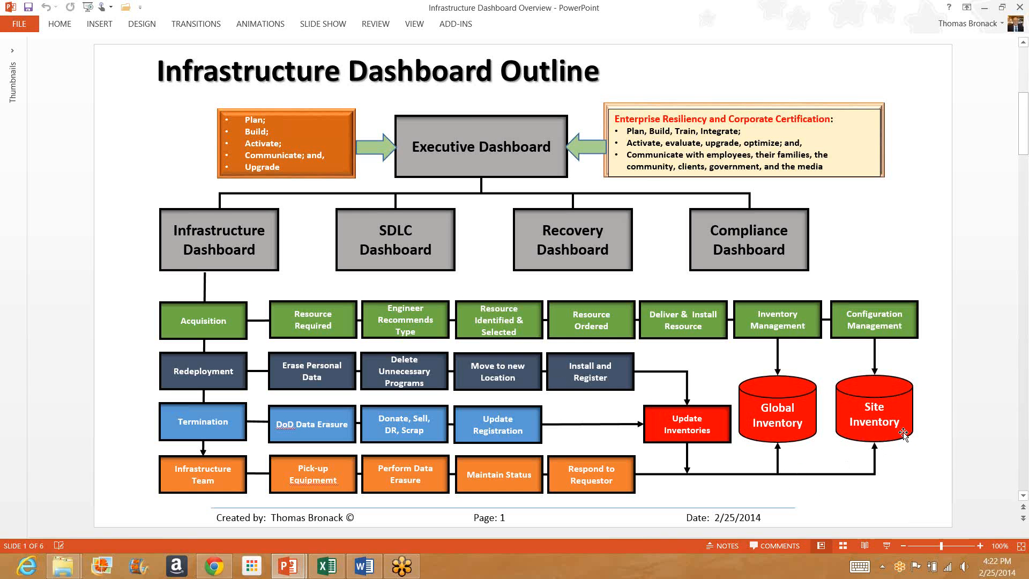
mouse_move(894, 444)
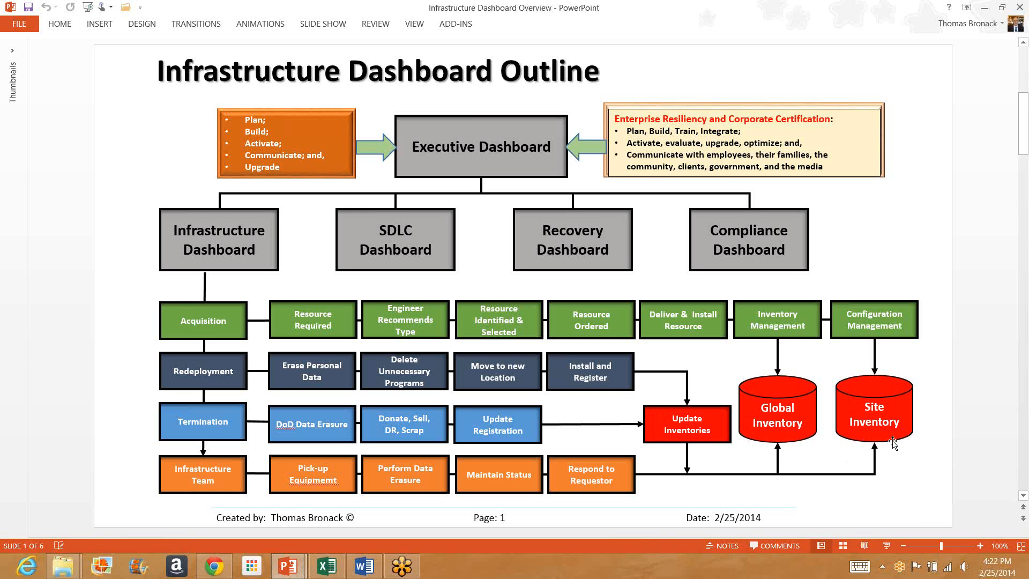
mouse_move(775, 444)
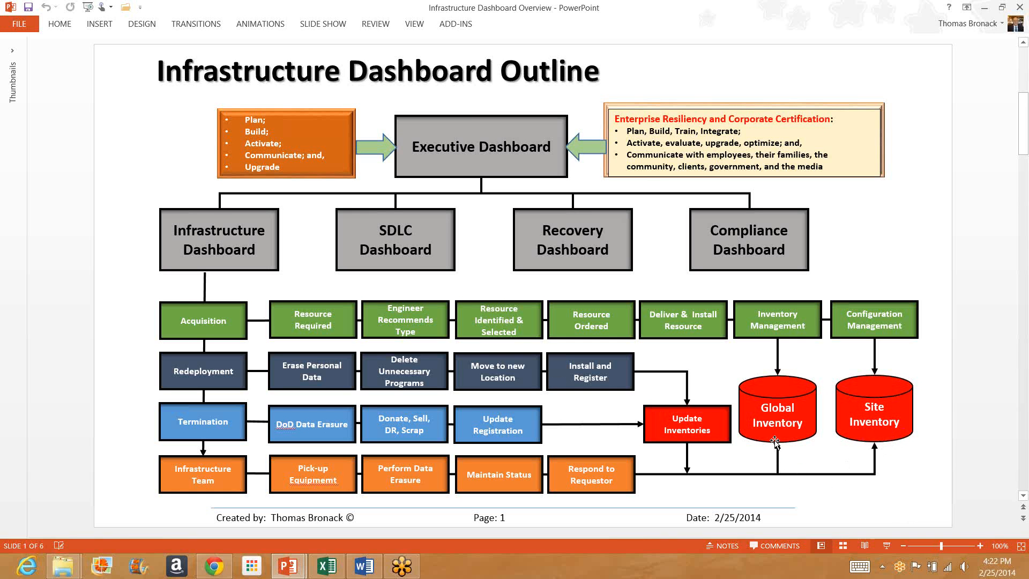
mouse_move(778, 444)
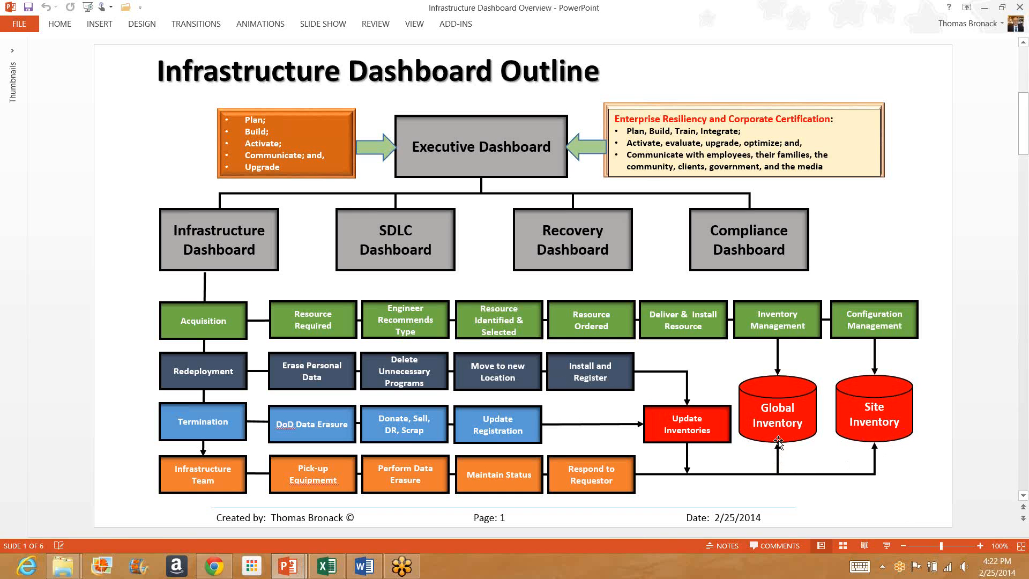
mouse_move(103, 405)
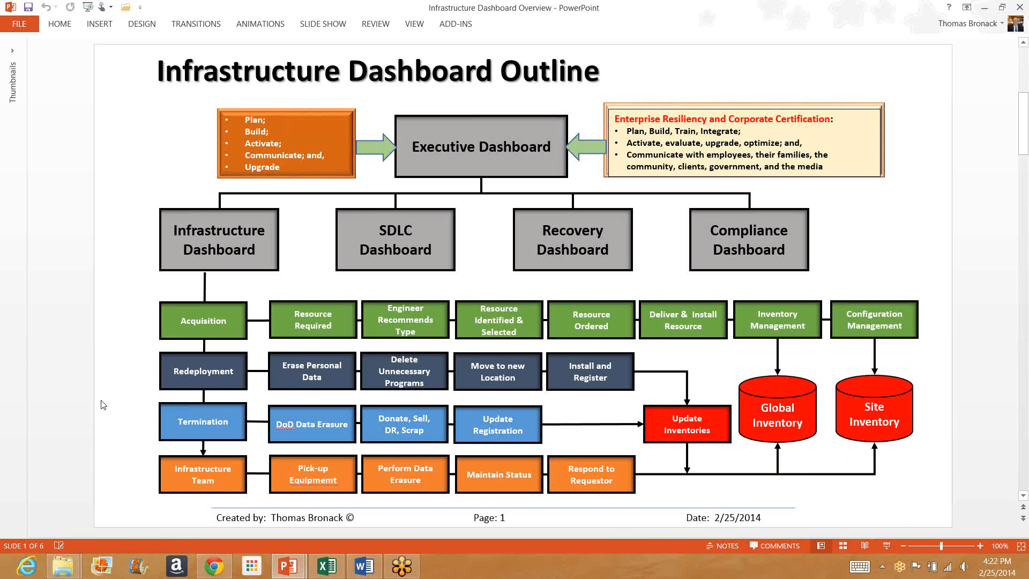
mouse_move(97, 408)
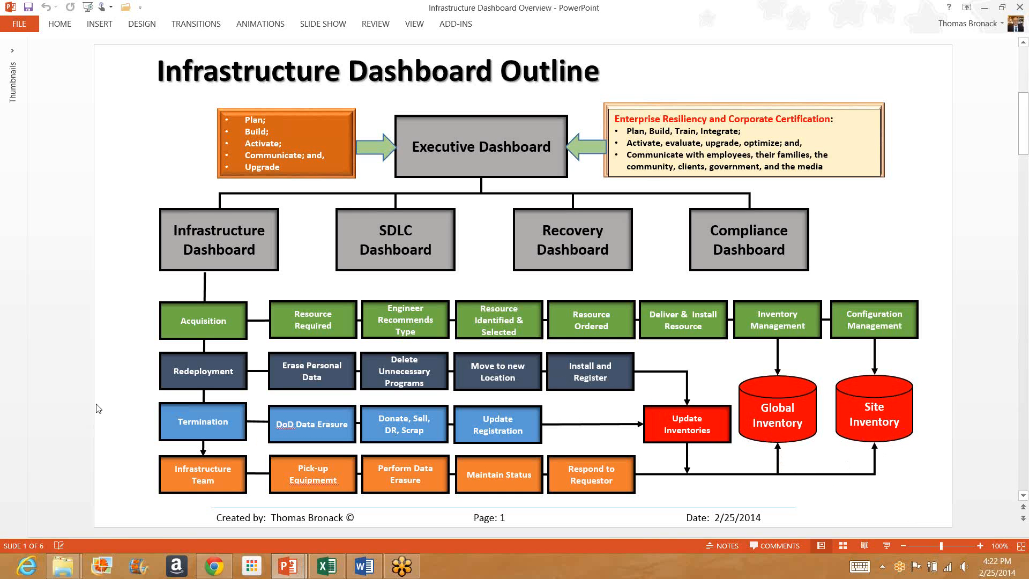
mouse_move(507, 377)
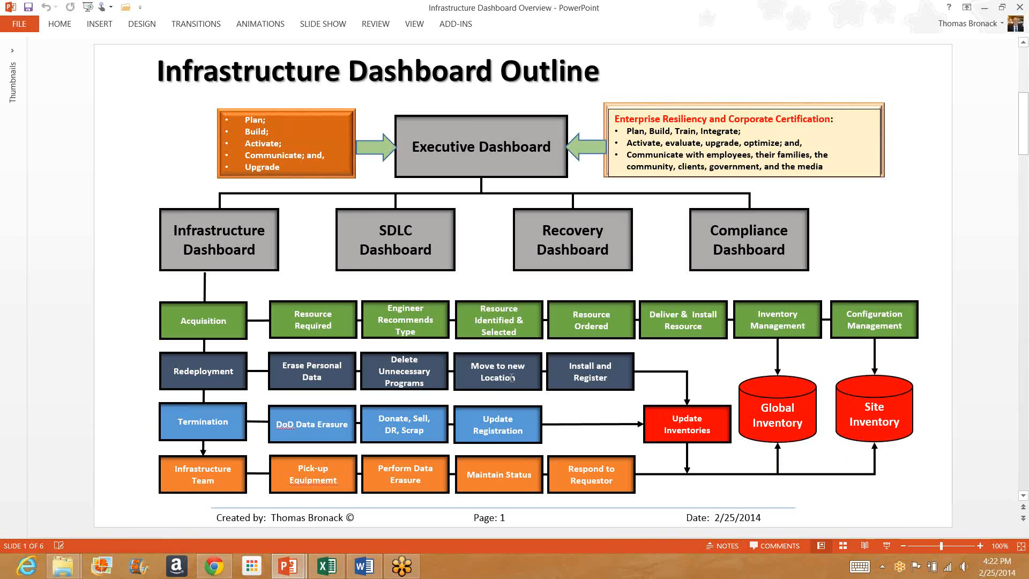
- Edit the Move to new Location box so it reads 'Move to New Location'
left_click(497, 371)
type("N")
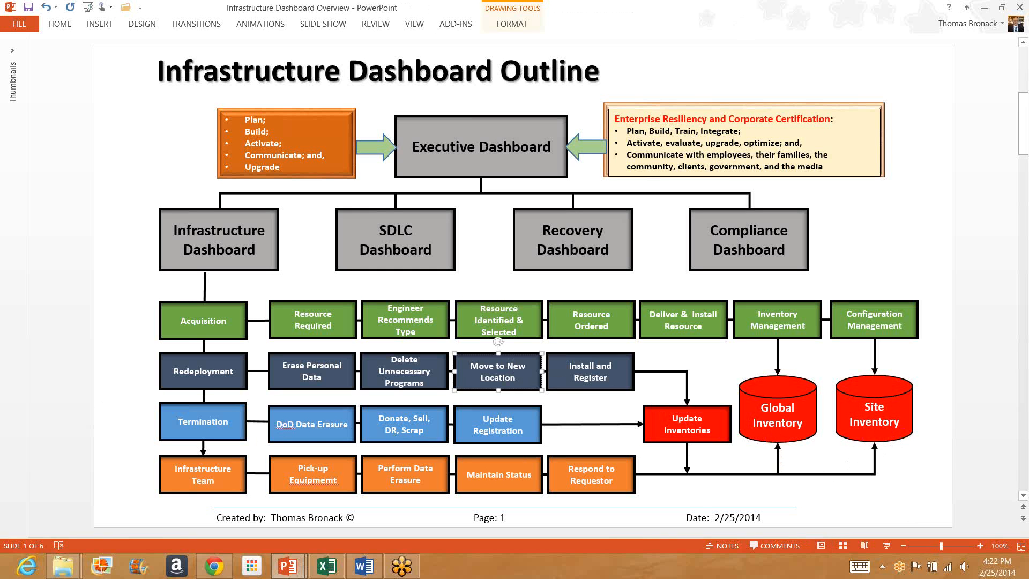
mouse_move(120, 366)
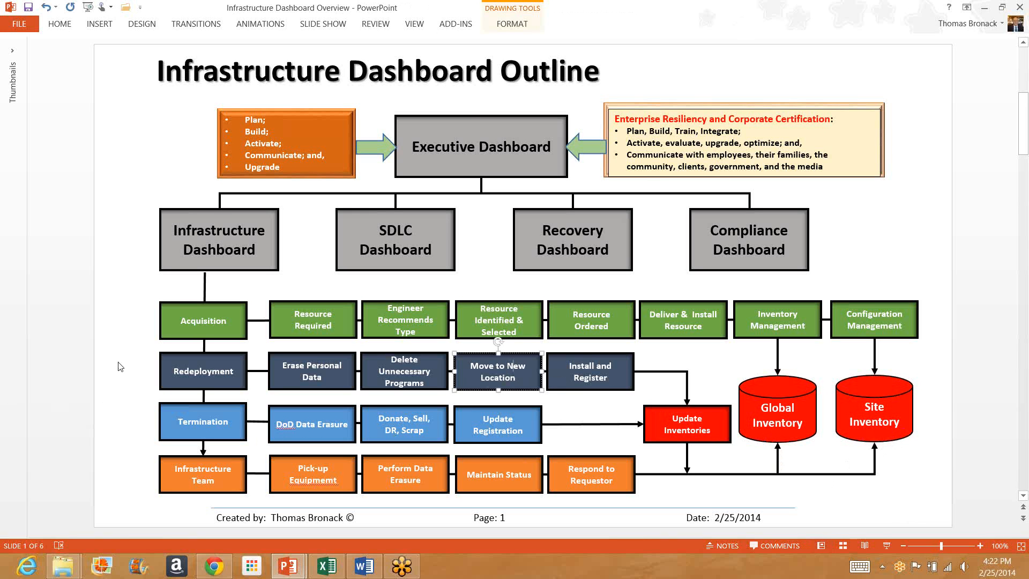
left_click(134, 433)
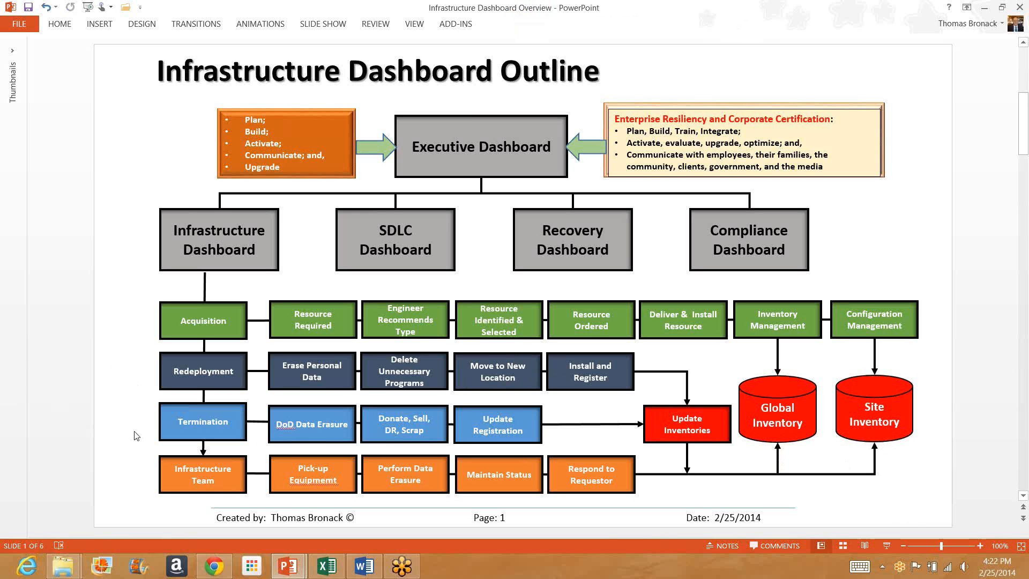
mouse_move(231, 431)
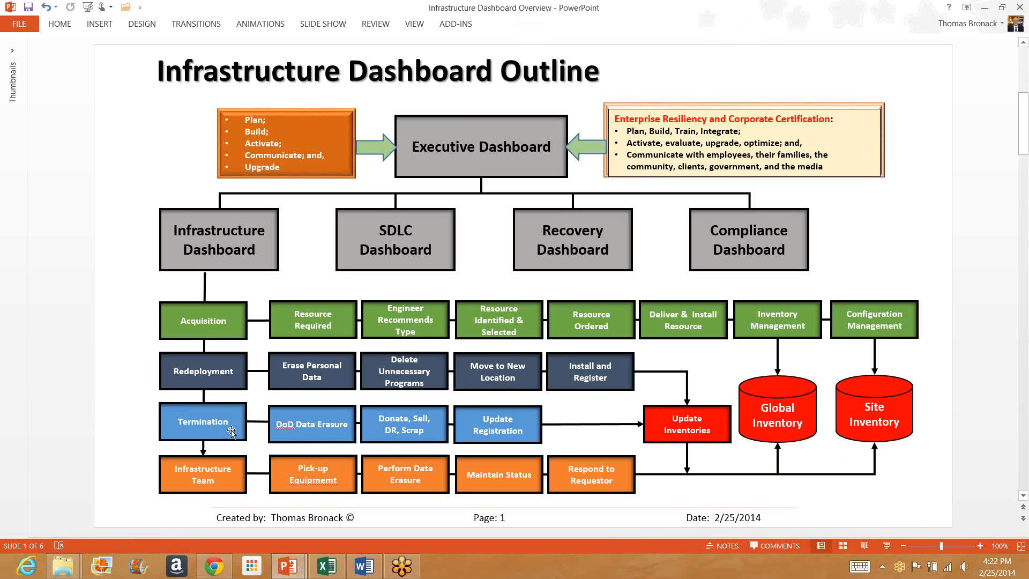
mouse_move(284, 439)
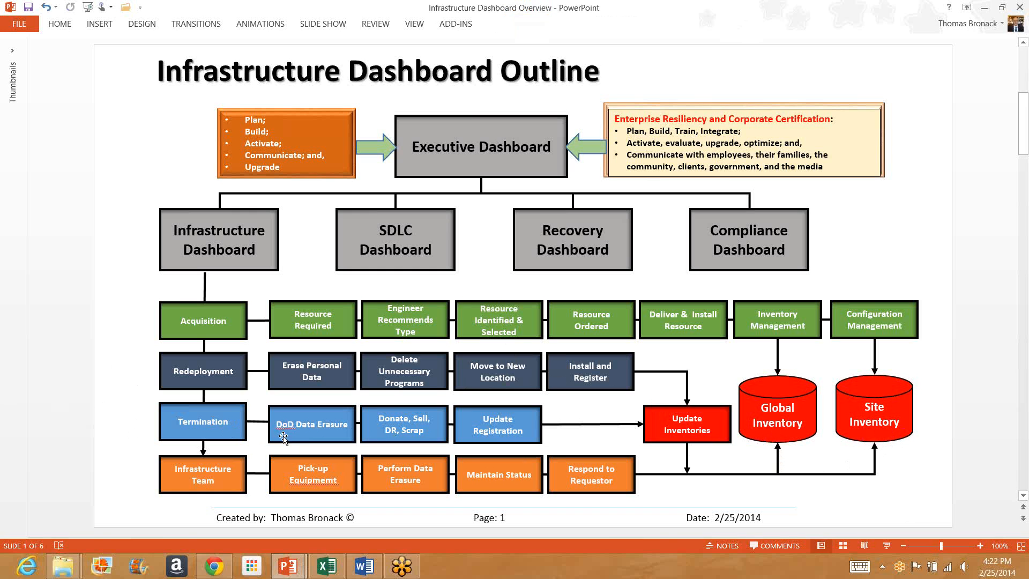
mouse_move(305, 436)
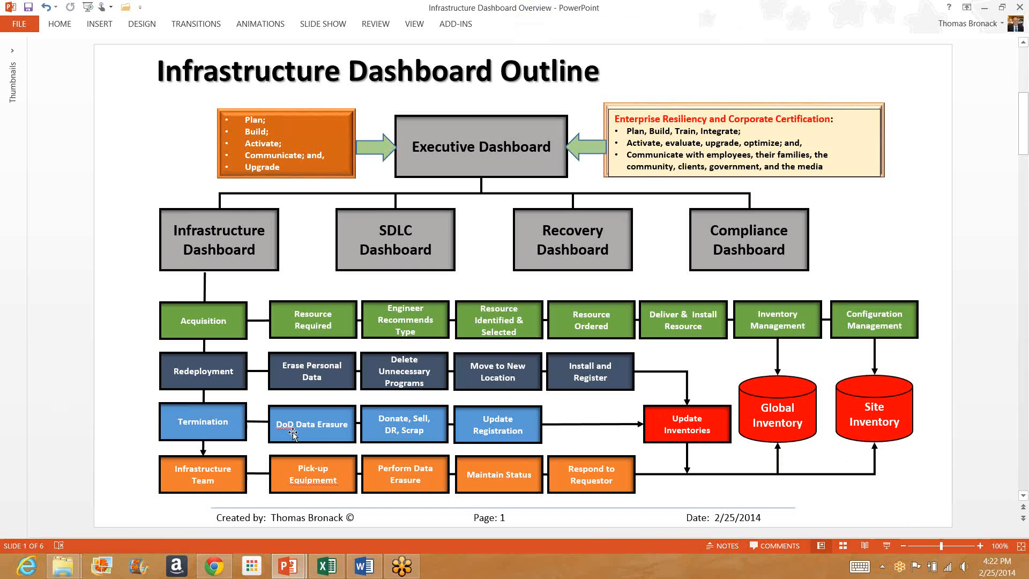
mouse_move(304, 439)
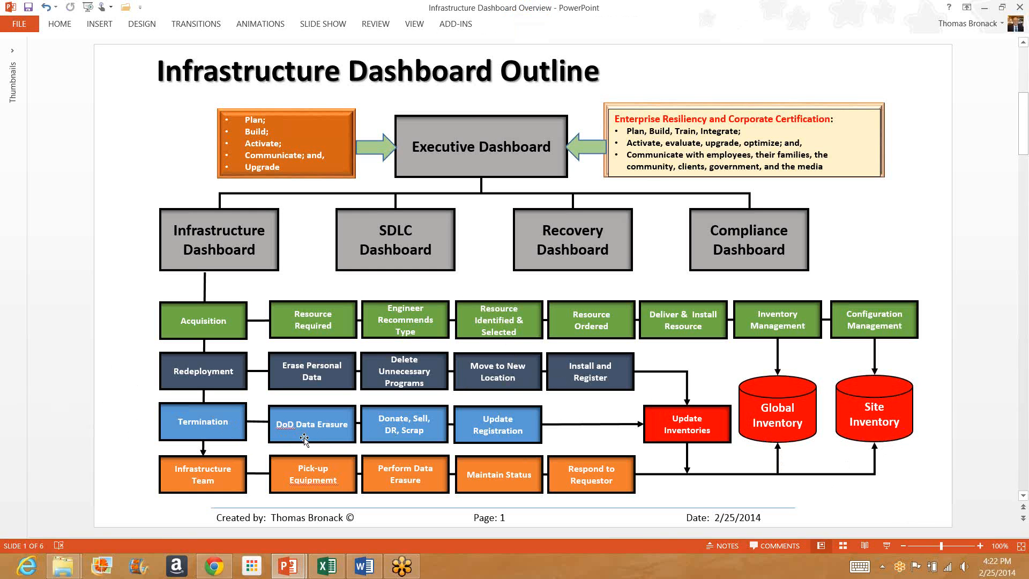
mouse_move(305, 439)
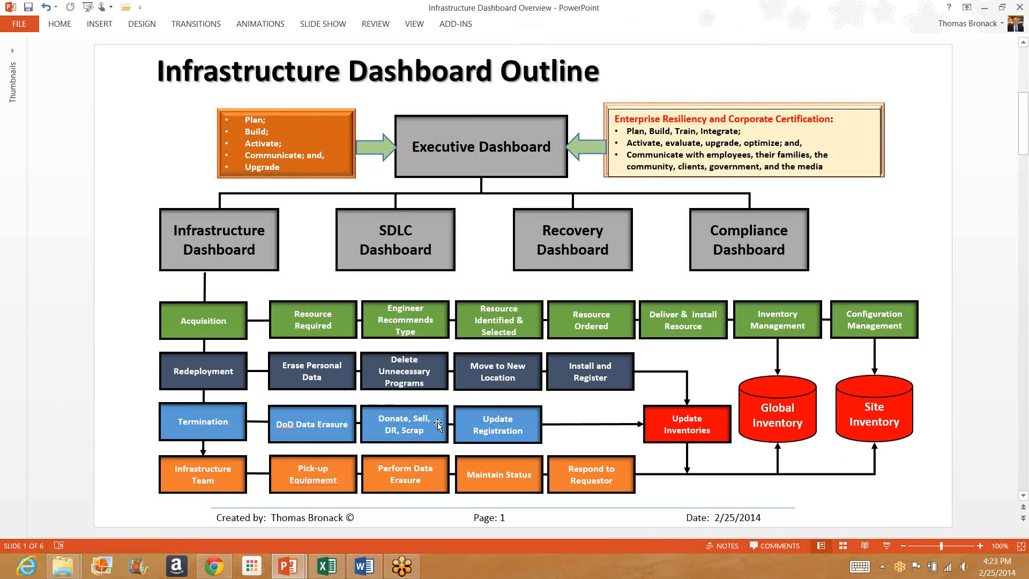
mouse_move(394, 445)
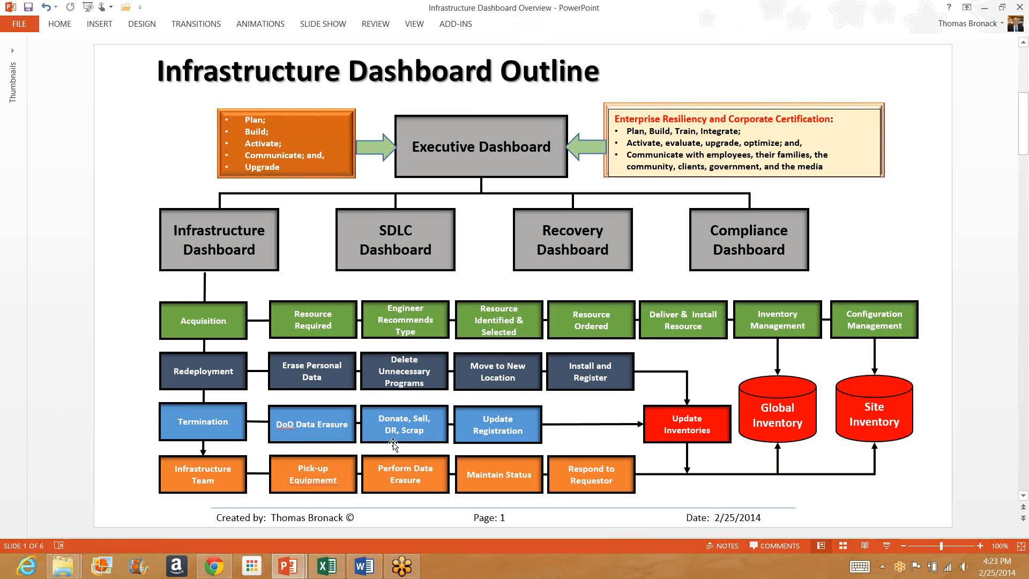
mouse_move(412, 439)
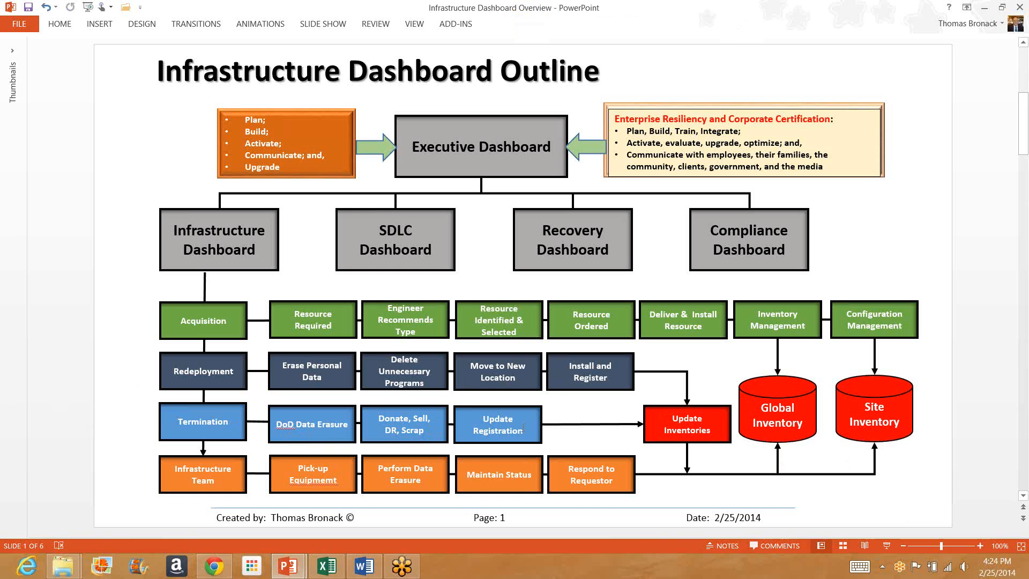
mouse_move(772, 445)
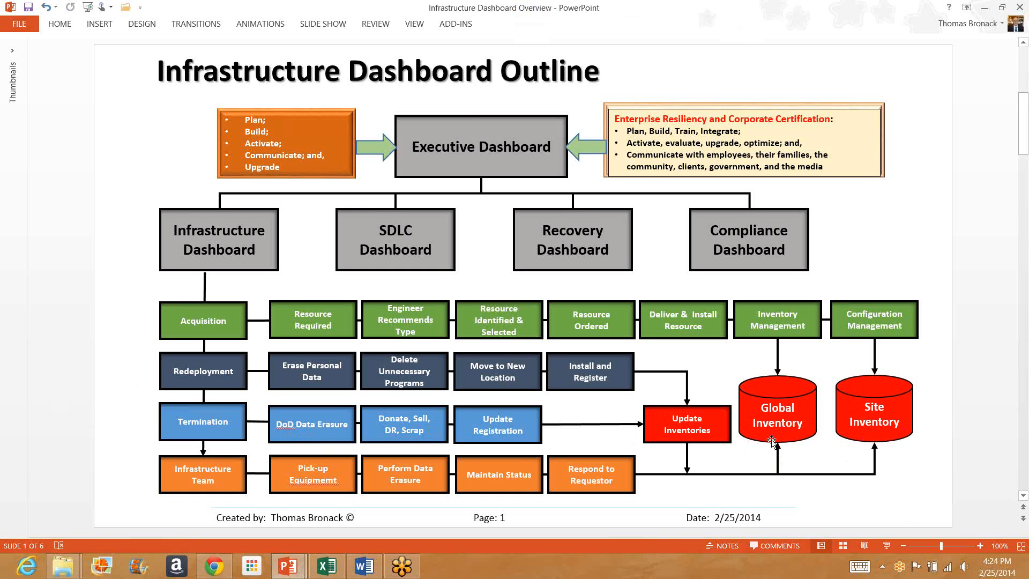
mouse_move(901, 441)
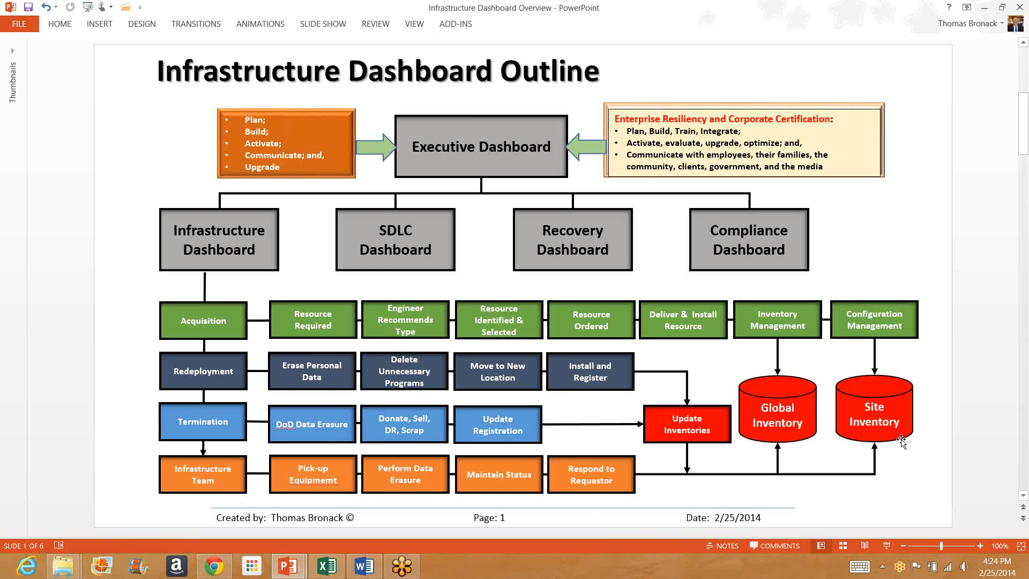
mouse_move(144, 467)
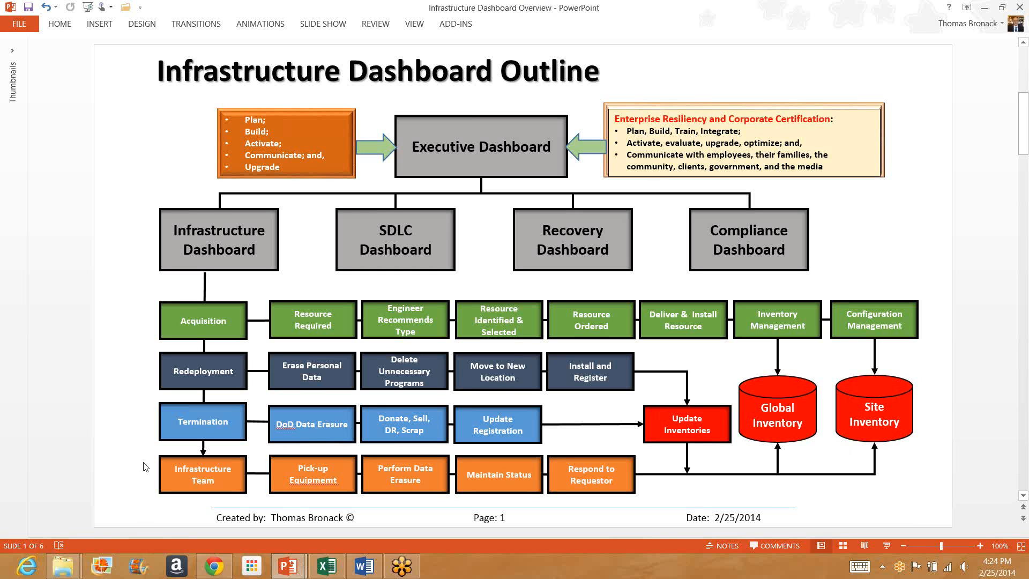
mouse_move(144, 466)
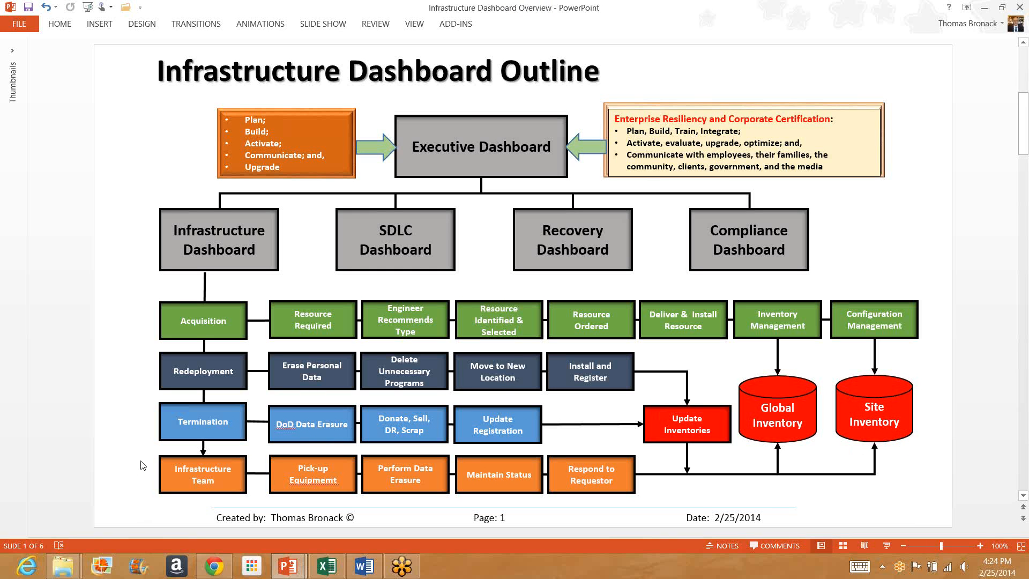
mouse_move(25, 218)
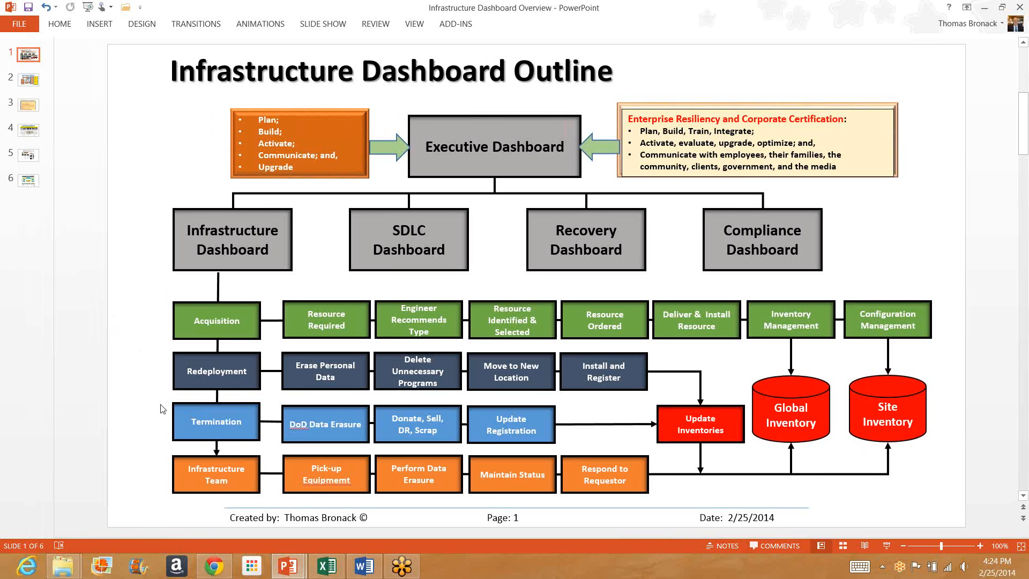
mouse_move(233, 505)
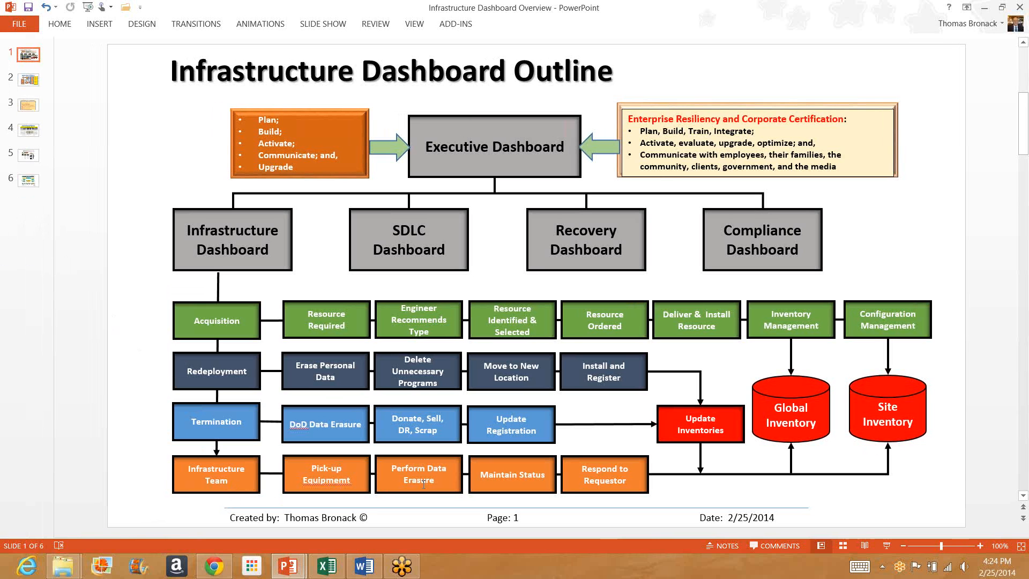
mouse_move(503, 484)
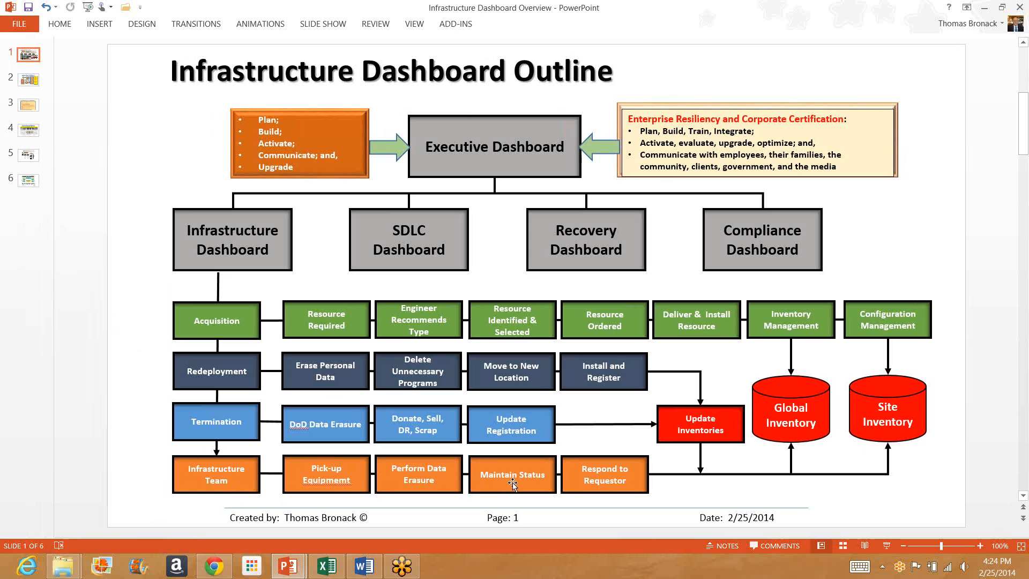
mouse_move(633, 481)
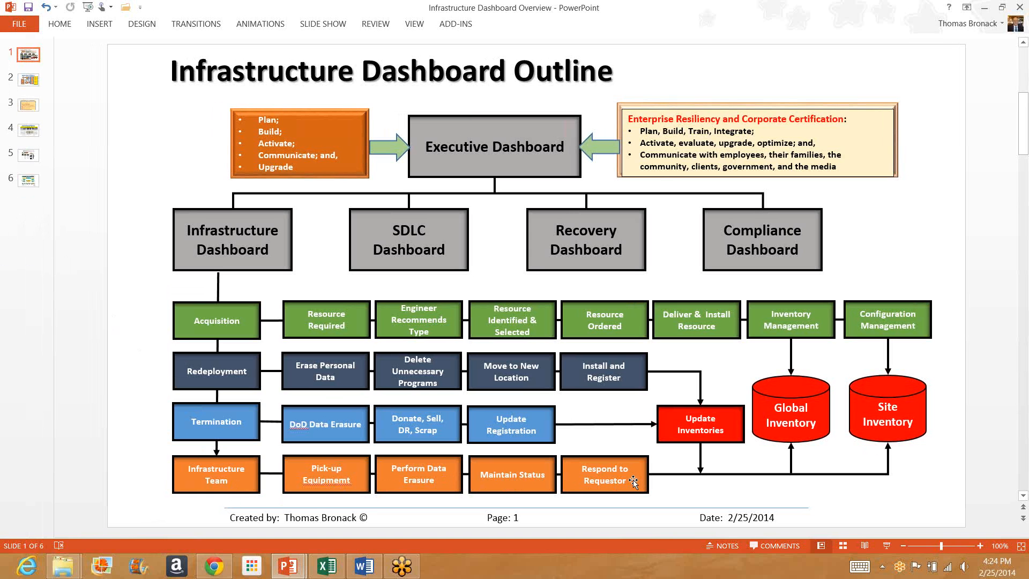
mouse_move(632, 482)
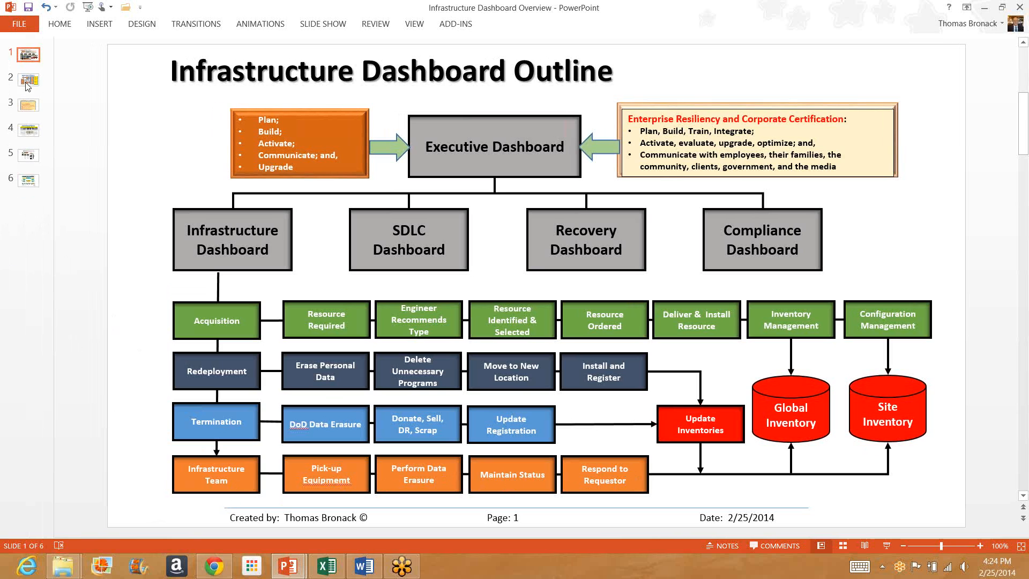
- Switch to slide 2, the Equipment Life Cycle diagram
left_click(29, 80)
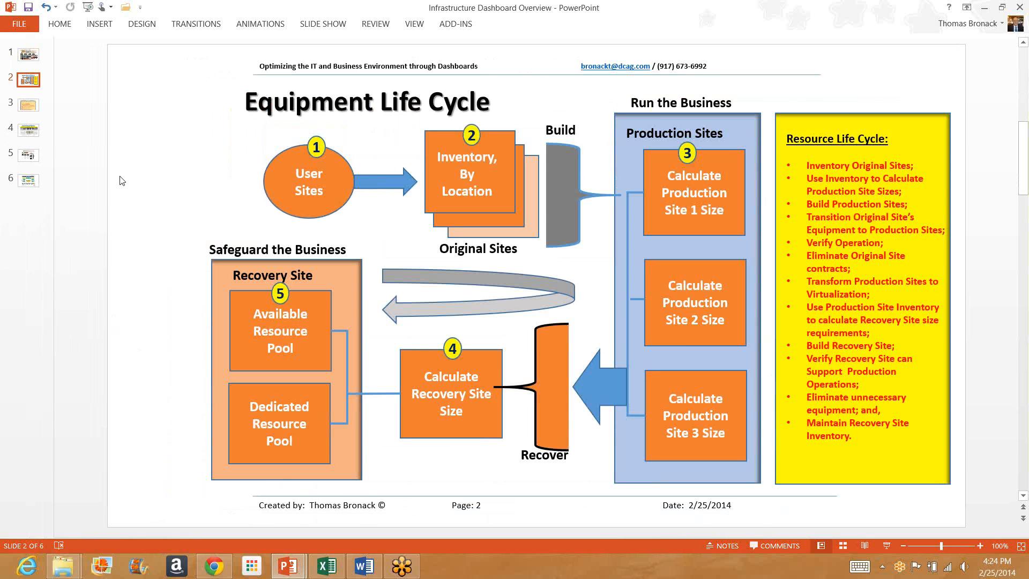
mouse_move(181, 147)
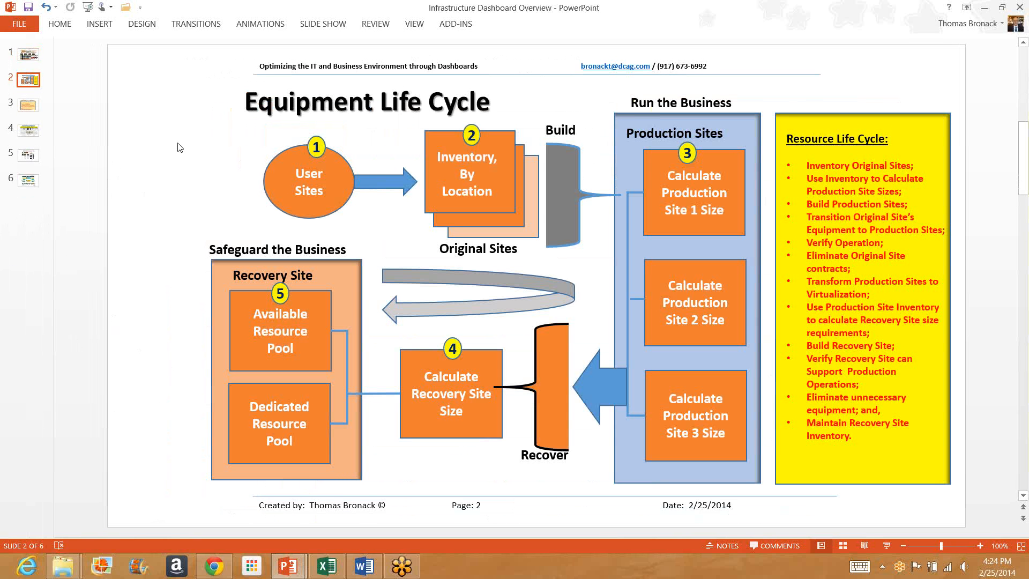
mouse_move(182, 151)
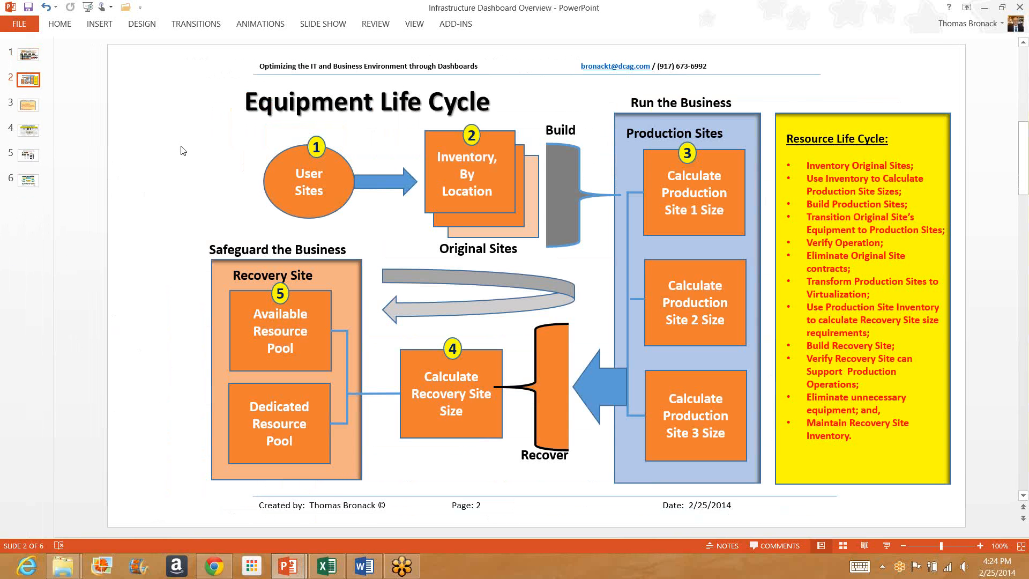
mouse_move(225, 135)
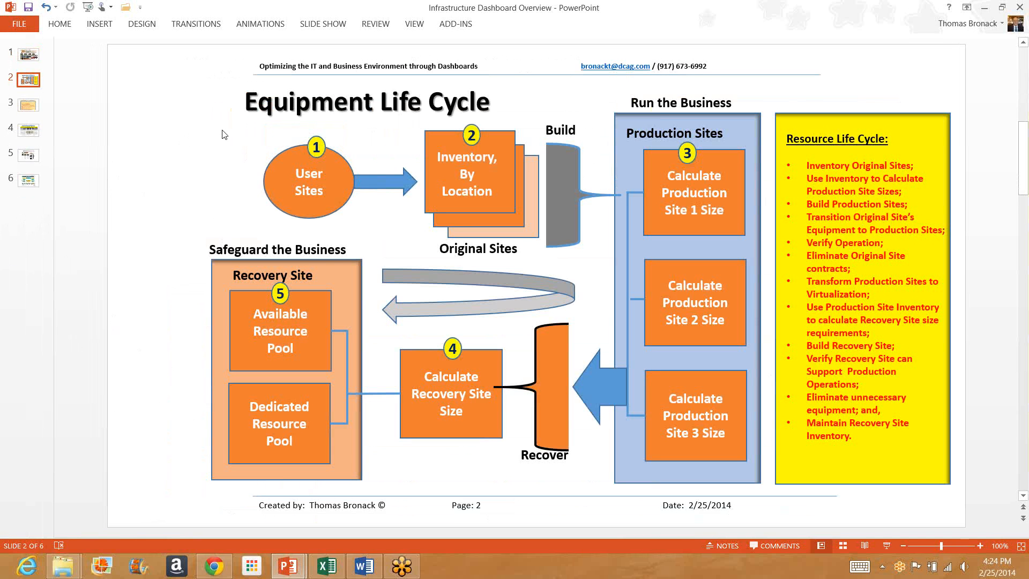
mouse_move(221, 135)
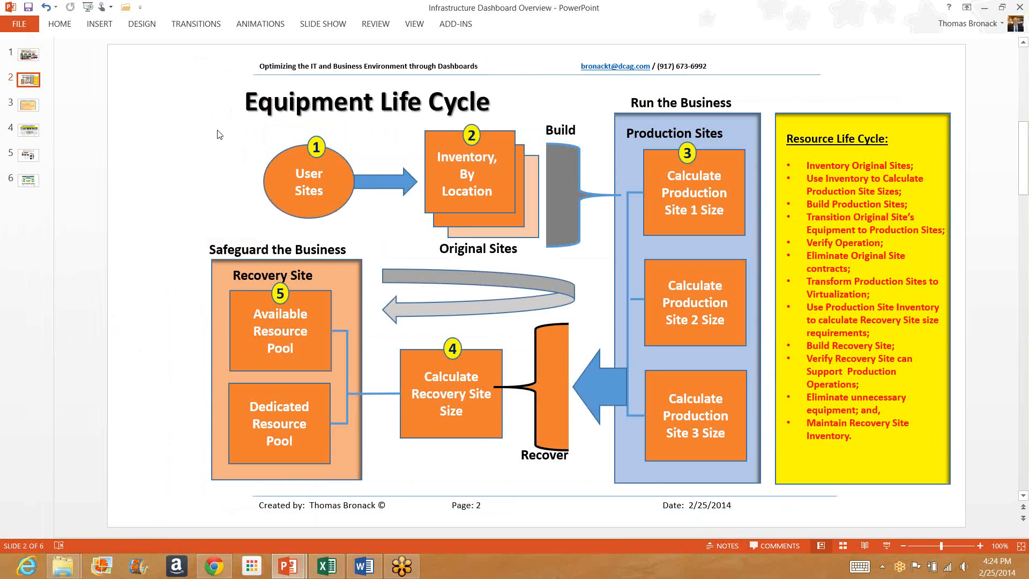
mouse_move(654, 209)
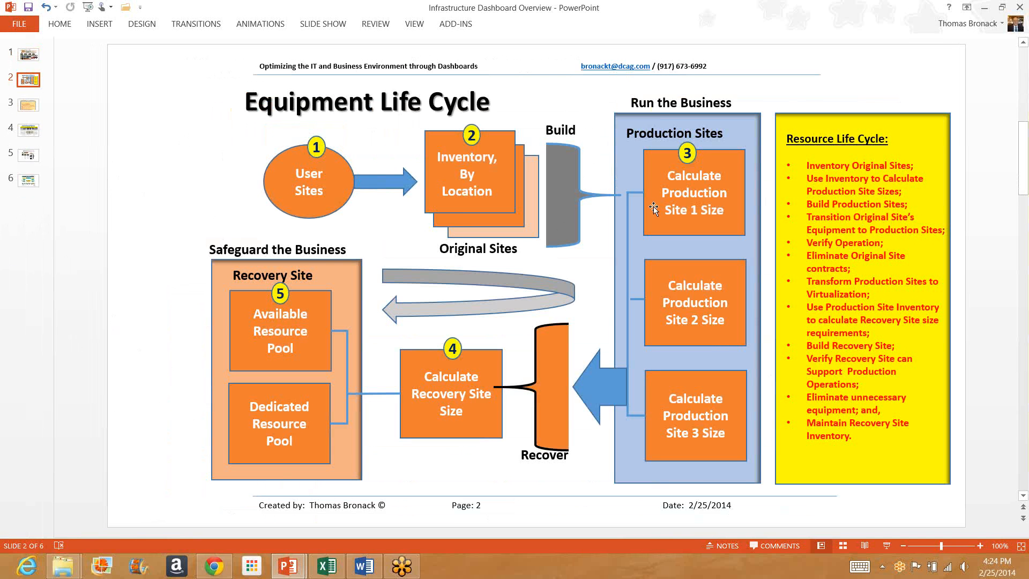
mouse_move(331, 208)
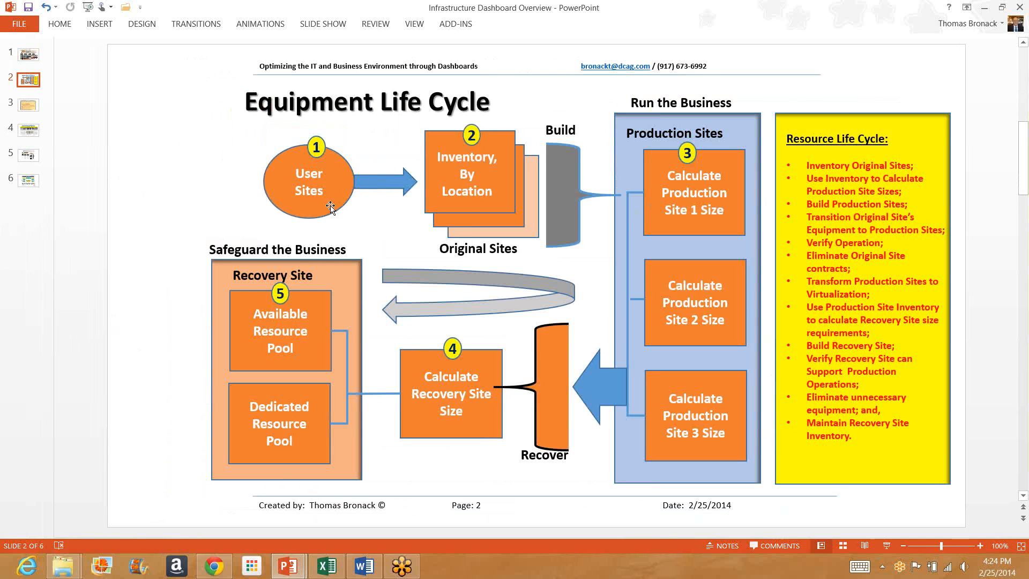
mouse_move(622, 211)
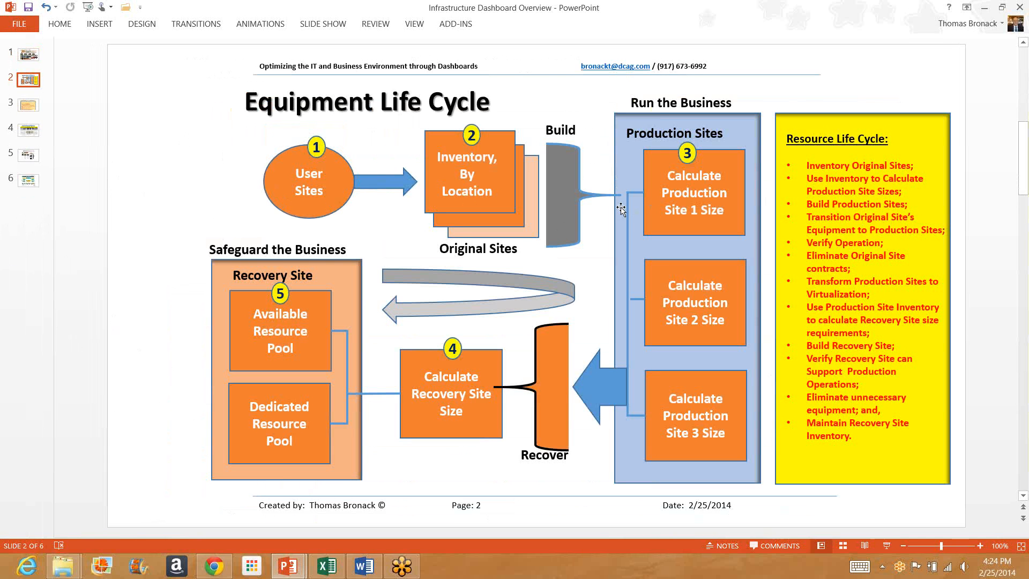
mouse_move(655, 215)
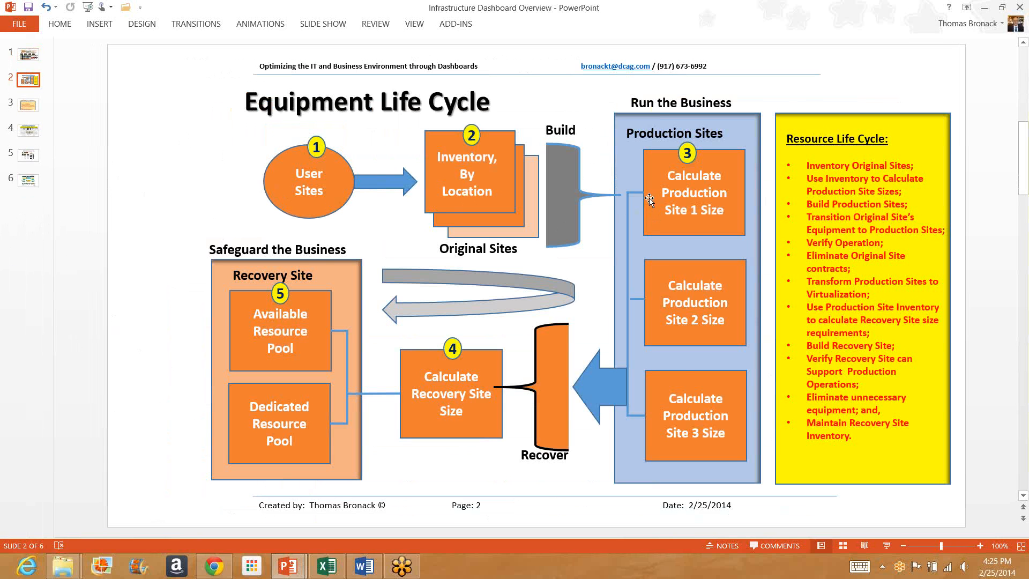
mouse_move(605, 363)
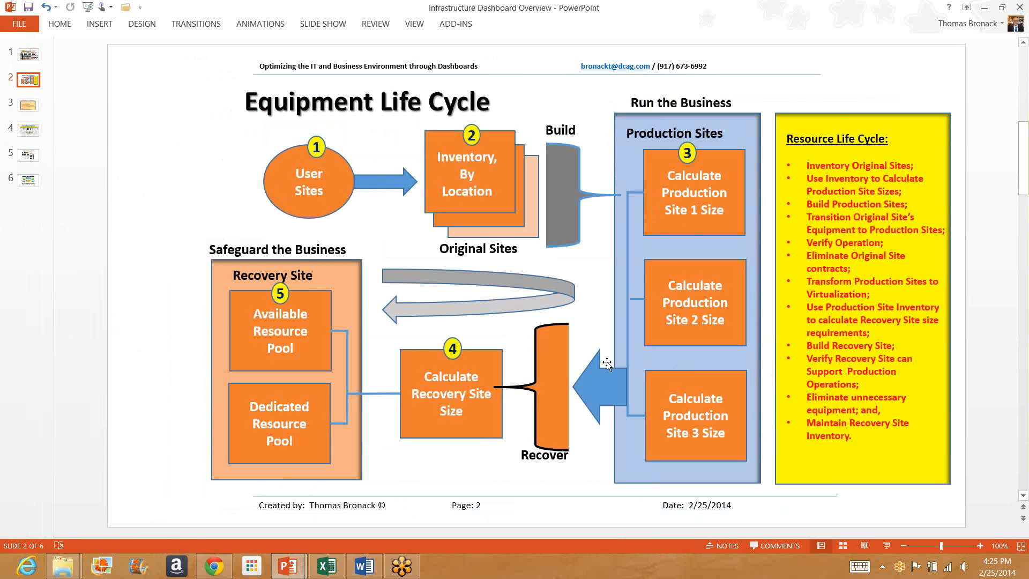
mouse_move(331, 189)
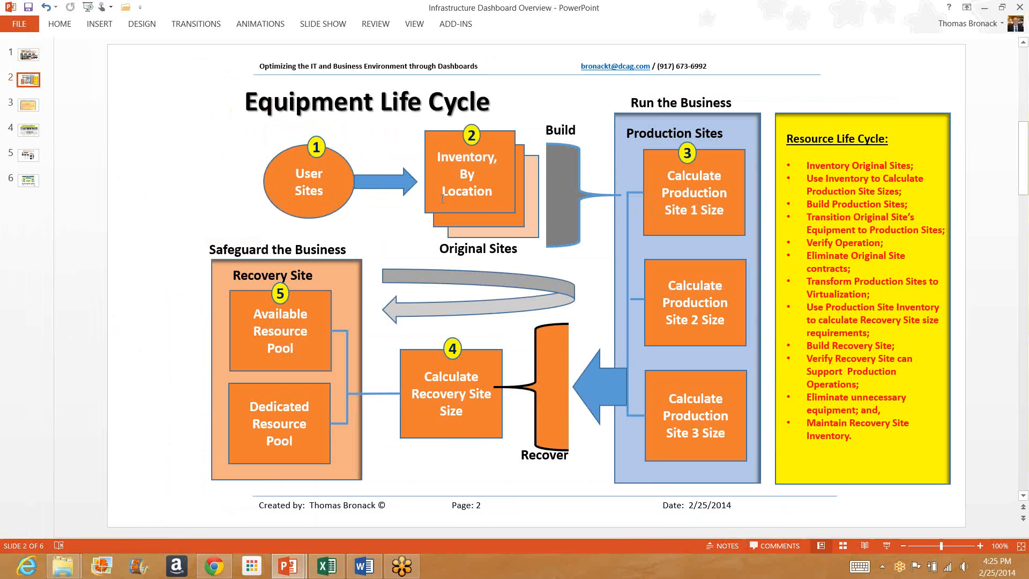
mouse_move(646, 213)
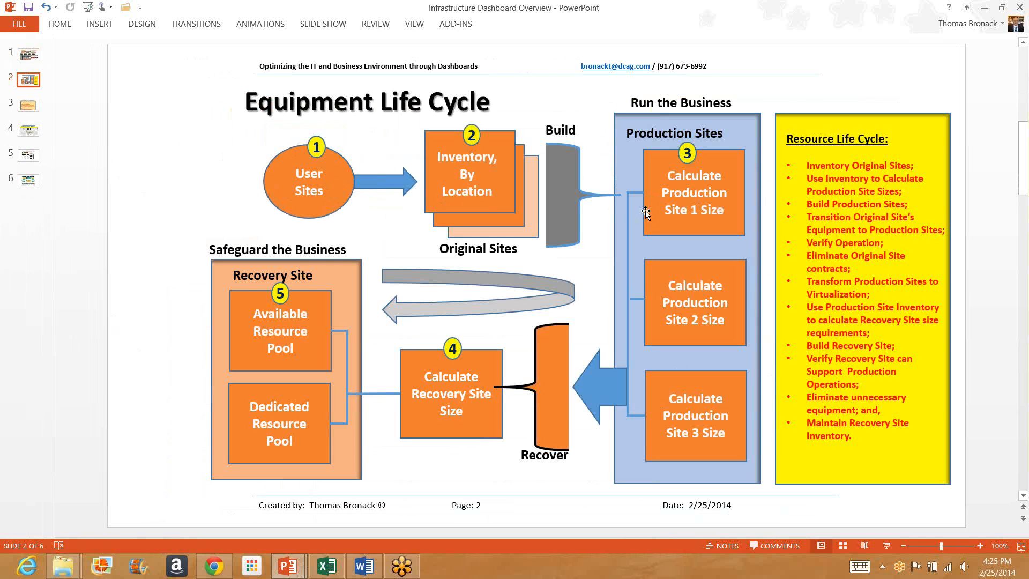
mouse_move(640, 175)
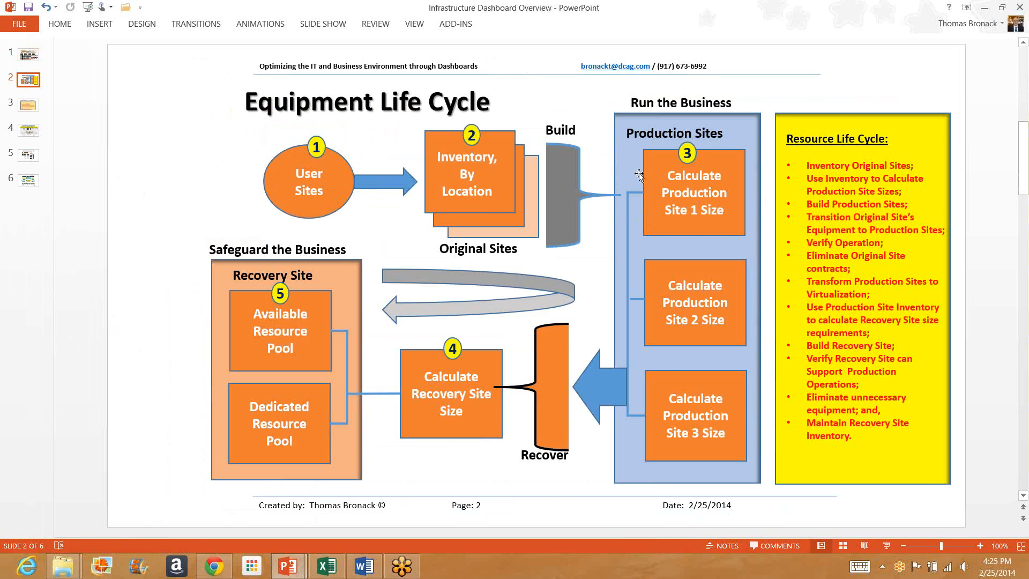
mouse_move(597, 292)
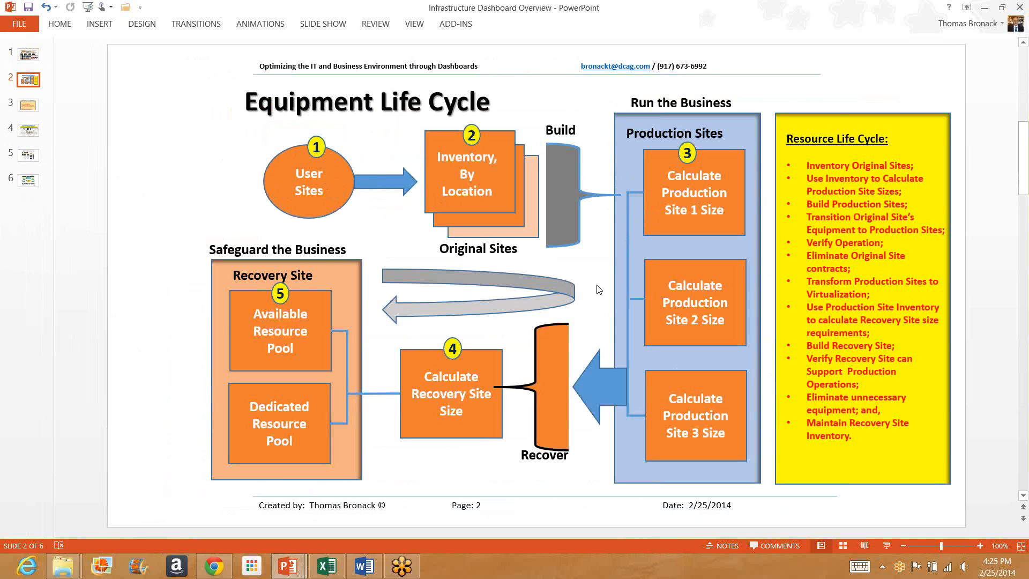
mouse_move(584, 357)
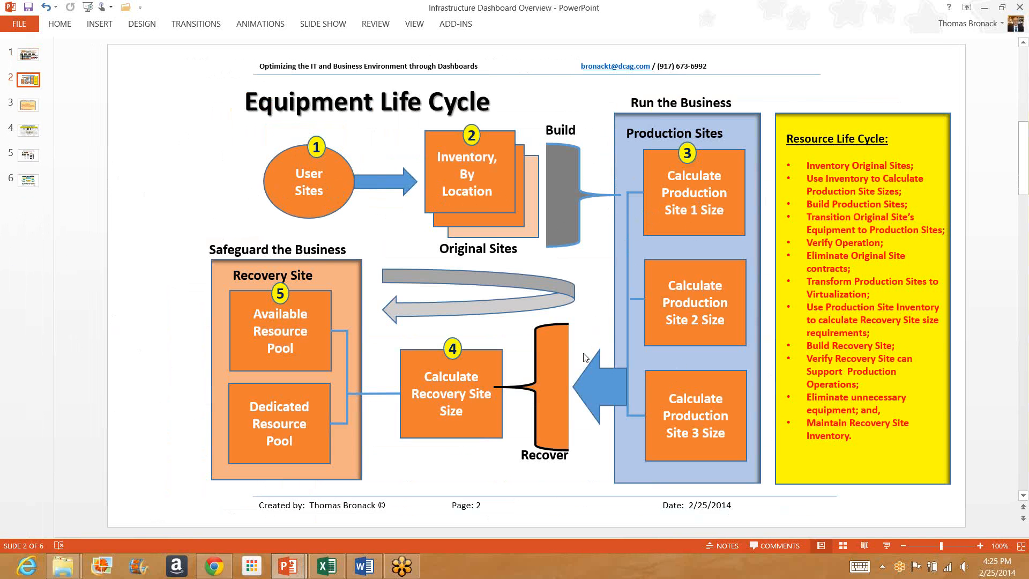
mouse_move(489, 435)
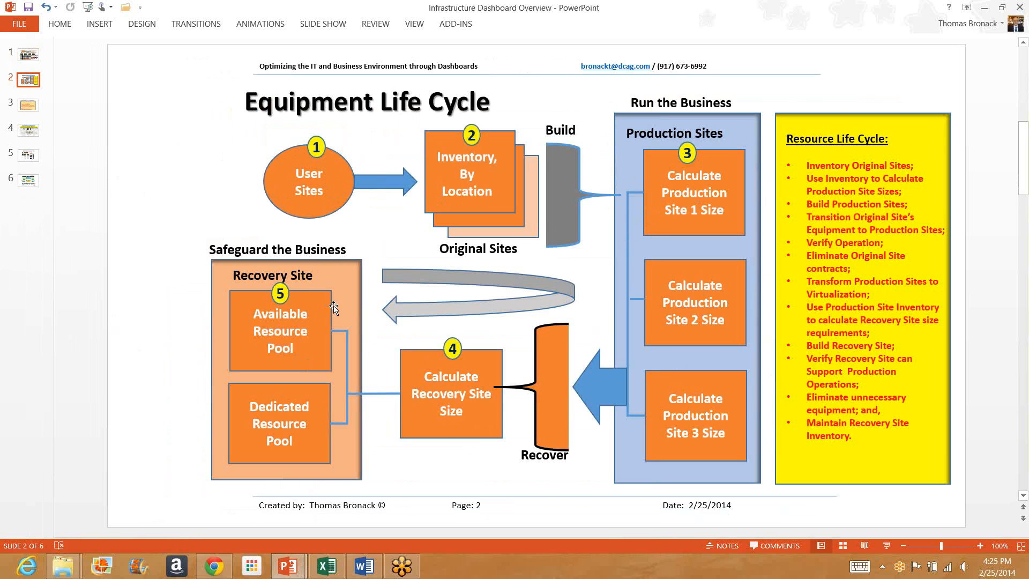
mouse_move(655, 228)
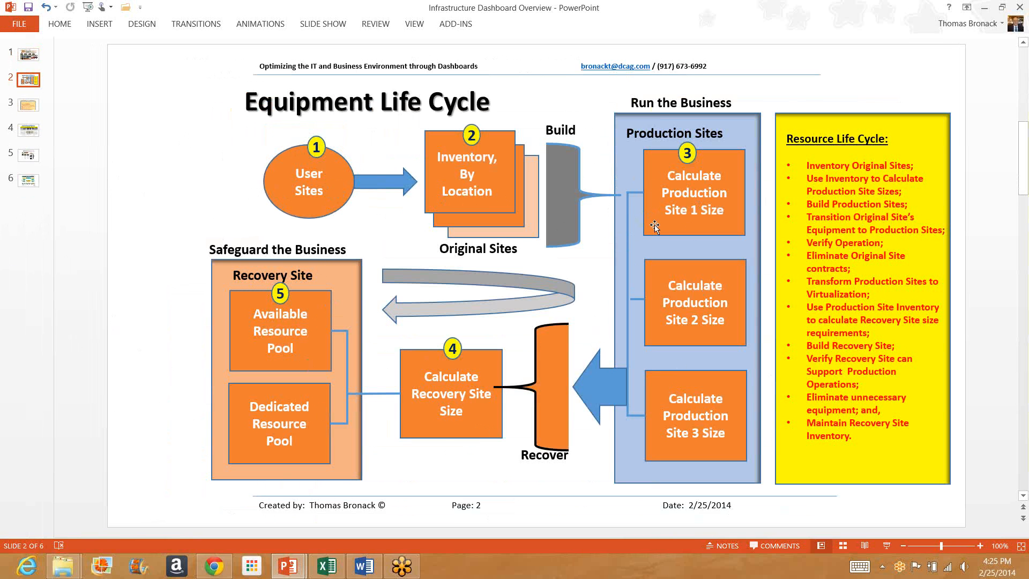
mouse_move(652, 450)
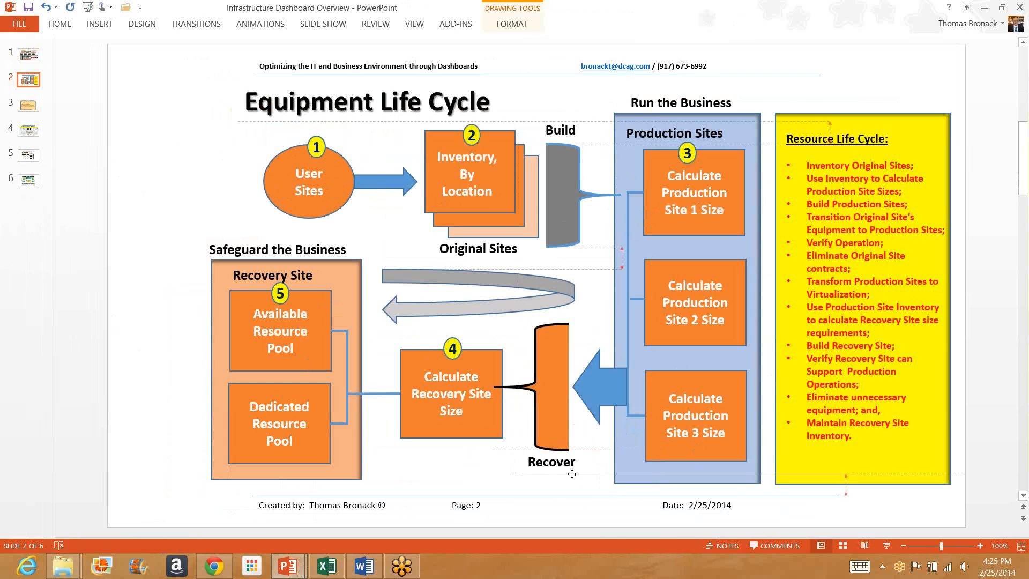
left_click(551, 461)
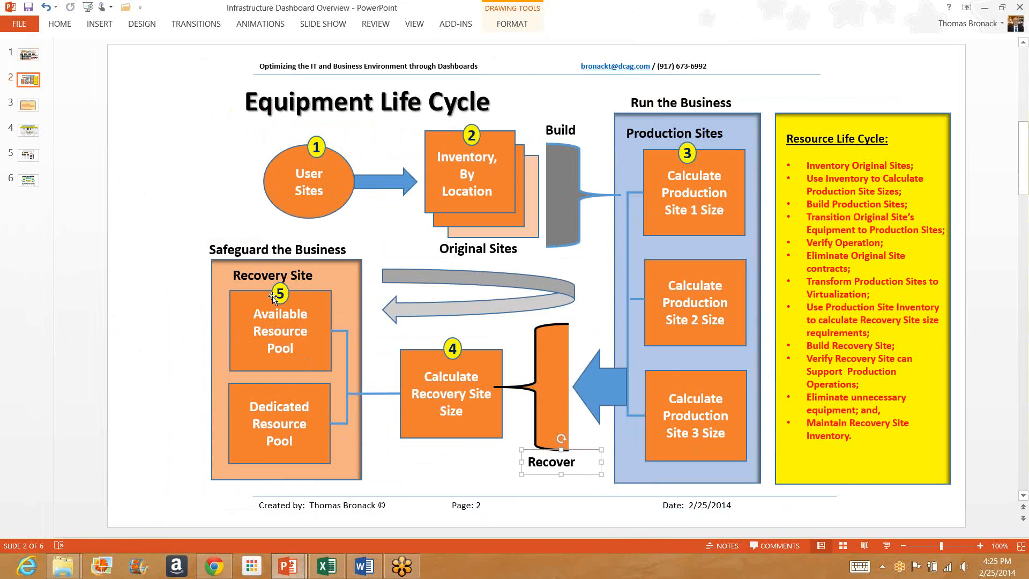
mouse_move(327, 366)
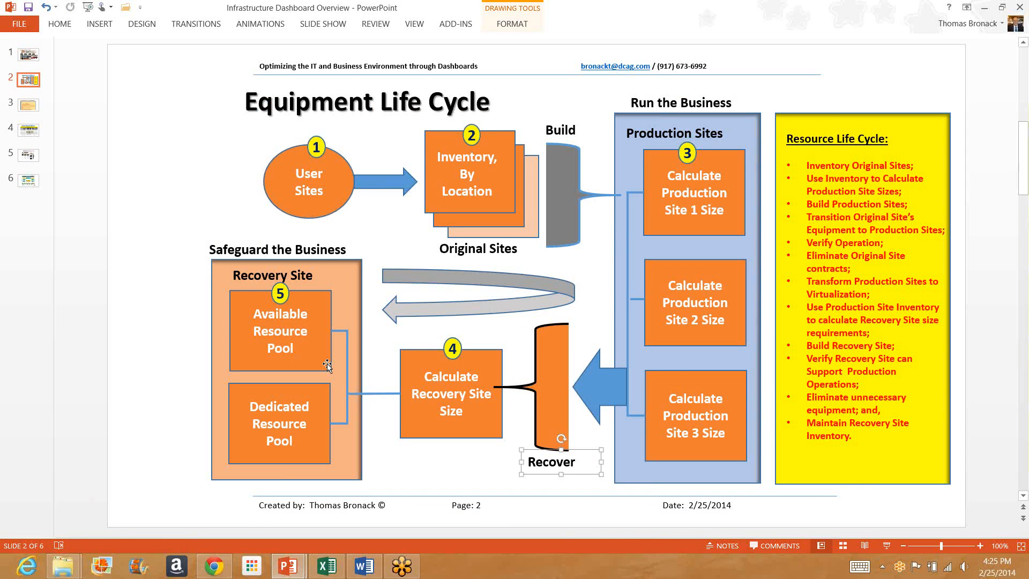
mouse_move(319, 325)
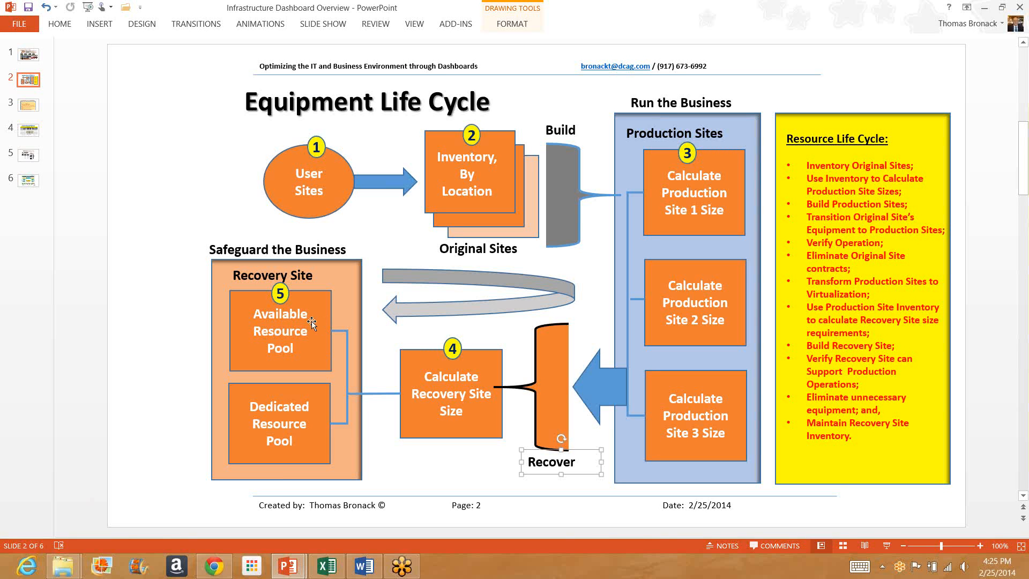
mouse_move(306, 405)
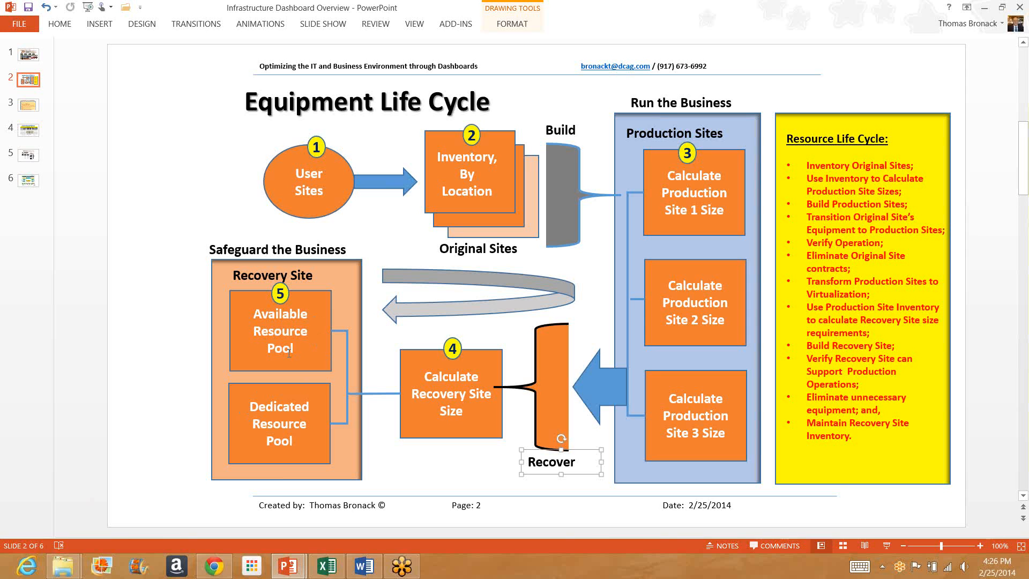
mouse_move(306, 359)
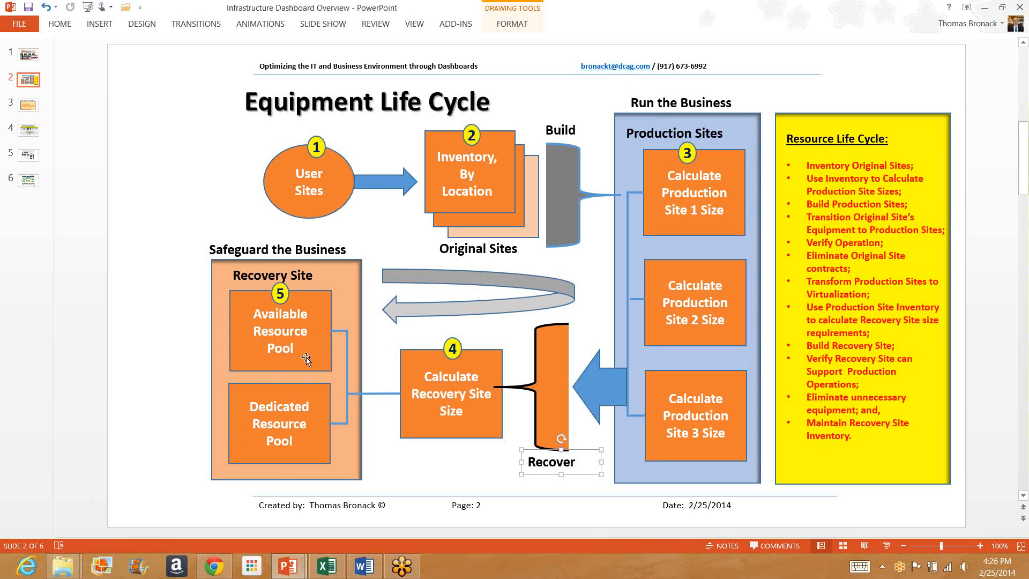
mouse_move(307, 430)
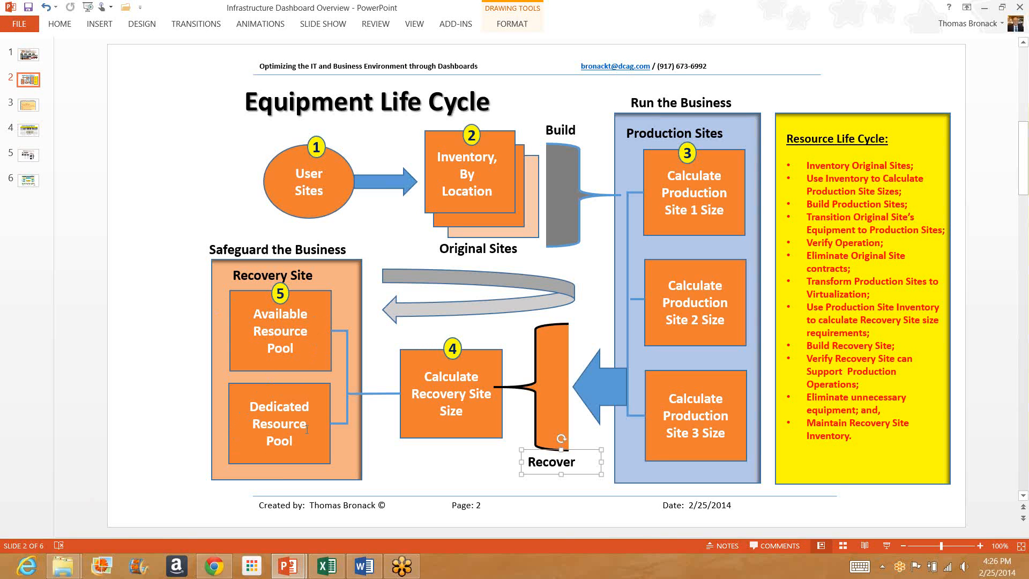
mouse_move(314, 333)
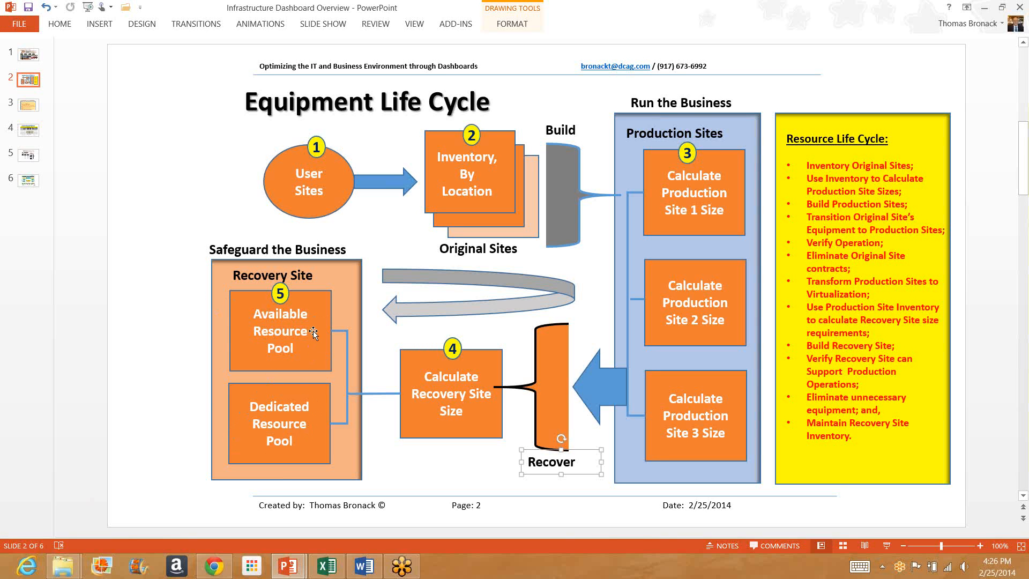
mouse_move(313, 333)
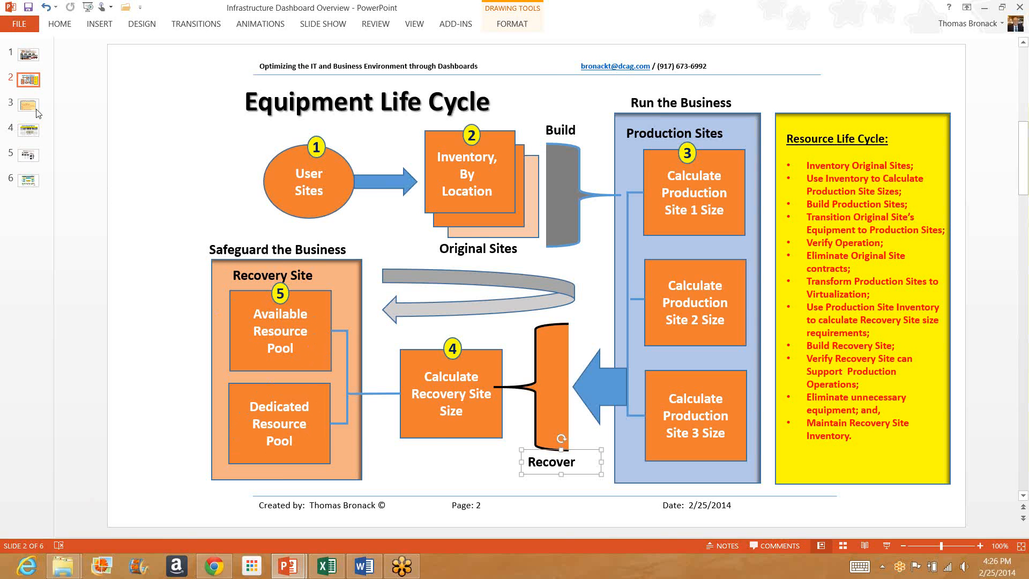
left_click(27, 104)
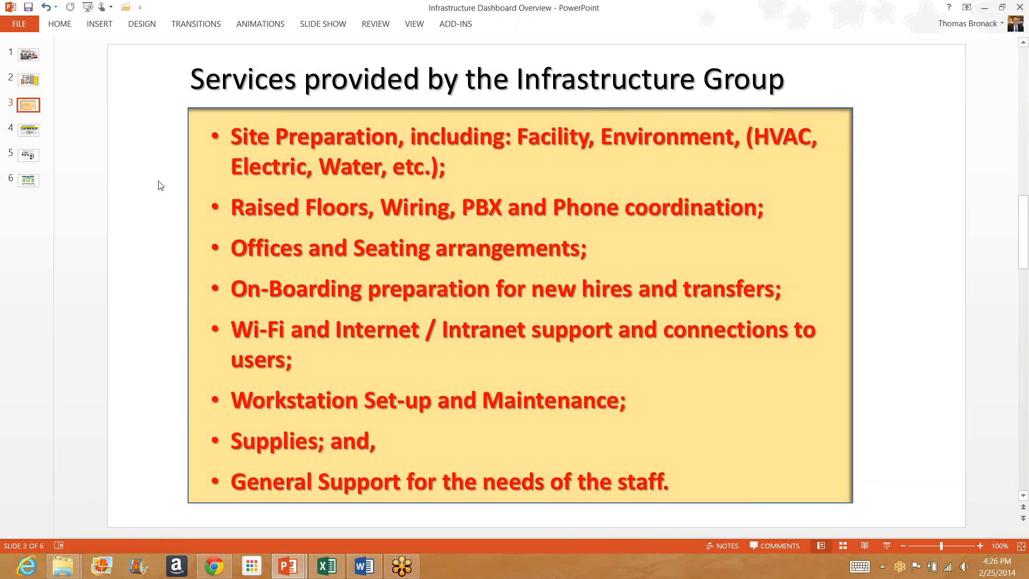
mouse_move(168, 199)
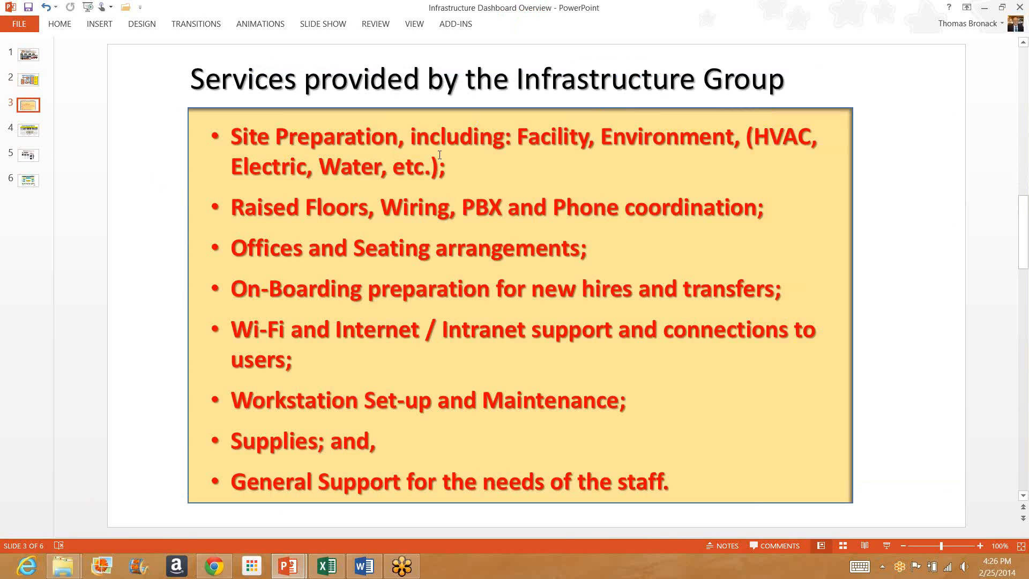
mouse_move(645, 160)
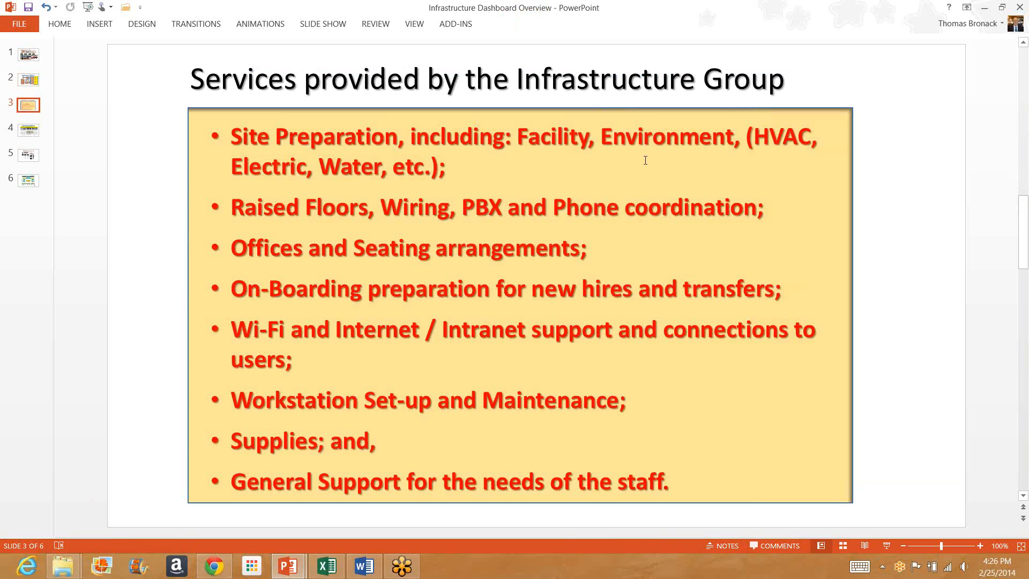
mouse_move(778, 143)
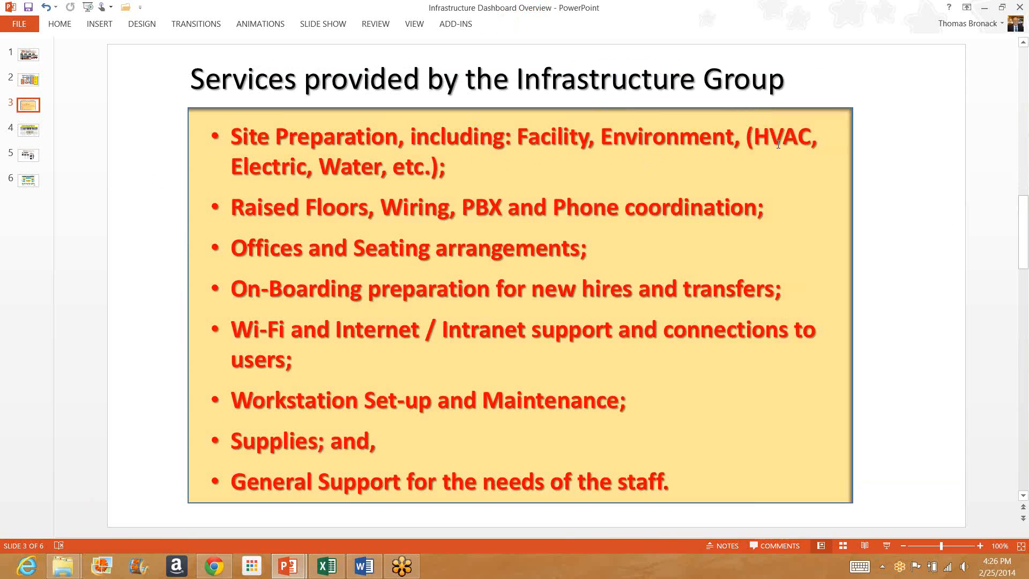
mouse_move(371, 167)
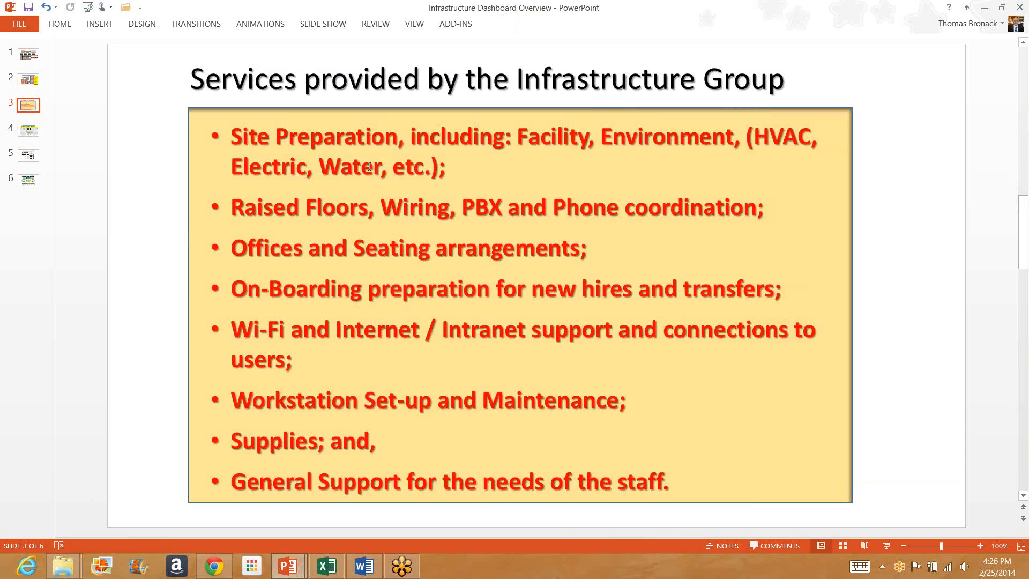
mouse_move(312, 218)
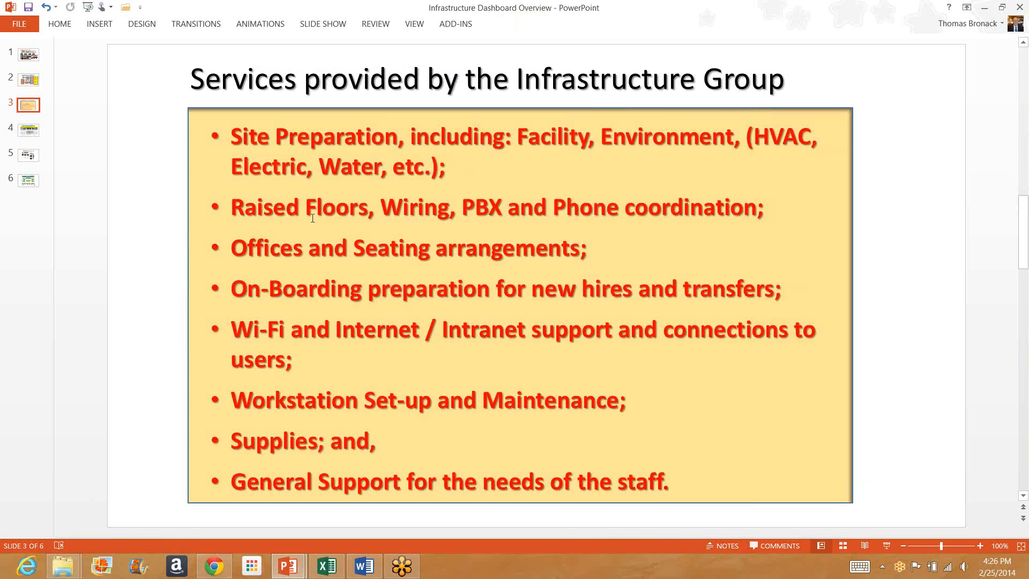
mouse_move(352, 218)
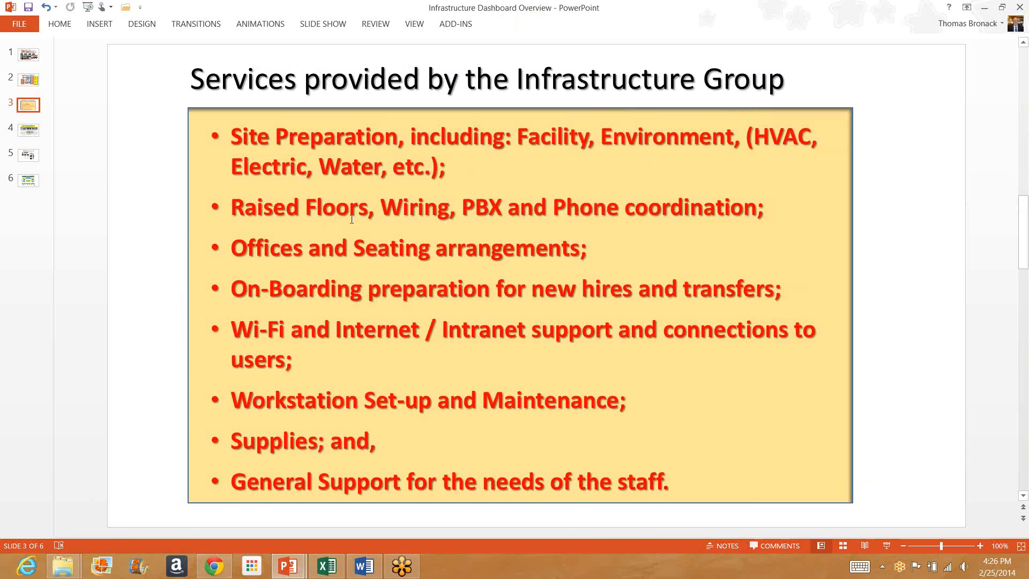
mouse_move(421, 219)
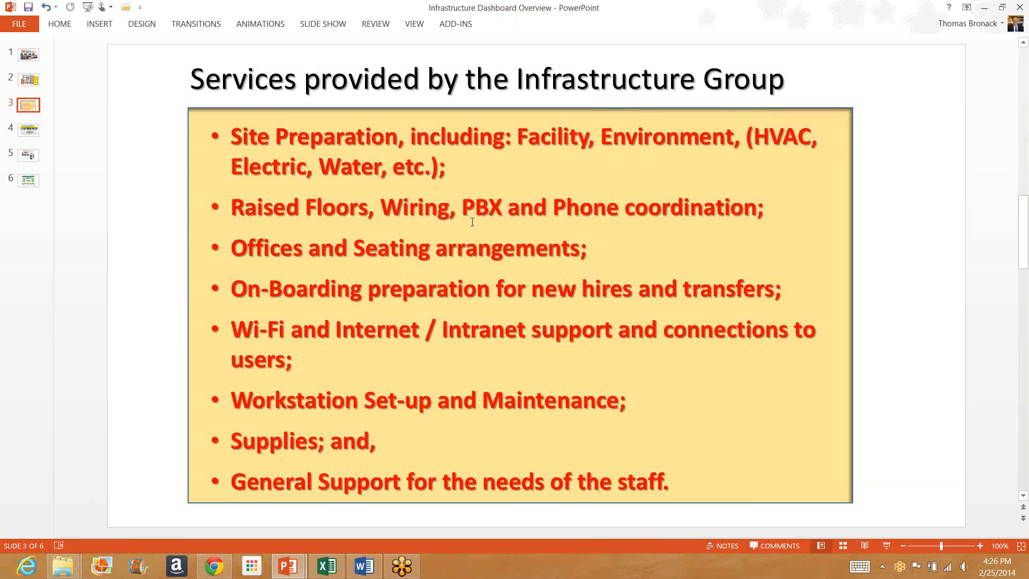
mouse_move(591, 220)
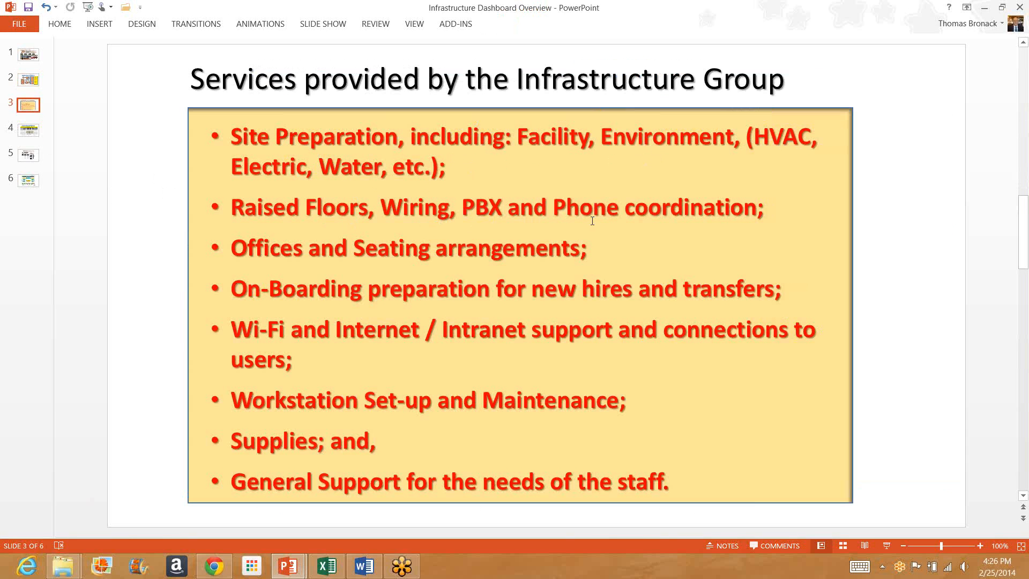
mouse_move(240, 217)
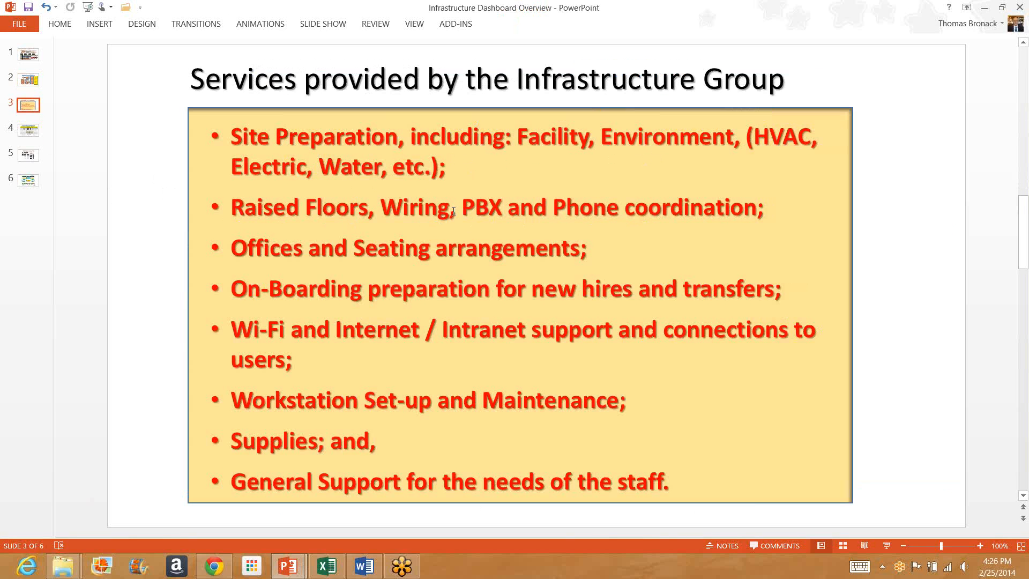
mouse_move(584, 208)
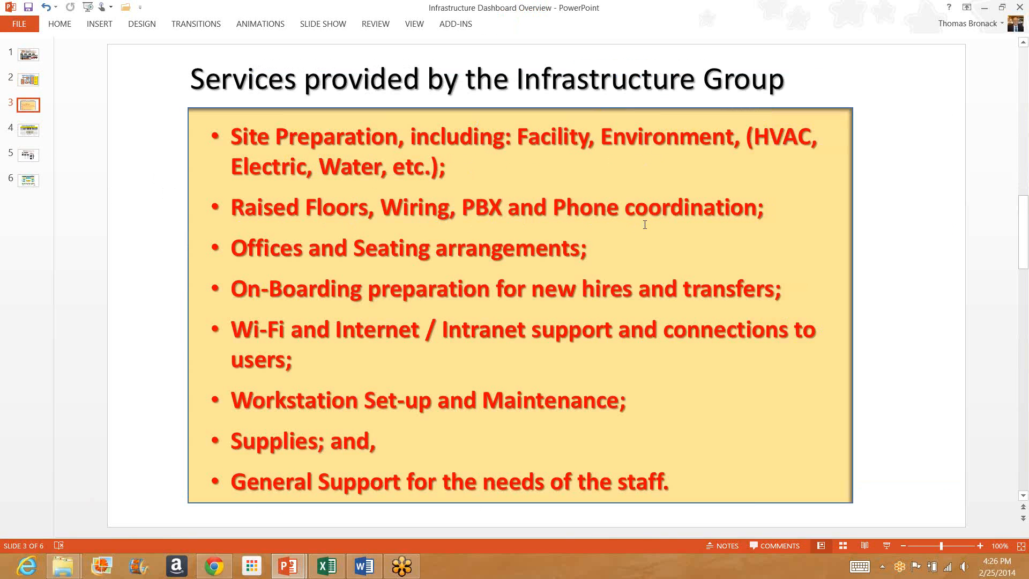
mouse_move(305, 258)
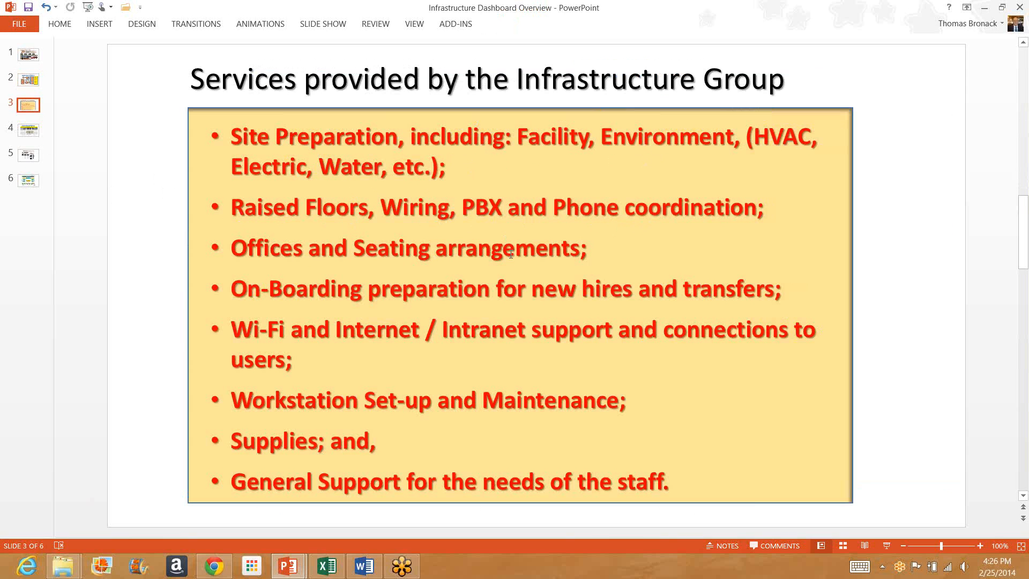
mouse_move(512, 253)
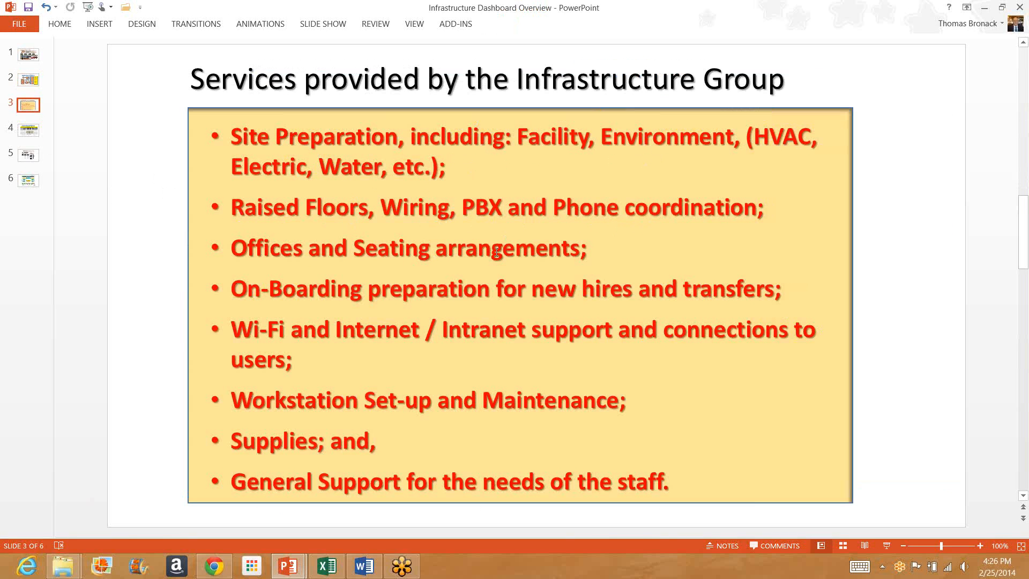
mouse_move(298, 300)
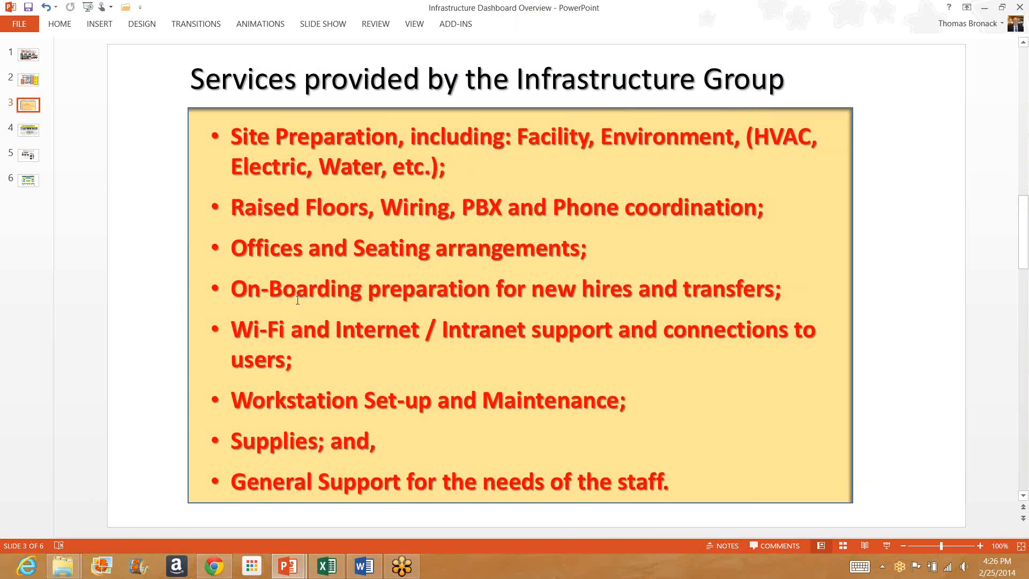
mouse_move(547, 300)
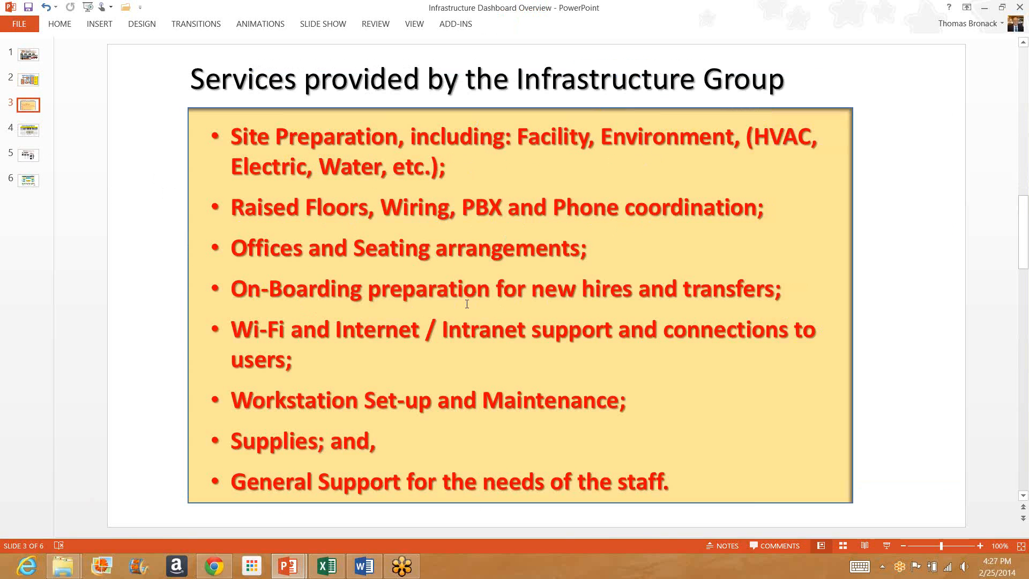
mouse_move(151, 290)
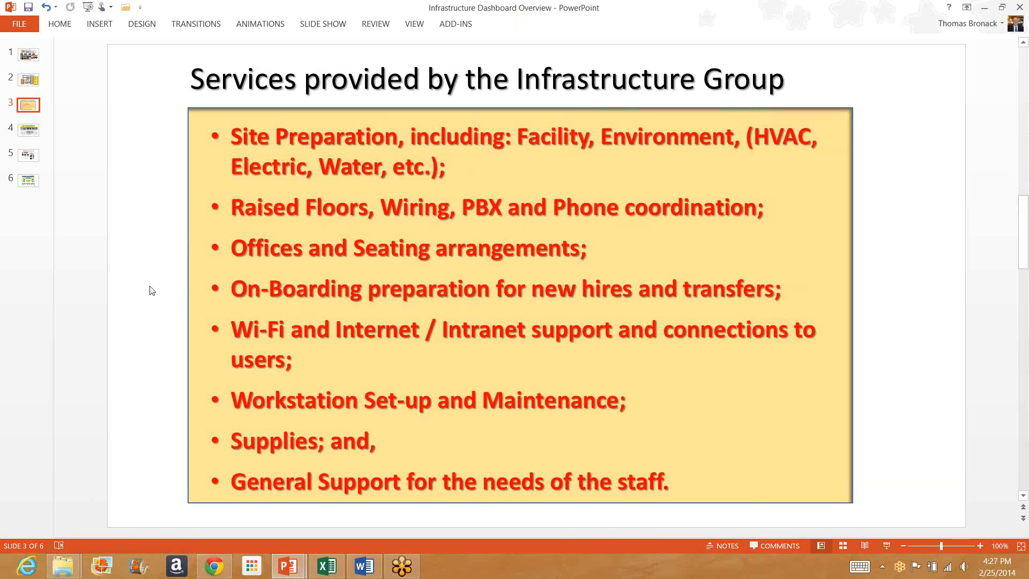
mouse_move(147, 289)
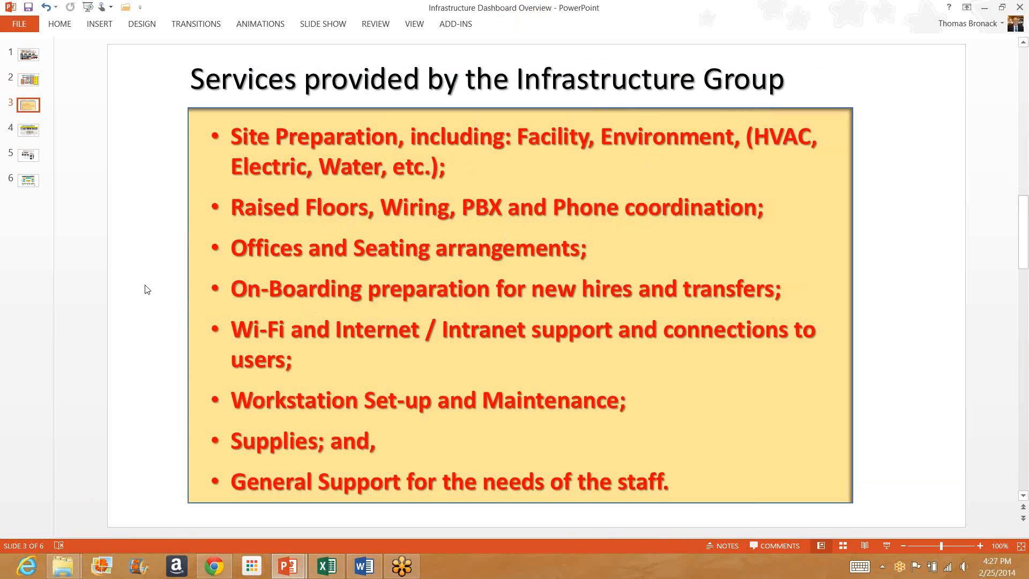
mouse_move(332, 328)
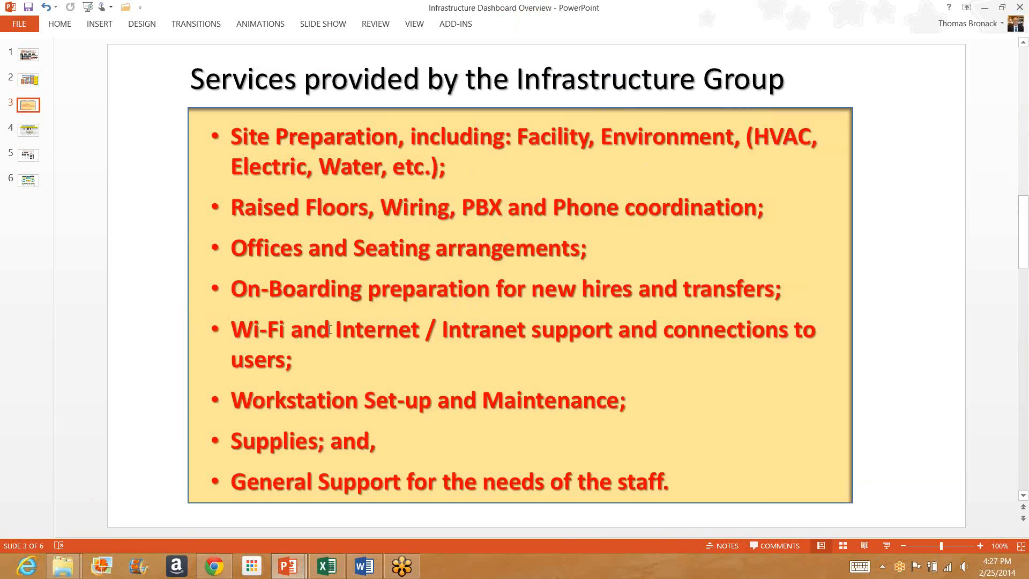
mouse_move(493, 341)
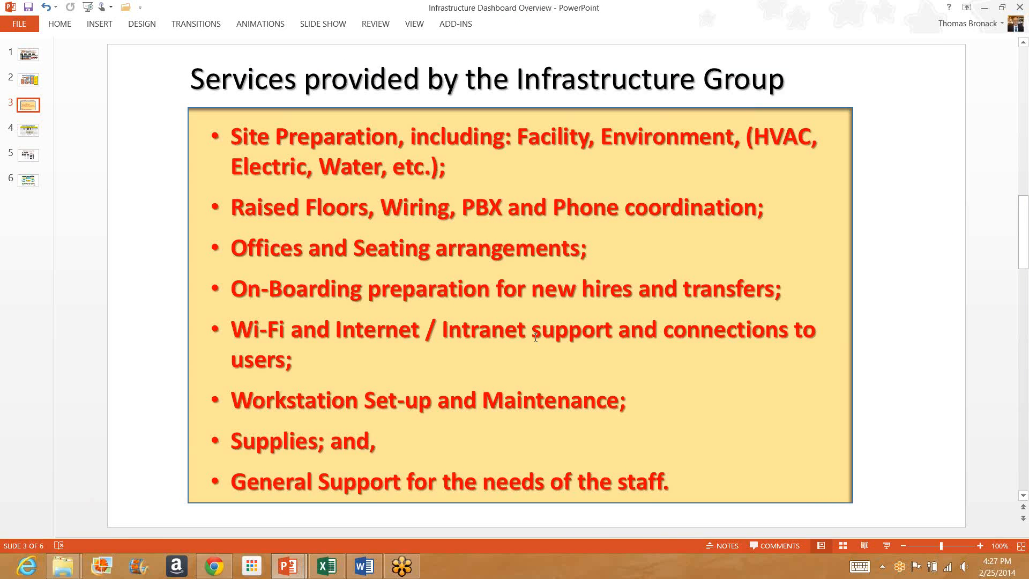
mouse_move(778, 331)
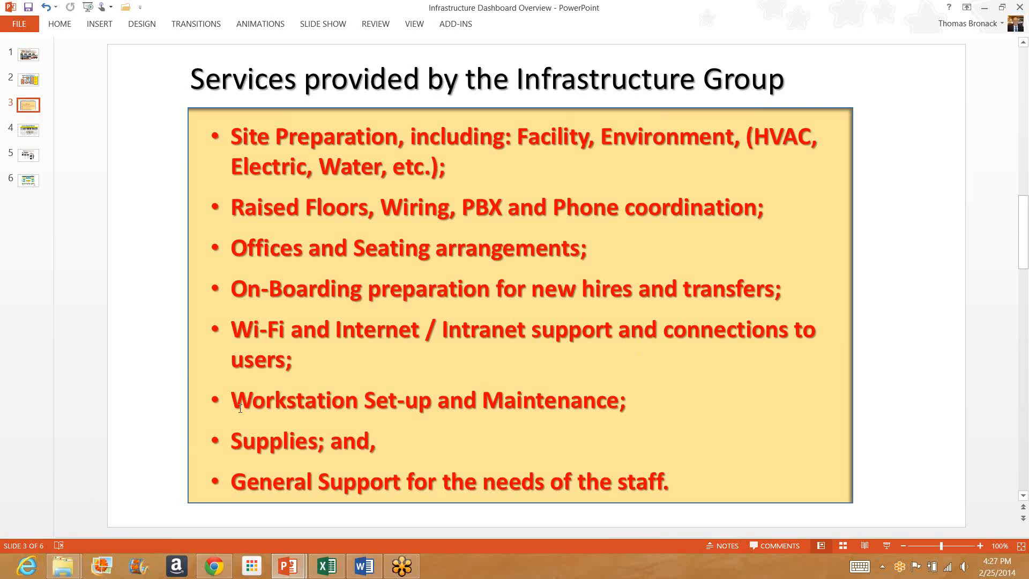
mouse_move(631, 401)
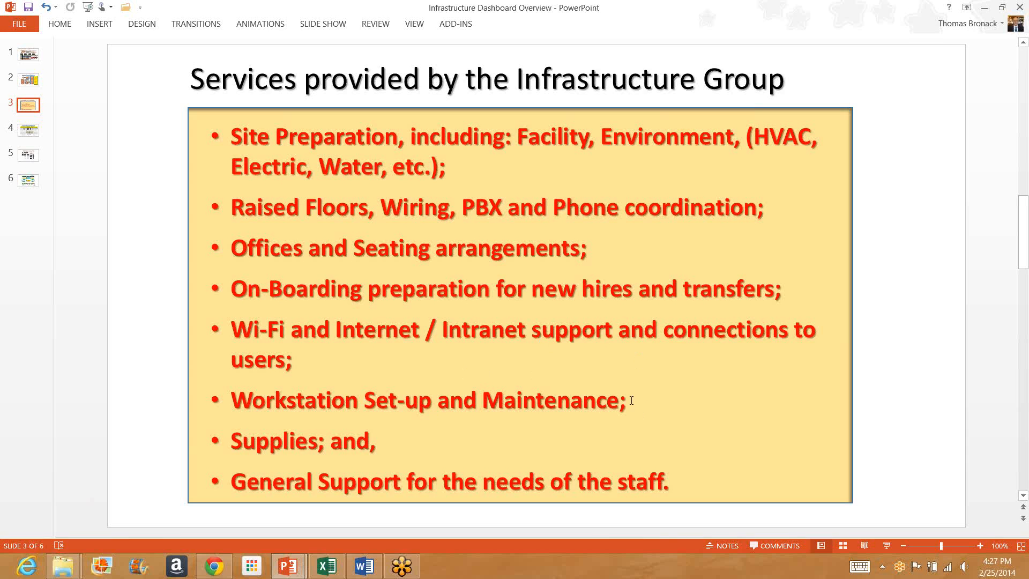
mouse_move(400, 443)
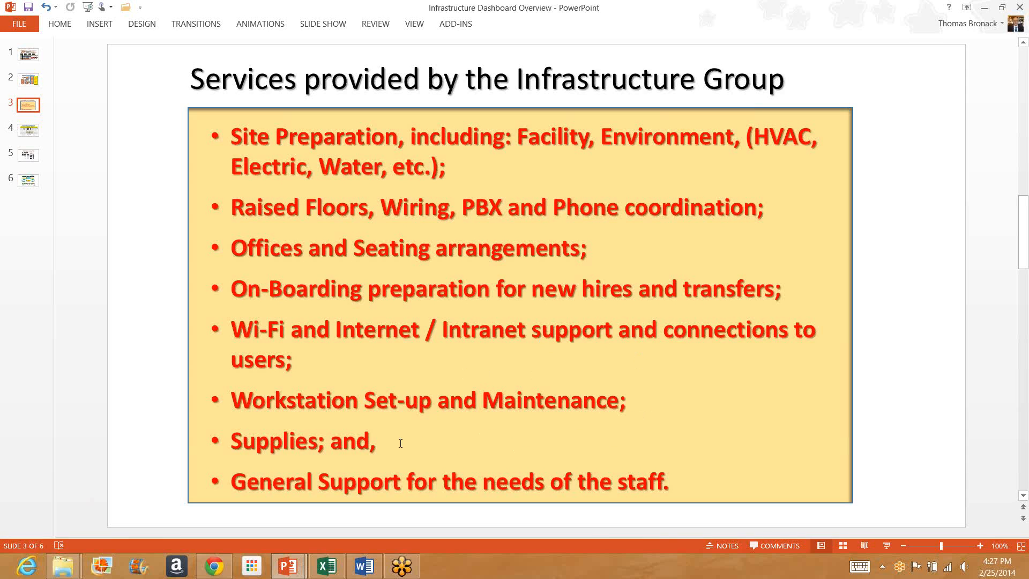
mouse_move(291, 486)
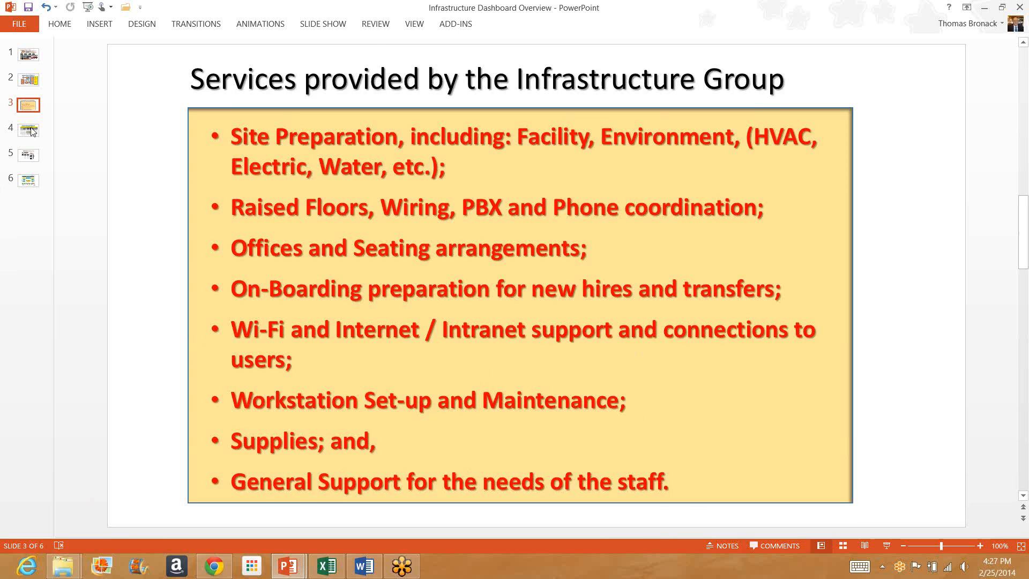
- Select the slide 4 thumbnail to show the expense cost table and bar chart
left_click(28, 129)
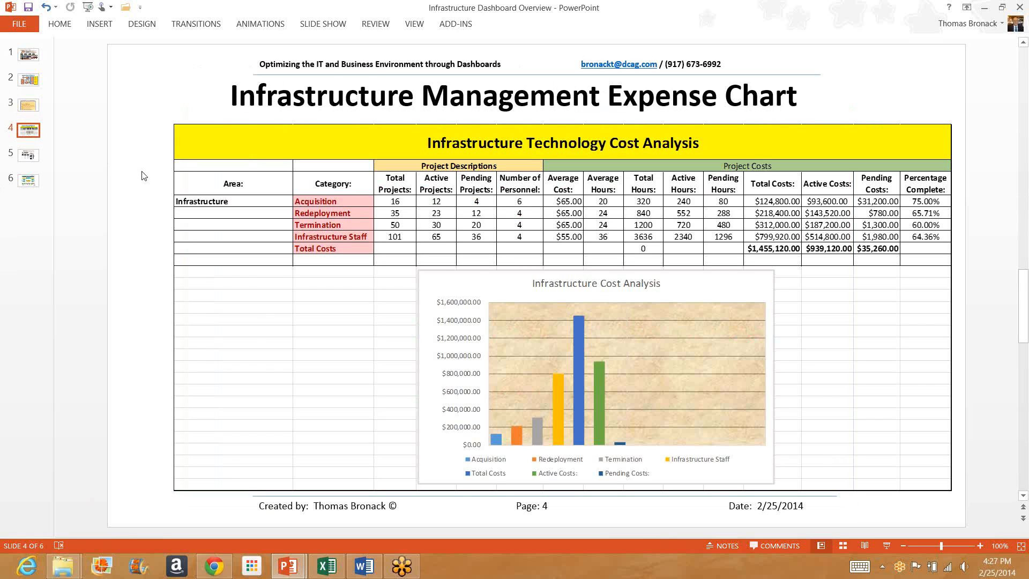
mouse_move(261, 321)
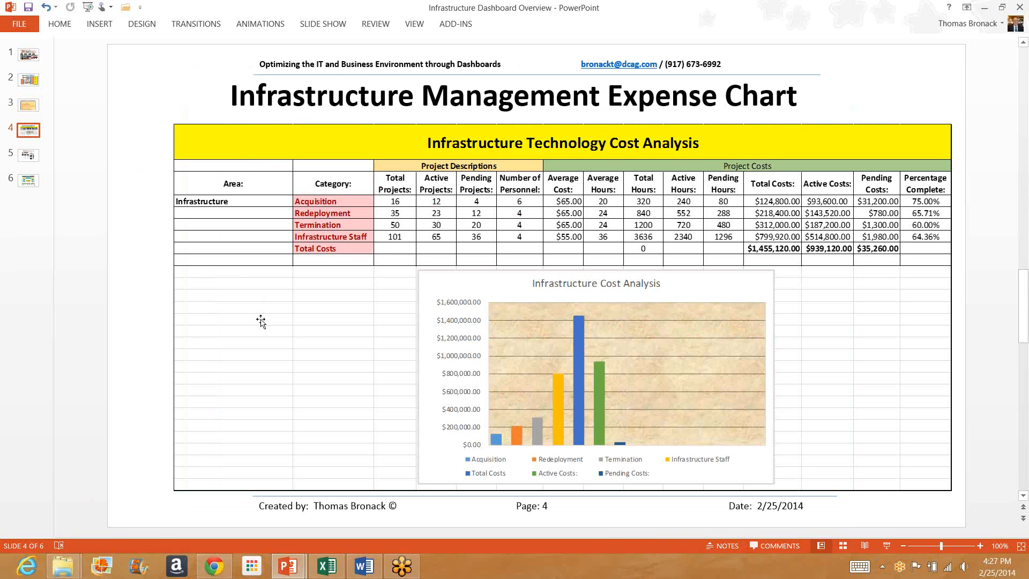
mouse_move(237, 301)
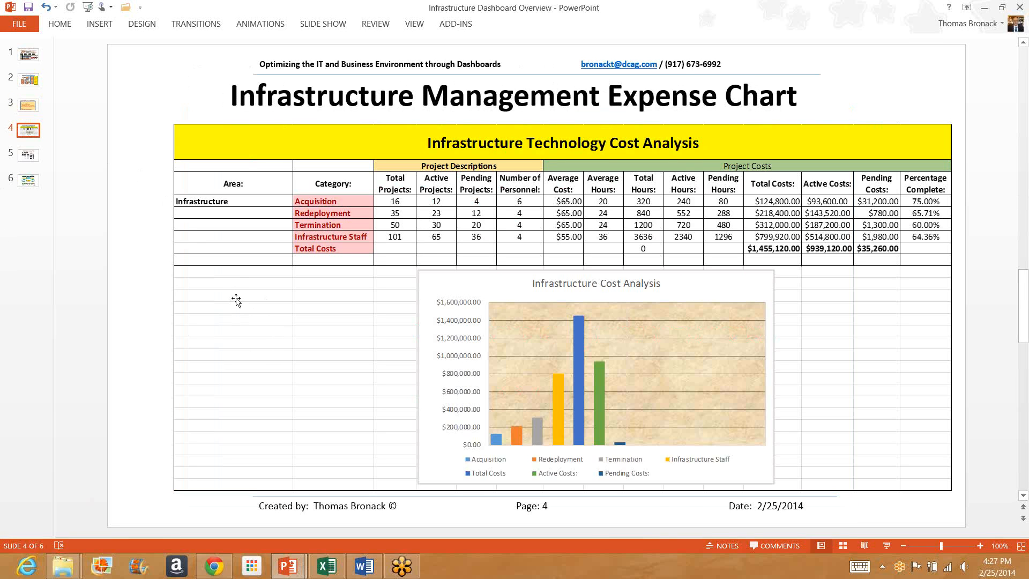
mouse_move(237, 296)
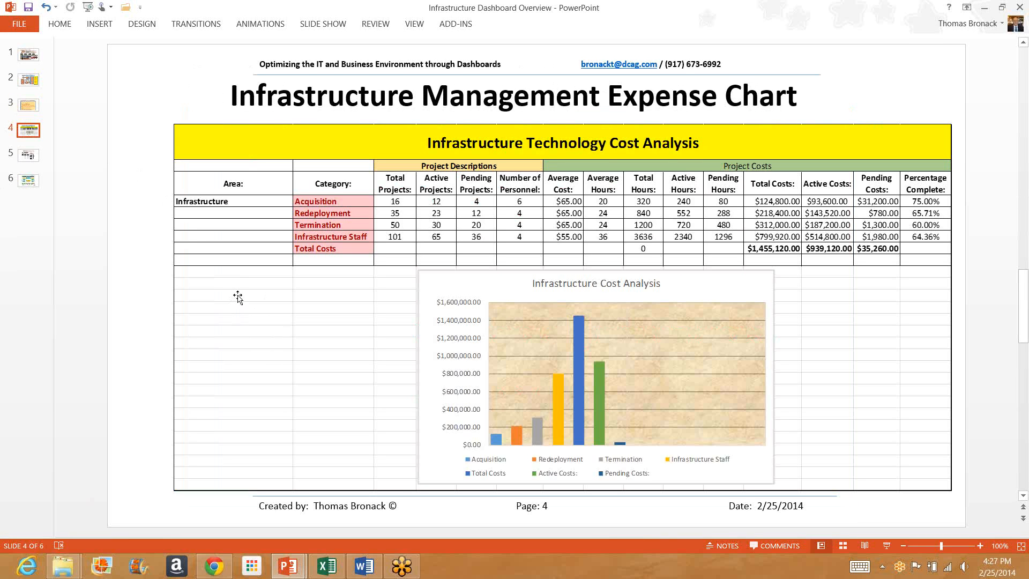
mouse_move(249, 300)
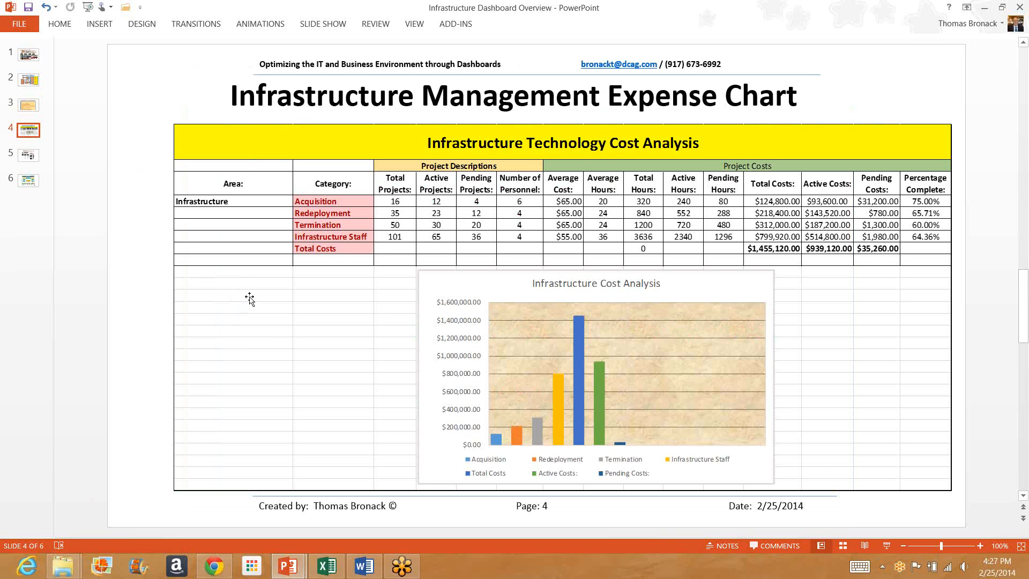
mouse_move(252, 302)
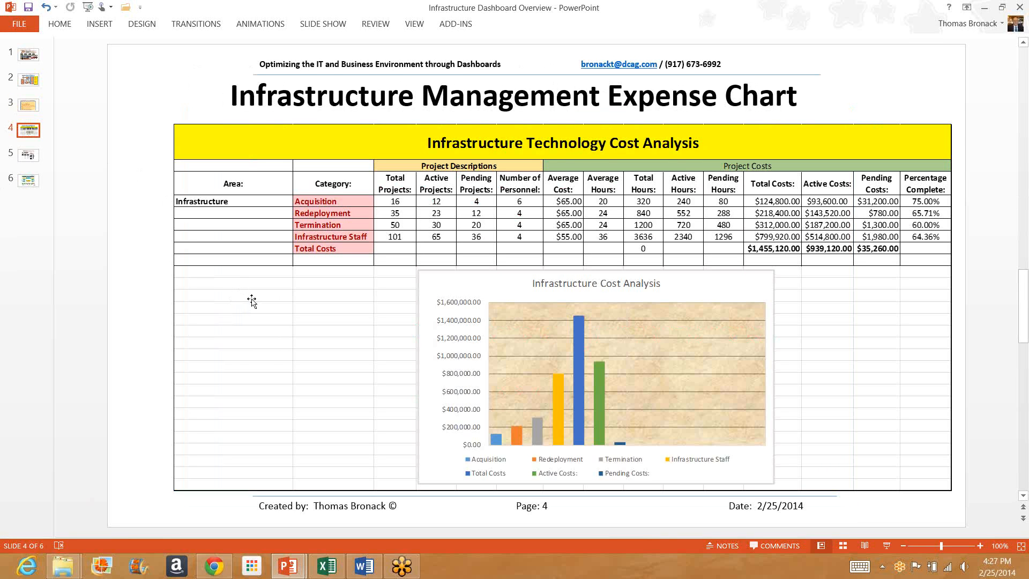
mouse_move(336, 300)
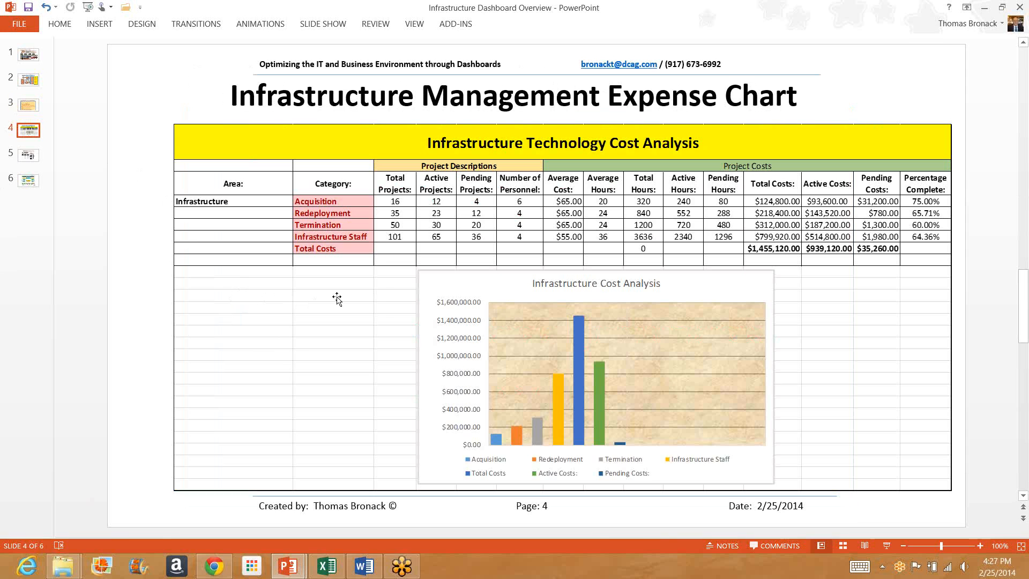
mouse_move(406, 228)
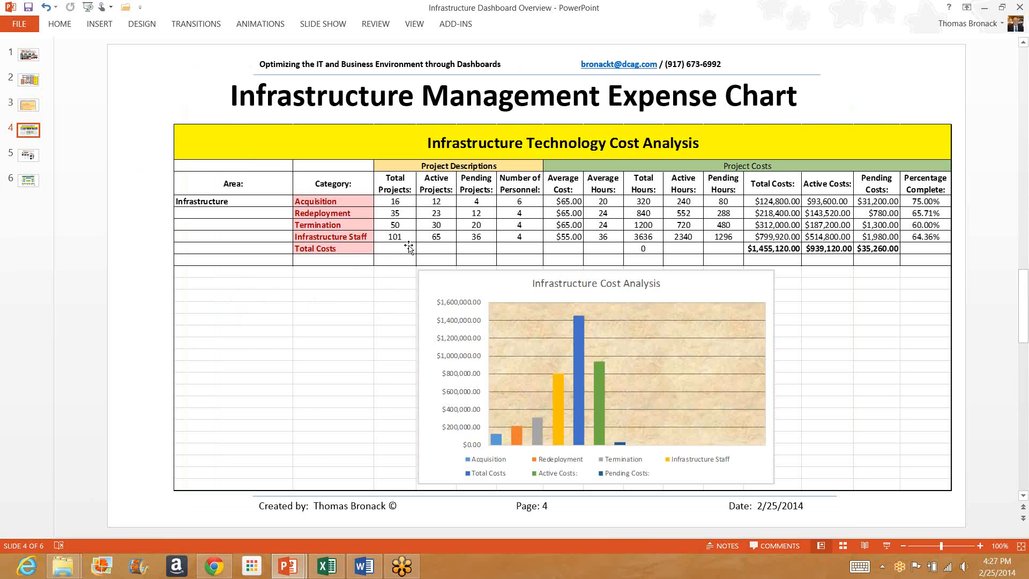
mouse_move(407, 264)
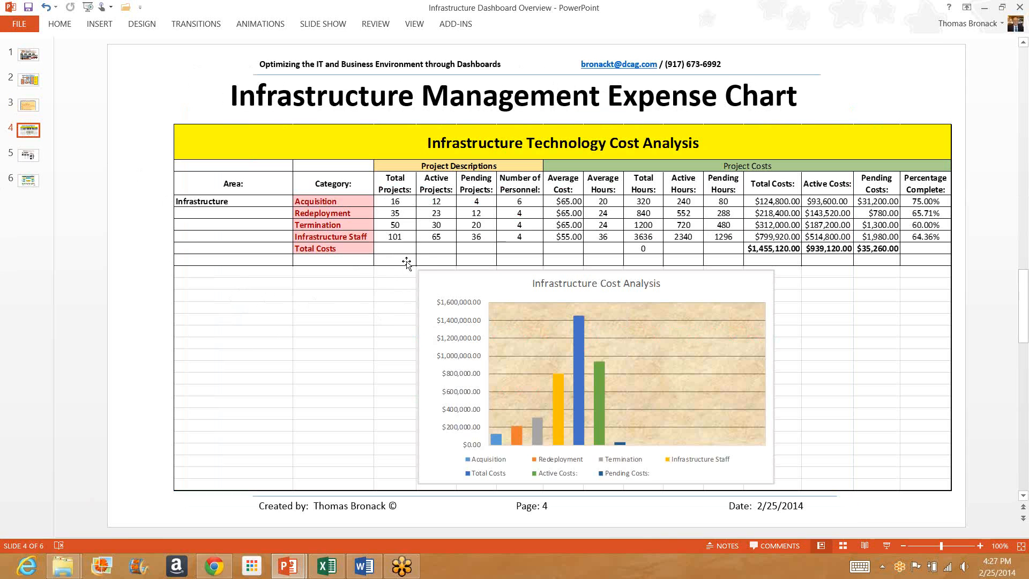
mouse_move(477, 268)
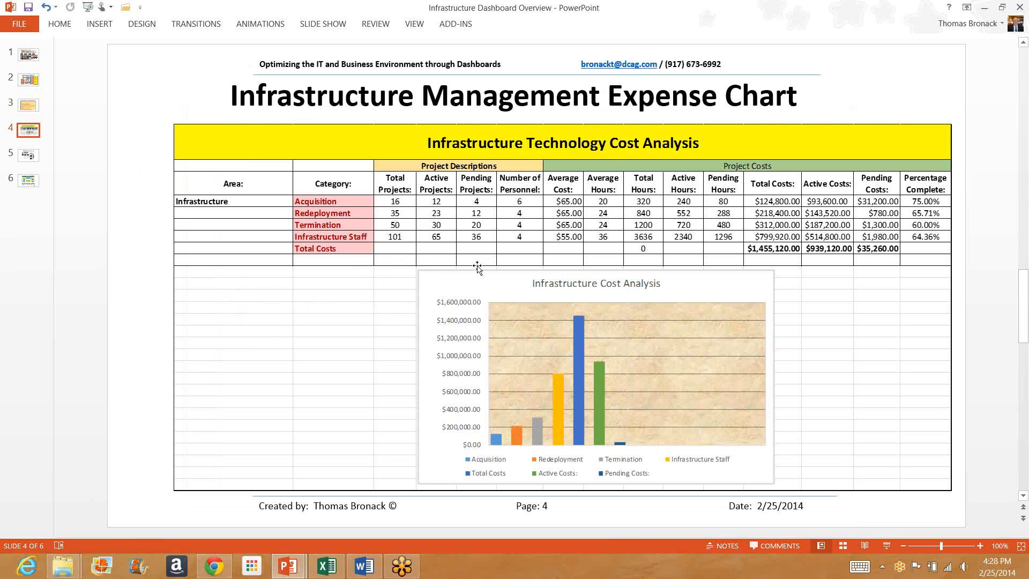
mouse_move(523, 256)
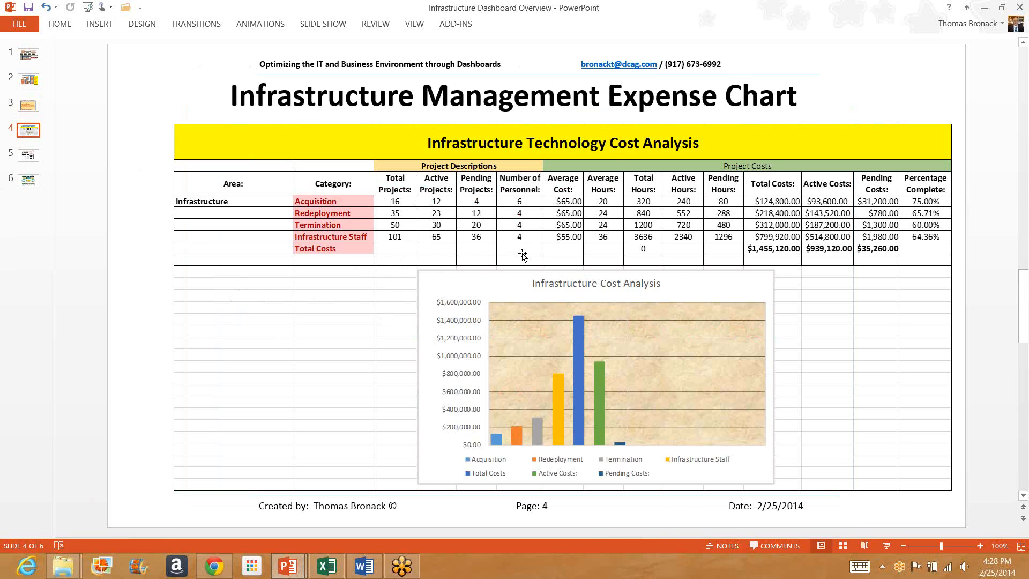
mouse_move(570, 256)
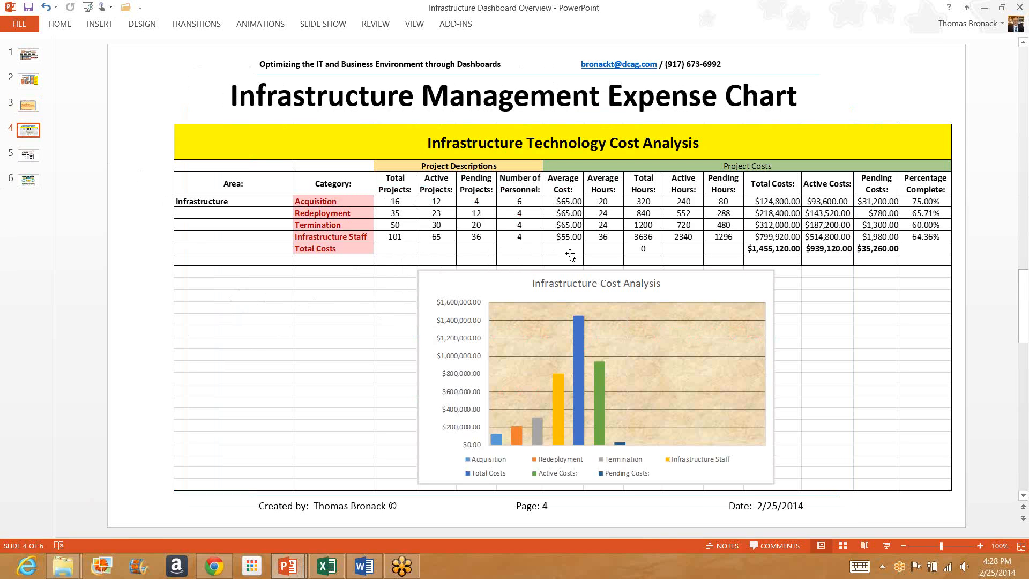
mouse_move(613, 256)
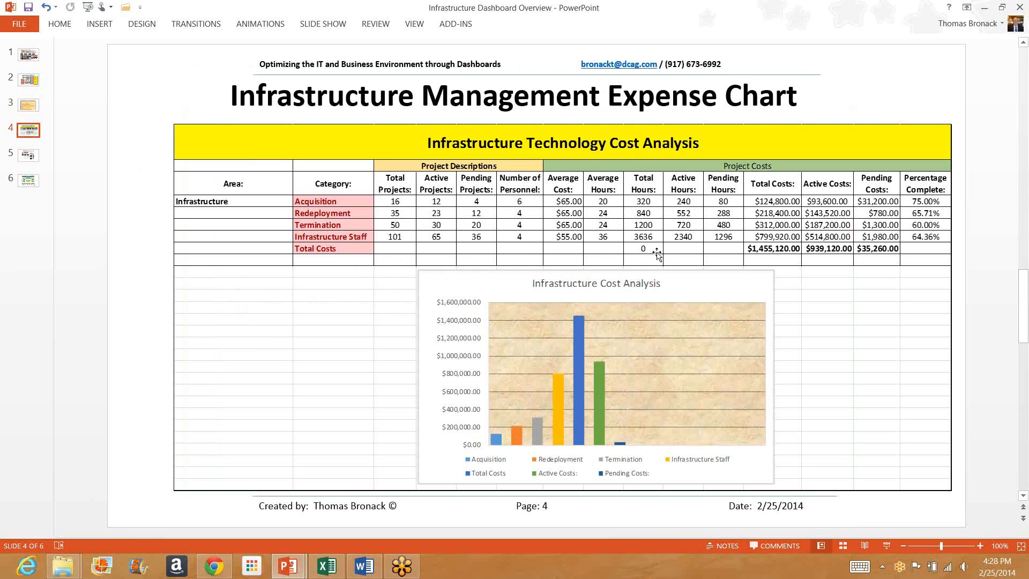
mouse_move(686, 255)
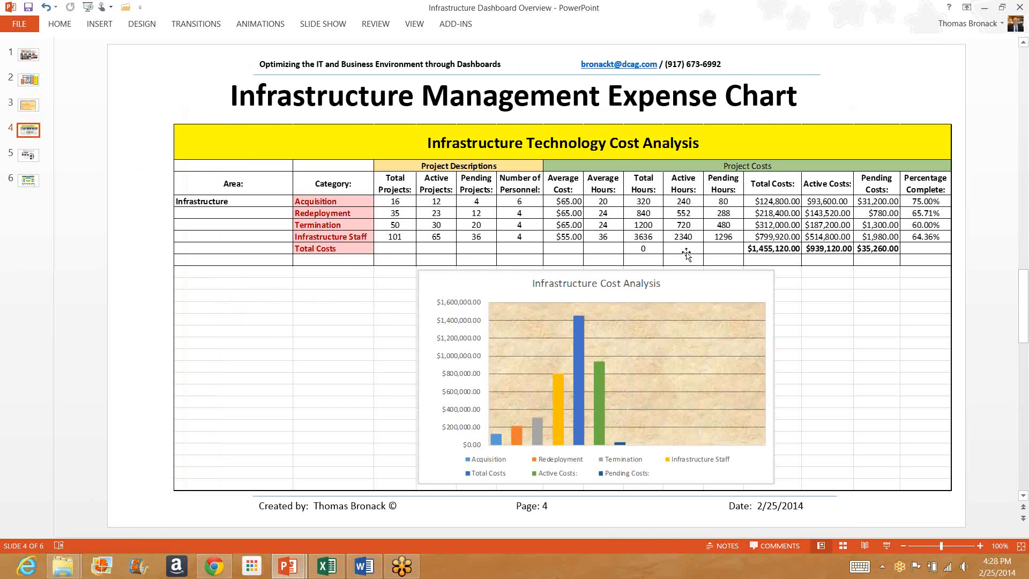
mouse_move(726, 252)
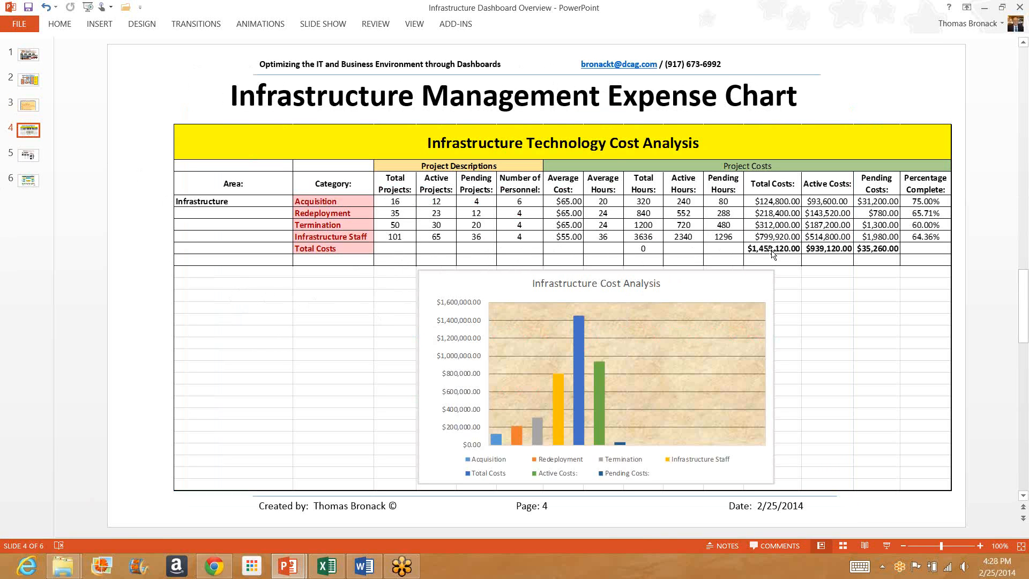
mouse_move(877, 264)
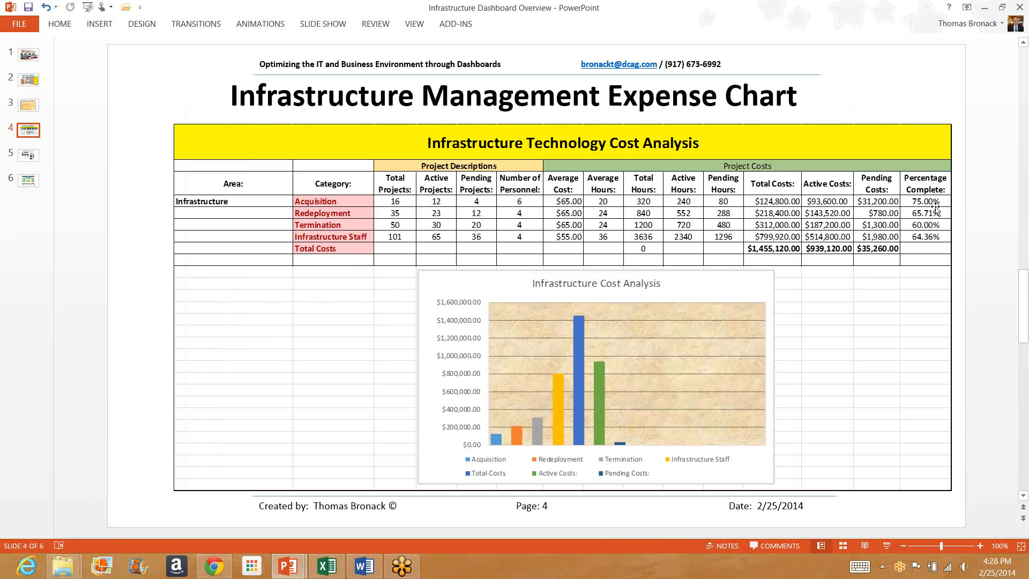
mouse_move(834, 309)
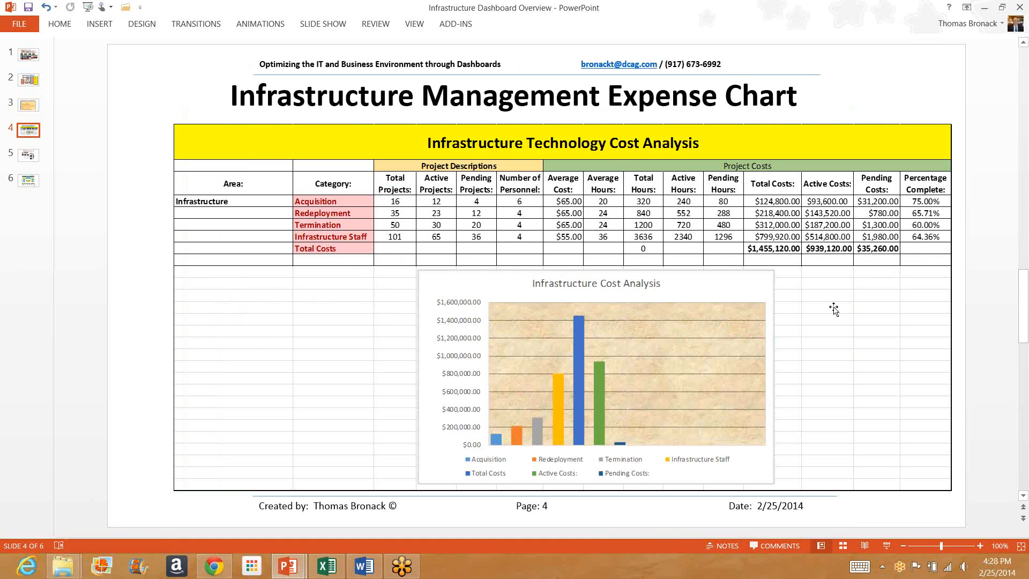
mouse_move(521, 292)
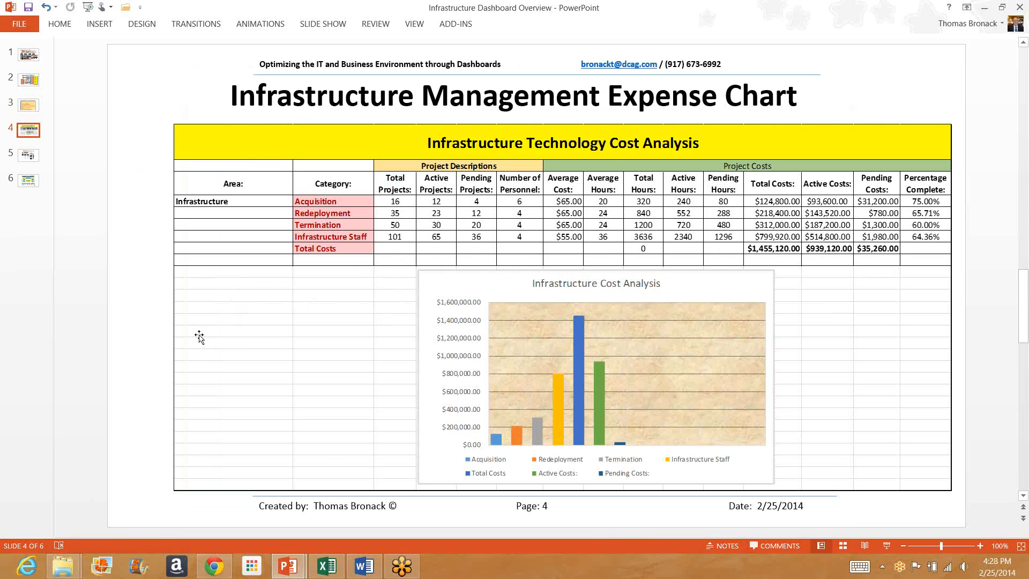
mouse_move(28, 155)
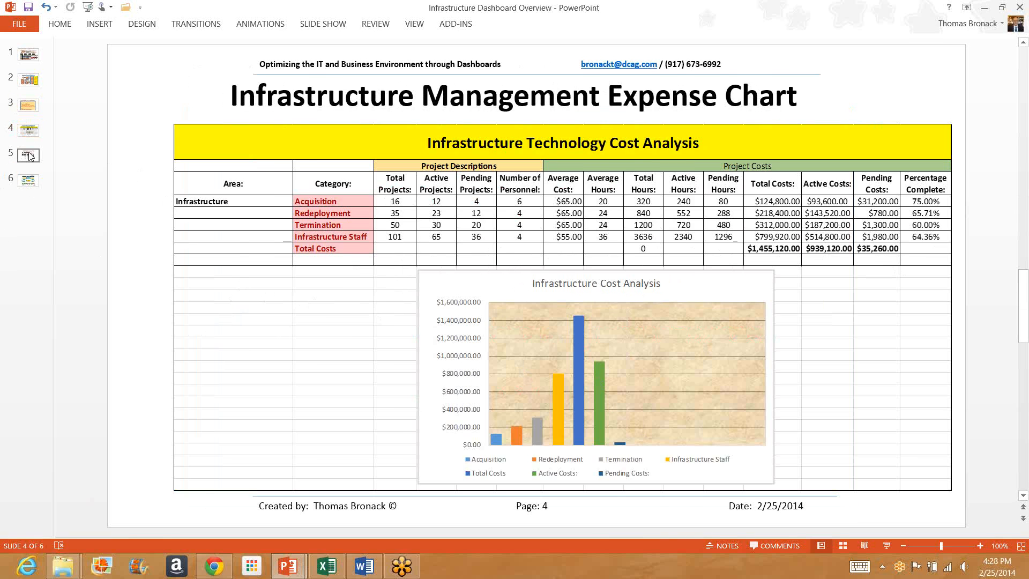
left_click(29, 155)
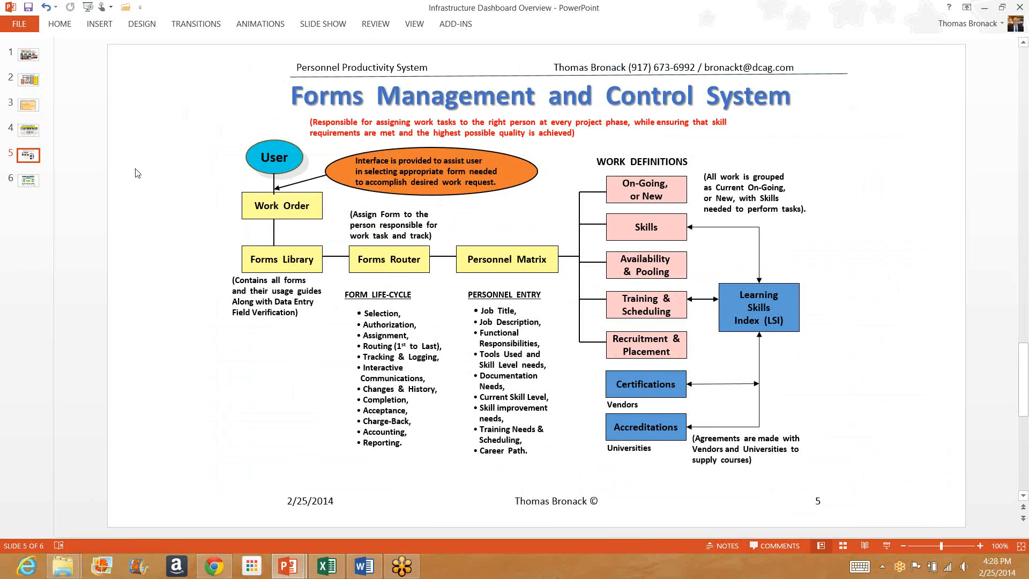
mouse_move(136, 176)
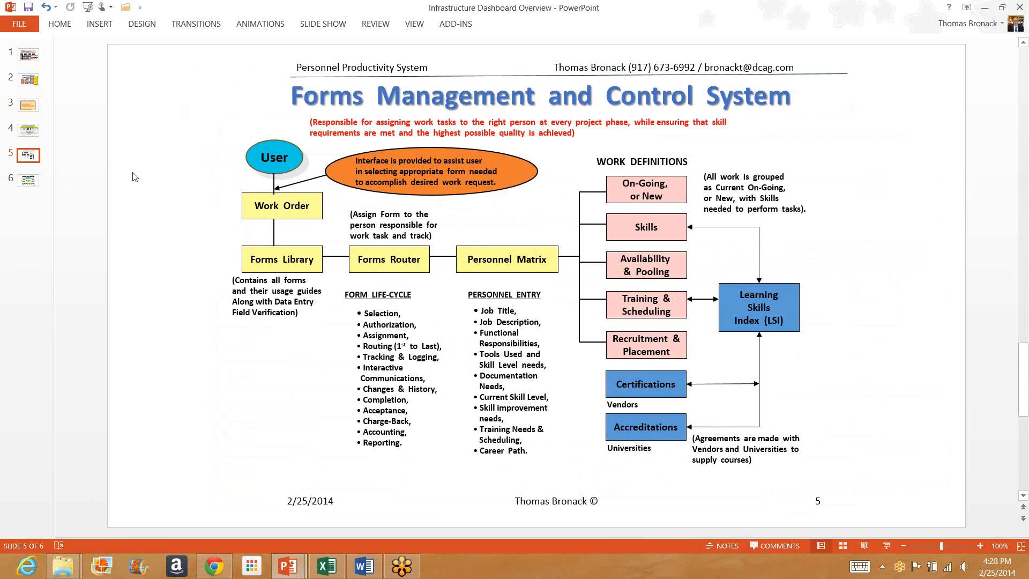
mouse_move(133, 176)
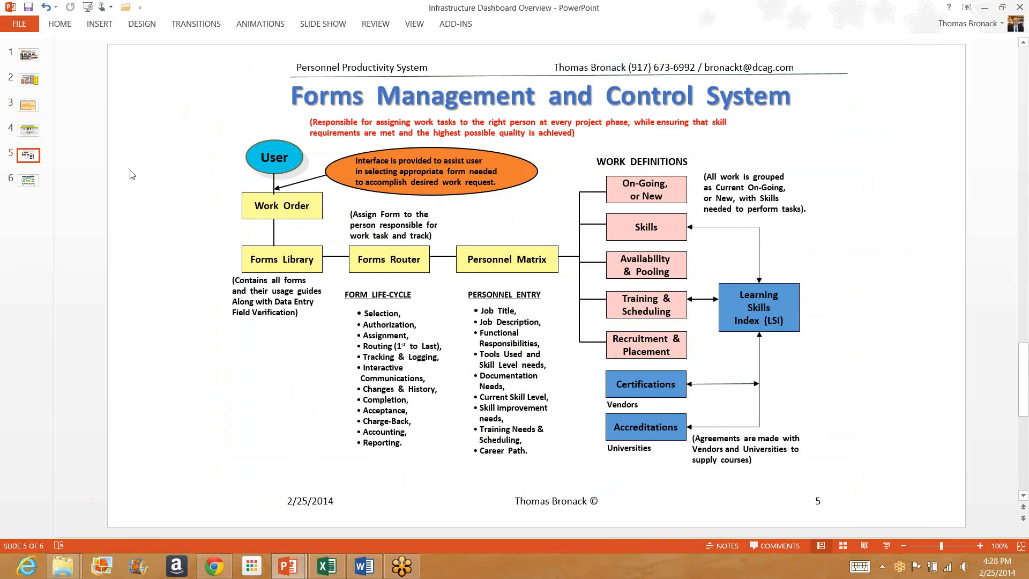
mouse_move(152, 195)
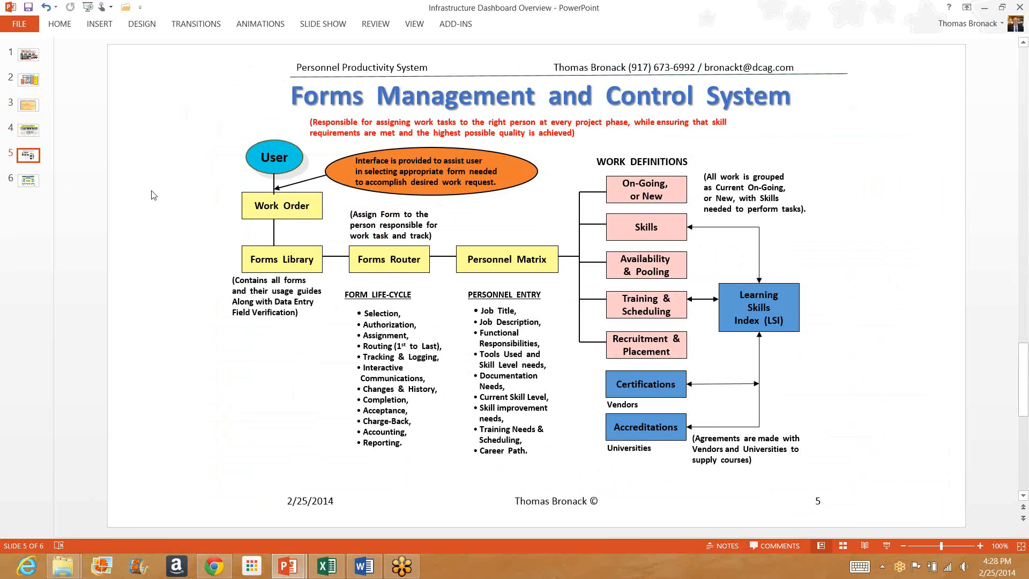
mouse_move(254, 220)
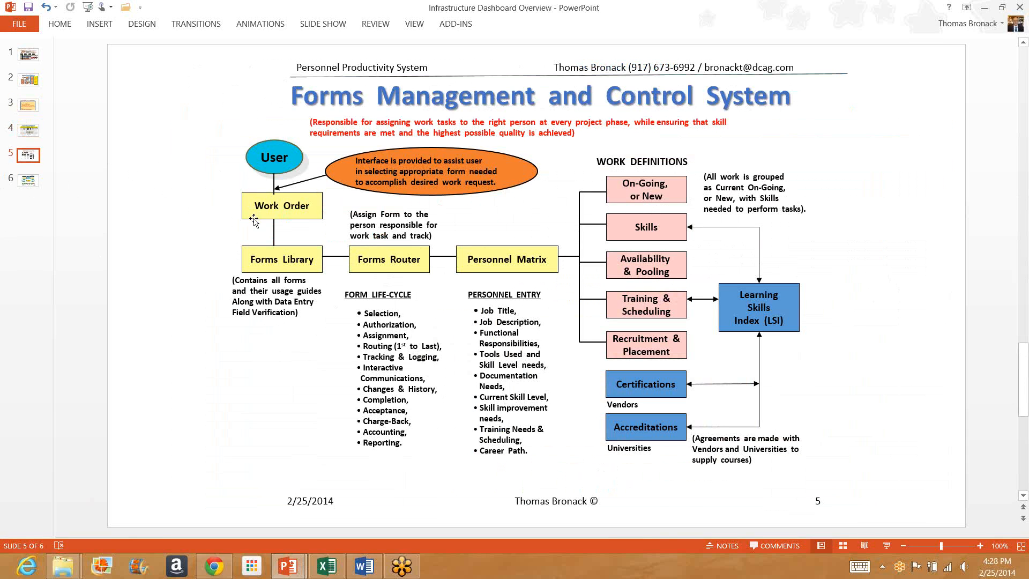
mouse_move(213, 213)
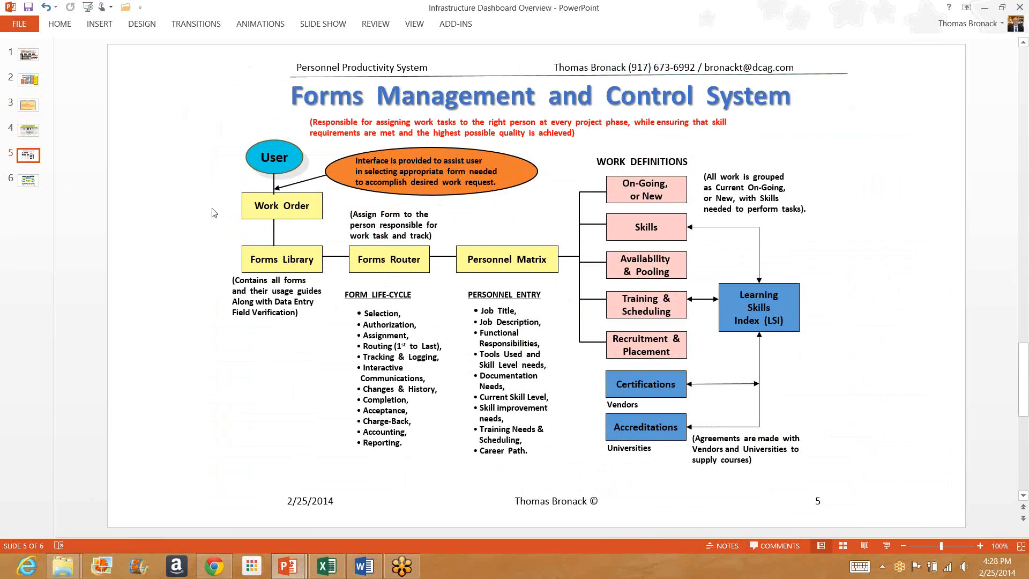
mouse_move(416, 213)
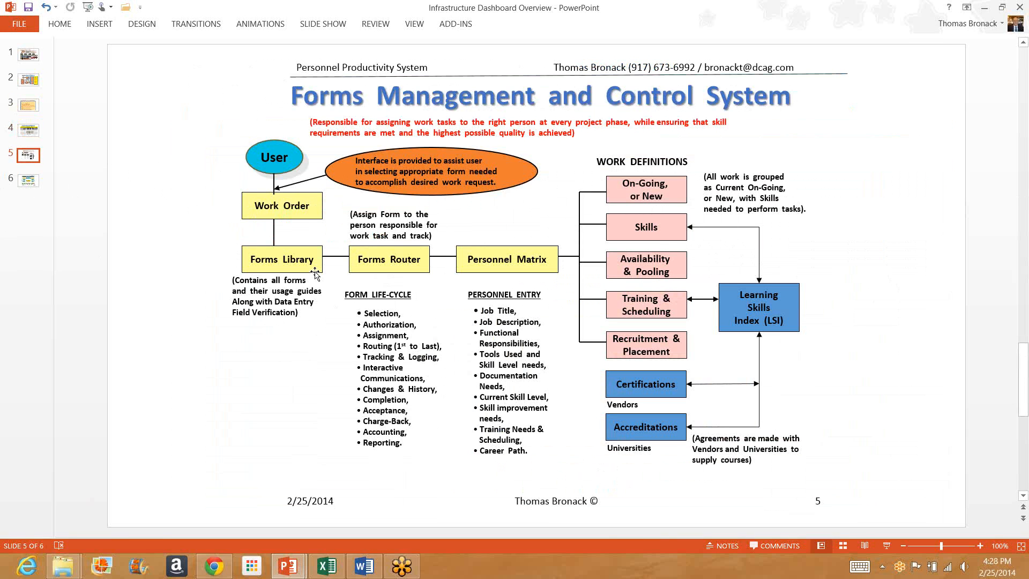
mouse_move(297, 273)
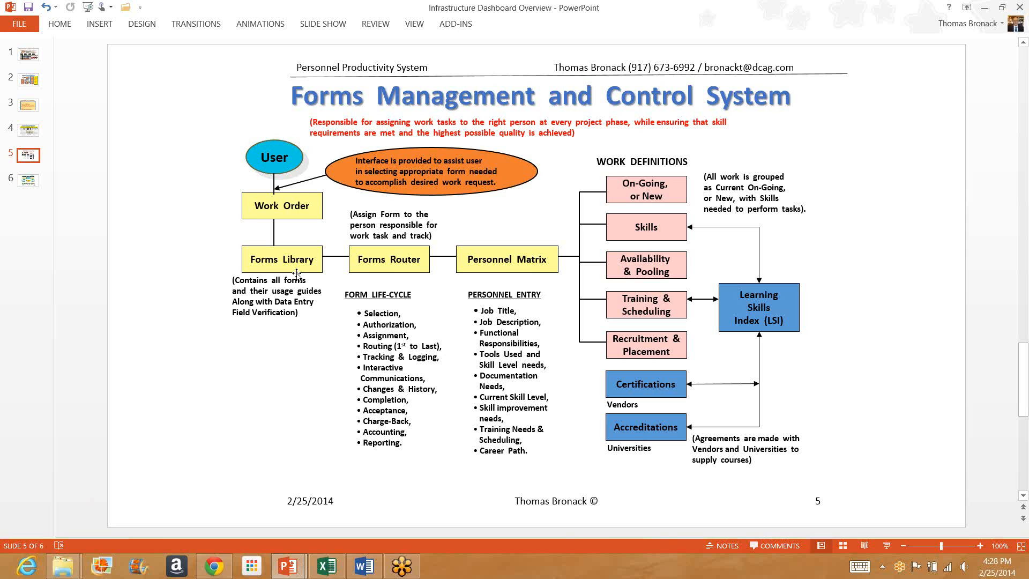
mouse_move(257, 192)
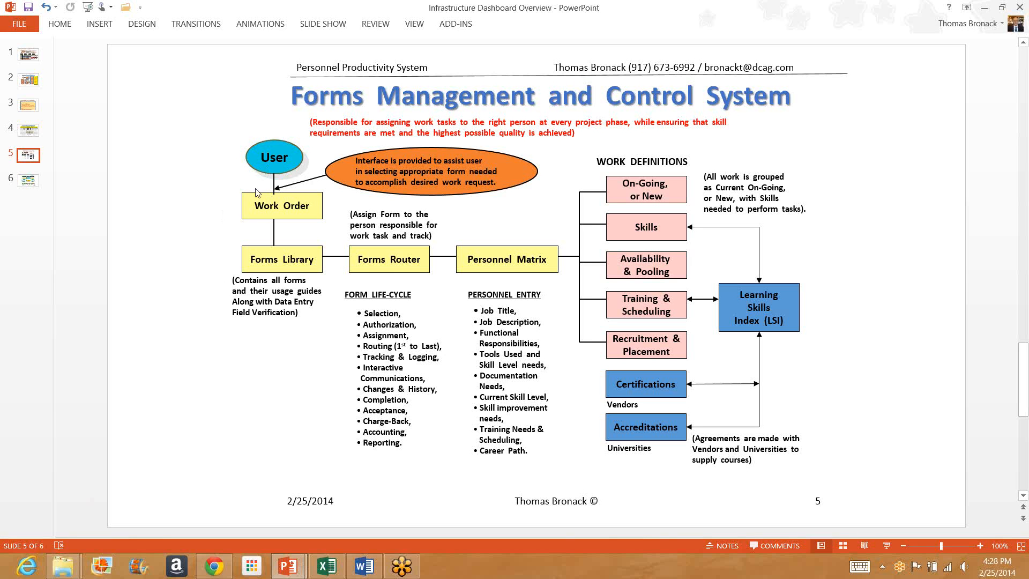
mouse_move(265, 317)
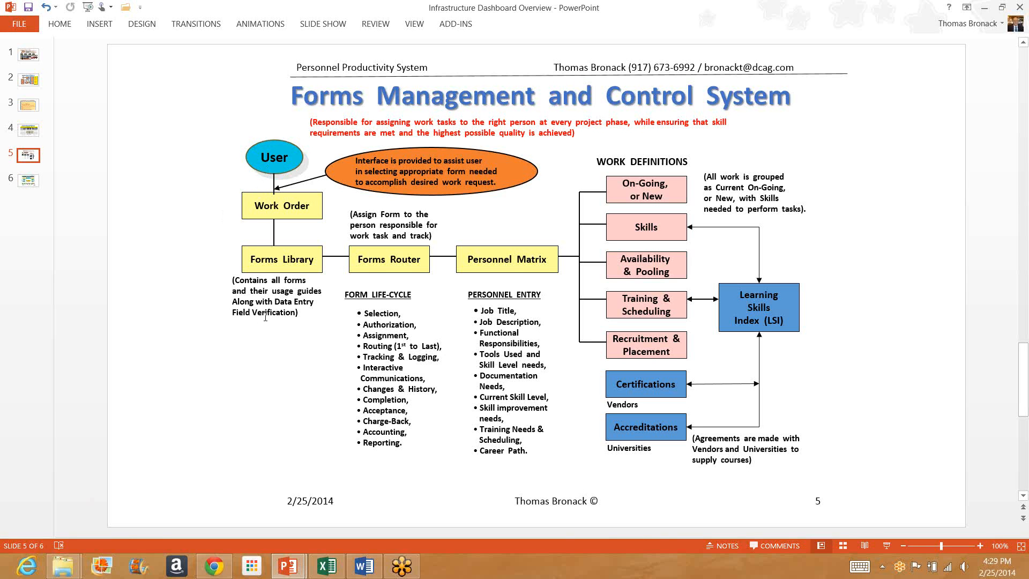
mouse_move(255, 334)
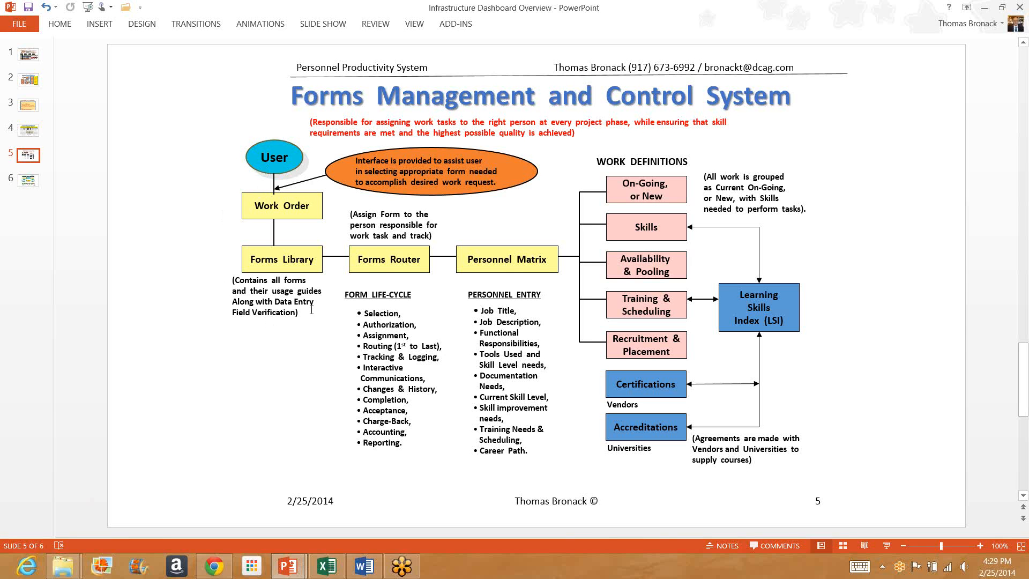
mouse_move(269, 327)
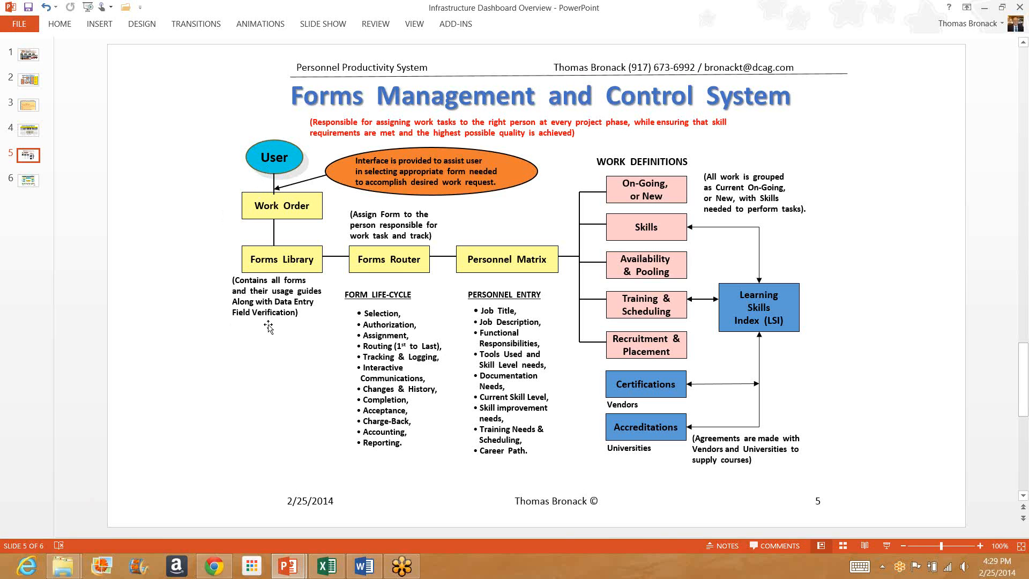
mouse_move(267, 336)
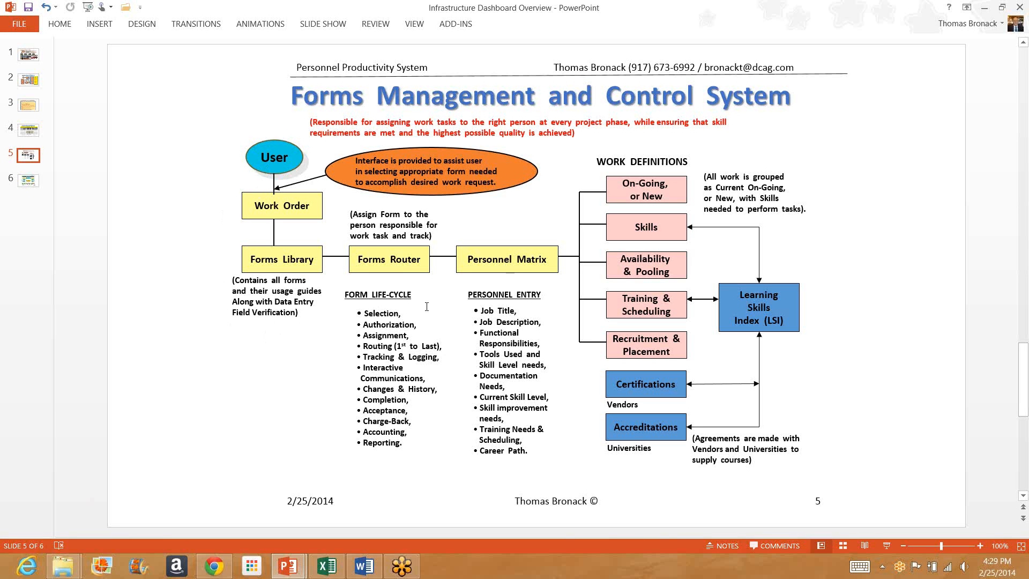
mouse_move(339, 334)
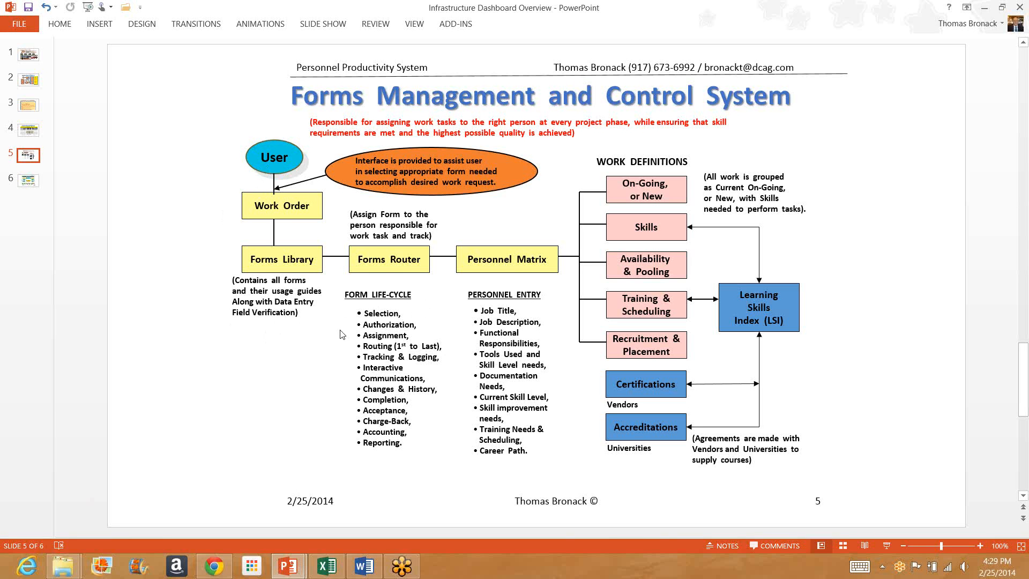
mouse_move(341, 342)
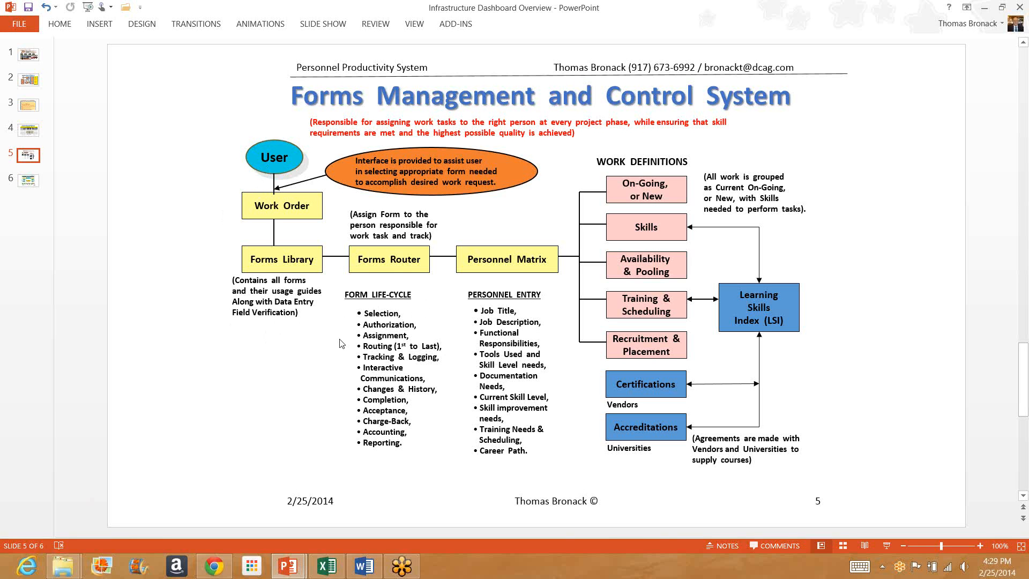
mouse_move(346, 354)
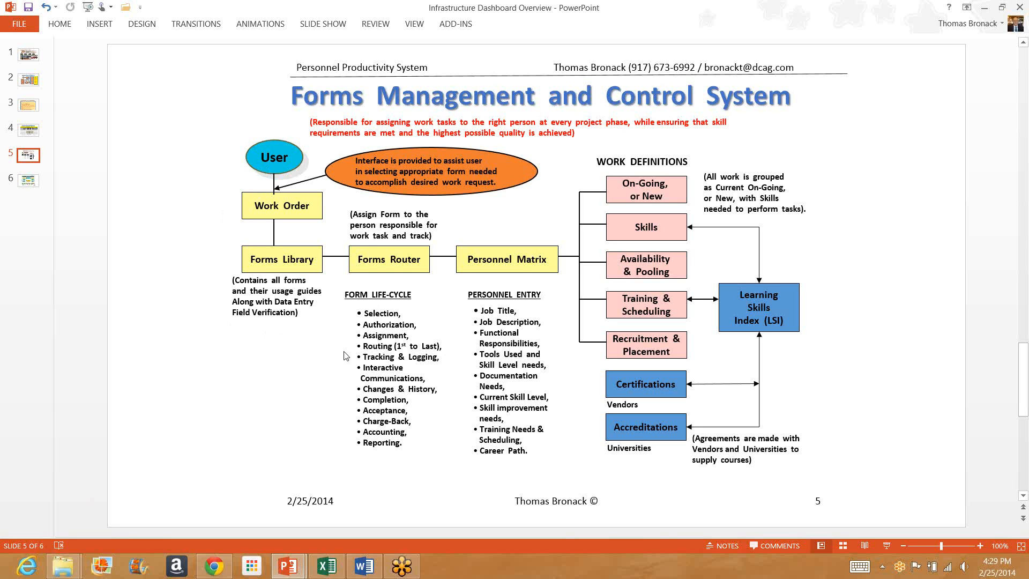
mouse_move(348, 368)
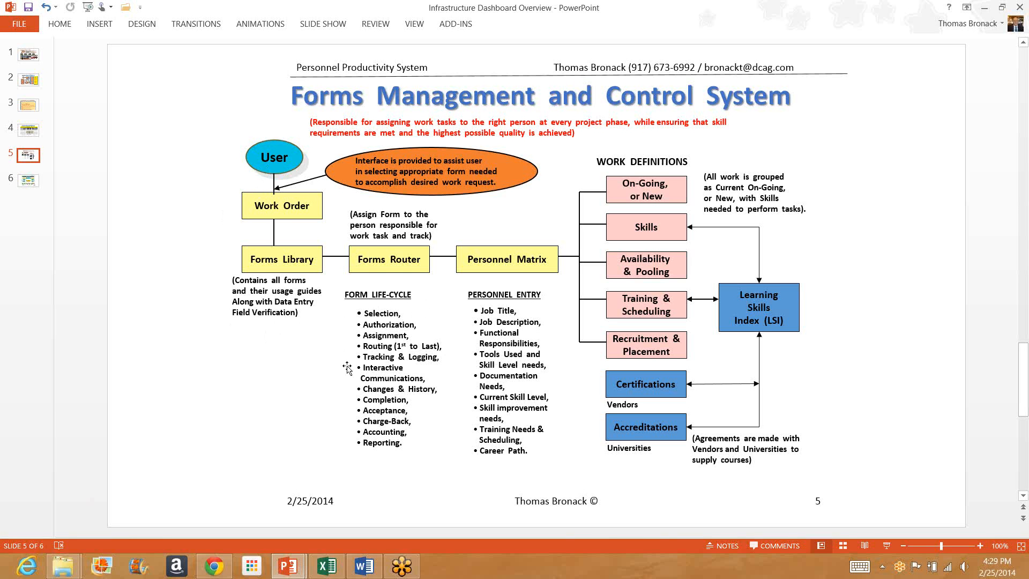
mouse_move(345, 363)
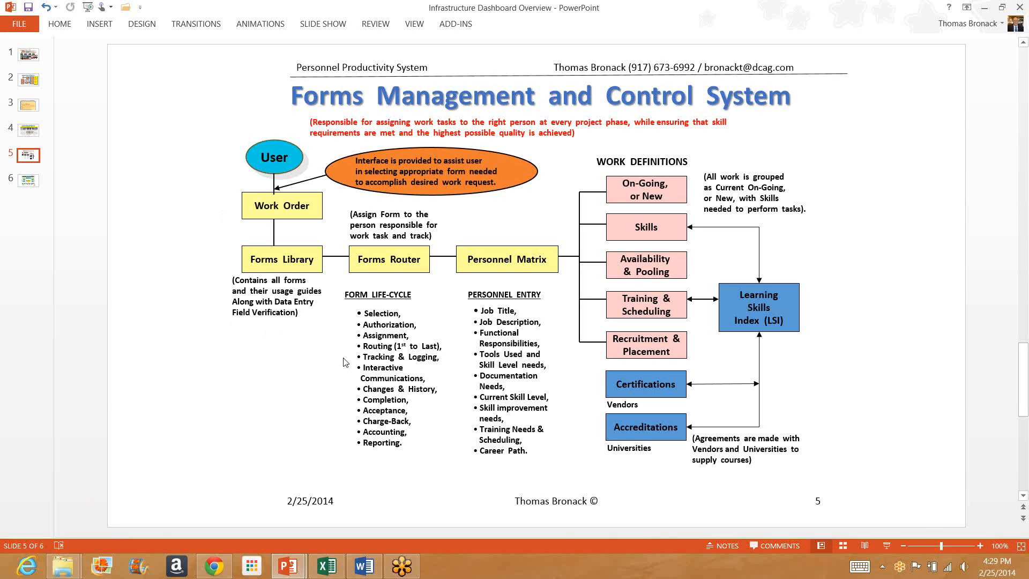
mouse_move(342, 379)
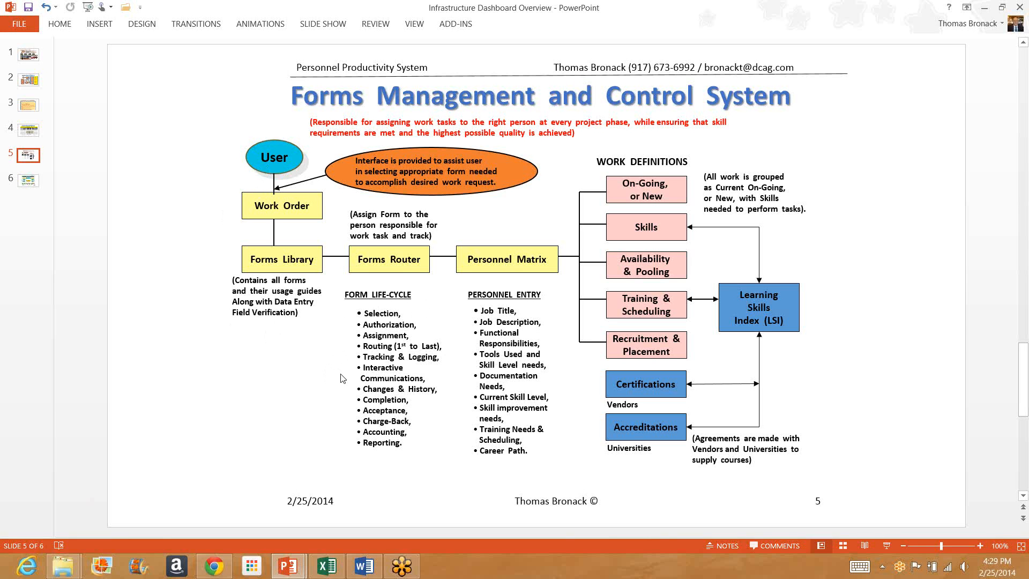
mouse_move(272, 229)
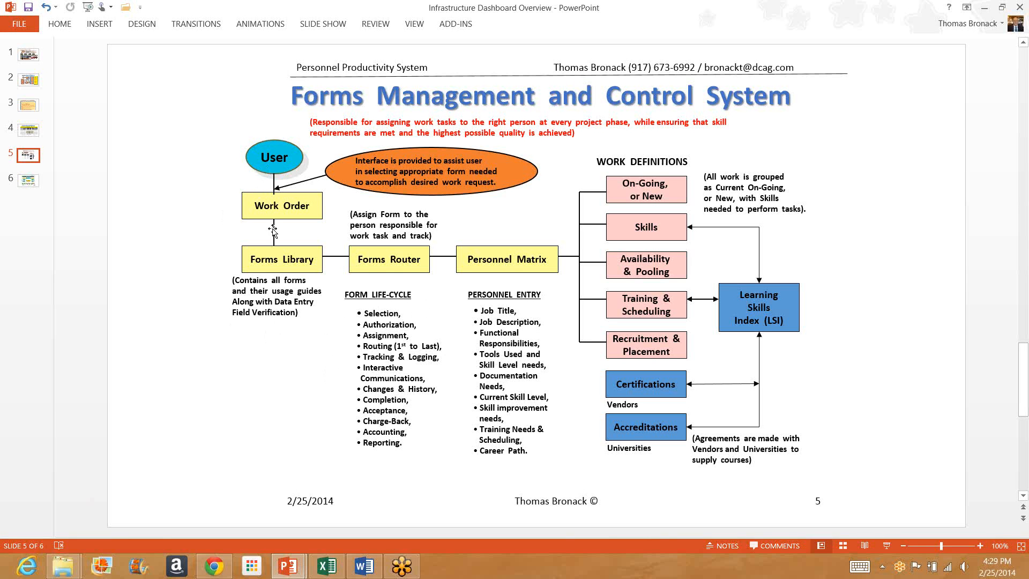
mouse_move(413, 345)
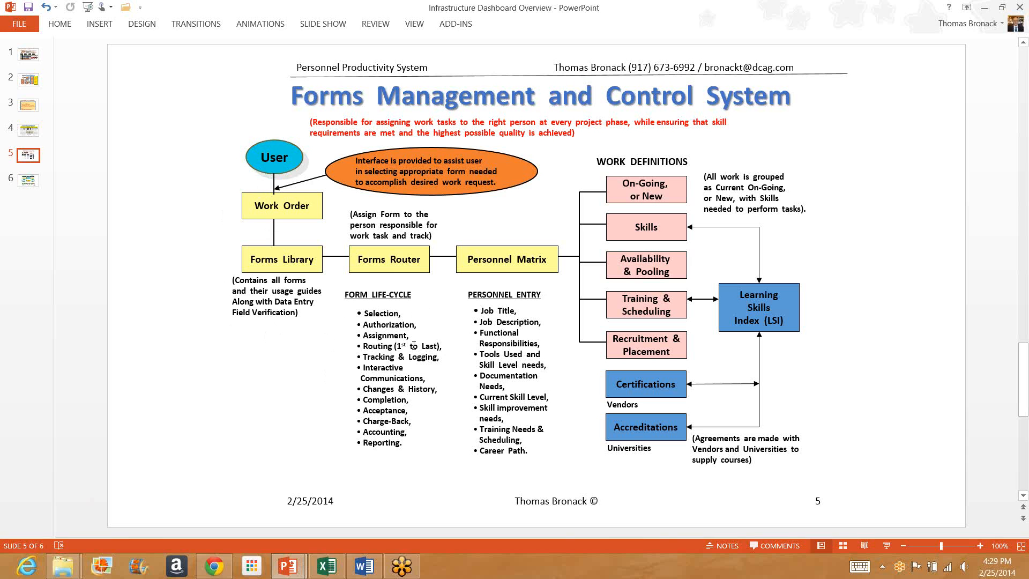
mouse_move(339, 389)
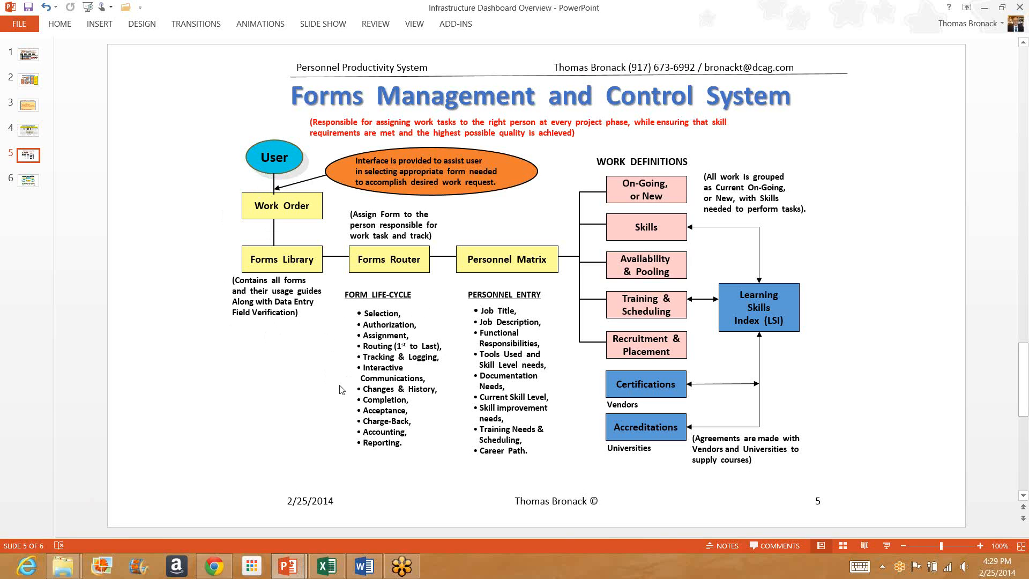
mouse_move(344, 379)
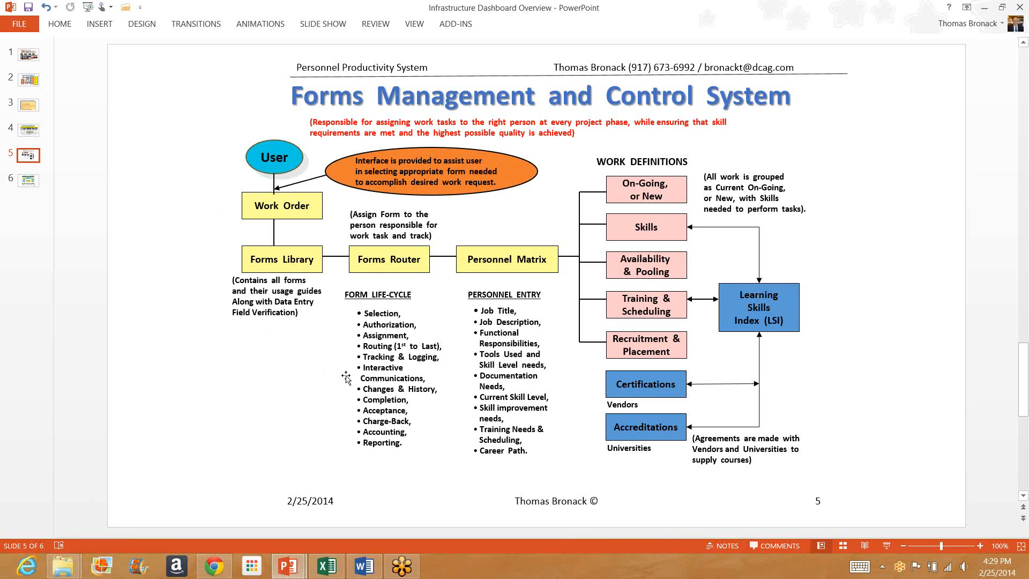
mouse_move(348, 375)
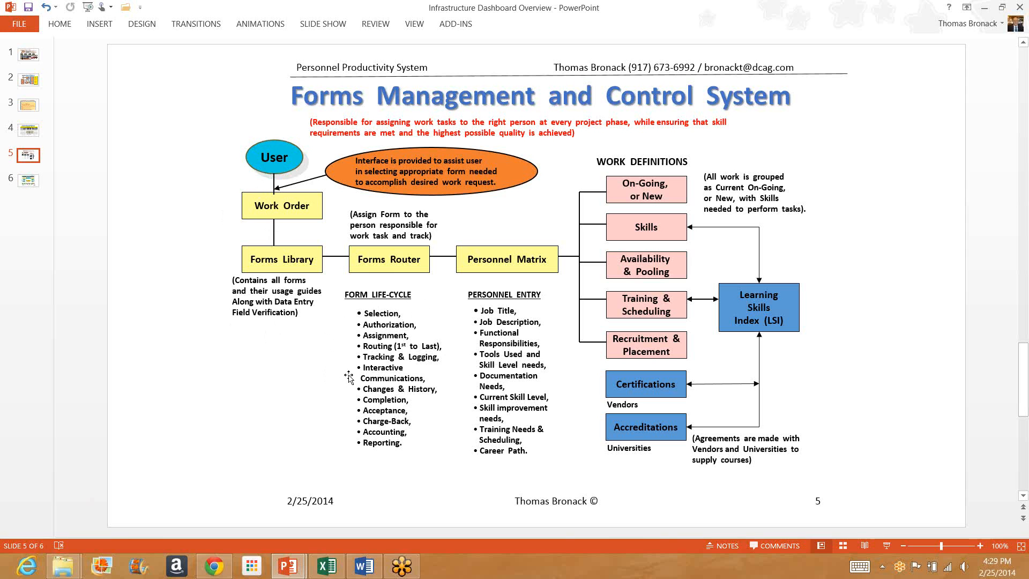
mouse_move(350, 400)
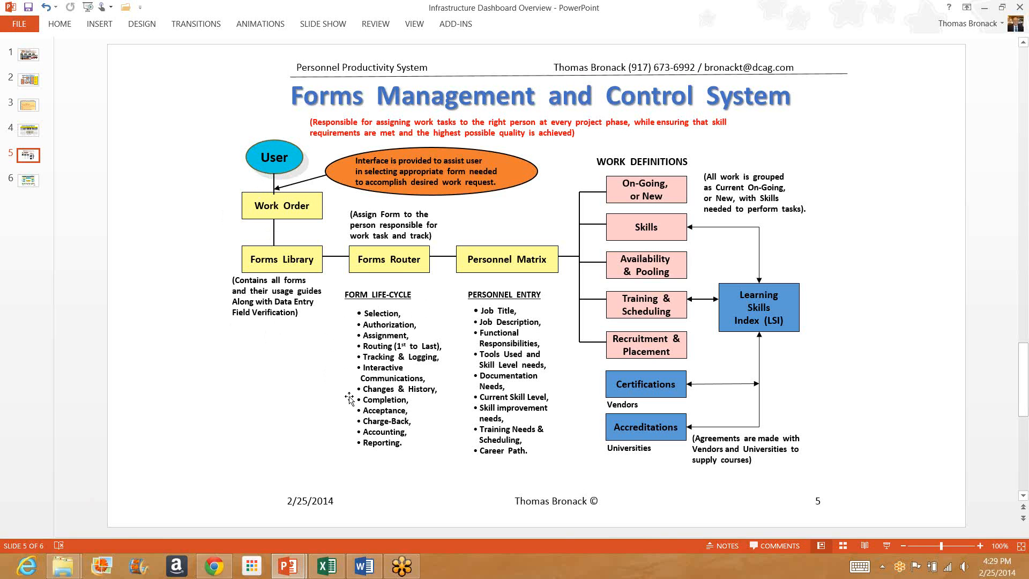
mouse_move(347, 396)
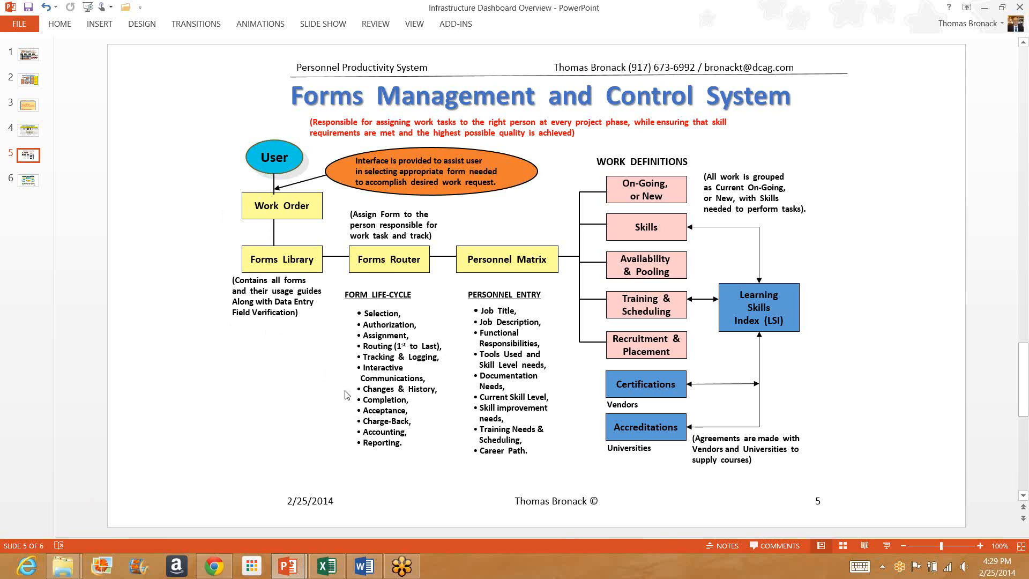
mouse_move(347, 403)
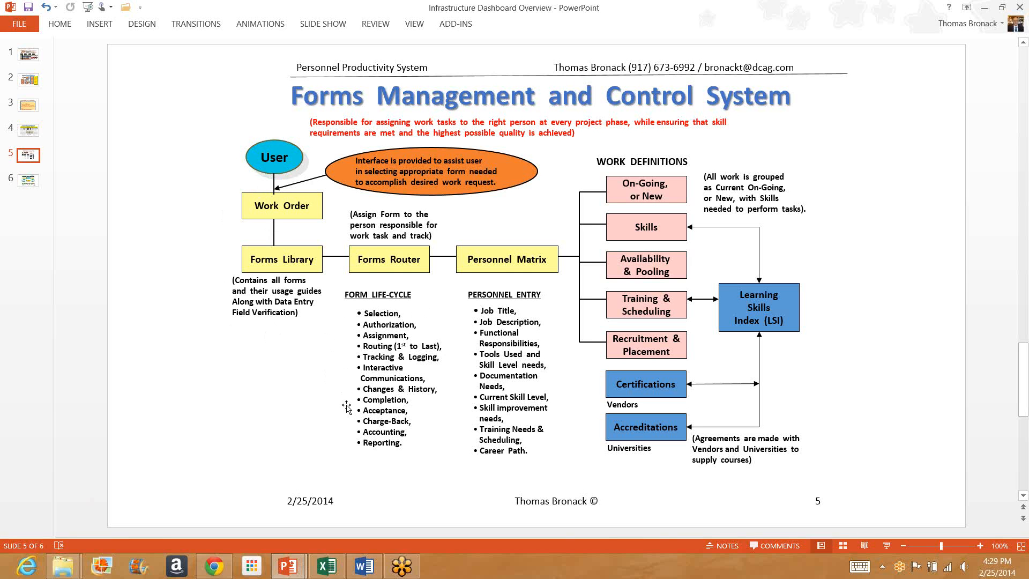
mouse_move(348, 421)
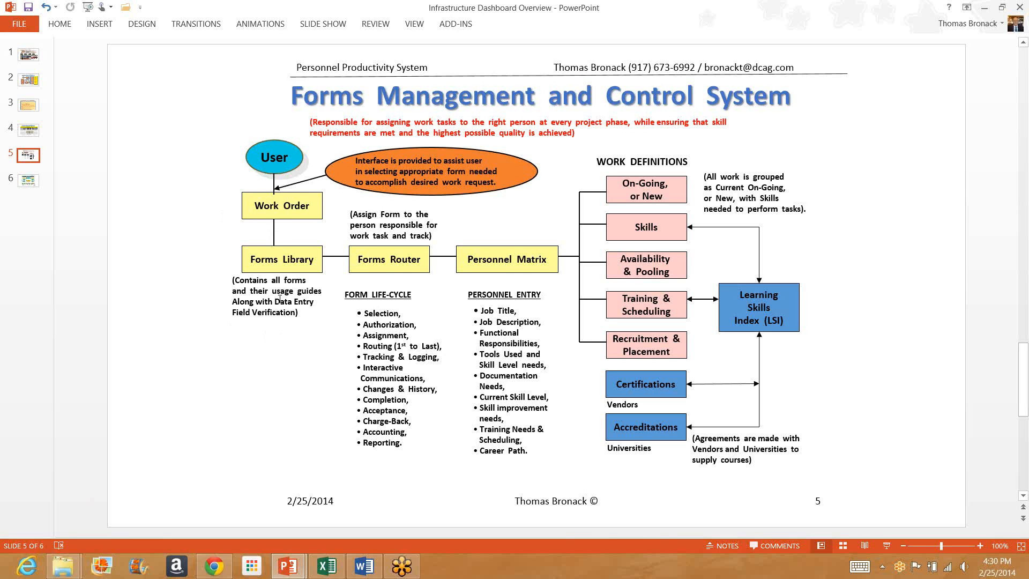
mouse_move(352, 325)
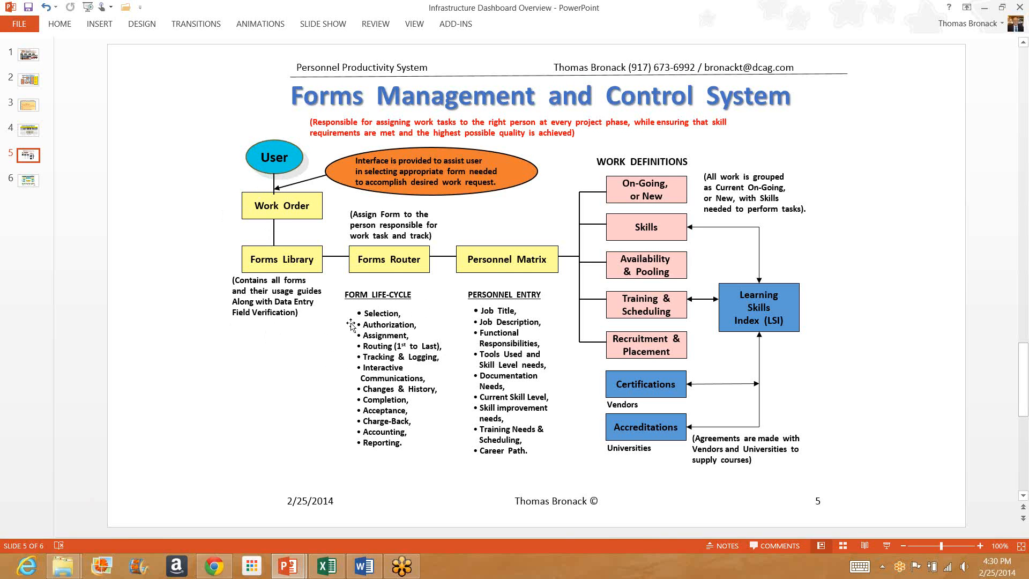
mouse_move(405, 327)
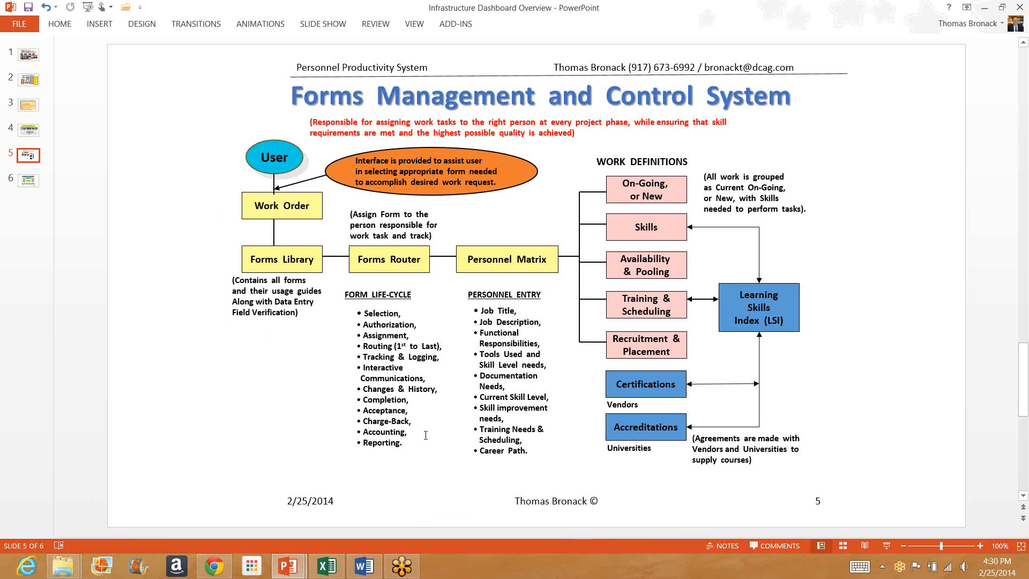
mouse_move(278, 170)
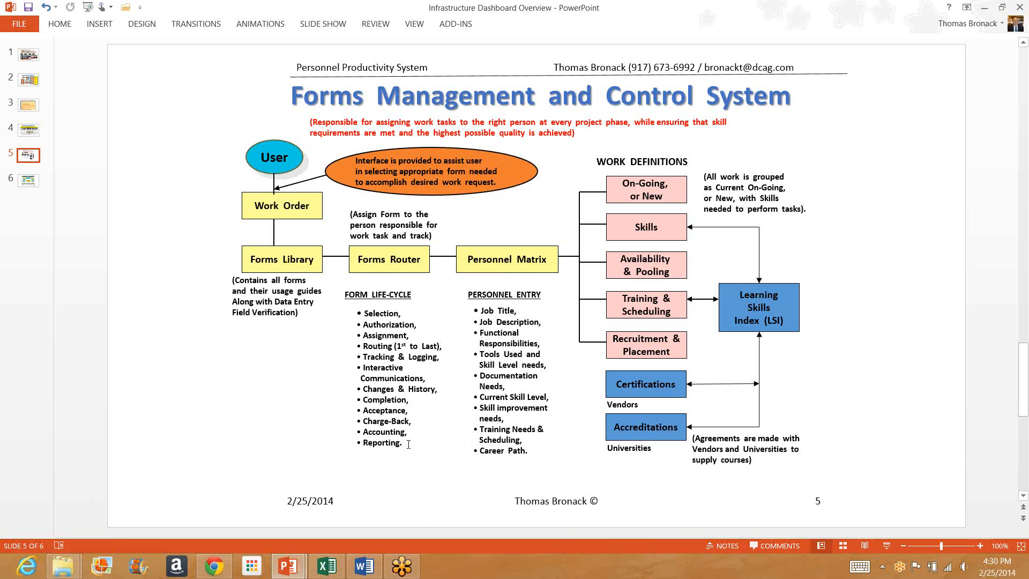
mouse_move(550, 312)
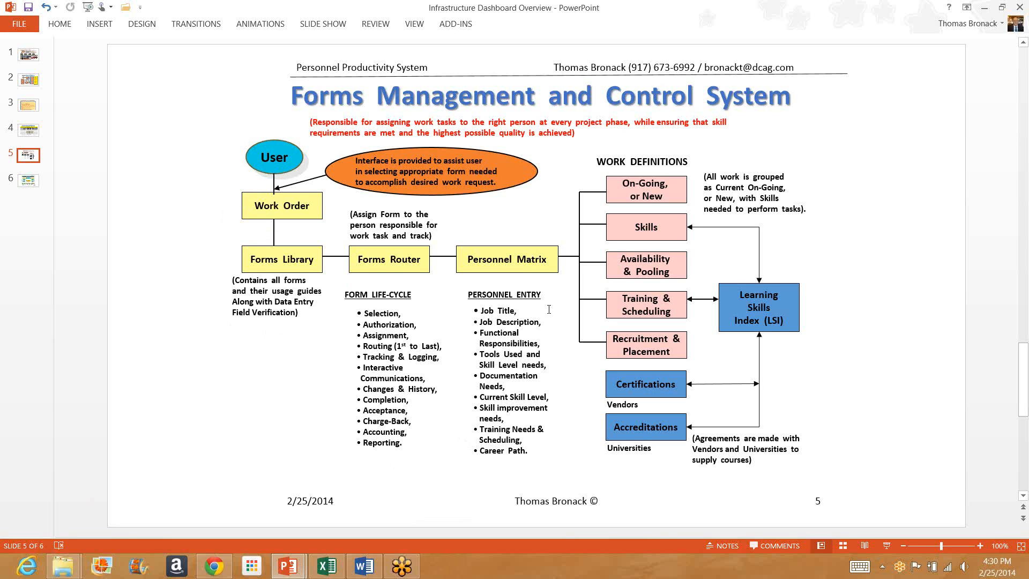
mouse_move(549, 321)
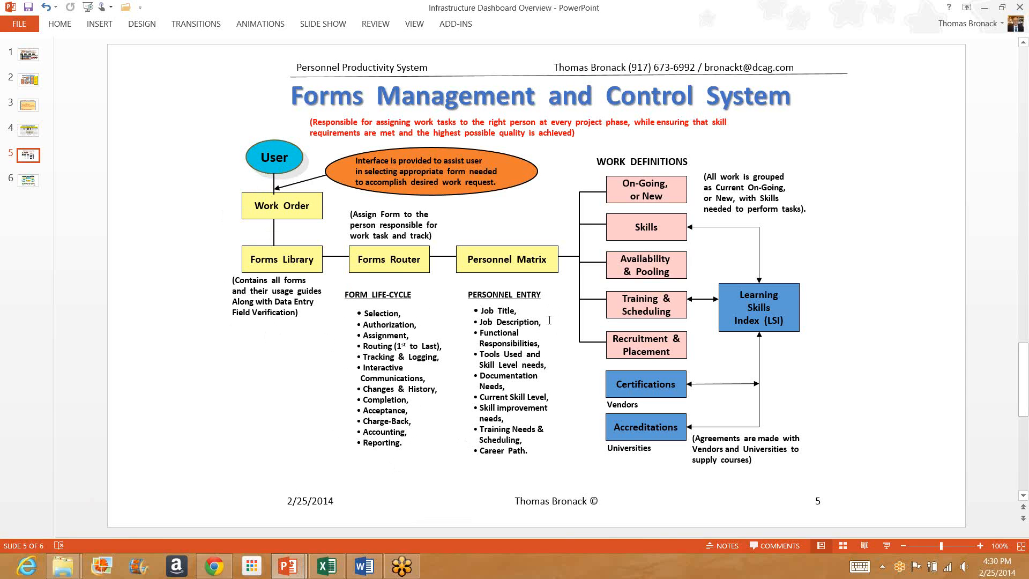
mouse_move(550, 342)
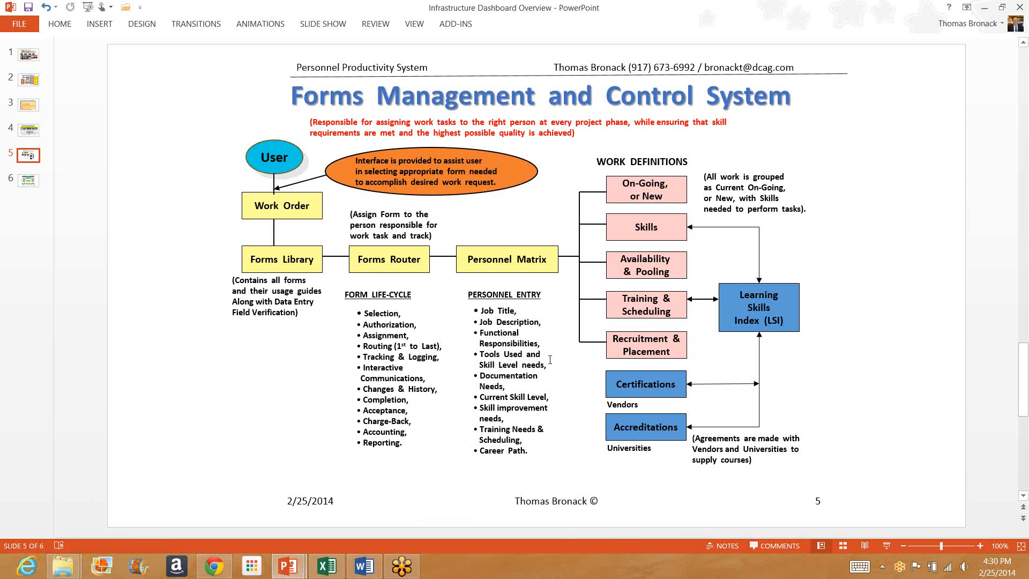
mouse_move(557, 365)
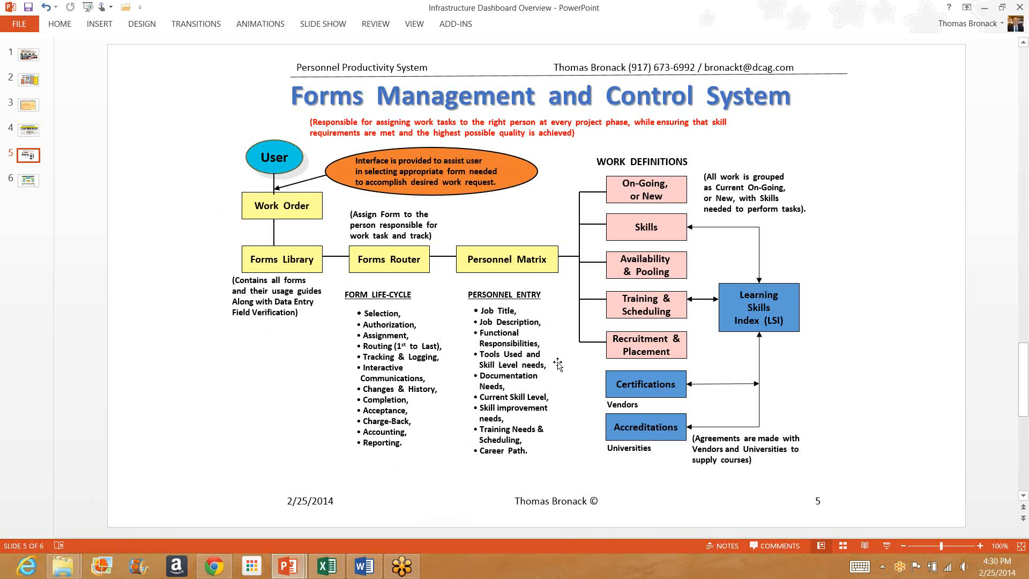
mouse_move(554, 368)
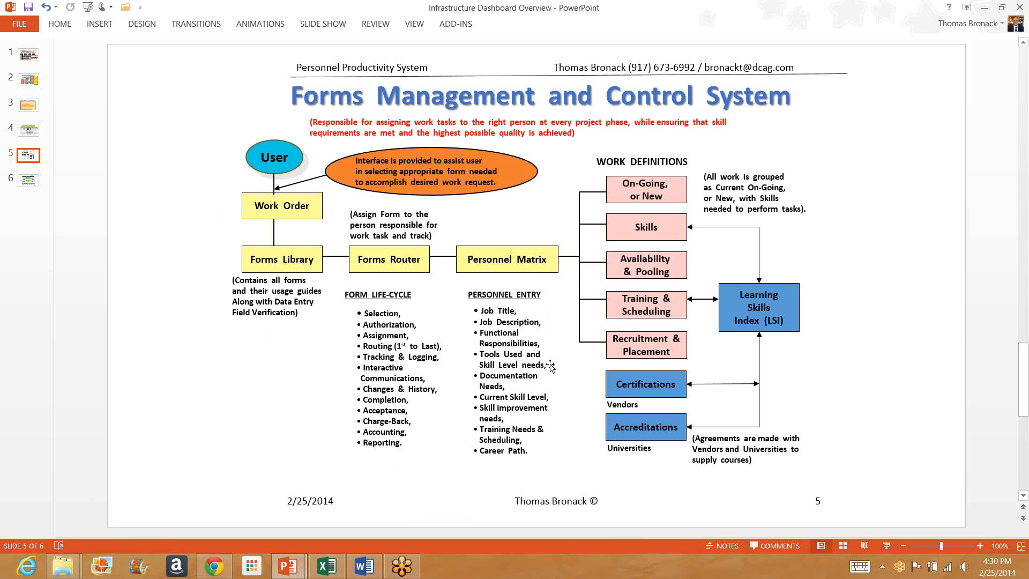
mouse_move(544, 382)
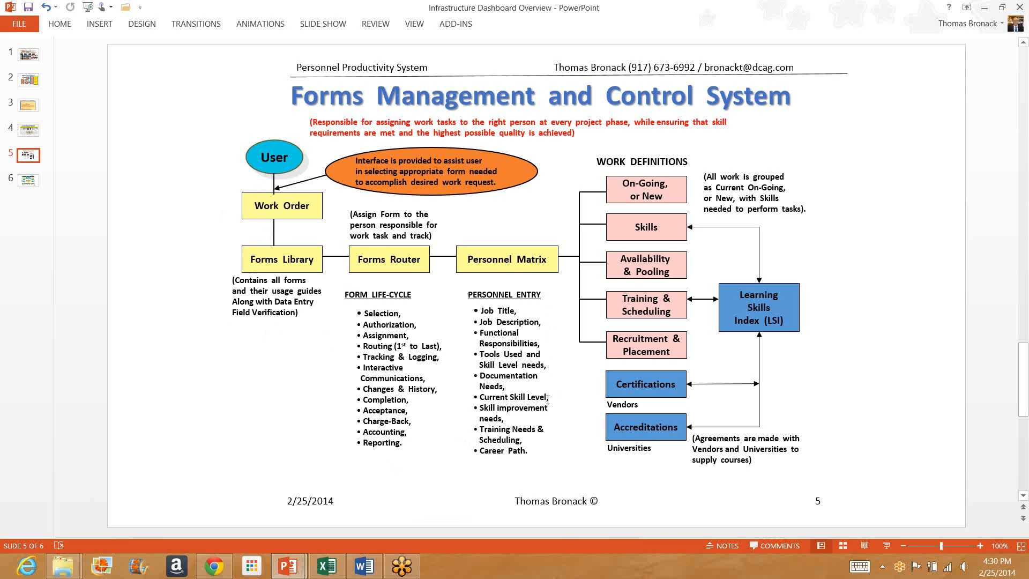
mouse_move(559, 414)
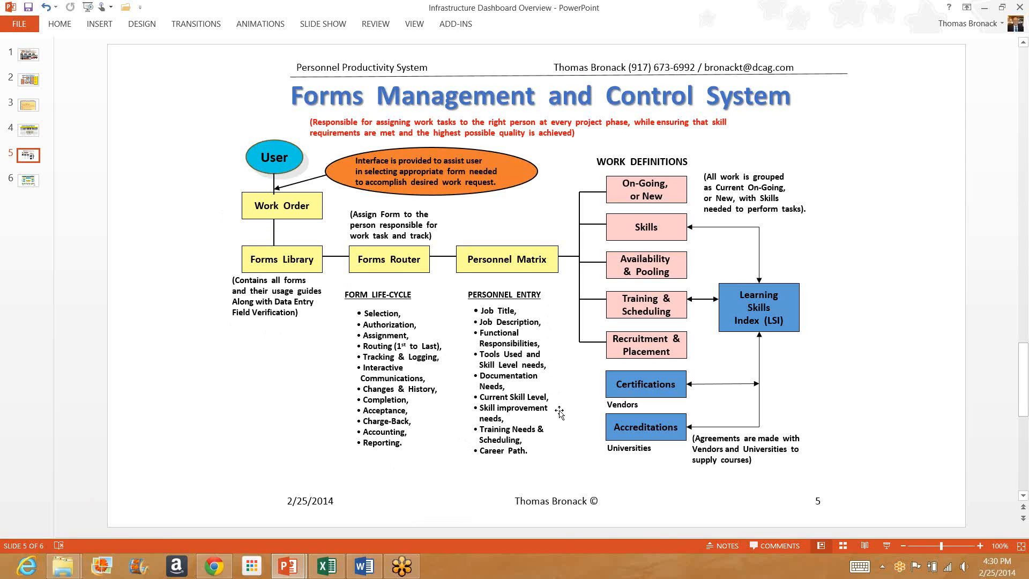
mouse_move(551, 420)
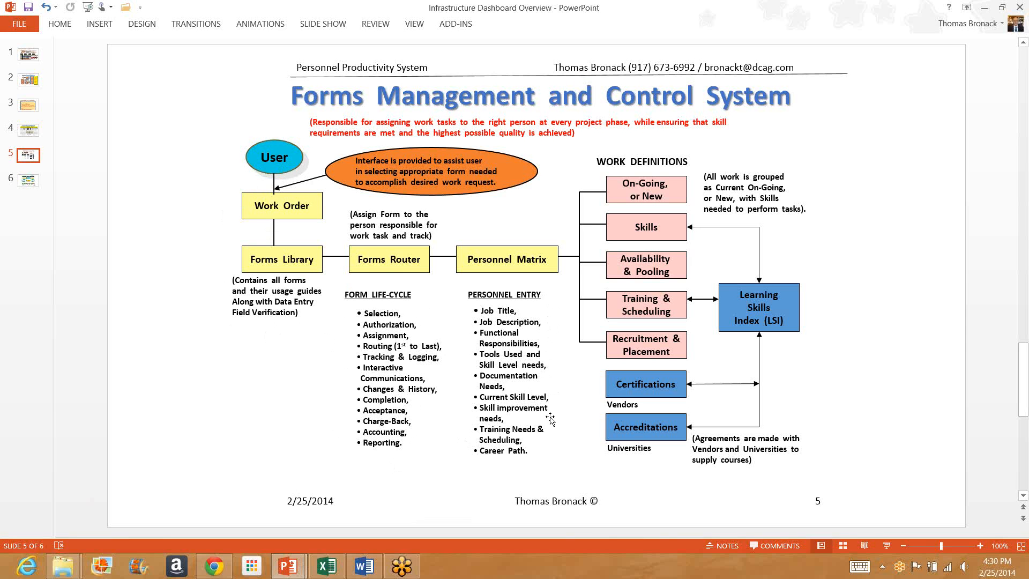
mouse_move(553, 431)
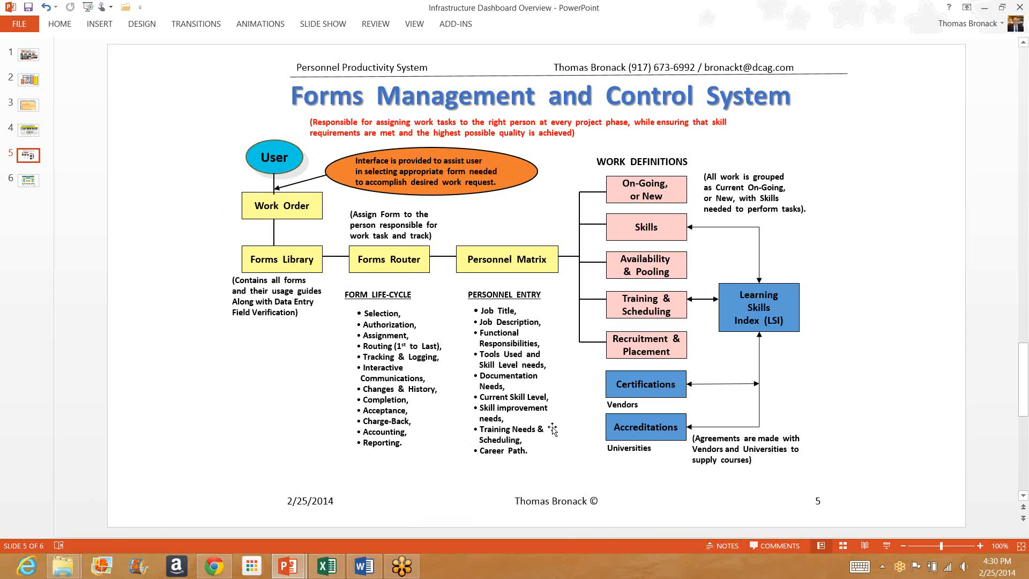
mouse_move(553, 435)
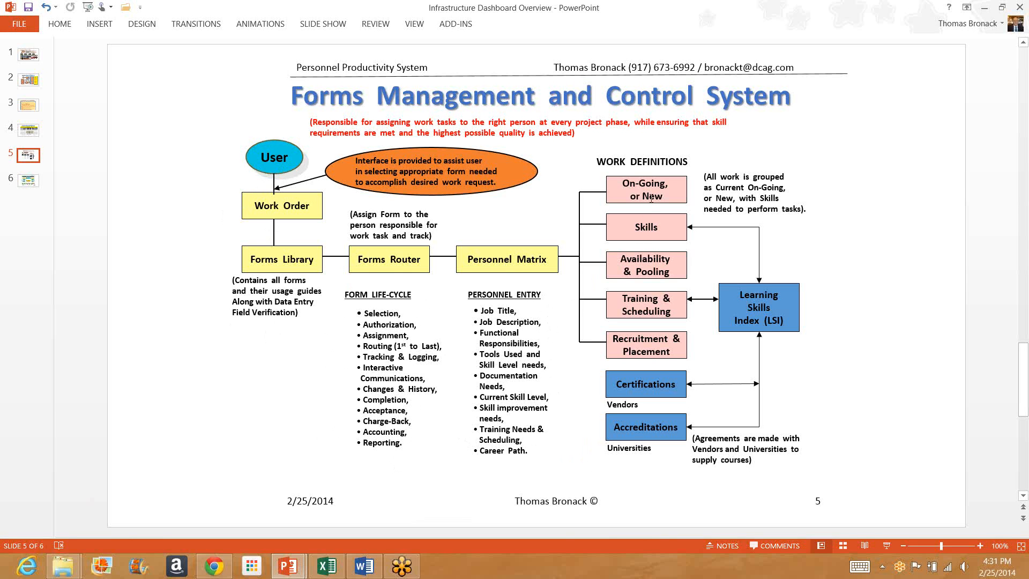
mouse_move(651, 197)
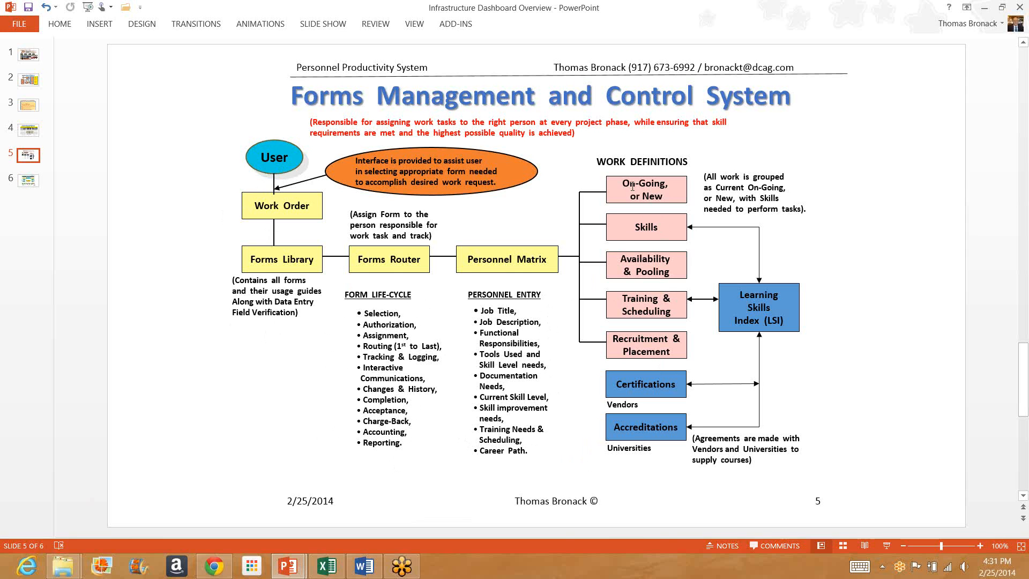
mouse_move(644, 345)
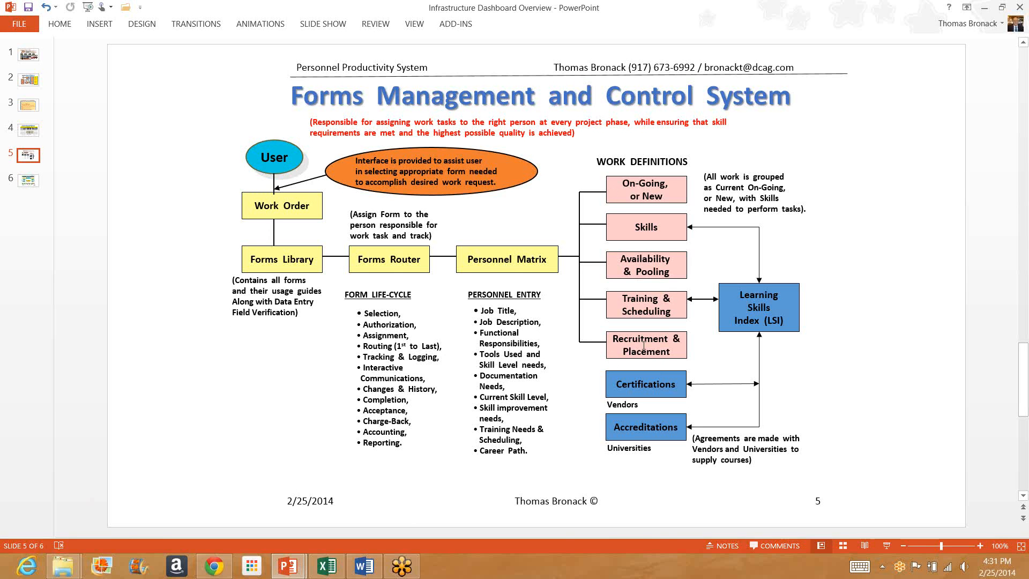
mouse_move(562, 217)
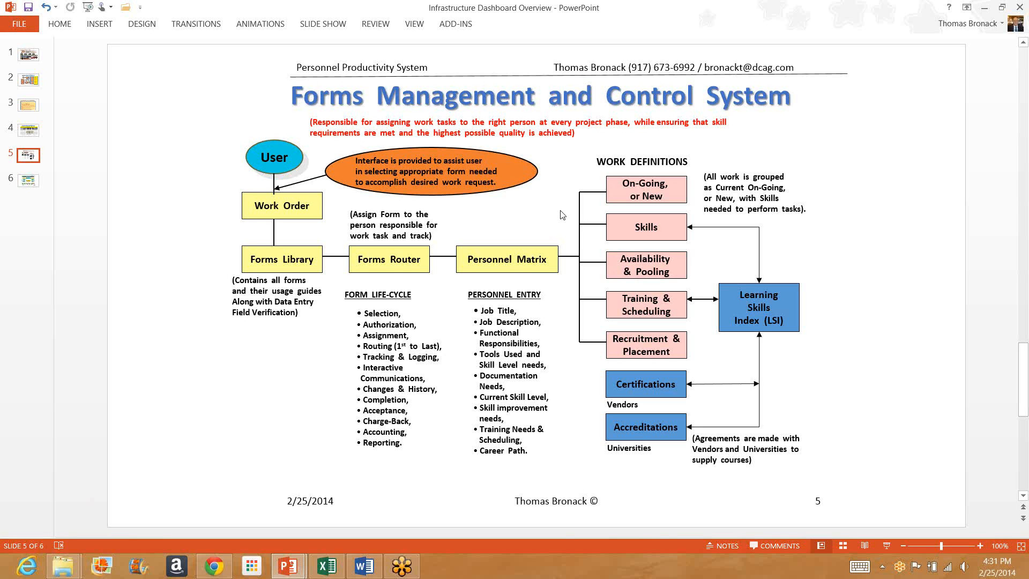
mouse_move(650, 348)
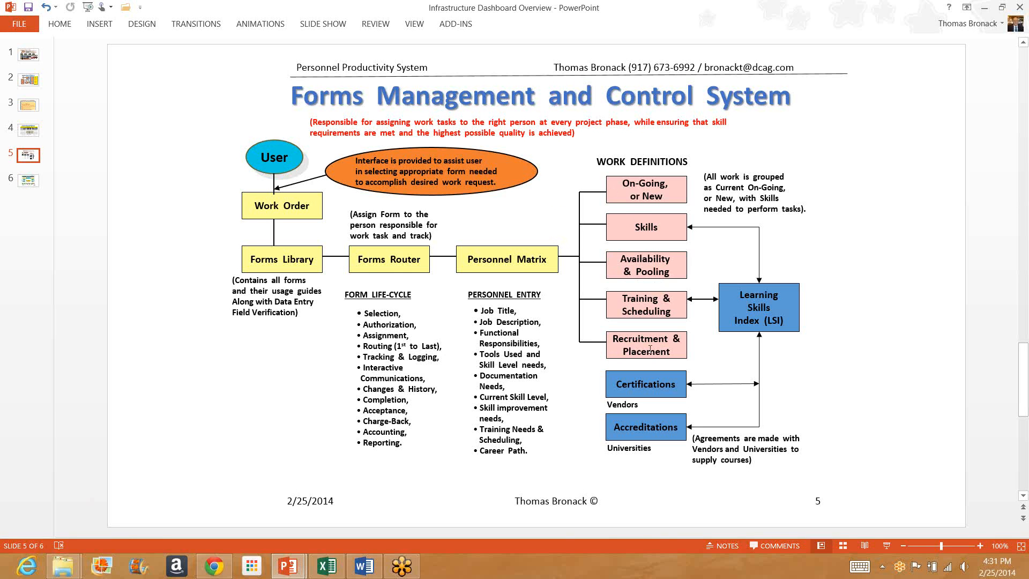
mouse_move(605, 254)
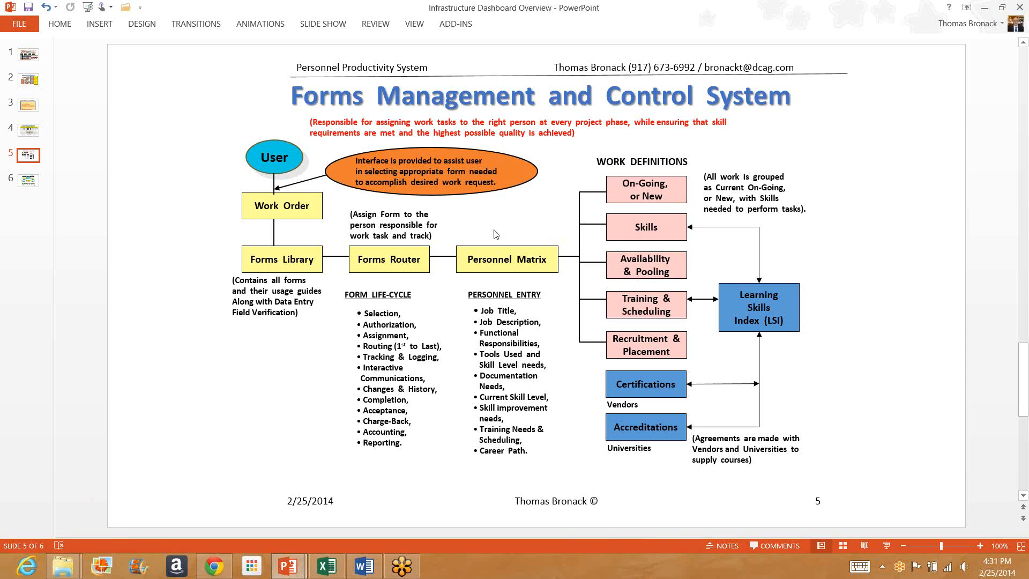
mouse_move(778, 354)
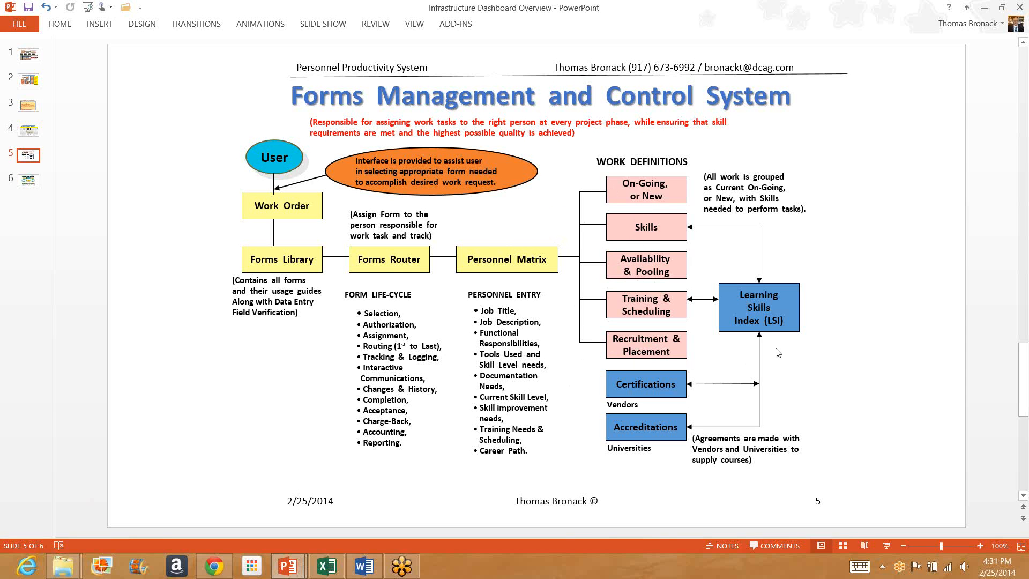
mouse_move(787, 335)
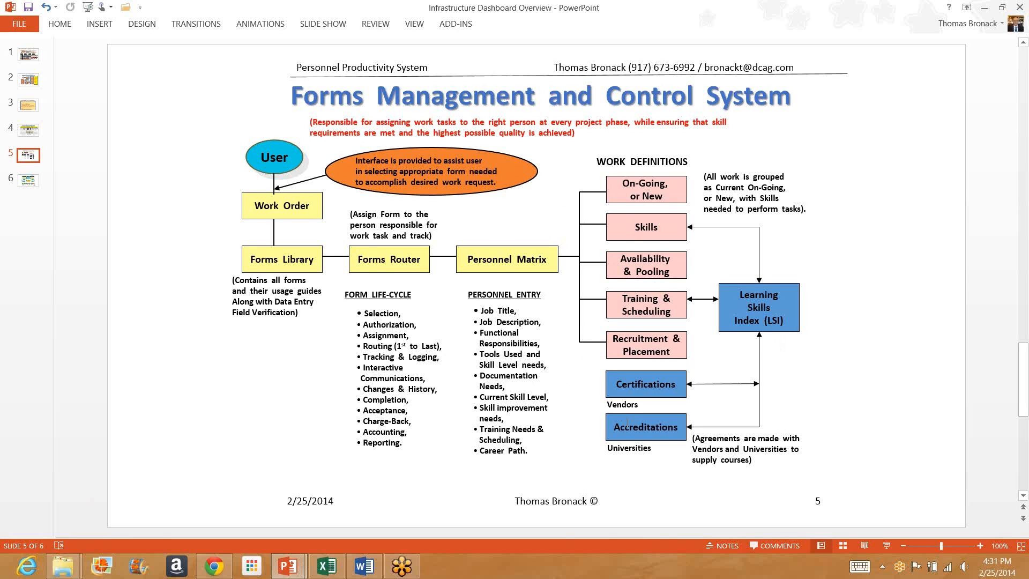
mouse_move(789, 331)
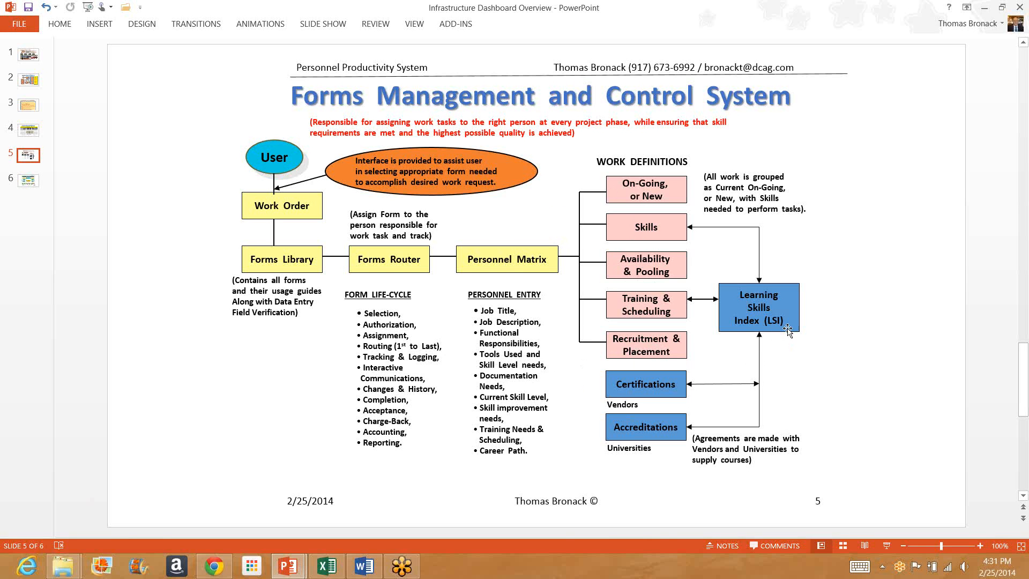
mouse_move(775, 349)
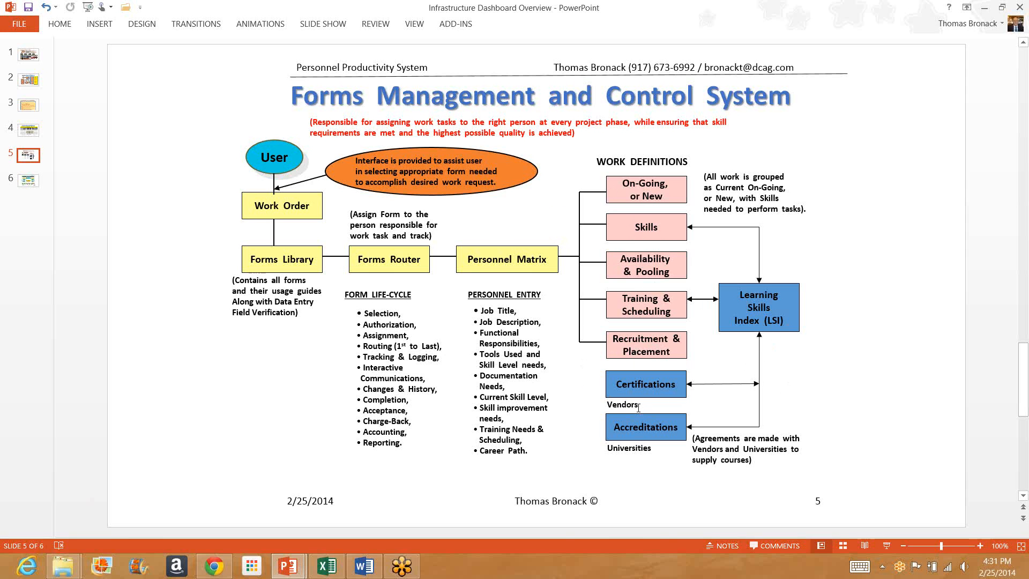
mouse_move(643, 407)
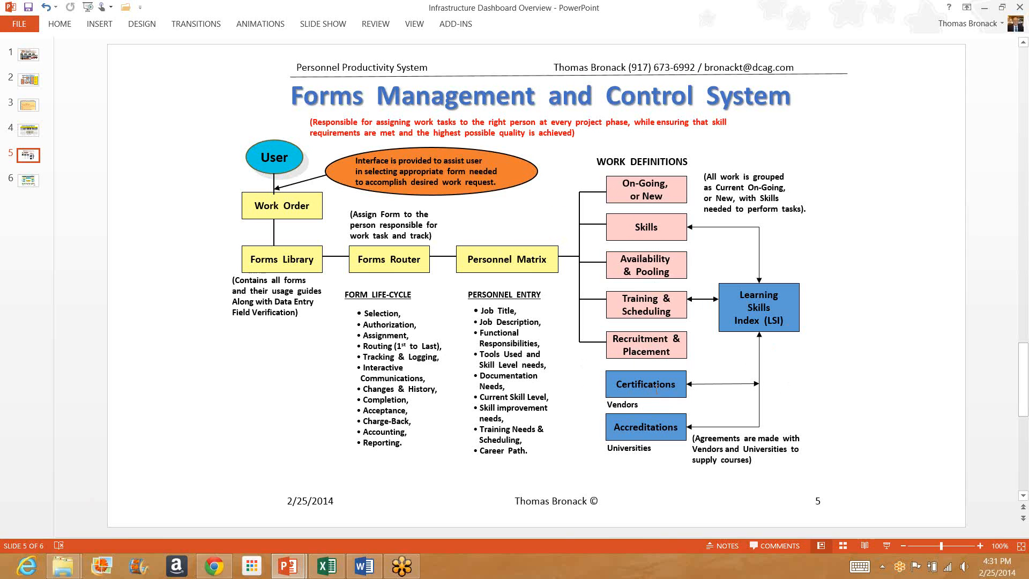
mouse_move(677, 388)
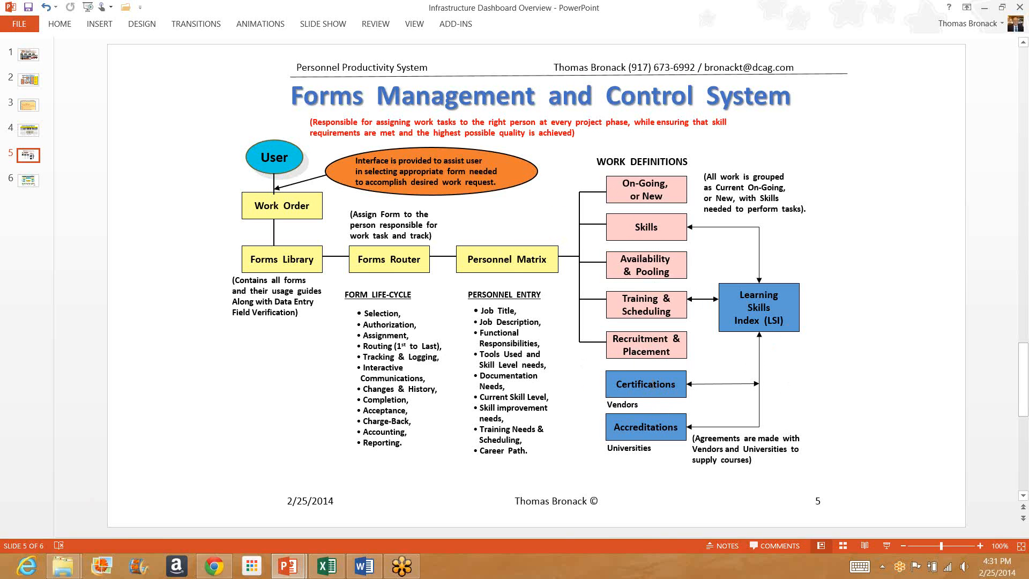
mouse_move(660, 407)
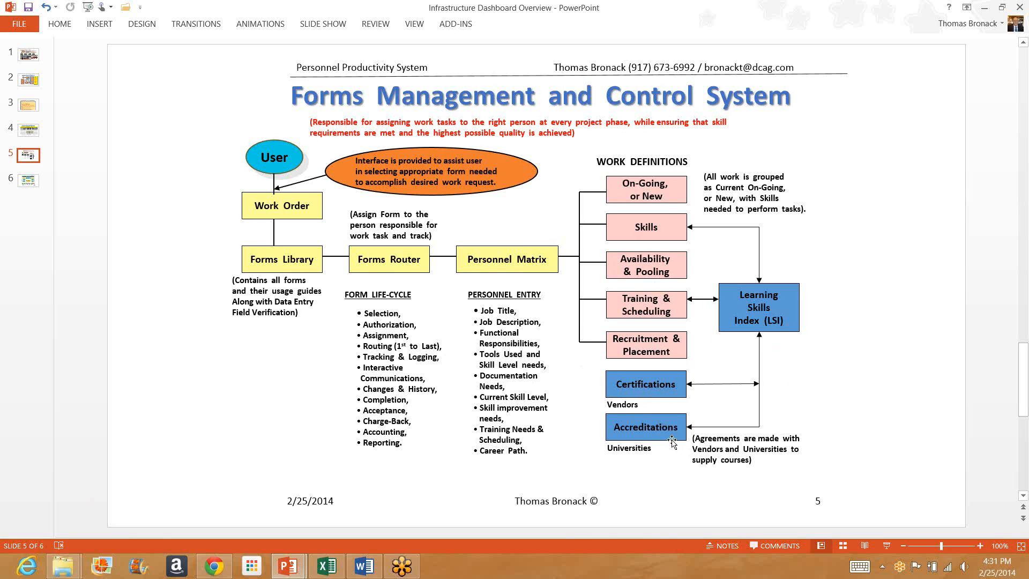
mouse_move(670, 443)
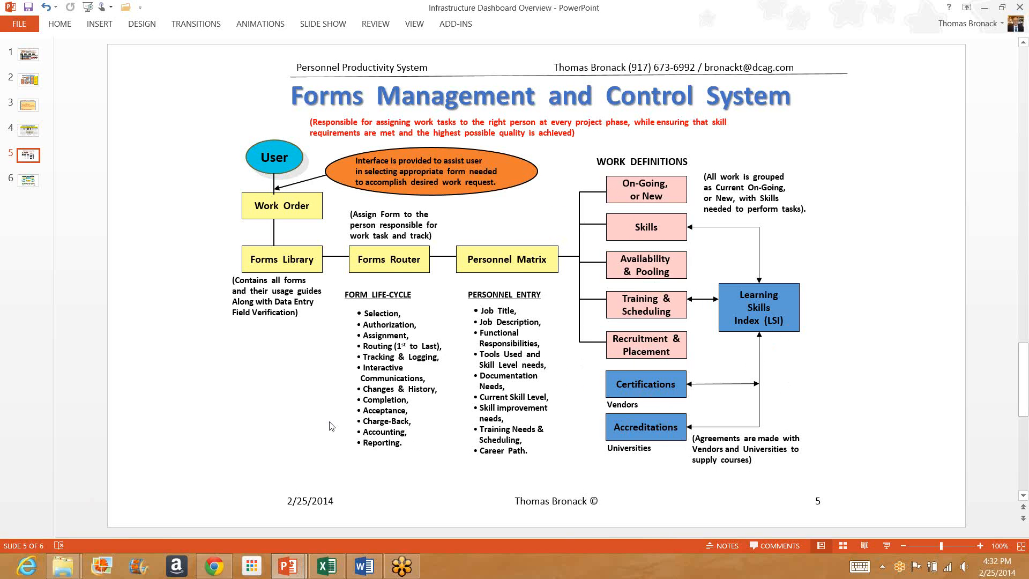
mouse_move(290, 409)
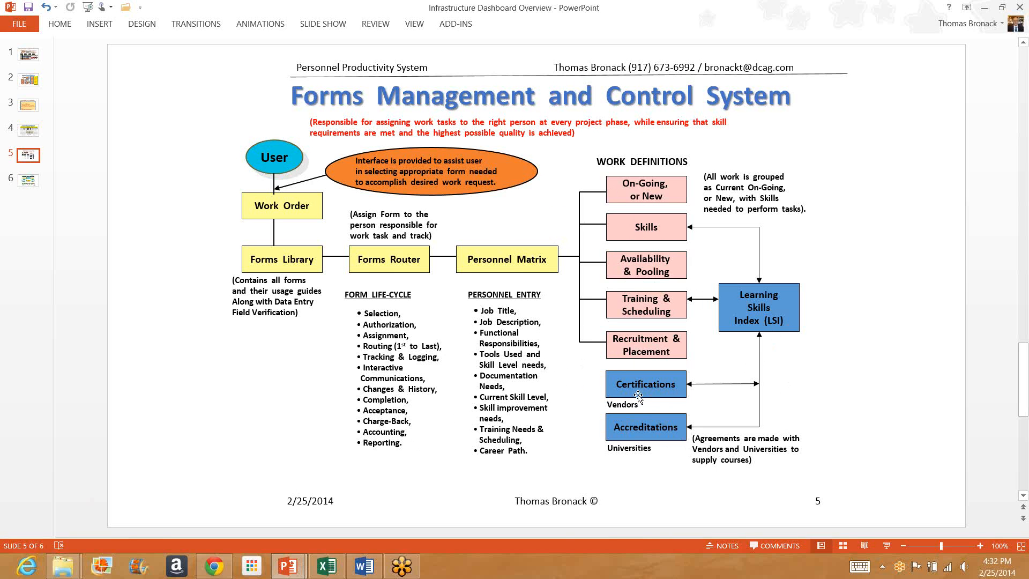
mouse_move(518, 462)
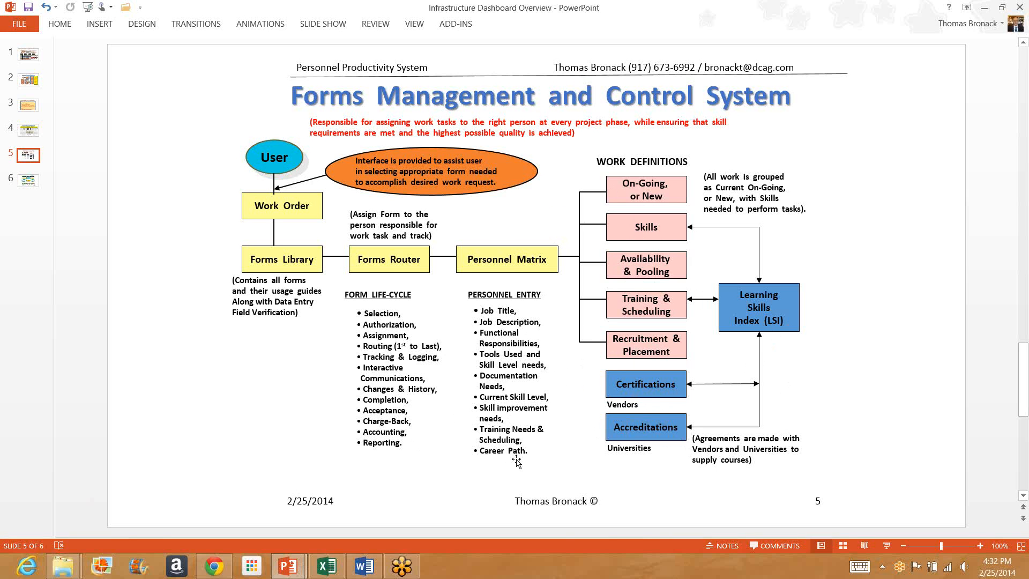
mouse_move(474, 460)
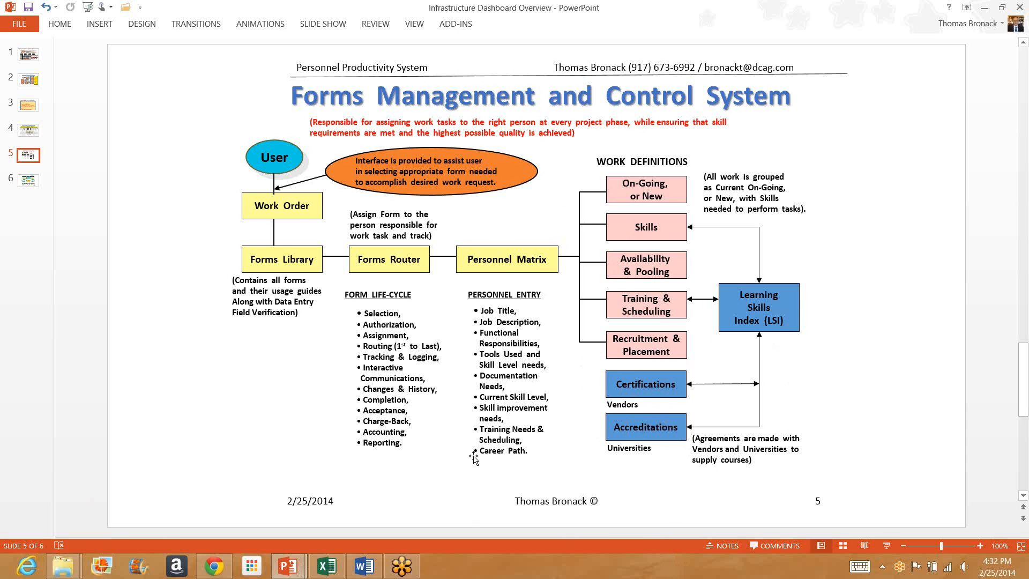
mouse_move(41, 184)
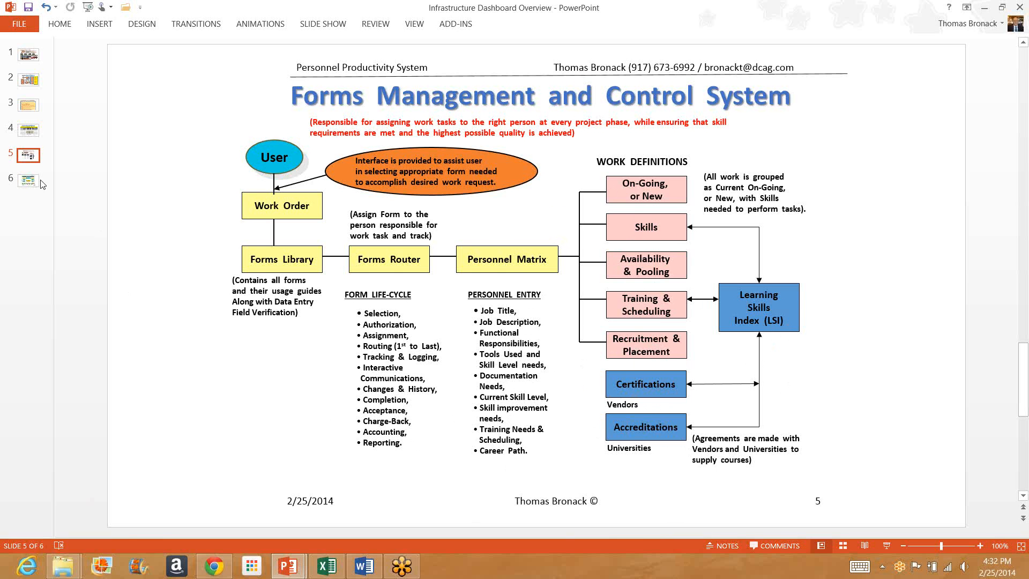
- Select the slide 6 thumbnail to show the workflow diagram
left_click(28, 180)
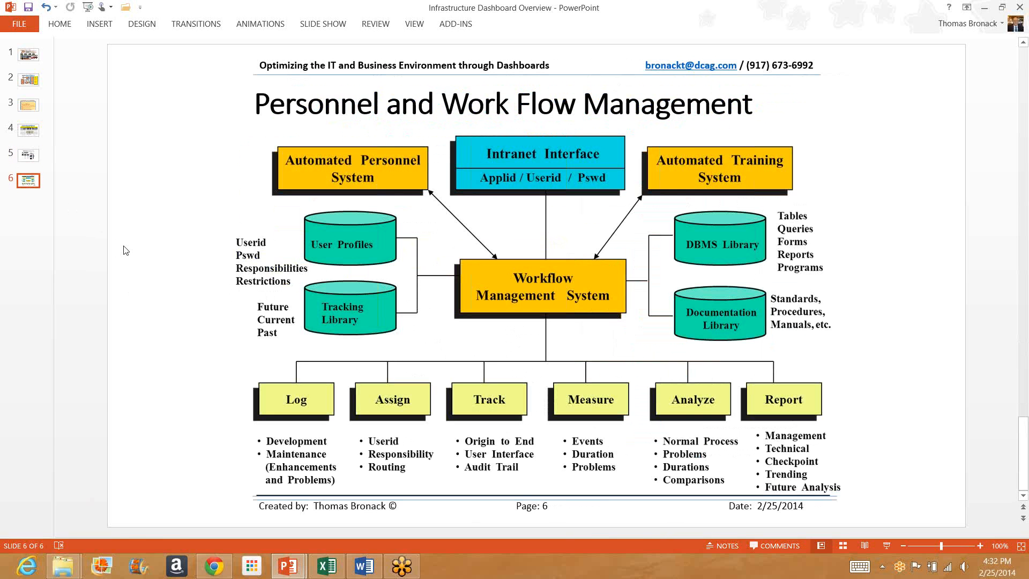
mouse_move(124, 249)
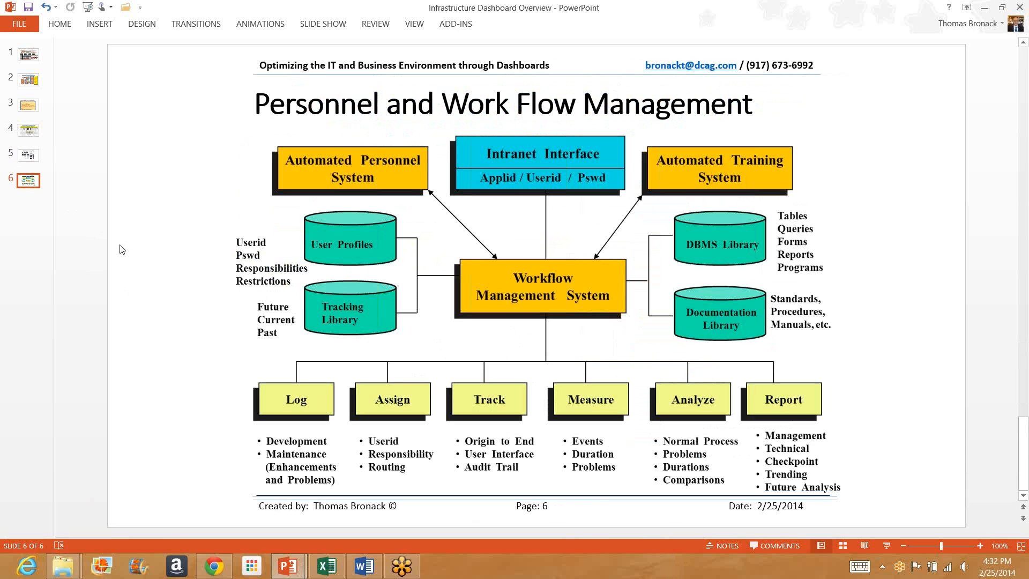
mouse_move(371, 181)
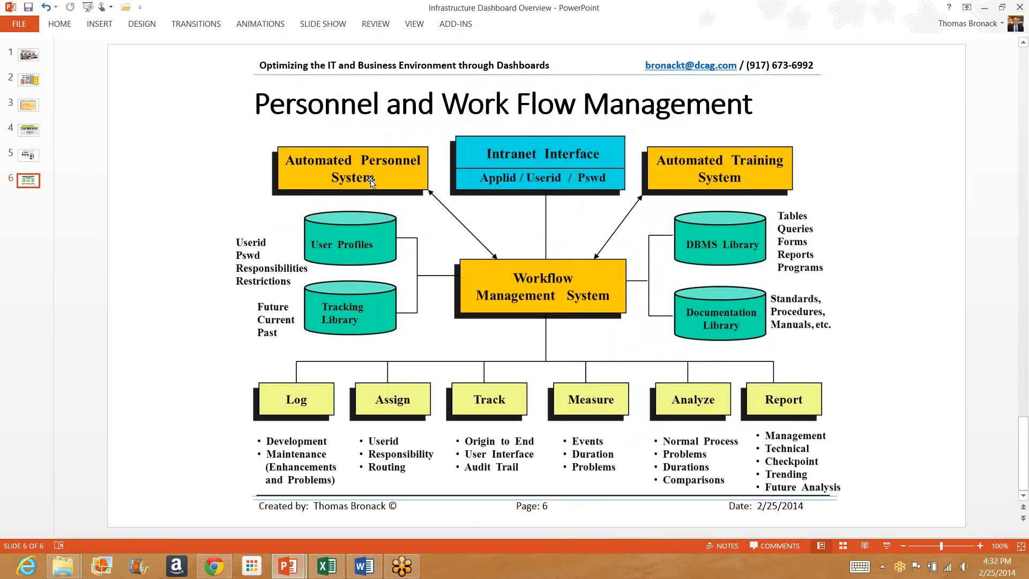
mouse_move(669, 213)
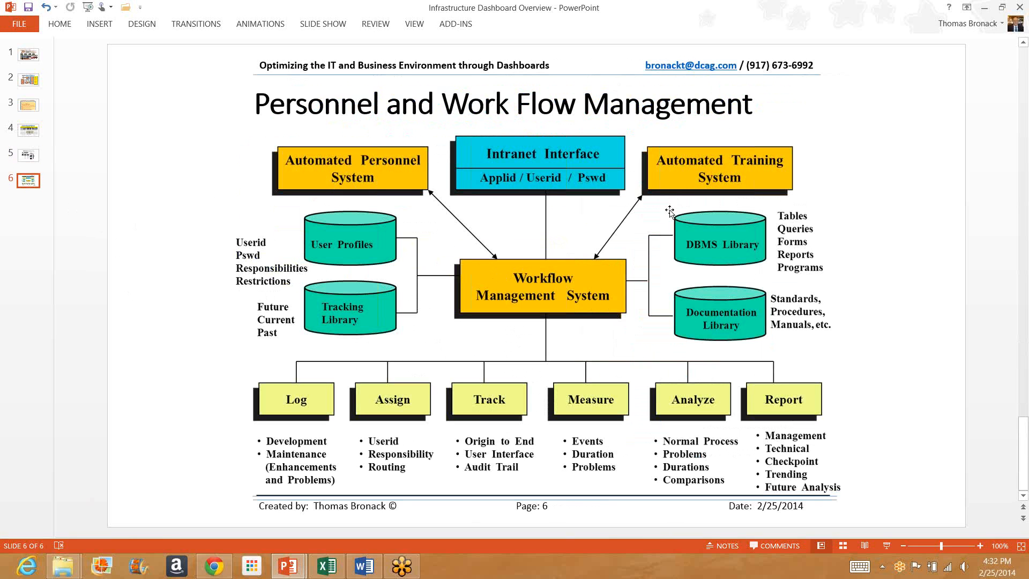
mouse_move(546, 187)
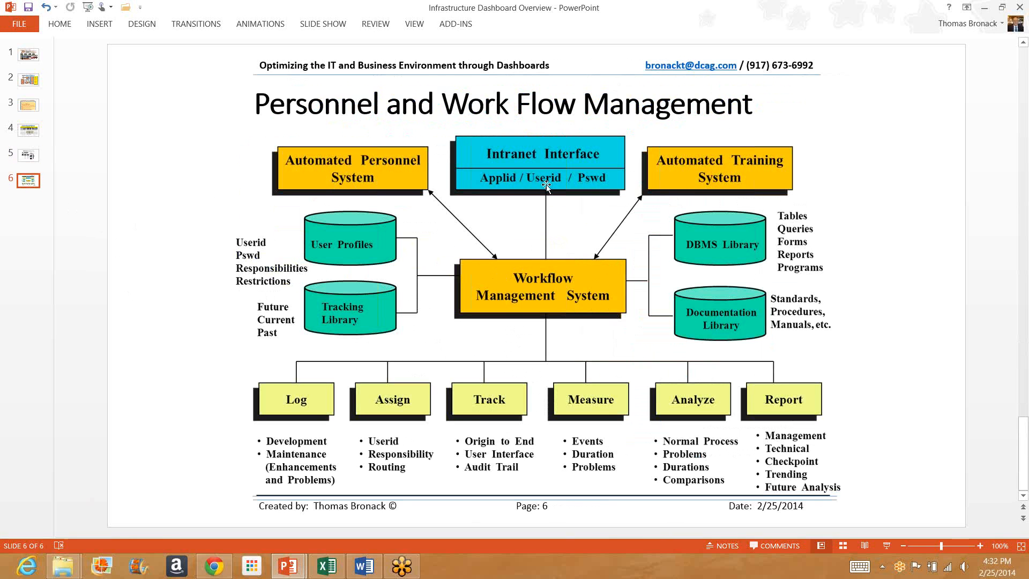
mouse_move(552, 162)
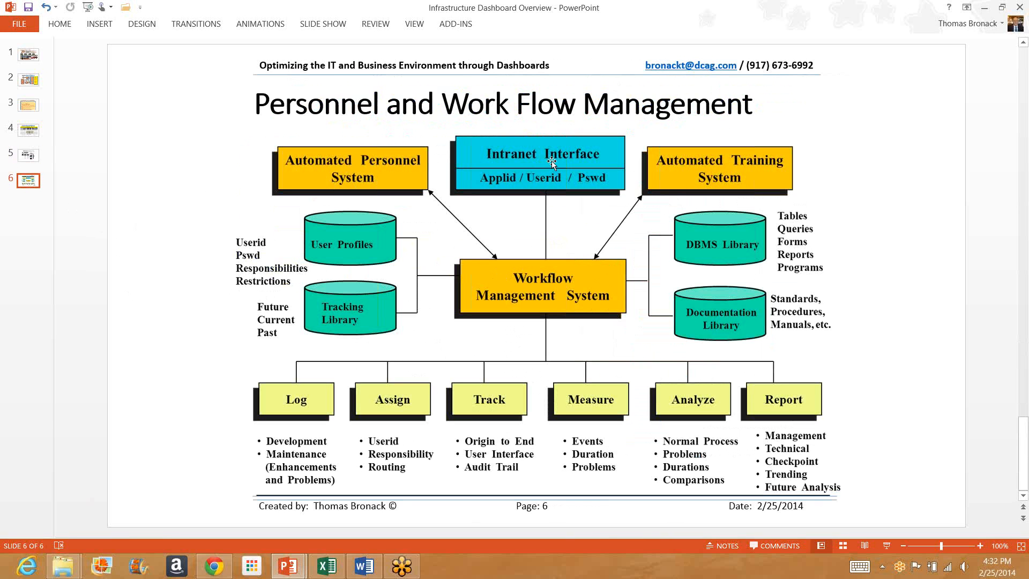
mouse_move(570, 172)
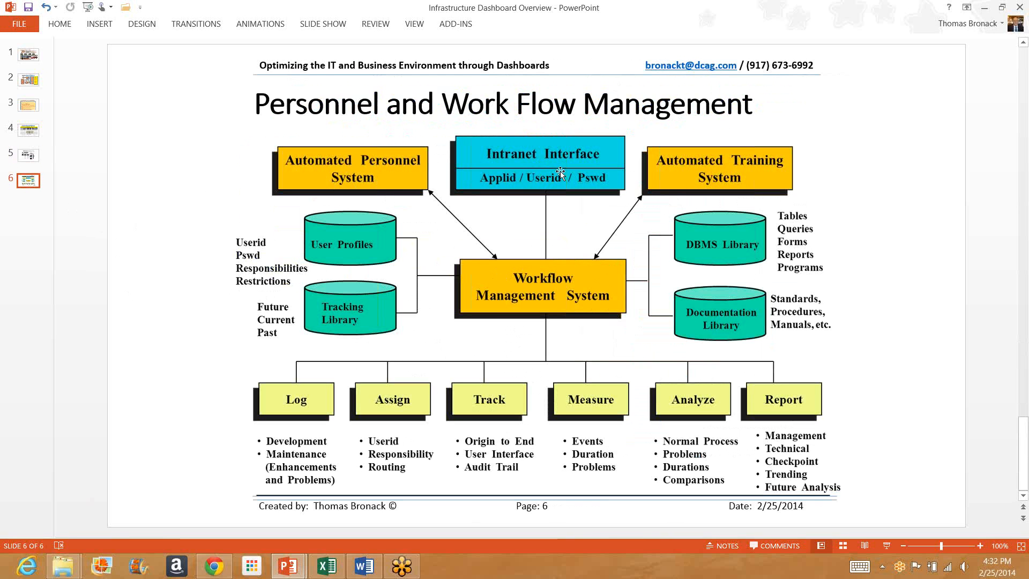
mouse_move(529, 298)
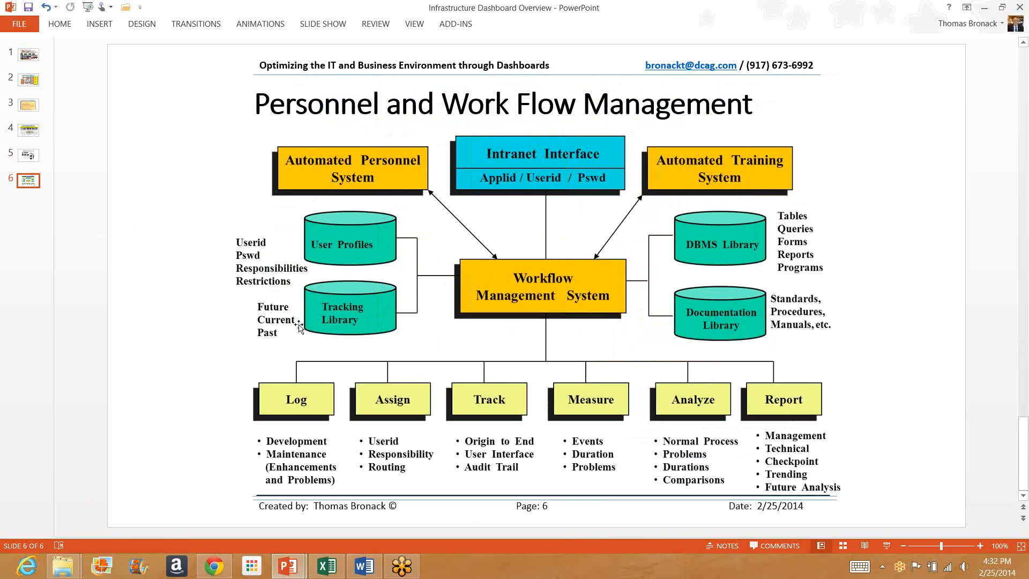
mouse_move(252, 321)
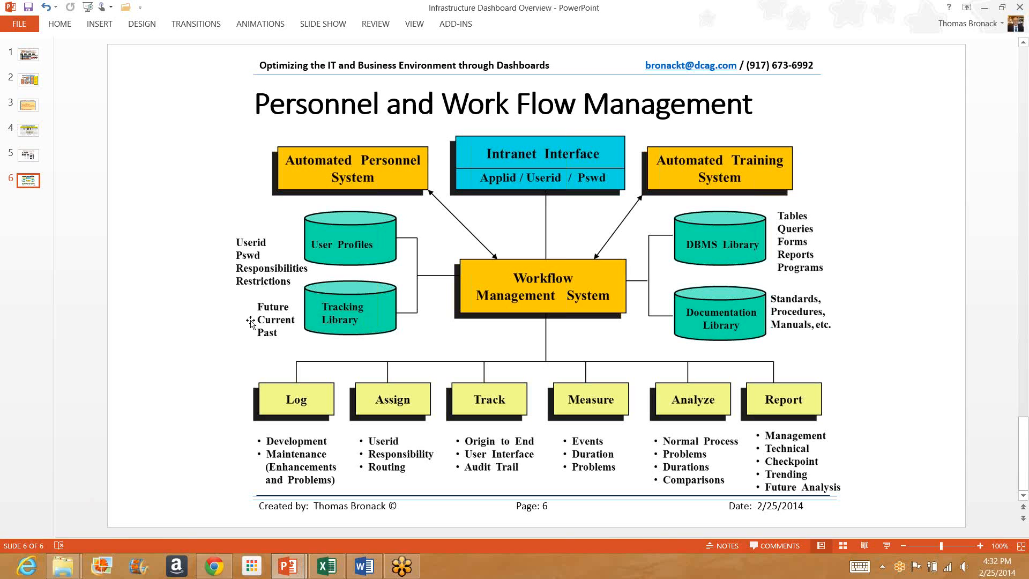
mouse_move(260, 338)
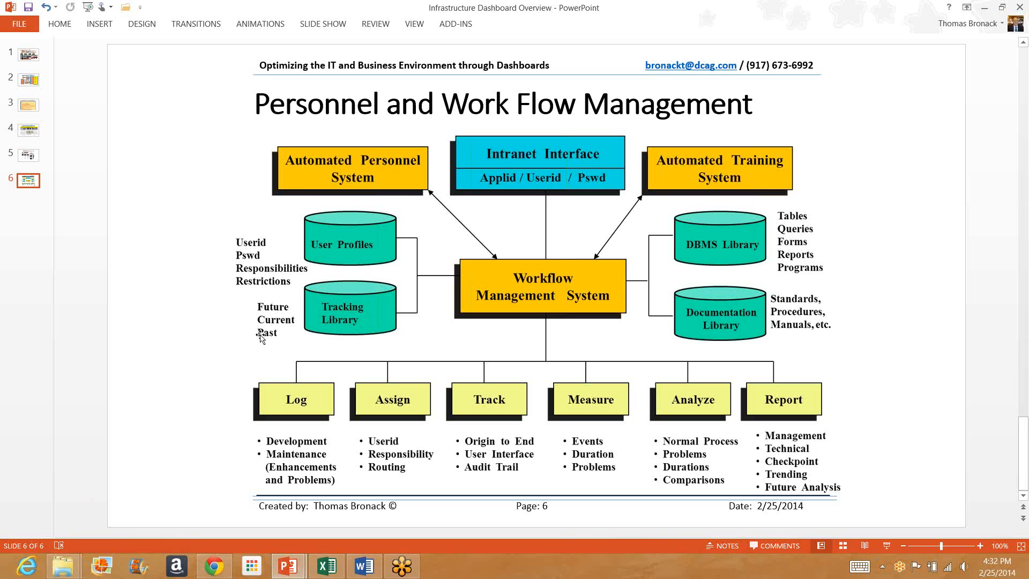
mouse_move(257, 314)
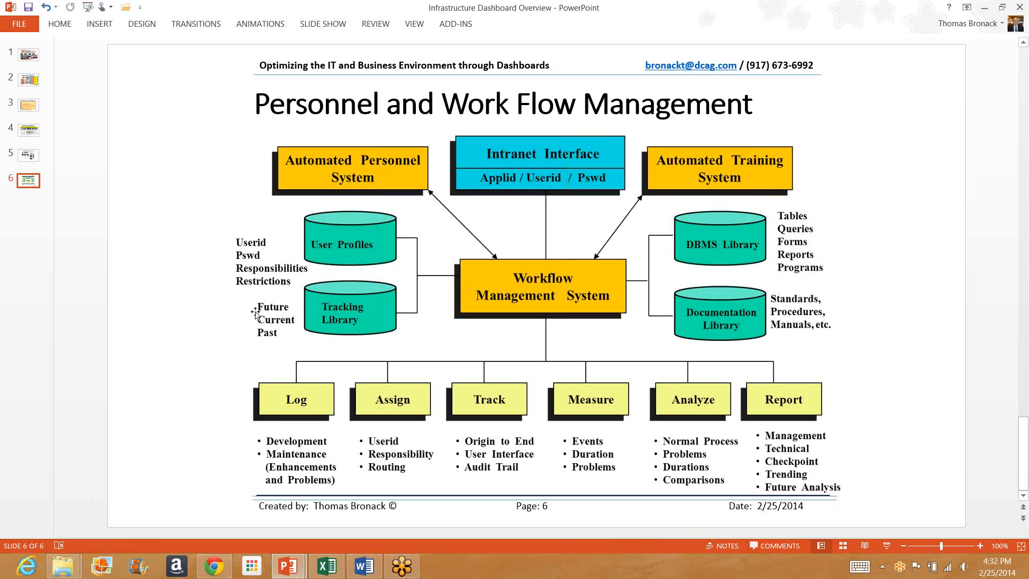
mouse_move(288, 306)
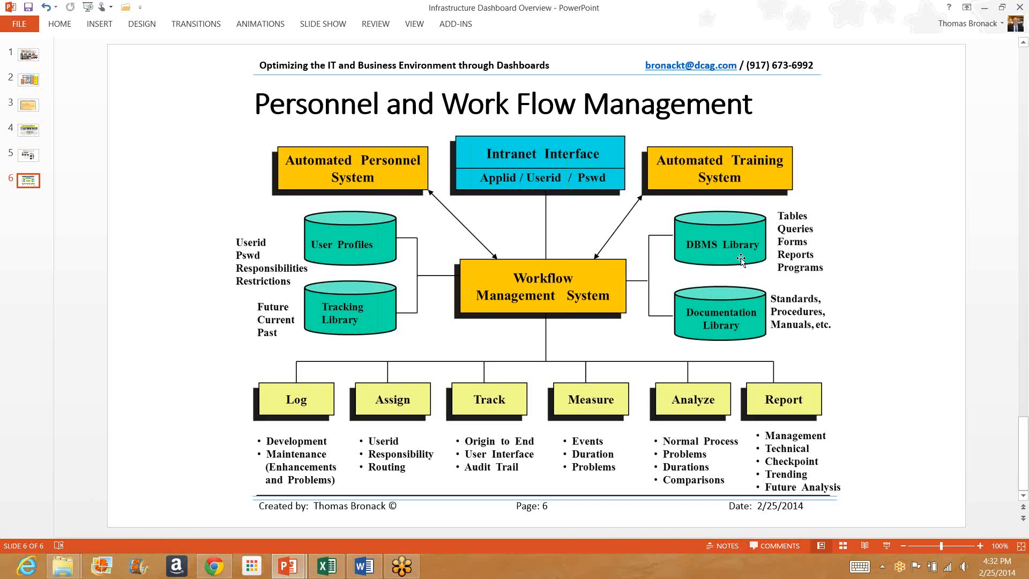
mouse_move(744, 332)
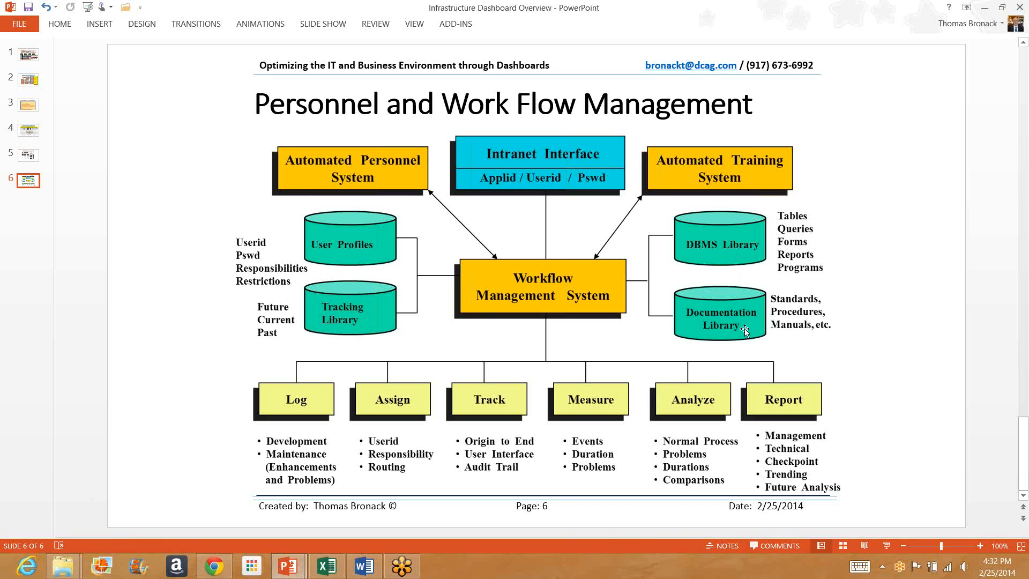
mouse_move(841, 322)
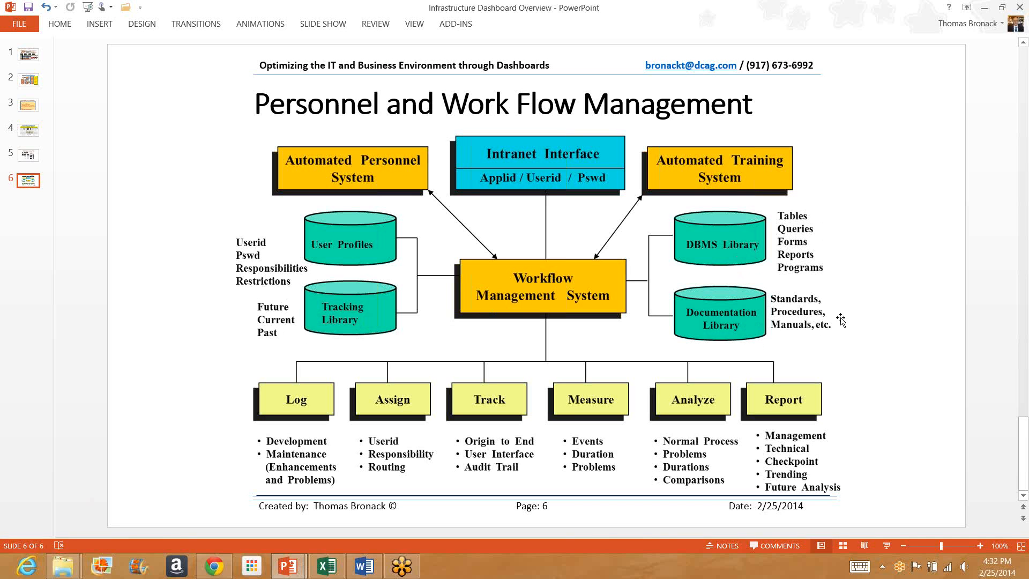
mouse_move(837, 331)
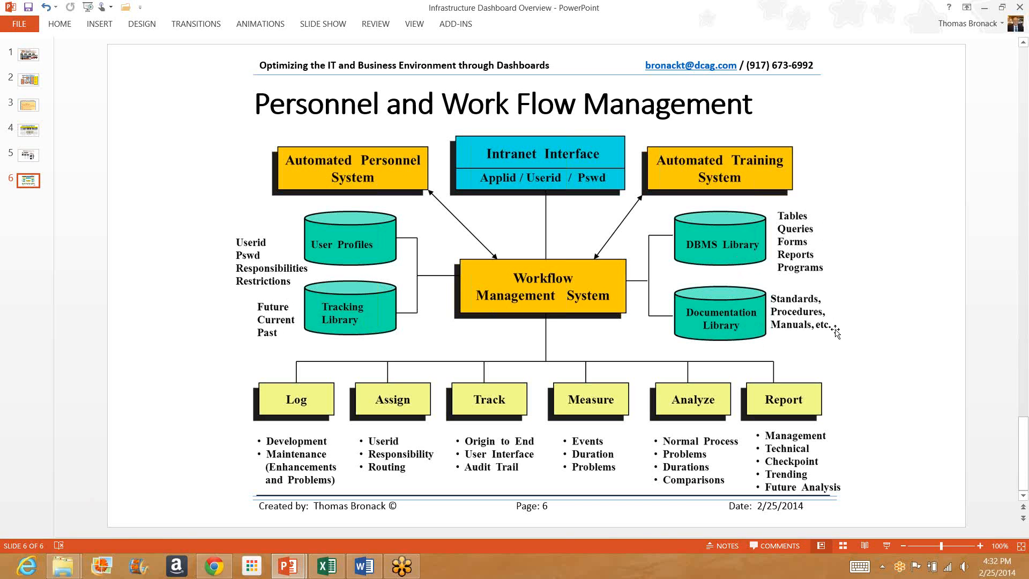
mouse_move(831, 340)
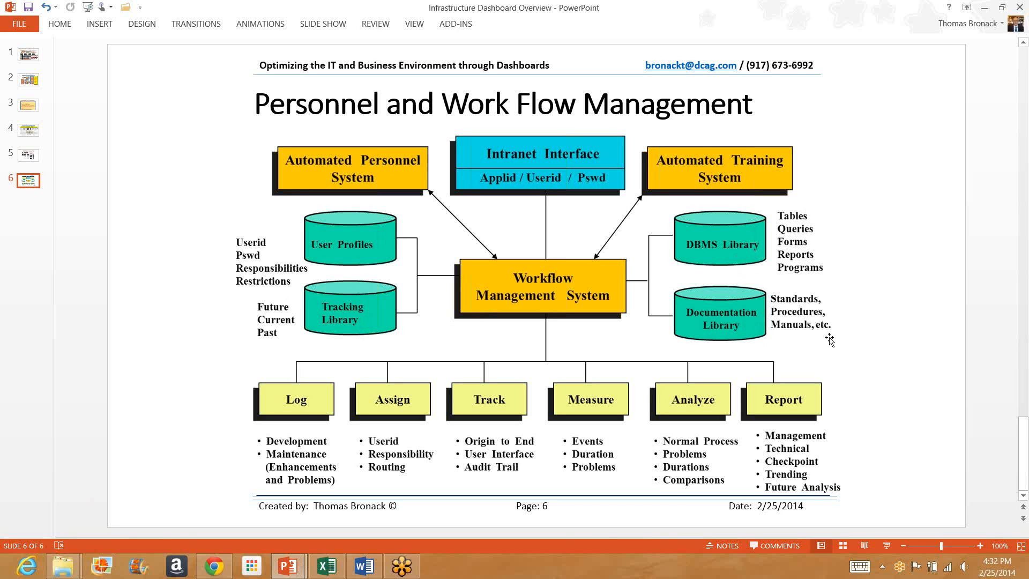
mouse_move(254, 423)
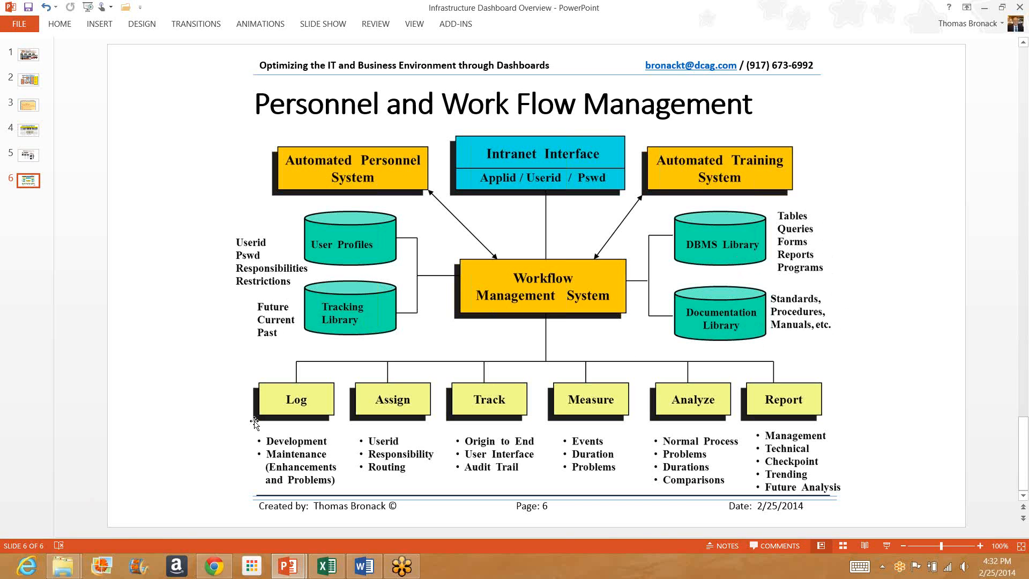
mouse_move(328, 409)
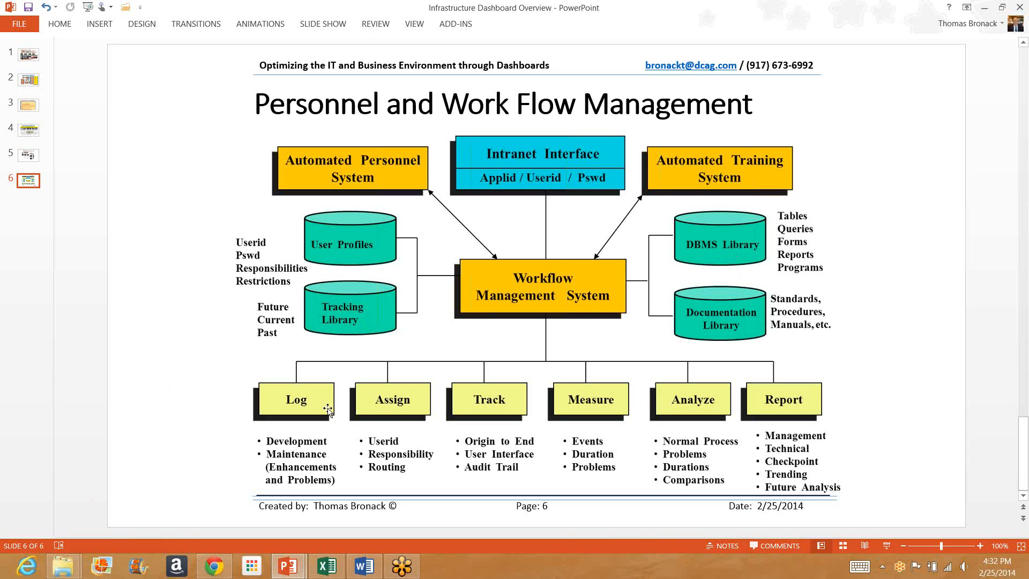
mouse_move(394, 415)
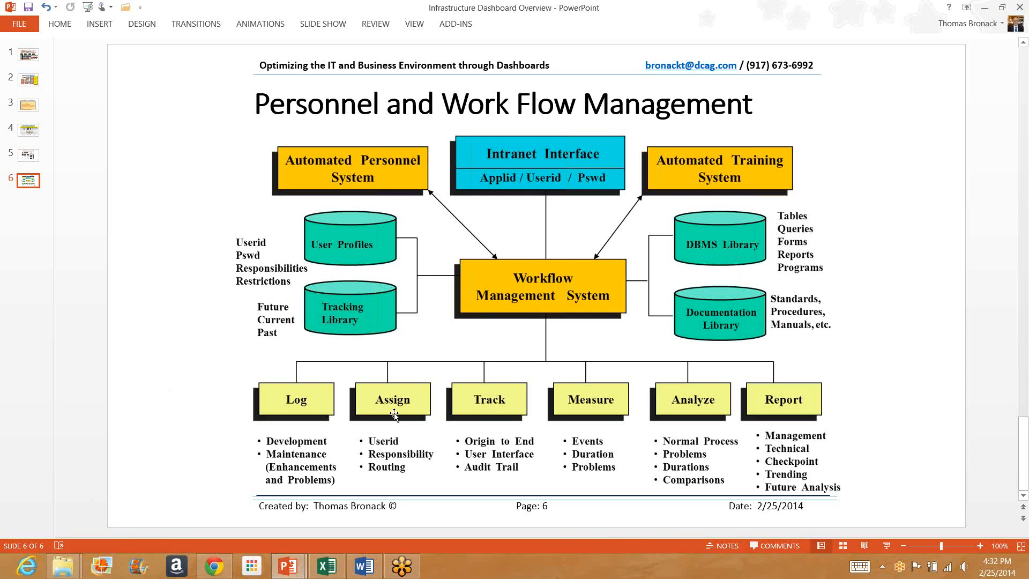
mouse_move(497, 413)
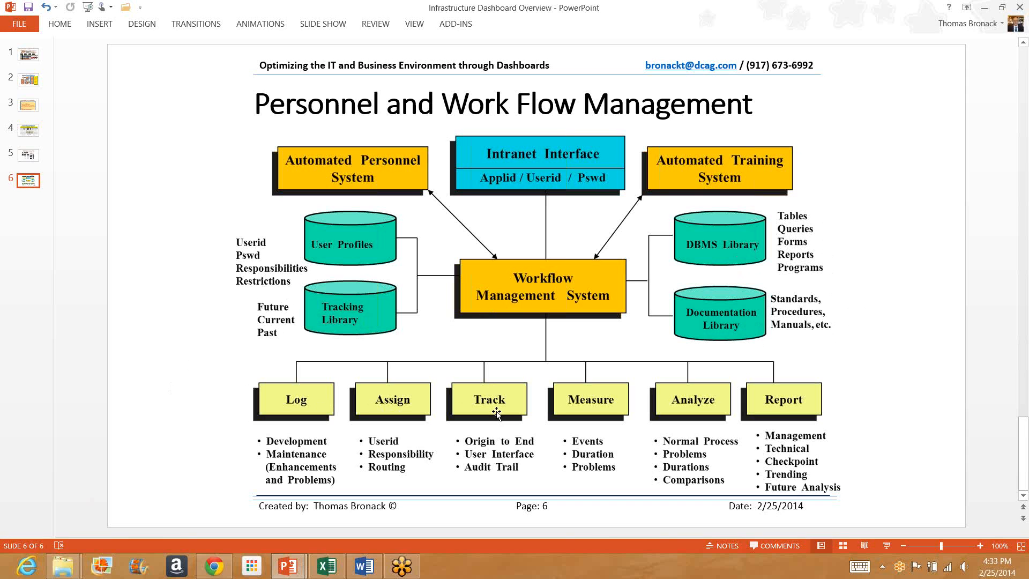
mouse_move(566, 414)
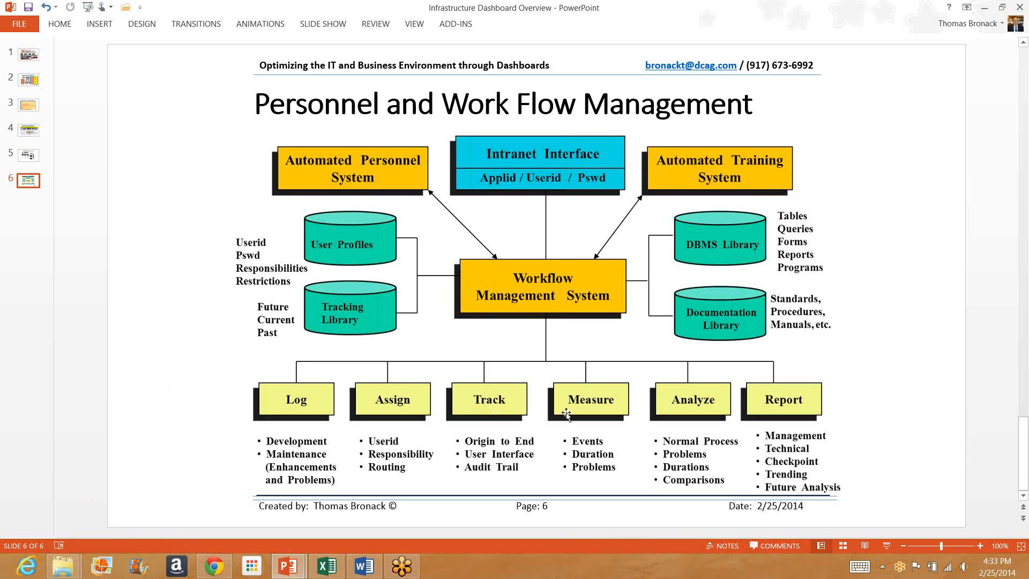
mouse_move(688, 401)
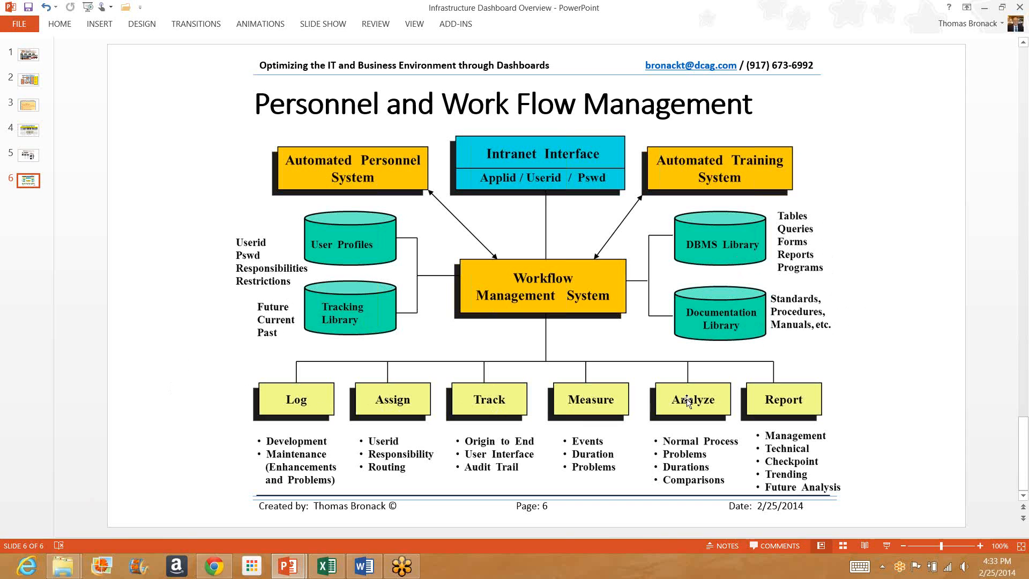
mouse_move(858, 369)
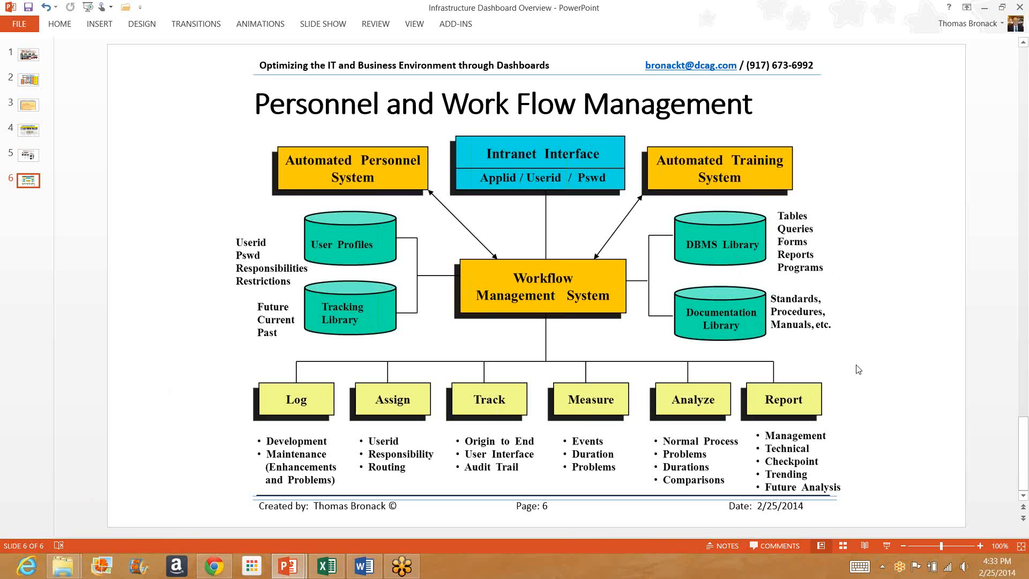
mouse_move(229, 380)
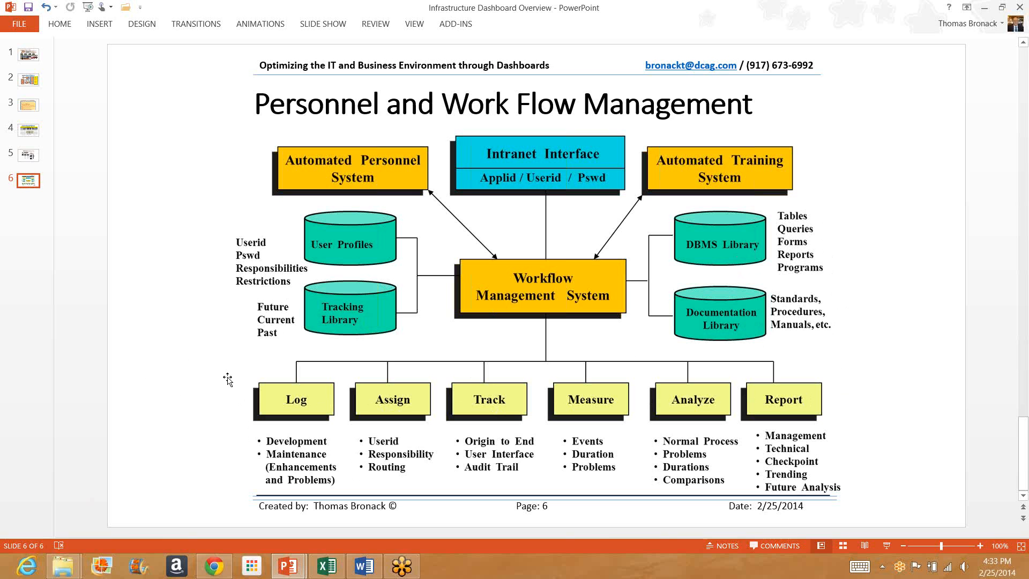
mouse_move(83, 123)
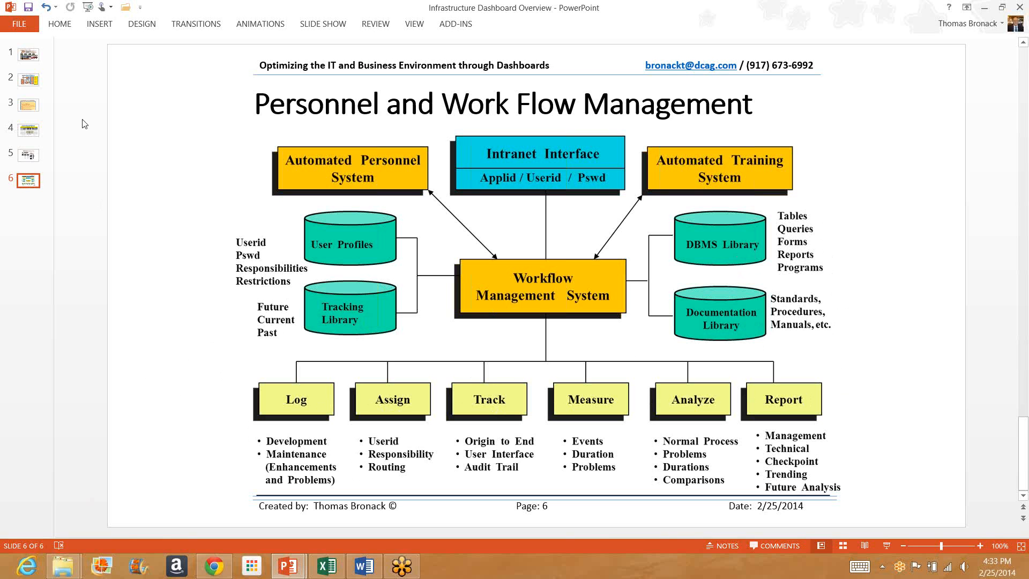
- Close the Infrastructure Dashboard Overview deck with changes saved, then bring up the SDLC Dashboard link's options
left_click(28, 55)
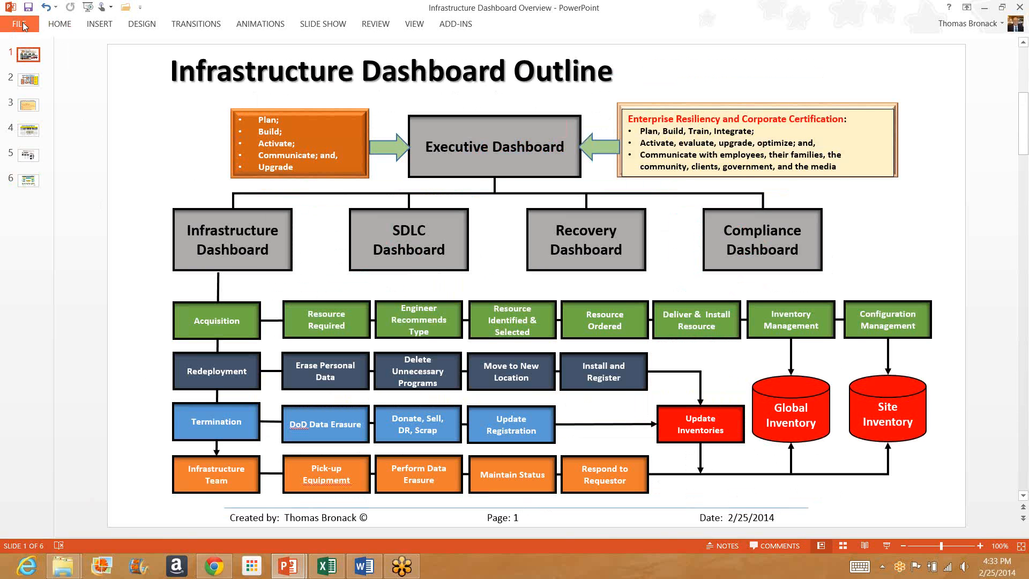
left_click(20, 23)
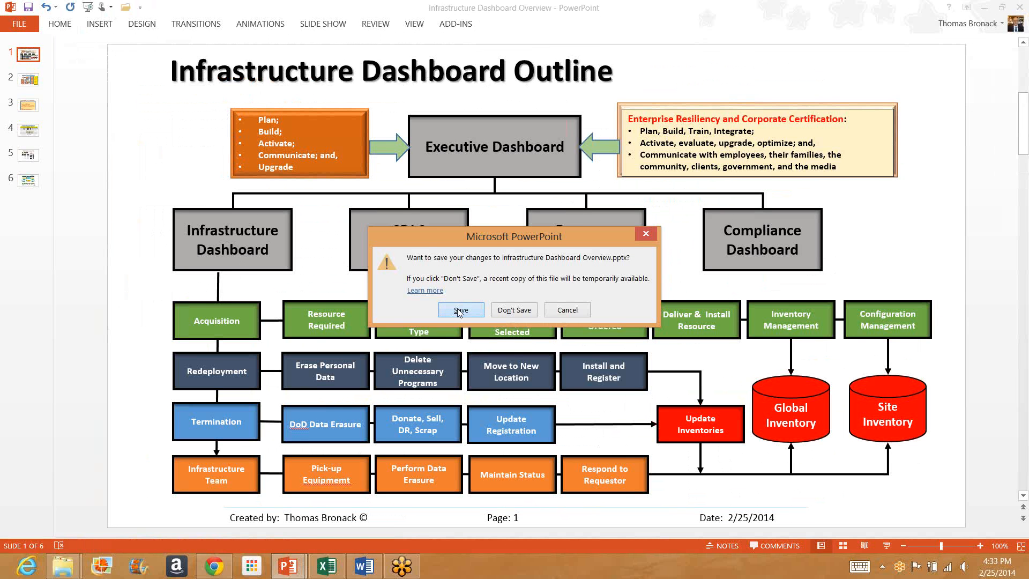
left_click(515, 310)
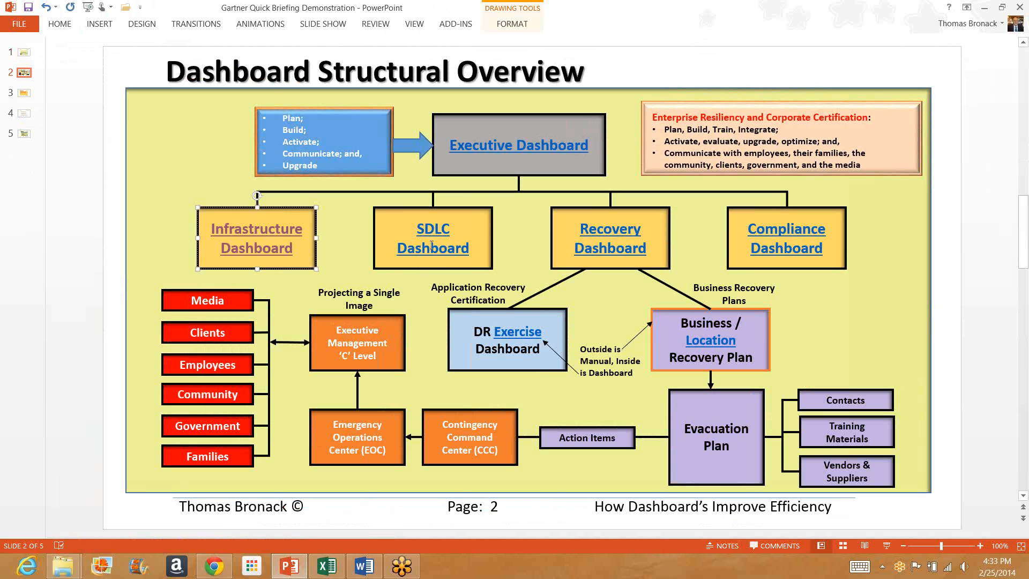
right_click(432, 238)
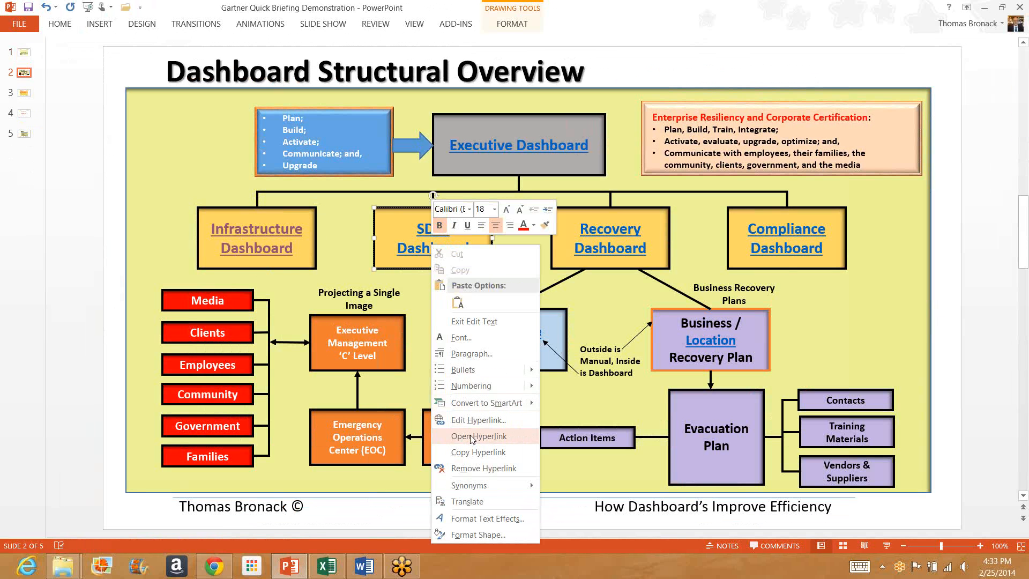
left_click(478, 435)
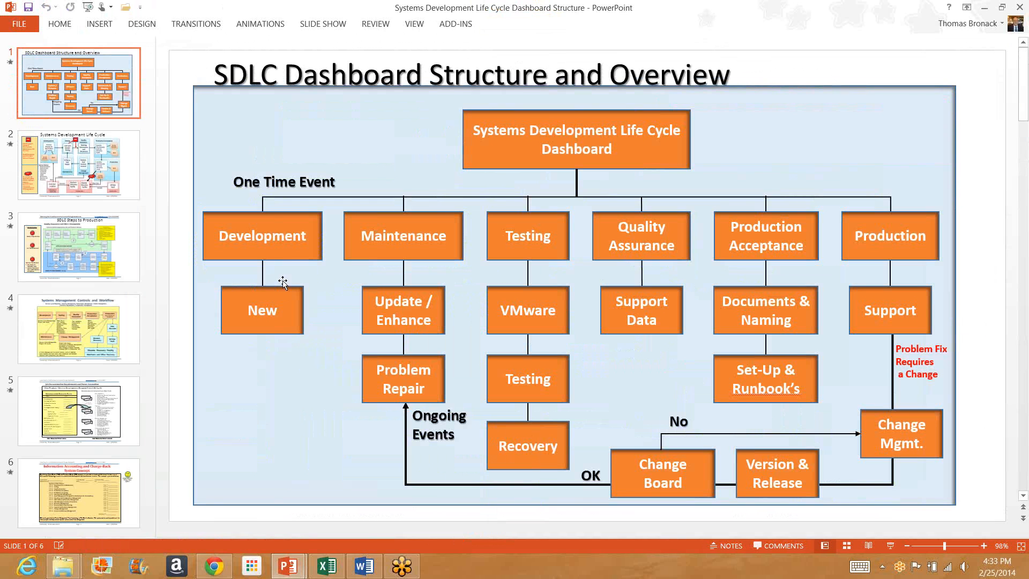
mouse_move(274, 263)
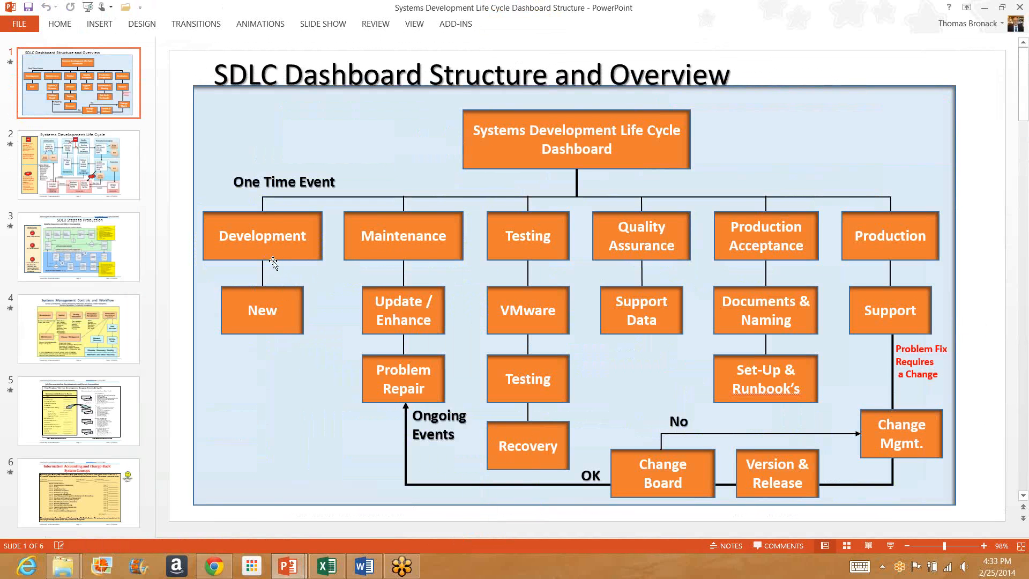
mouse_move(734, 268)
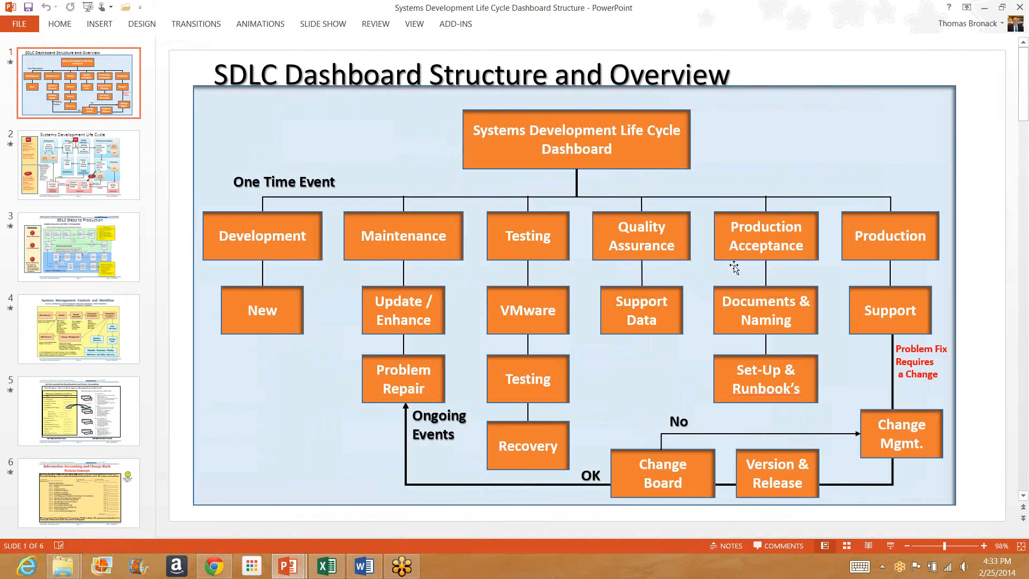
mouse_move(872, 258)
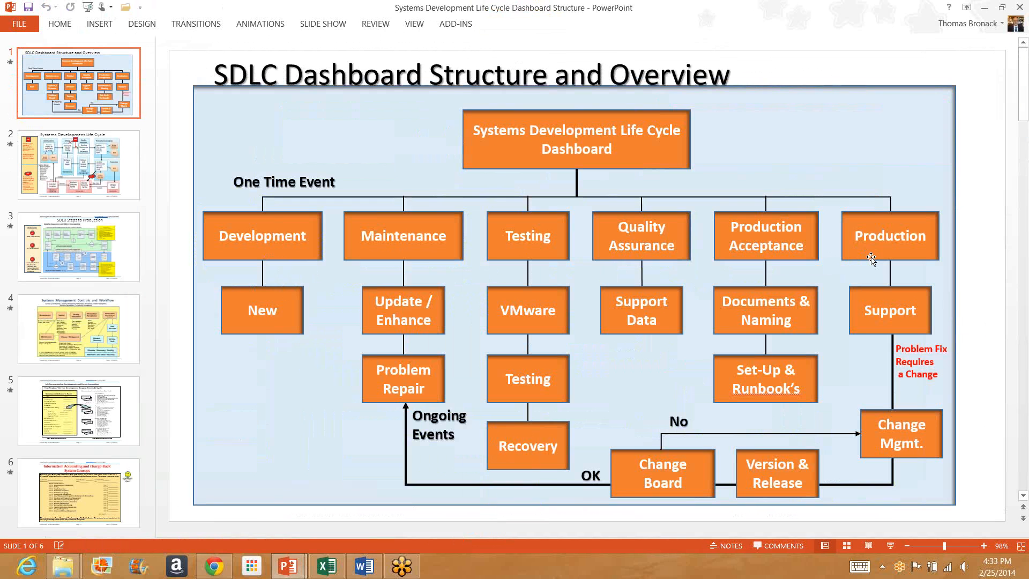
mouse_move(880, 276)
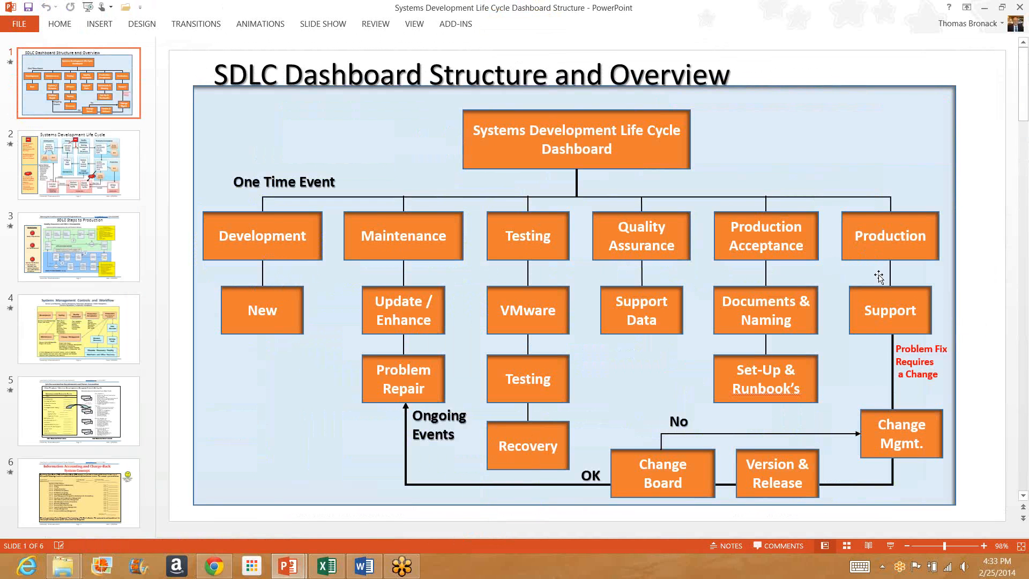
mouse_move(874, 268)
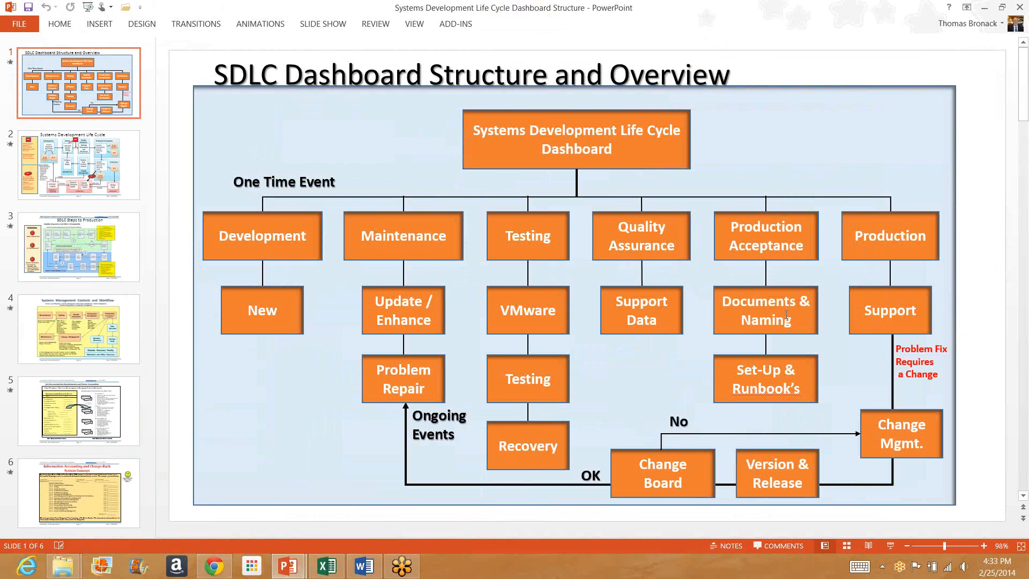
mouse_move(391, 258)
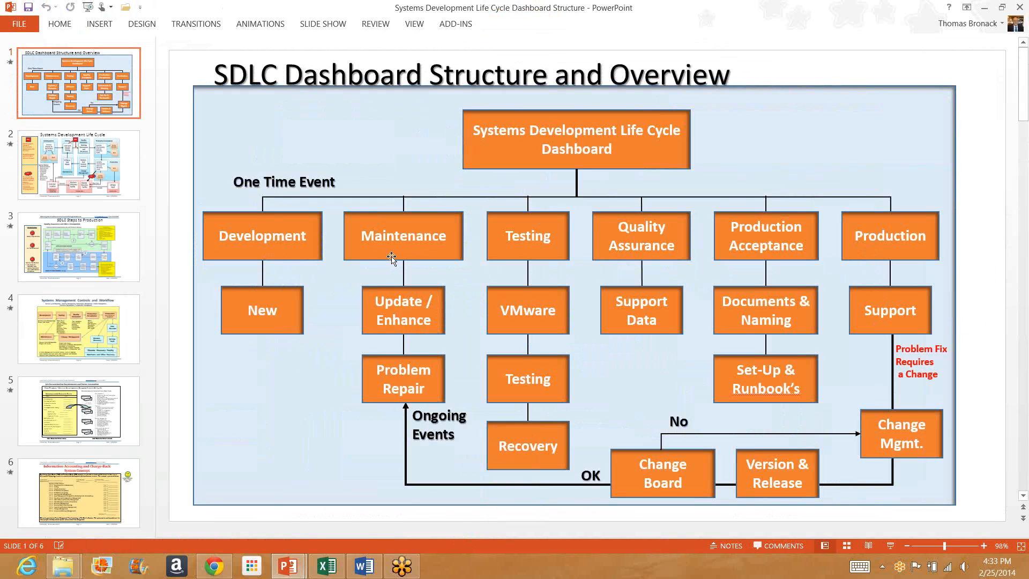
mouse_move(533, 330)
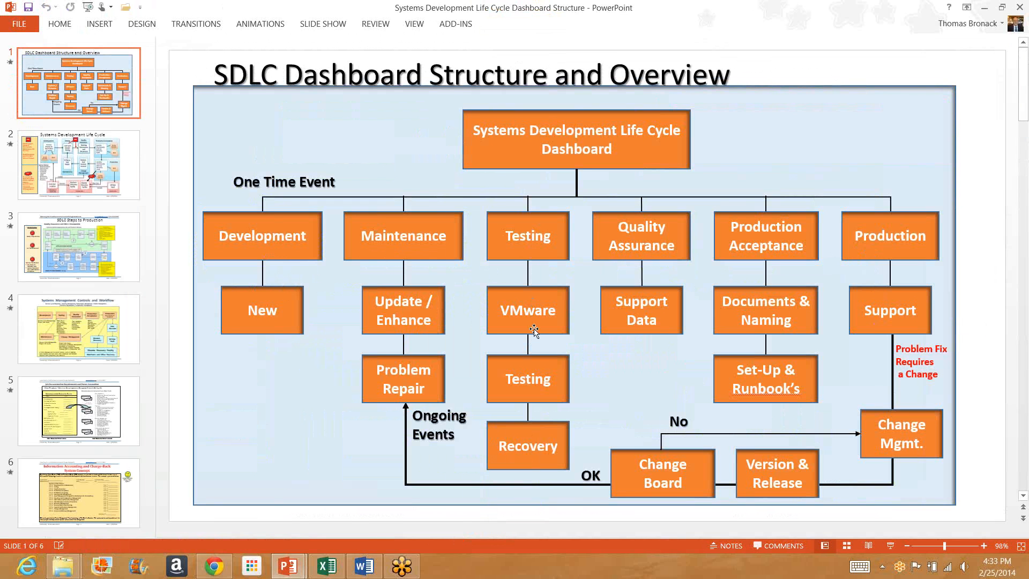
mouse_move(544, 348)
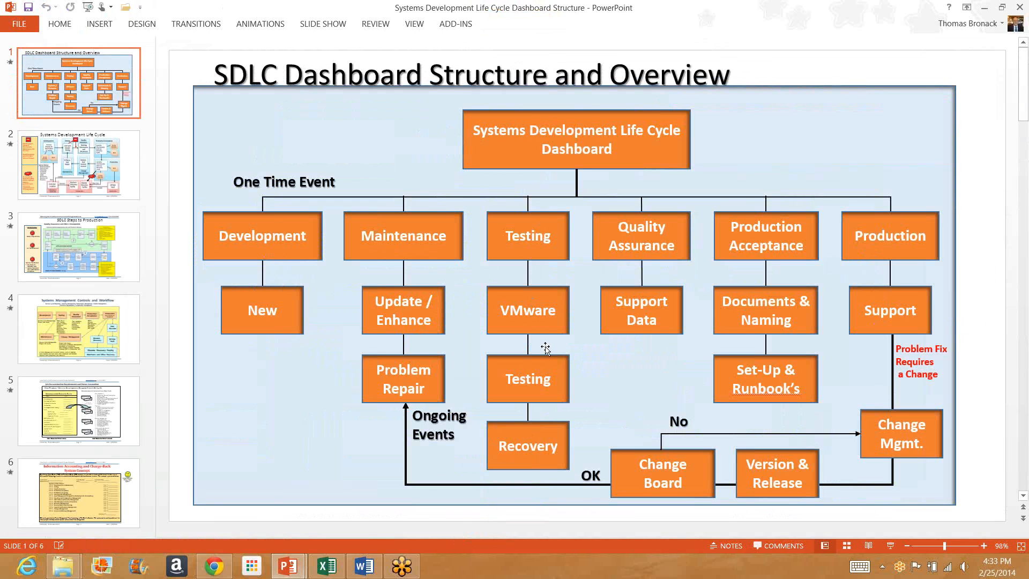
mouse_move(894, 257)
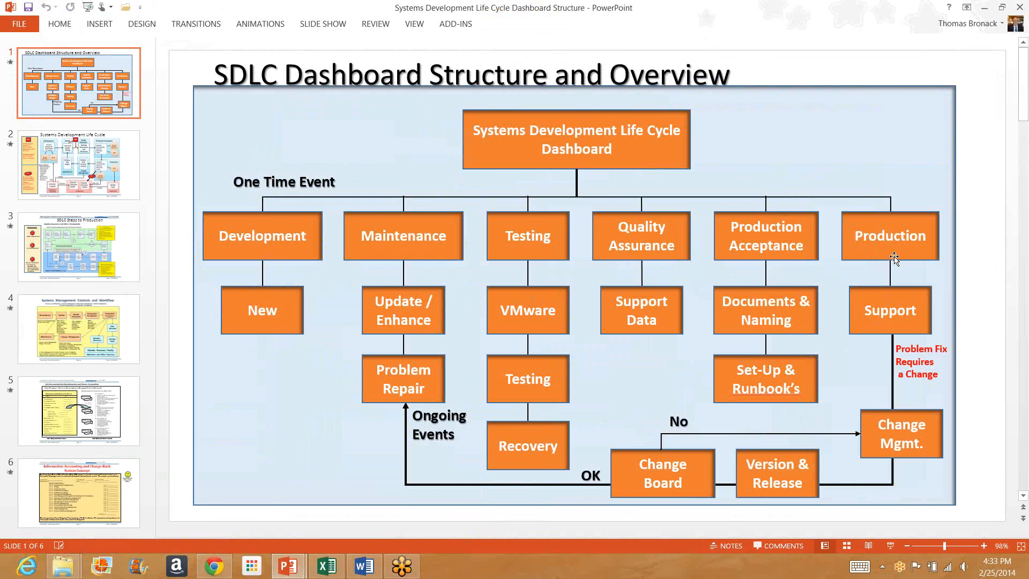
mouse_move(522, 330)
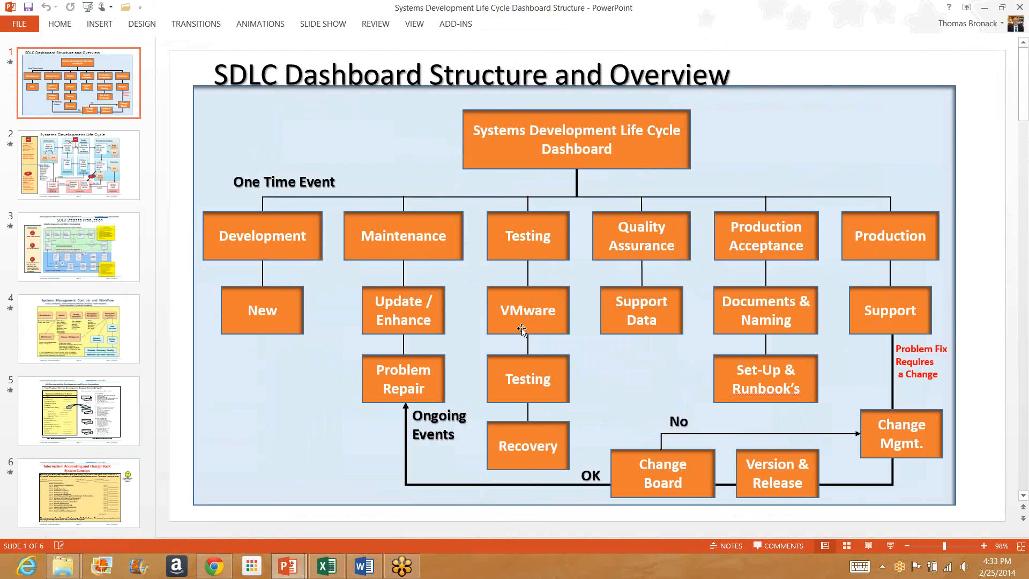
mouse_move(522, 348)
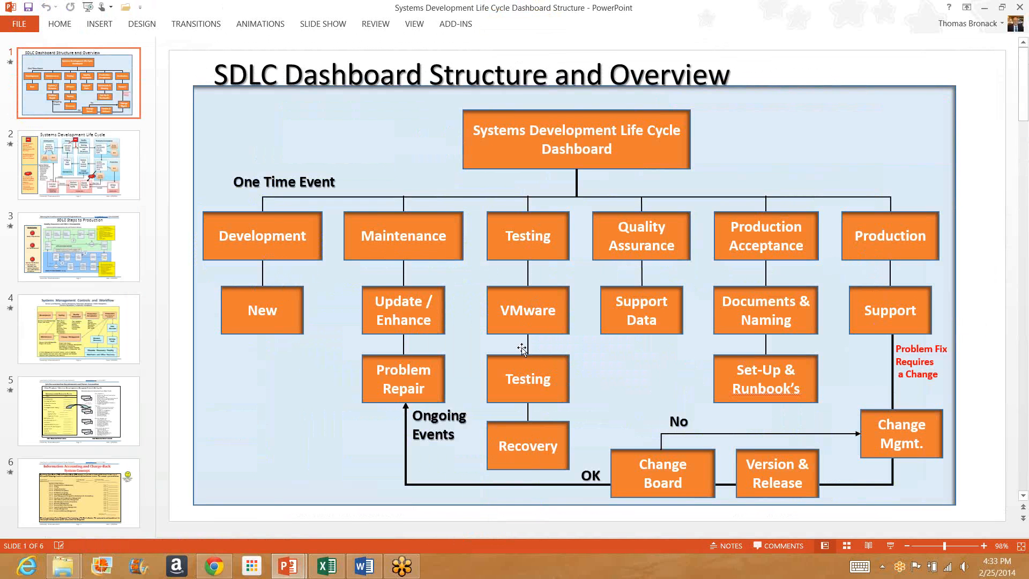
mouse_move(672, 337)
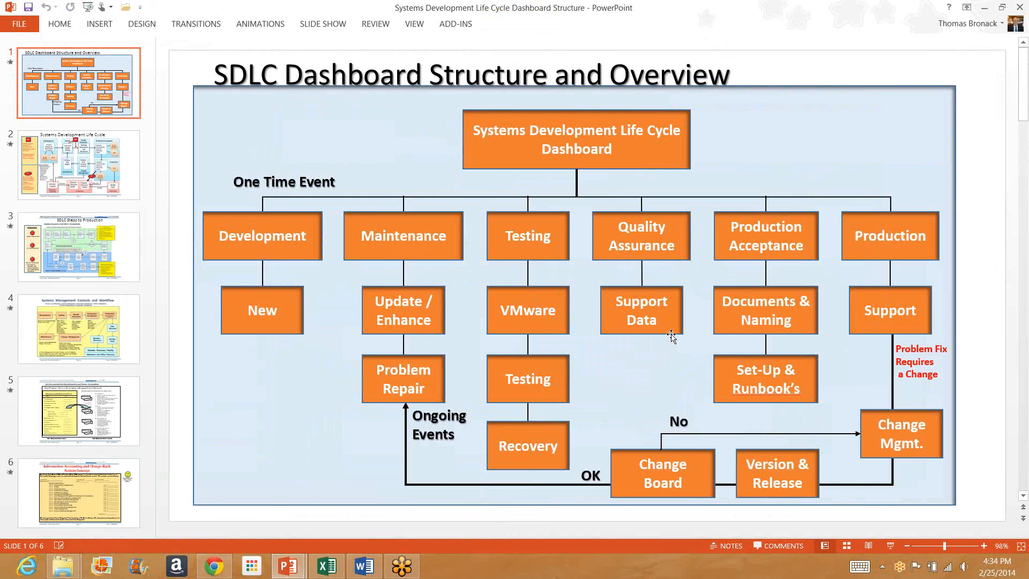
mouse_move(669, 337)
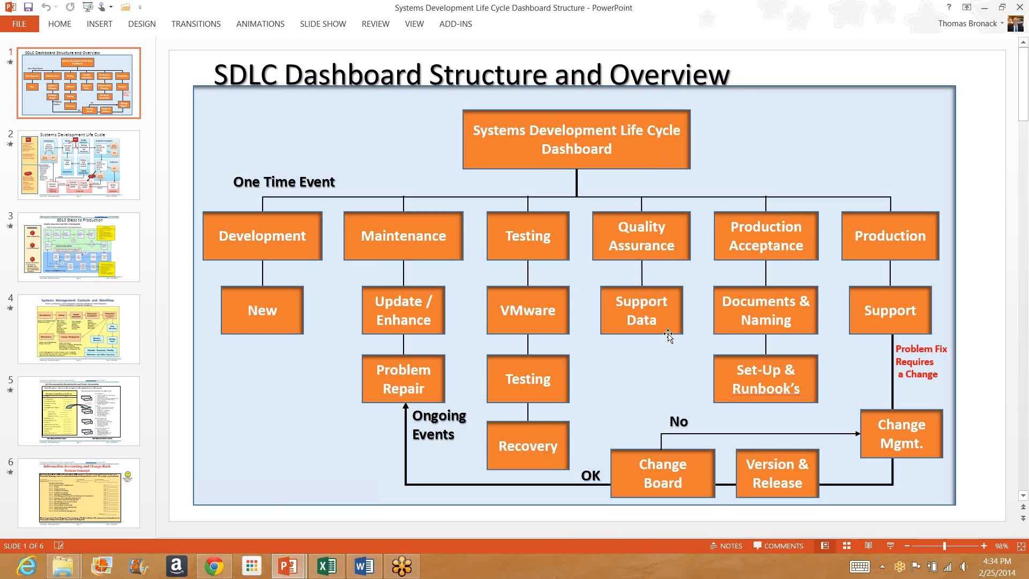
mouse_move(746, 266)
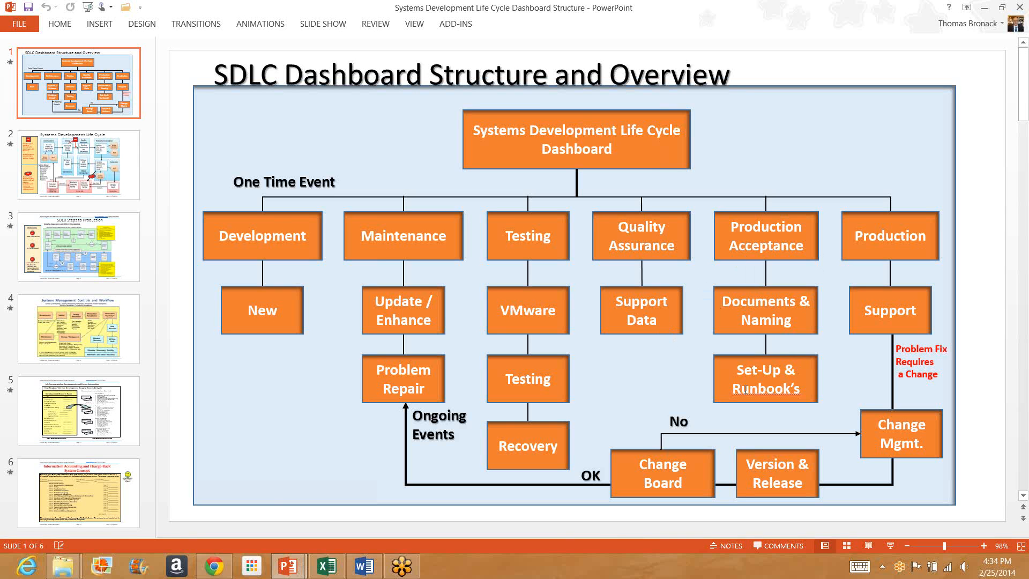
mouse_move(804, 391)
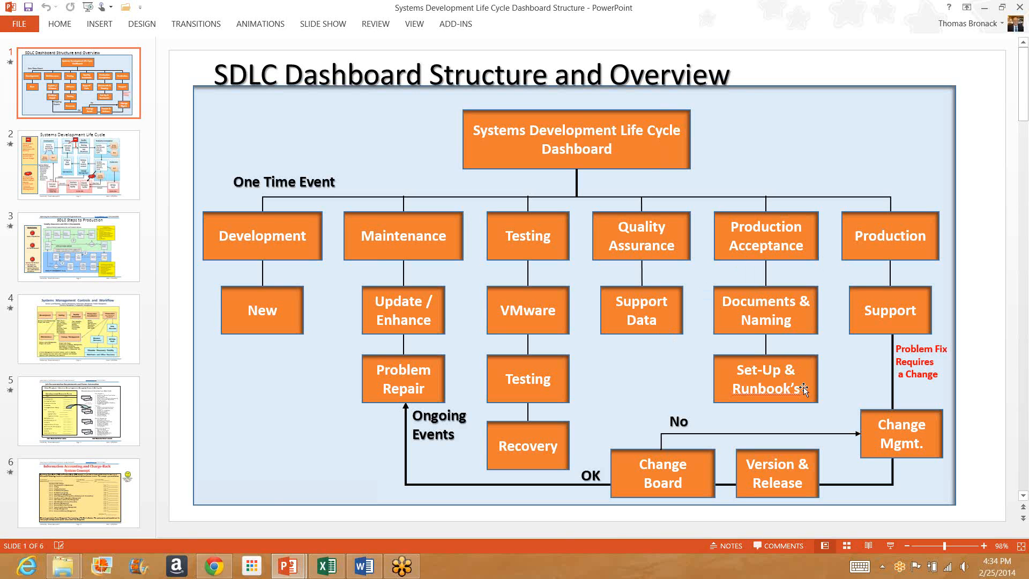
mouse_move(867, 260)
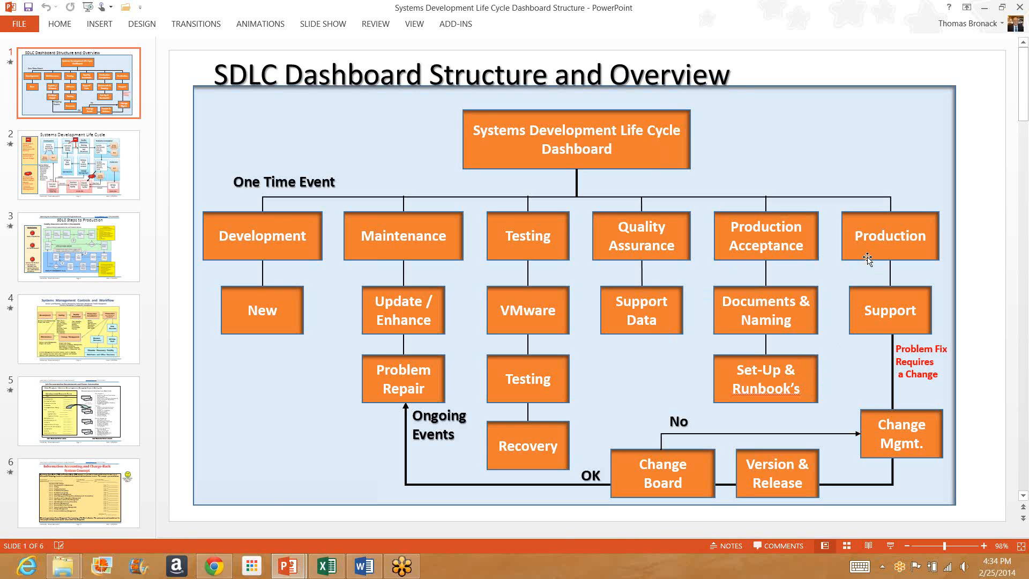
mouse_move(880, 334)
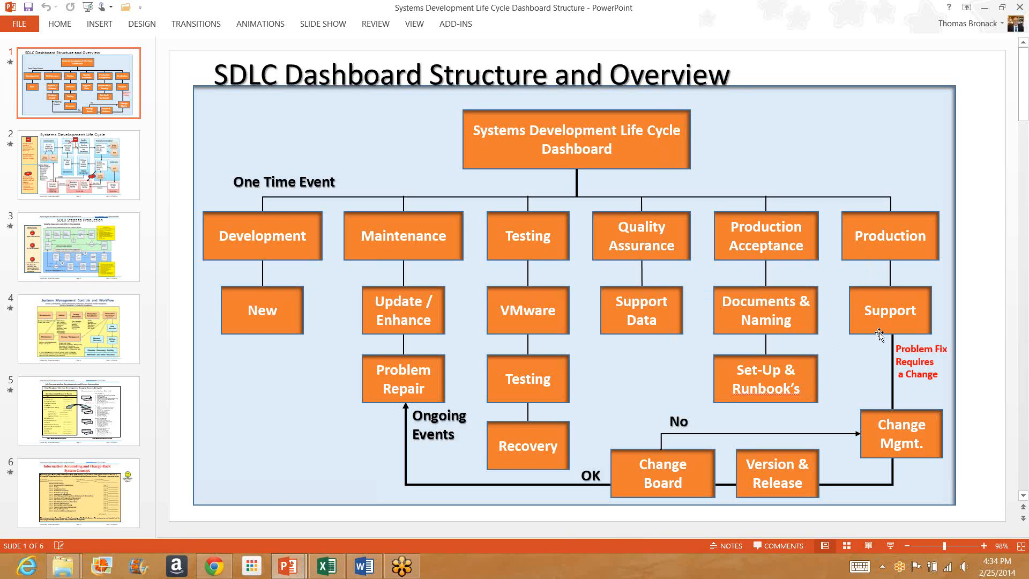
mouse_move(871, 328)
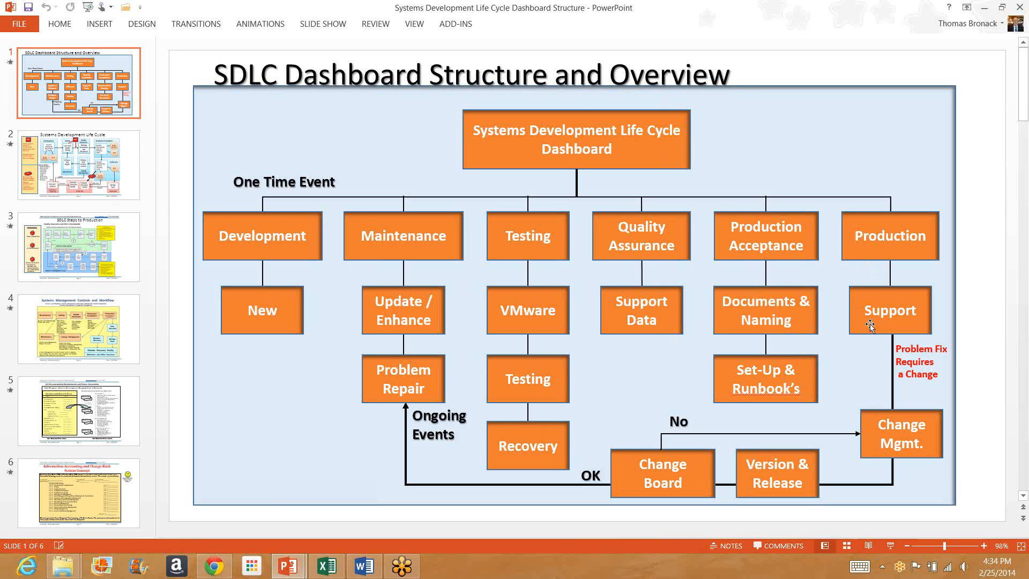
mouse_move(911, 349)
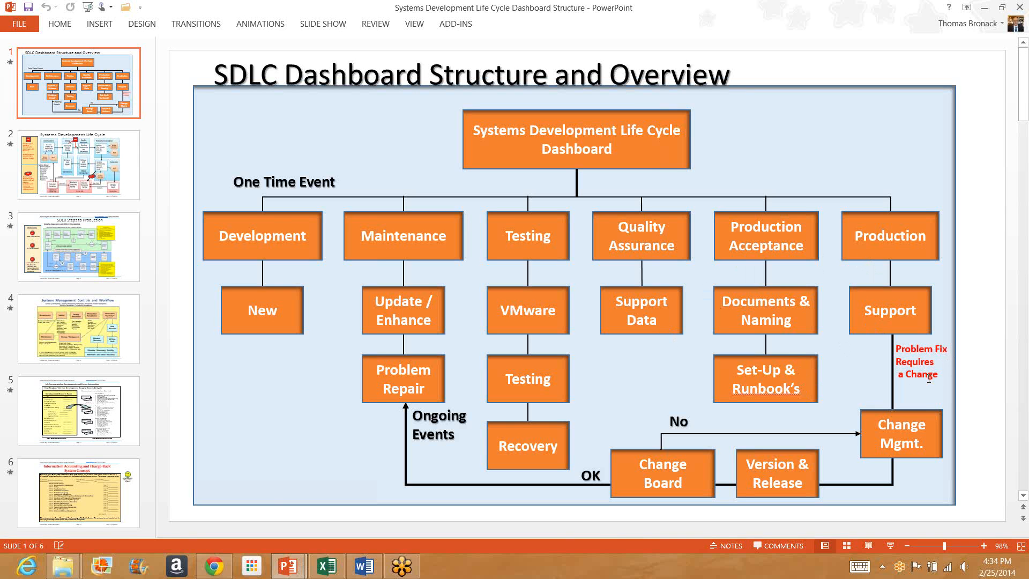
mouse_move(923, 424)
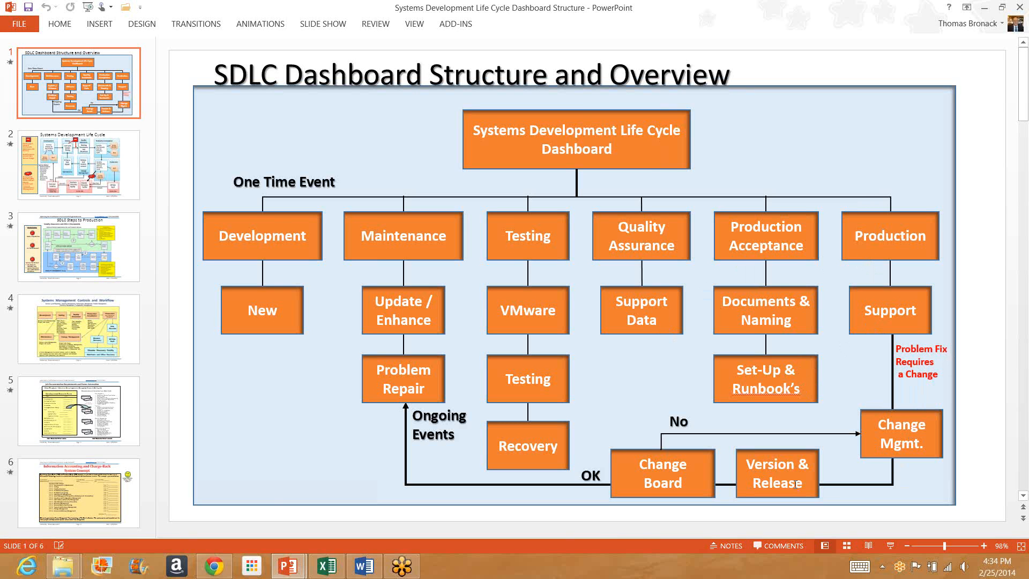
mouse_move(795, 483)
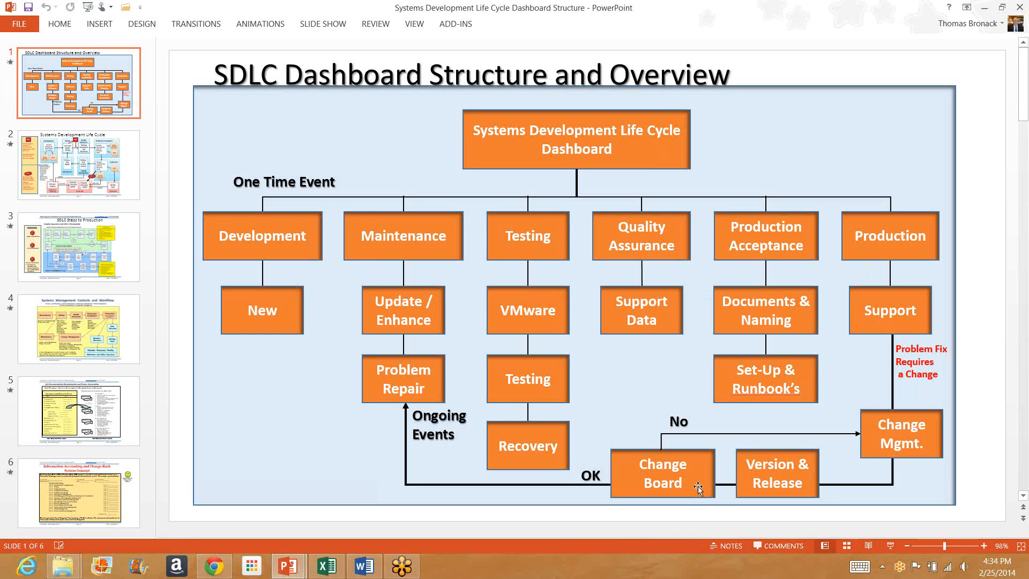
mouse_move(766, 480)
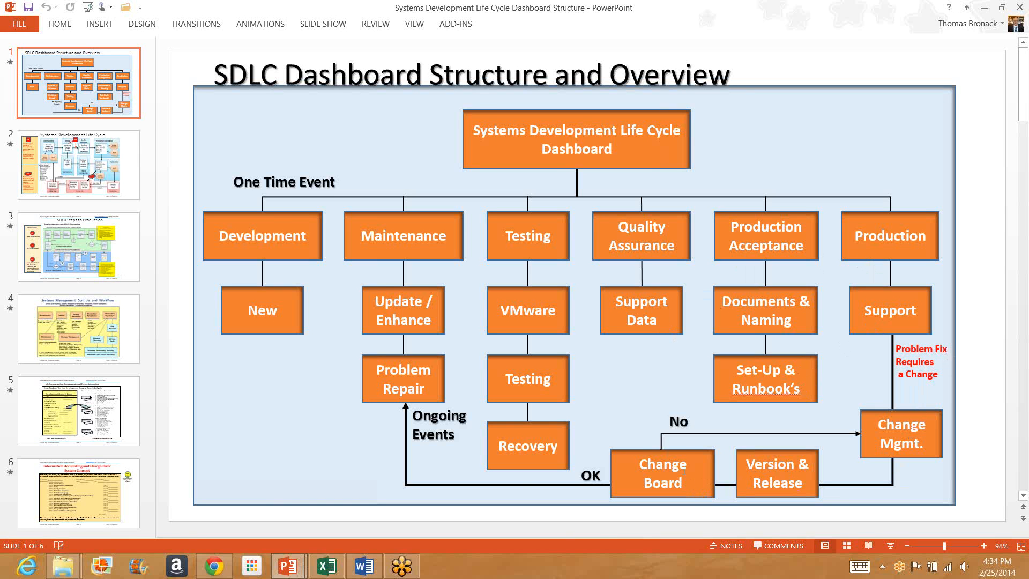
mouse_move(775, 423)
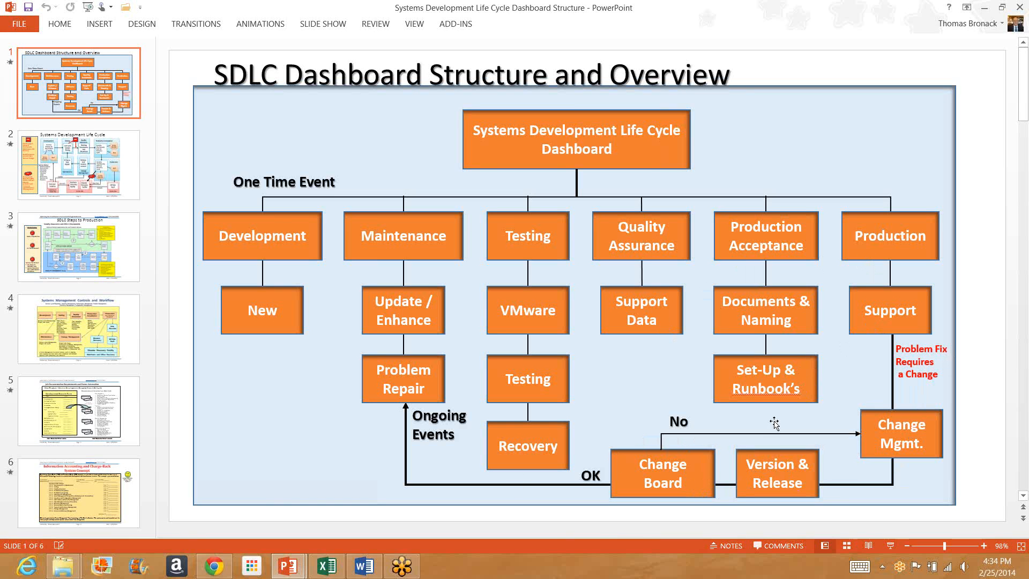
mouse_move(871, 441)
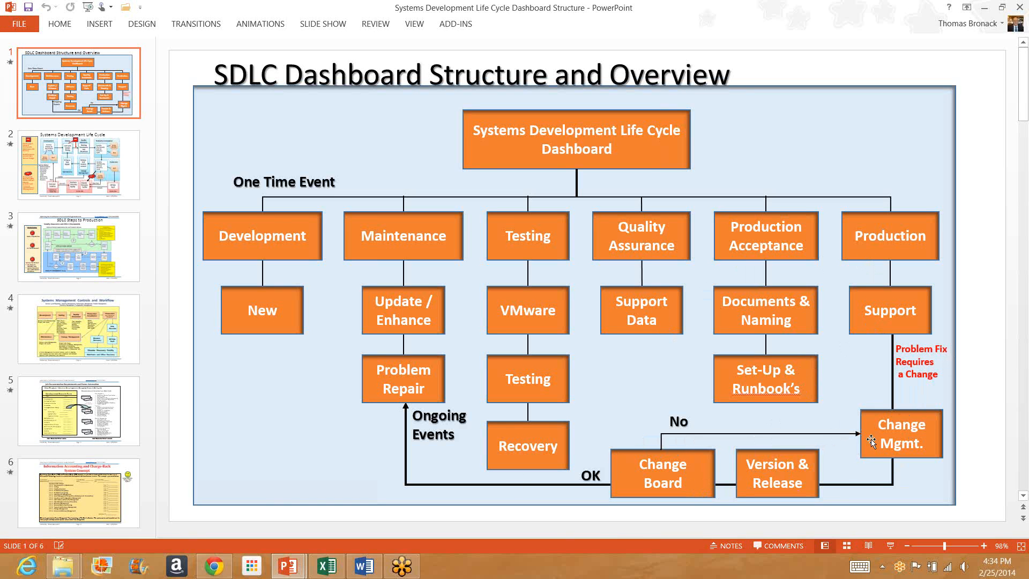
mouse_move(828, 487)
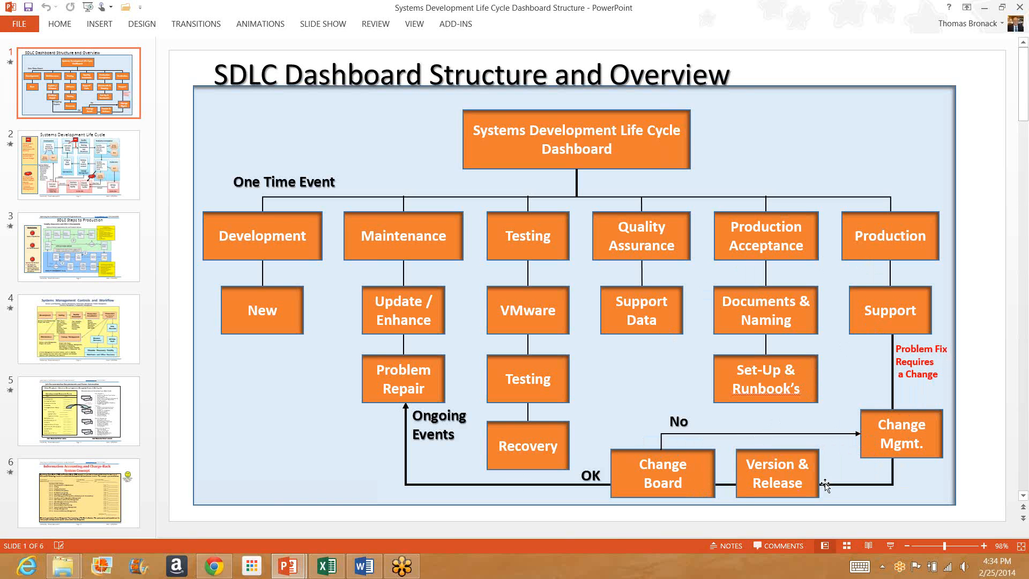
mouse_move(866, 450)
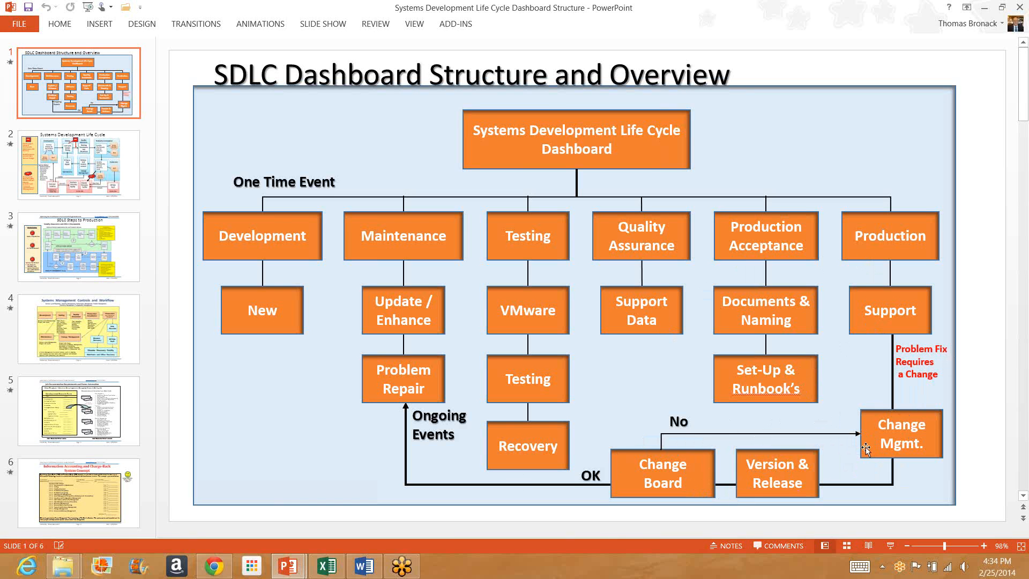
mouse_move(592, 492)
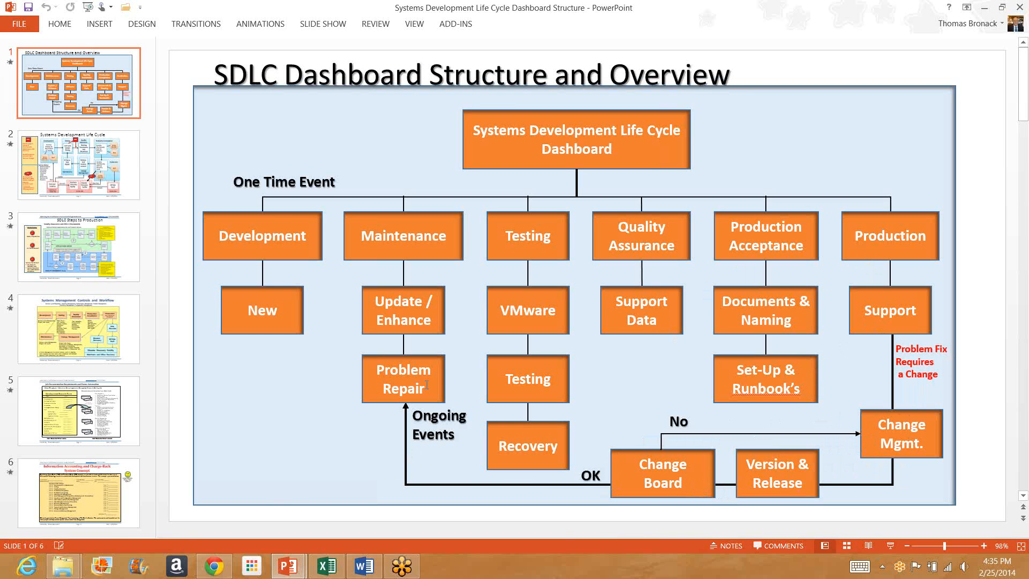
mouse_move(433, 322)
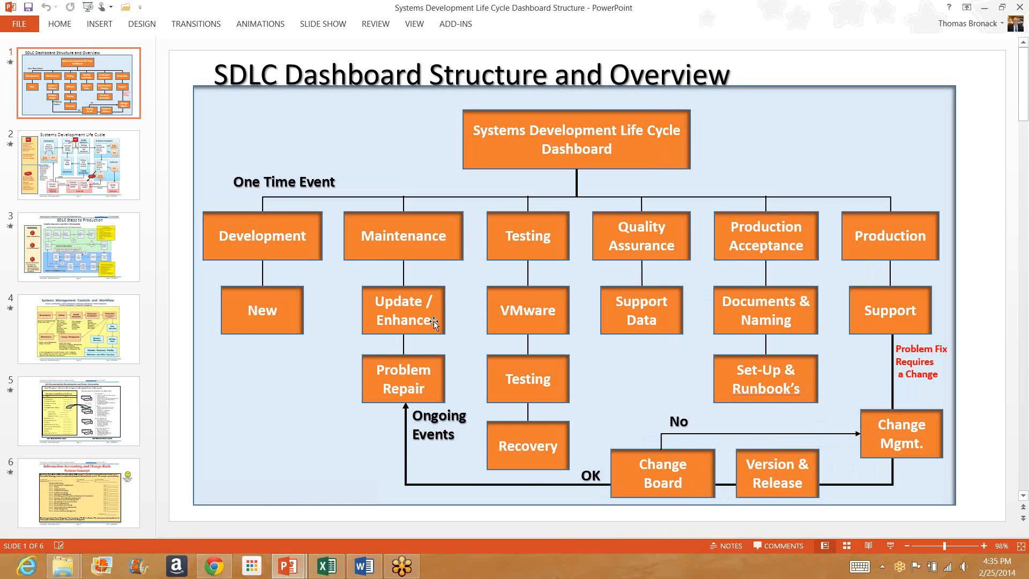
mouse_move(405, 254)
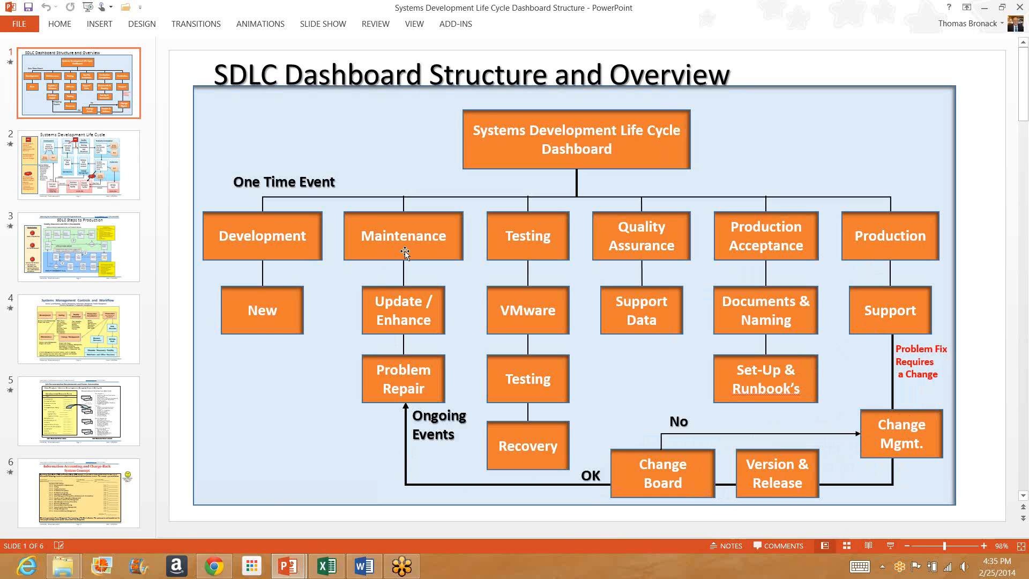
mouse_move(328, 246)
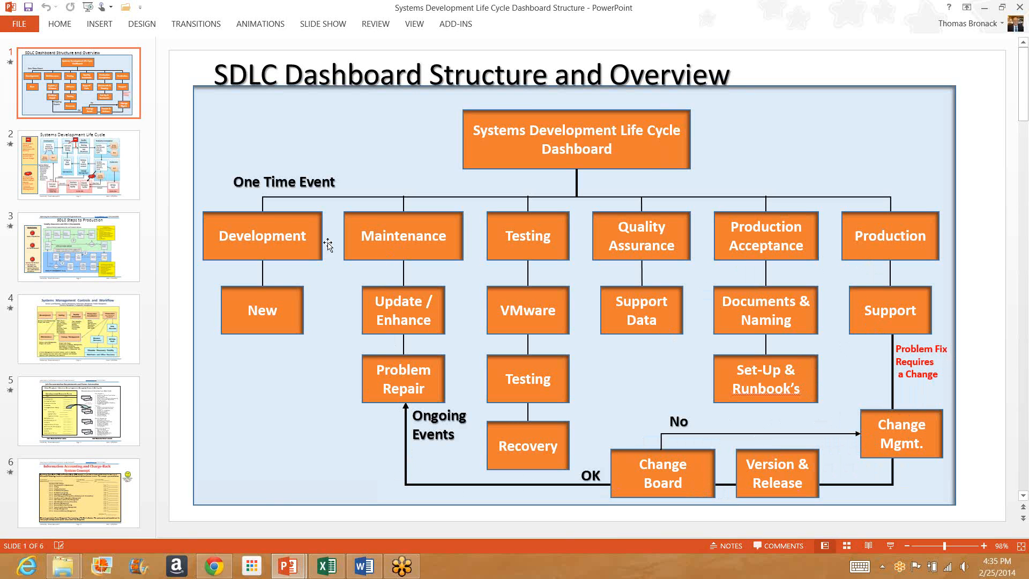
mouse_move(294, 140)
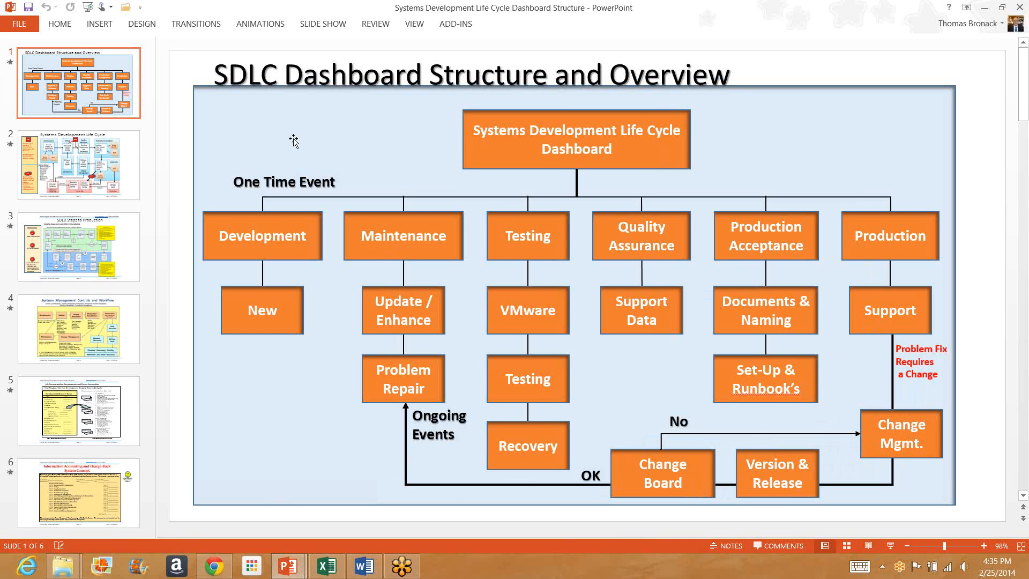
mouse_move(399, 165)
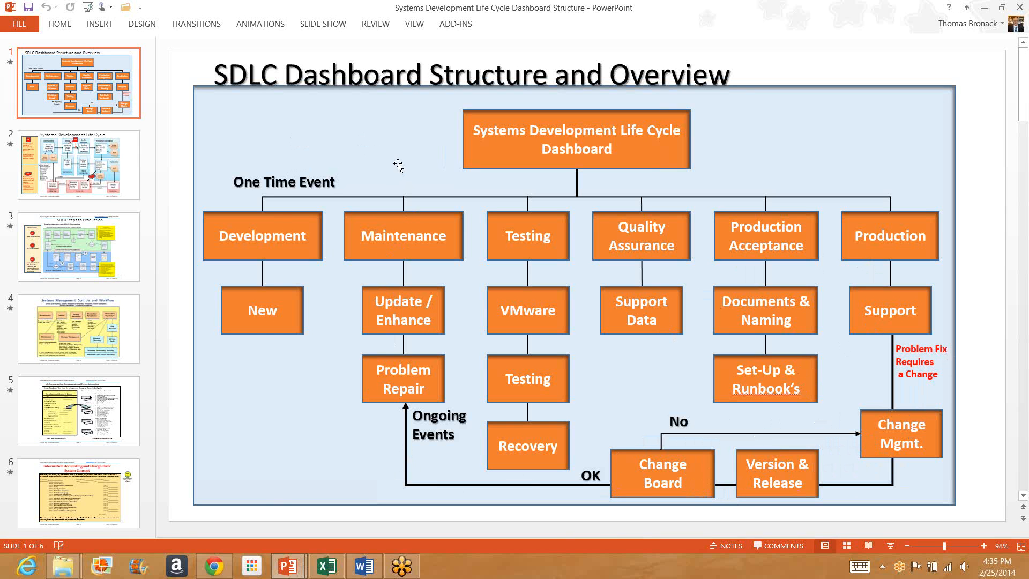
mouse_move(396, 223)
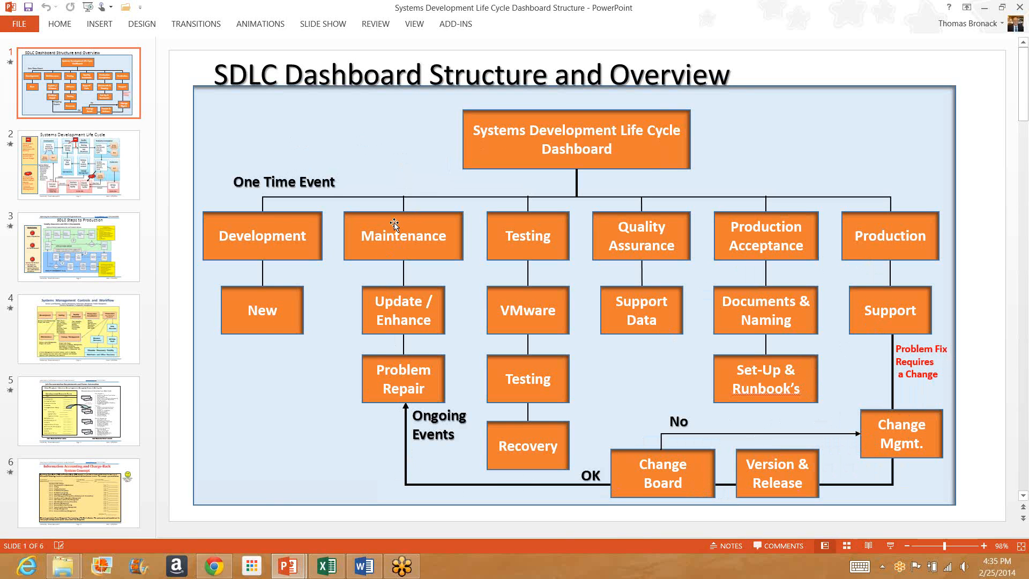
mouse_move(400, 239)
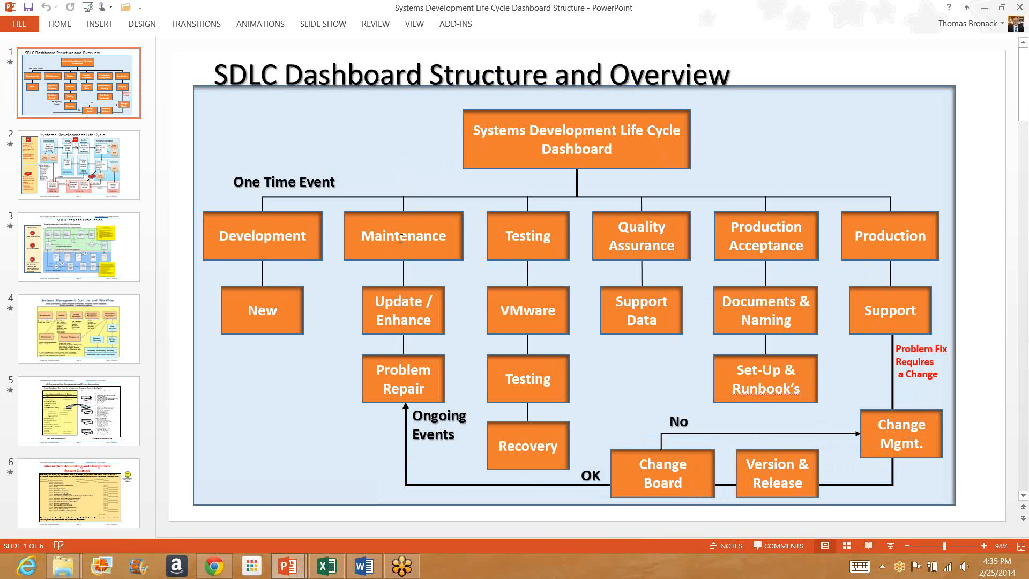
mouse_move(731, 260)
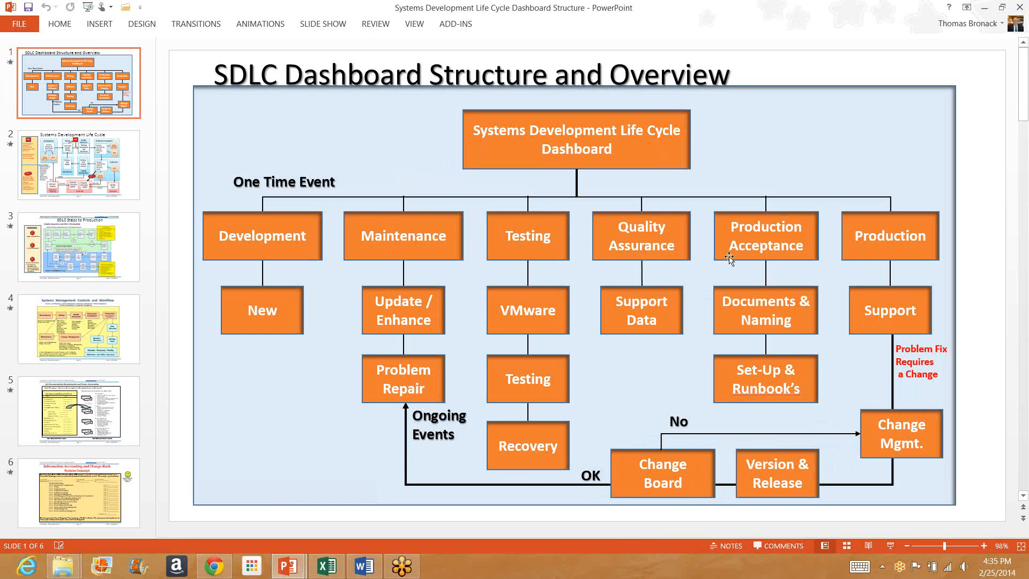
mouse_move(856, 262)
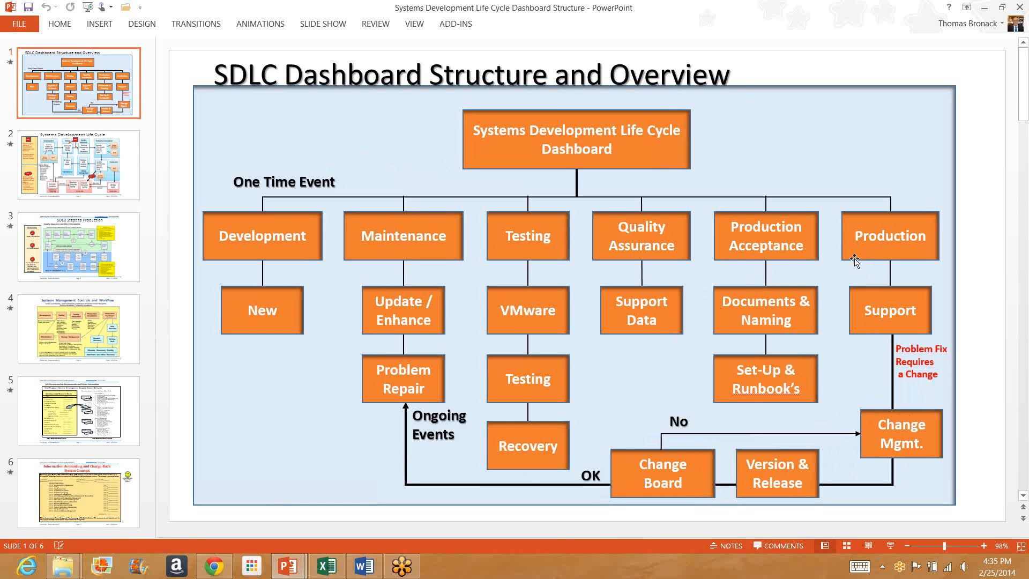
mouse_move(686, 241)
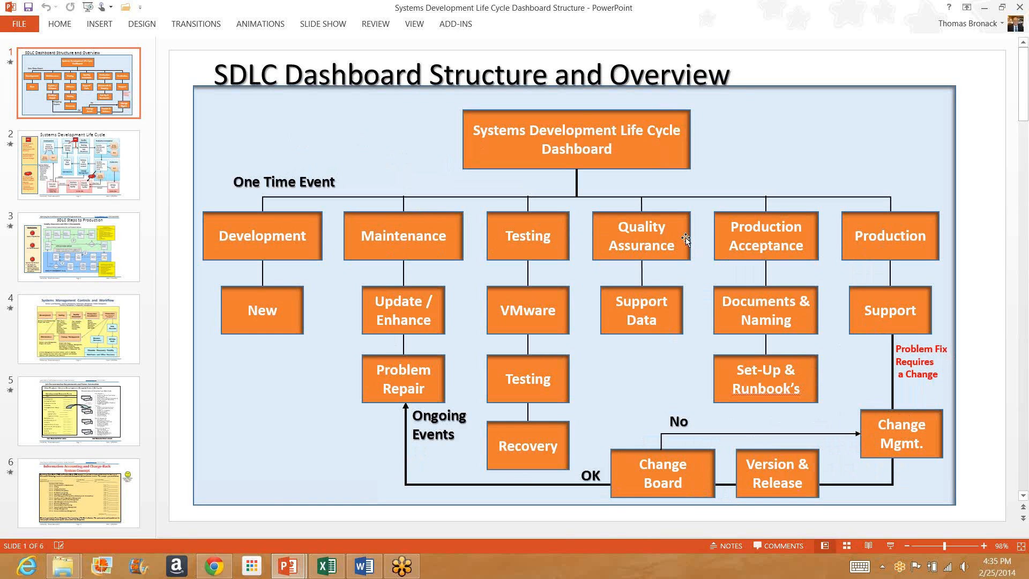
mouse_move(258, 400)
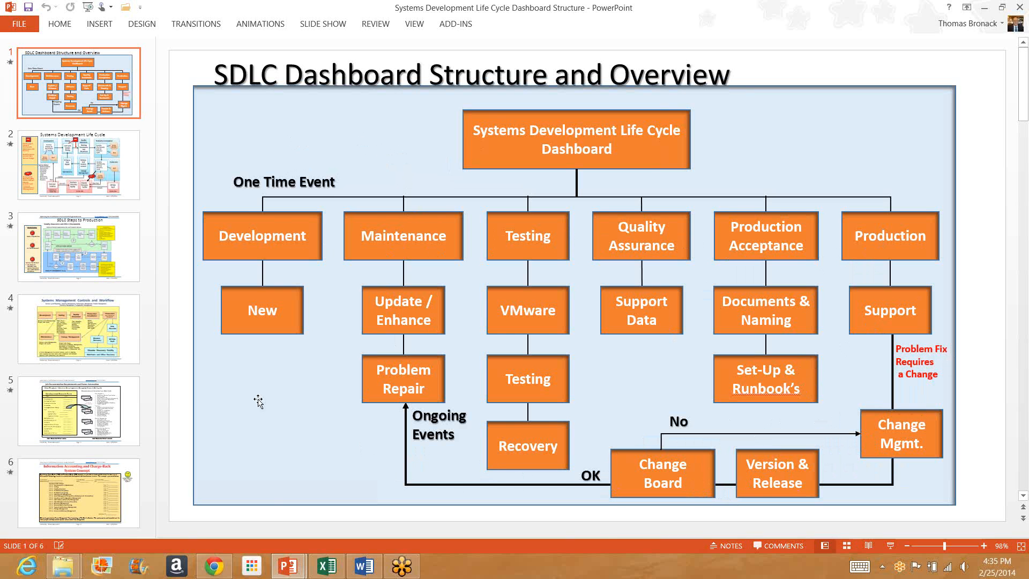
mouse_move(269, 359)
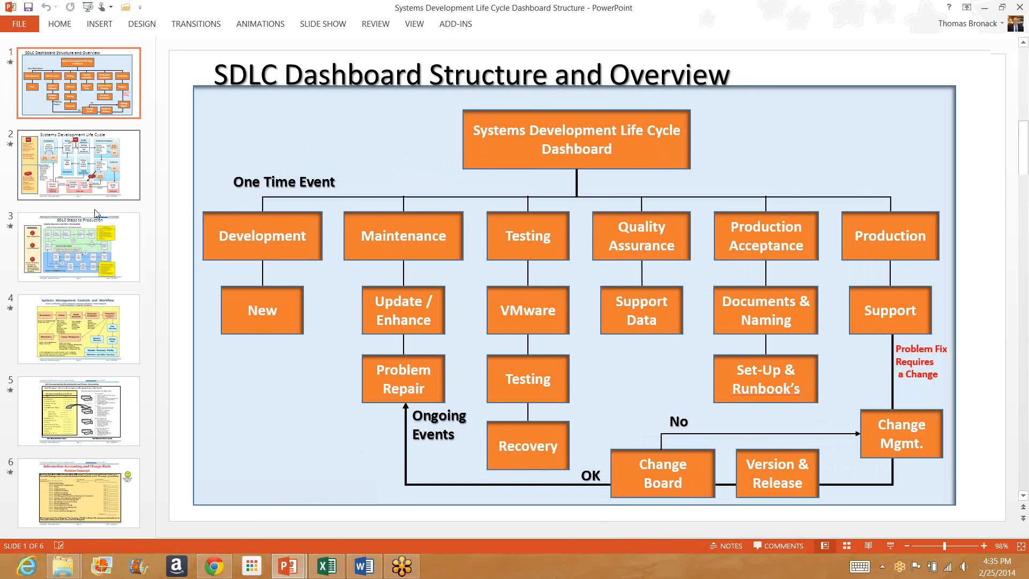
left_click(78, 164)
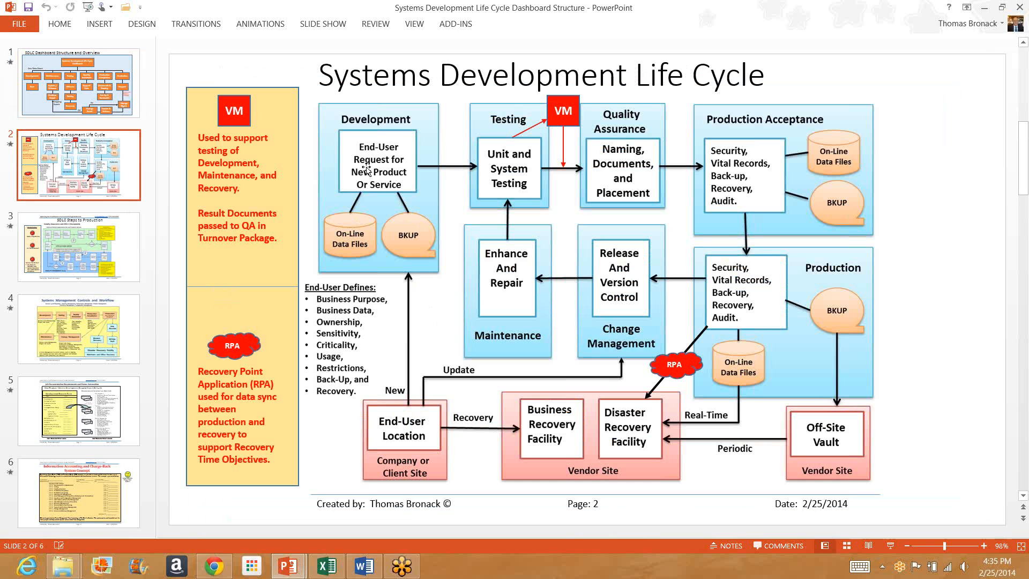
mouse_move(611, 177)
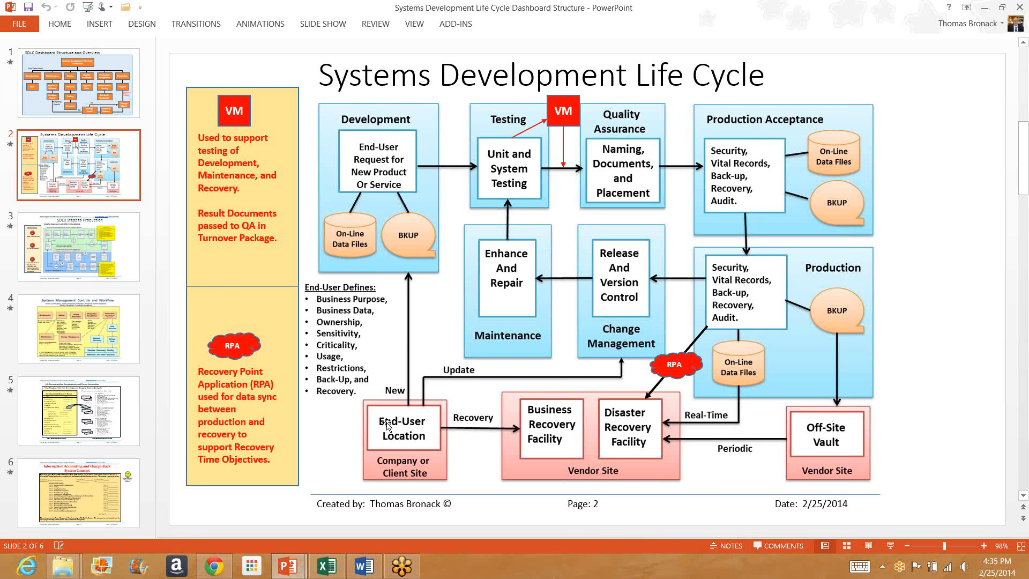
mouse_move(331, 302)
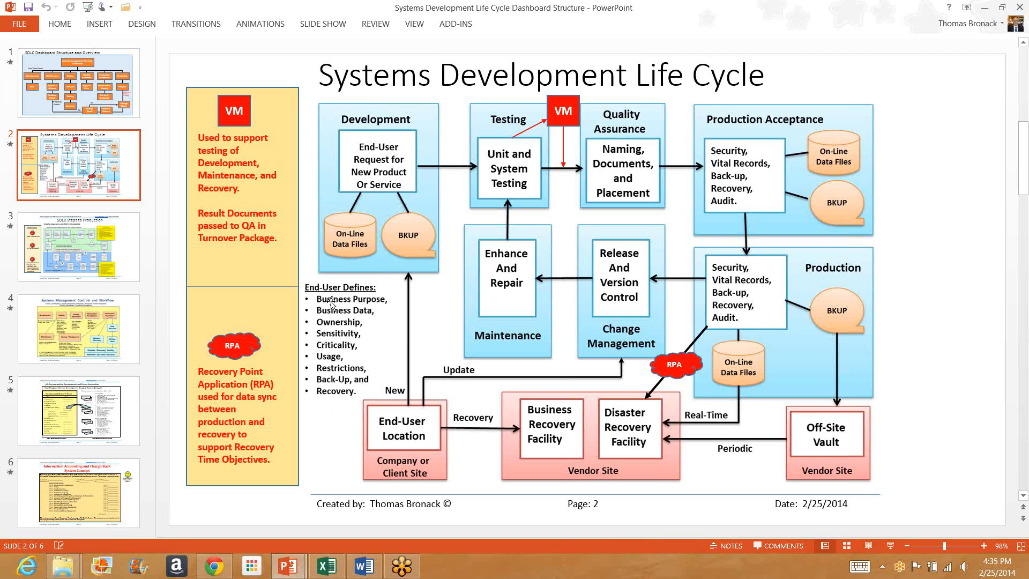
mouse_move(384, 304)
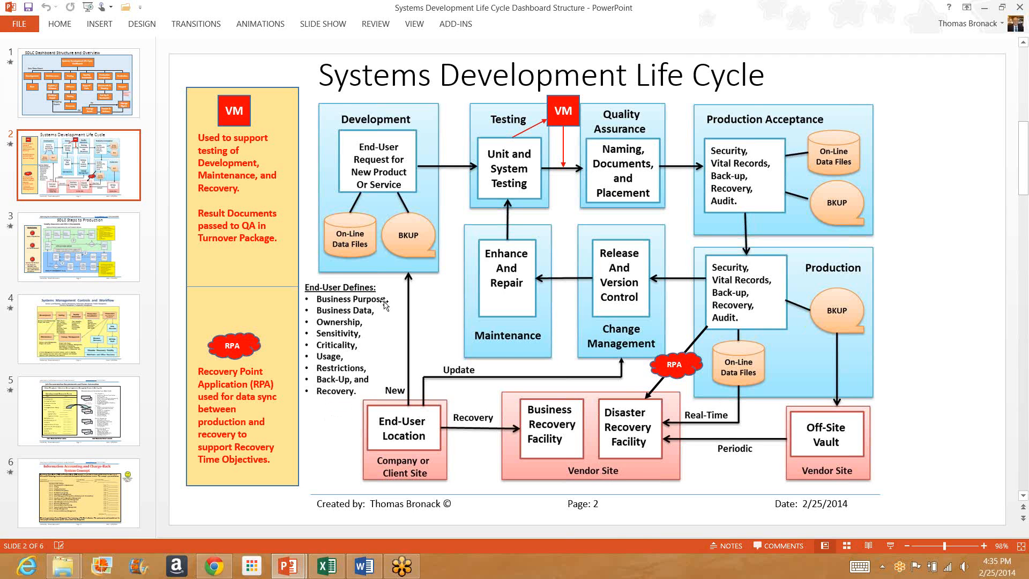
mouse_move(376, 314)
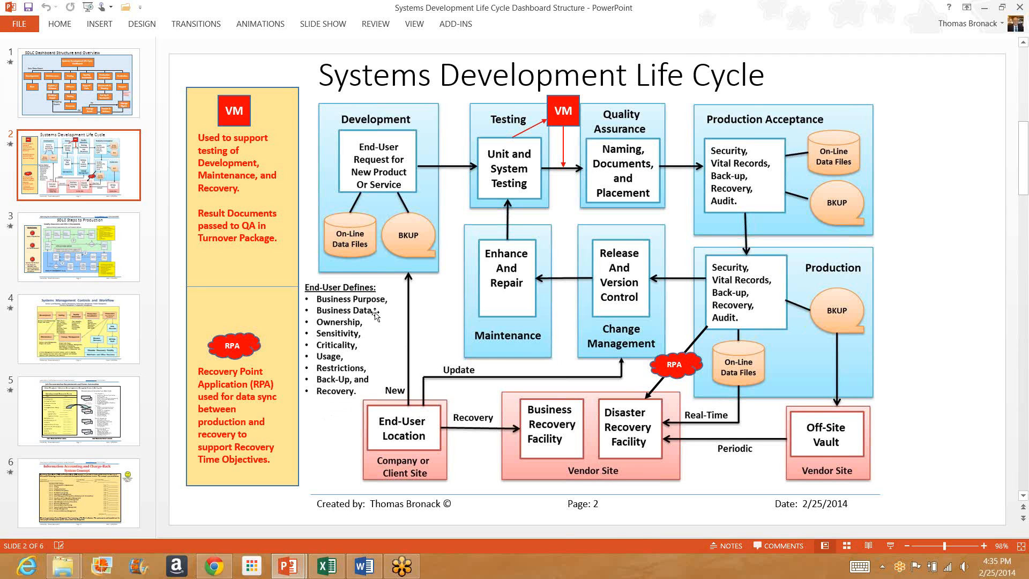
mouse_move(369, 329)
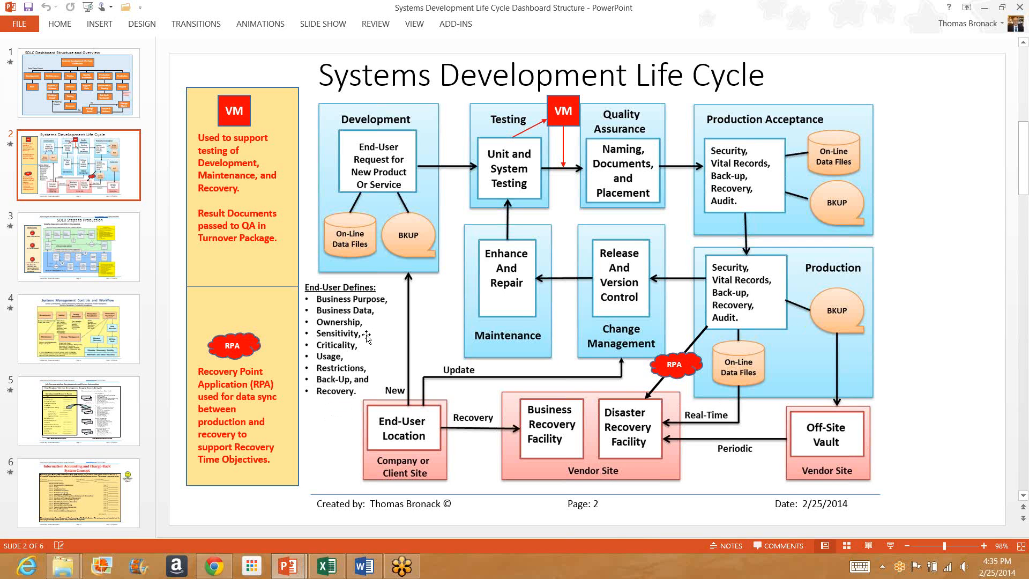
mouse_move(355, 359)
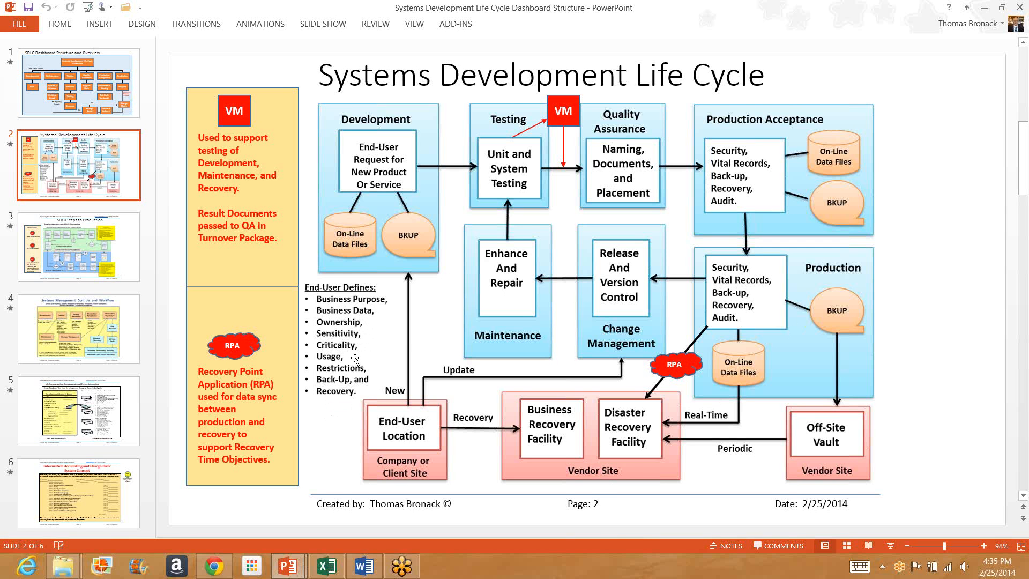
mouse_move(356, 360)
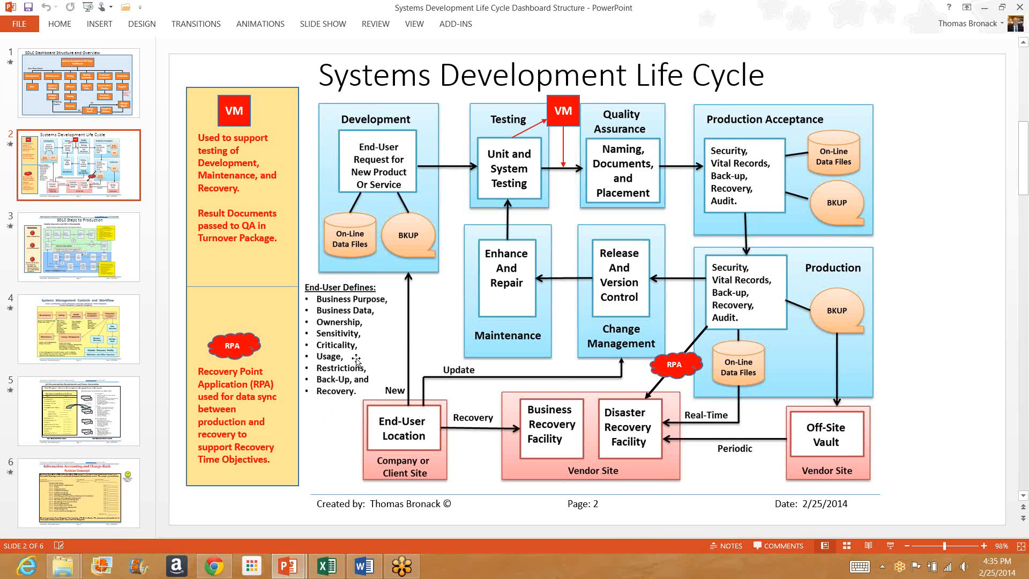
mouse_move(380, 366)
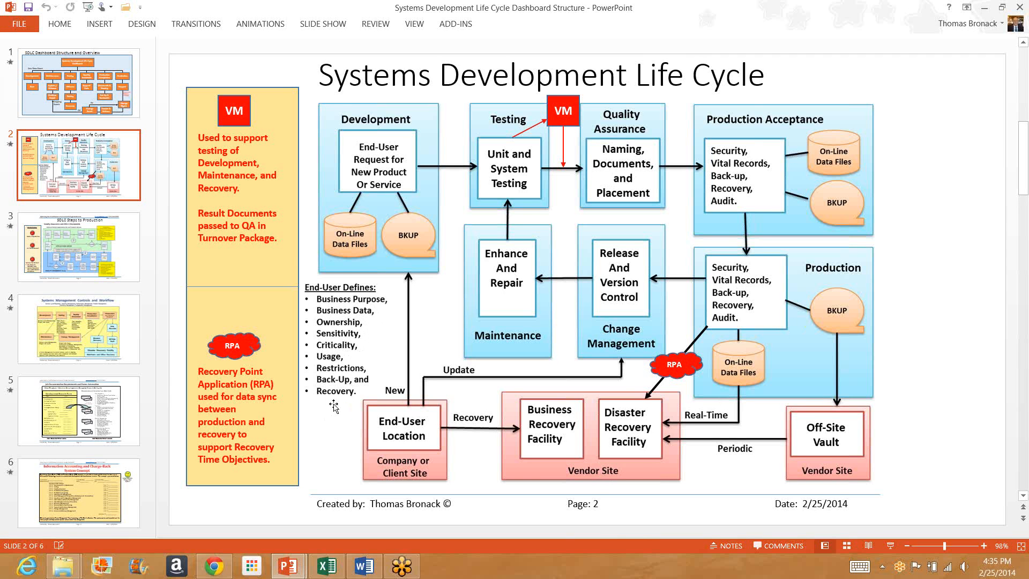
mouse_move(353, 262)
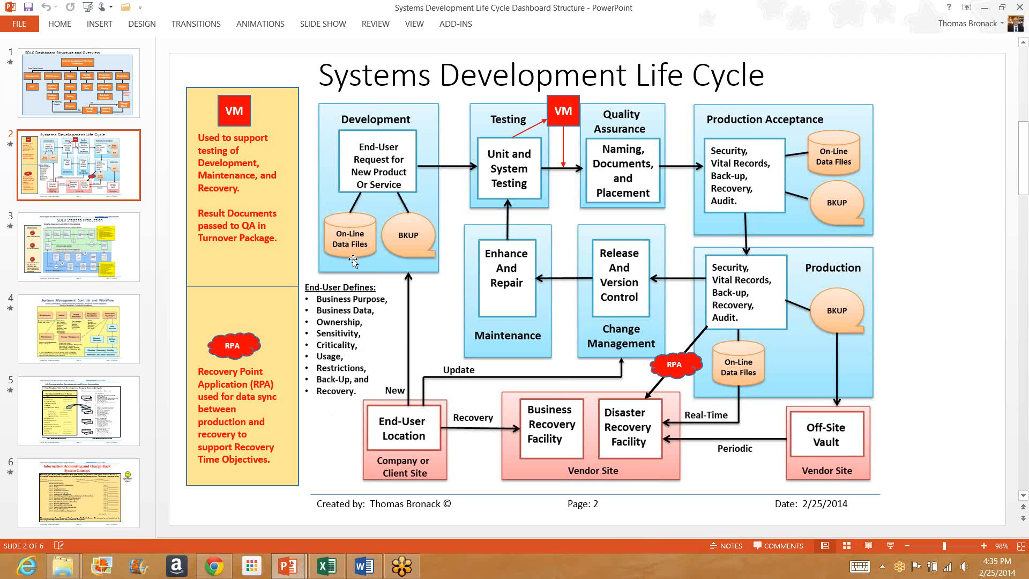
mouse_move(345, 277)
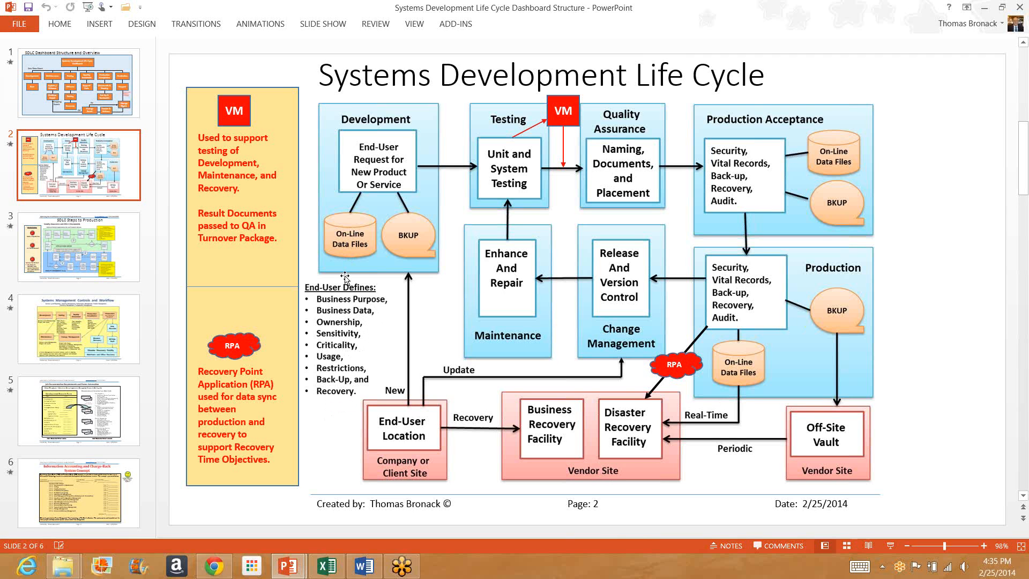
mouse_move(356, 436)
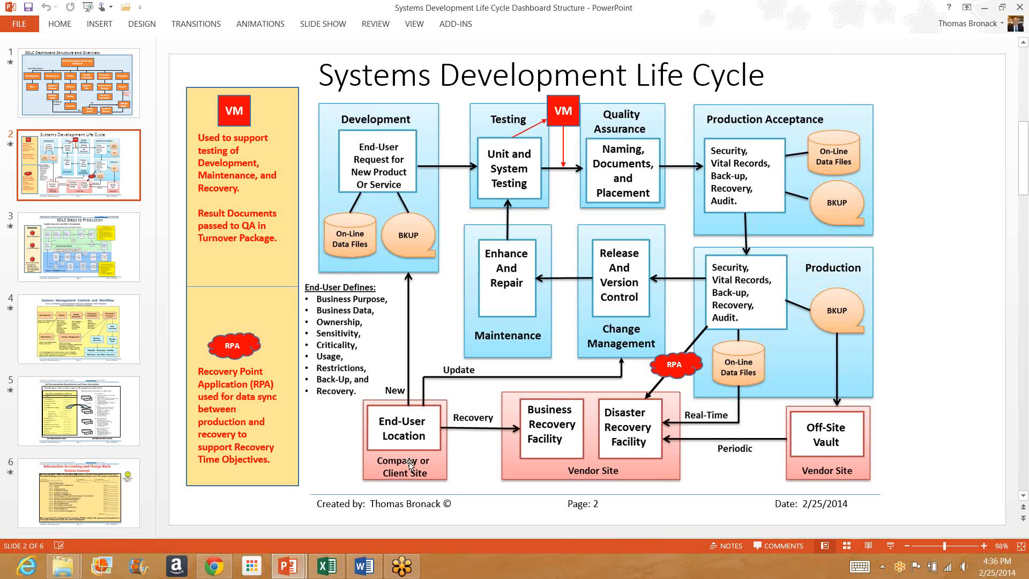
mouse_move(440, 420)
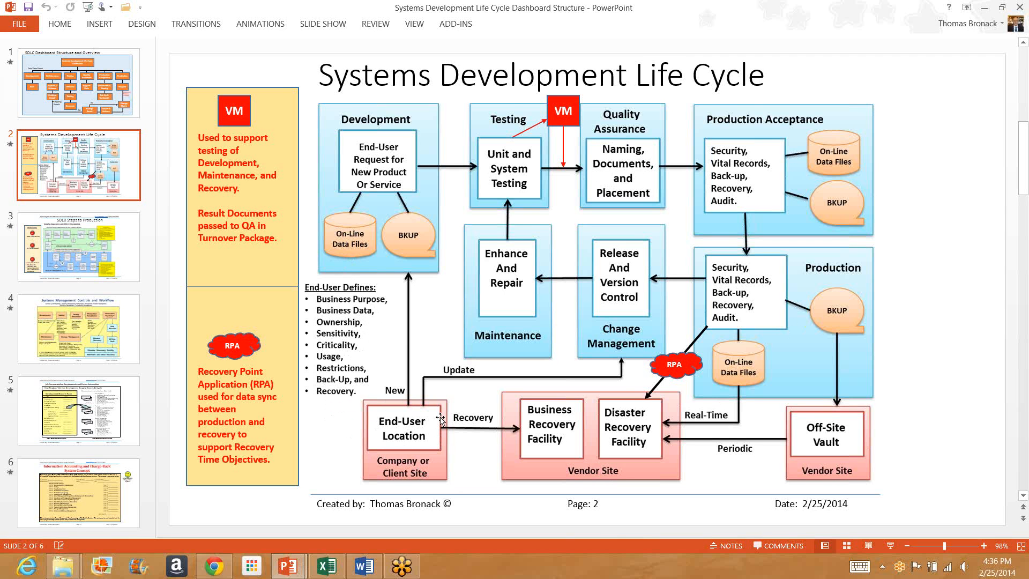
mouse_move(353, 373)
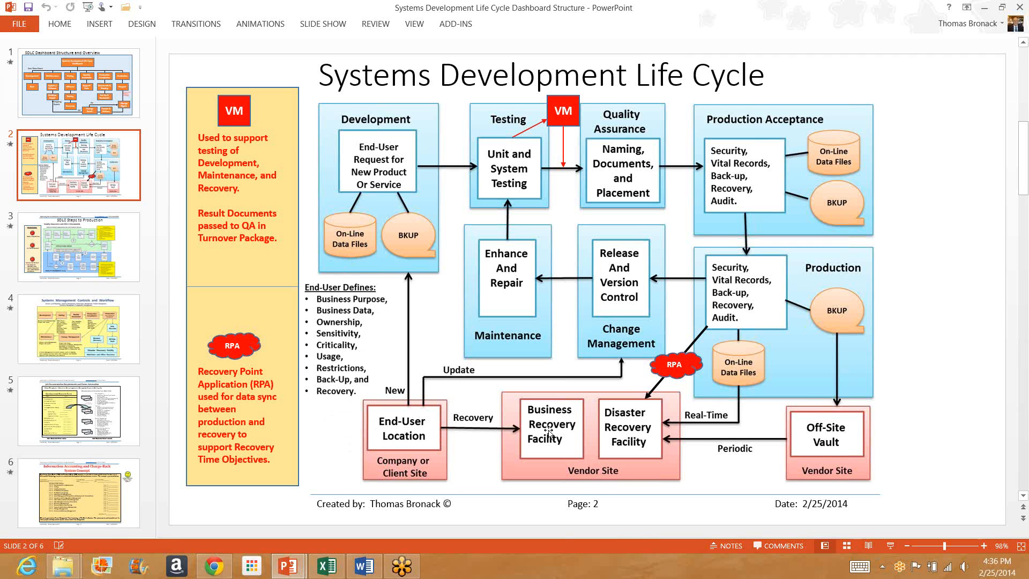
mouse_move(550, 453)
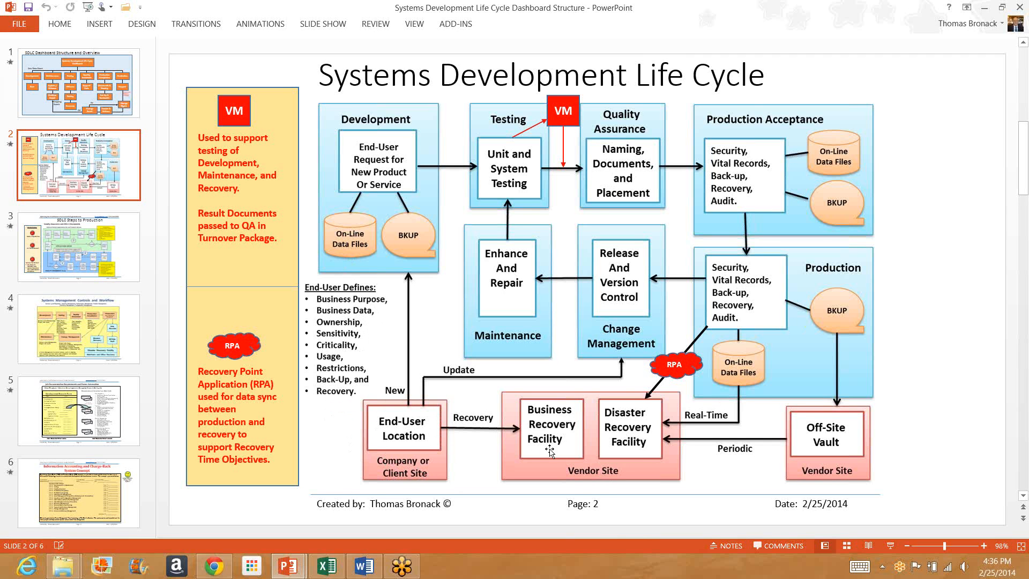
mouse_move(638, 448)
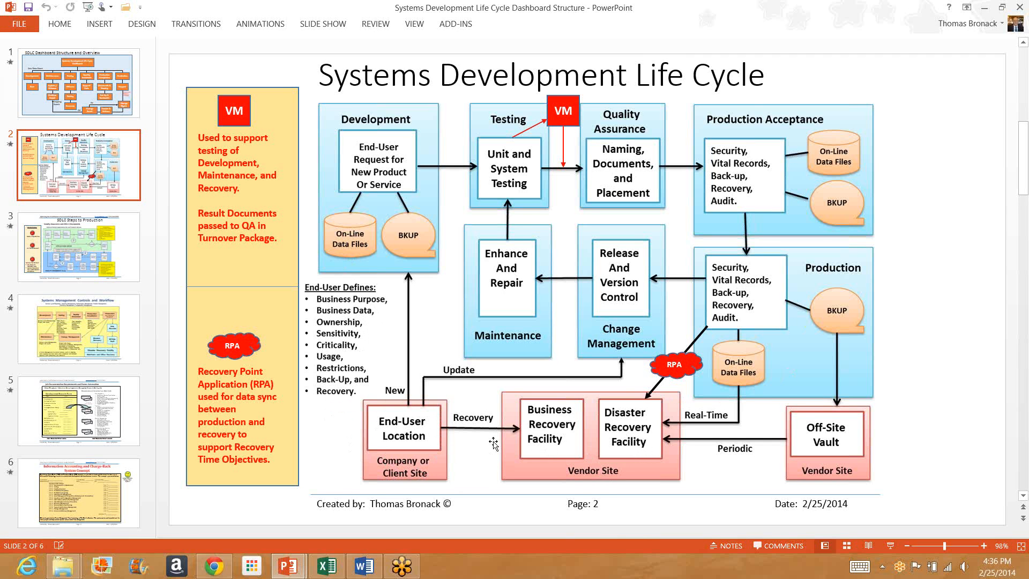
mouse_move(569, 446)
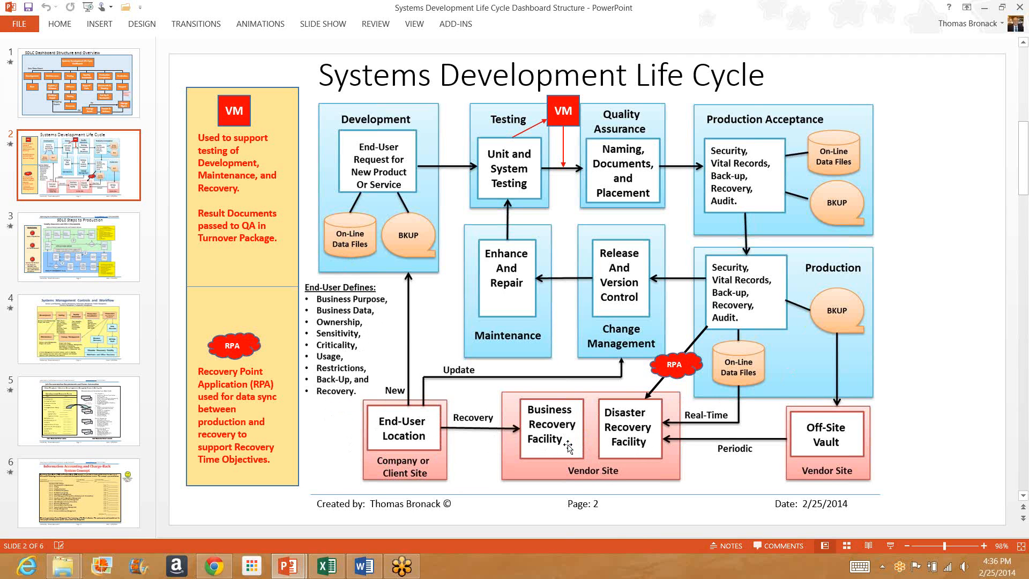
mouse_move(421, 431)
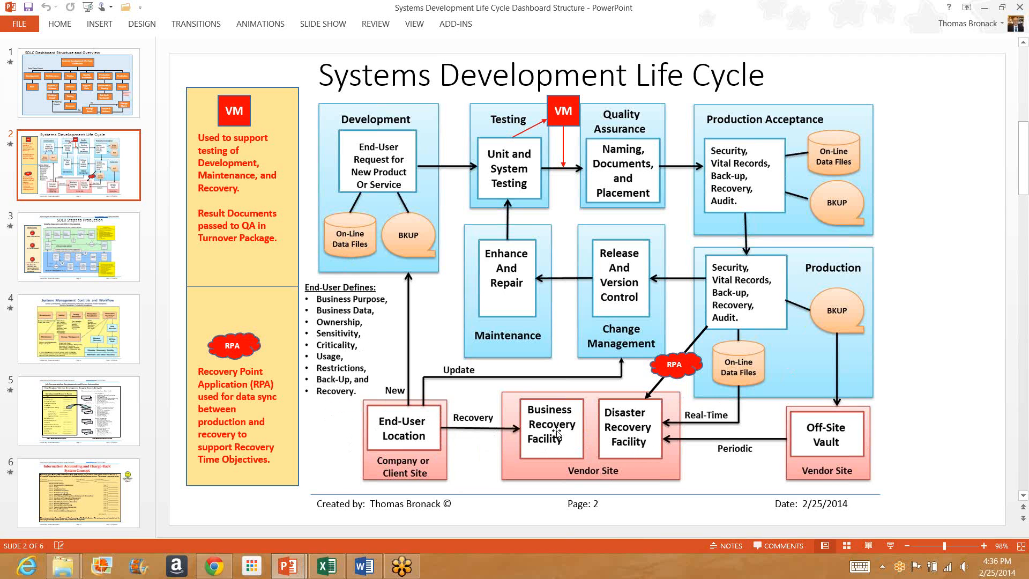
mouse_move(733, 347)
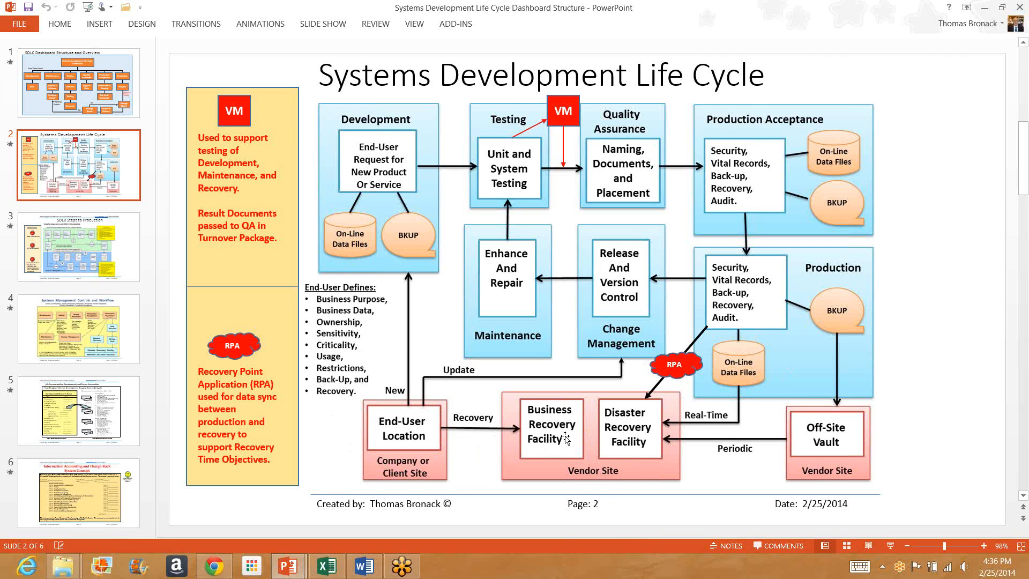
mouse_move(634, 427)
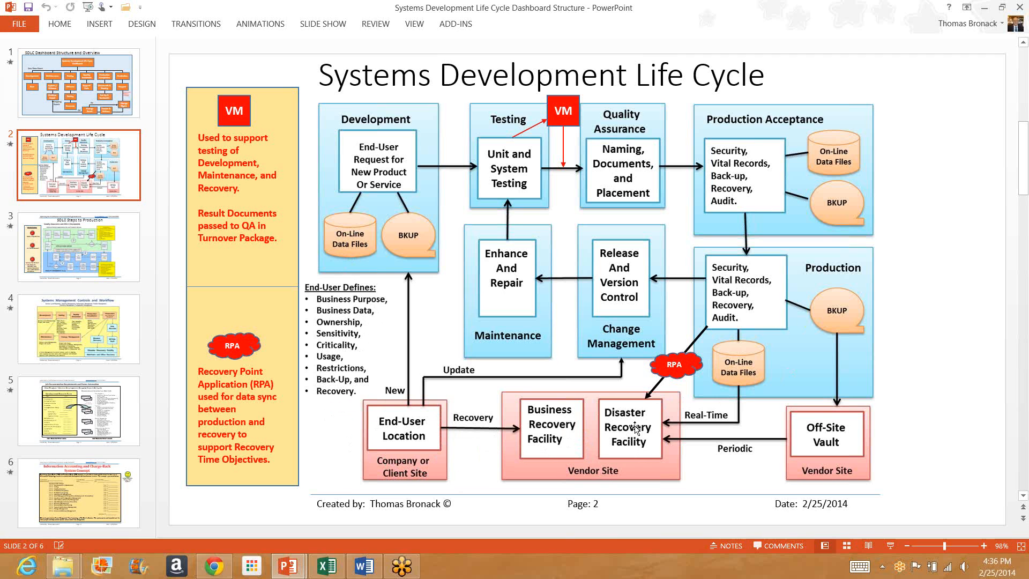
mouse_move(777, 348)
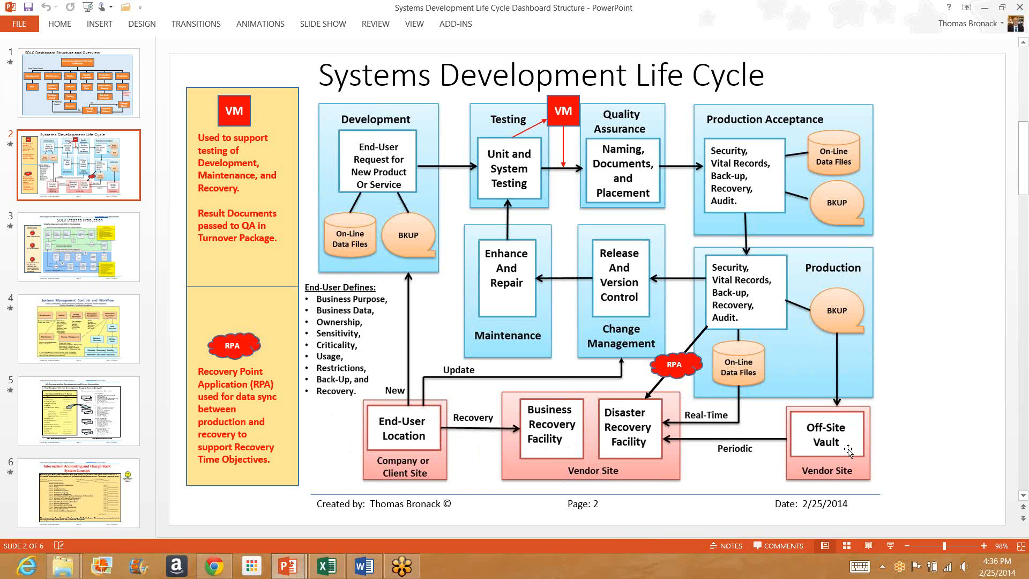
mouse_move(747, 346)
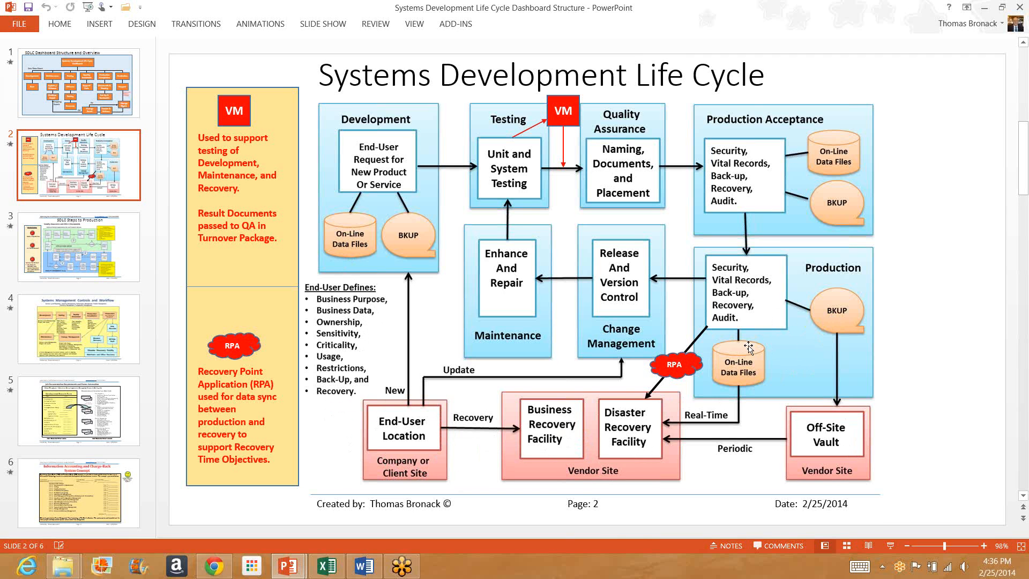
mouse_move(754, 394)
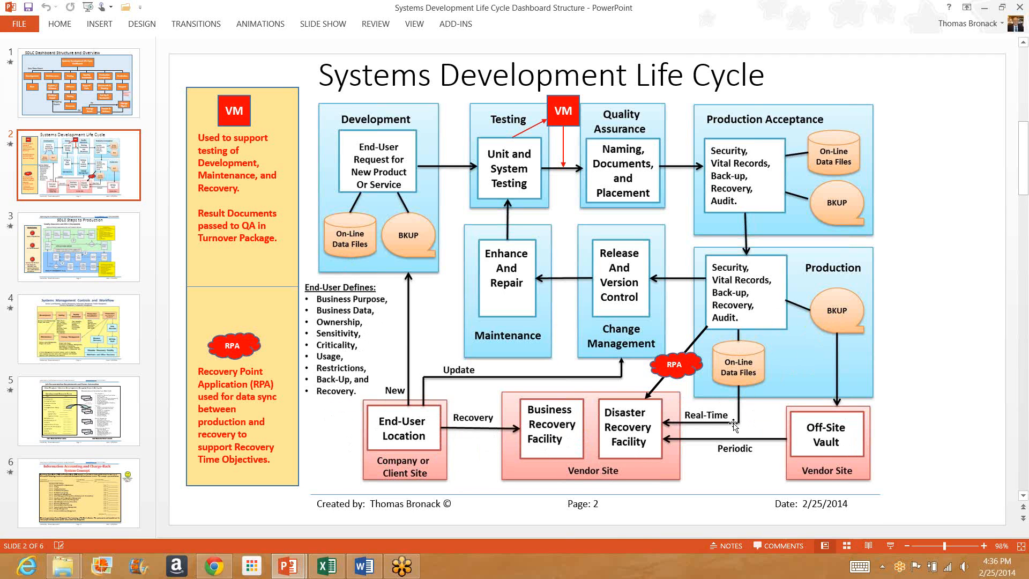
mouse_move(682, 384)
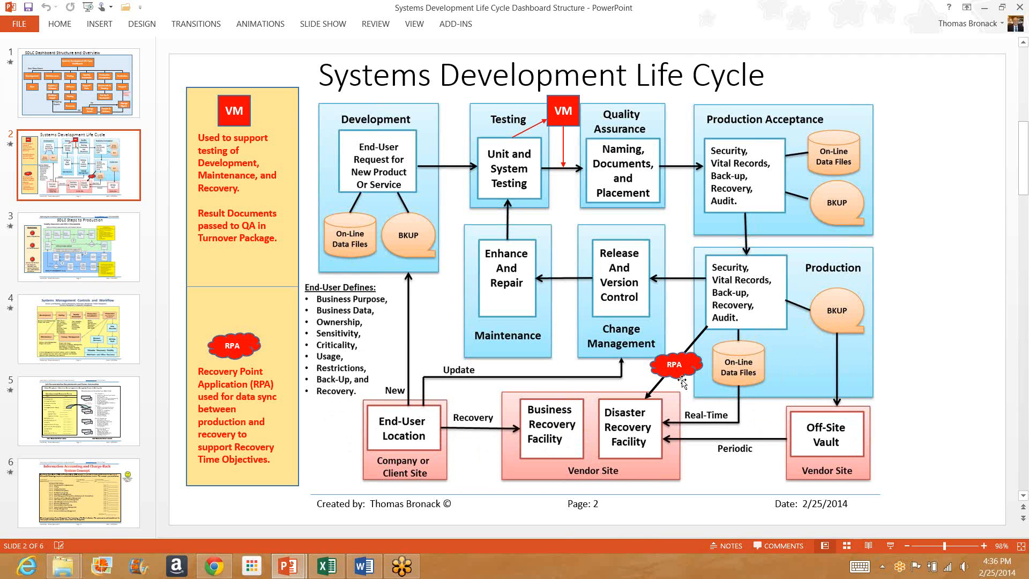
mouse_move(675, 386)
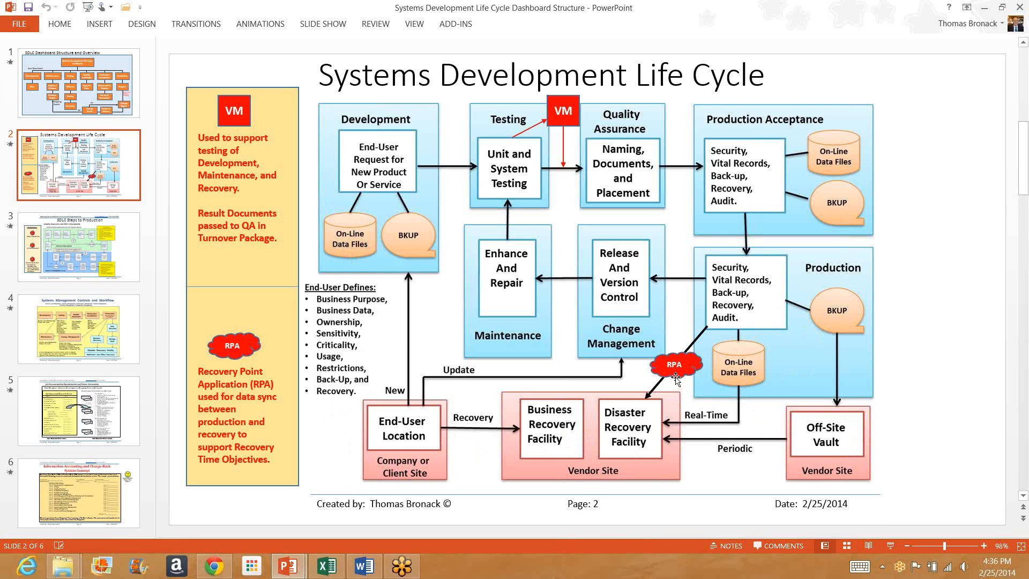
mouse_move(719, 331)
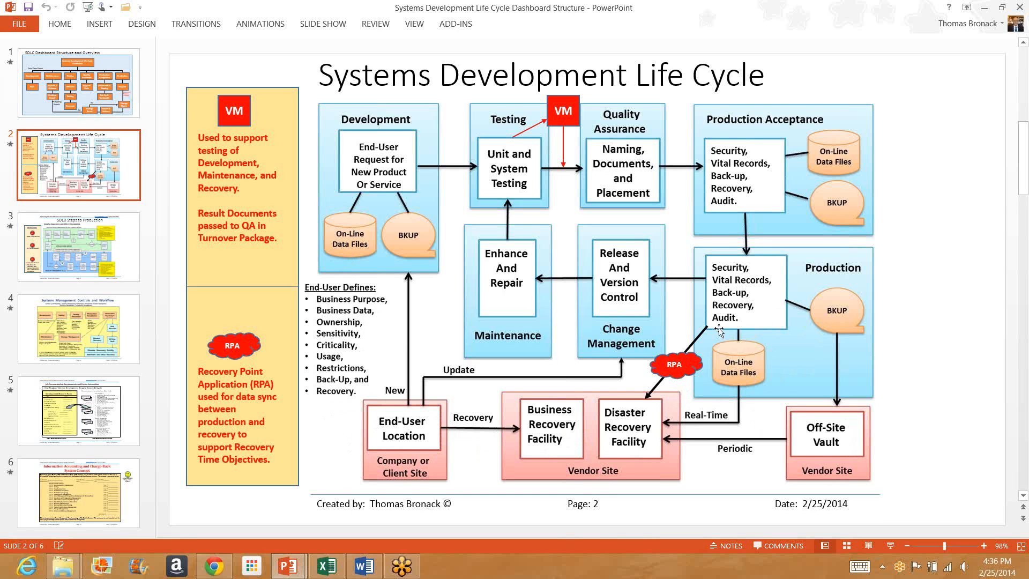
mouse_move(734, 304)
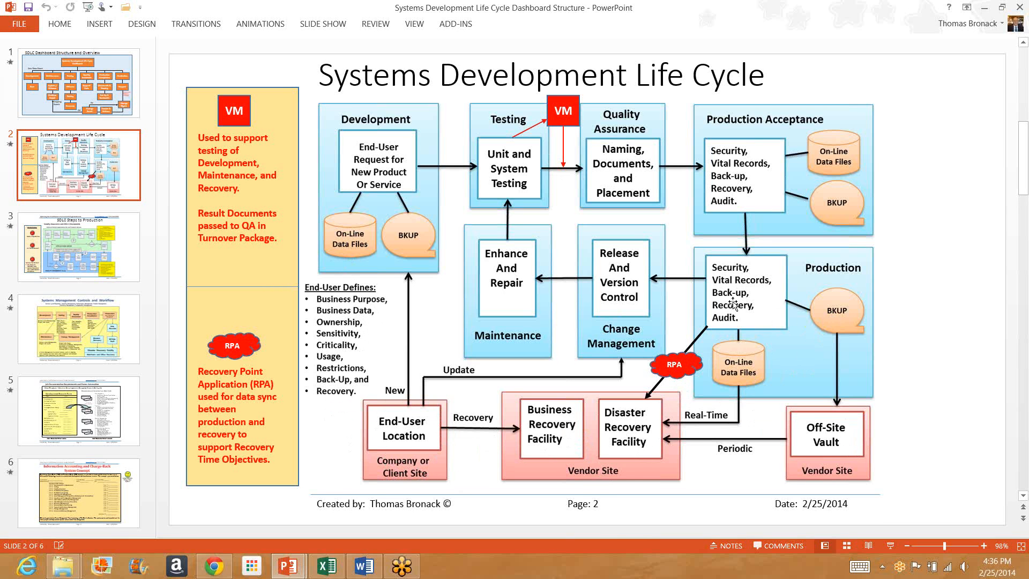
mouse_move(644, 439)
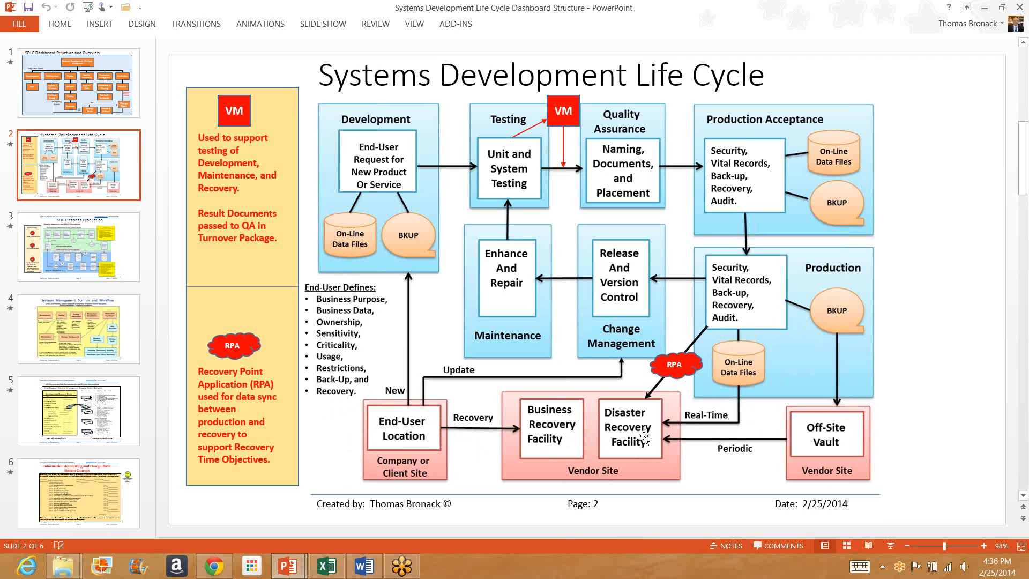
mouse_move(622, 447)
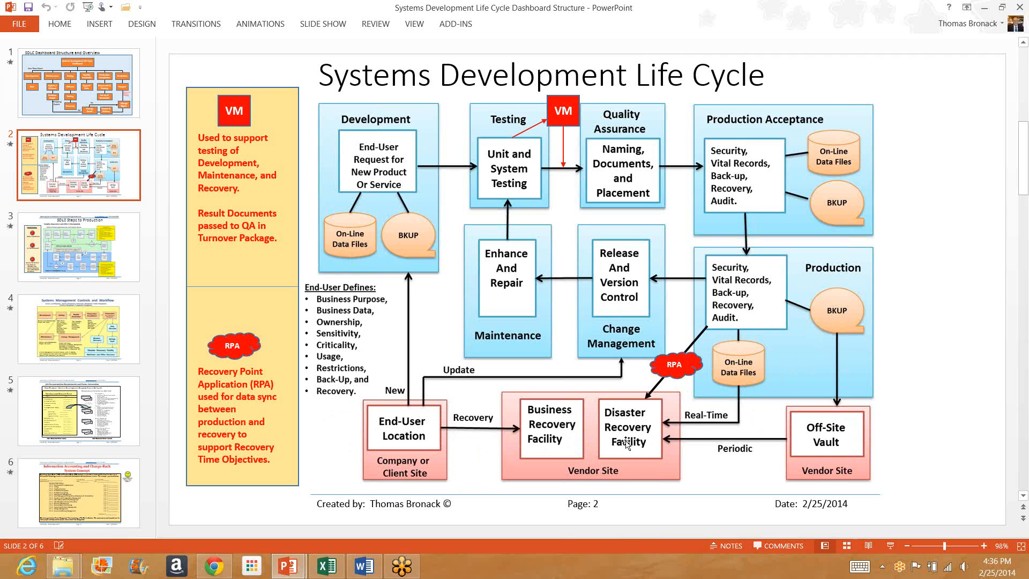
mouse_move(626, 438)
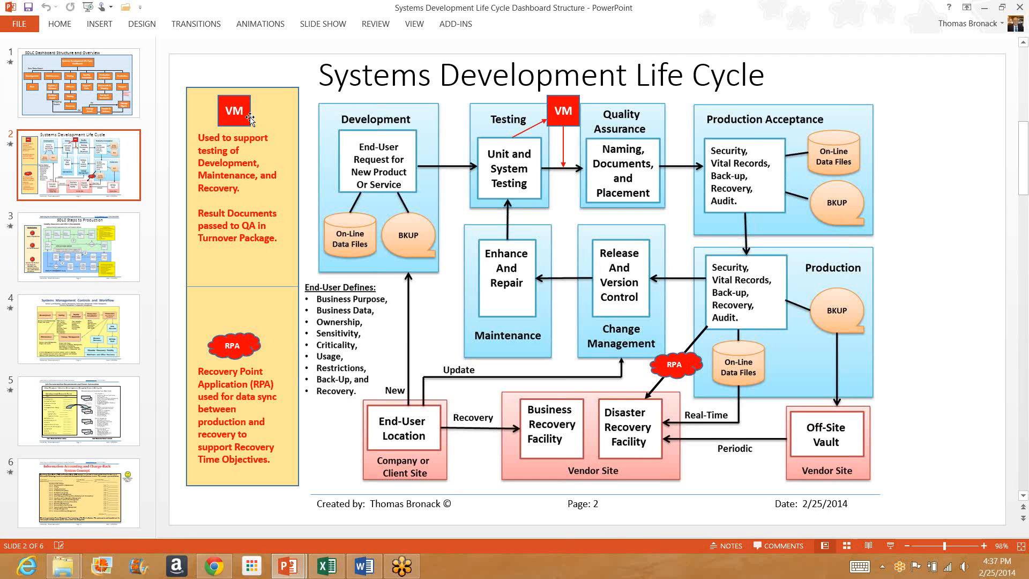
mouse_move(223, 321)
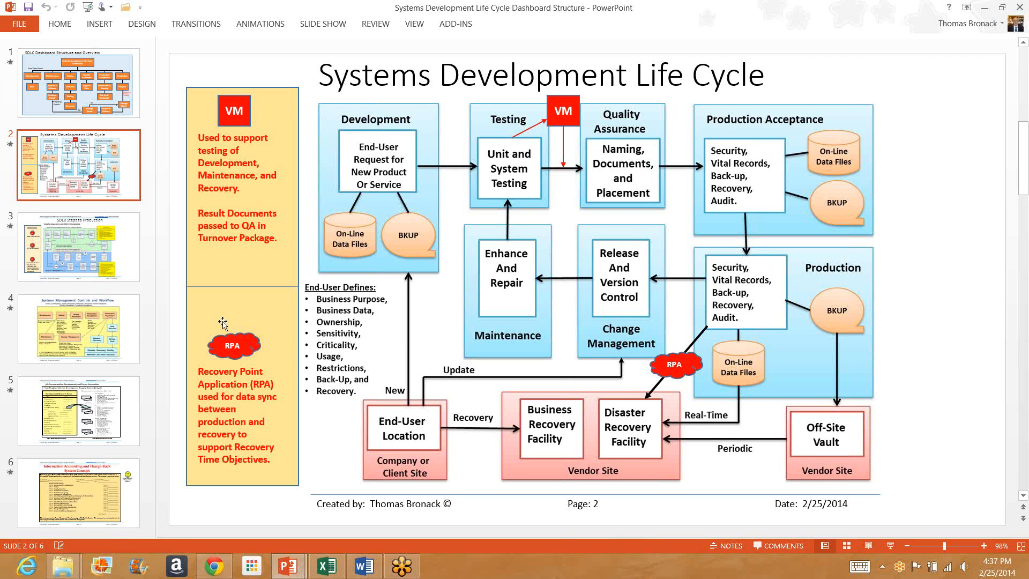
mouse_move(524, 144)
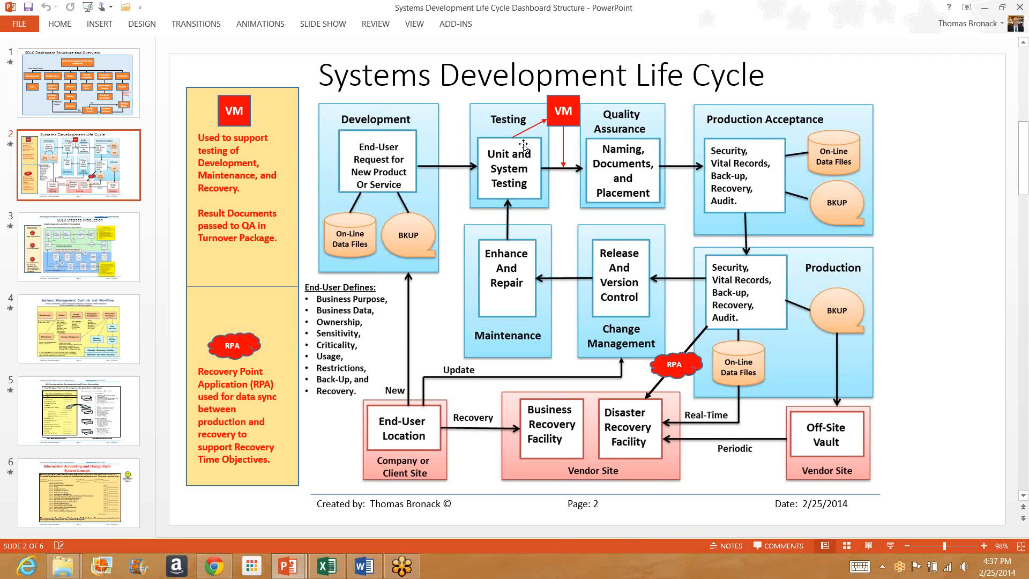
mouse_move(554, 131)
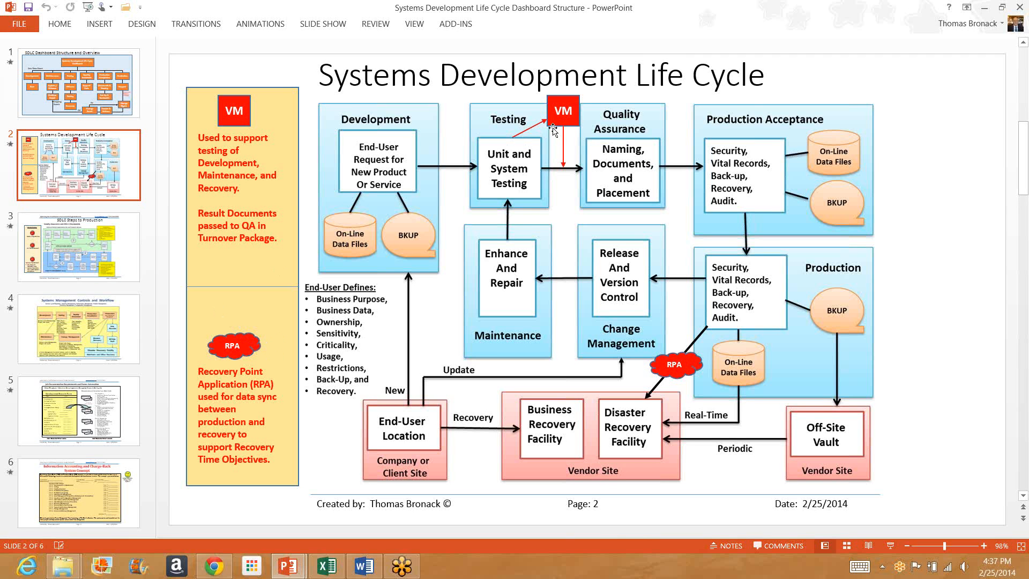
mouse_move(523, 144)
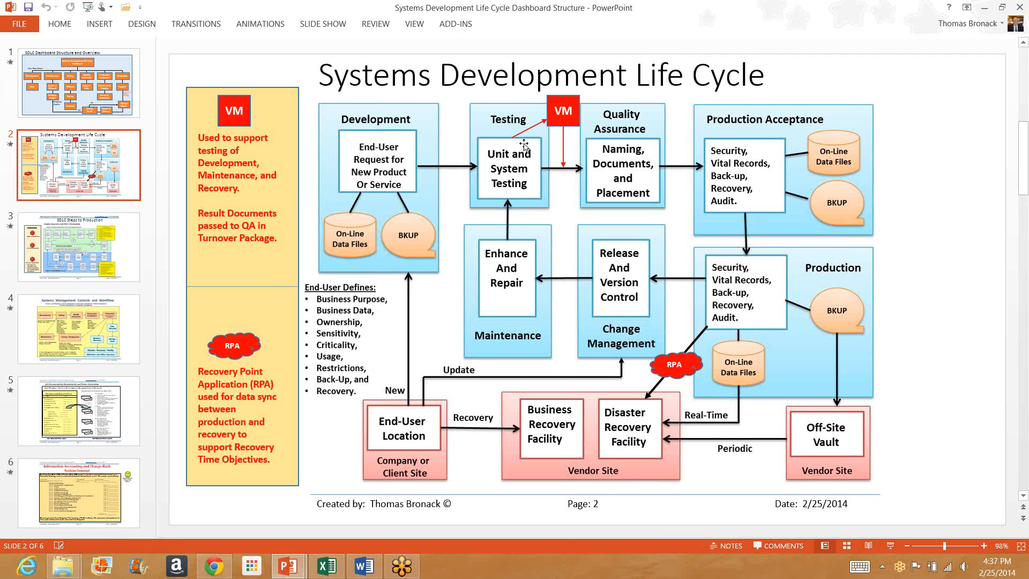
mouse_move(570, 159)
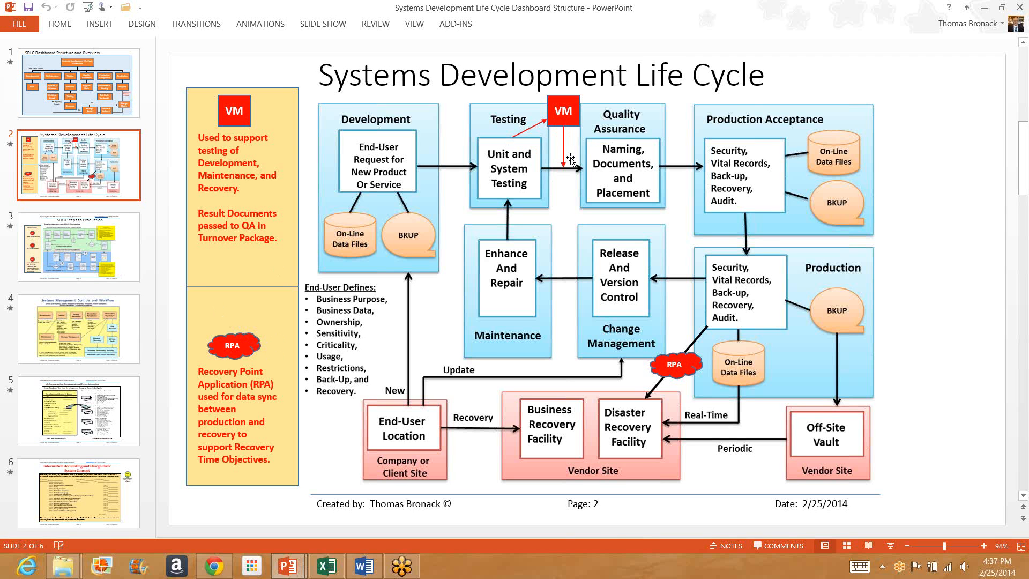
mouse_move(614, 164)
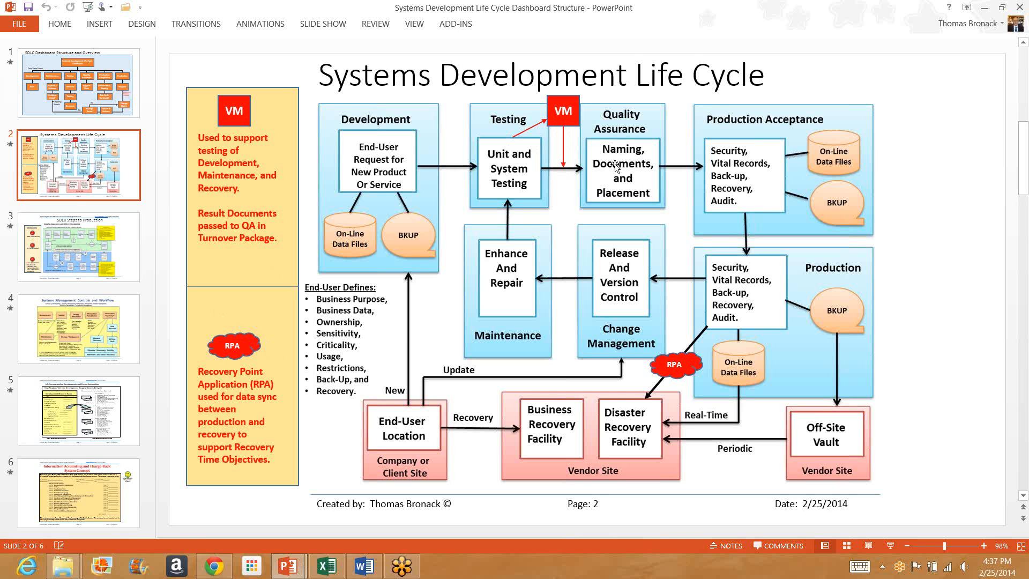
mouse_move(780, 309)
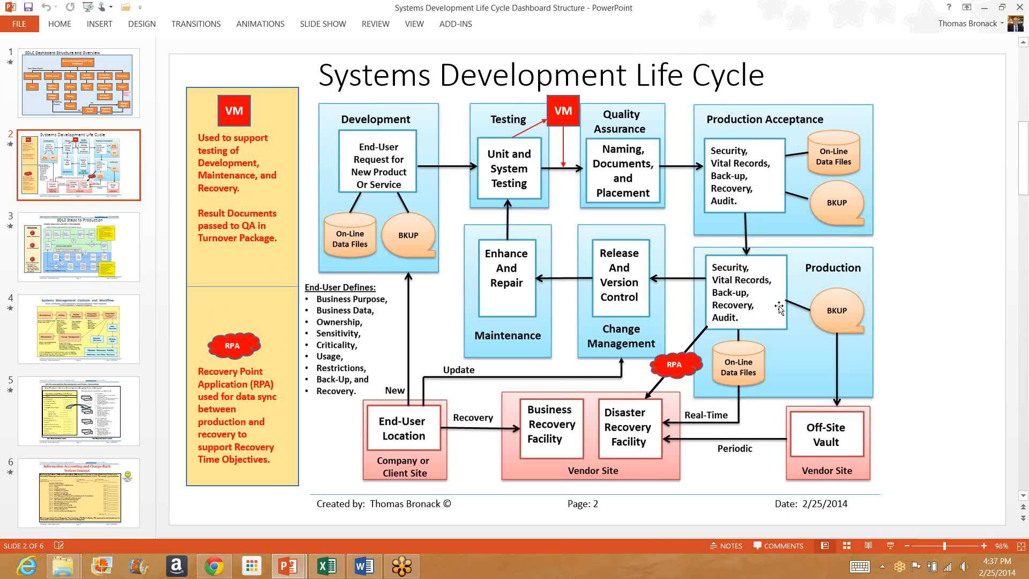
left_click(78, 246)
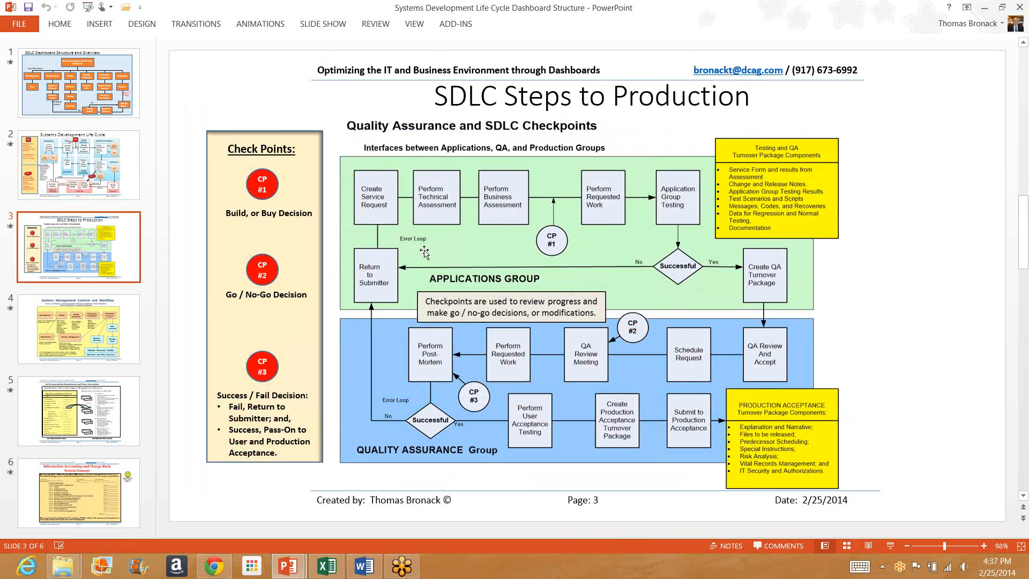
mouse_move(557, 248)
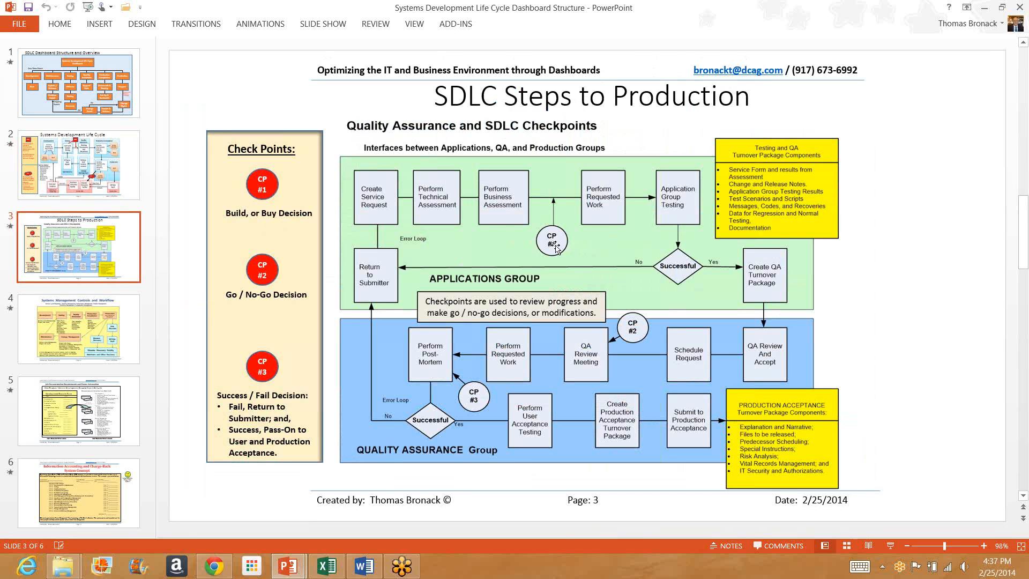
mouse_move(281, 222)
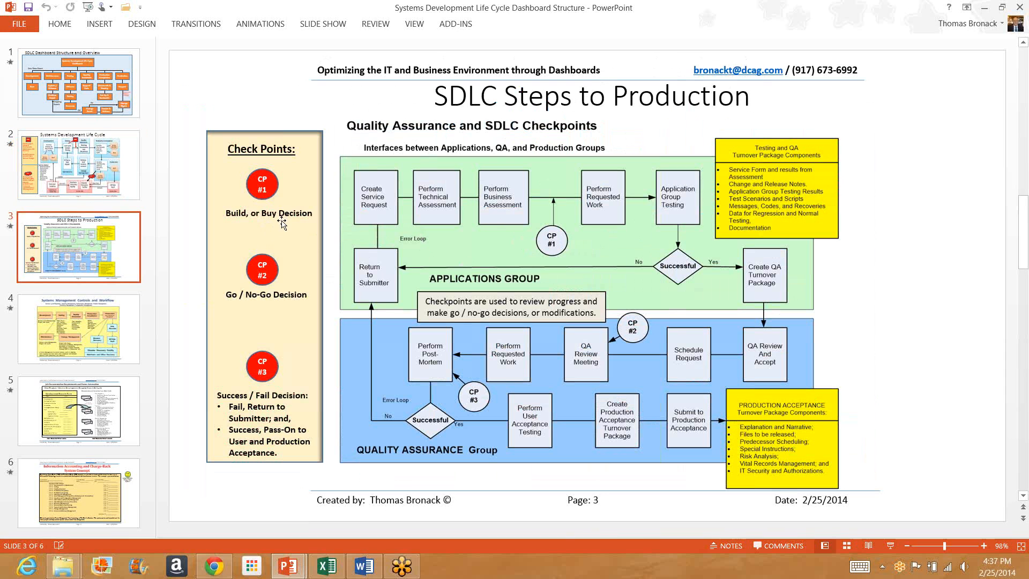
mouse_move(286, 226)
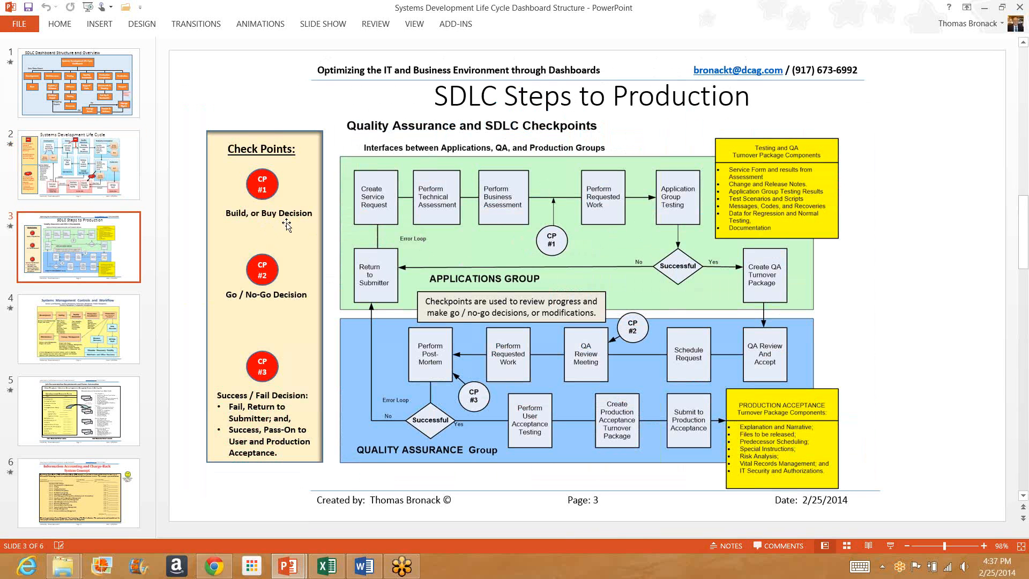
mouse_move(459, 238)
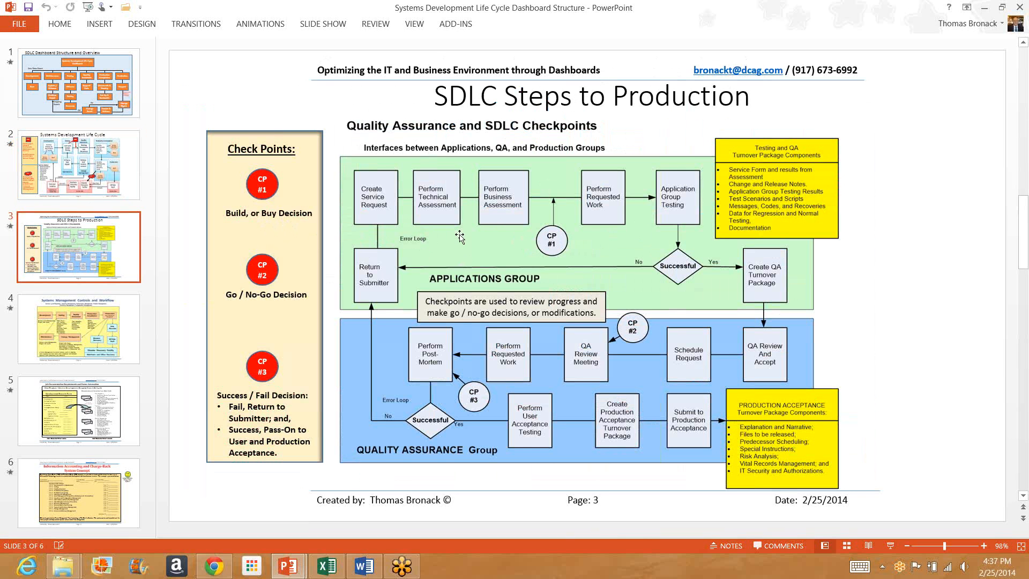
mouse_move(460, 236)
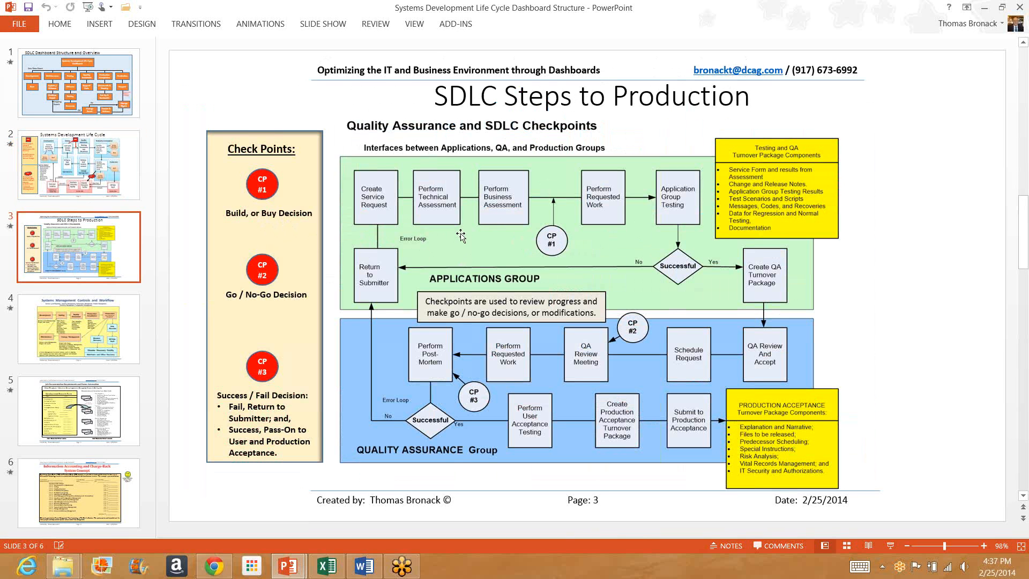
mouse_move(553, 269)
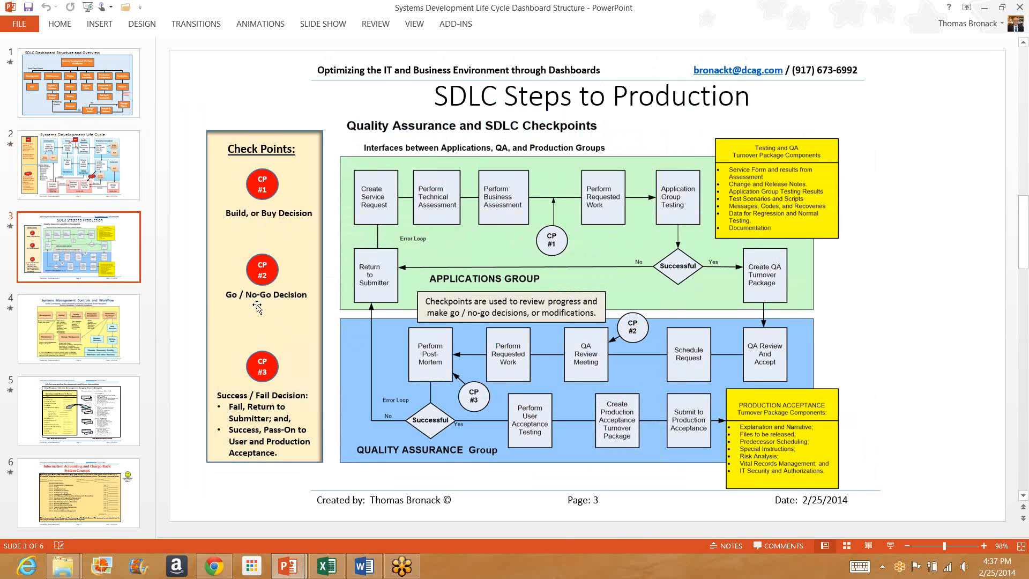
mouse_move(377, 295)
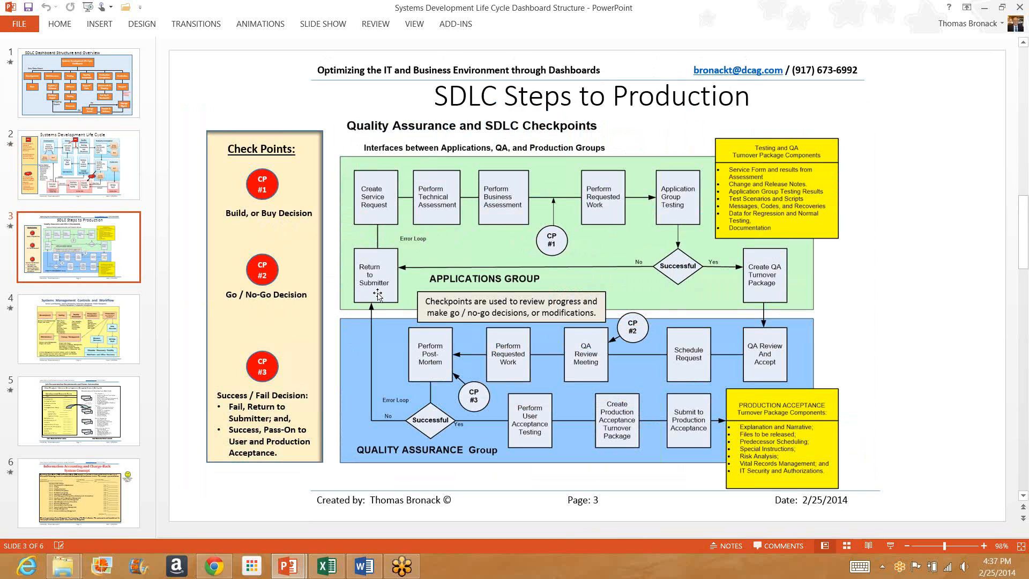
mouse_move(752, 284)
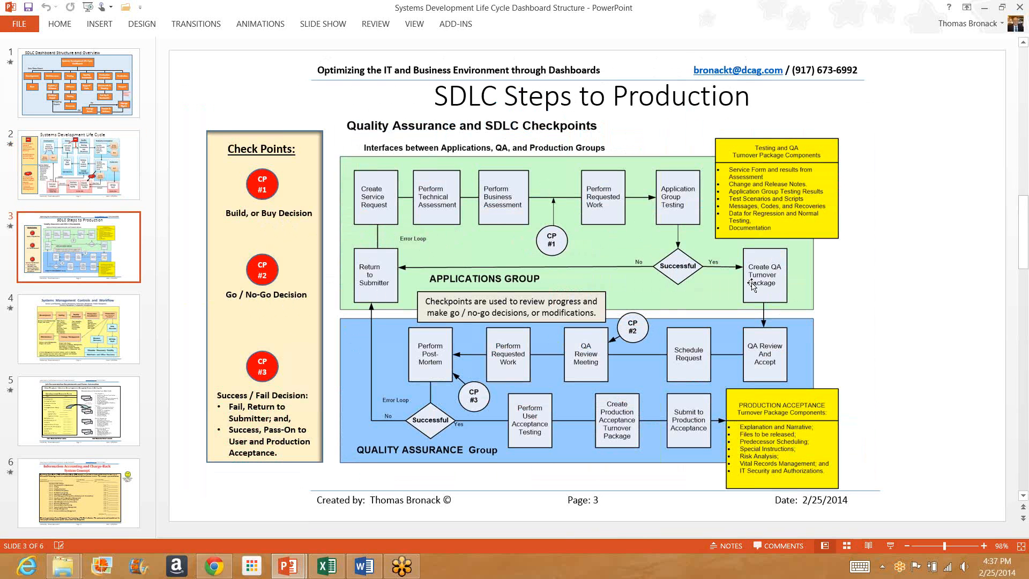
mouse_move(596, 371)
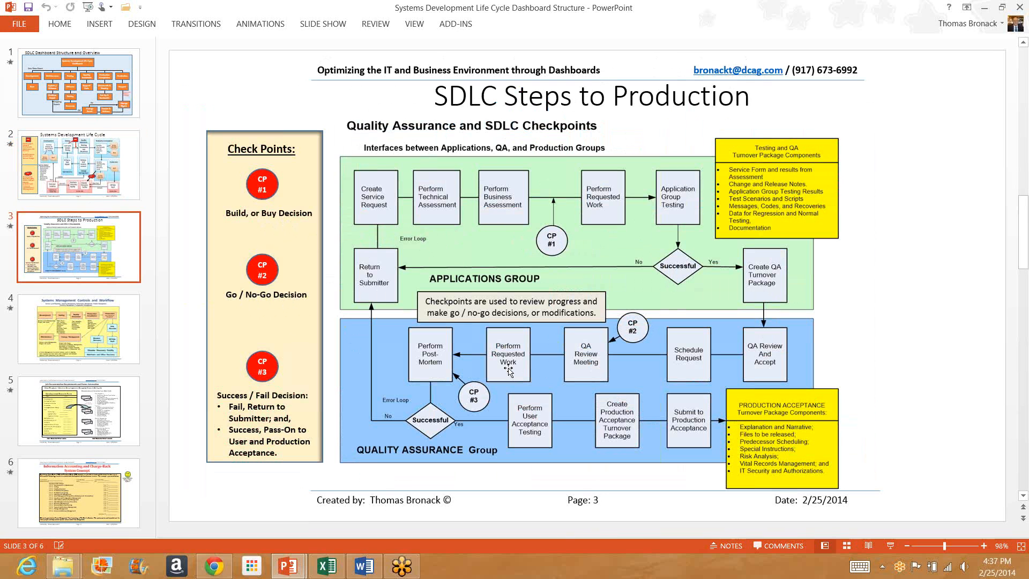
mouse_move(477, 401)
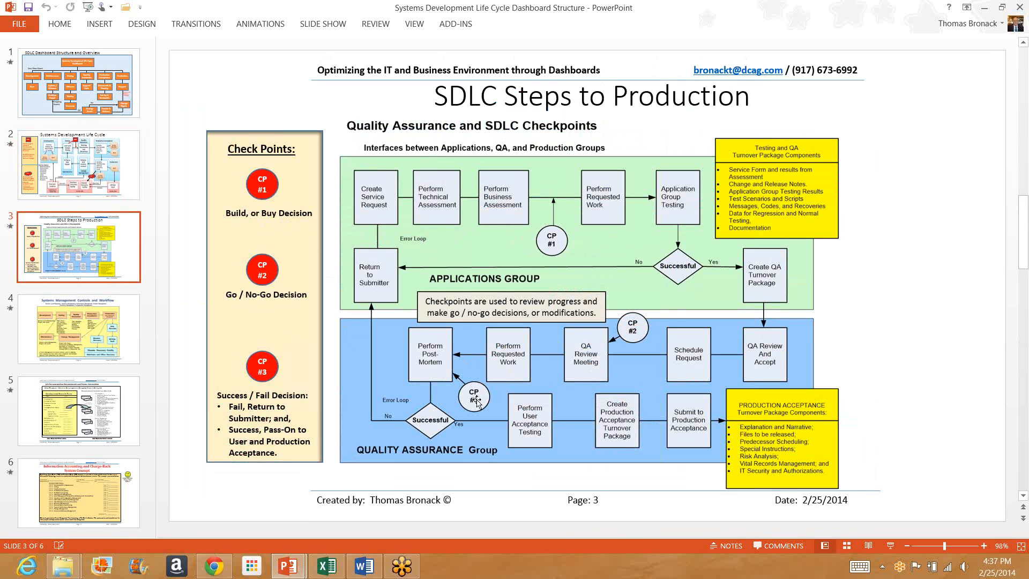
mouse_move(426, 381)
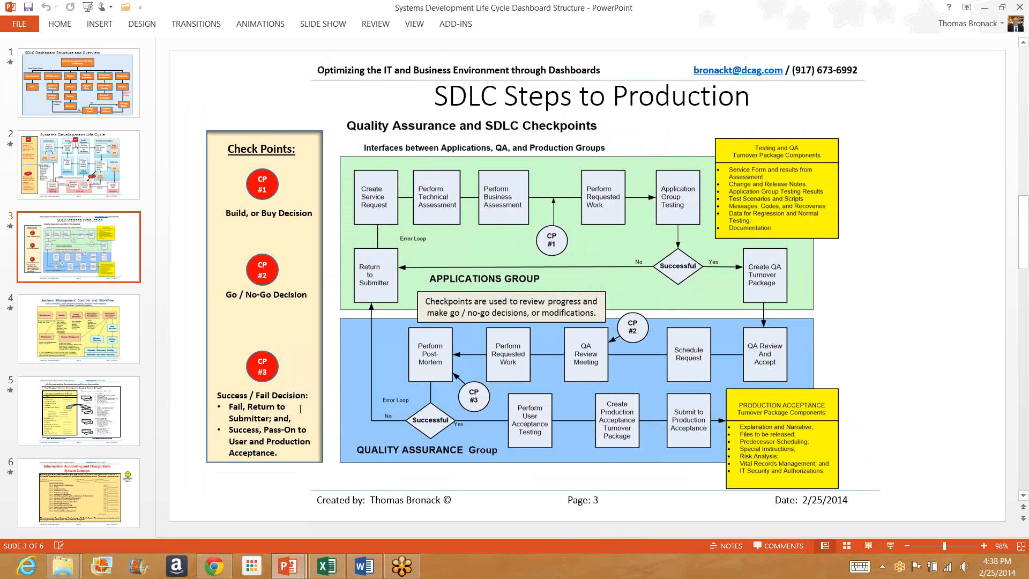
mouse_move(383, 286)
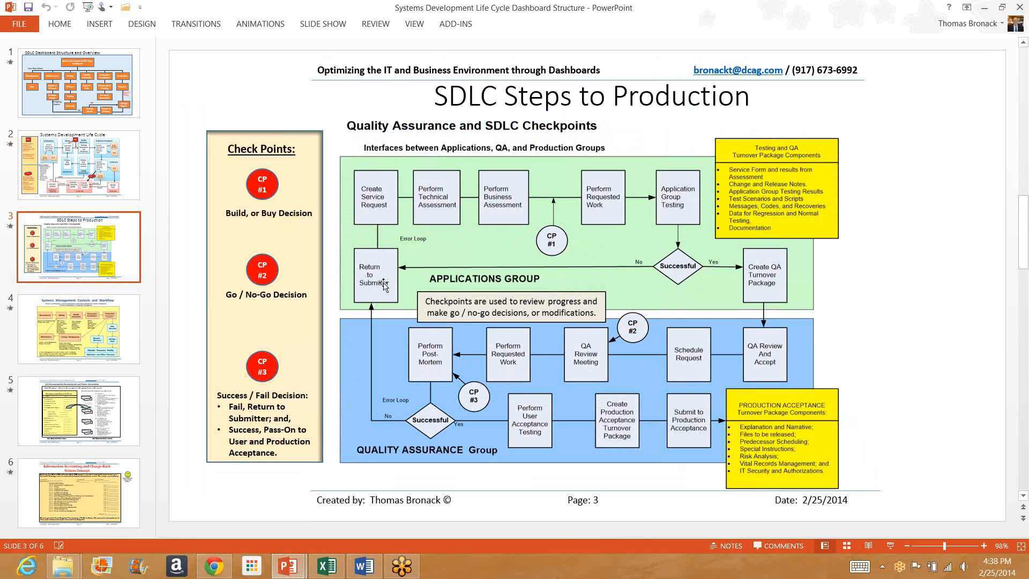
mouse_move(311, 429)
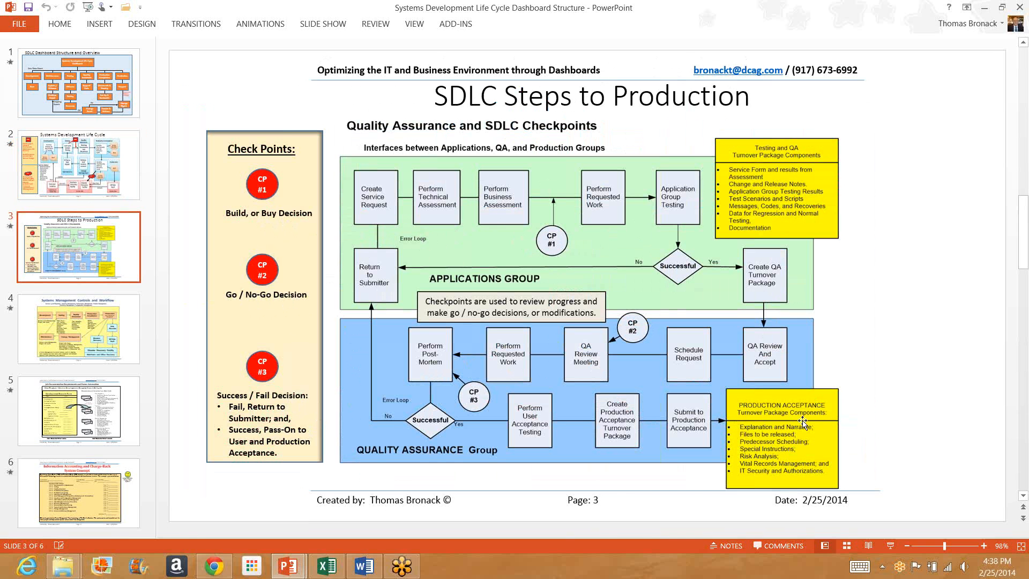
mouse_move(689, 431)
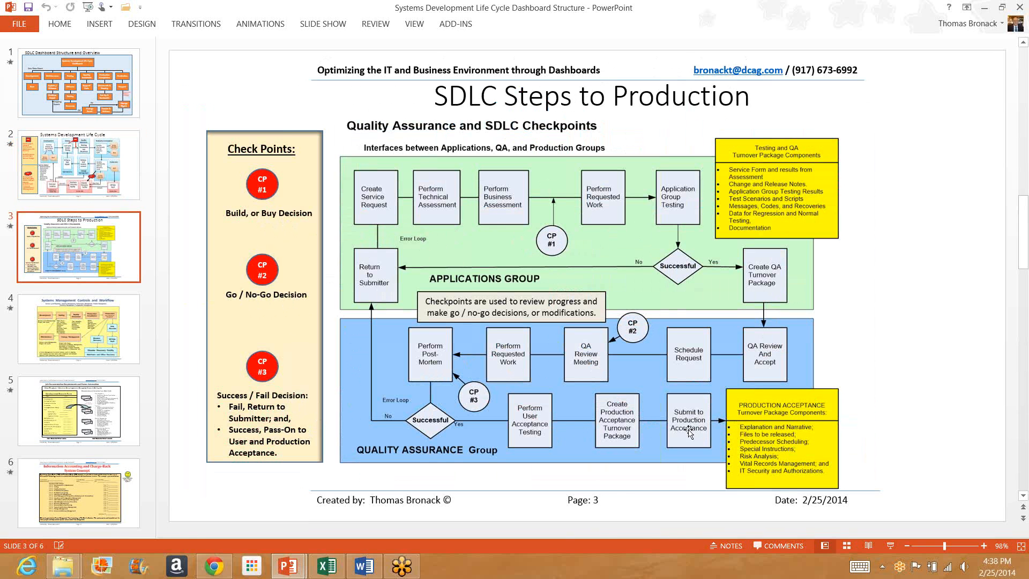
- Select the slide 4 thumbnail of the SDLC deck
left_click(78, 329)
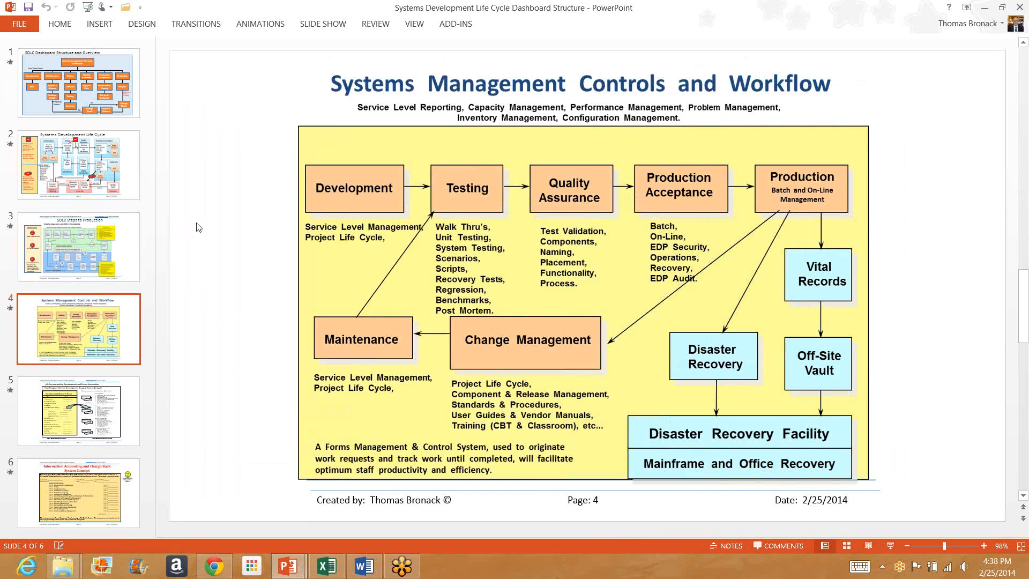
mouse_move(820, 252)
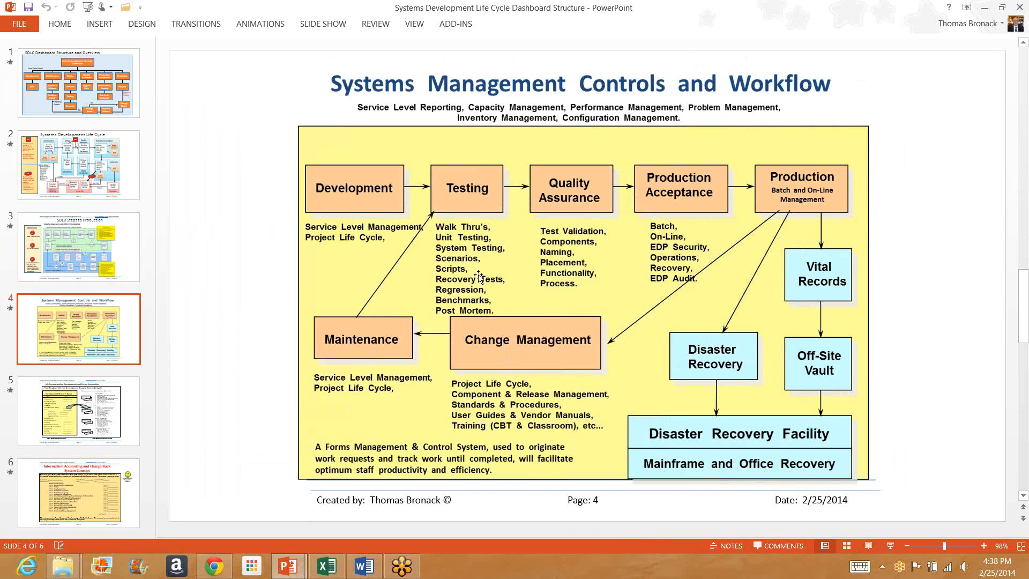
mouse_move(675, 274)
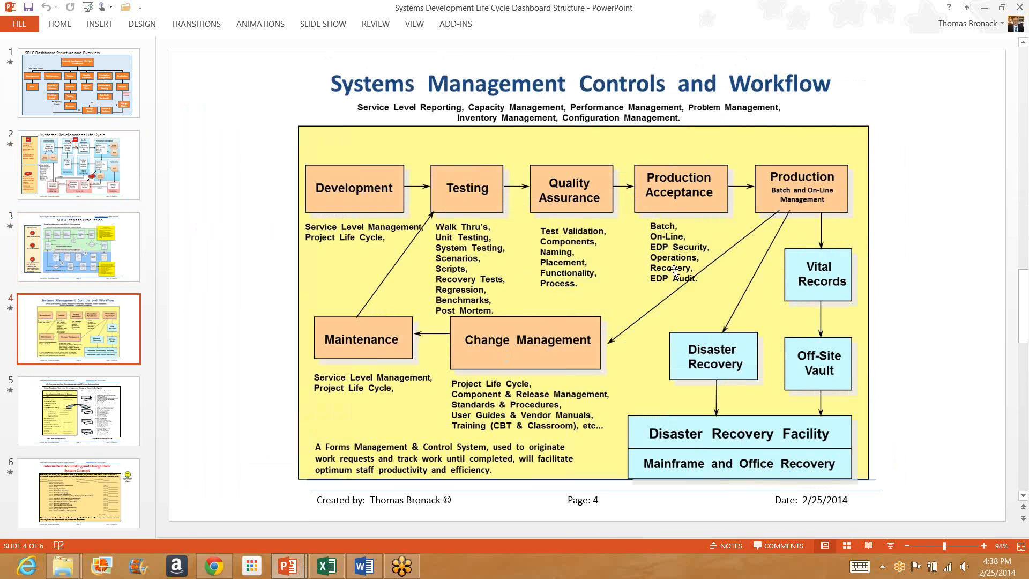
- Select the slide 5 thumbnail of the SDLC deck
left_click(79, 410)
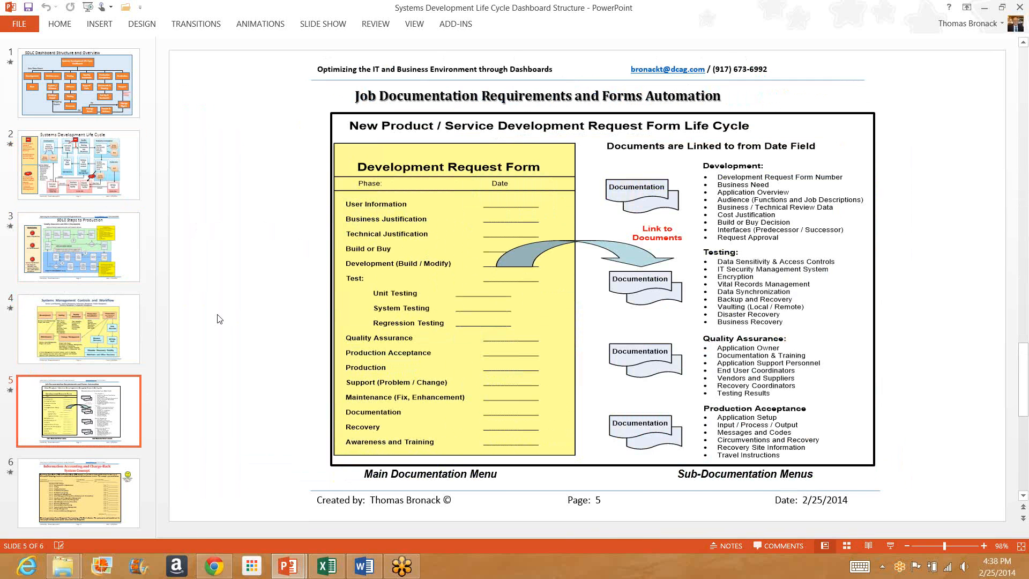
mouse_move(258, 204)
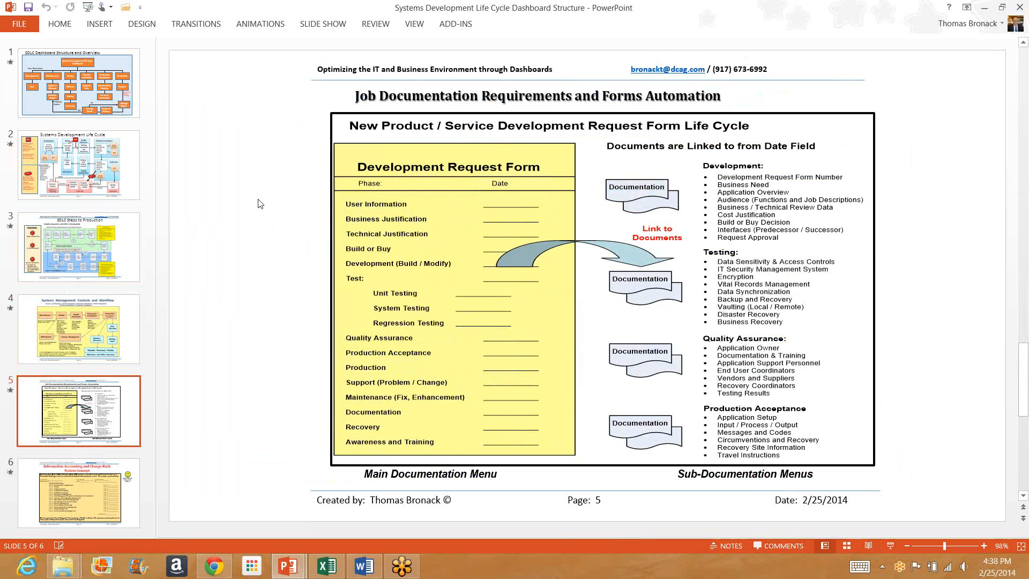
mouse_move(383, 215)
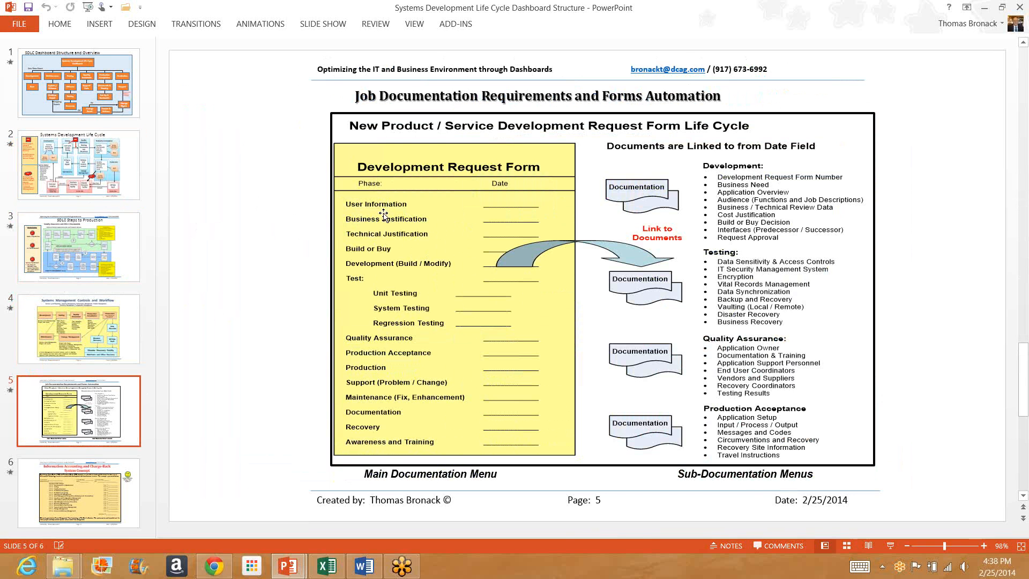
mouse_move(266, 304)
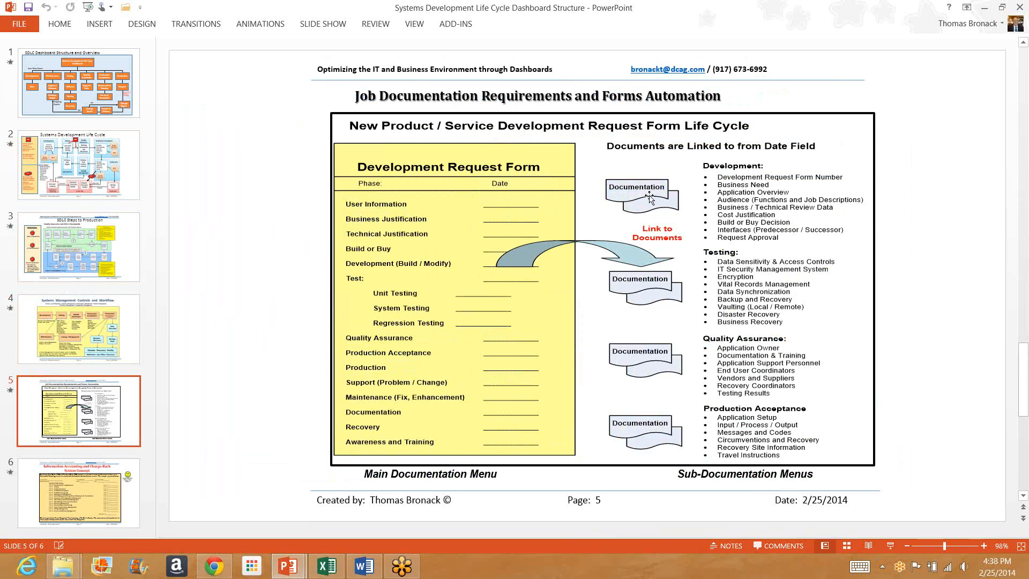
mouse_move(730, 223)
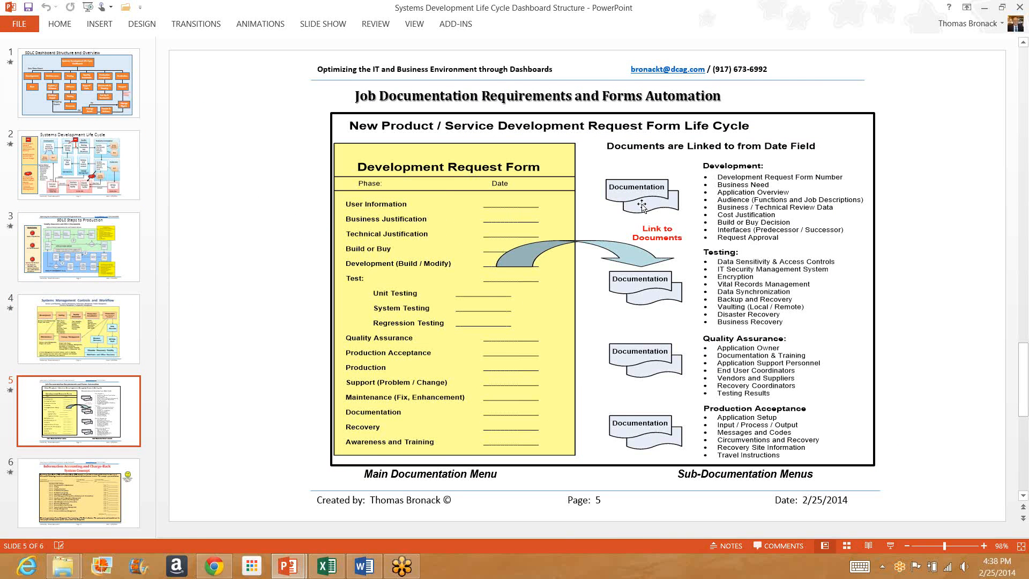
mouse_move(704, 199)
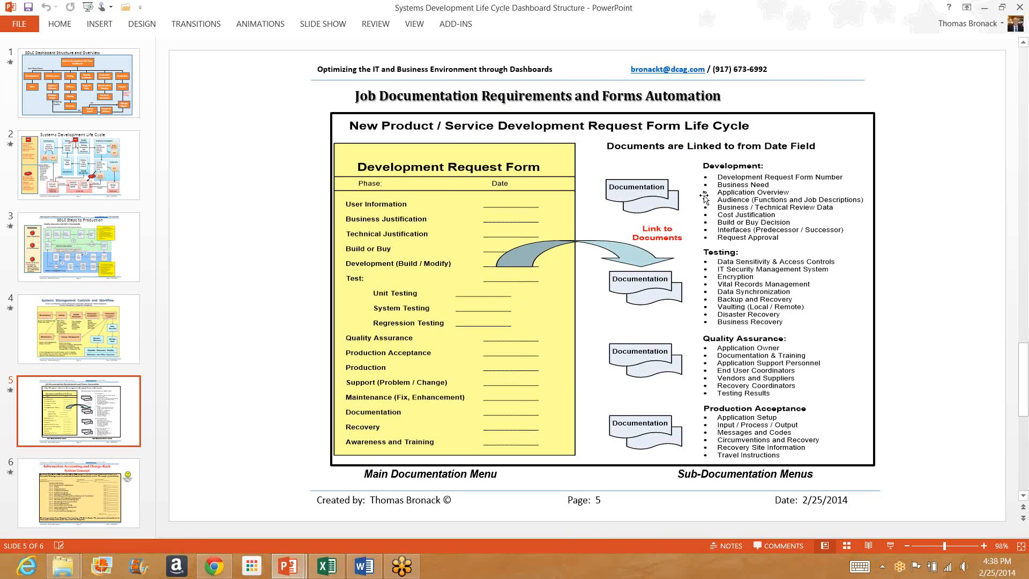
mouse_move(655, 293)
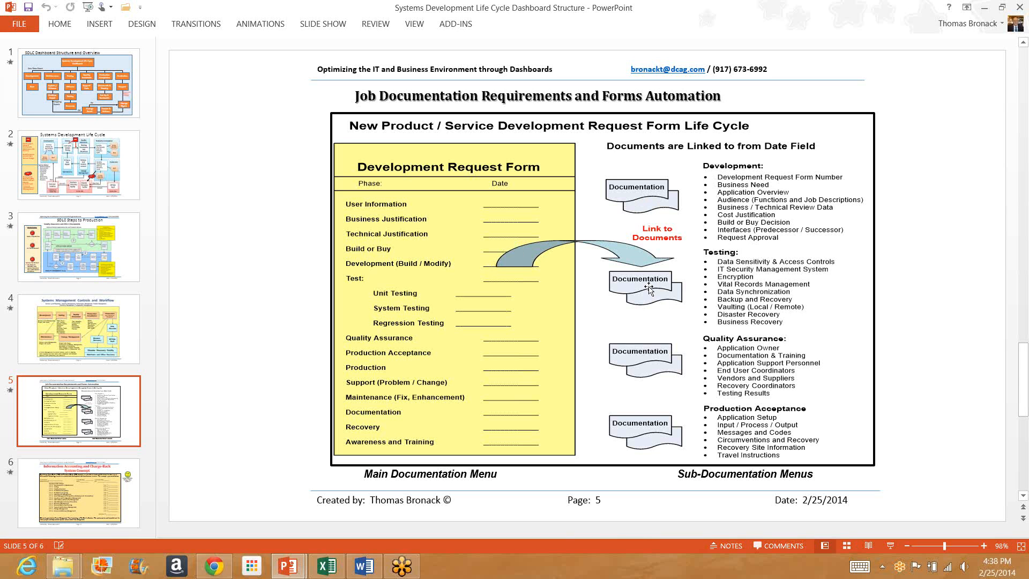
mouse_move(727, 317)
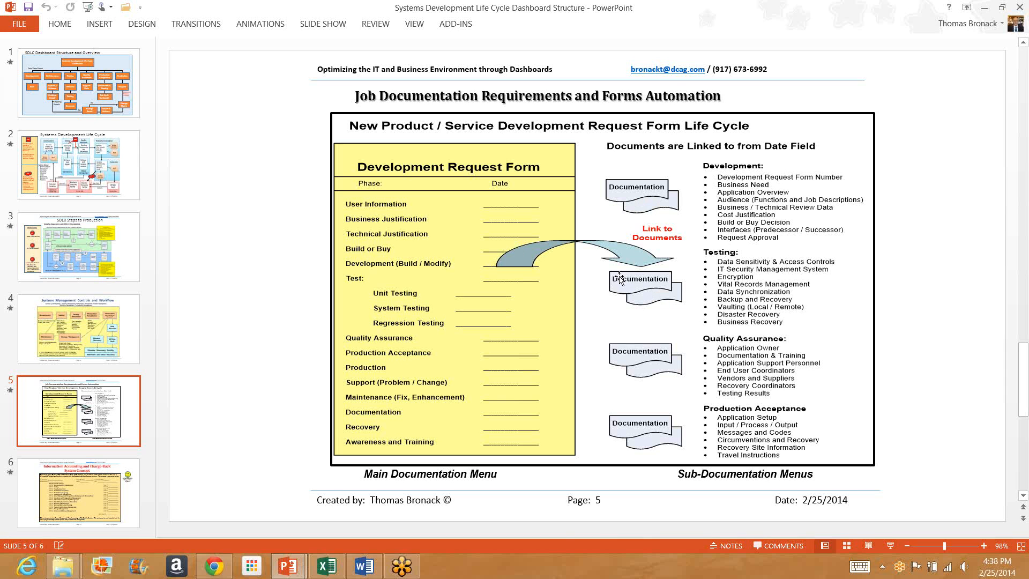
mouse_move(623, 281)
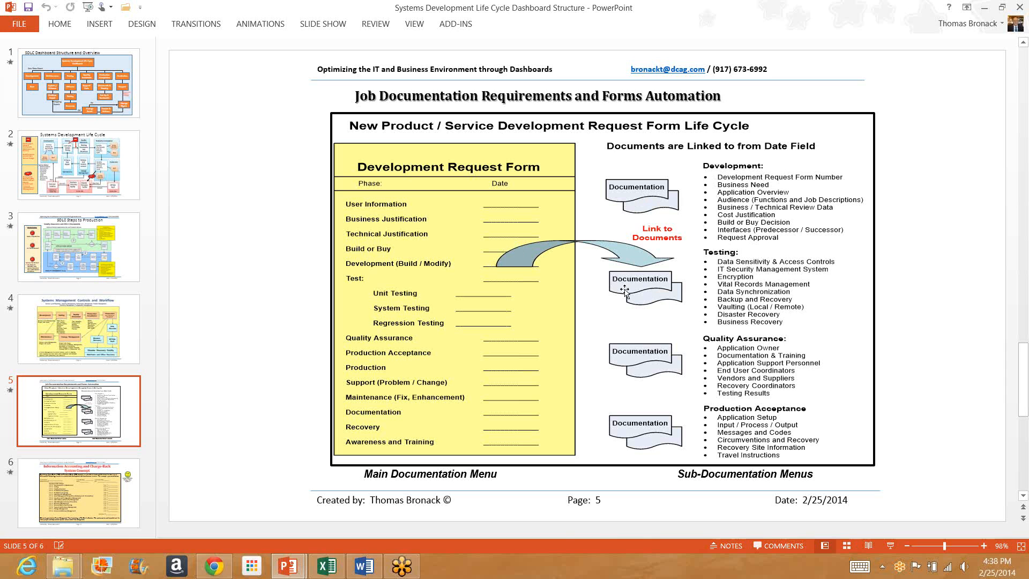
mouse_move(617, 317)
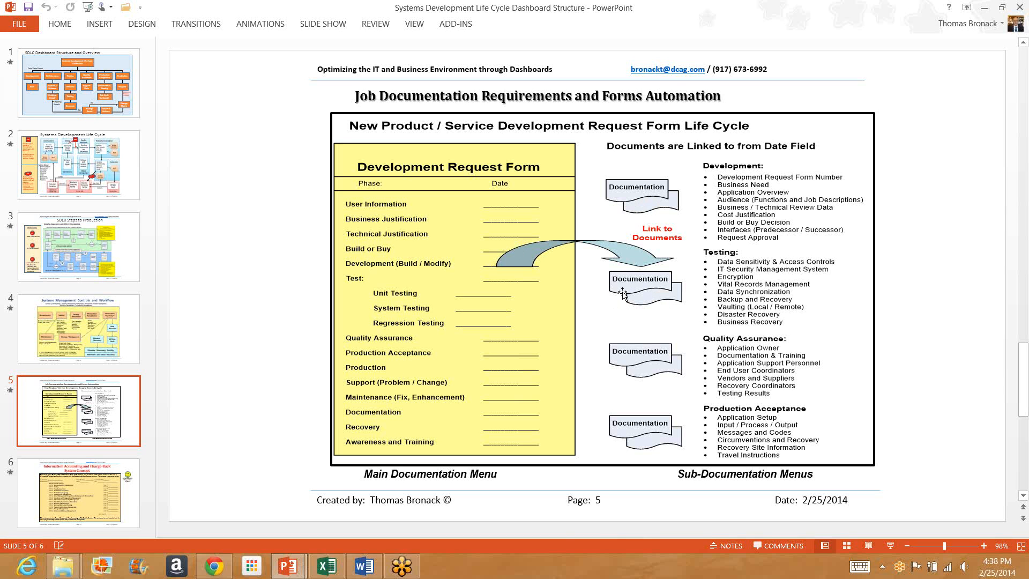
mouse_move(629, 290)
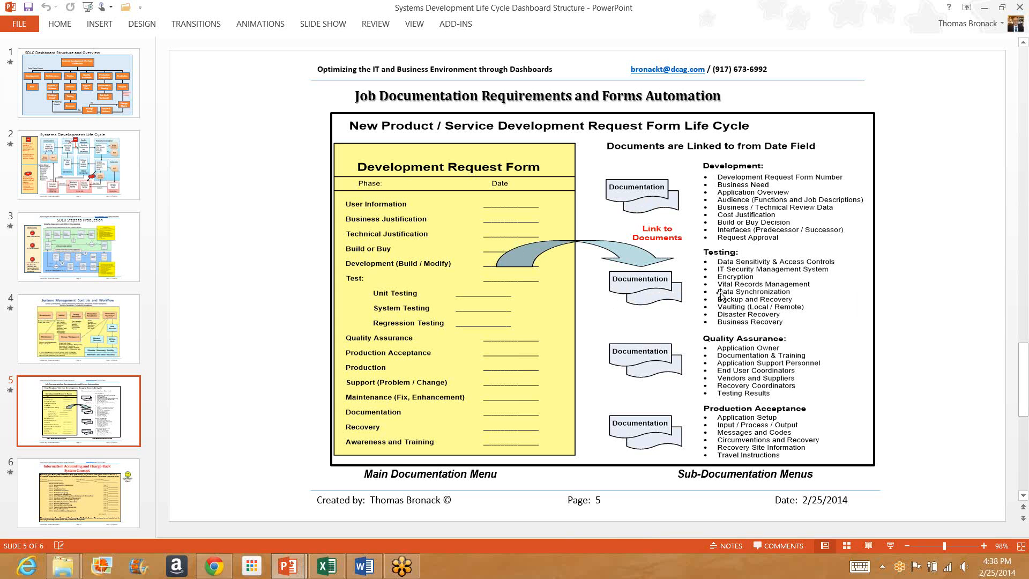
mouse_move(79, 511)
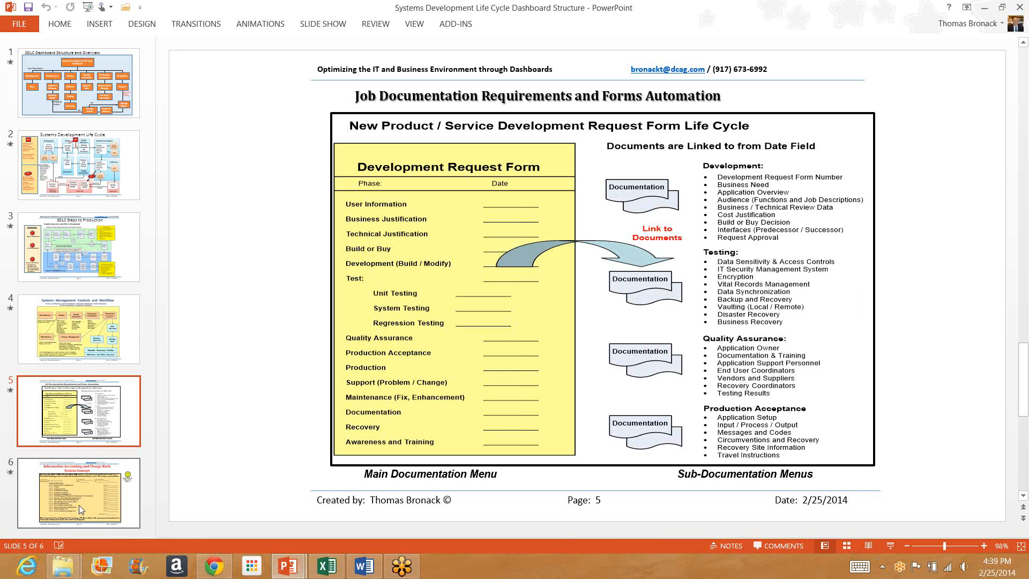
- Select the slide 6 thumbnail, the SDLC deck's final slide
left_click(78, 493)
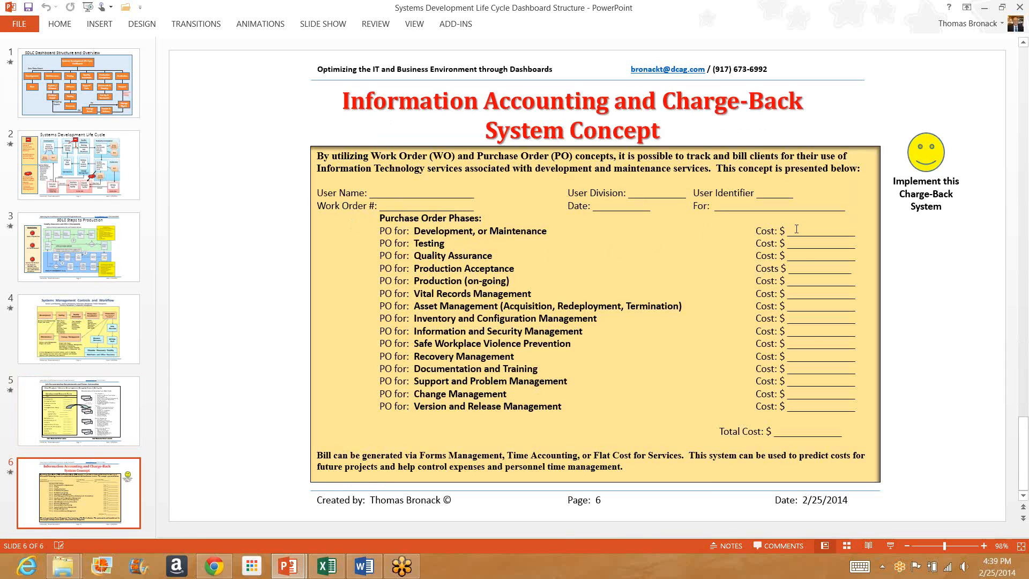
mouse_move(817, 424)
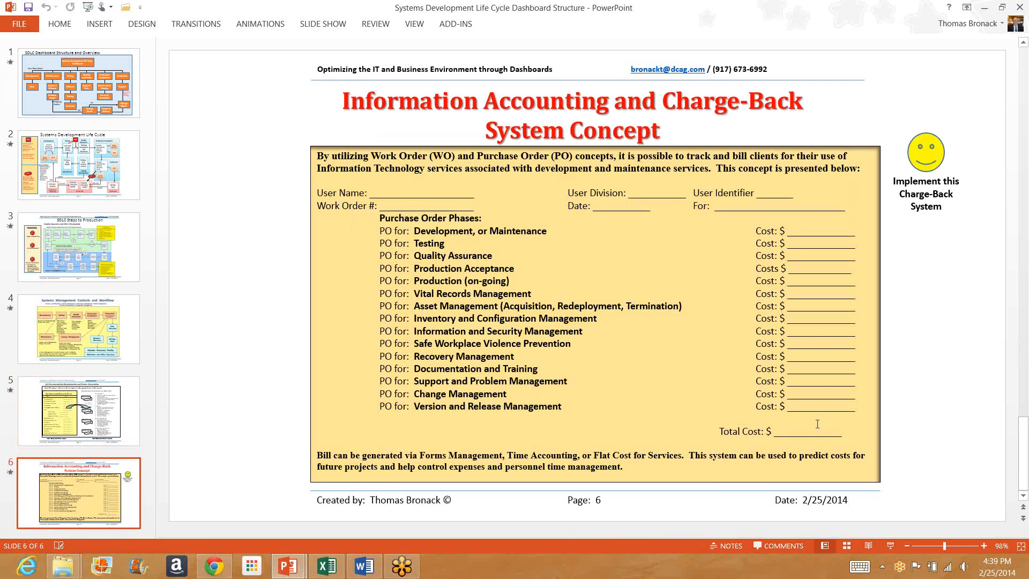
mouse_move(227, 219)
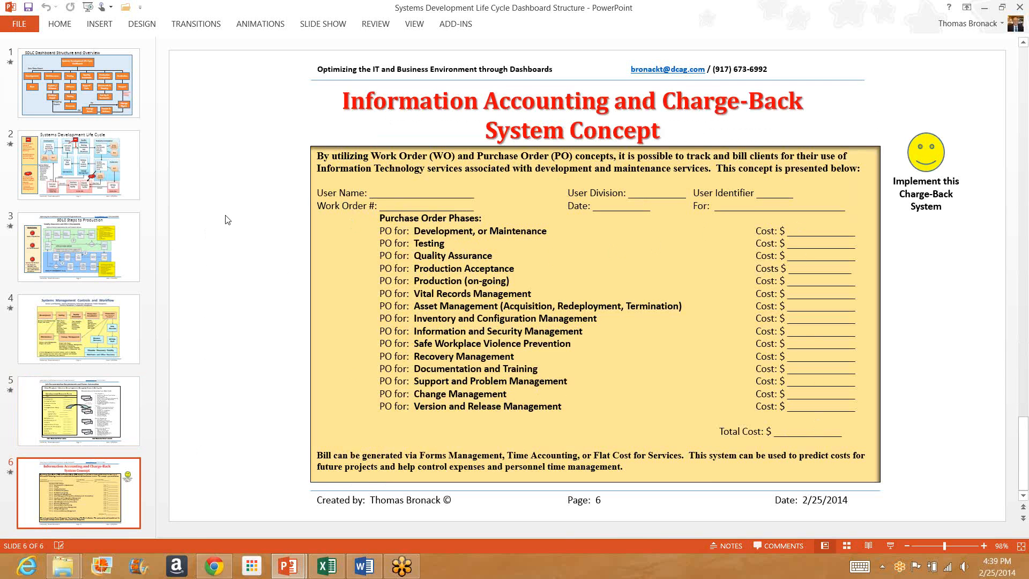
mouse_move(415, 263)
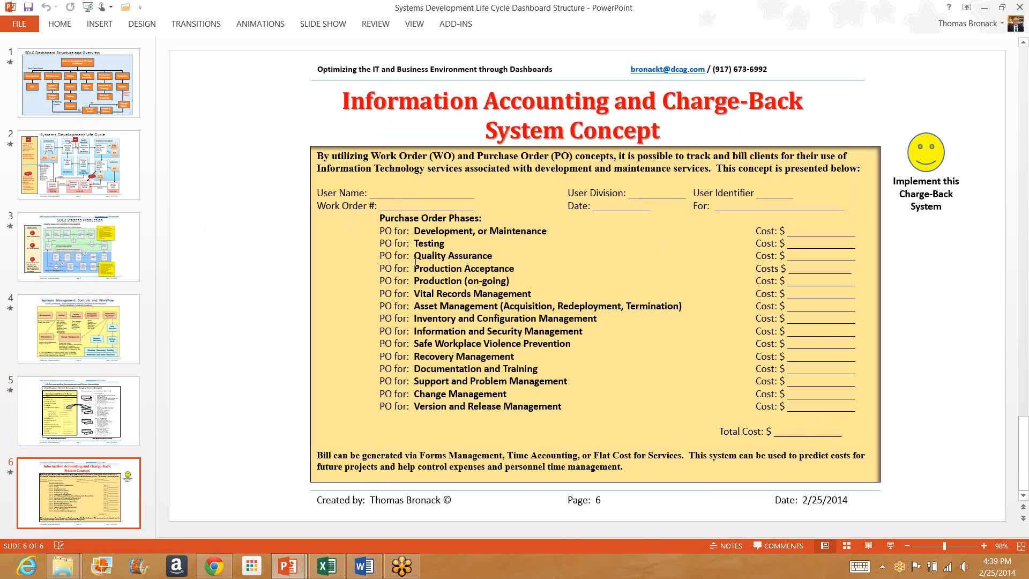
mouse_move(236, 186)
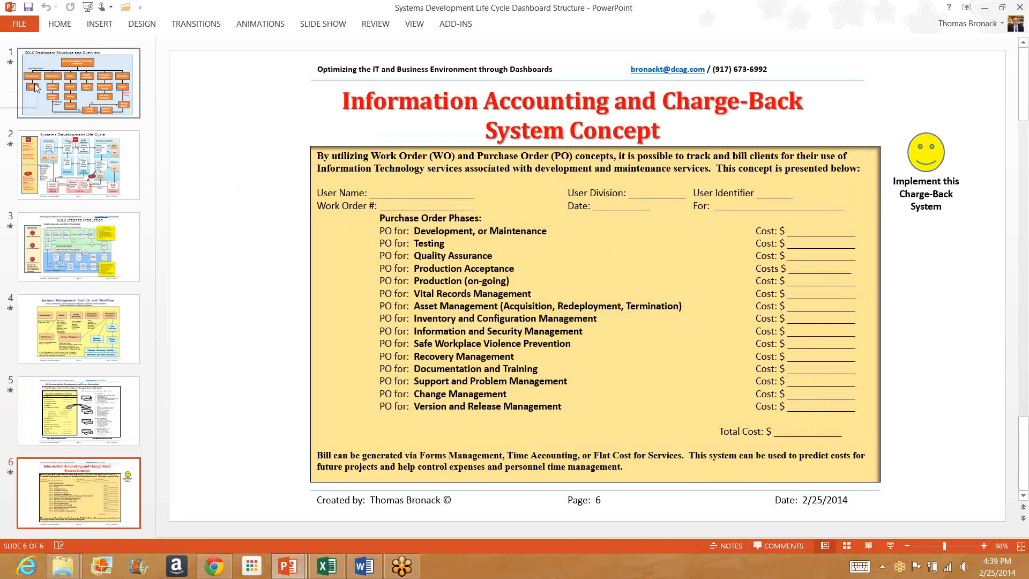
- Close the SDLC Dashboard Structure deck from the File menu
left_click(20, 23)
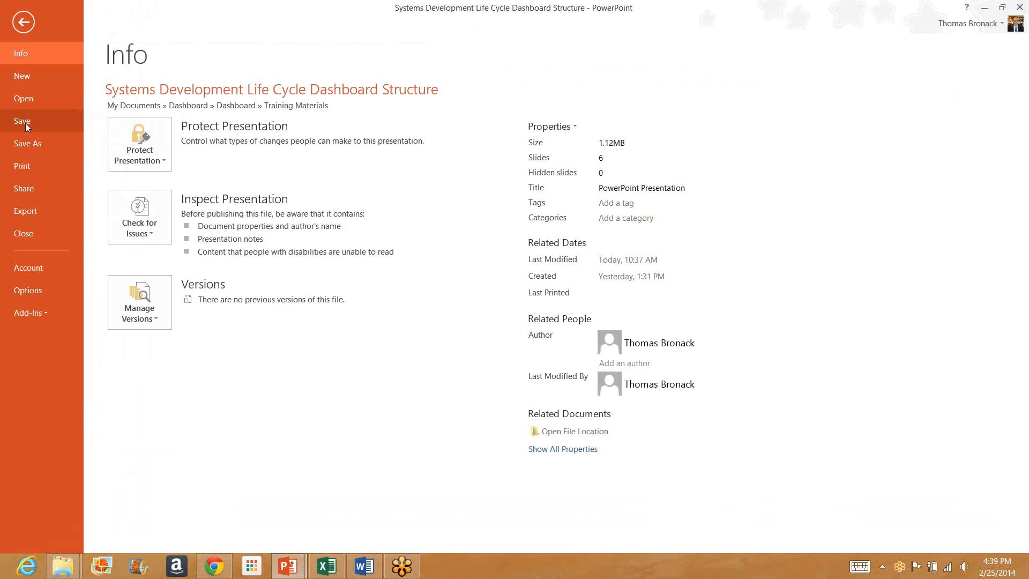
left_click(22, 120)
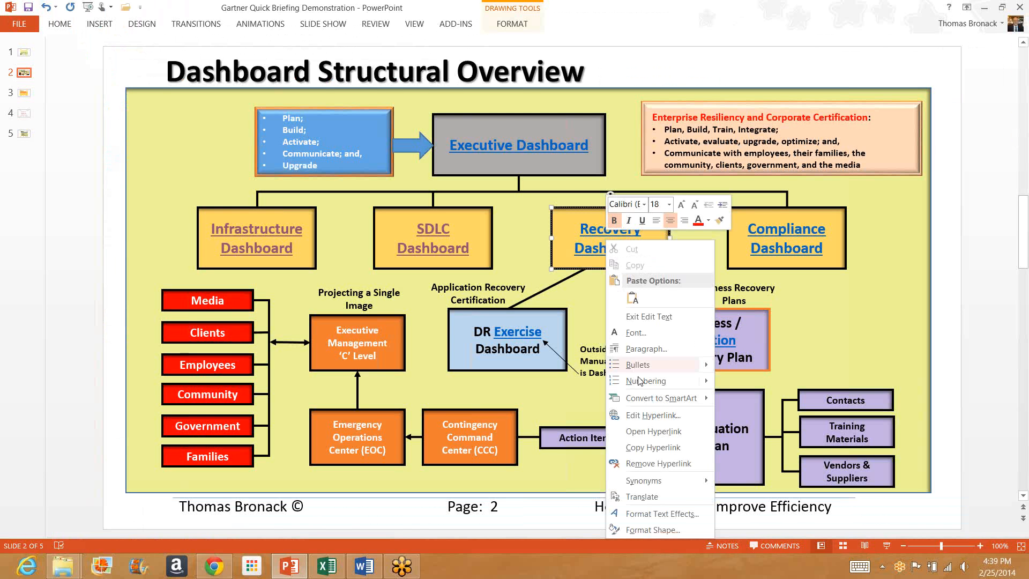
mouse_move(634, 431)
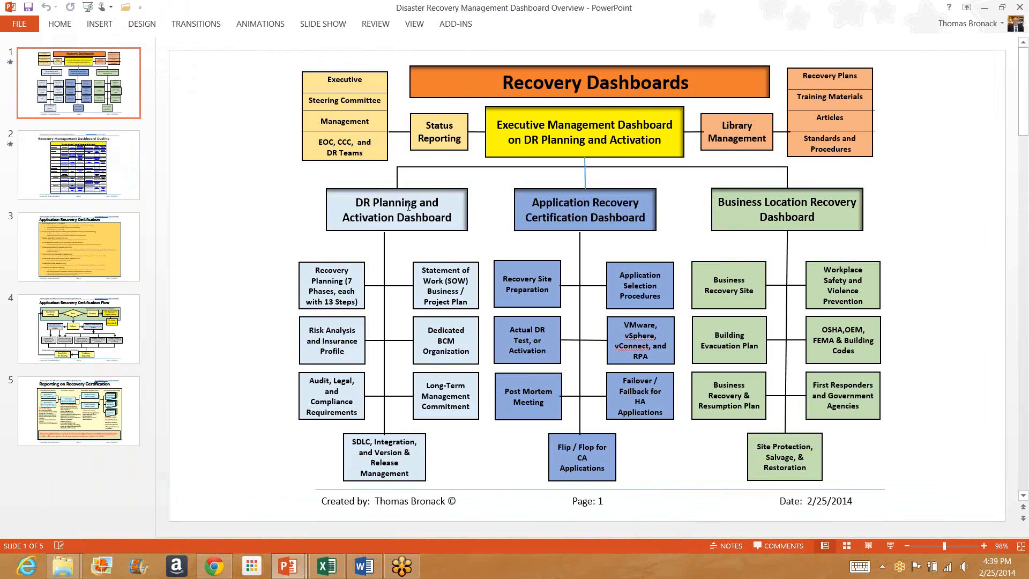
mouse_move(414, 225)
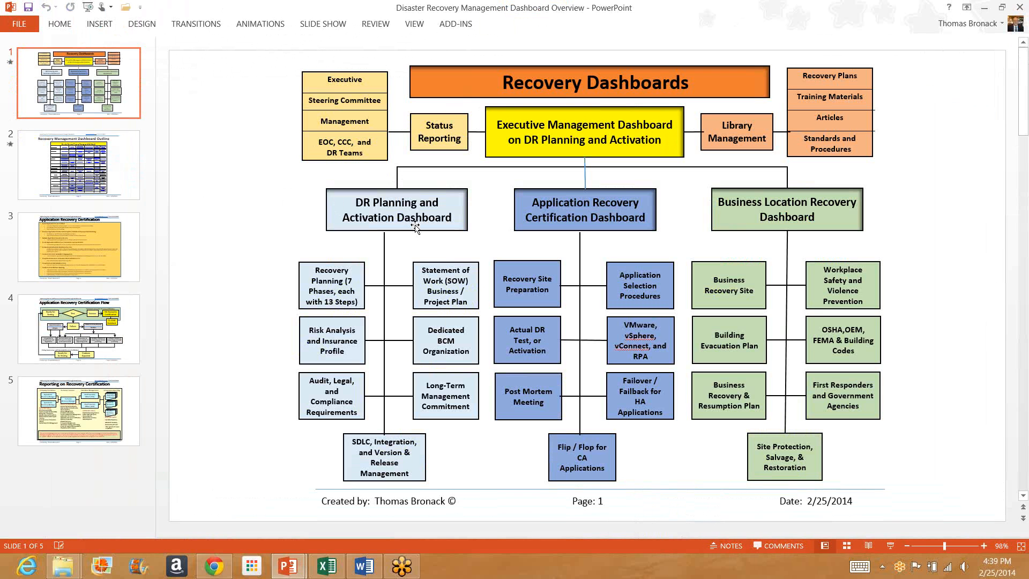
mouse_move(566, 231)
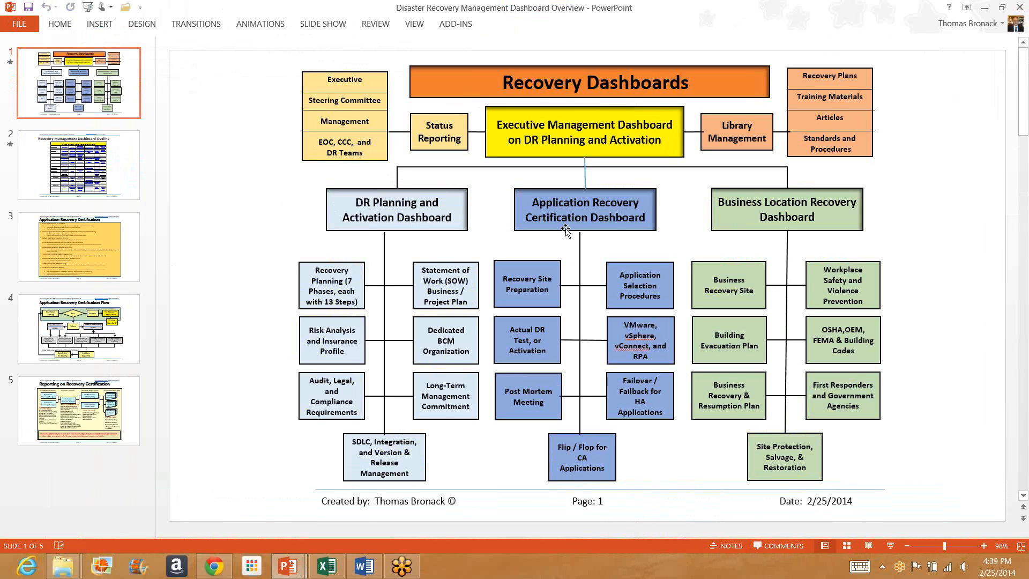
mouse_move(491, 249)
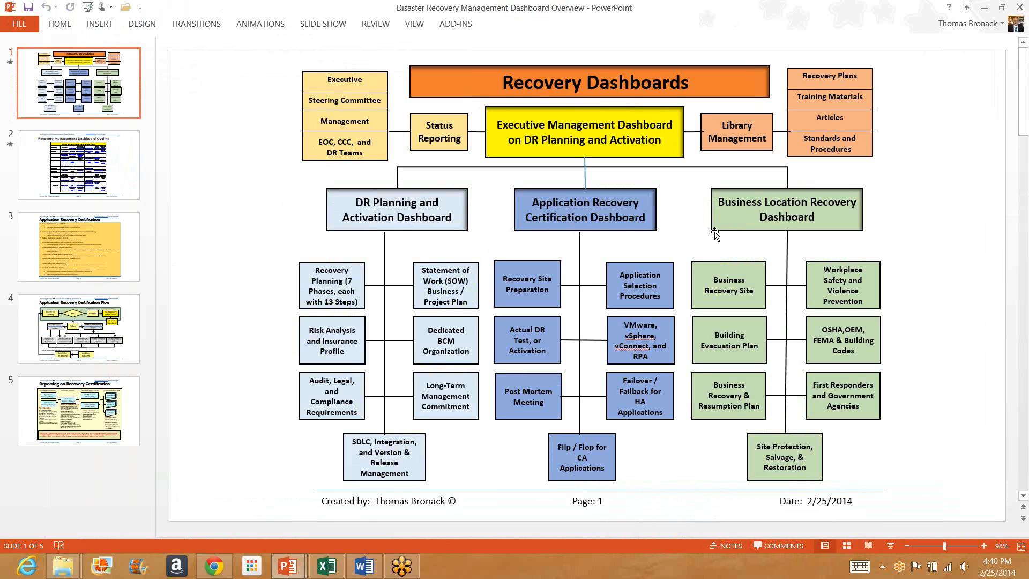
mouse_move(731, 235)
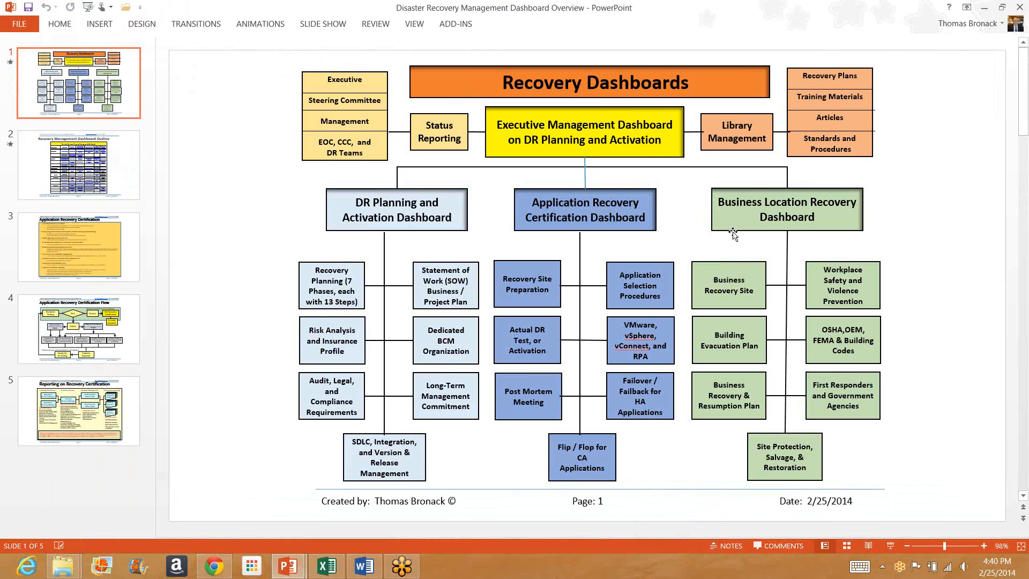
mouse_move(698, 234)
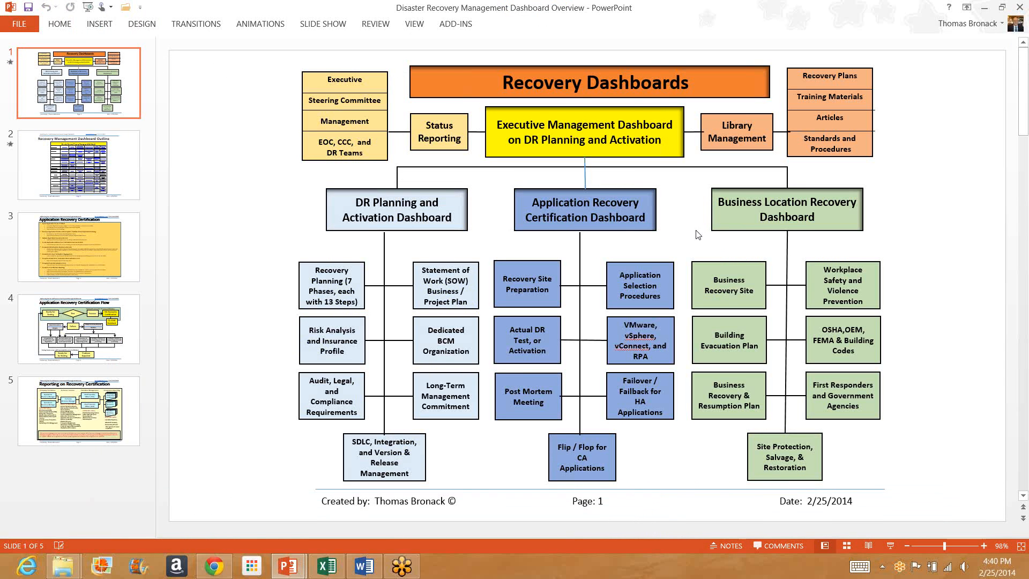
mouse_move(731, 278)
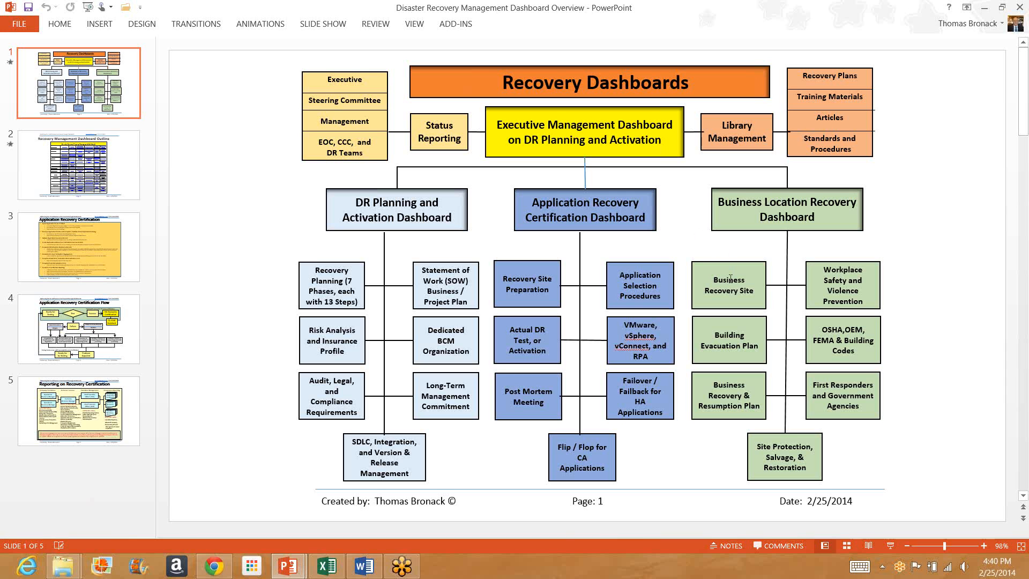
mouse_move(783, 302)
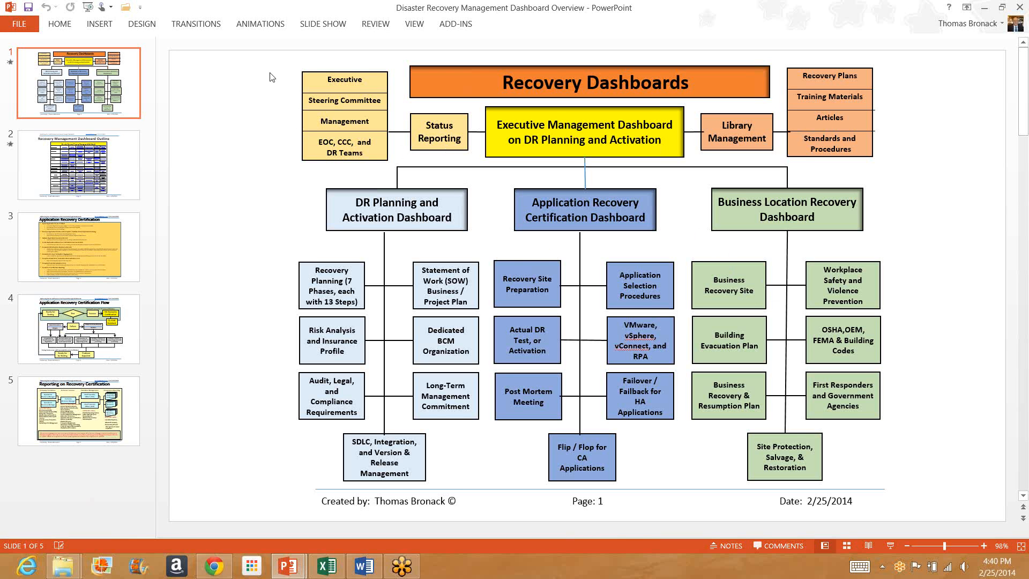
mouse_move(293, 126)
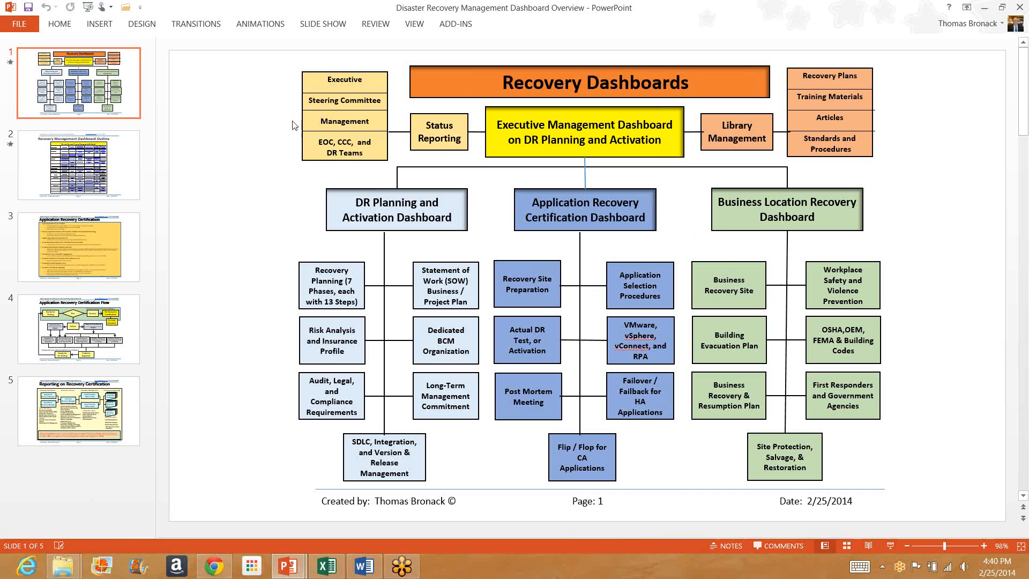
mouse_move(243, 95)
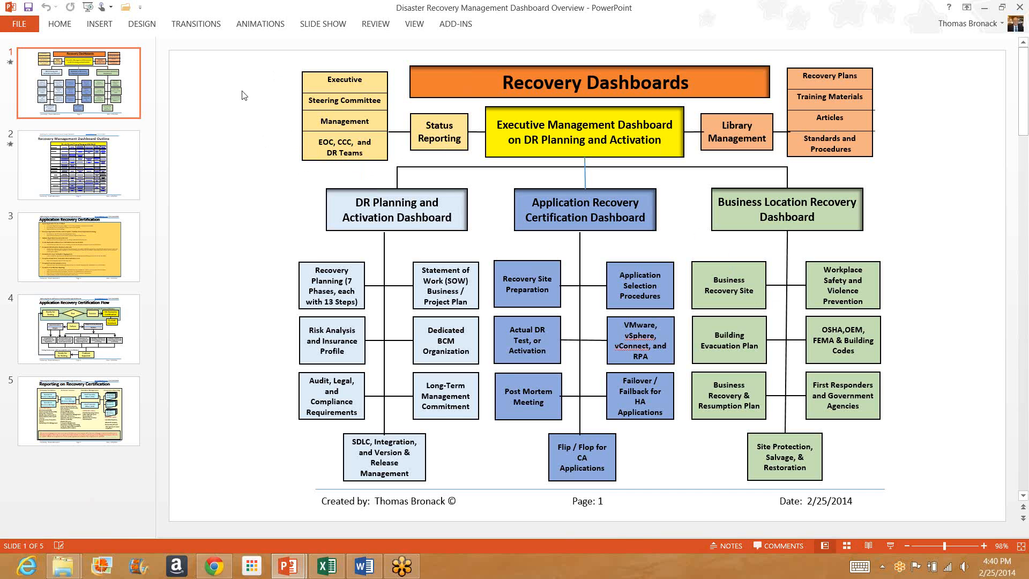
mouse_move(279, 88)
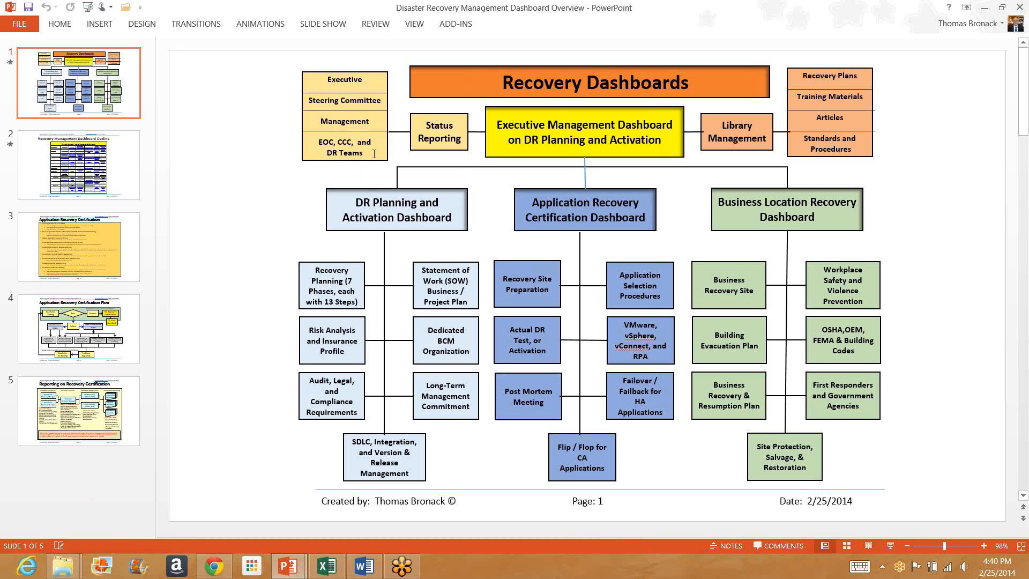
mouse_move(708, 134)
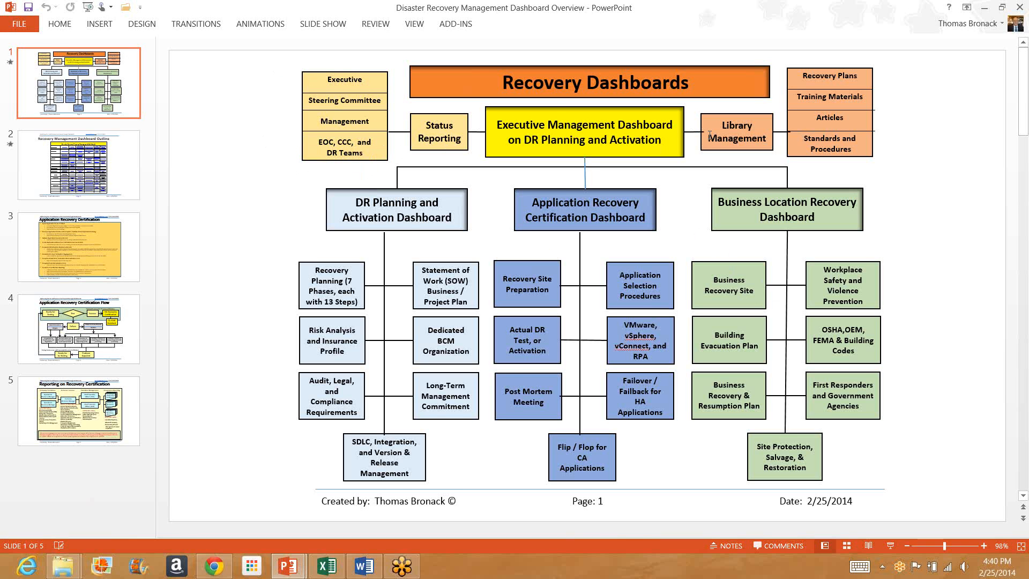
mouse_move(866, 109)
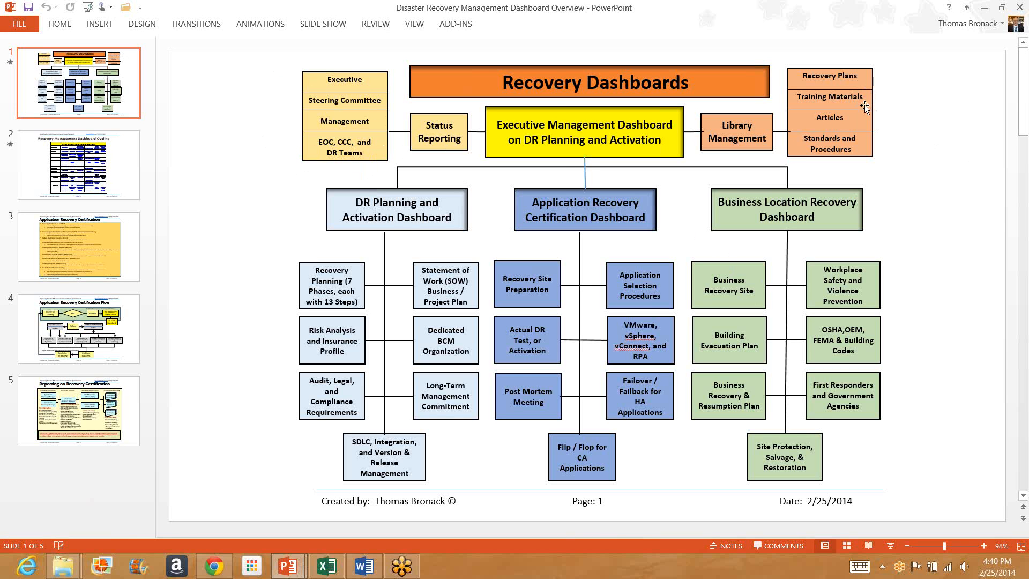
mouse_move(856, 153)
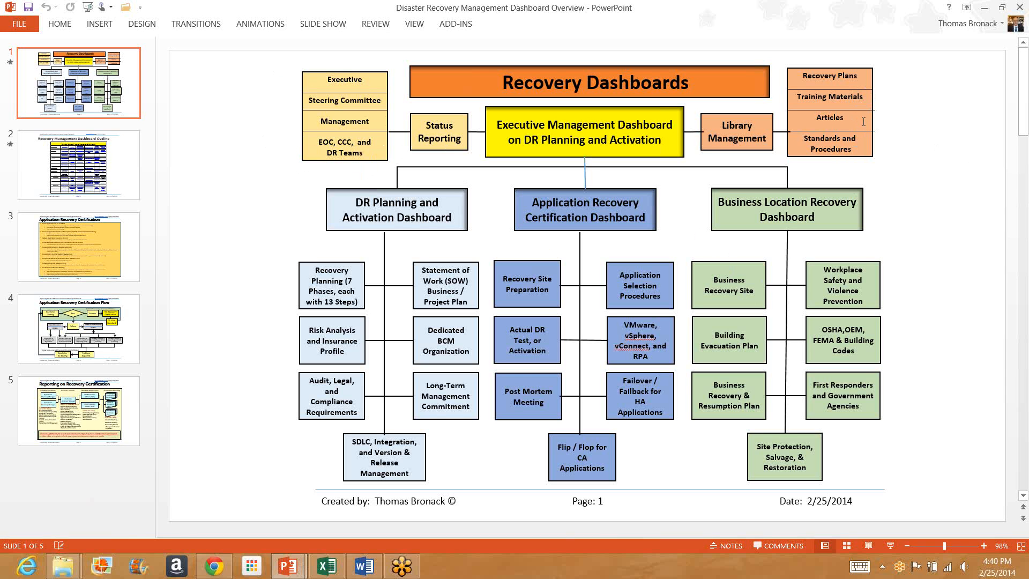
mouse_move(491, 238)
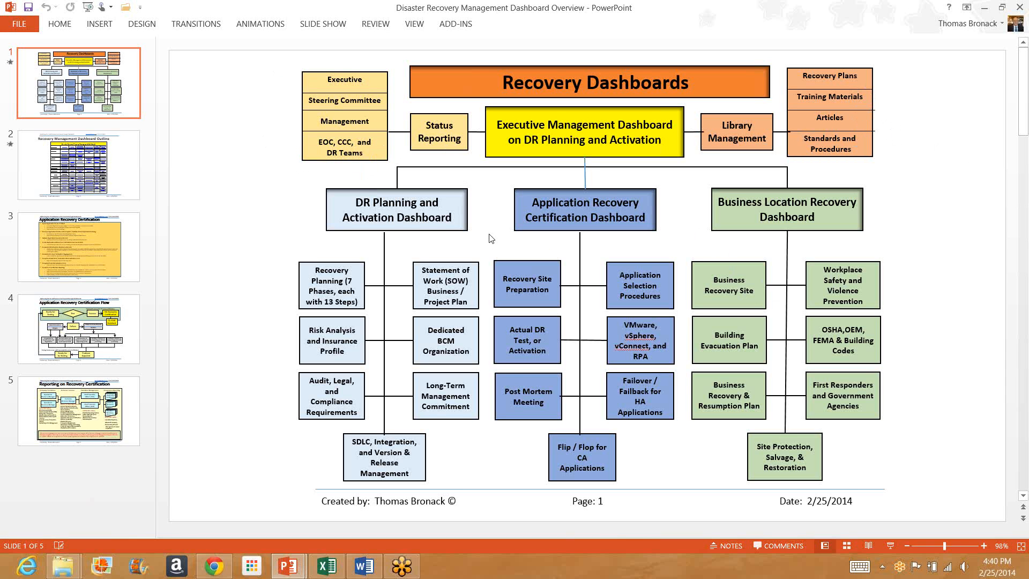
- Show slide 2, Recovery Management Dashboard Outline, via its thumbnail
left_click(77, 164)
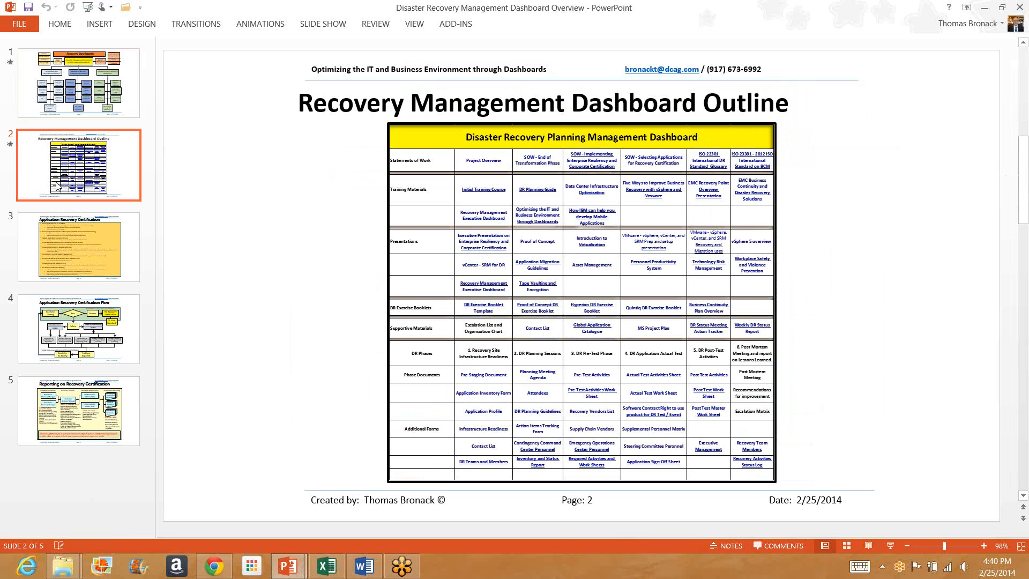
mouse_move(454, 309)
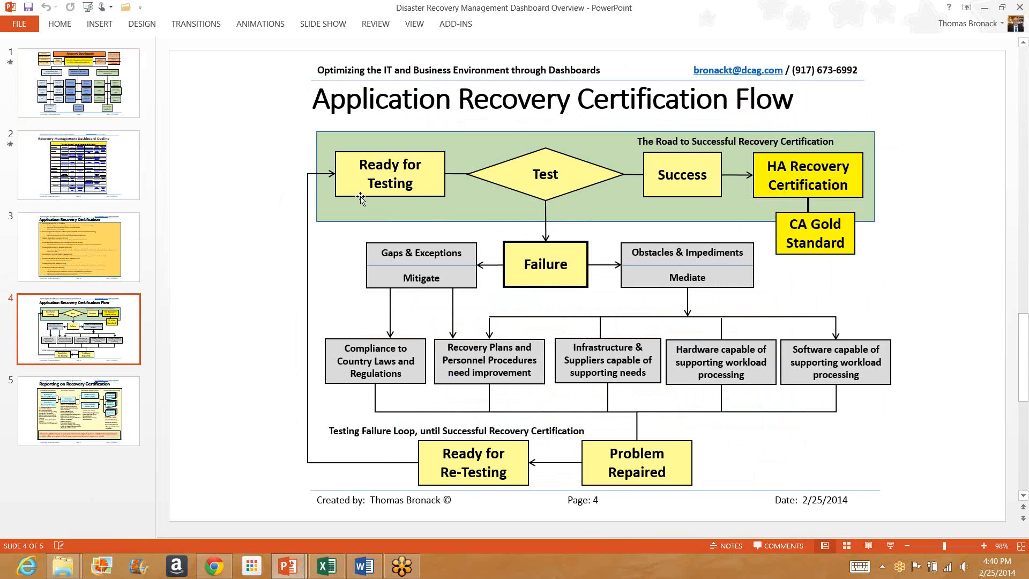
mouse_move(543, 242)
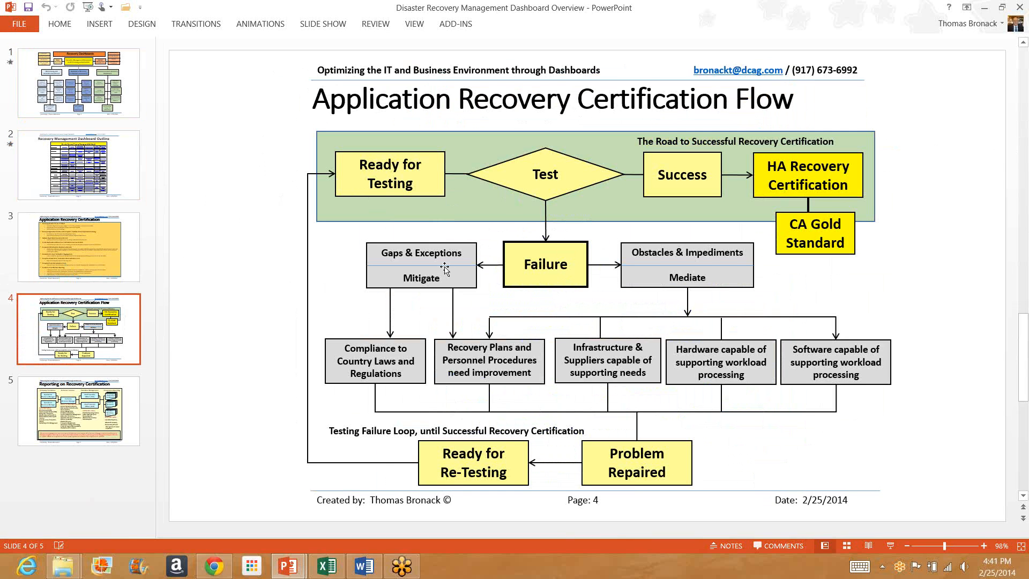
mouse_move(640, 280)
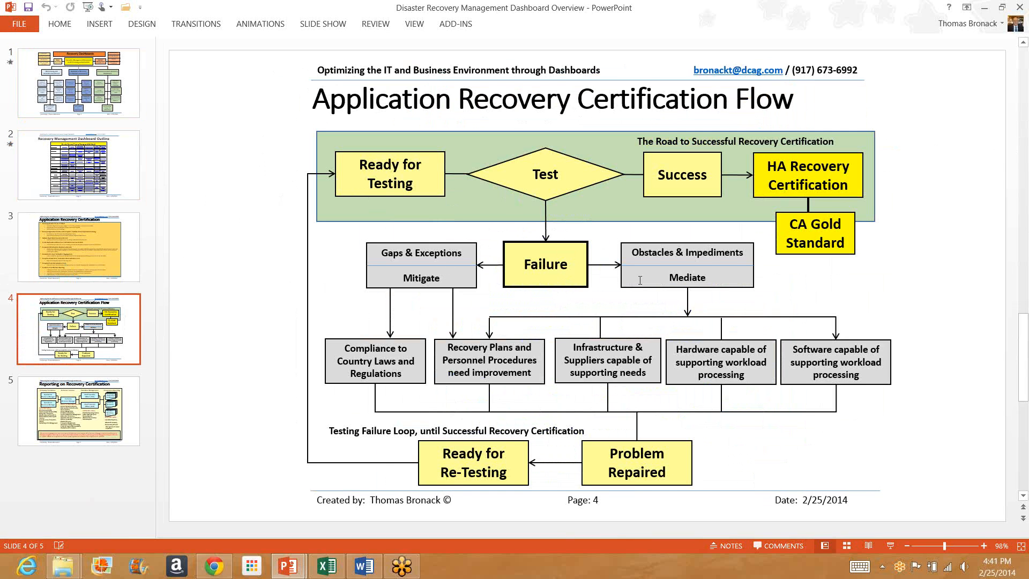
mouse_move(660, 268)
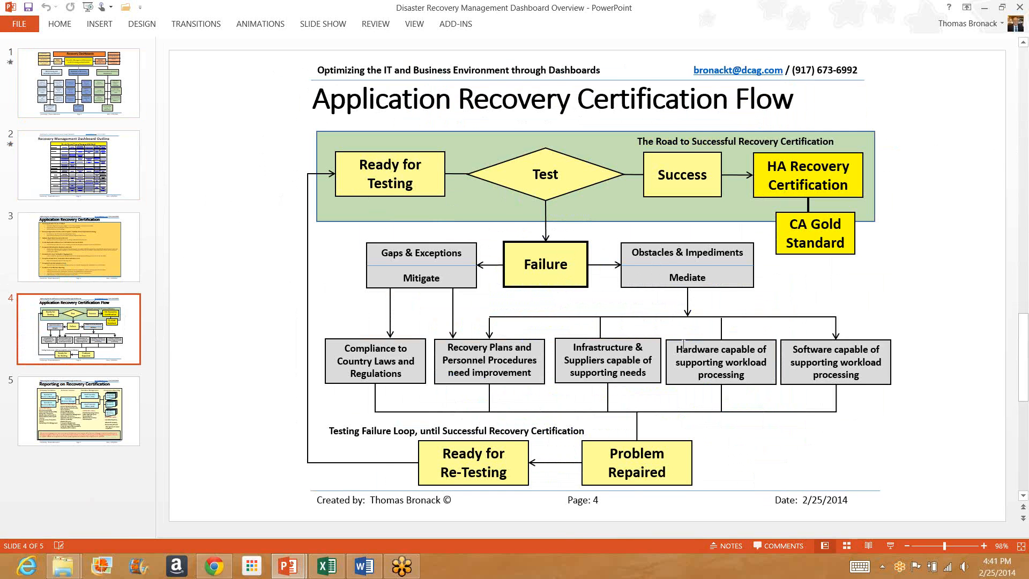
mouse_move(659, 467)
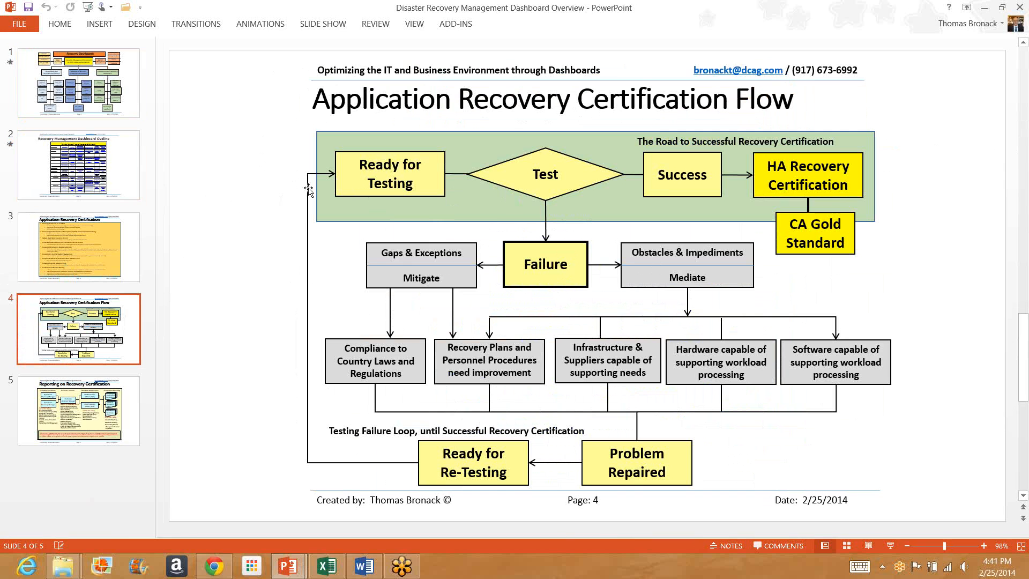
mouse_move(661, 187)
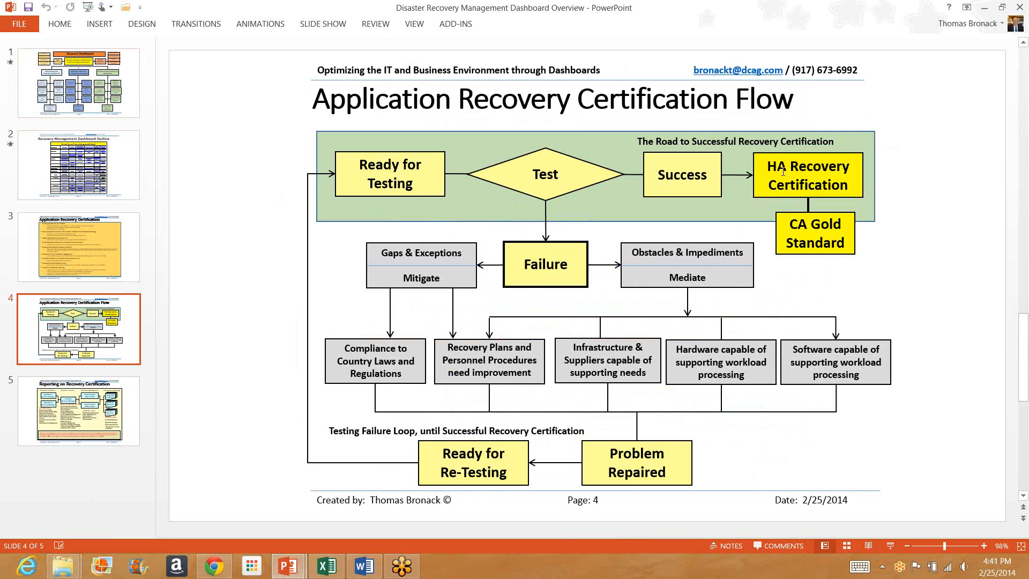
mouse_move(807, 223)
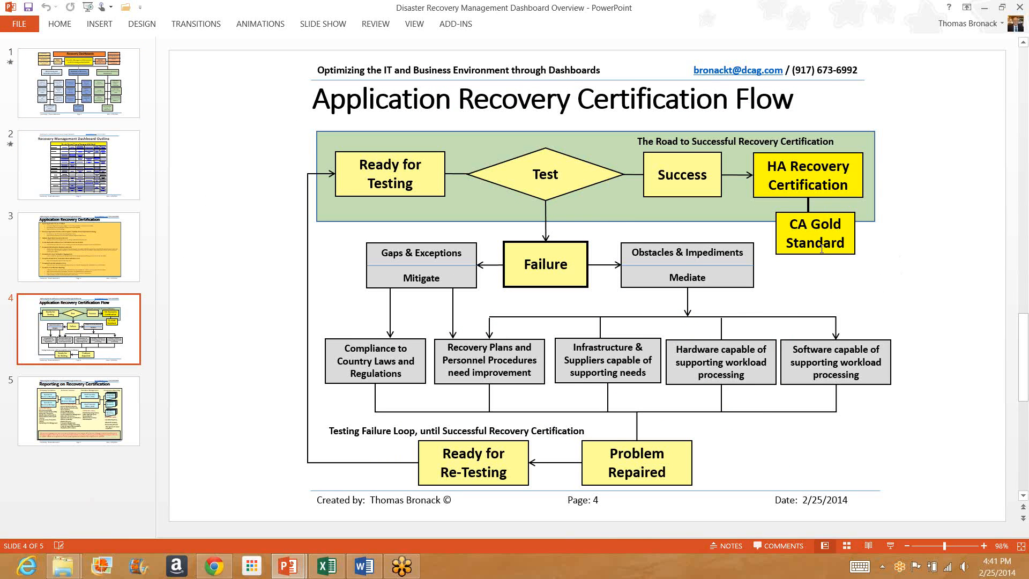
mouse_move(794, 206)
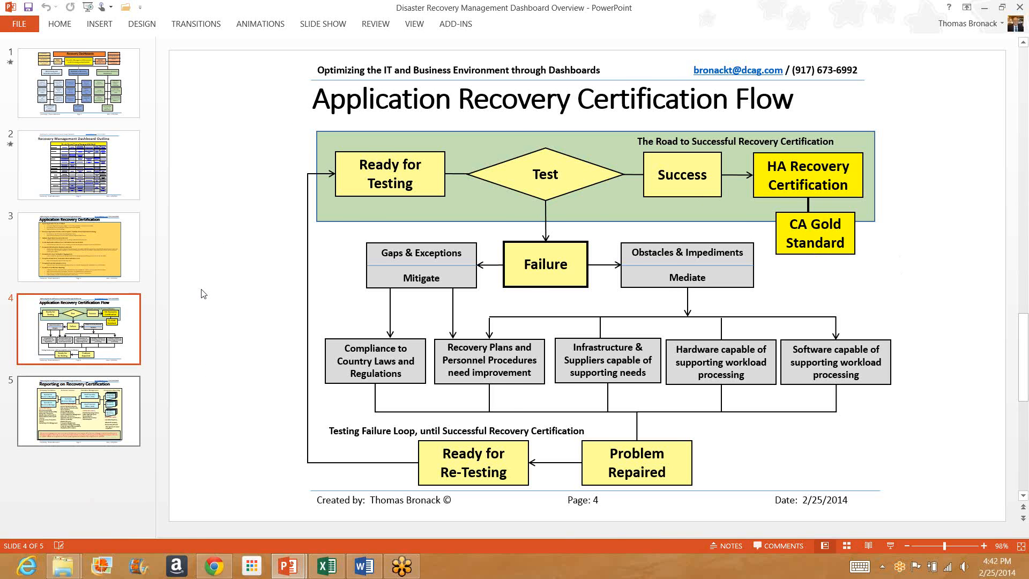
left_click(79, 410)
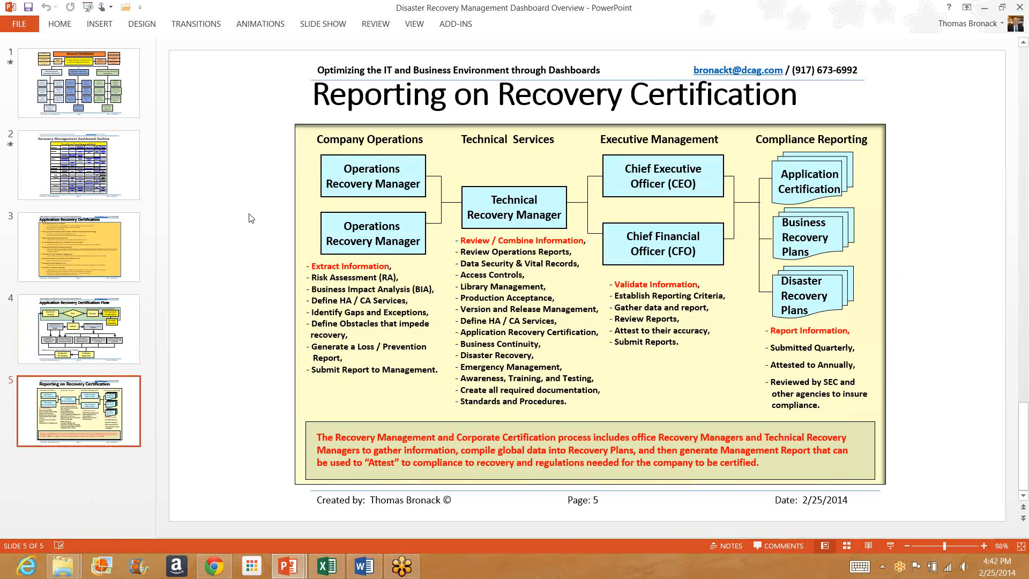
mouse_move(302, 182)
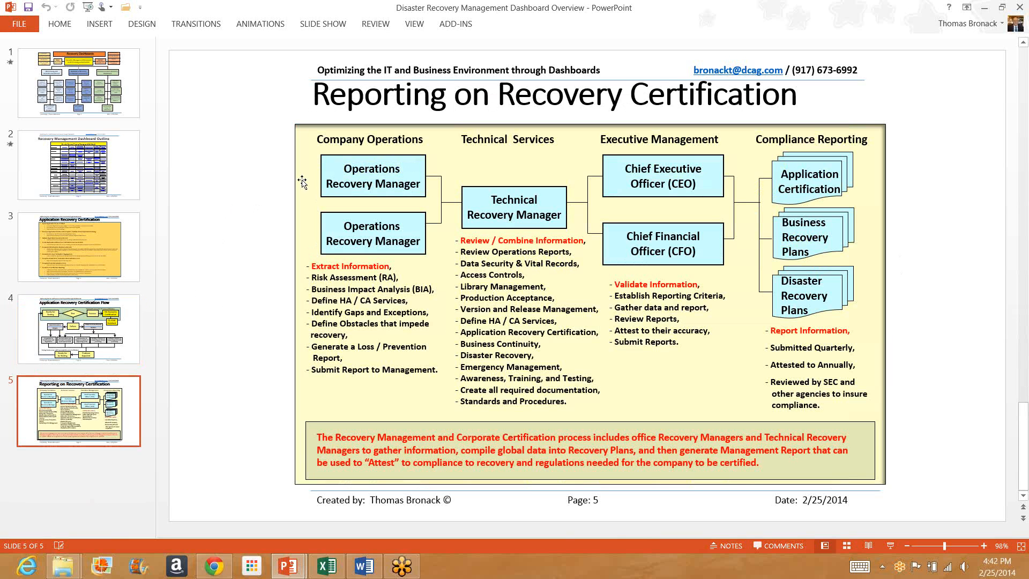
mouse_move(400, 246)
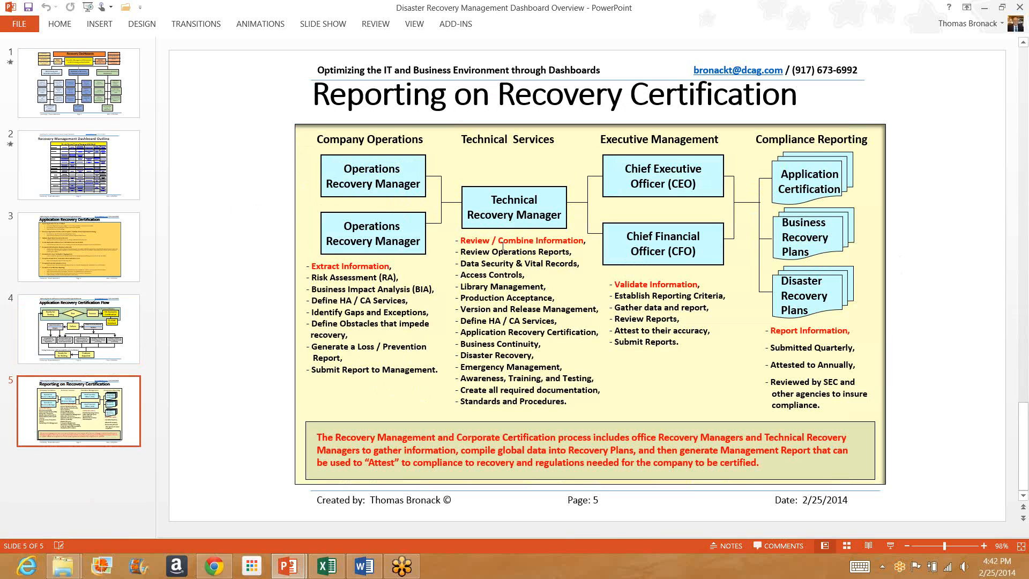
mouse_move(624, 224)
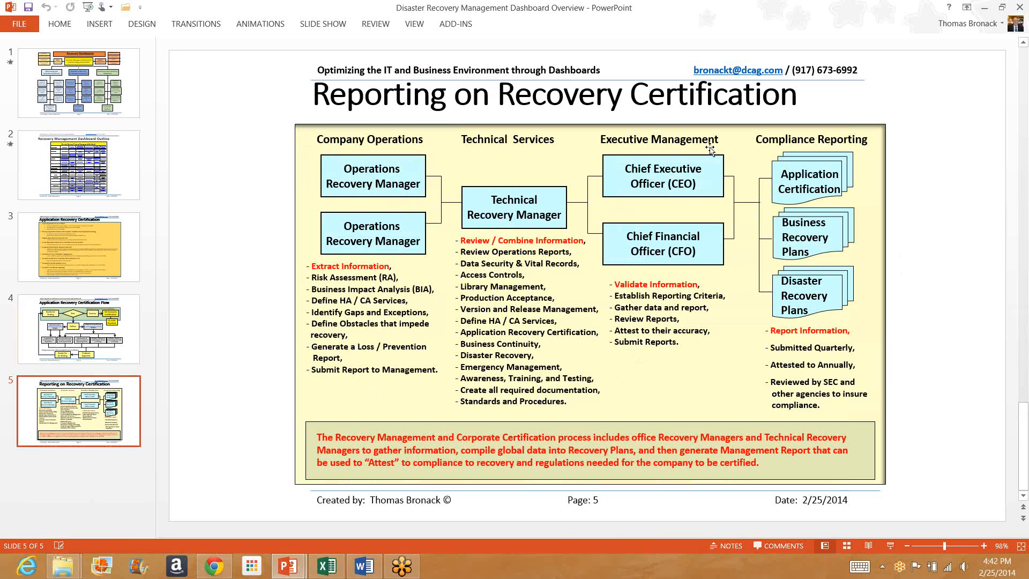
mouse_move(858, 182)
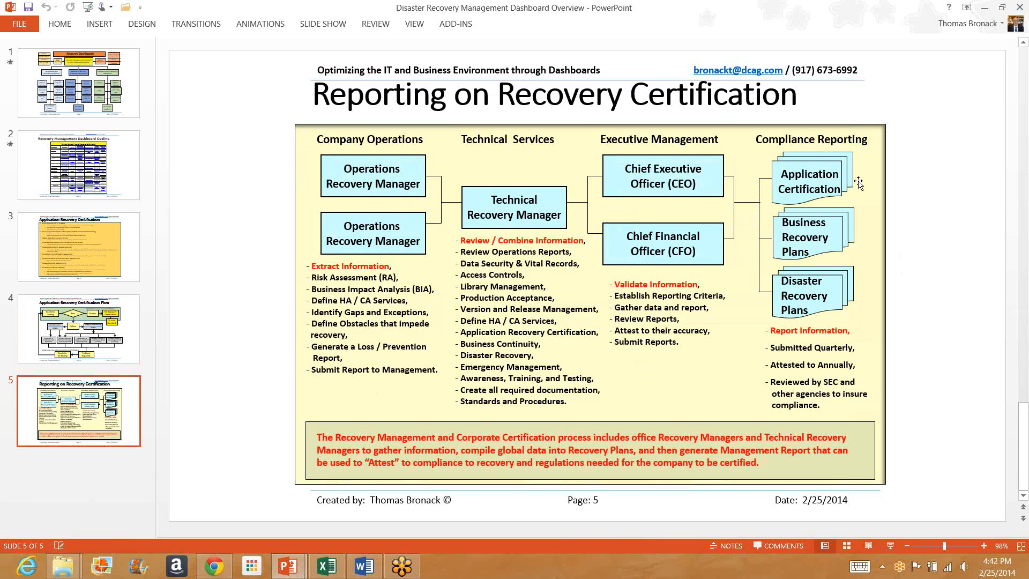
mouse_move(848, 242)
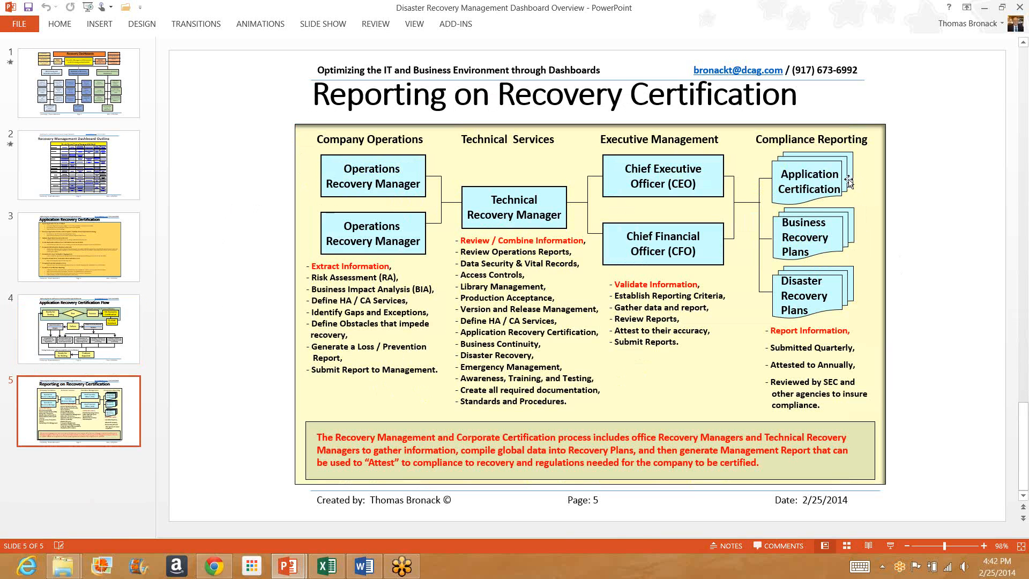
mouse_move(848, 184)
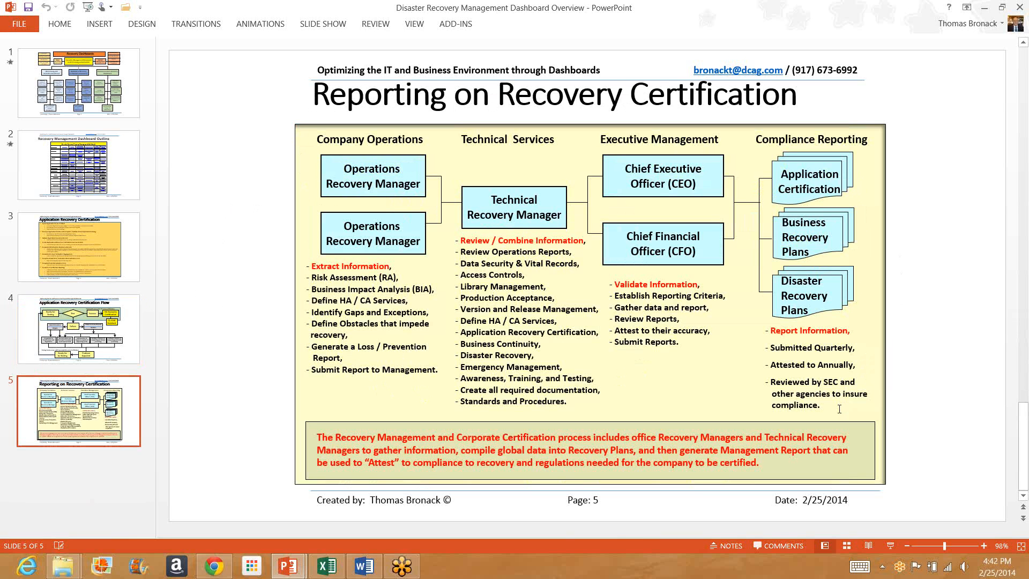
mouse_move(765, 371)
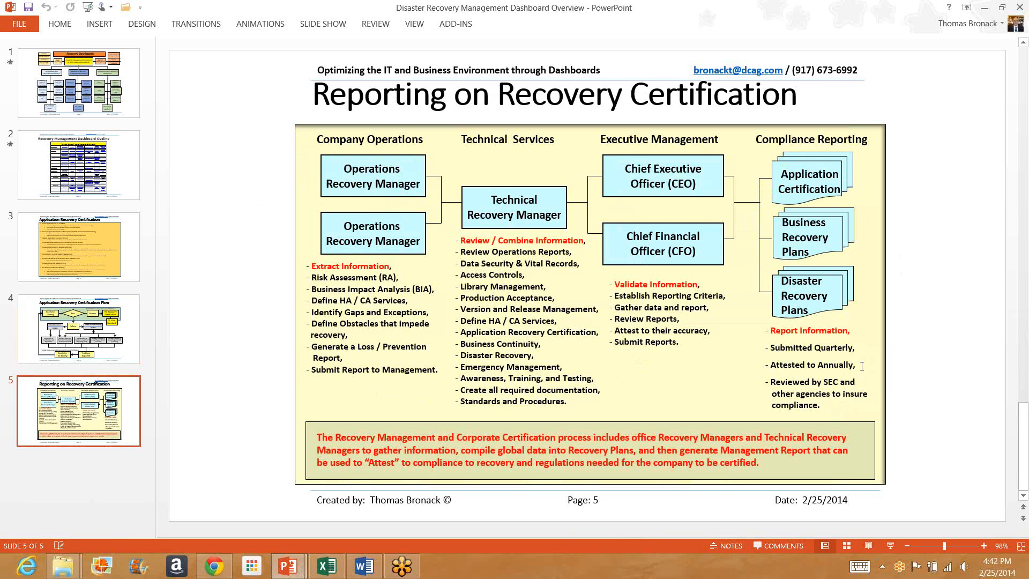
mouse_move(83, 76)
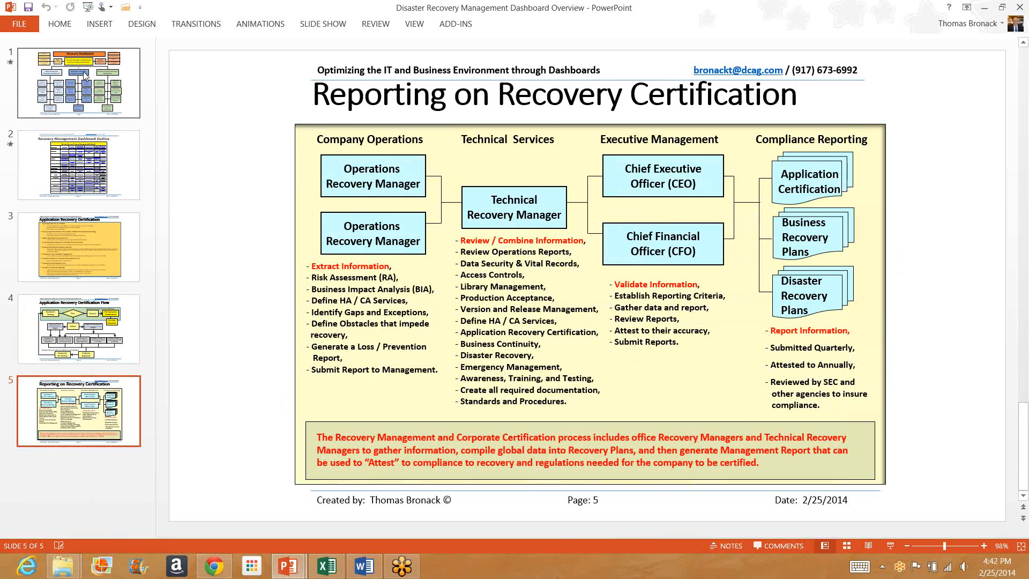
- Switch to the Gartner Quick Briefing deck and follow the DR Exercise Dashboard box's hyperlink
left_click(77, 82)
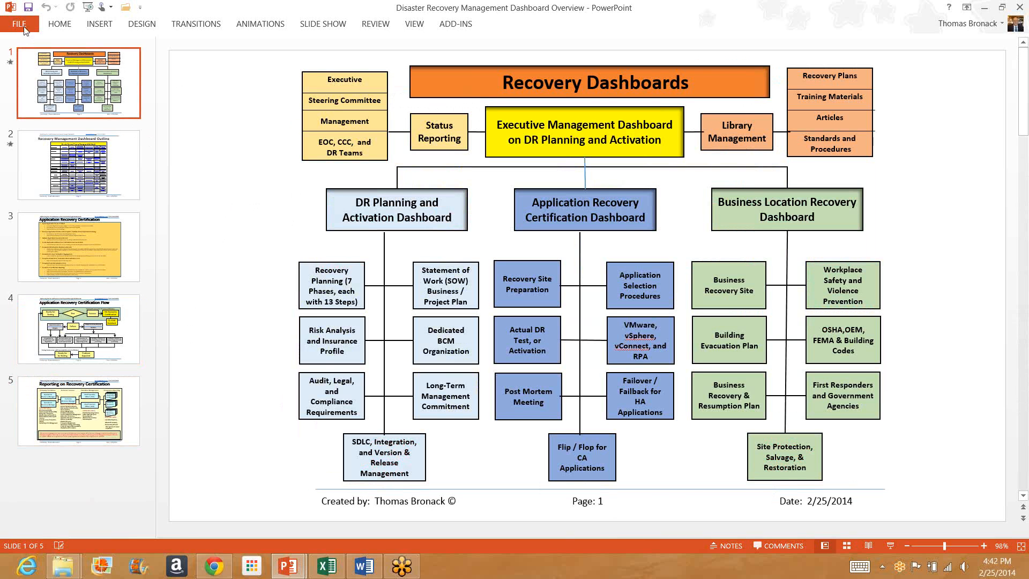
left_click(19, 24)
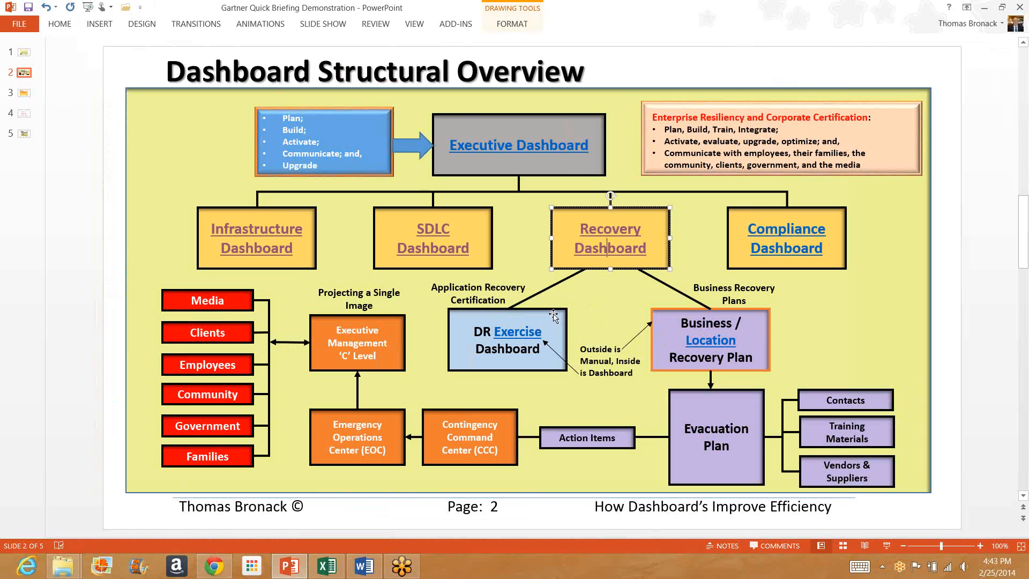
left_click(506, 339)
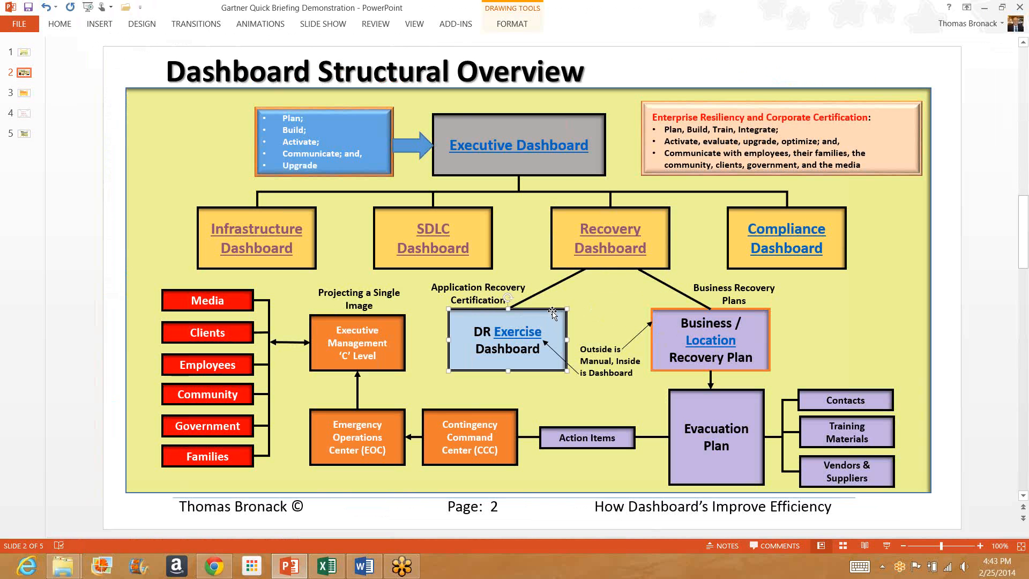
right_click(553, 313)
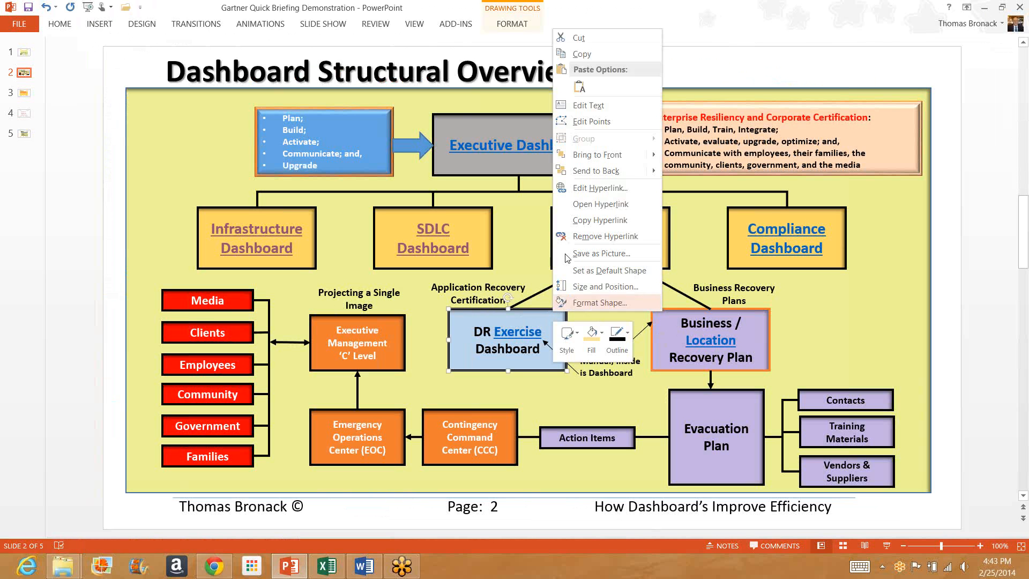
mouse_move(599, 204)
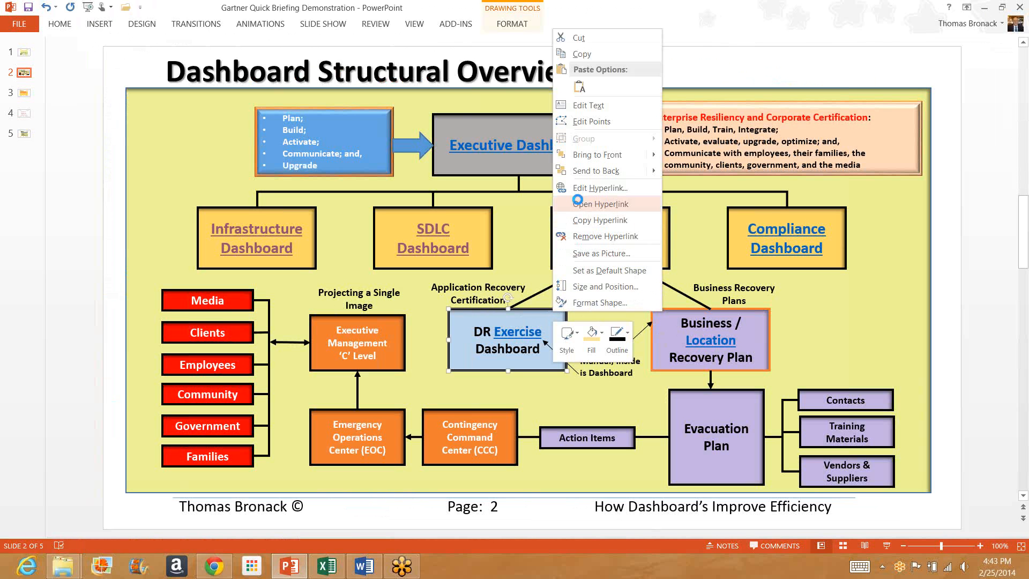
left_click(599, 204)
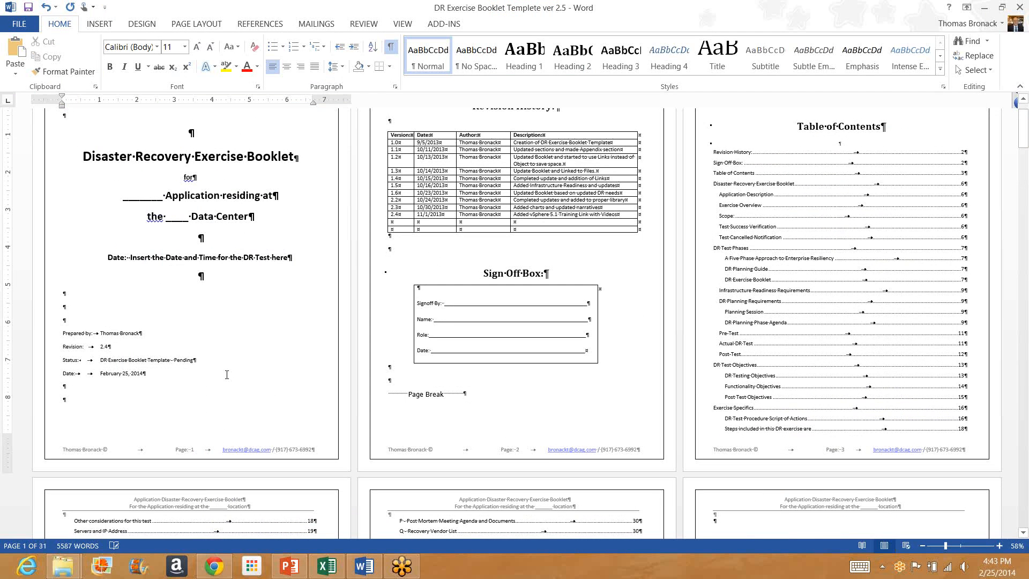
- Scroll the DR Exercise Booklet Template down toward the Appendices links table
scroll("down", 3)
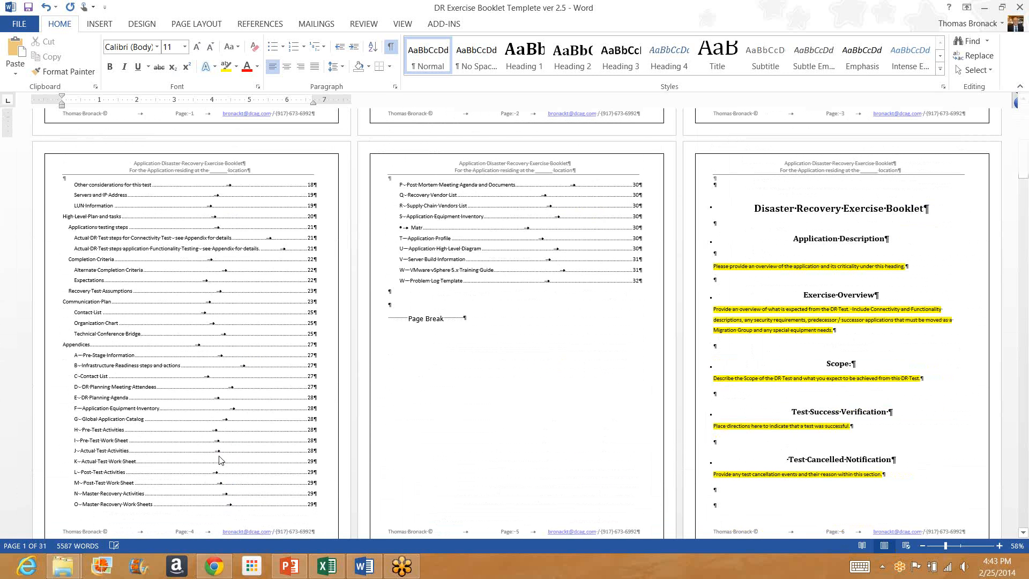
mouse_move(102, 302)
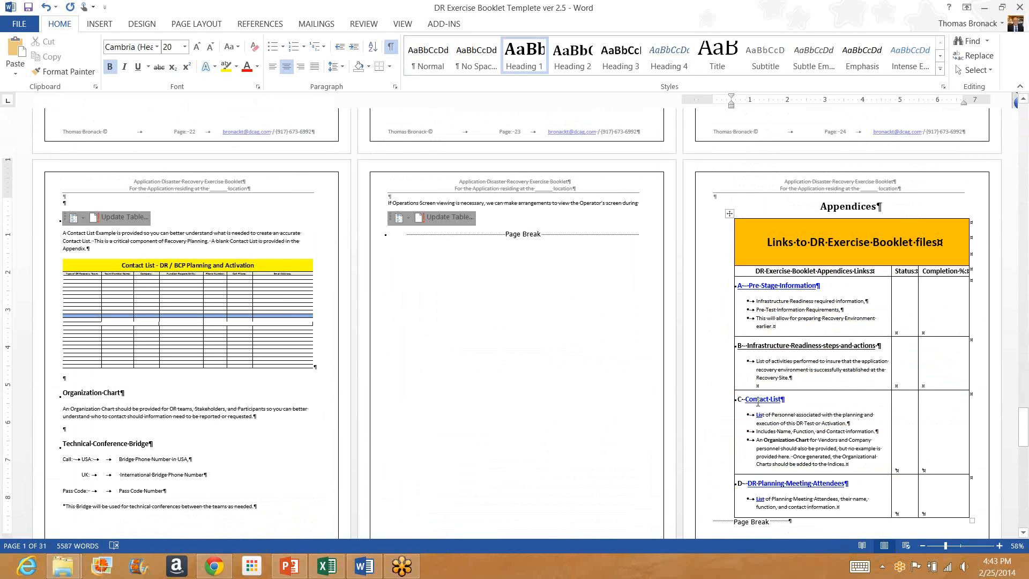
mouse_move(761, 399)
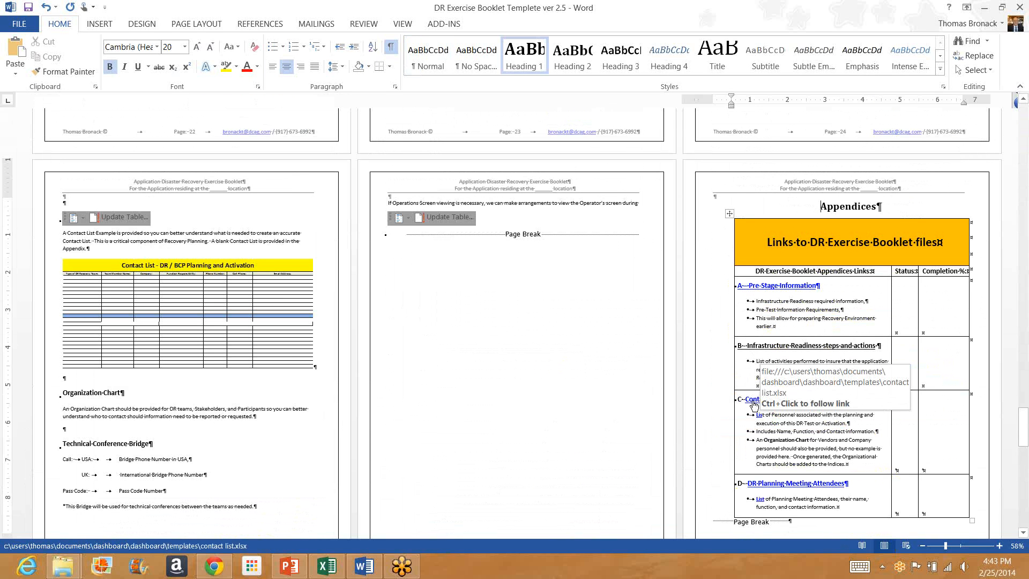
left_click(777, 399)
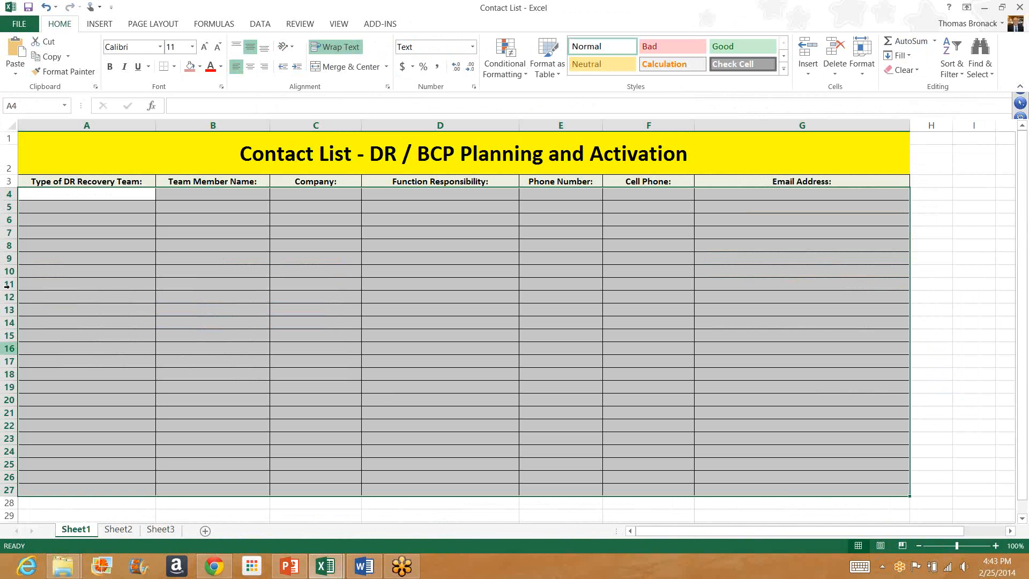
mouse_move(678, 141)
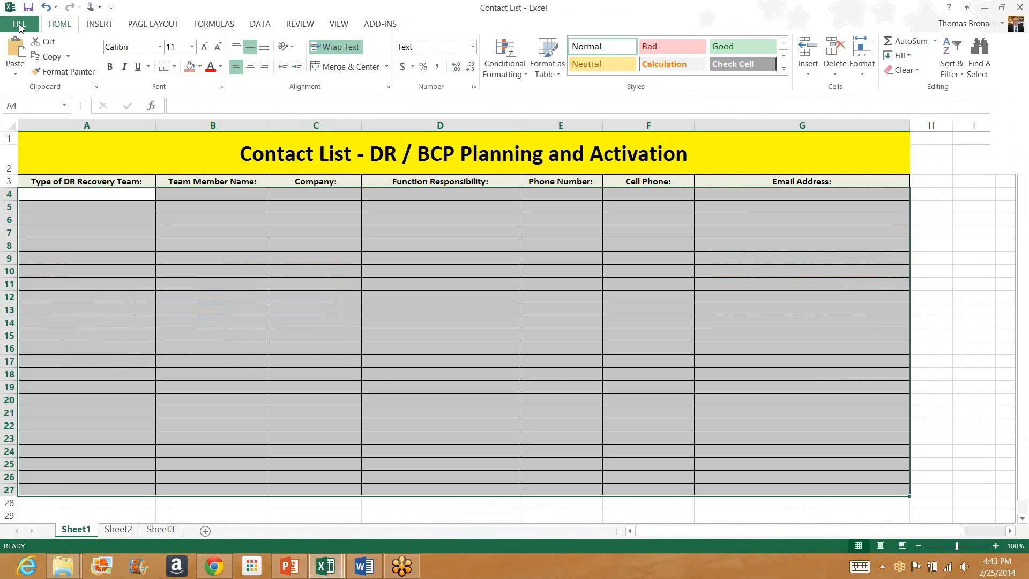
left_click(18, 24)
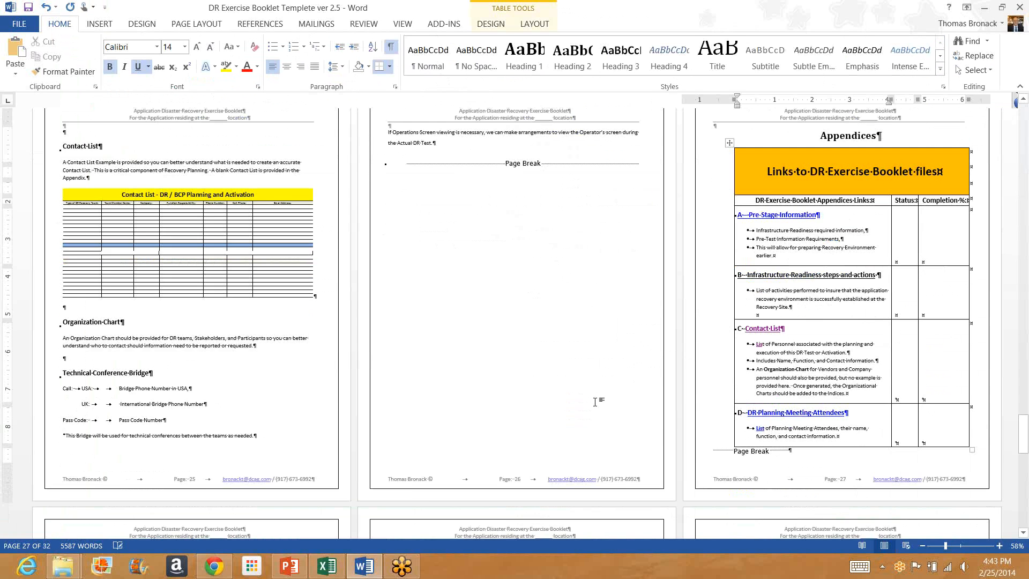
- Scroll the appendices table and follow the E - DR Planning Agenda link
scroll("down", 3)
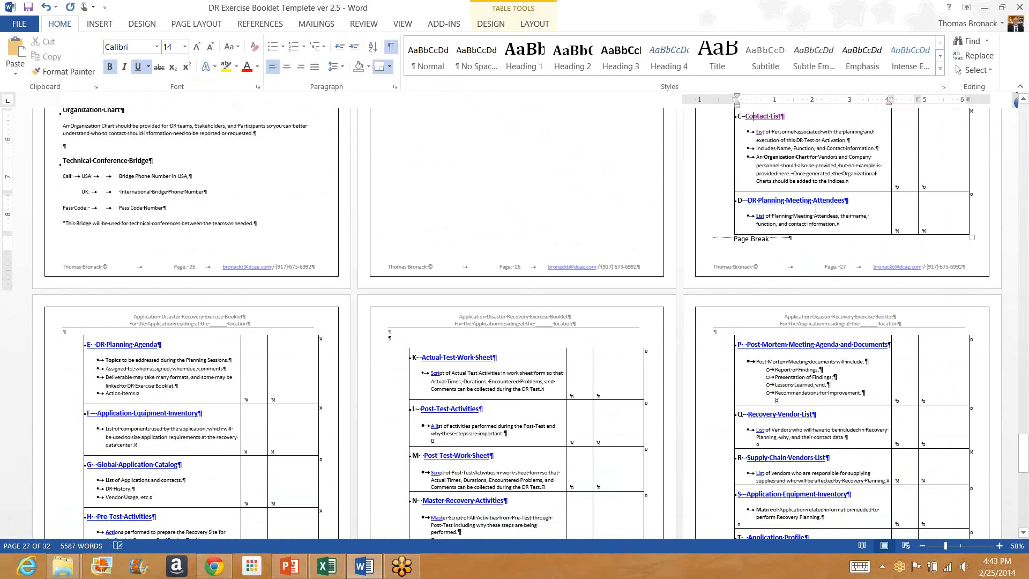
mouse_move(78, 479)
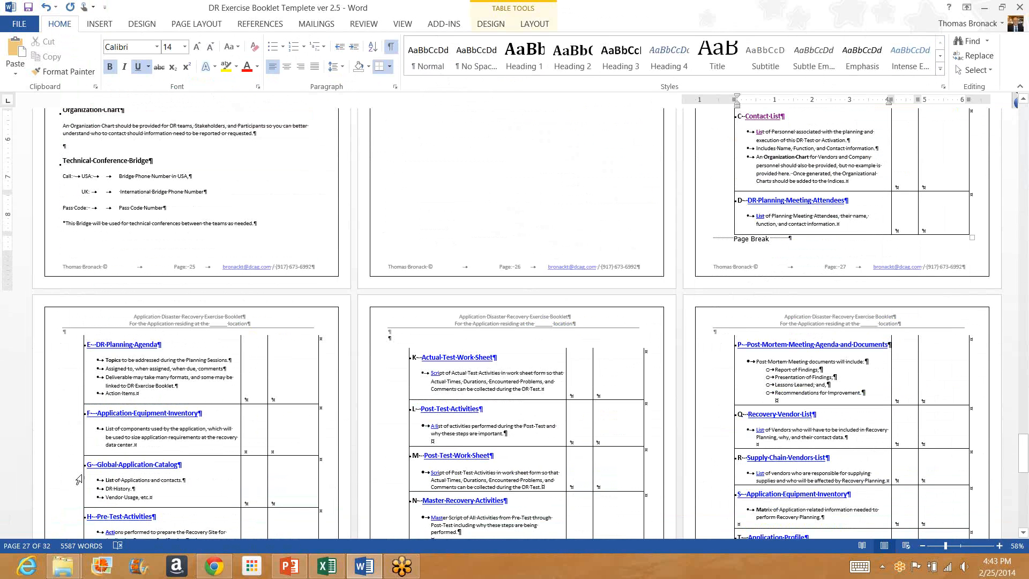
mouse_move(135, 344)
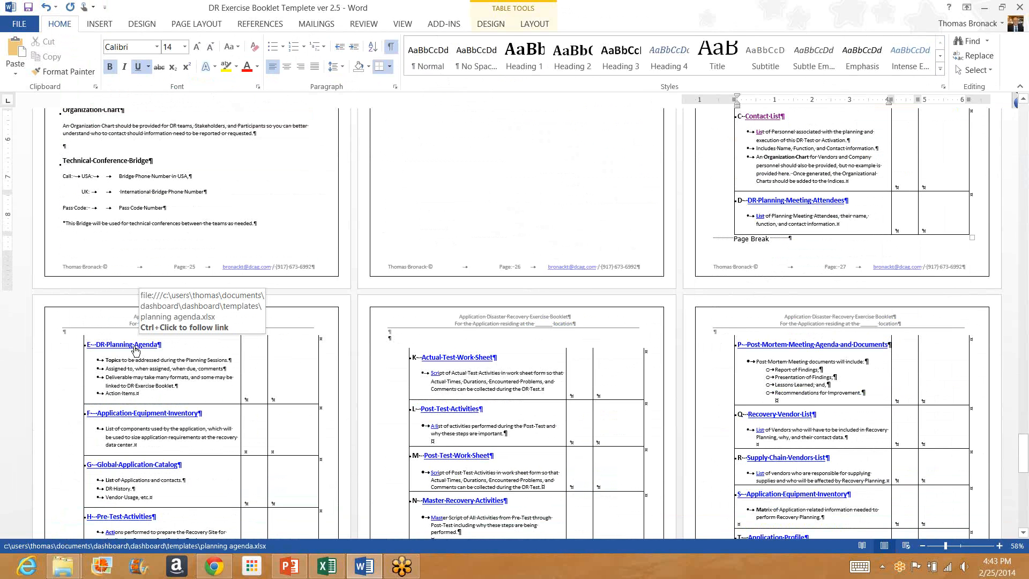
left_click(123, 344)
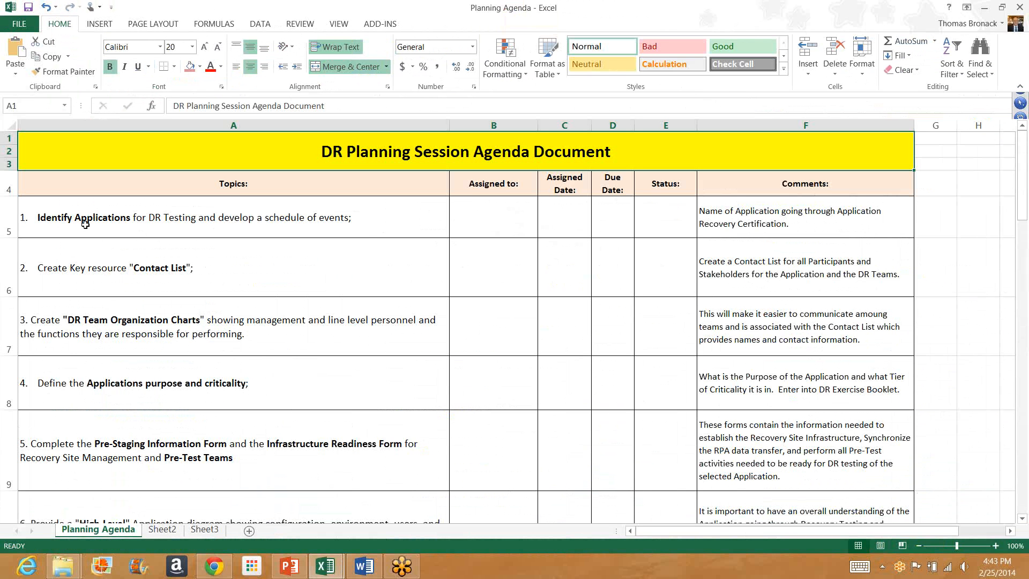
mouse_move(123, 486)
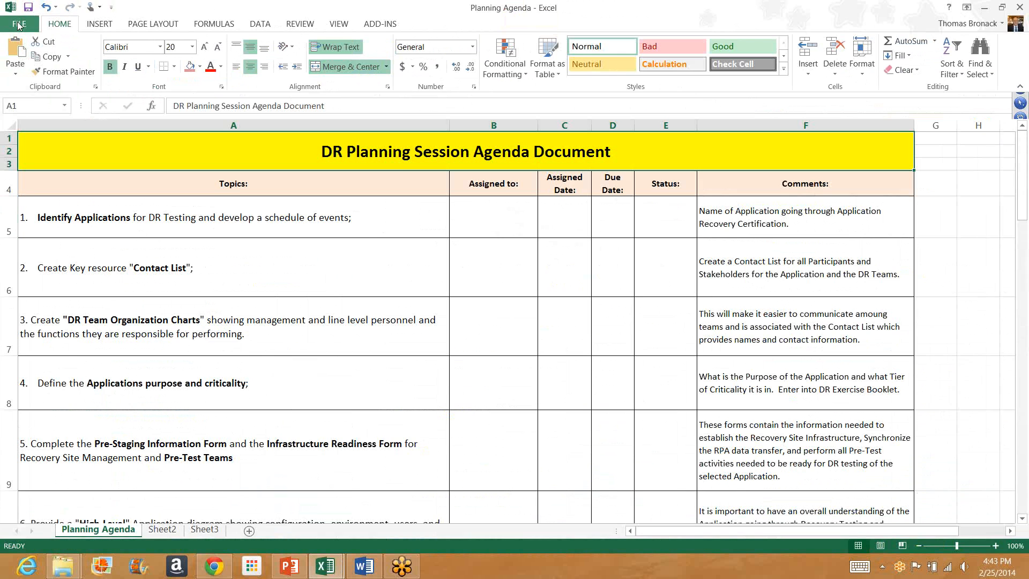
- Close the Planning Agenda workbook through File > Close to return to Word
left_click(19, 23)
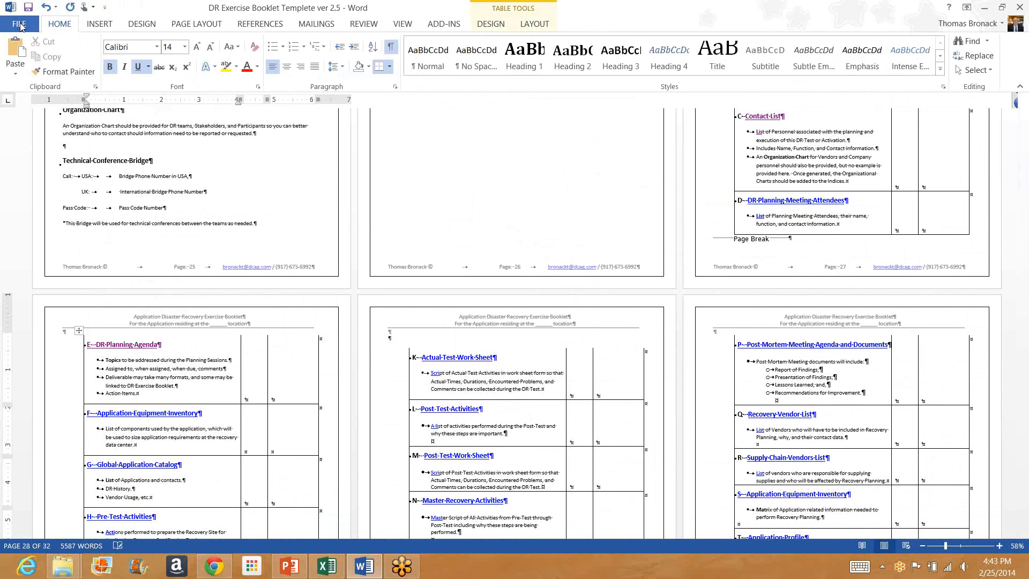
- Close the Word booklet and open the Exercise text's hyperlink to the DR Dashboard Home Page
left_click(20, 24)
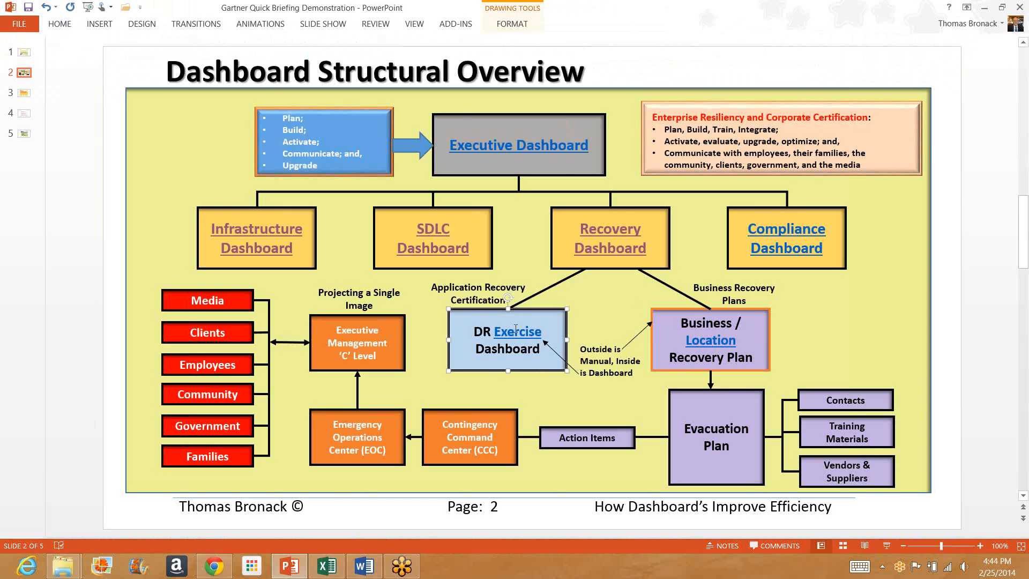
right_click(517, 331)
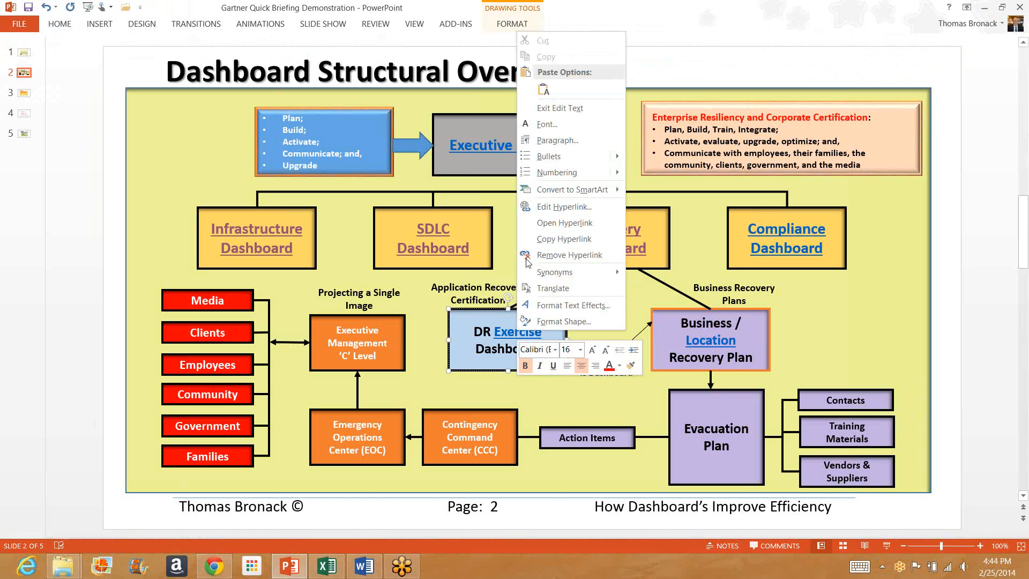
mouse_move(564, 222)
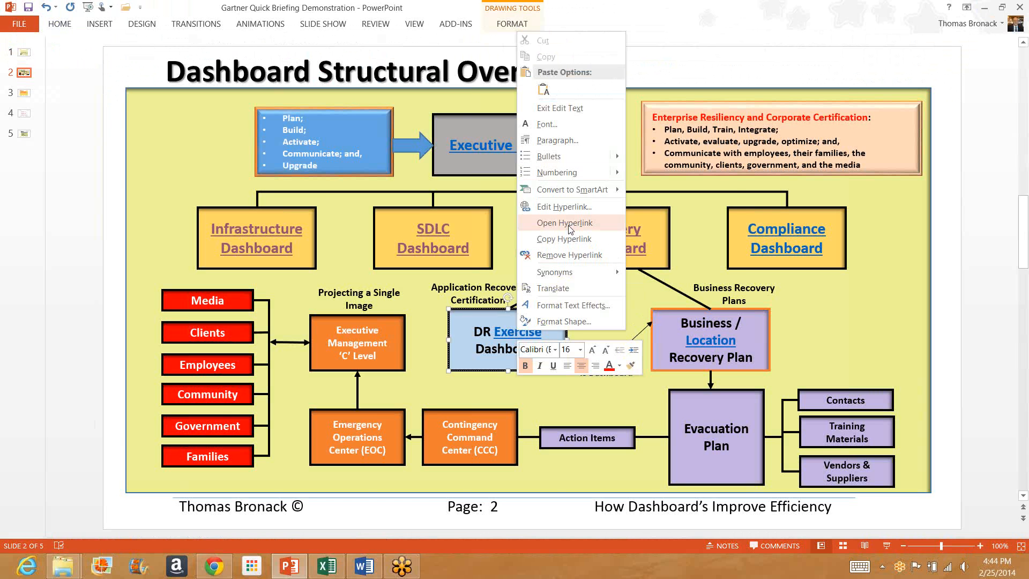
left_click(564, 222)
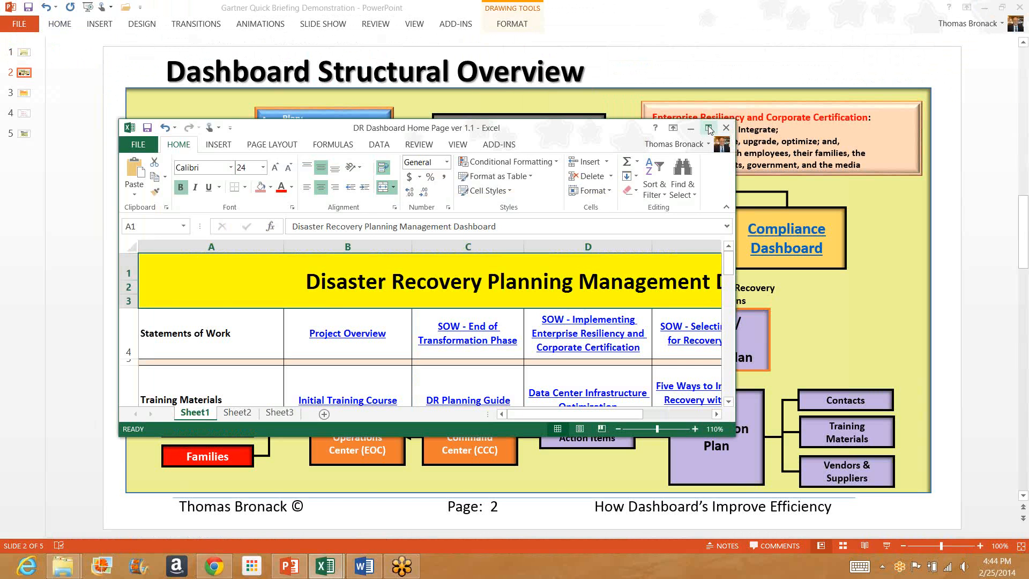
left_click(708, 128)
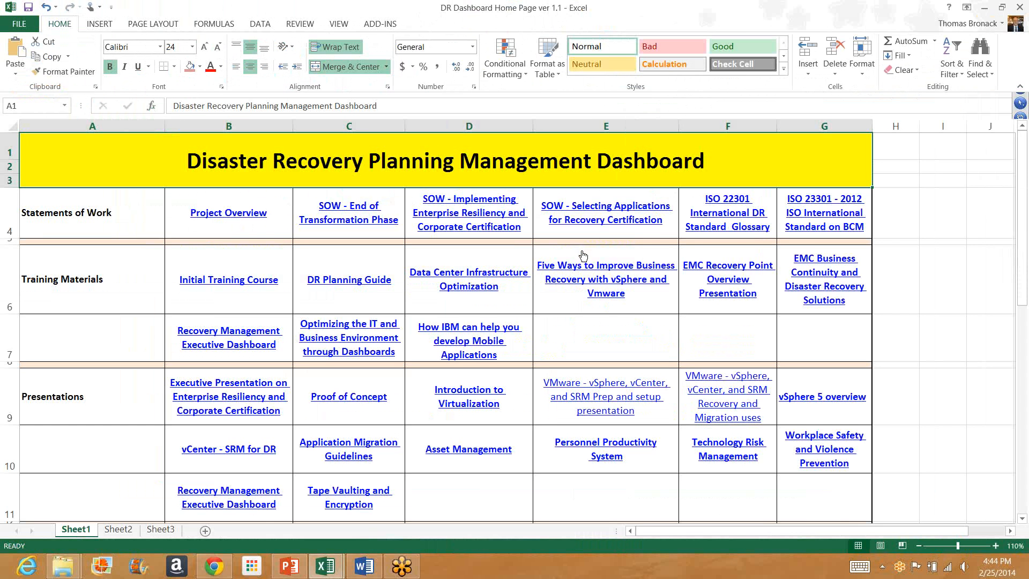
mouse_move(377, 213)
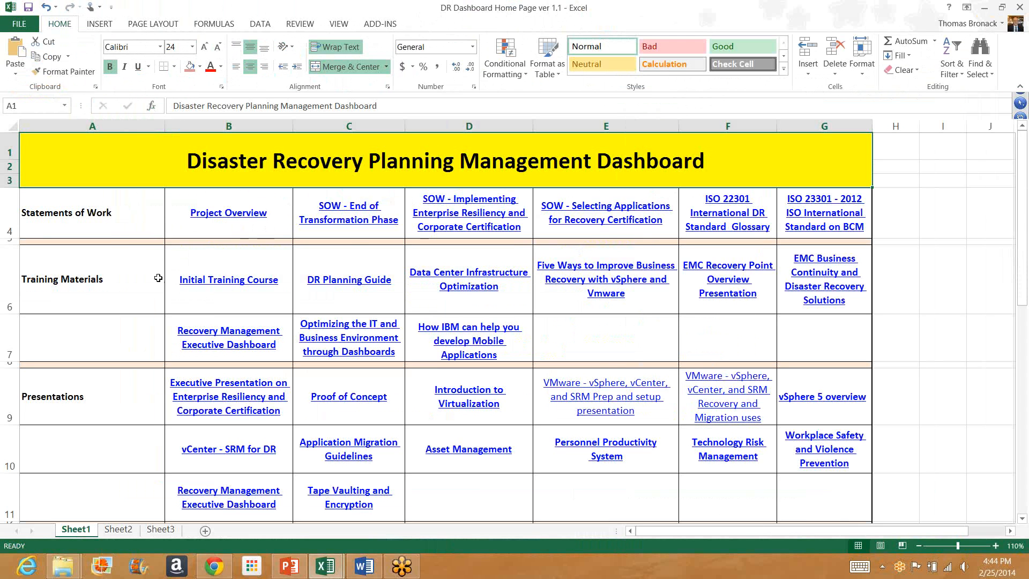
mouse_move(99, 309)
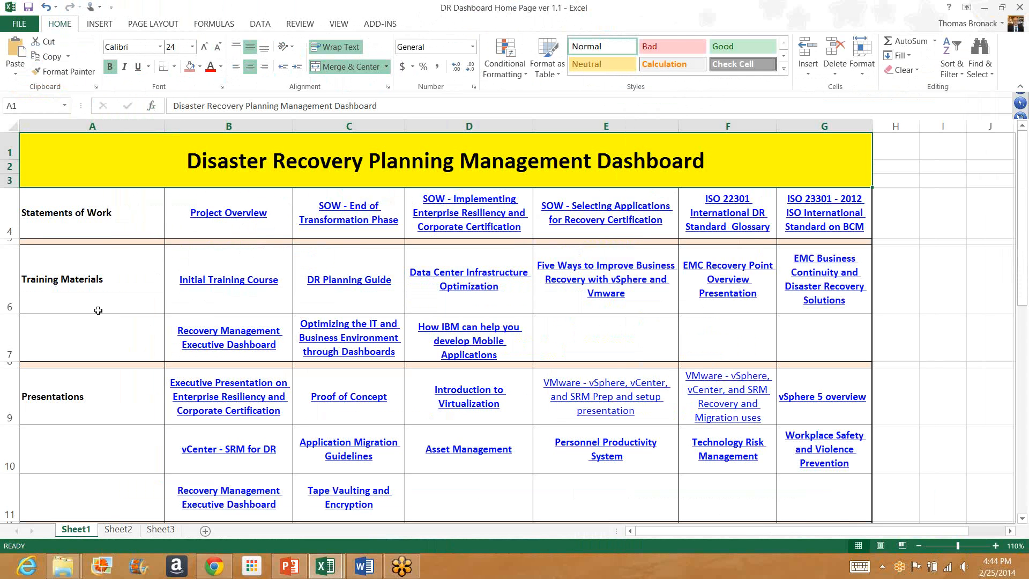
mouse_move(312, 345)
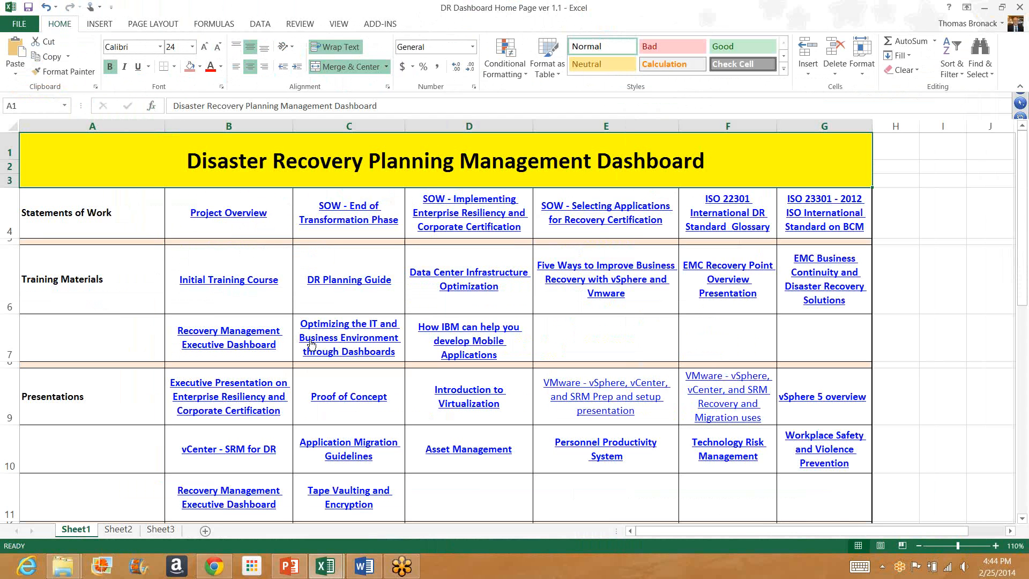
mouse_move(134, 417)
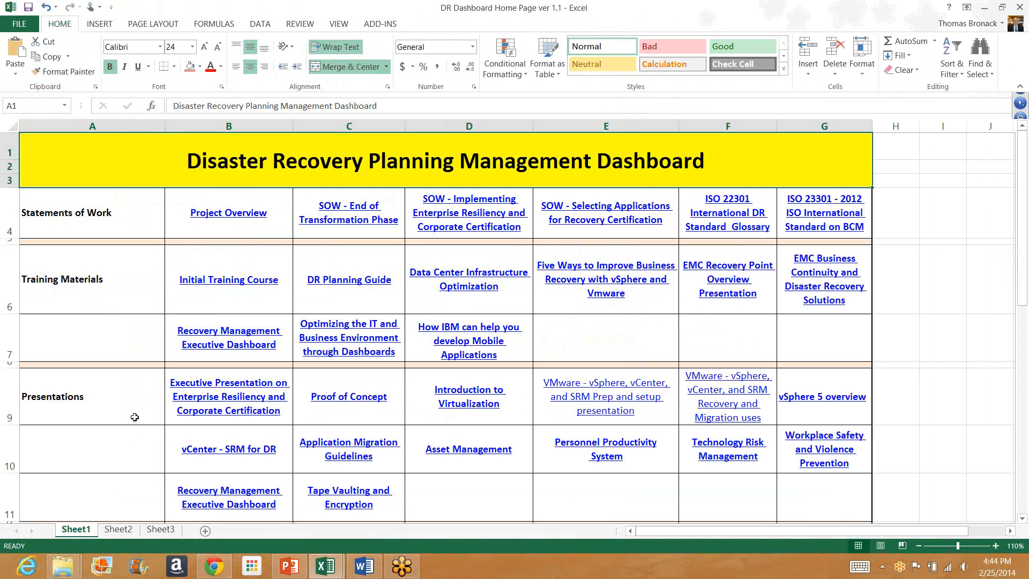
mouse_move(1024, 218)
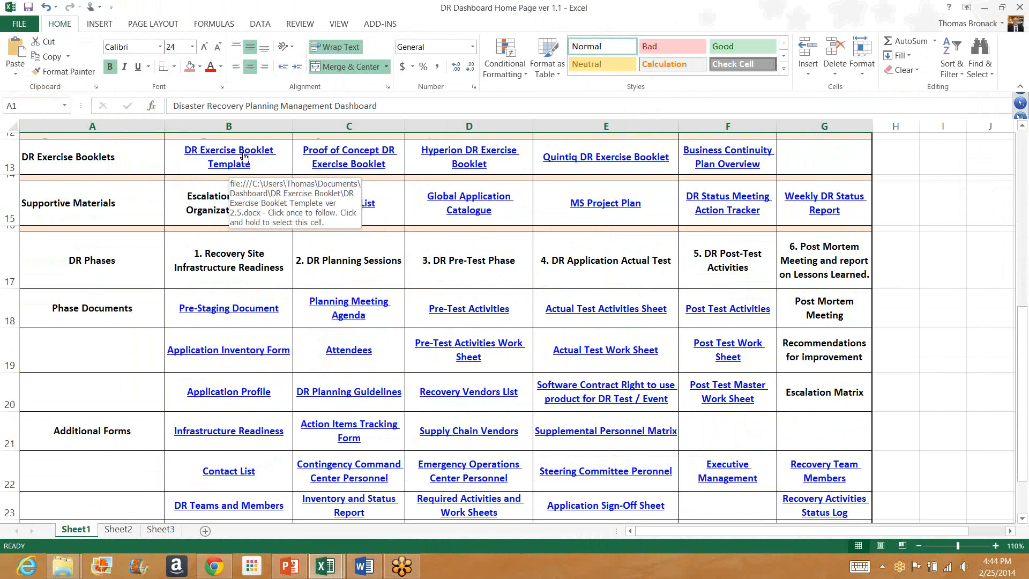
mouse_move(734, 160)
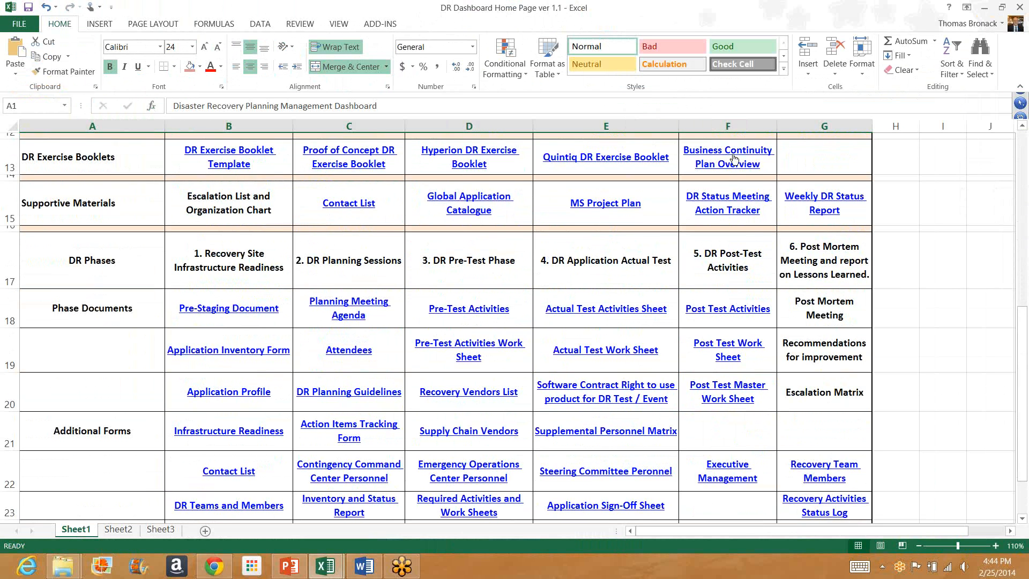
mouse_move(728, 157)
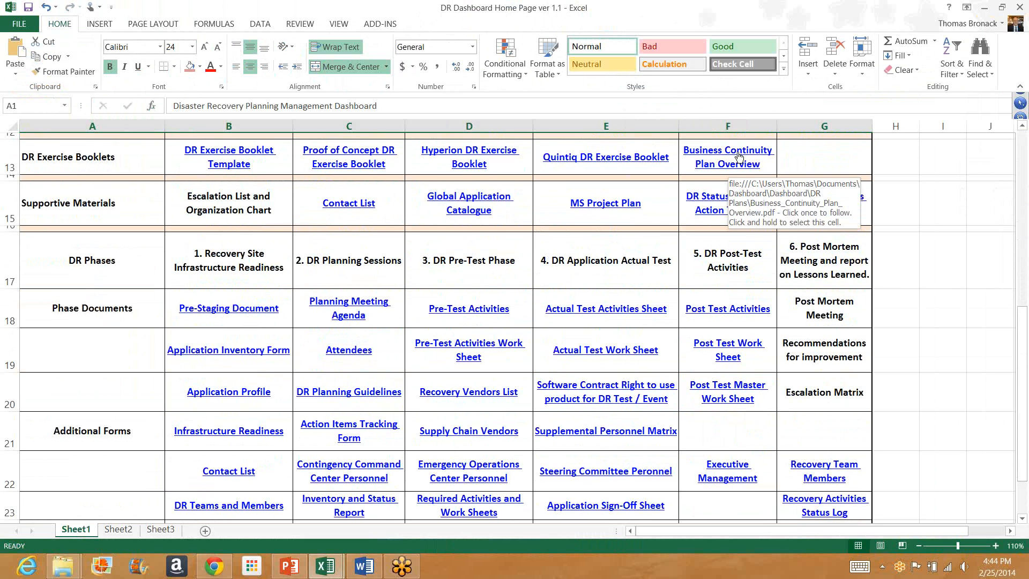
left_click(727, 158)
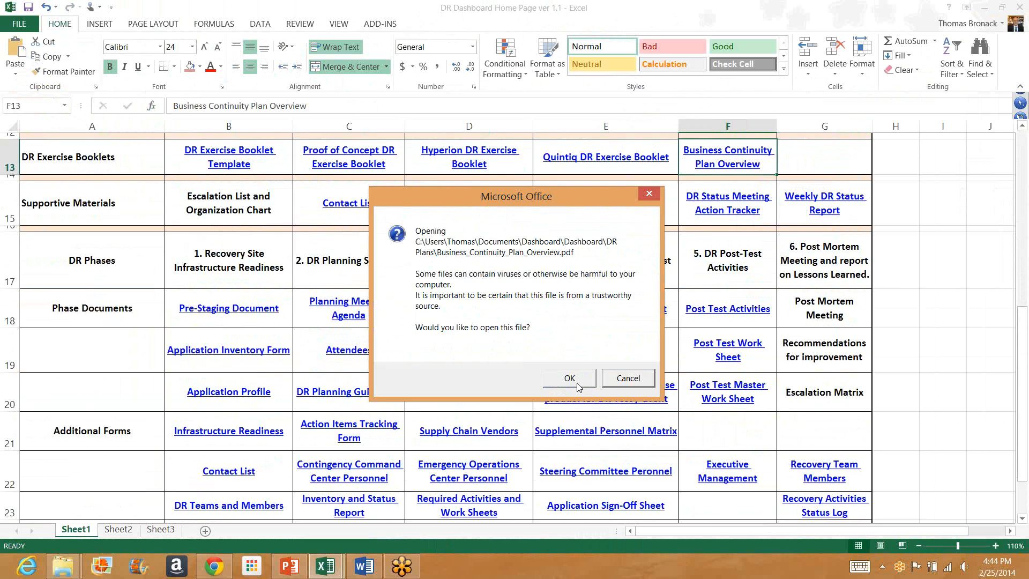
left_click(568, 379)
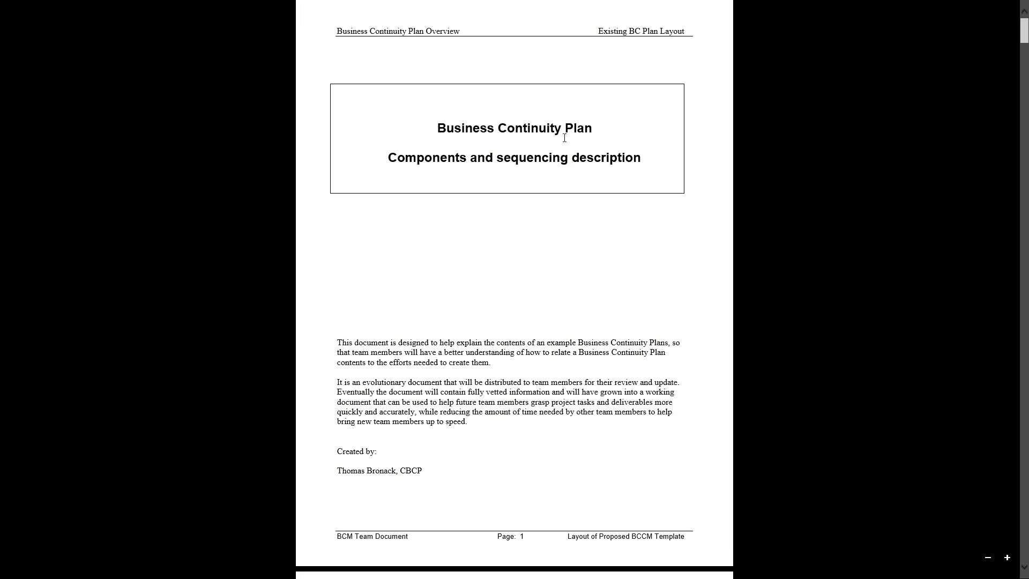
mouse_move(837, 320)
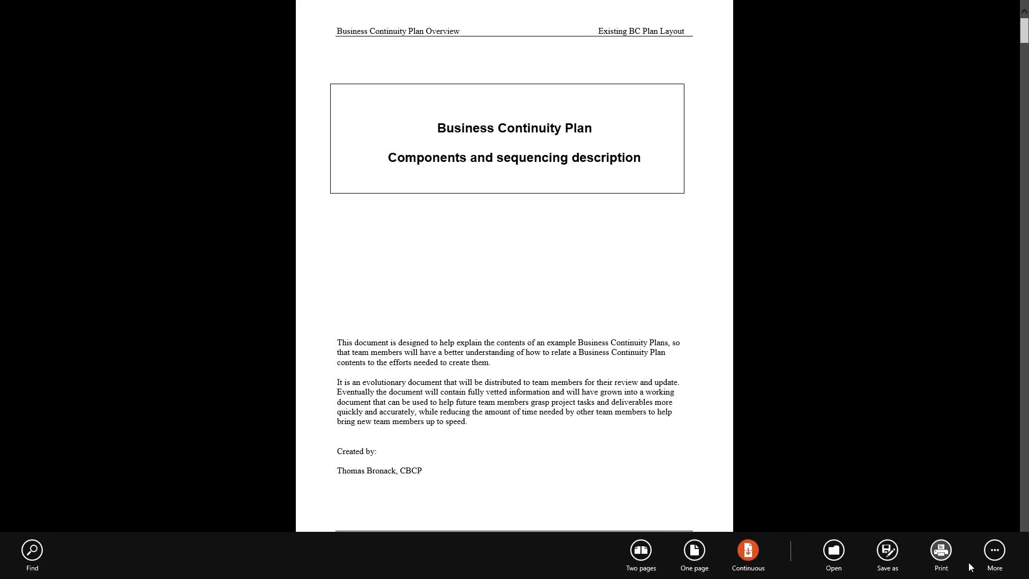
left_click(994, 554)
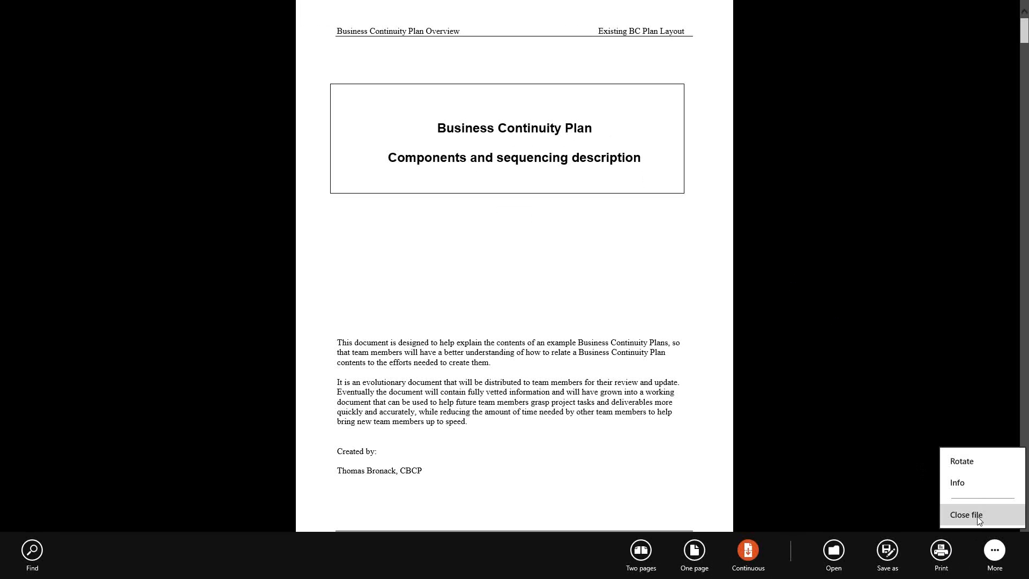
left_click(965, 515)
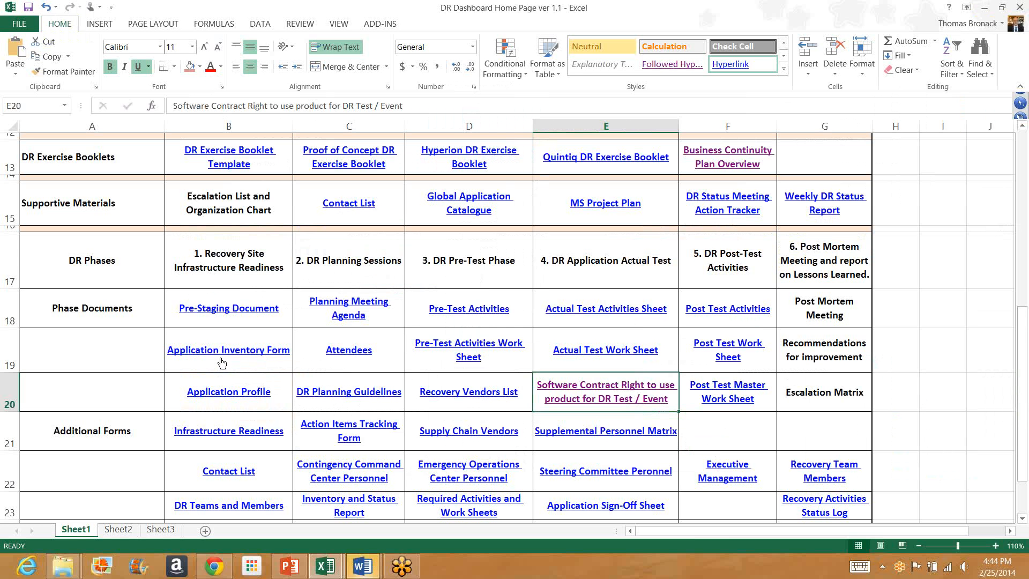
scroll("down", 3)
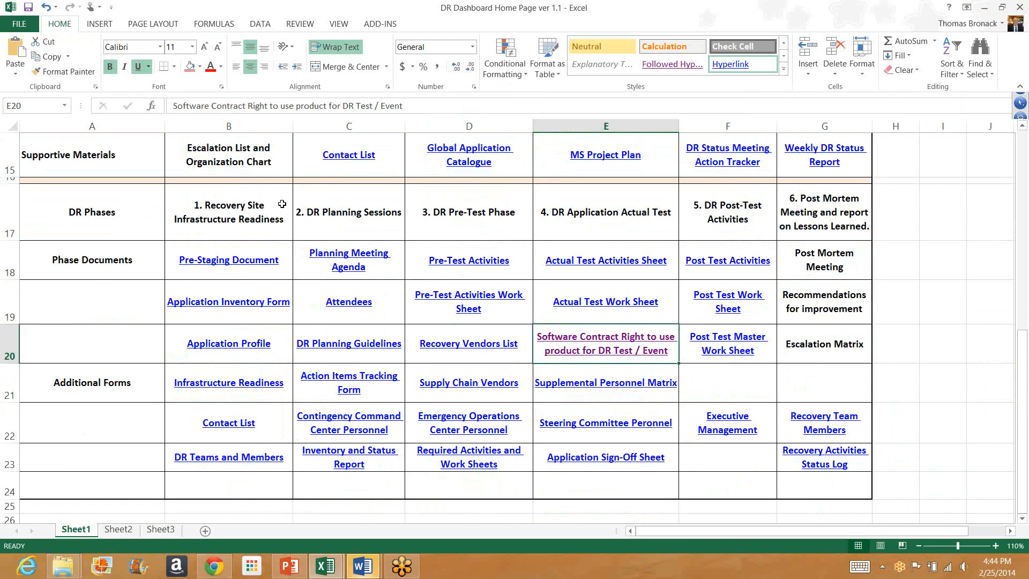
mouse_move(254, 228)
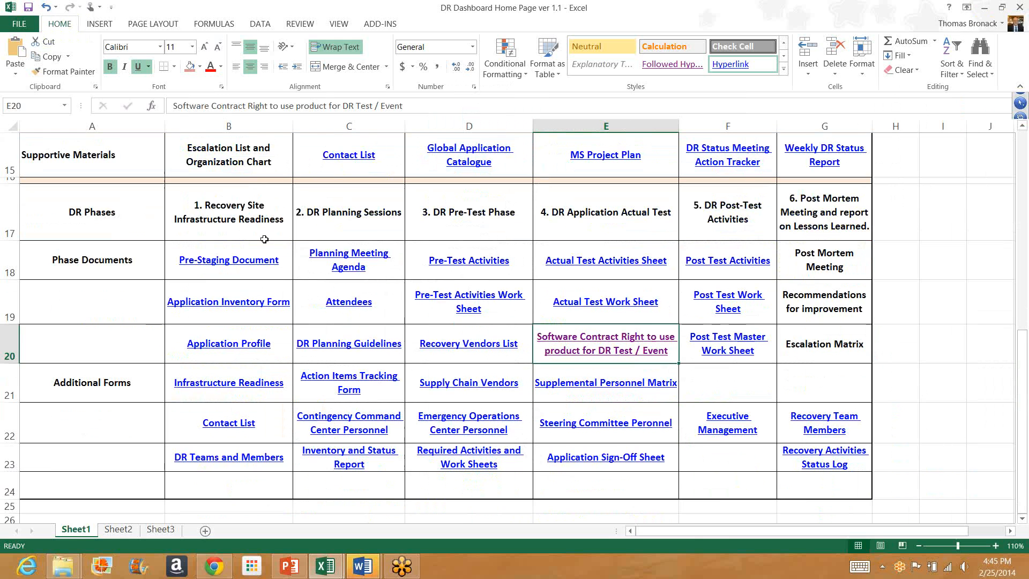
mouse_move(363, 230)
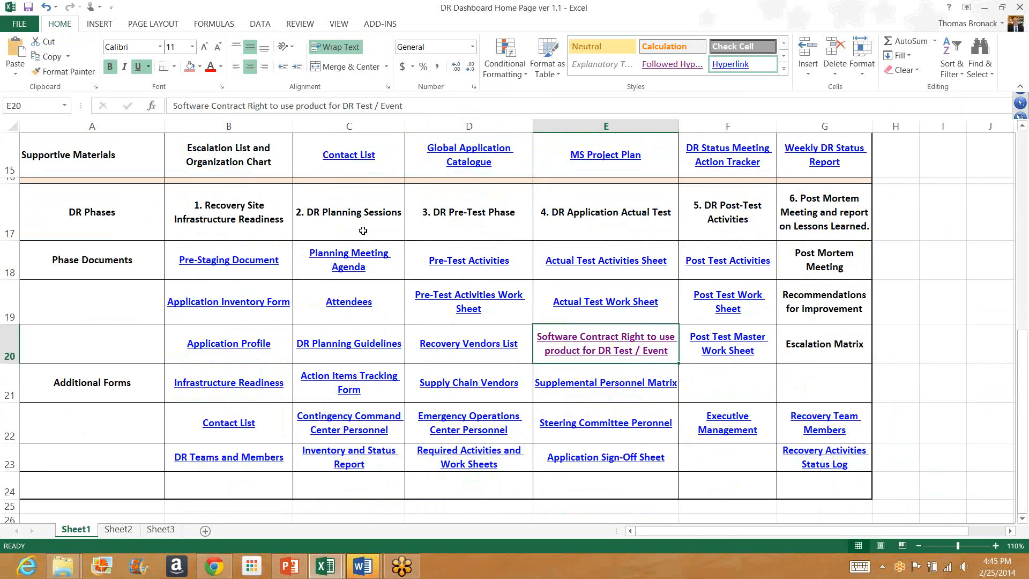
mouse_move(472, 224)
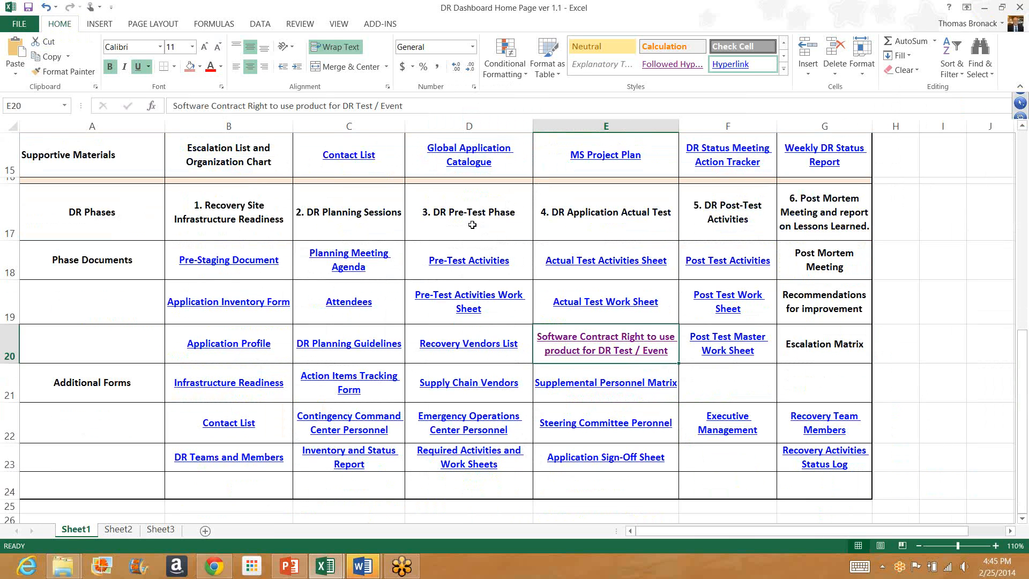
mouse_move(465, 231)
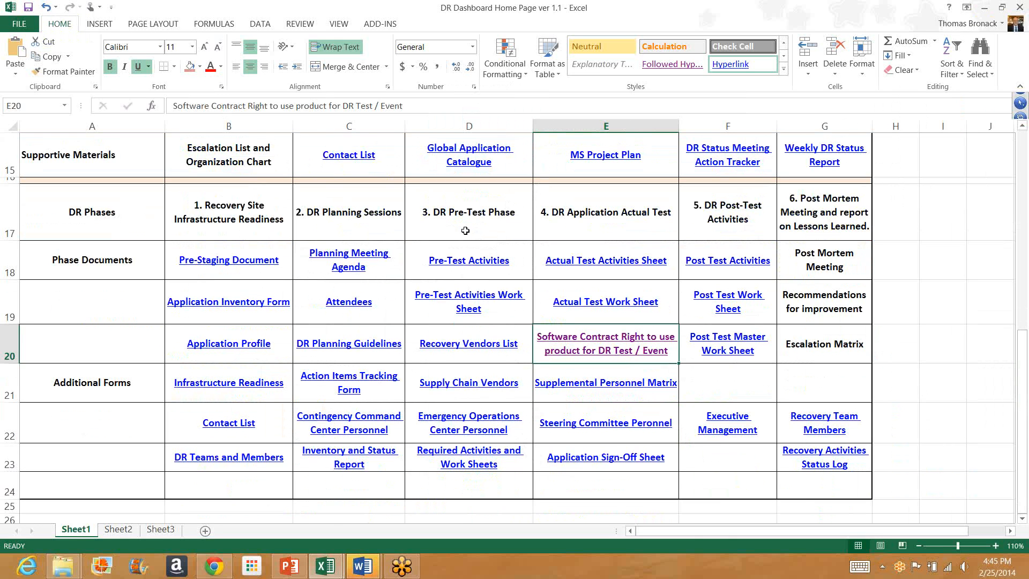
mouse_move(451, 236)
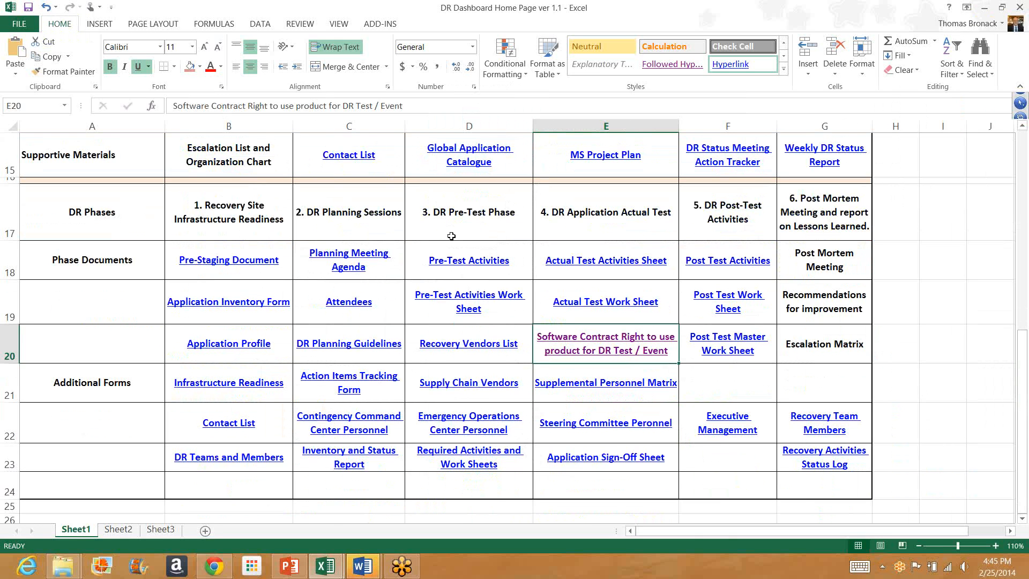
mouse_move(598, 226)
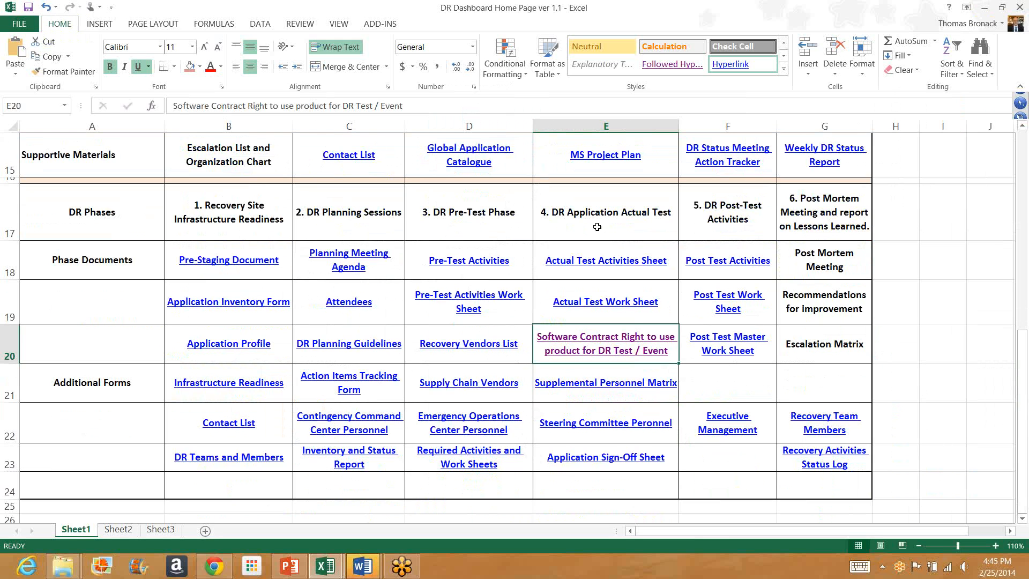
mouse_move(609, 231)
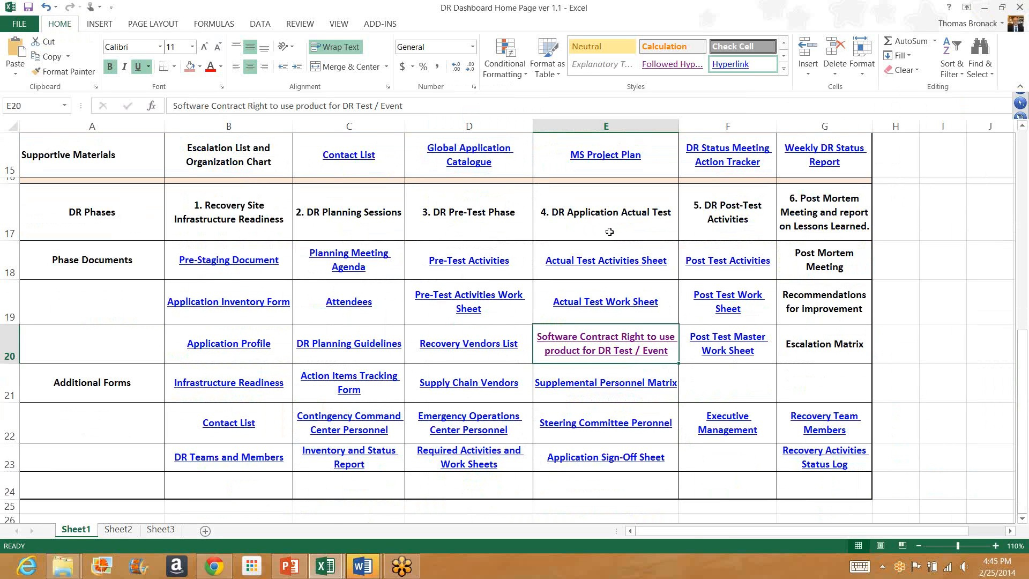
mouse_move(604, 230)
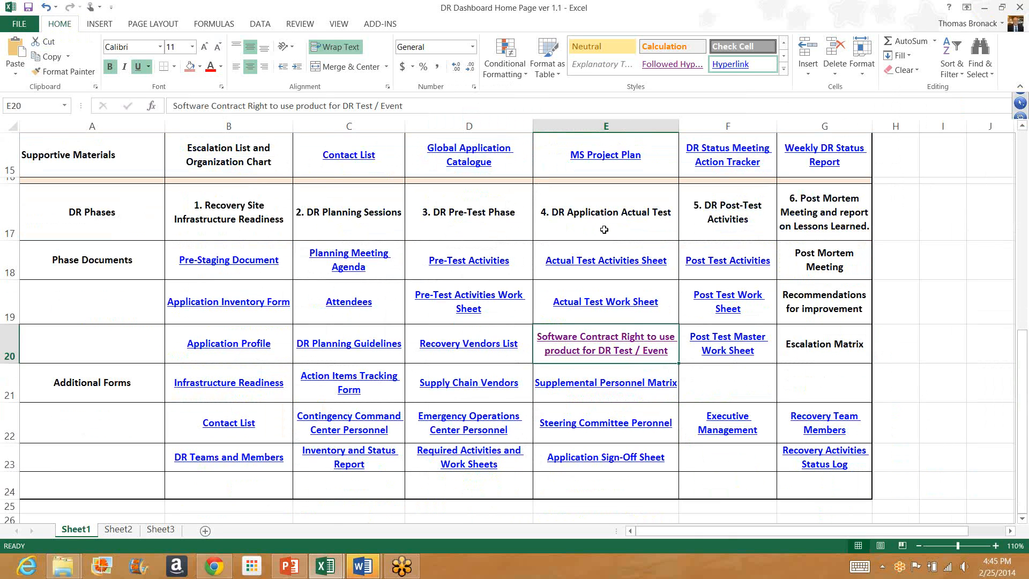
mouse_move(611, 230)
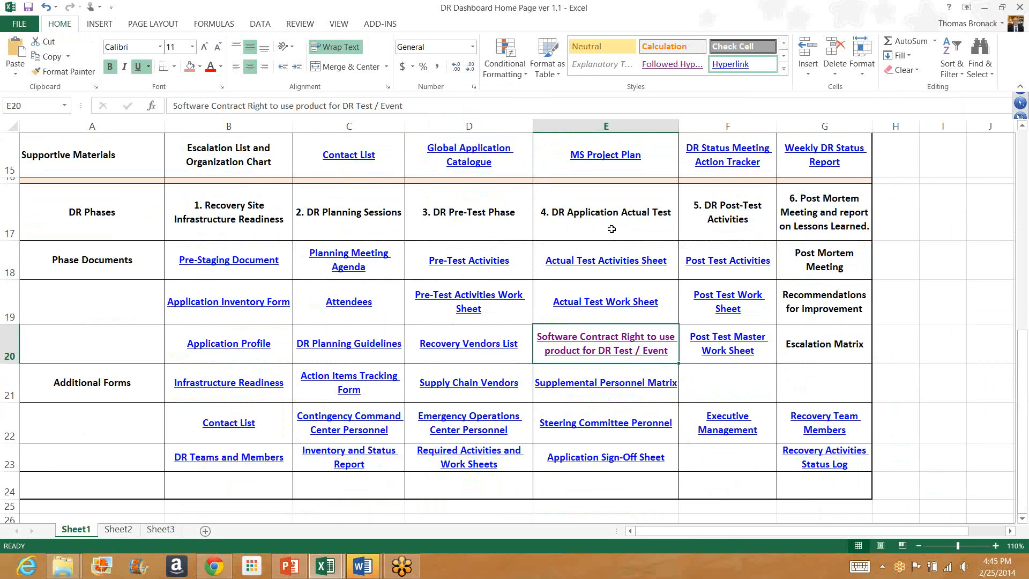
mouse_move(743, 234)
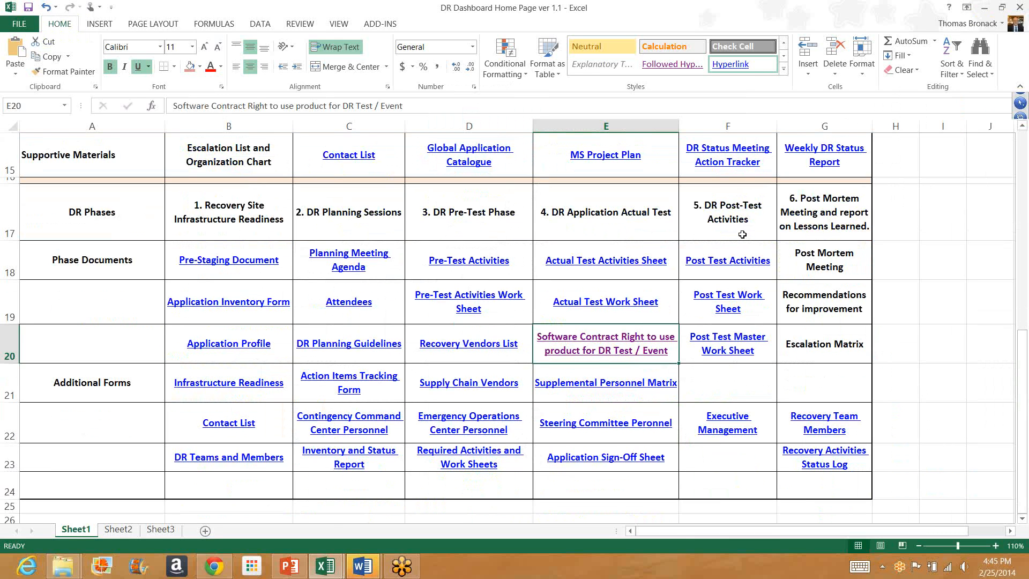
mouse_move(740, 238)
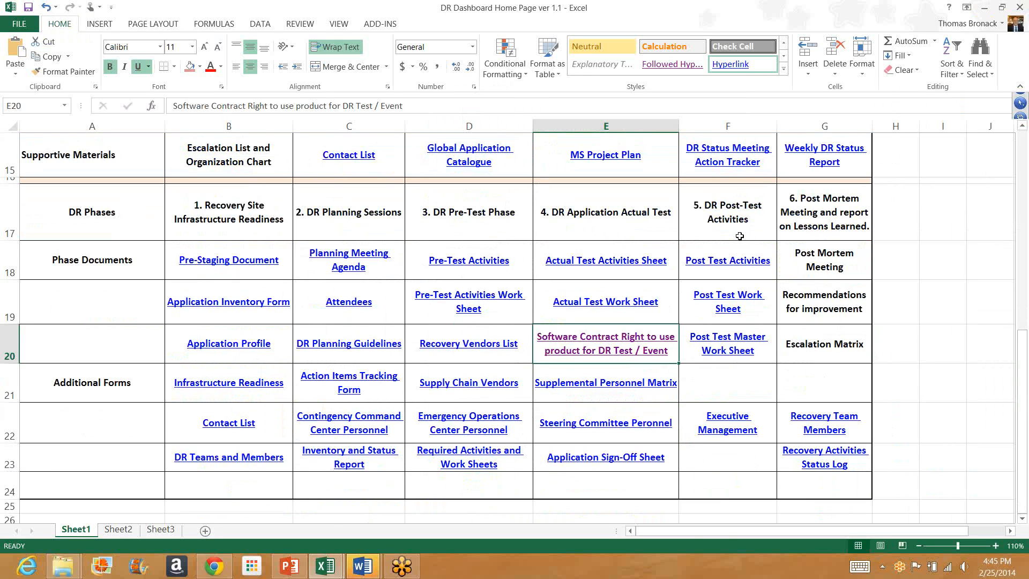
mouse_move(566, 232)
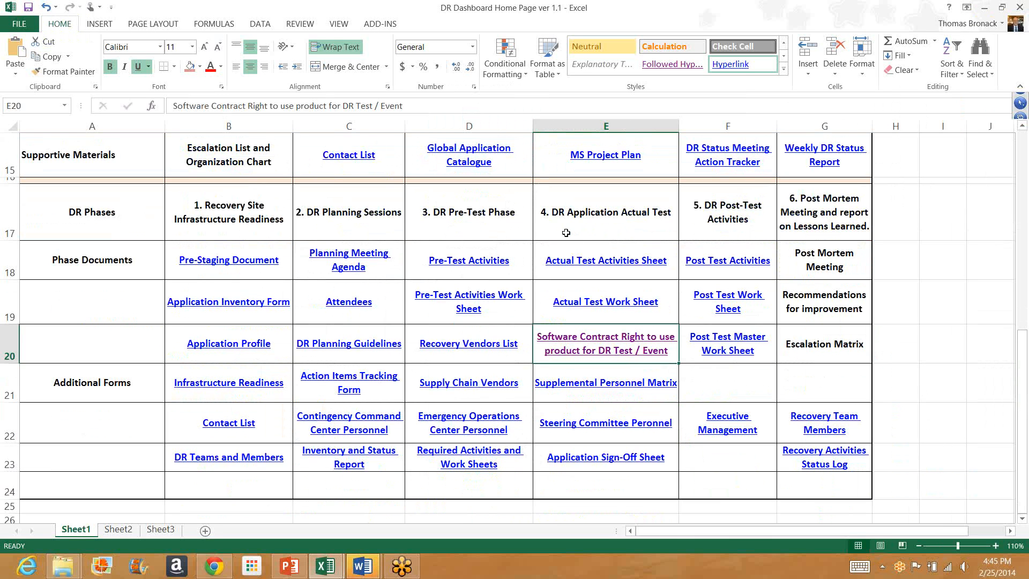
mouse_move(607, 234)
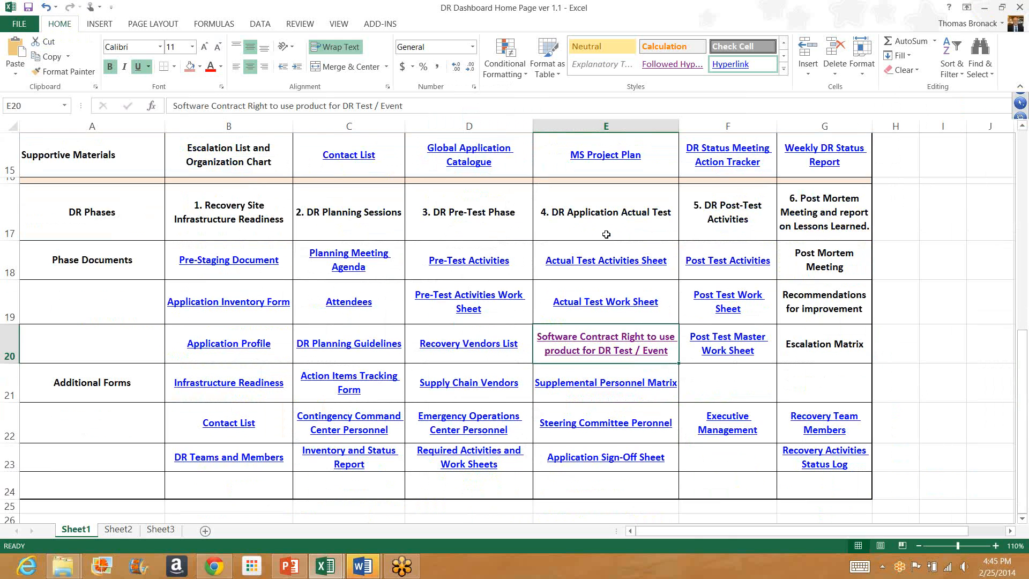
mouse_move(567, 232)
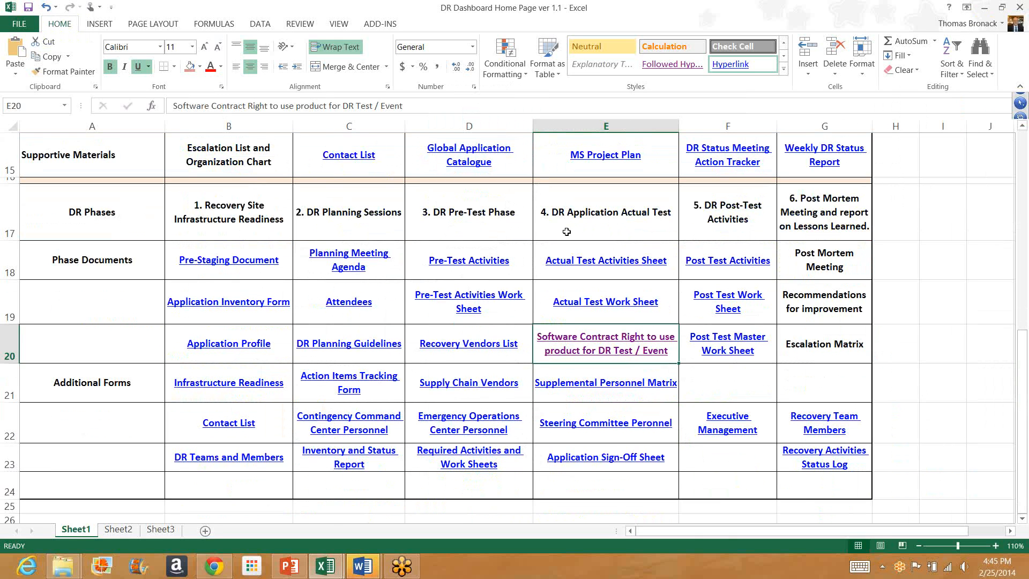
mouse_move(612, 232)
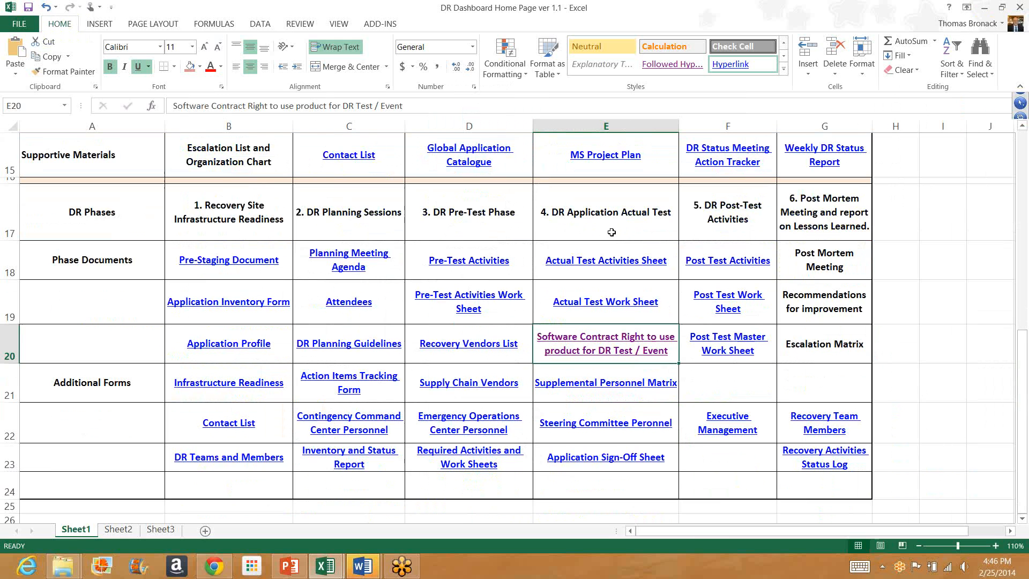
mouse_move(644, 231)
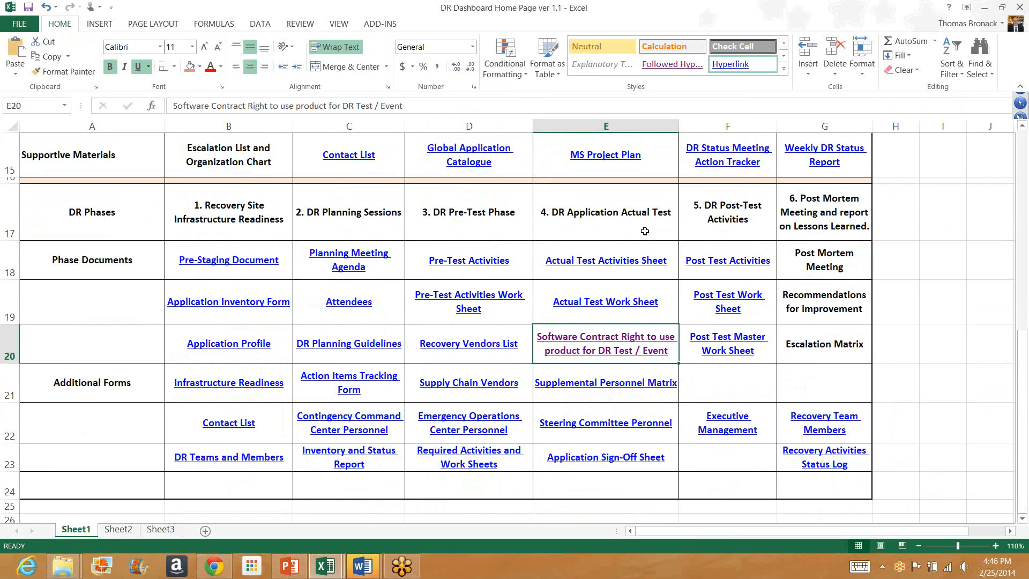
mouse_move(735, 232)
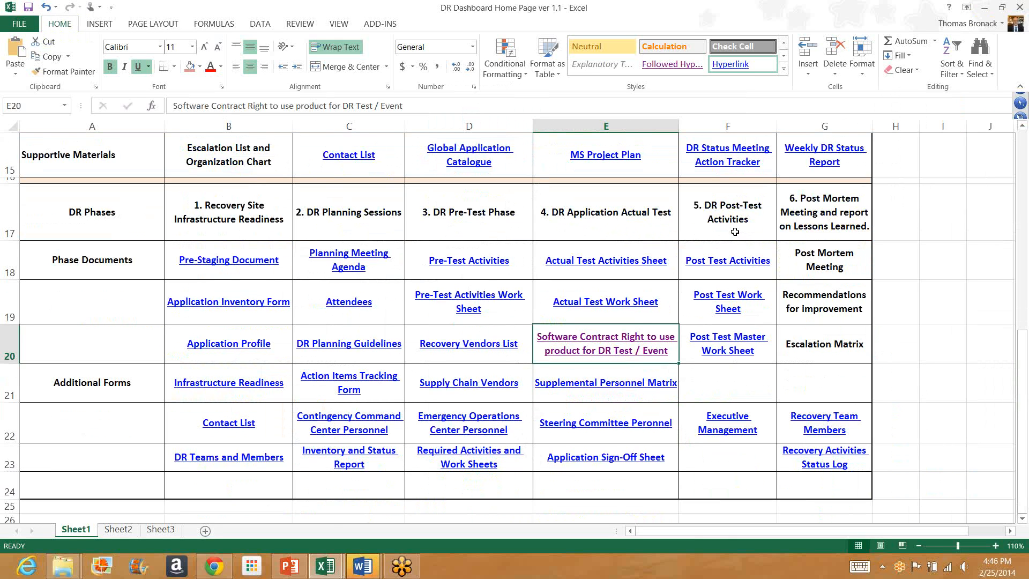
mouse_move(736, 232)
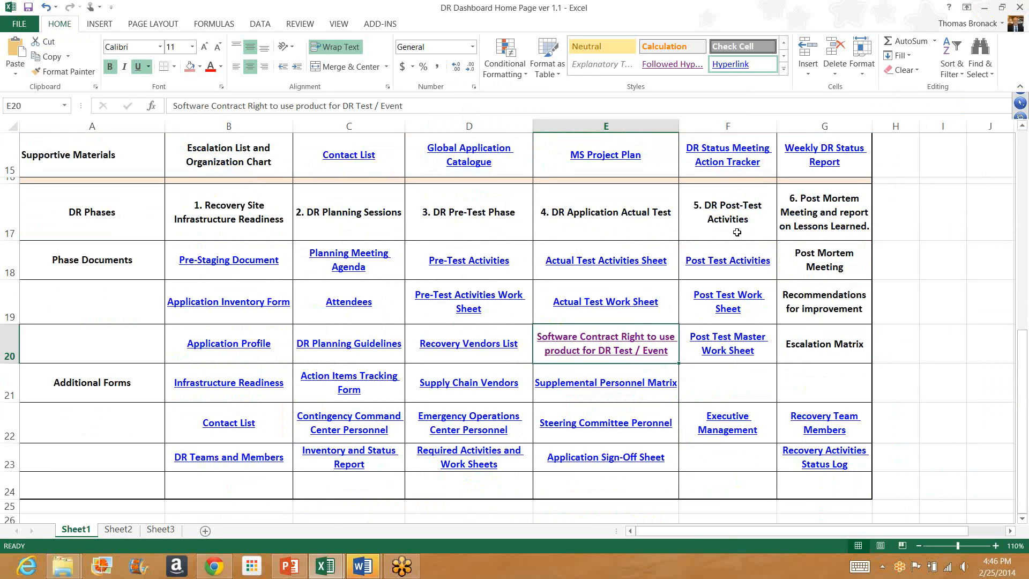
mouse_move(847, 231)
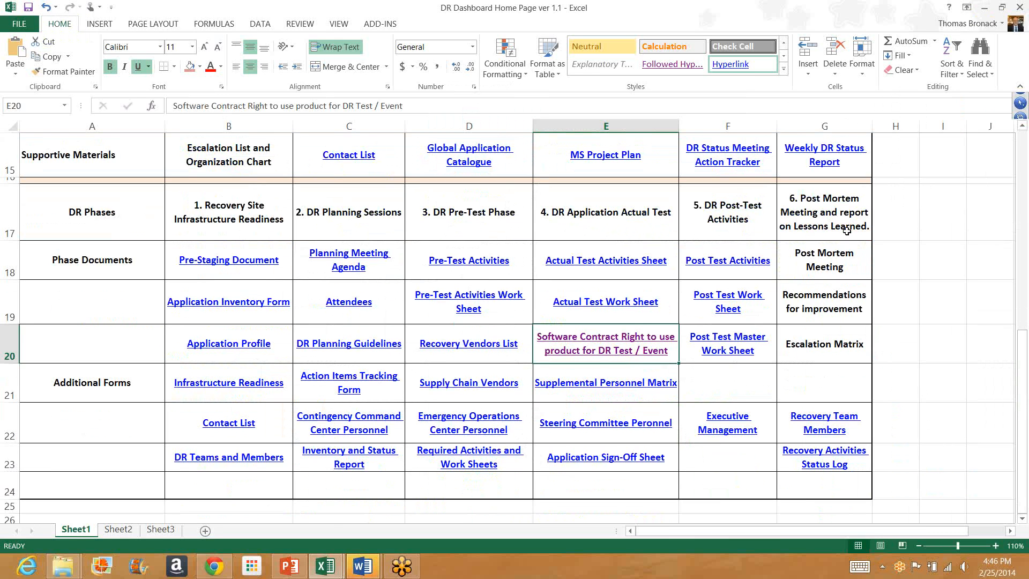
mouse_move(796, 236)
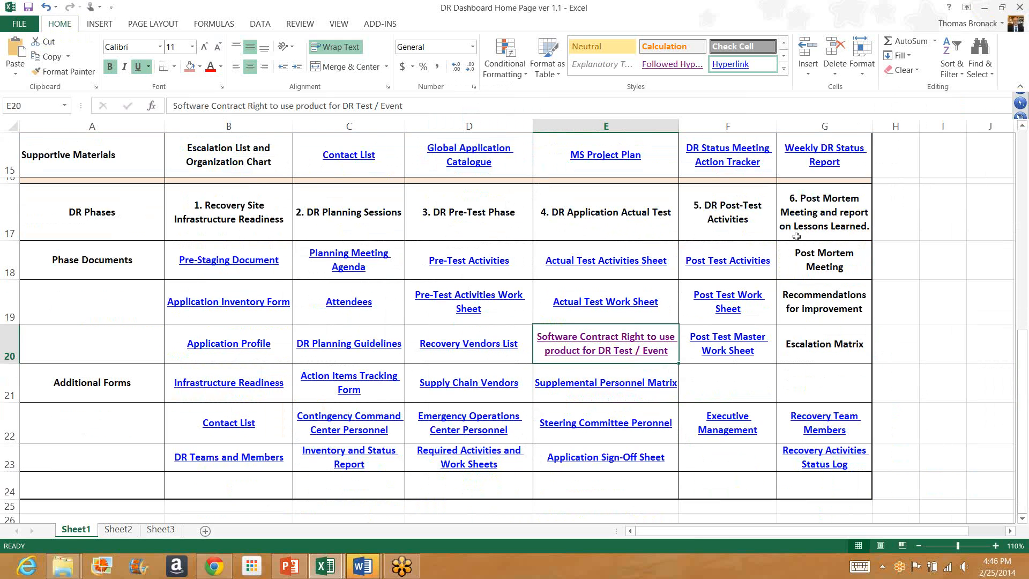
mouse_move(853, 241)
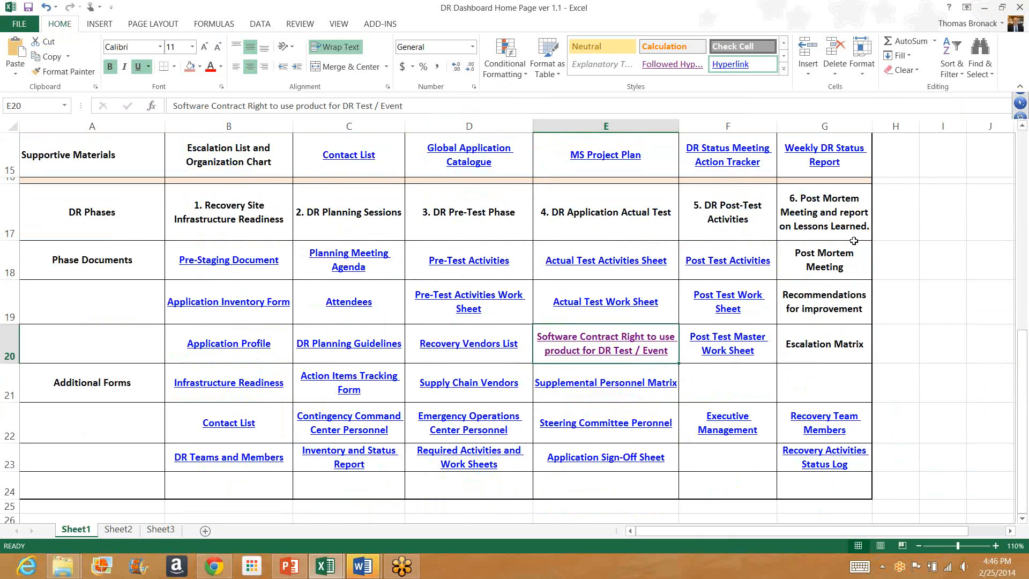
mouse_move(841, 319)
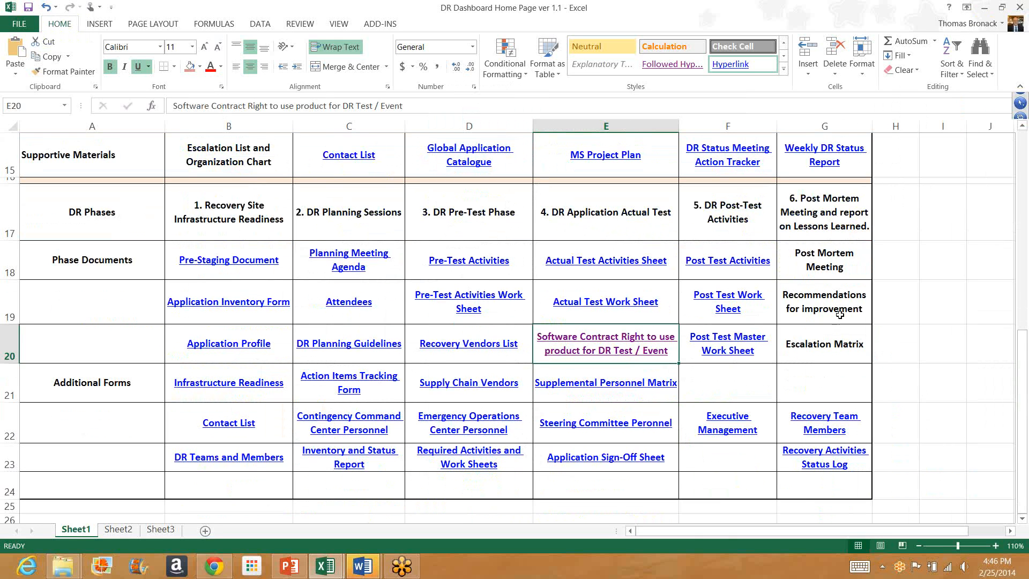
mouse_move(676, 392)
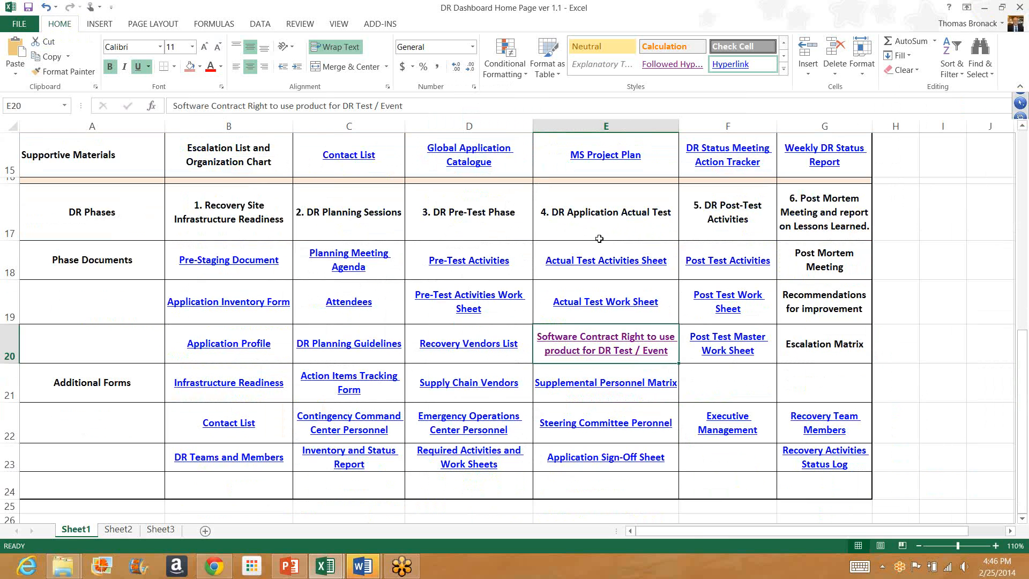
mouse_move(652, 214)
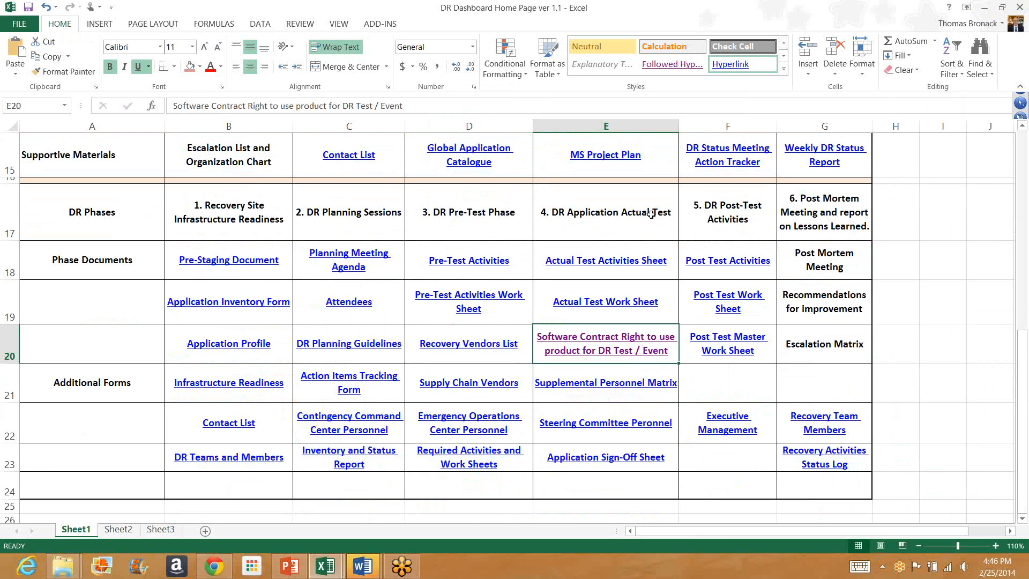
mouse_move(454, 286)
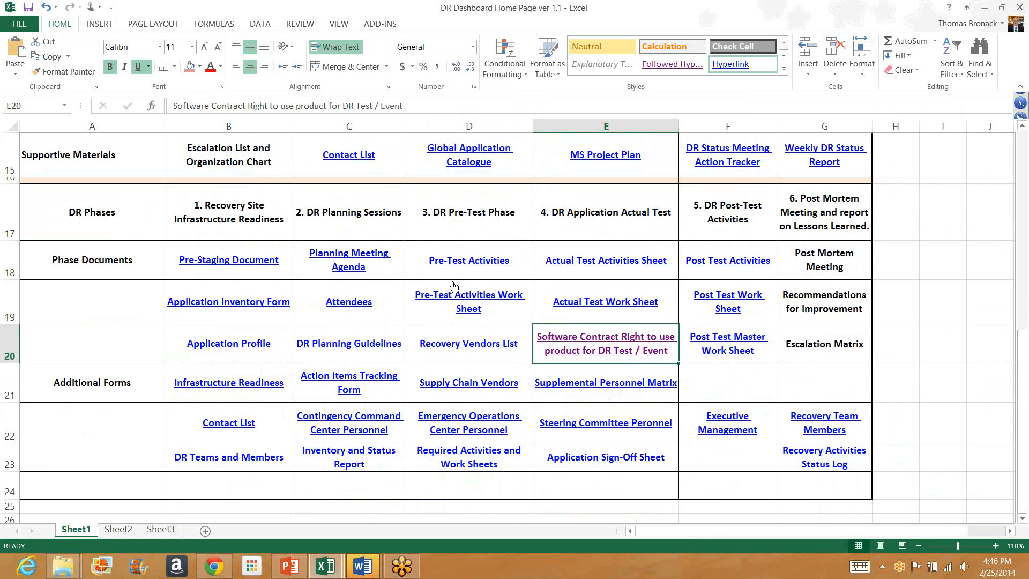
mouse_move(841, 307)
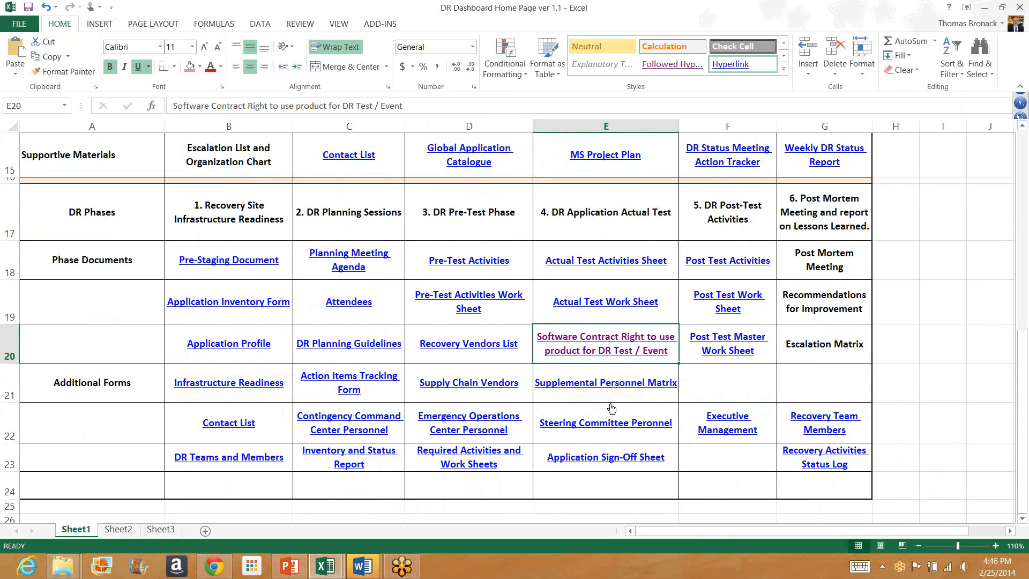
mouse_move(631, 316)
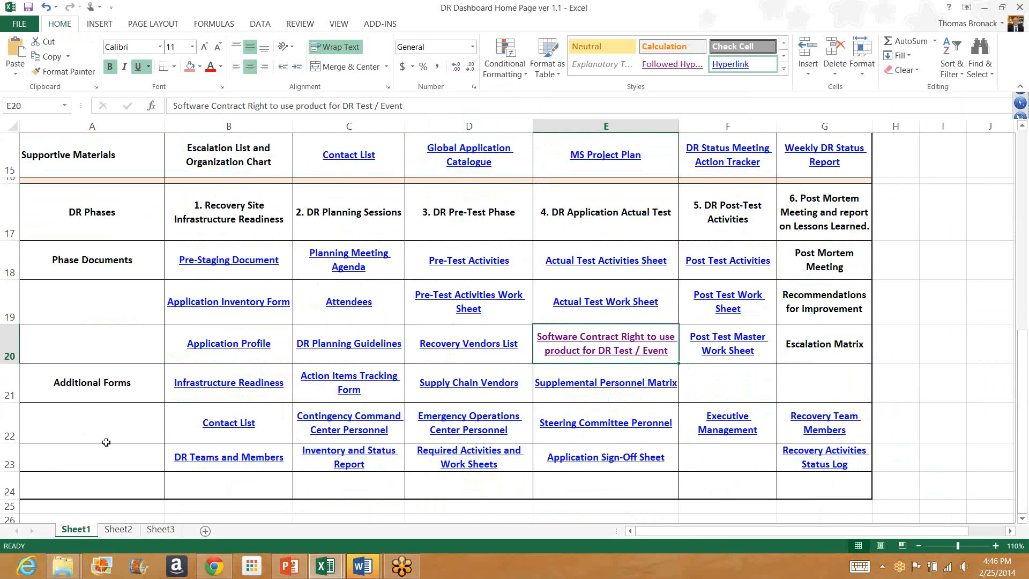
mouse_move(803, 302)
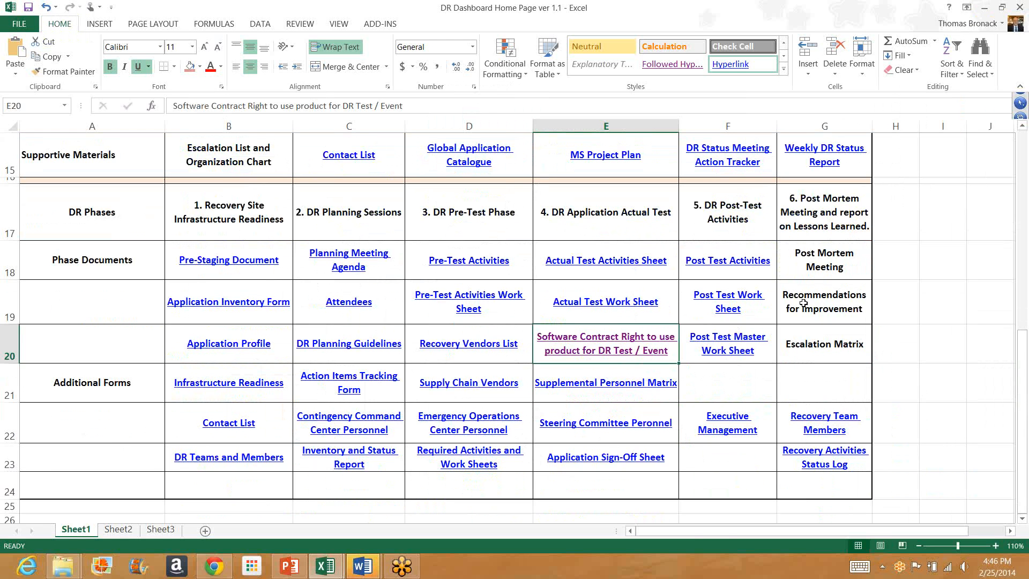
mouse_move(829, 307)
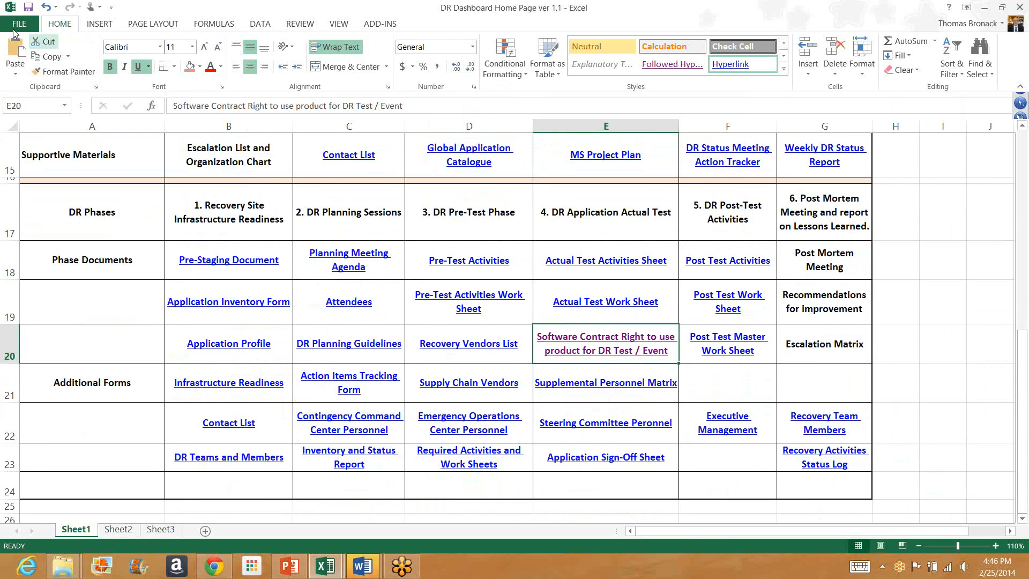
- Close the DR Dashboard workbook and open the Business / Location Recovery Plan PDF link
left_click(19, 23)
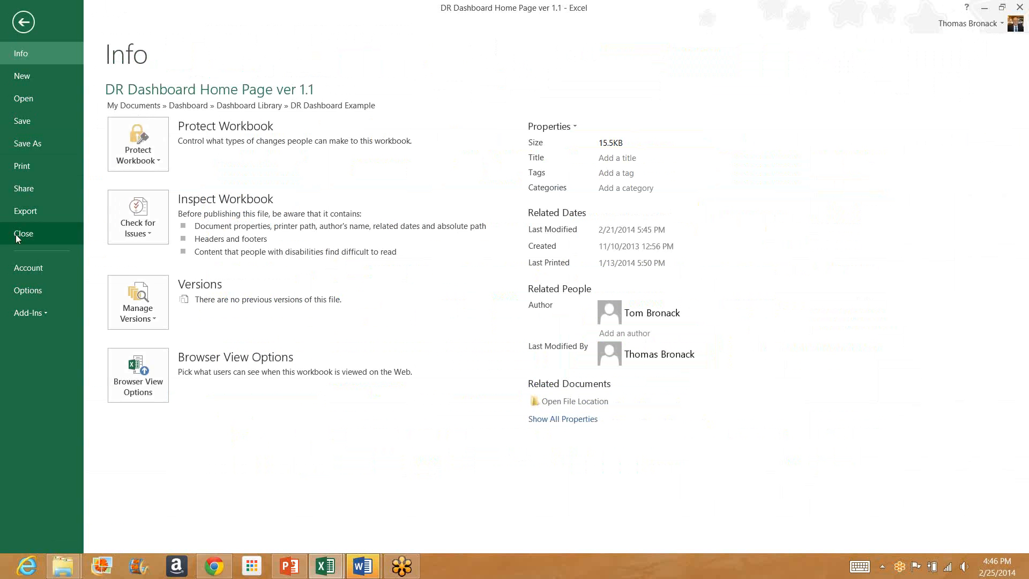
left_click(289, 565)
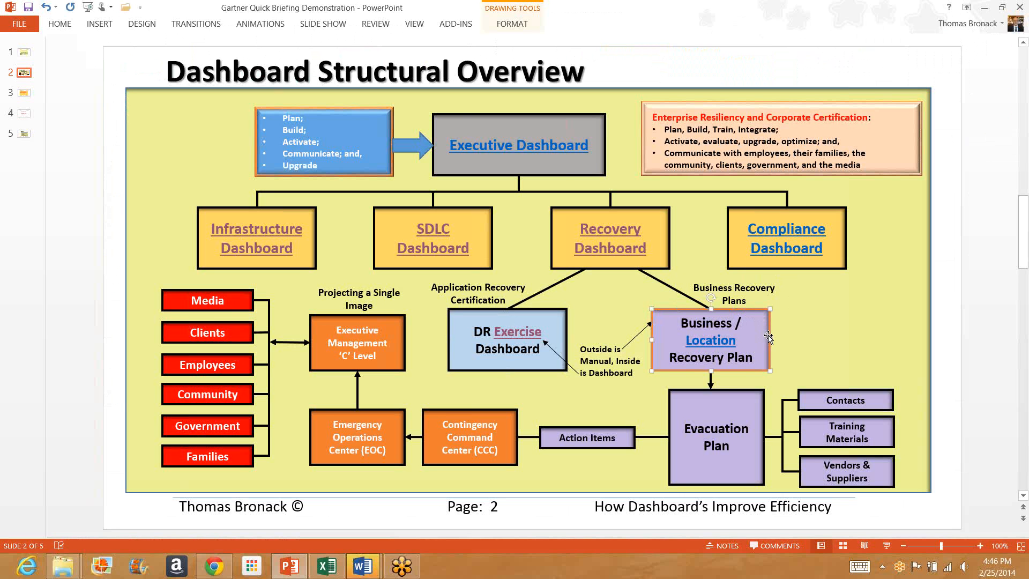
right_click(710, 339)
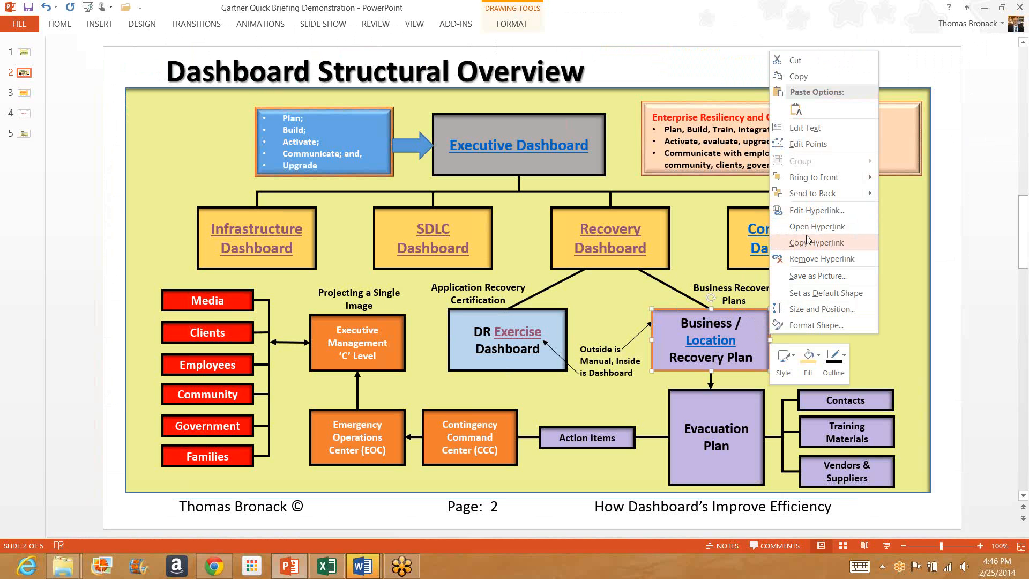
left_click(817, 226)
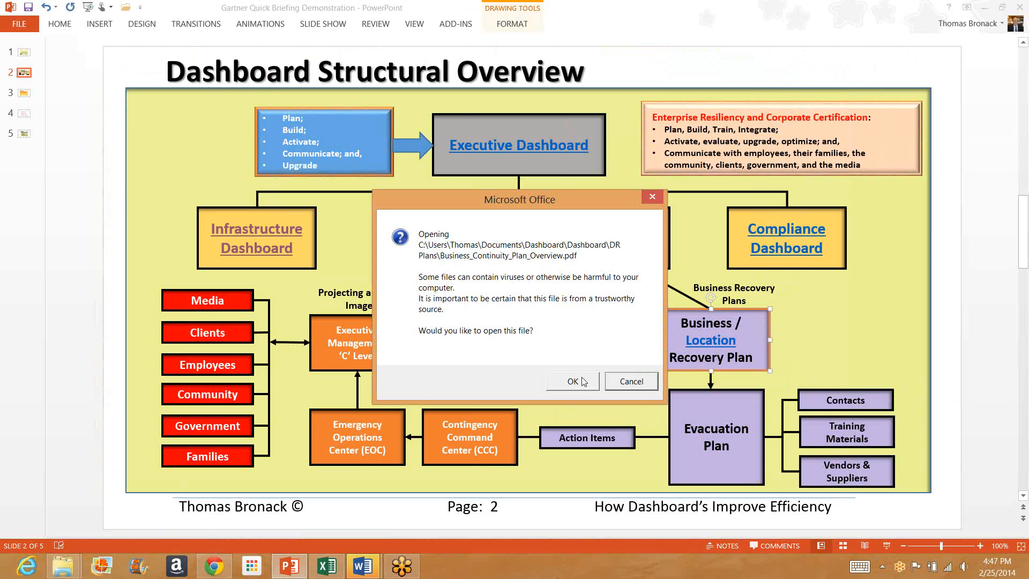
left_click(571, 381)
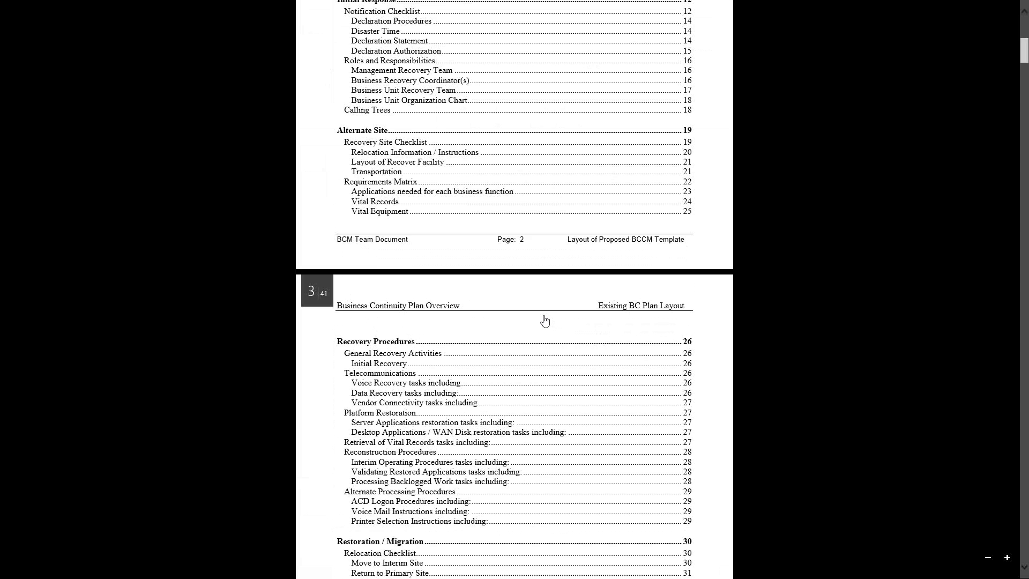
- Scroll the continuity plan PDF to page 9's evacuation assembly site map
scroll("down", 3)
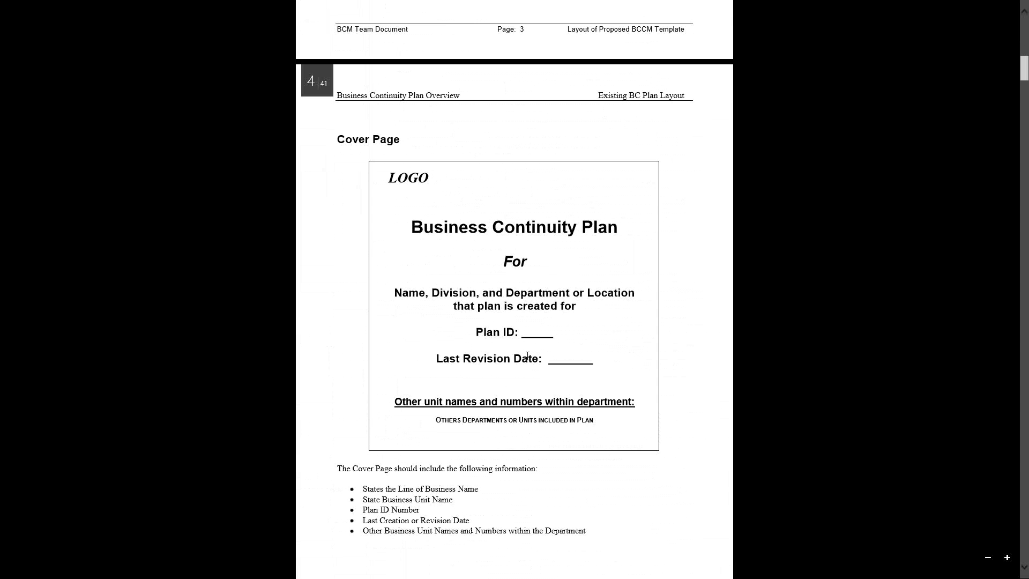
scroll("down", 3)
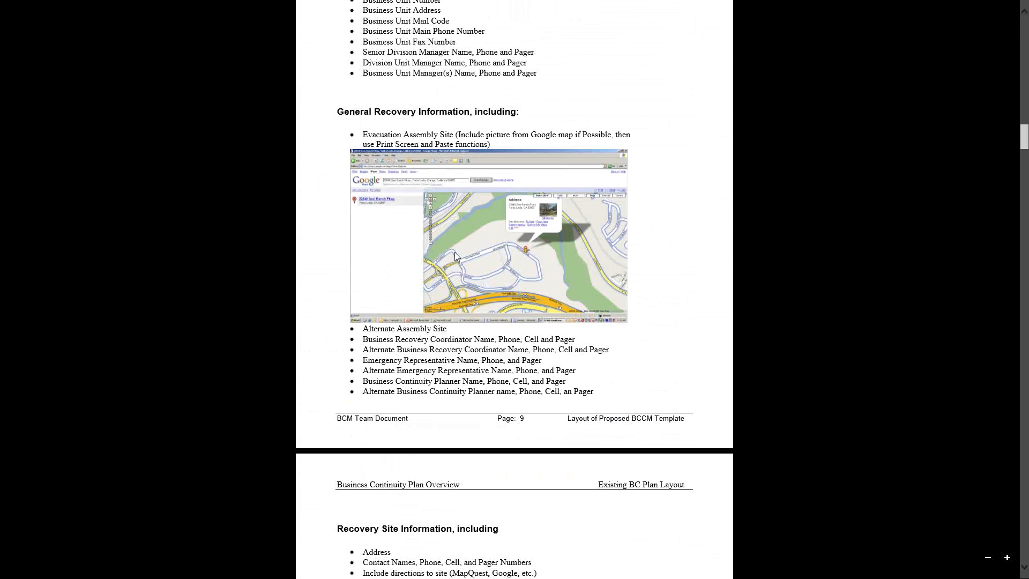
mouse_move(543, 228)
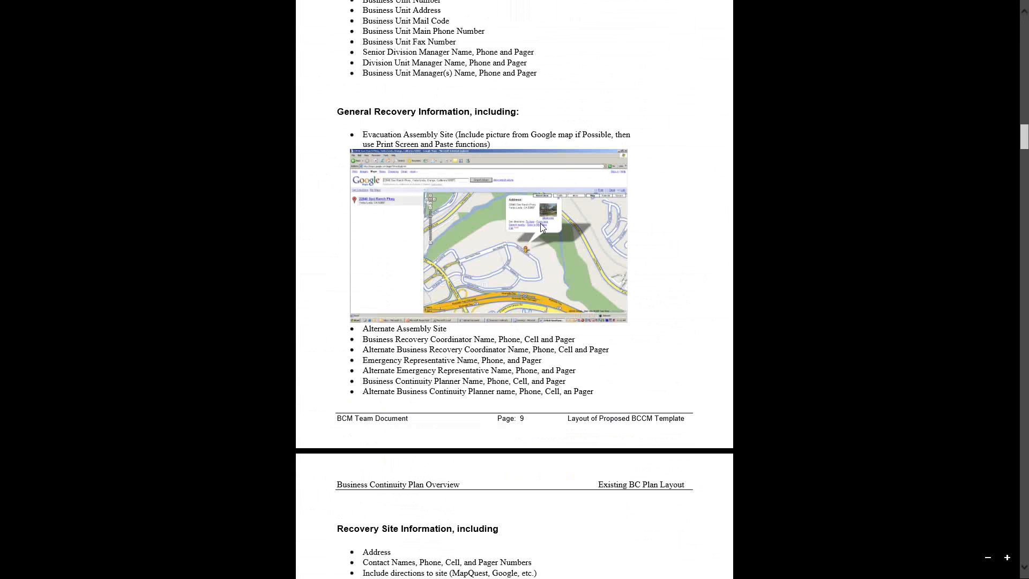
mouse_move(531, 256)
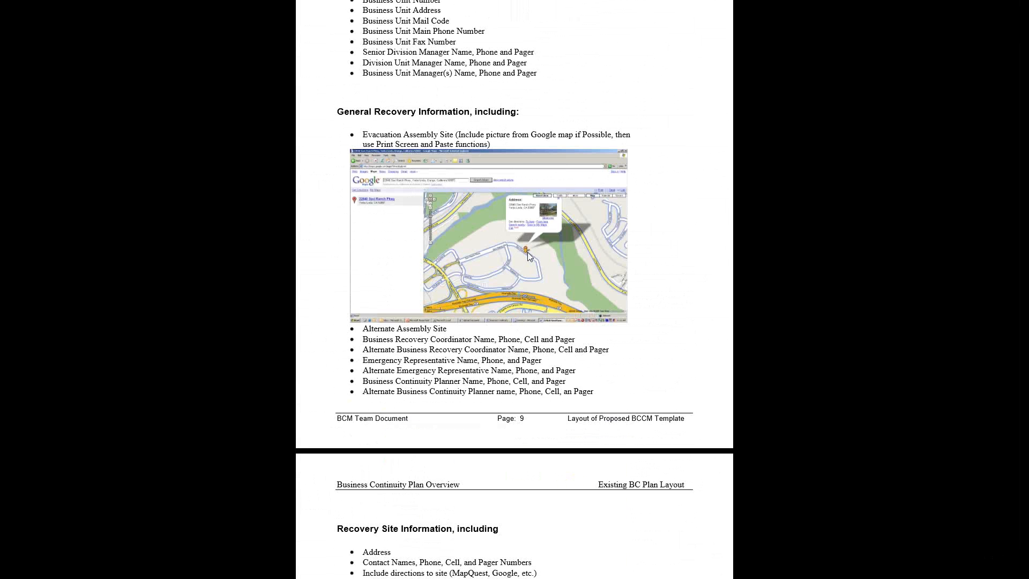
mouse_move(549, 259)
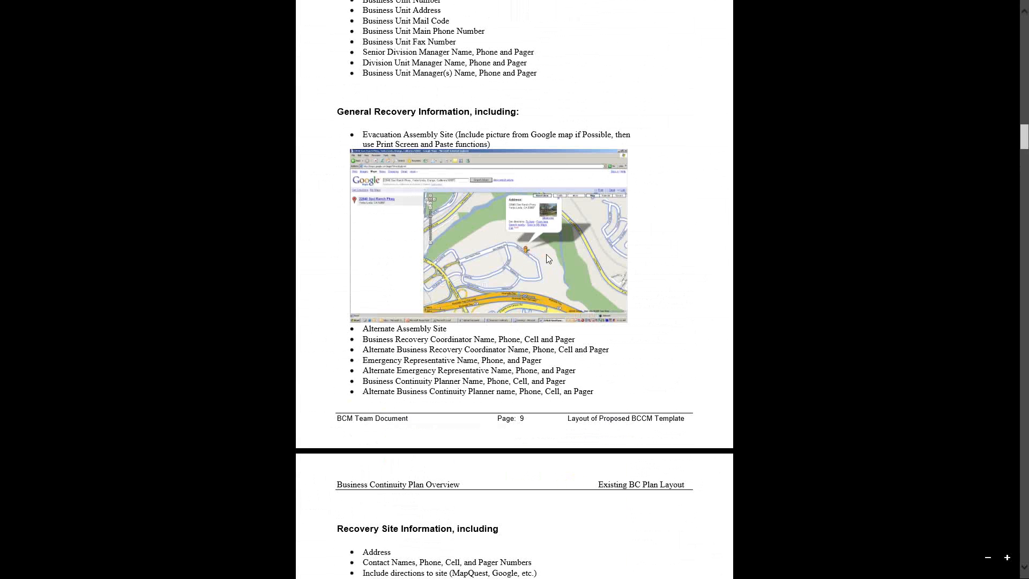
mouse_move(557, 256)
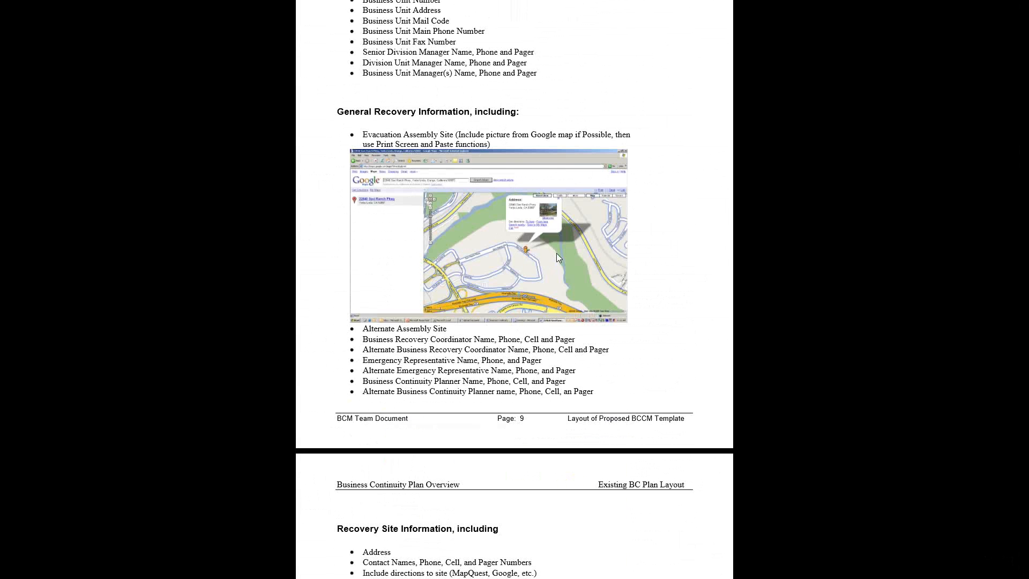
mouse_move(552, 252)
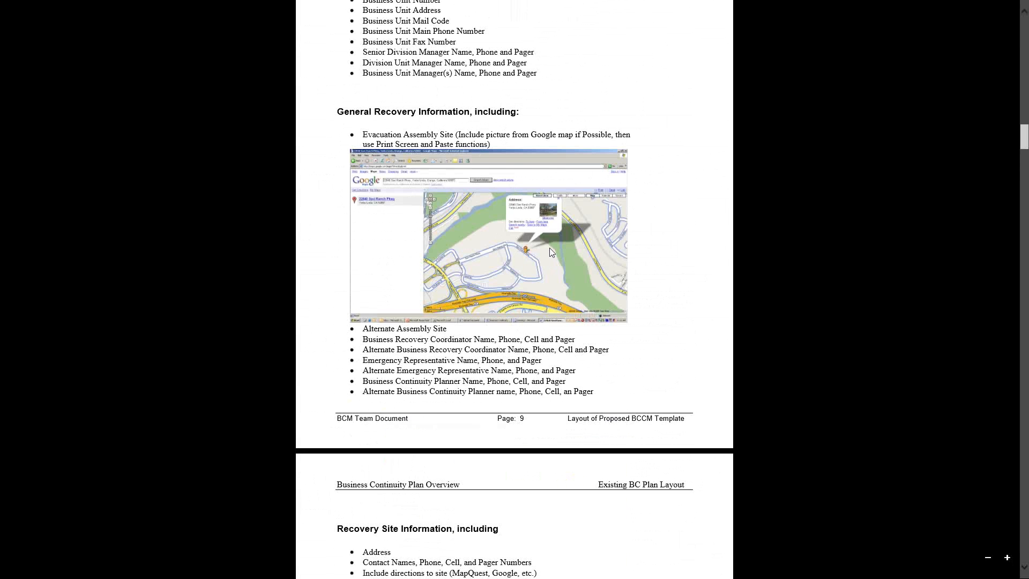
mouse_move(541, 298)
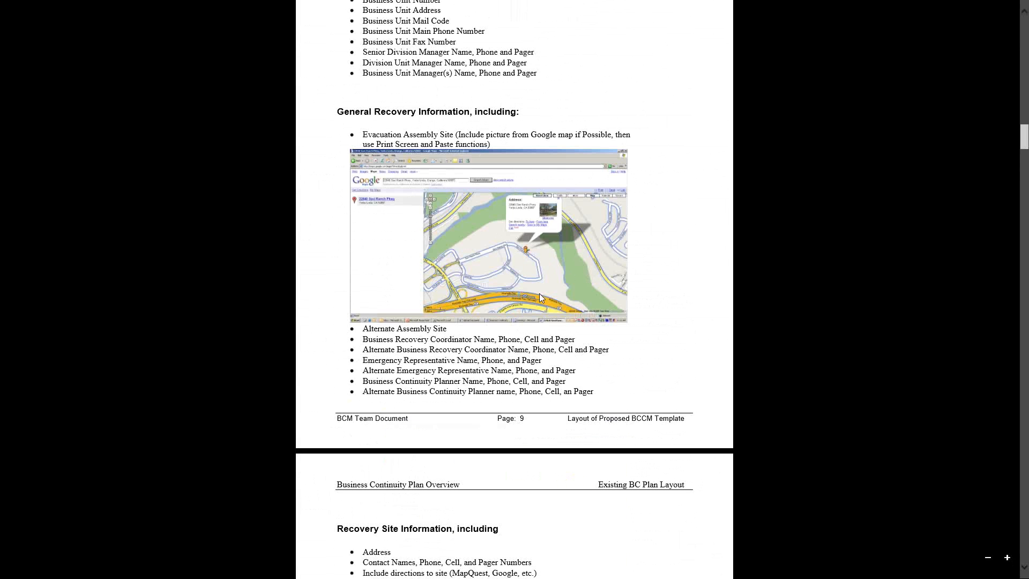
mouse_move(527, 258)
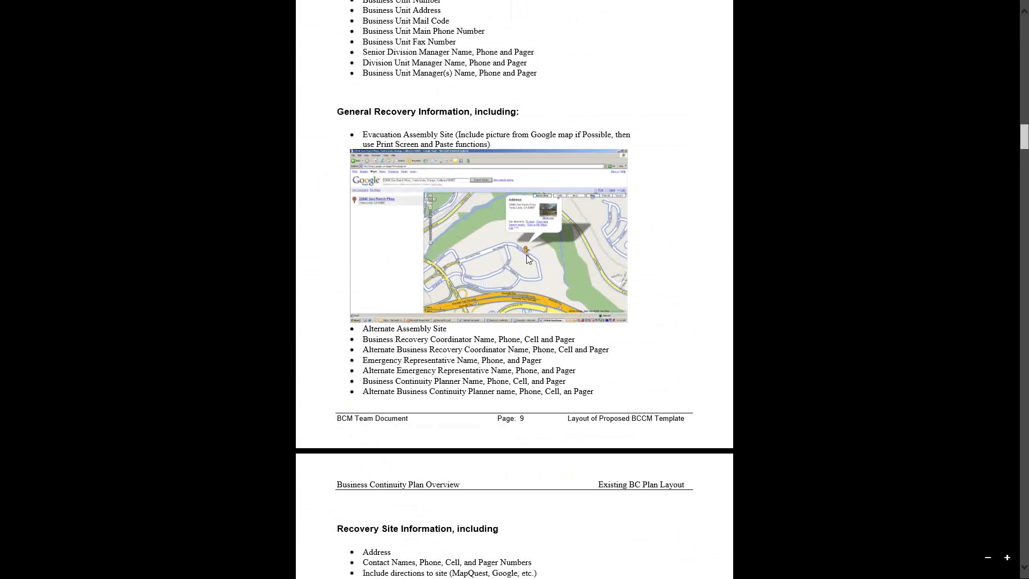
mouse_move(507, 275)
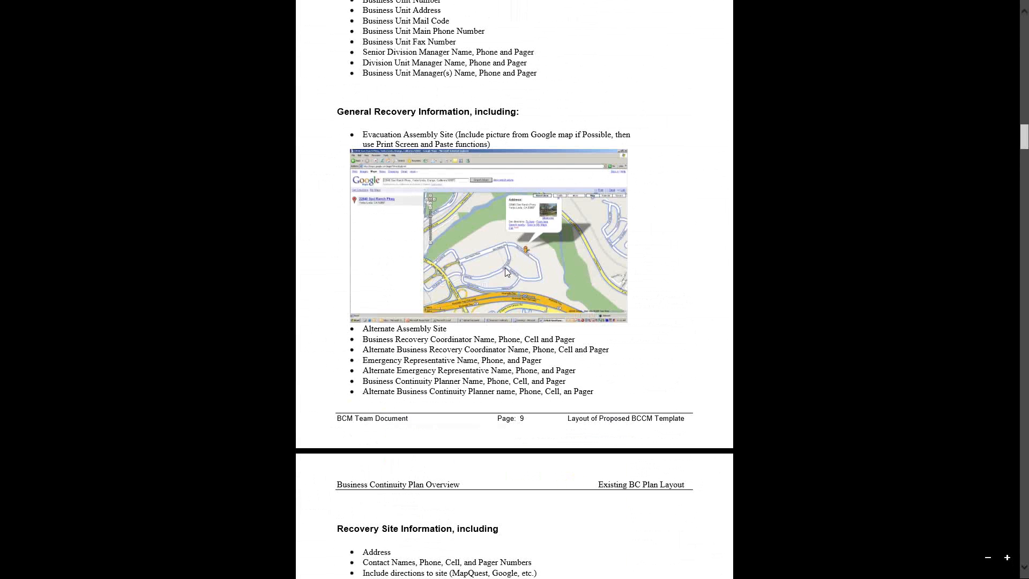
mouse_move(530, 260)
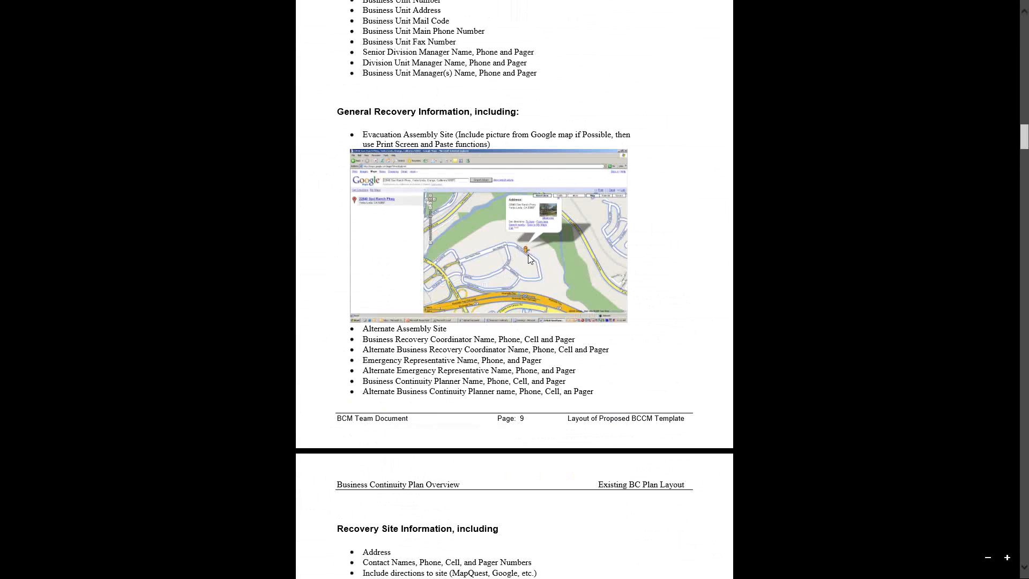
mouse_move(531, 258)
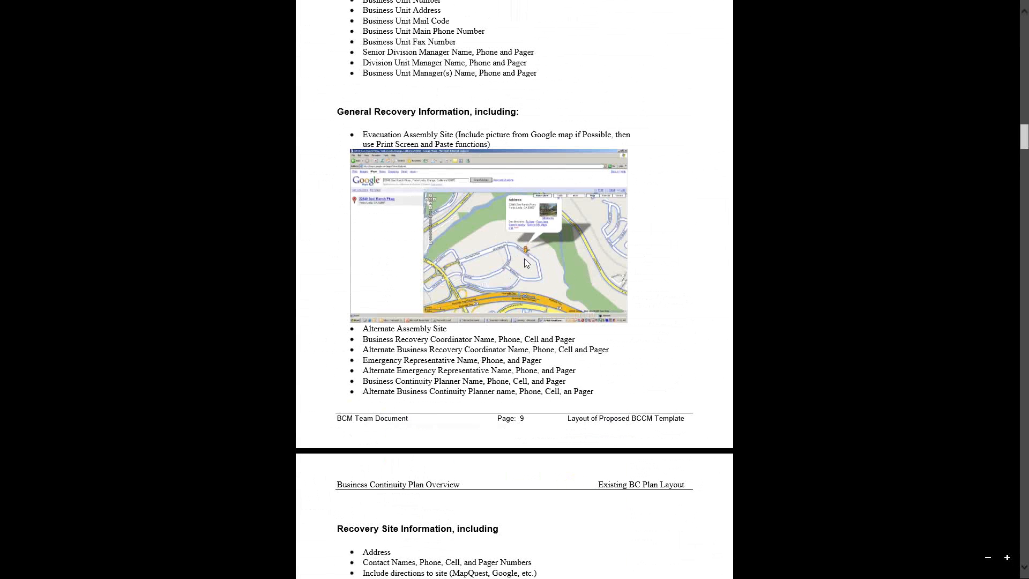
mouse_move(533, 256)
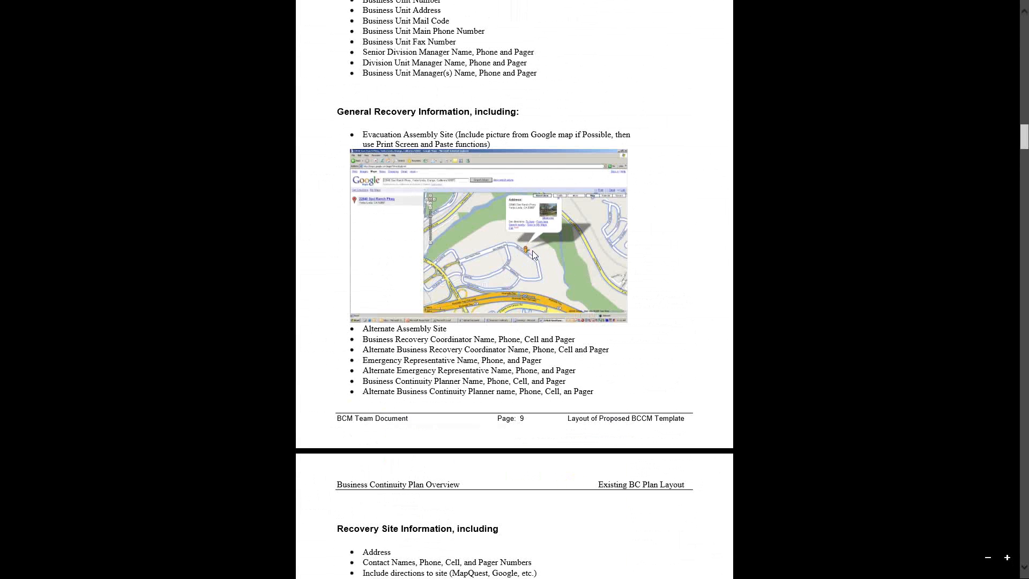
mouse_move(537, 257)
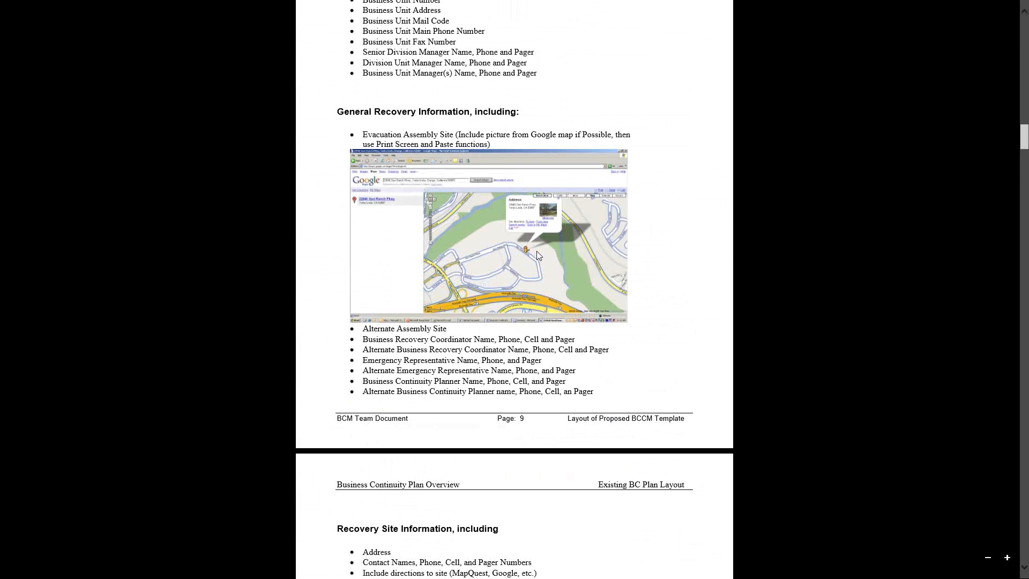
mouse_move(515, 278)
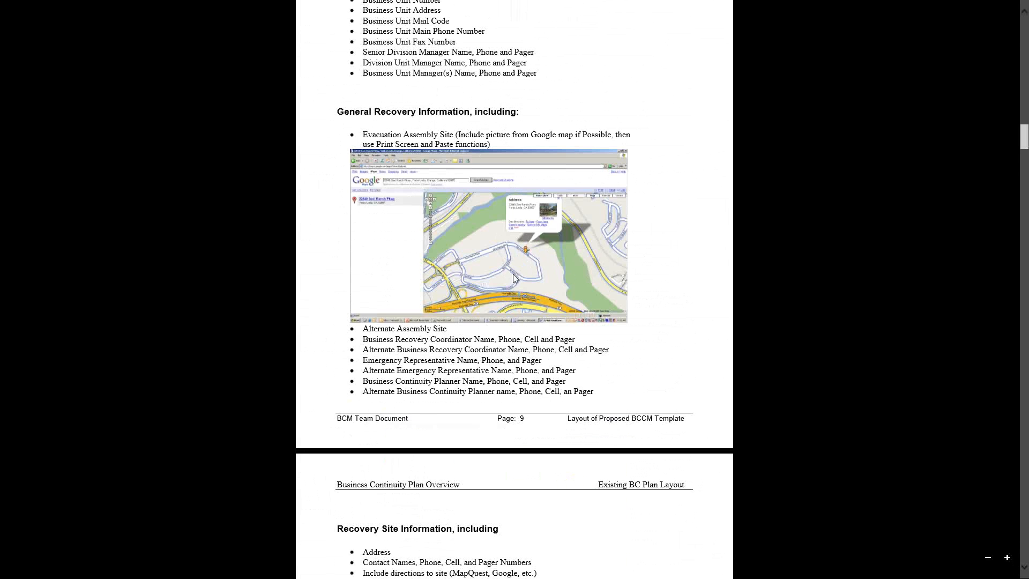
mouse_move(511, 275)
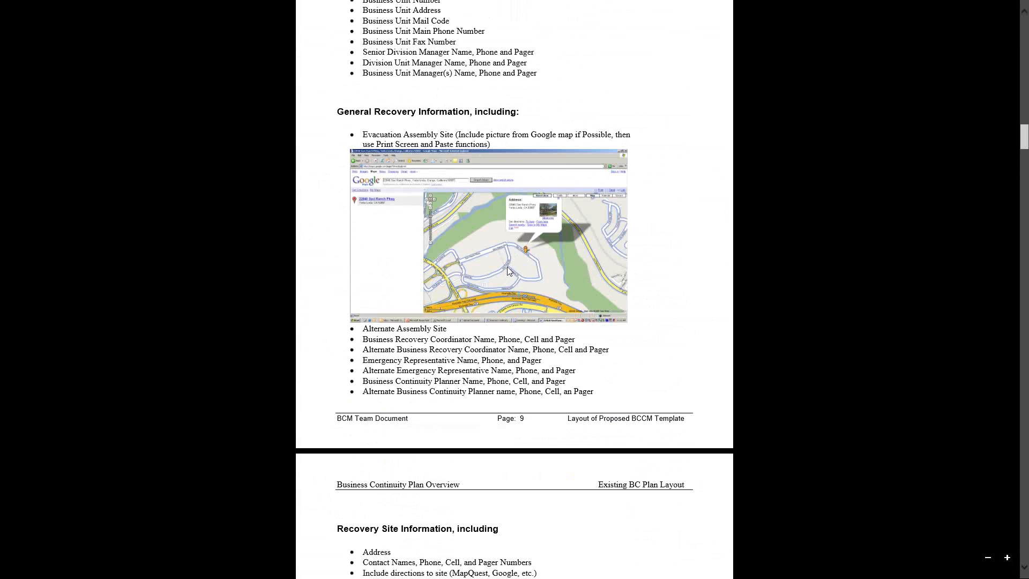
mouse_move(532, 258)
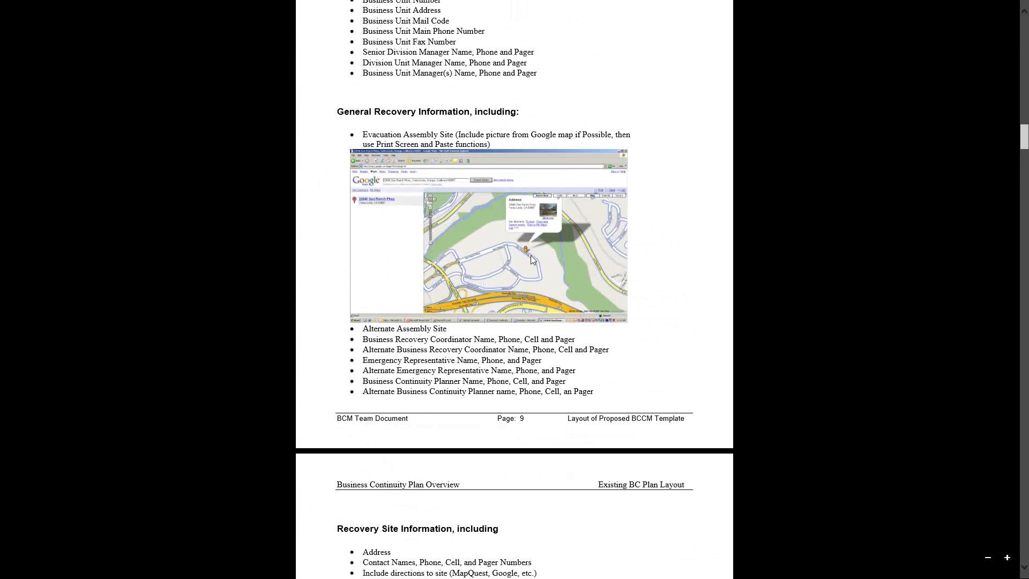
mouse_move(649, 246)
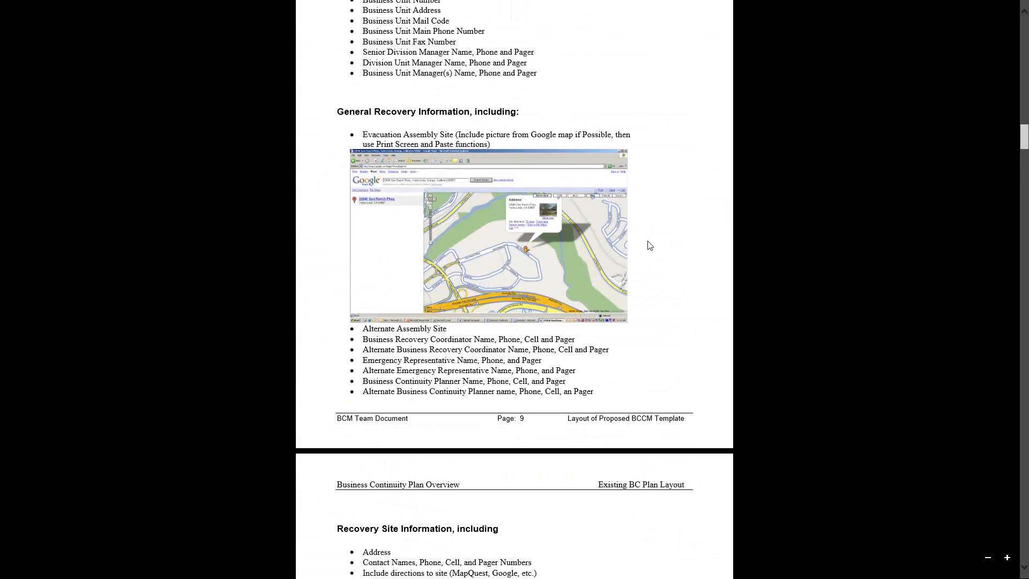
mouse_move(658, 255)
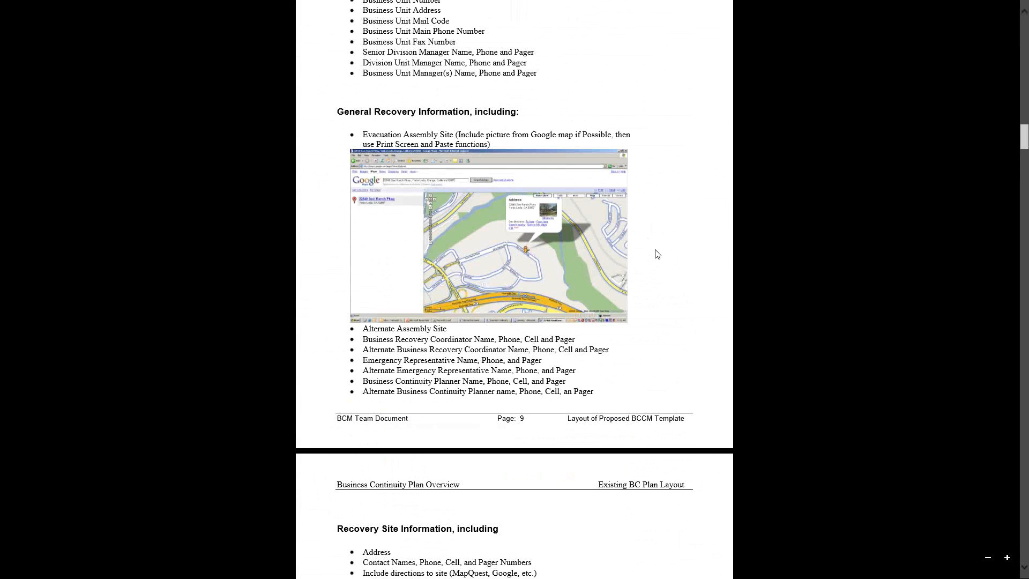
mouse_move(654, 268)
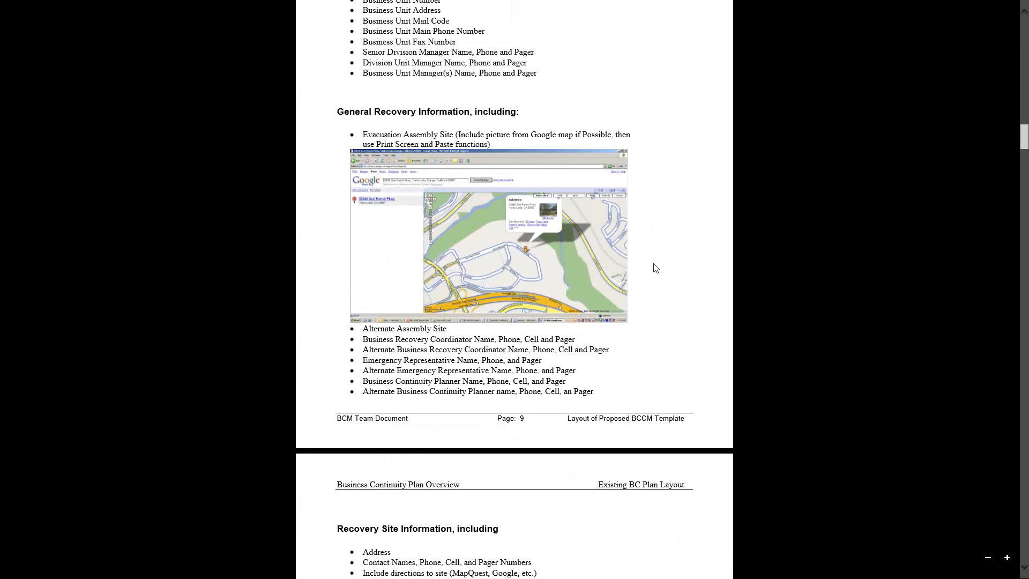
mouse_move(668, 255)
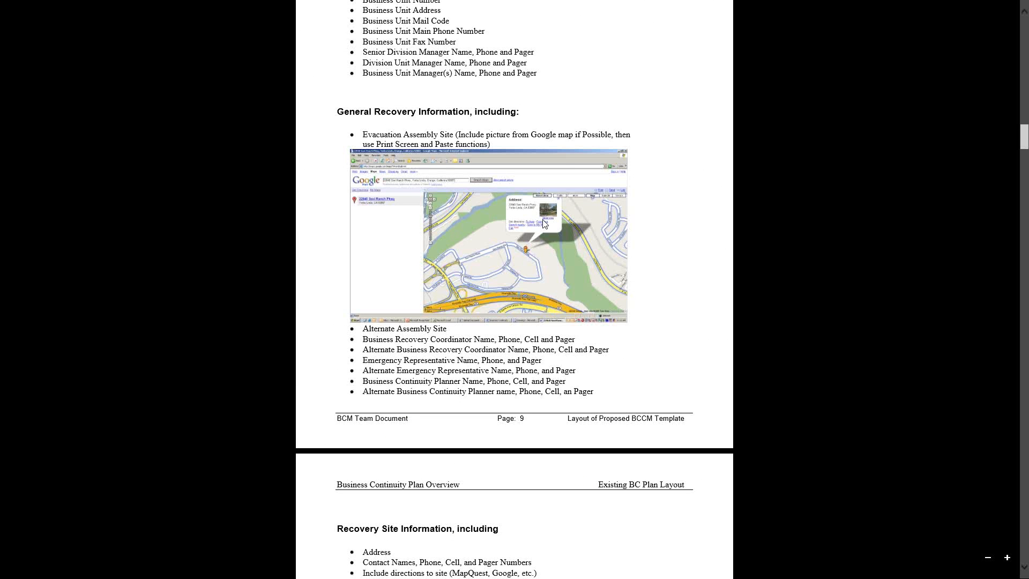
mouse_move(676, 248)
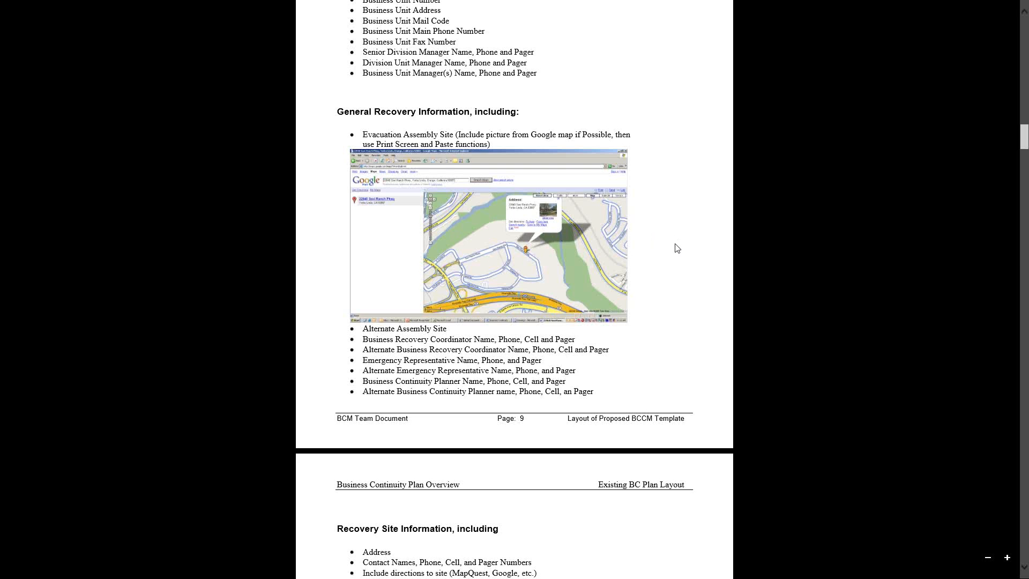
mouse_move(593, 239)
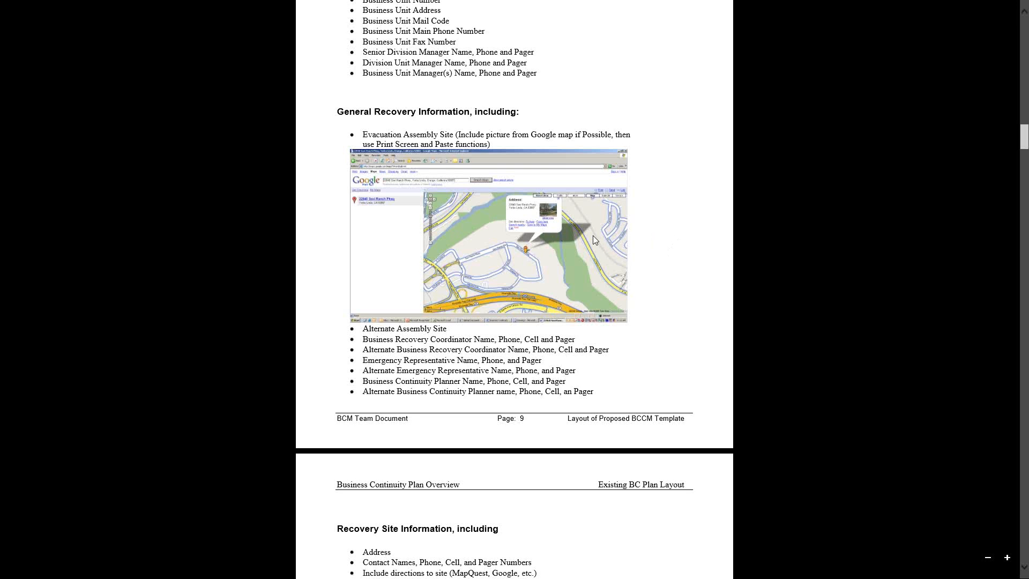
mouse_move(581, 218)
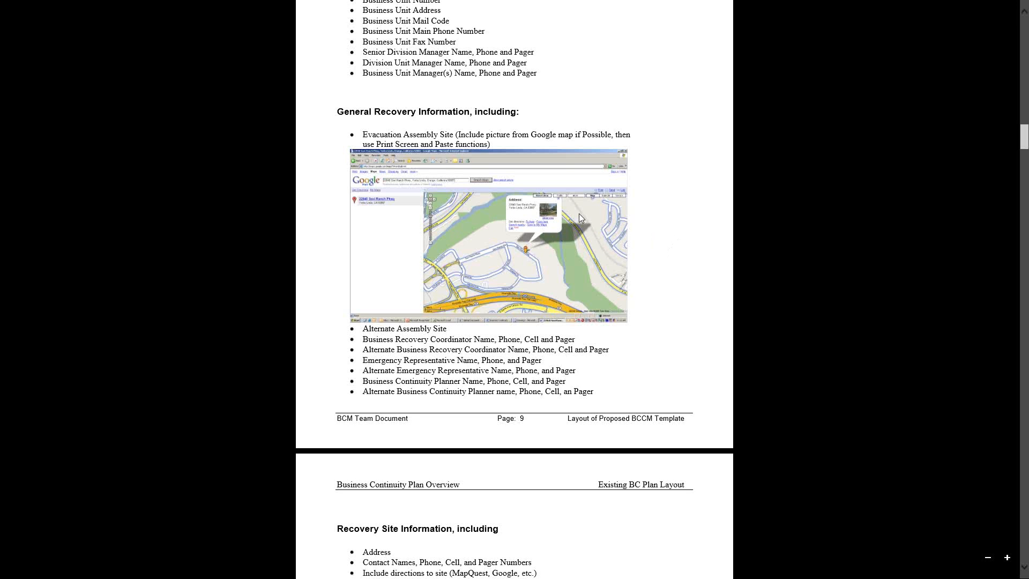
mouse_move(649, 235)
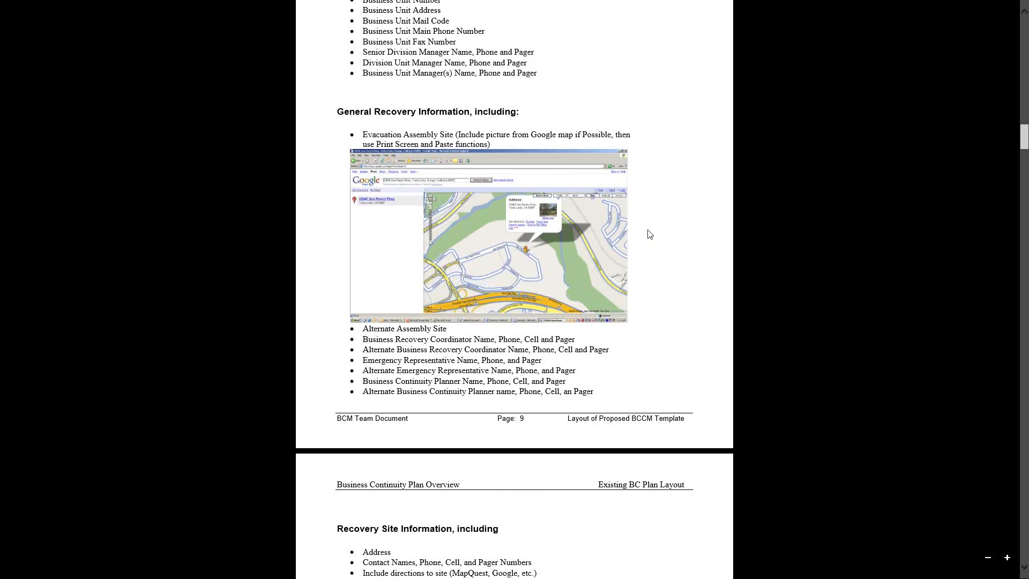
- Scroll to page 20's relocation directions, then close the PDF from the More menu
scroll("down", 3)
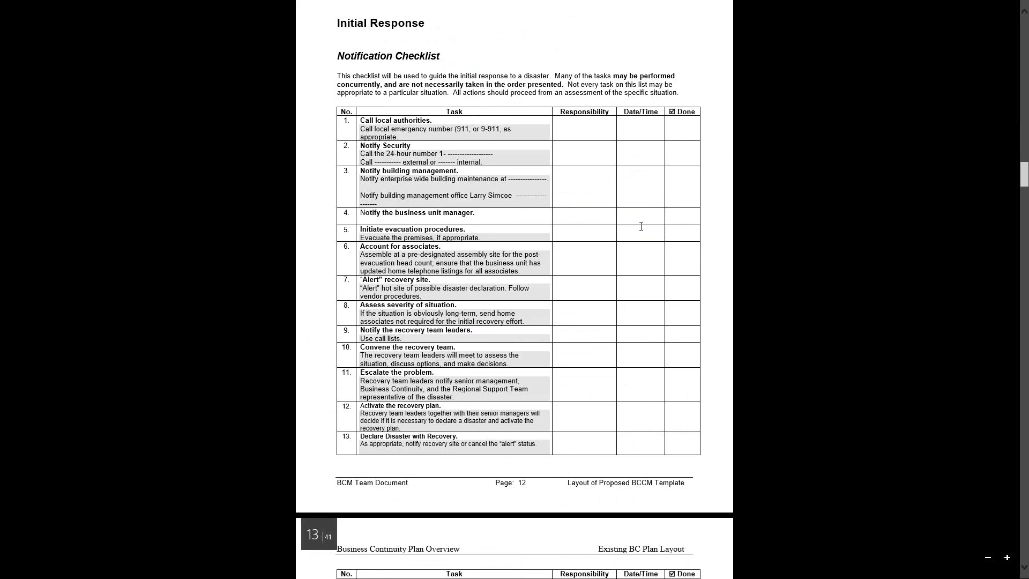
scroll("down", 3)
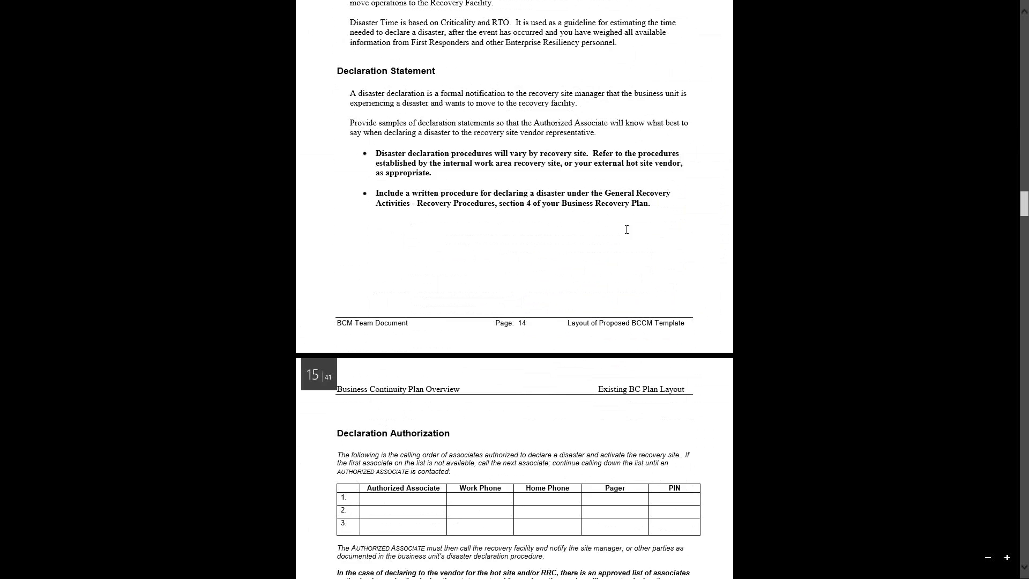
scroll("down", 3)
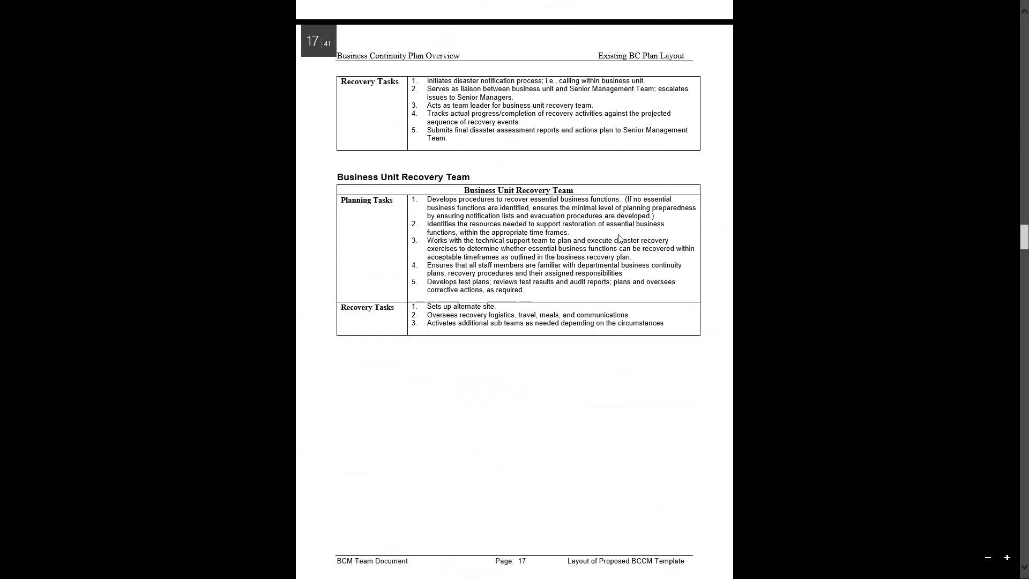
scroll("down", 3)
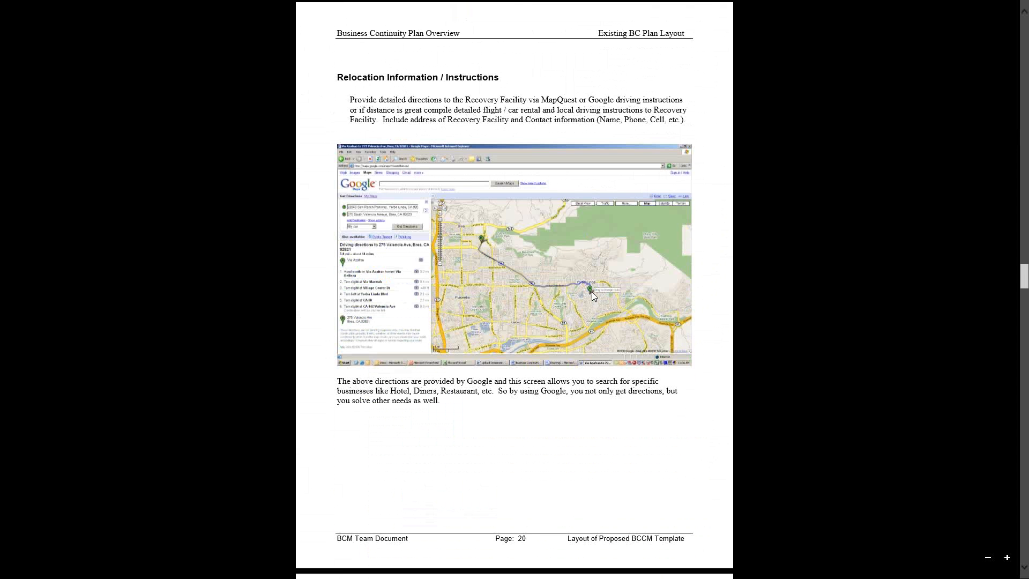
mouse_move(459, 207)
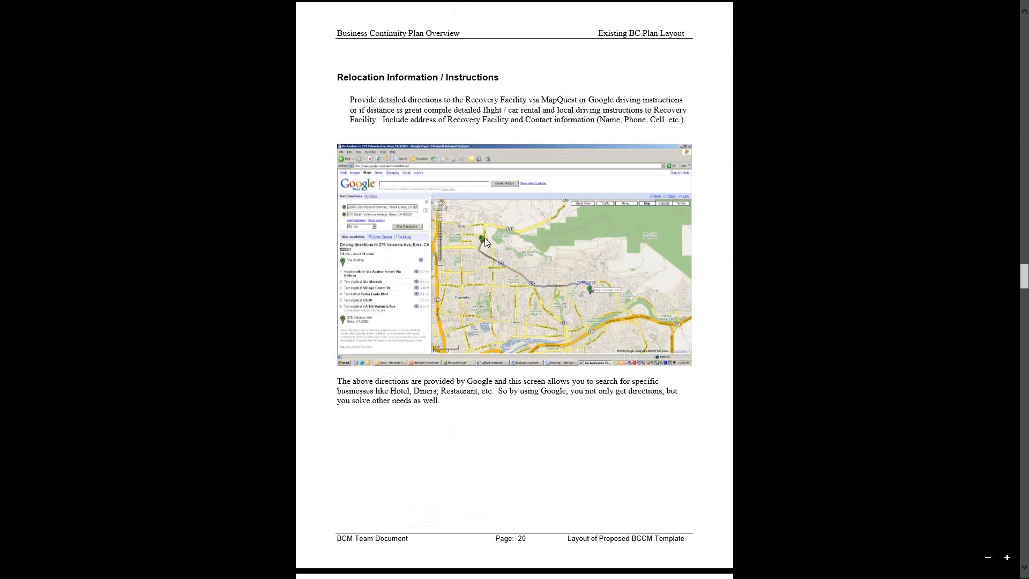
mouse_move(482, 254)
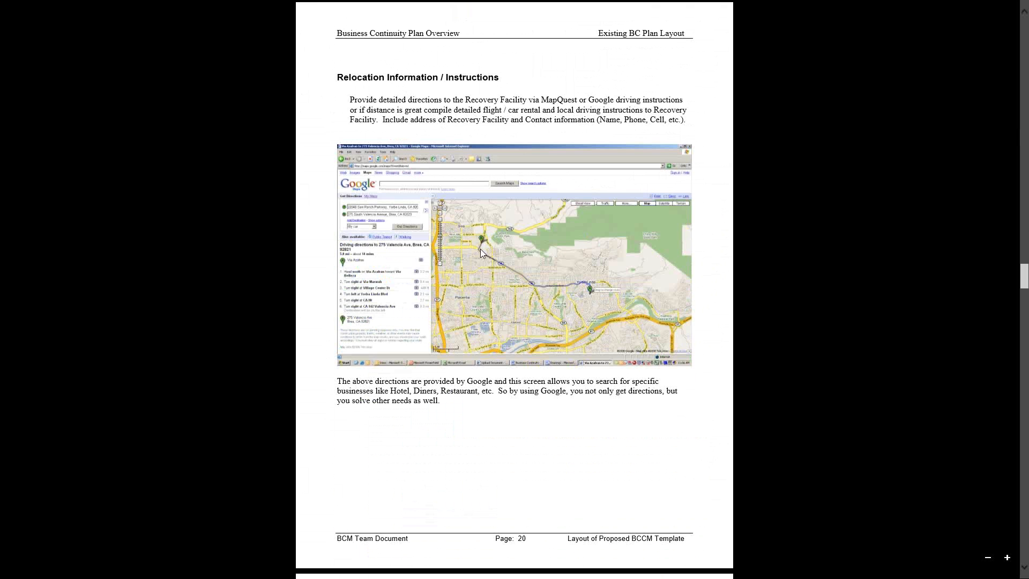
mouse_move(493, 264)
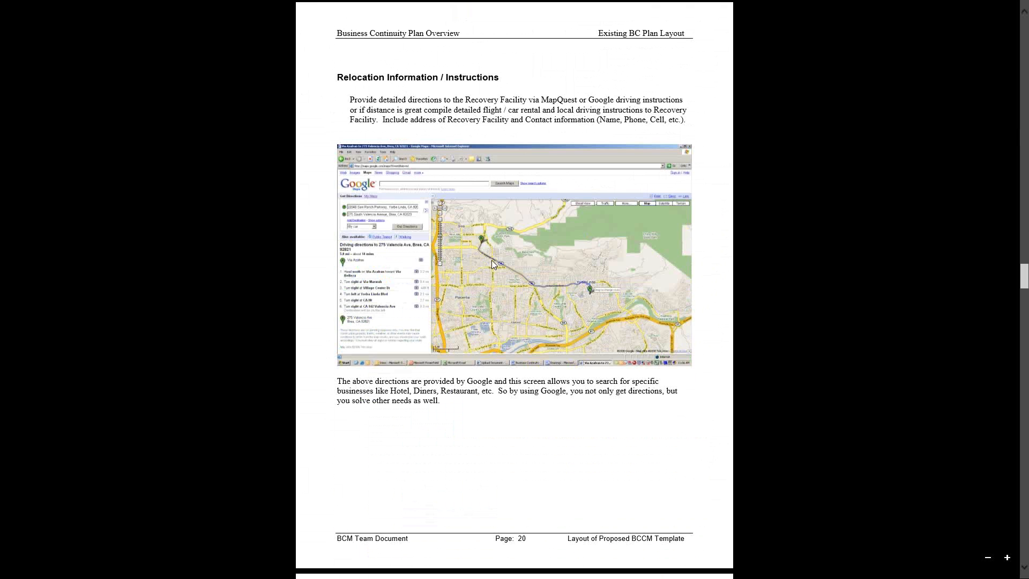
mouse_move(488, 251)
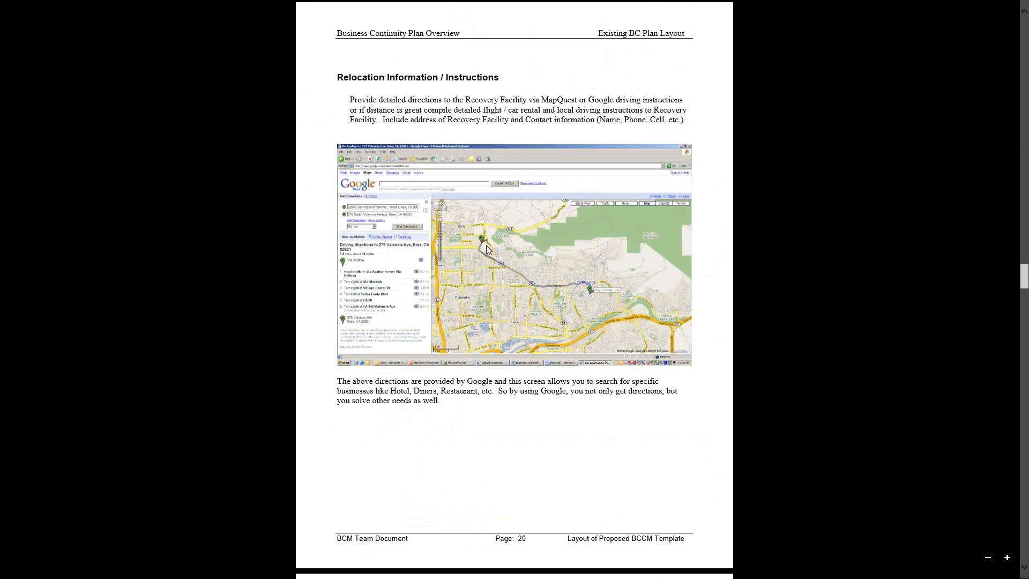
mouse_move(488, 249)
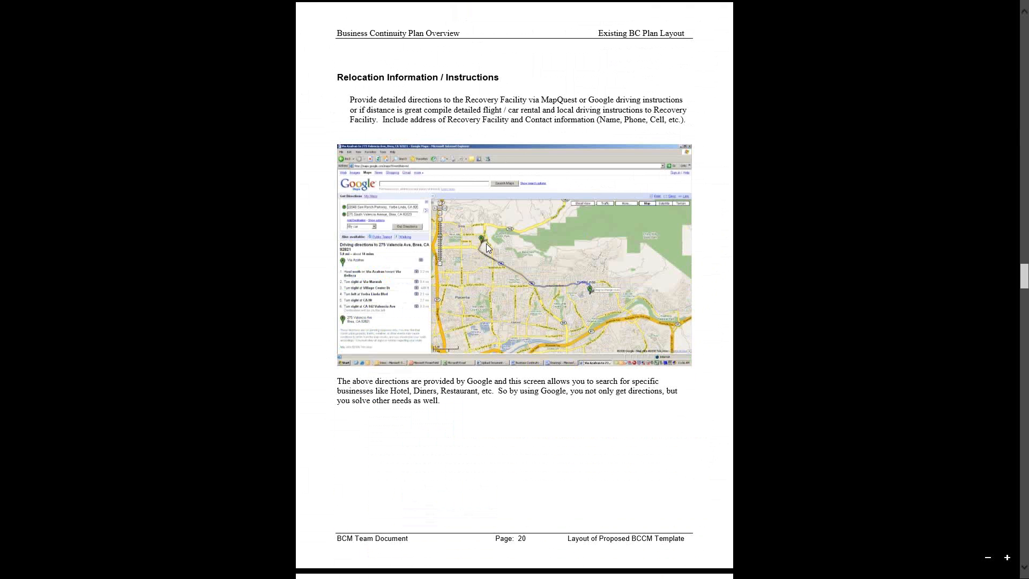
mouse_move(488, 251)
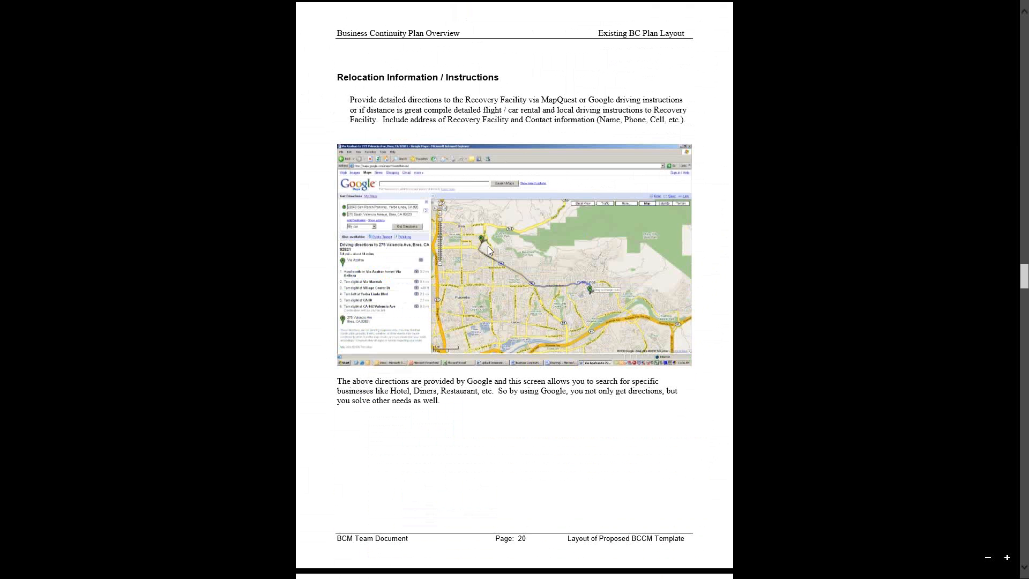
mouse_move(485, 251)
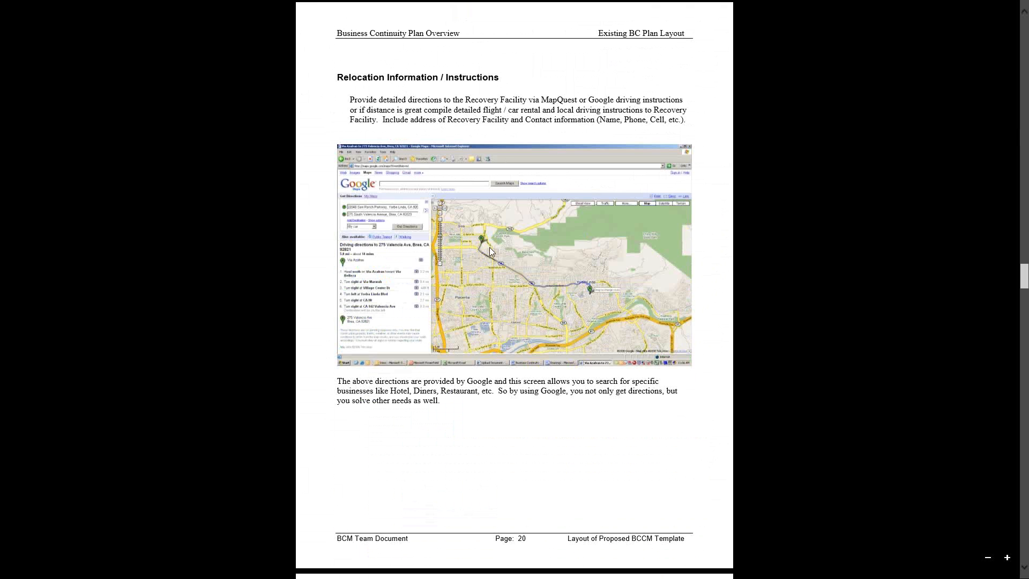
mouse_move(492, 251)
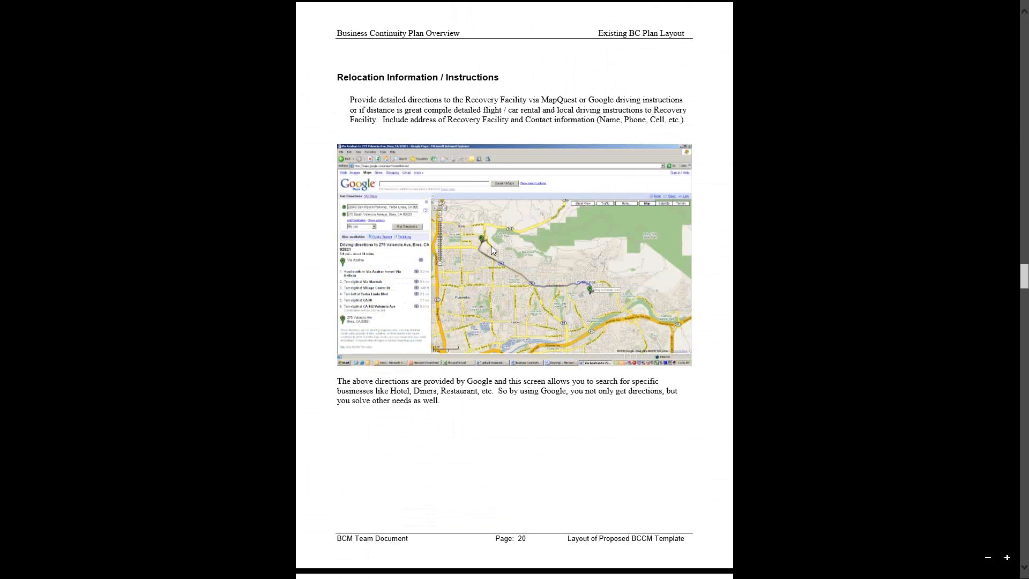
mouse_move(491, 249)
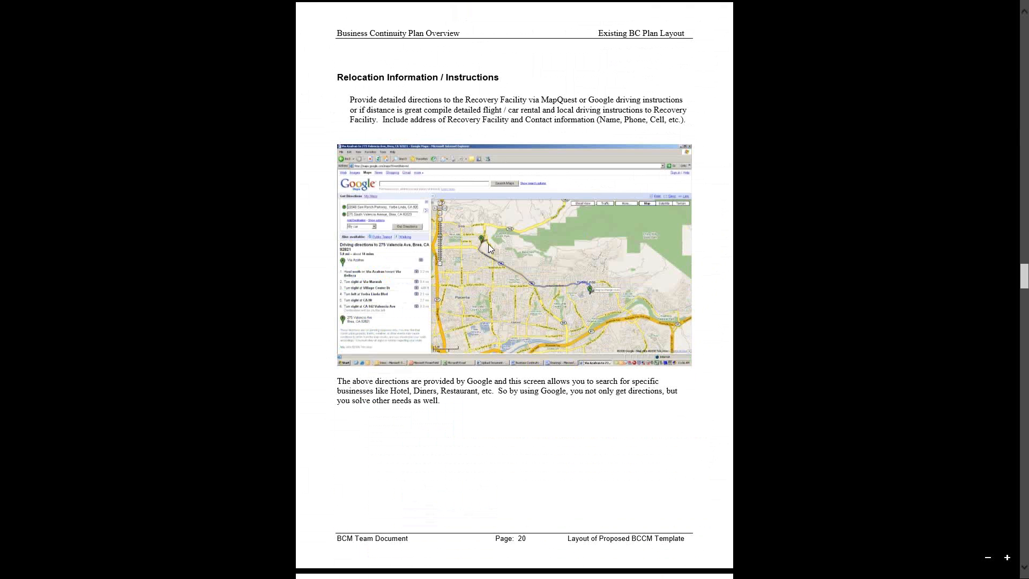
mouse_move(818, 258)
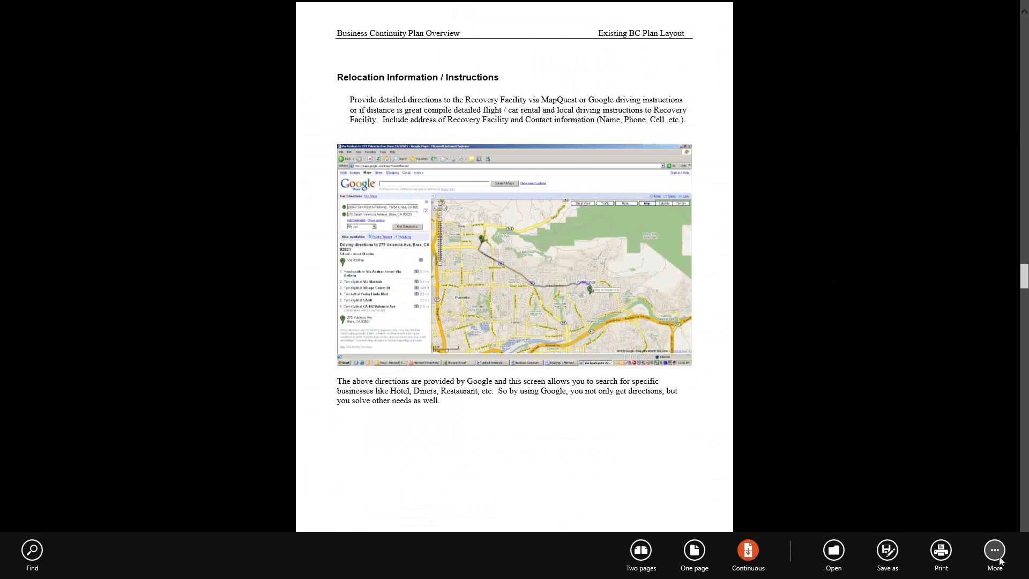
left_click(994, 550)
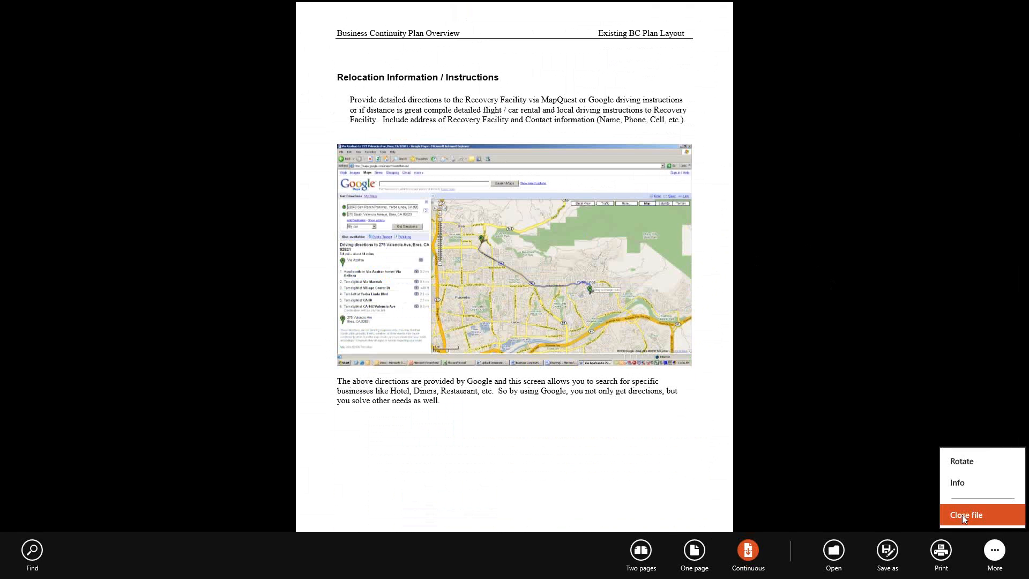
left_click(966, 515)
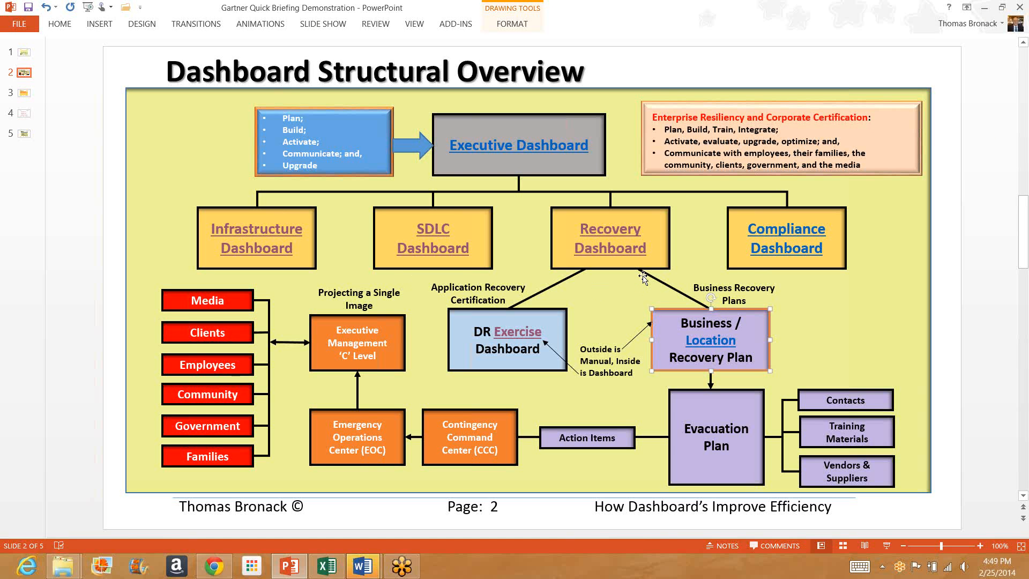
mouse_move(728, 468)
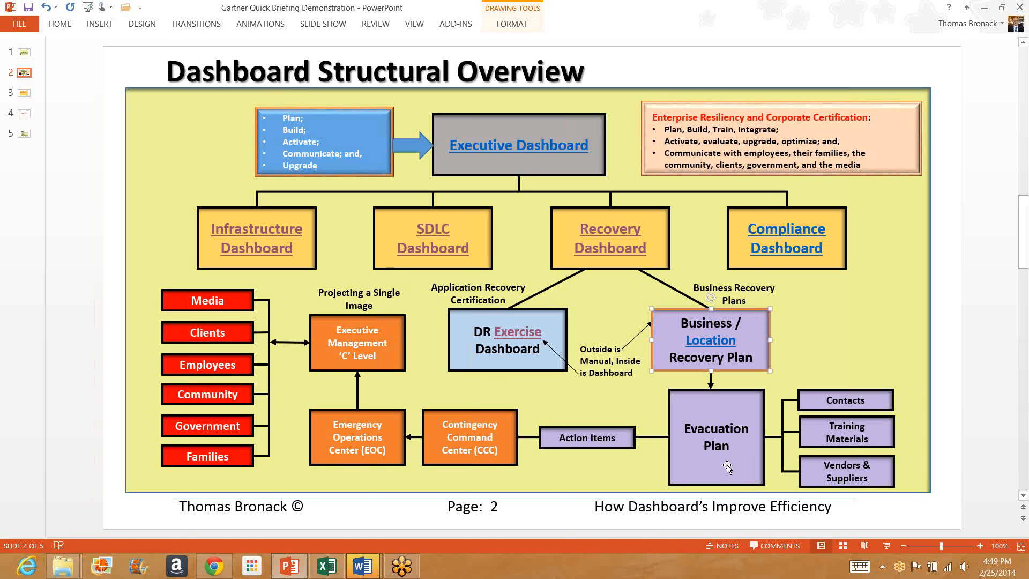
mouse_move(724, 427)
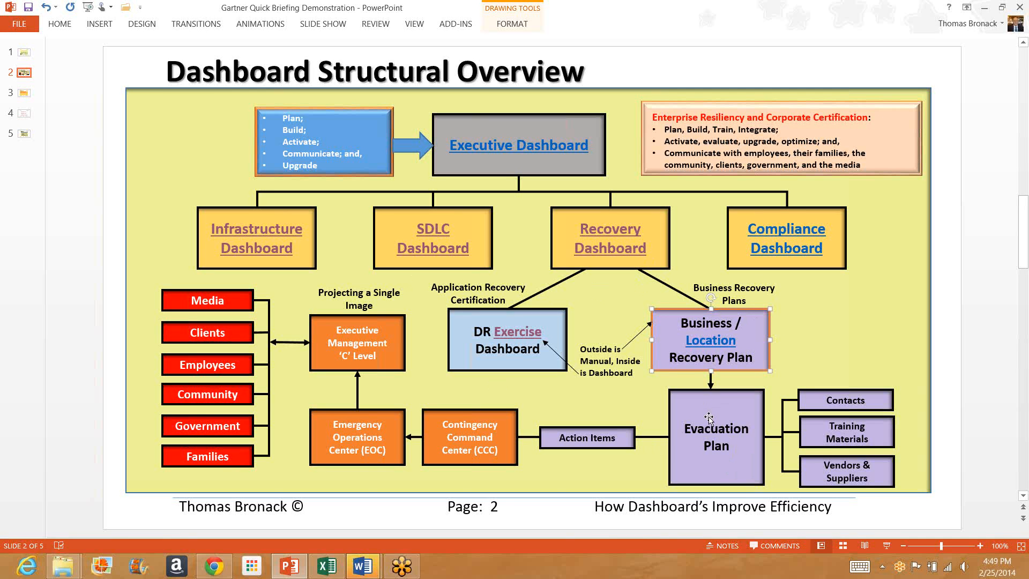
mouse_move(702, 412)
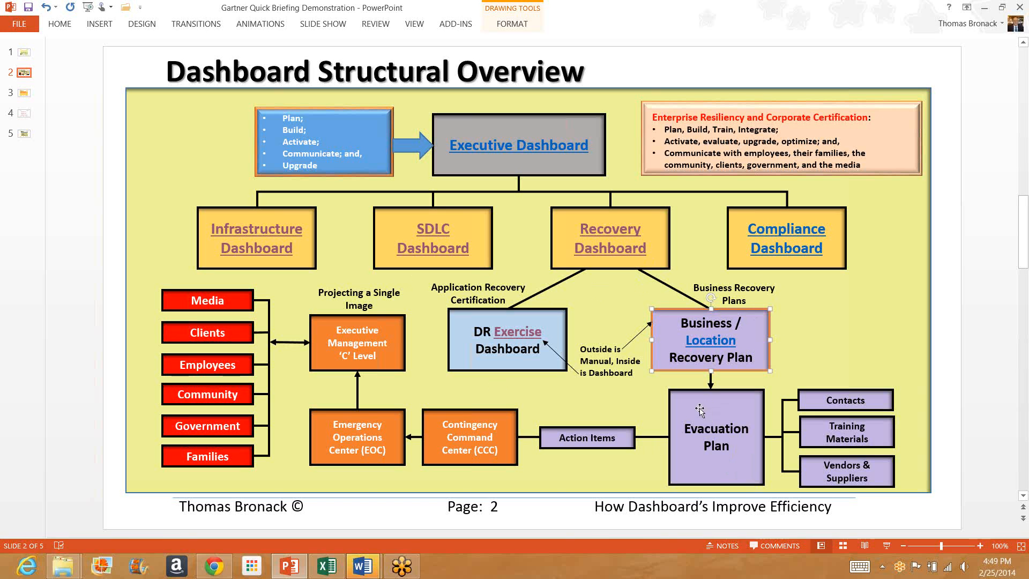
mouse_move(660, 405)
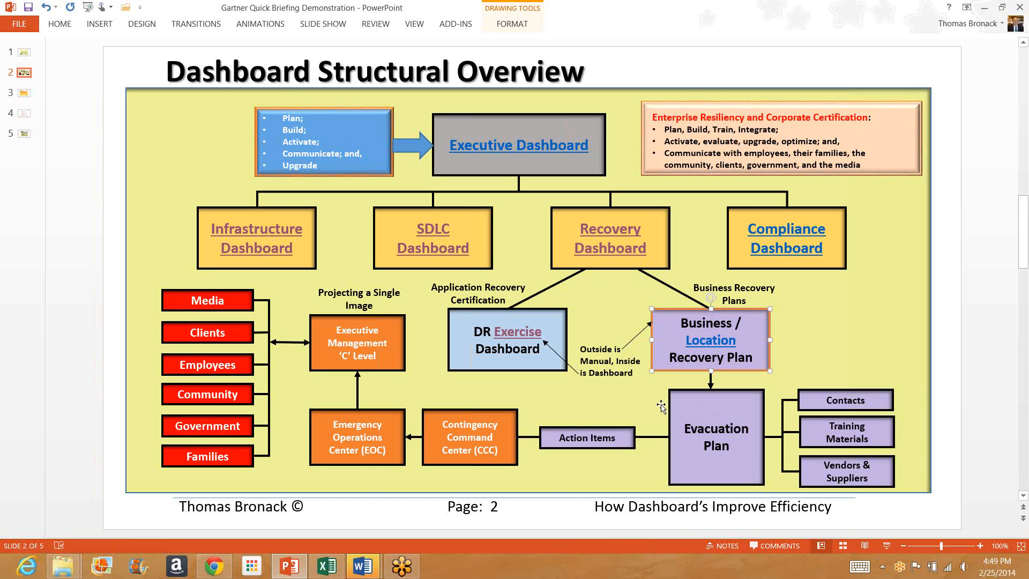
mouse_move(609, 452)
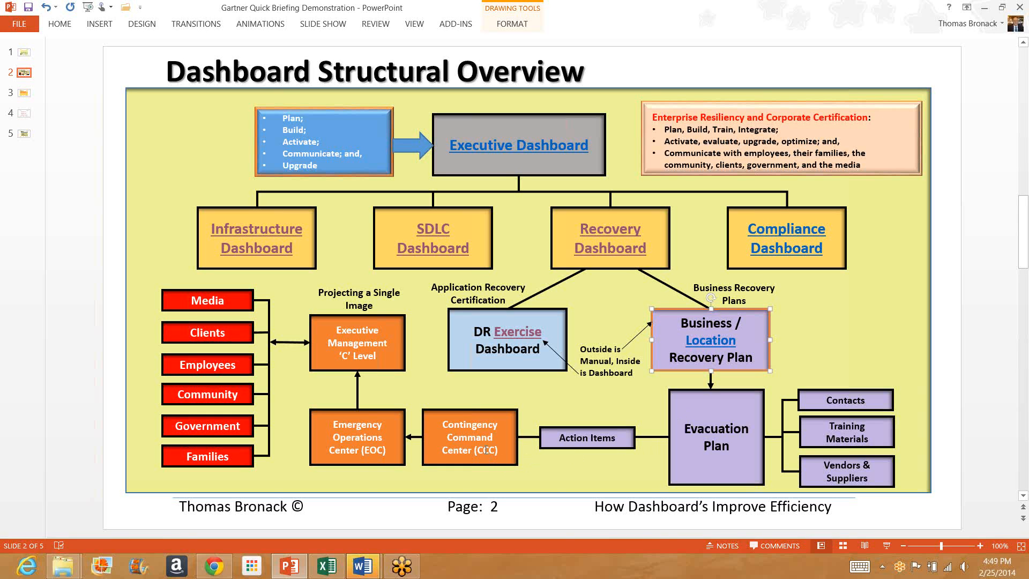
mouse_move(483, 461)
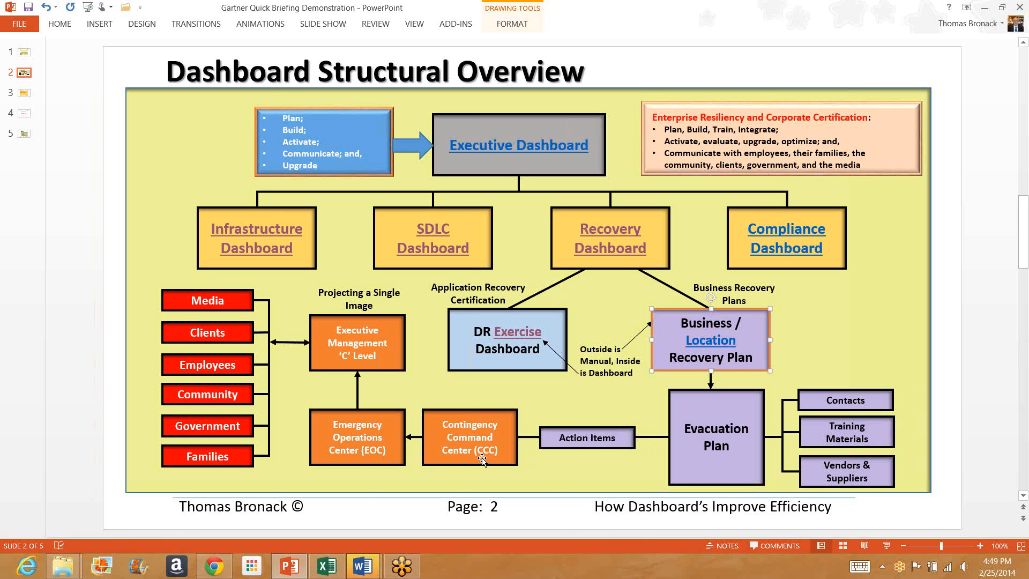
mouse_move(525, 417)
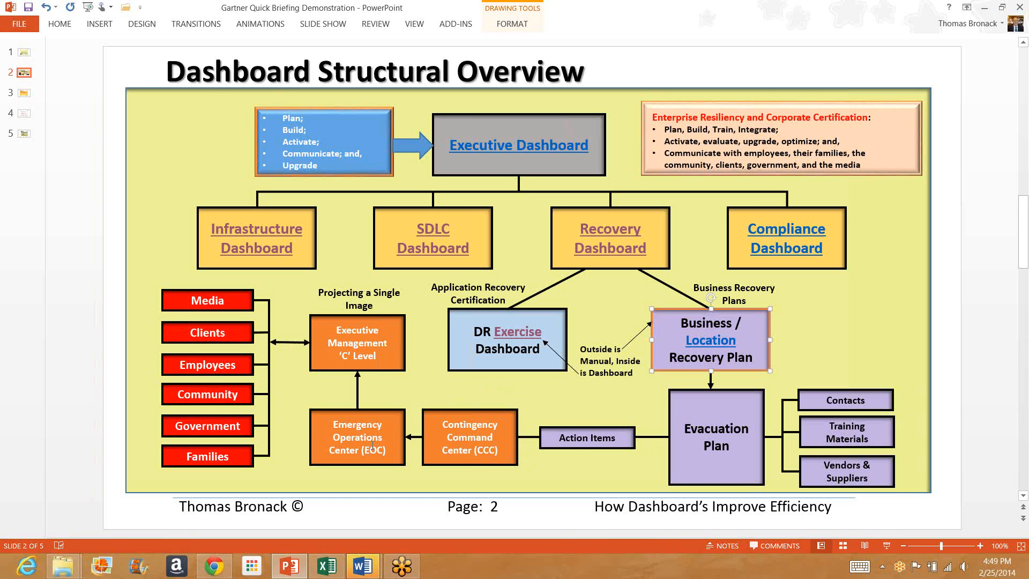
mouse_move(368, 401)
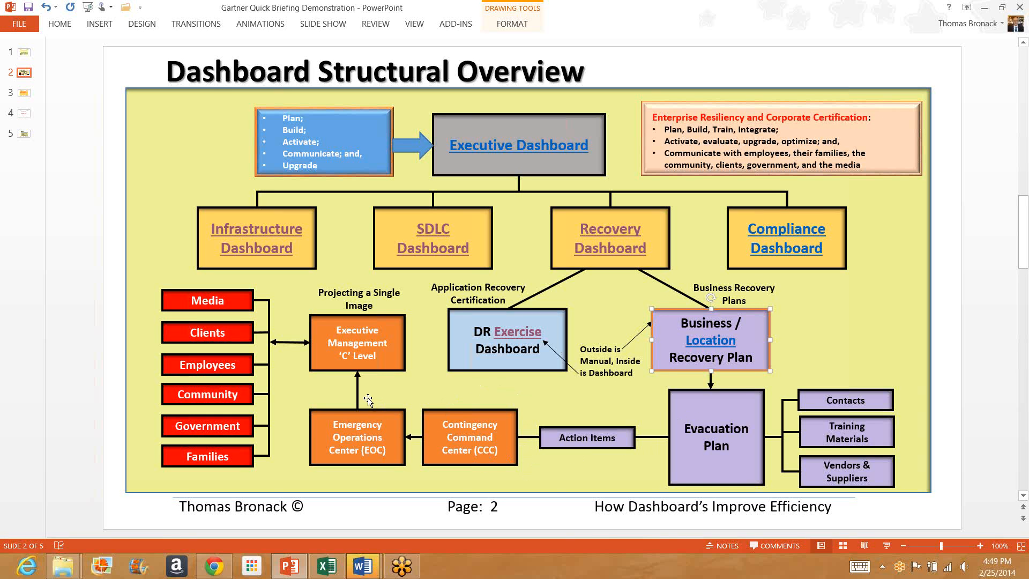
mouse_move(376, 401)
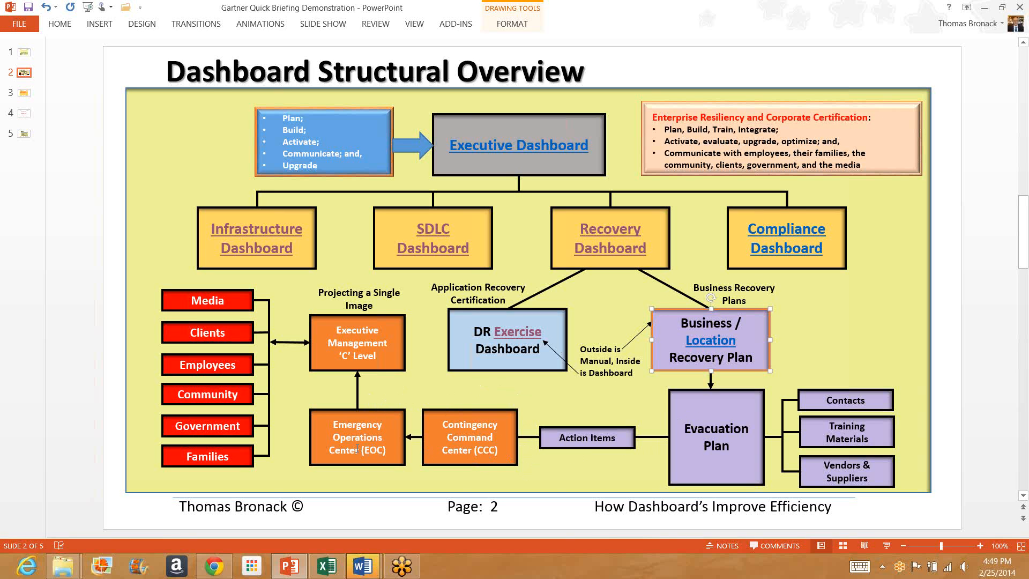
mouse_move(374, 367)
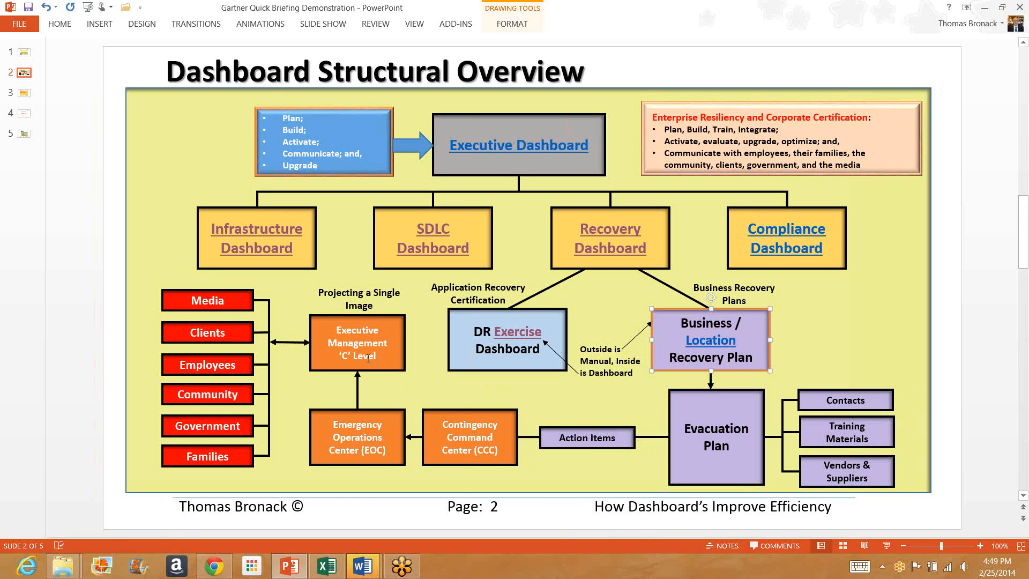
mouse_move(371, 307)
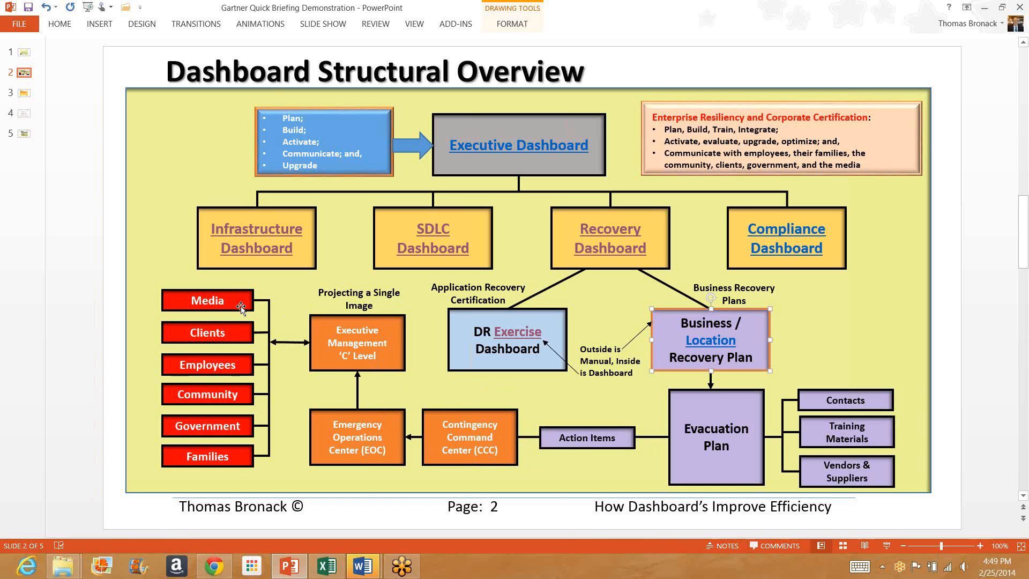
mouse_move(234, 334)
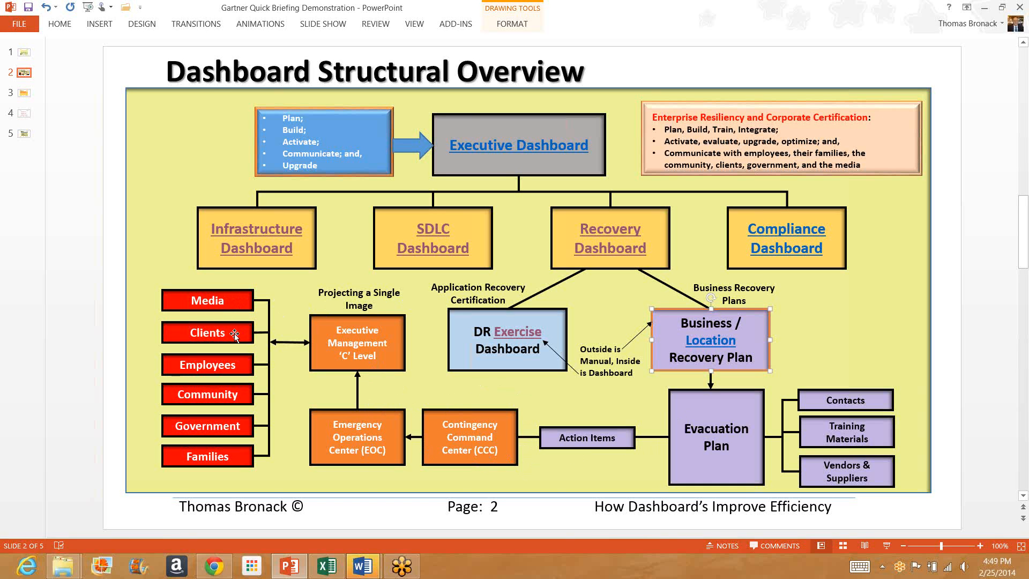
mouse_move(239, 404)
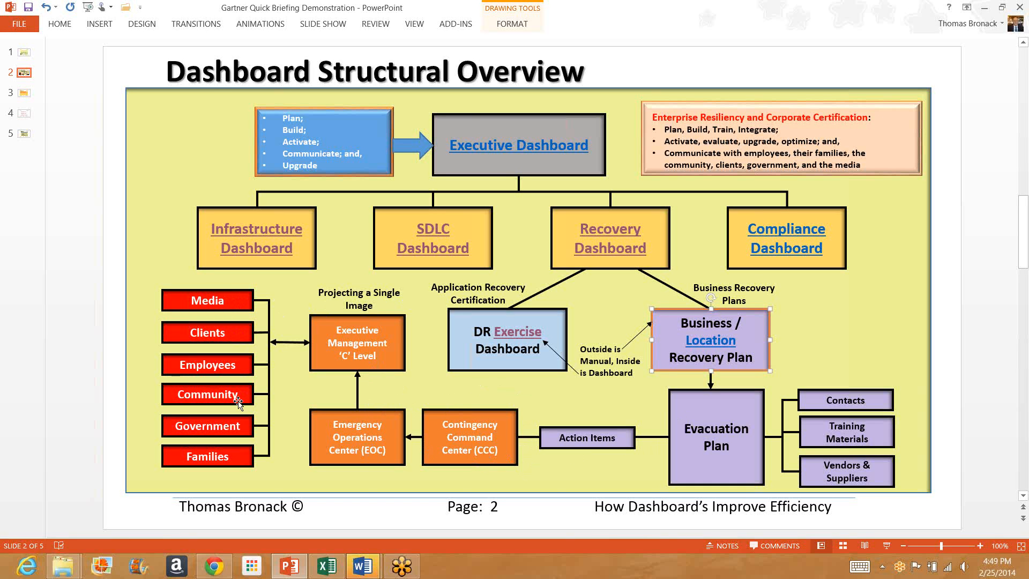
mouse_move(274, 410)
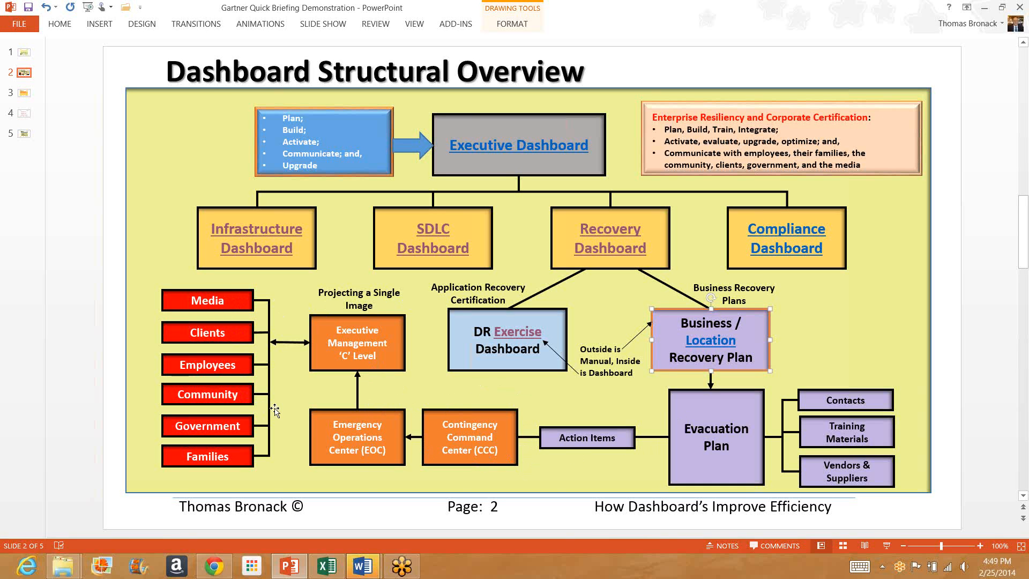
mouse_move(281, 407)
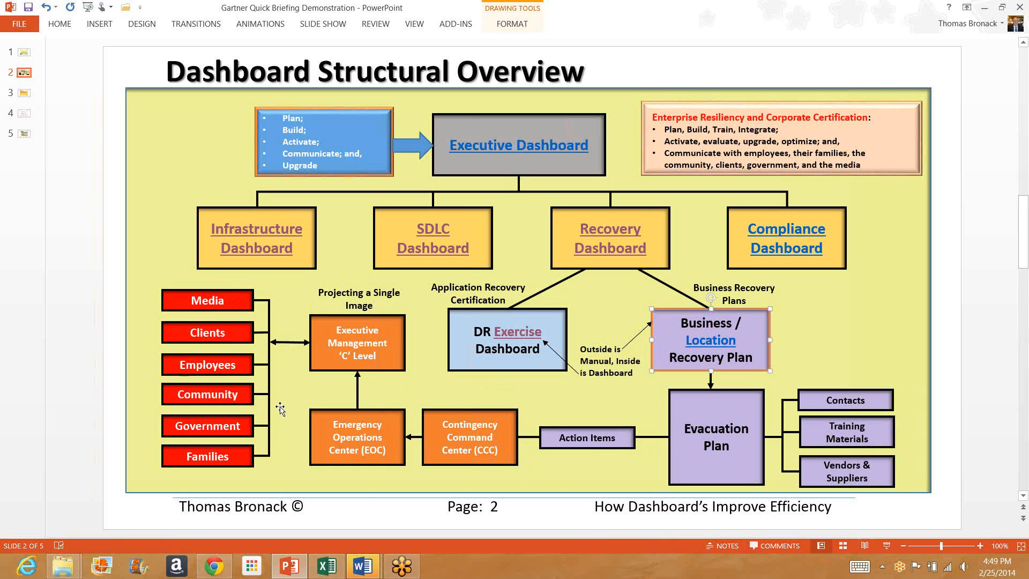
mouse_move(280, 410)
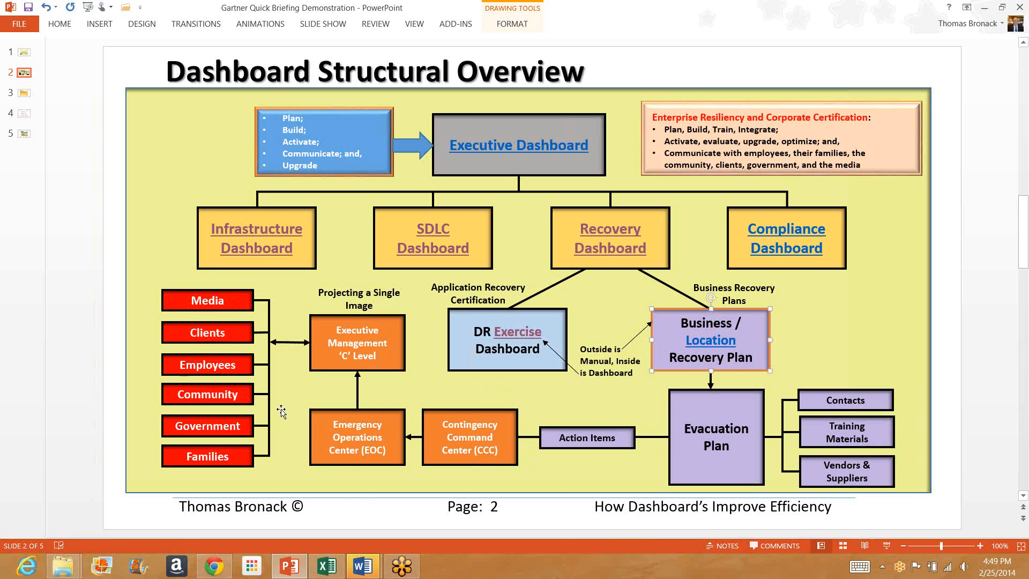
mouse_move(246, 400)
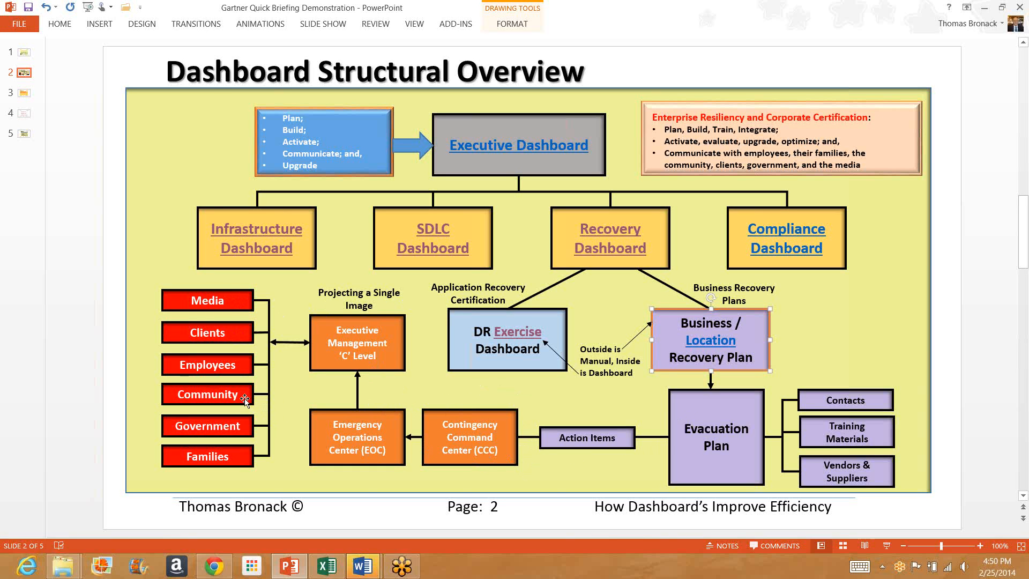
mouse_move(240, 462)
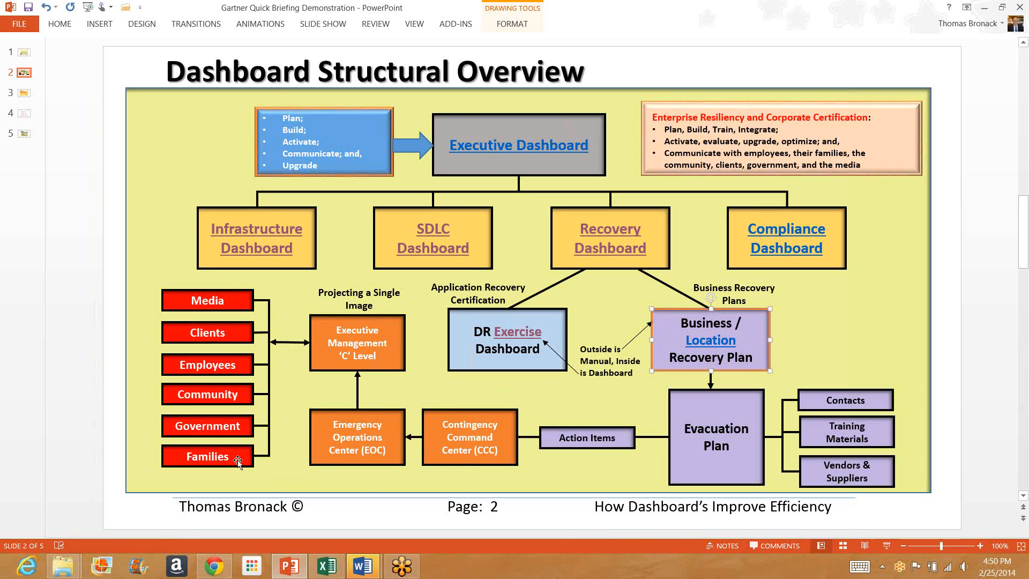
mouse_move(237, 466)
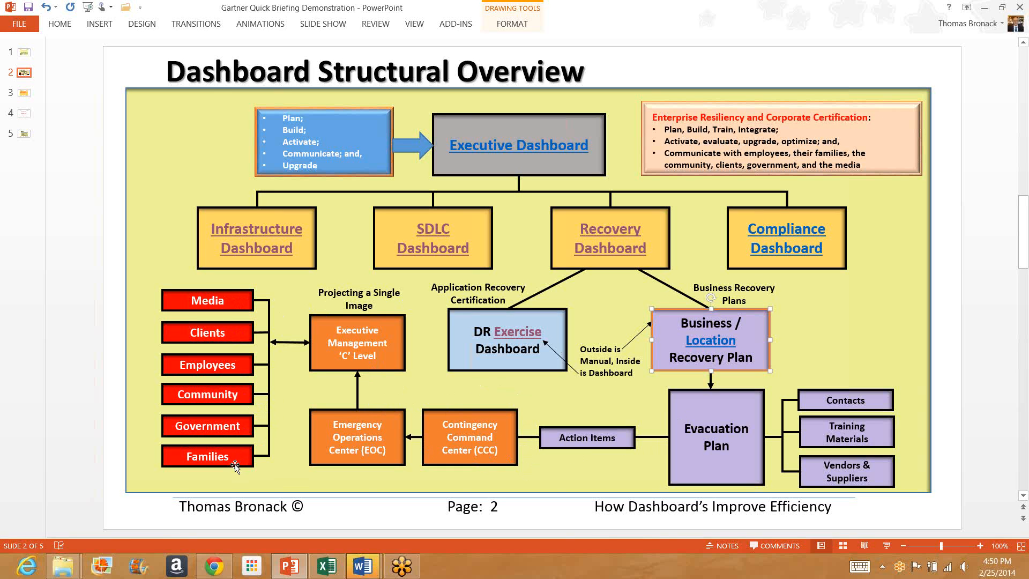
mouse_move(290, 405)
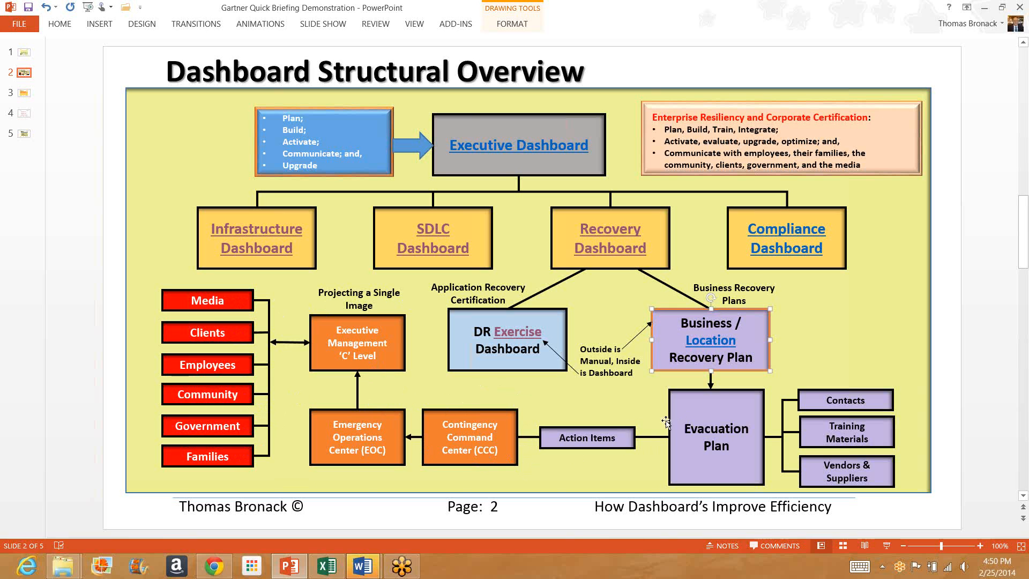
- Select the Evacuation Plan box and follow its link to the Site Evacuation Plan workbook
left_click(716, 437)
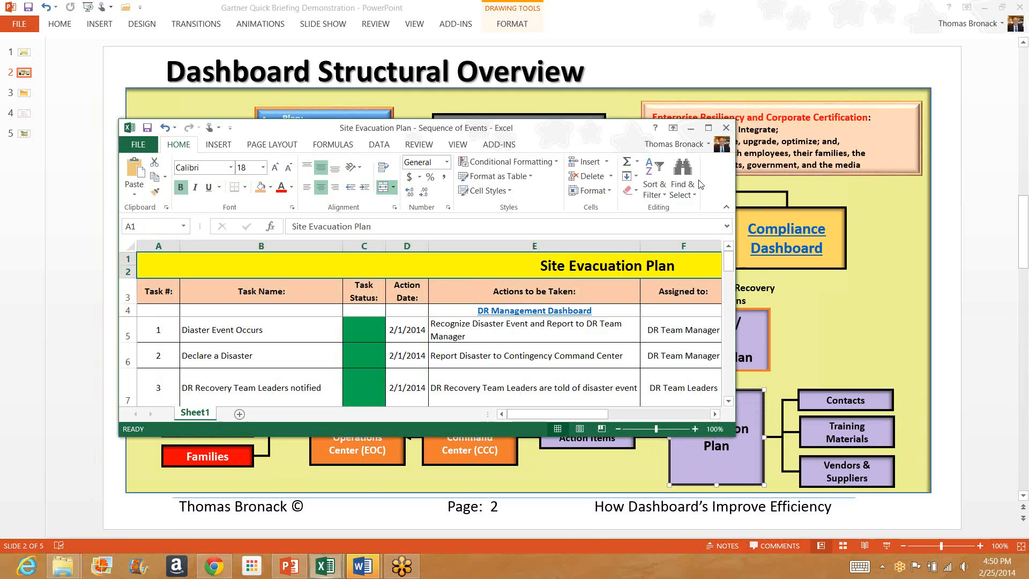
left_click(725, 128)
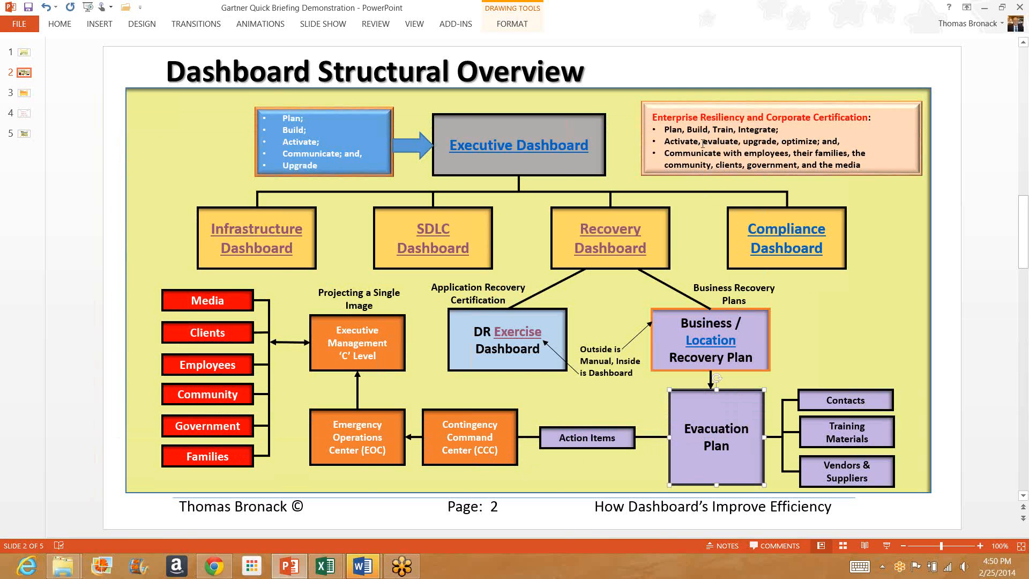
mouse_move(748, 393)
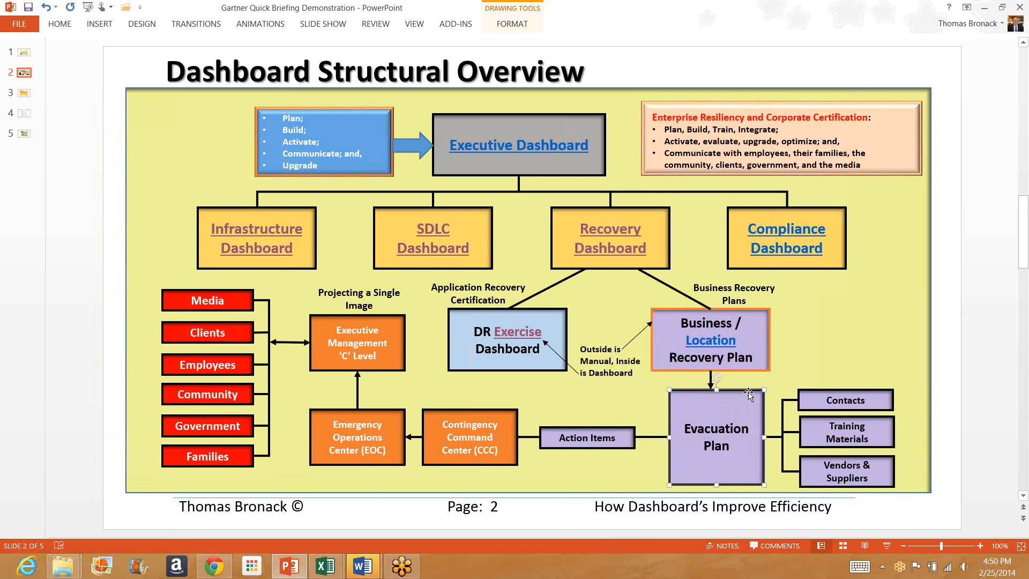
mouse_move(742, 394)
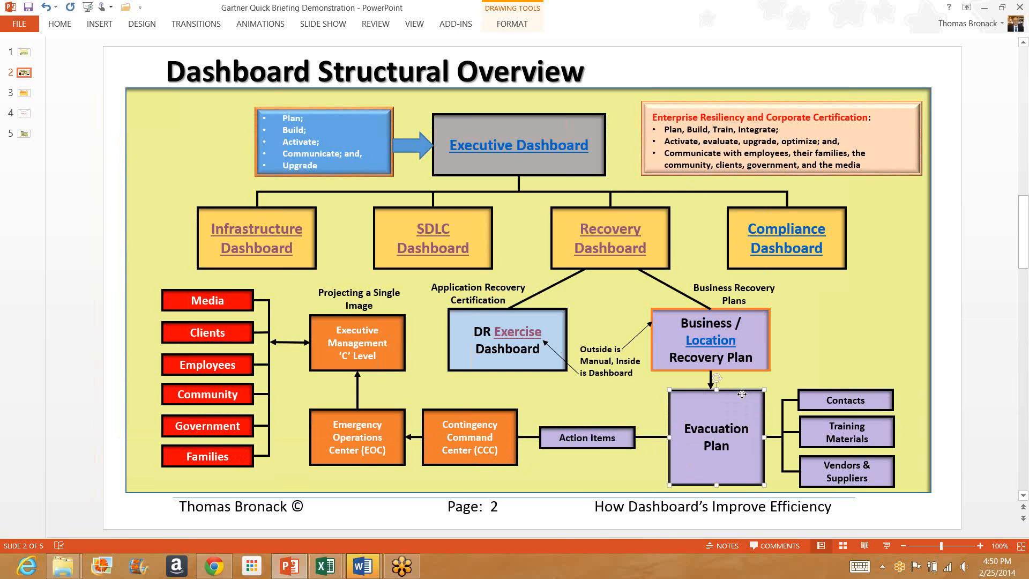
mouse_move(754, 410)
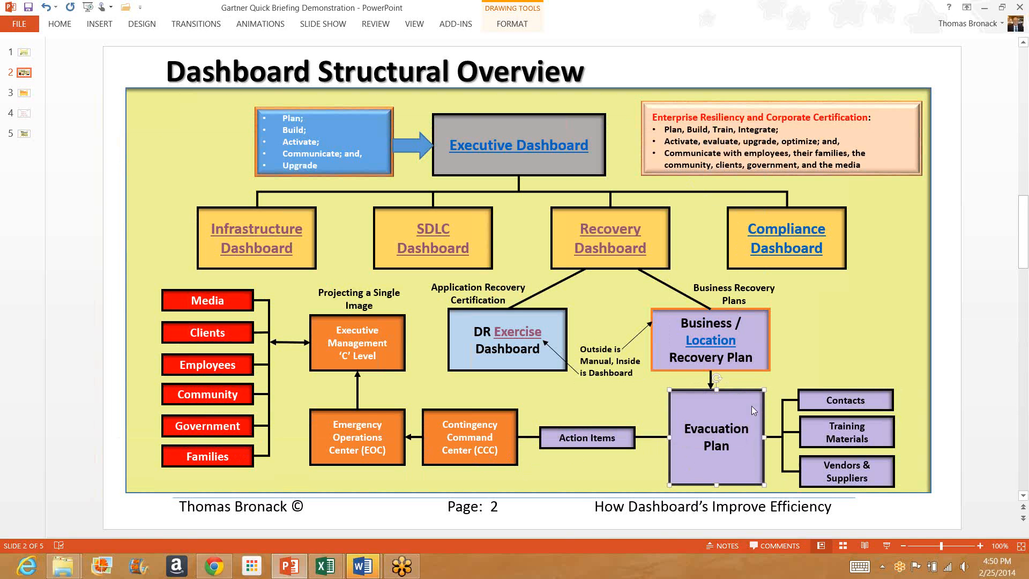
right_click(711, 339)
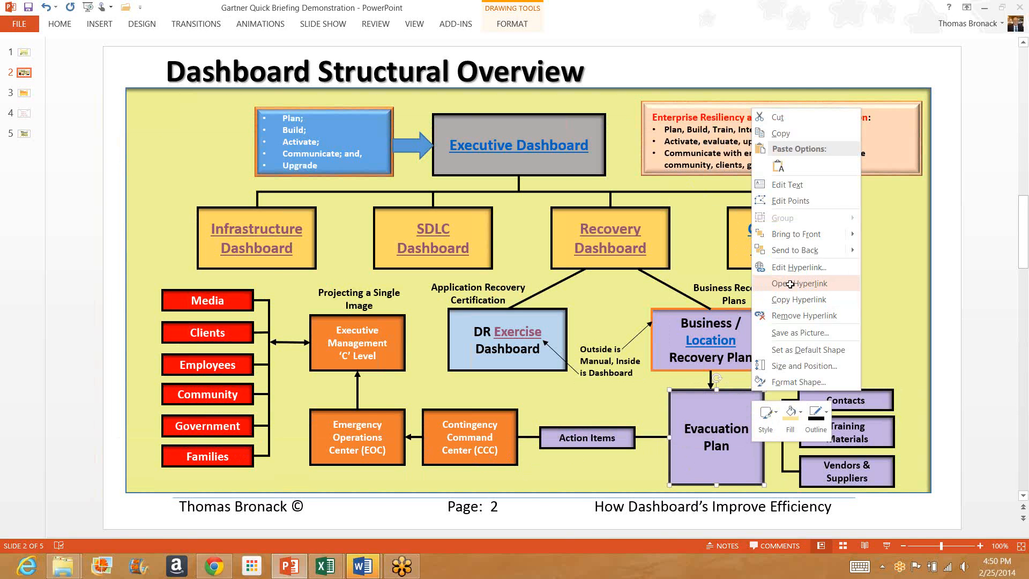
left_click(797, 283)
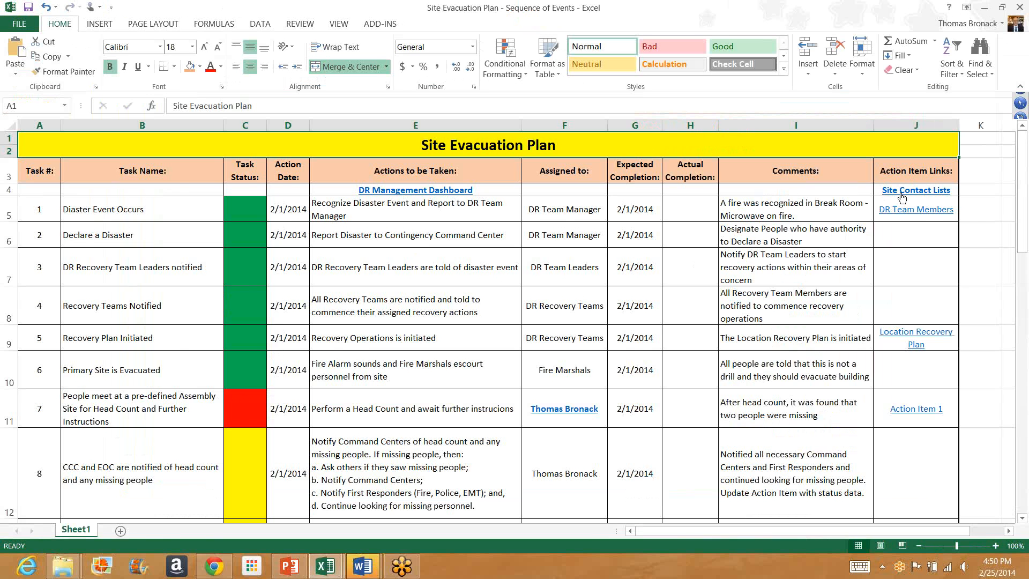
- Follow the J4 Site Contact Lists link and select the Supply Chain Vendors entry
left_click(916, 190)
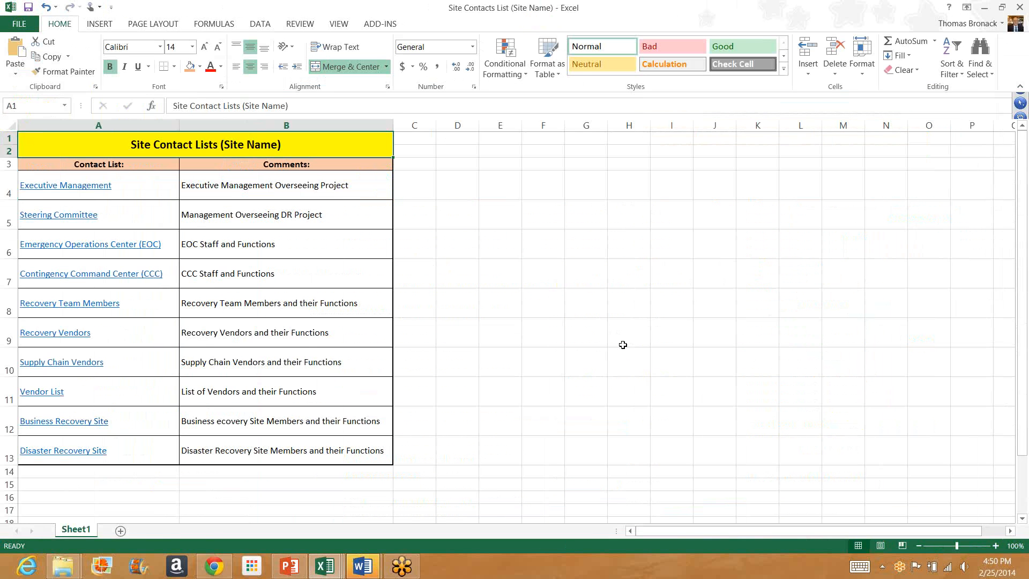
mouse_move(120, 234)
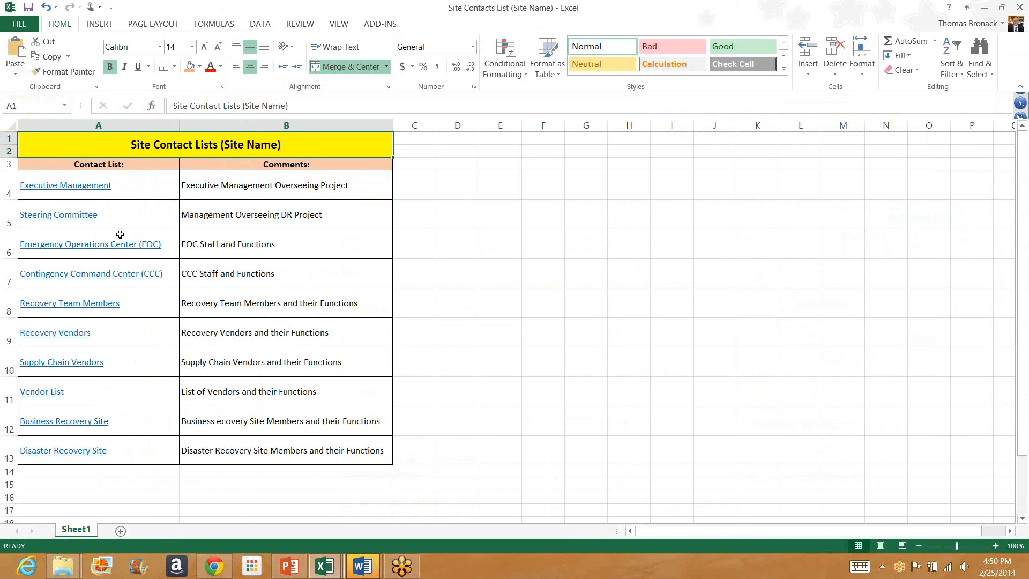
mouse_move(112, 211)
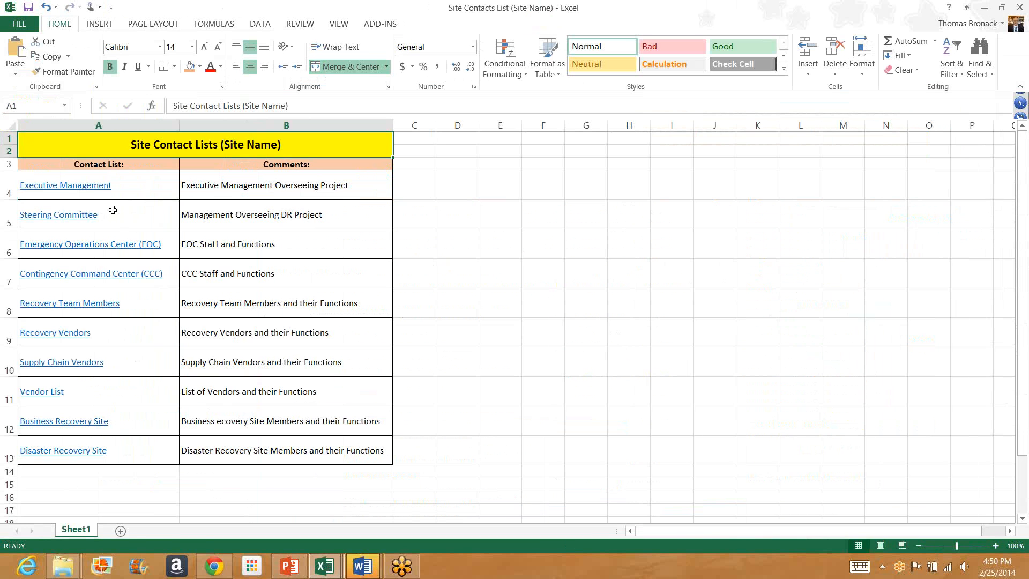
mouse_move(124, 257)
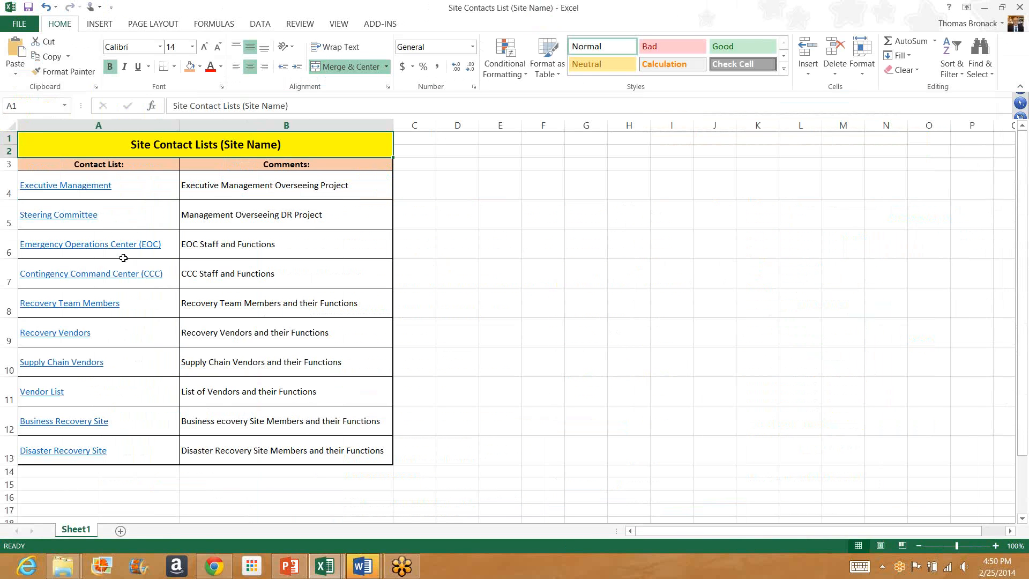
mouse_move(125, 253)
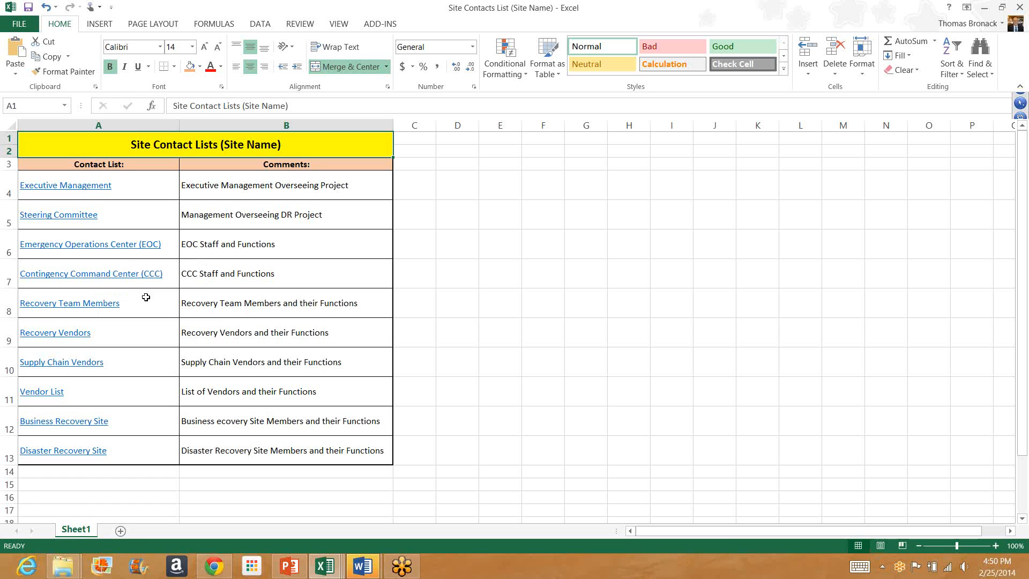
mouse_move(153, 310)
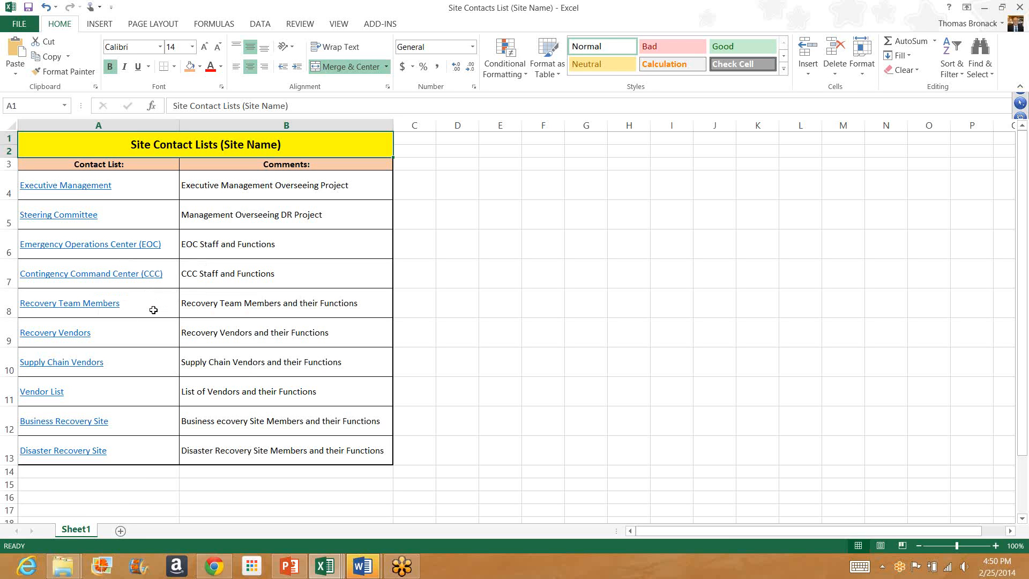
mouse_move(145, 334)
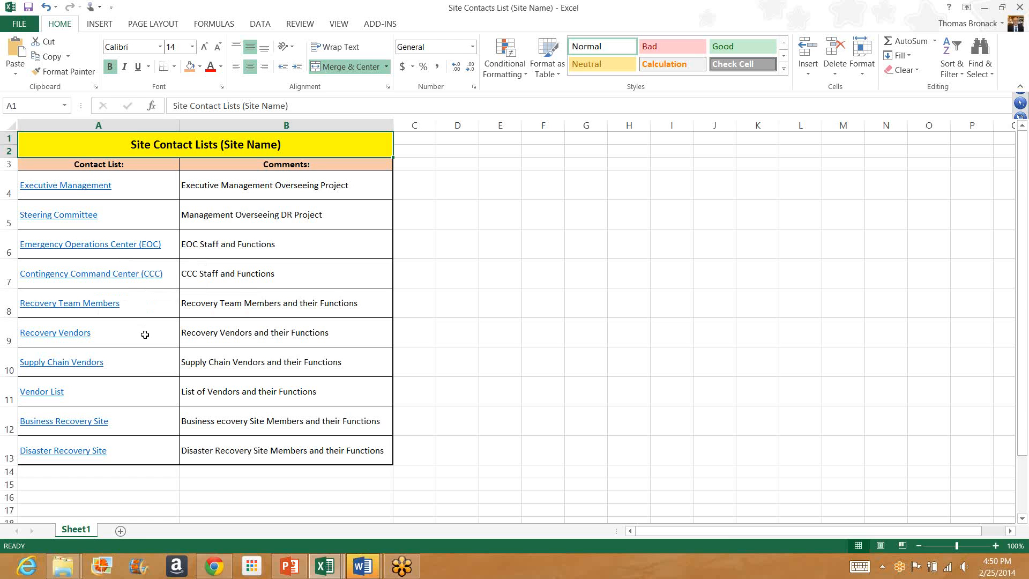
mouse_move(124, 397)
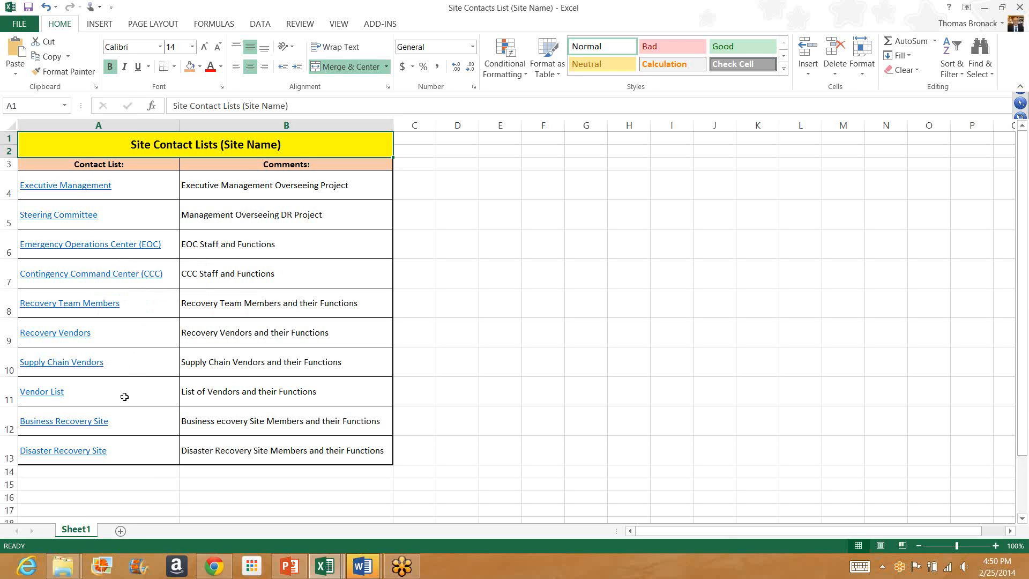
mouse_move(136, 425)
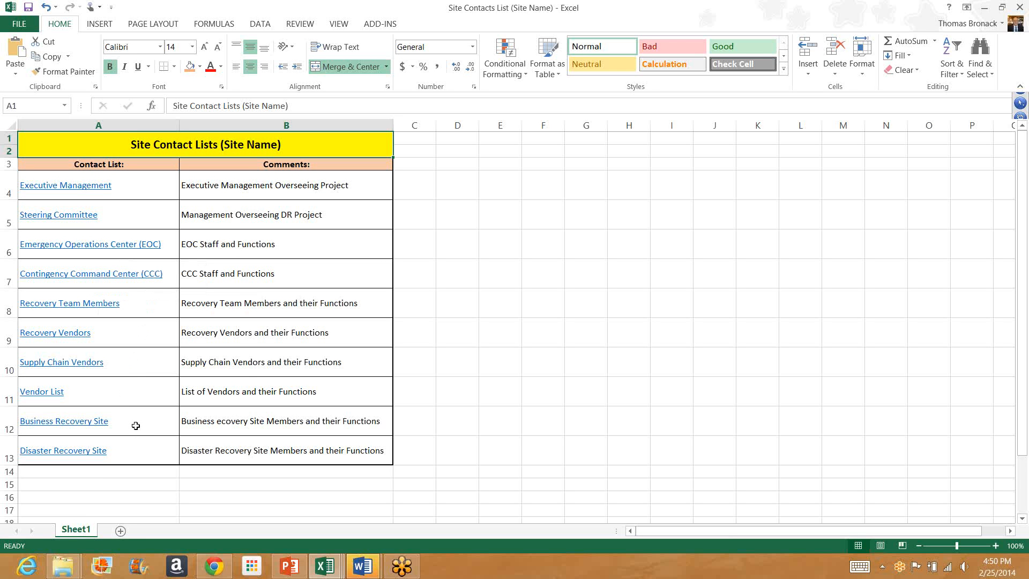
mouse_move(126, 458)
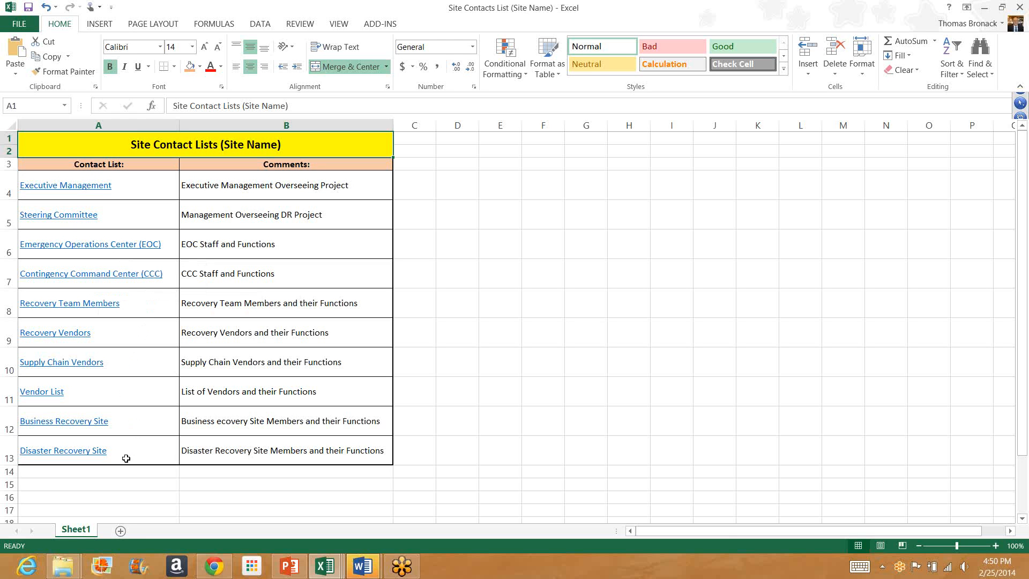
mouse_move(320, 419)
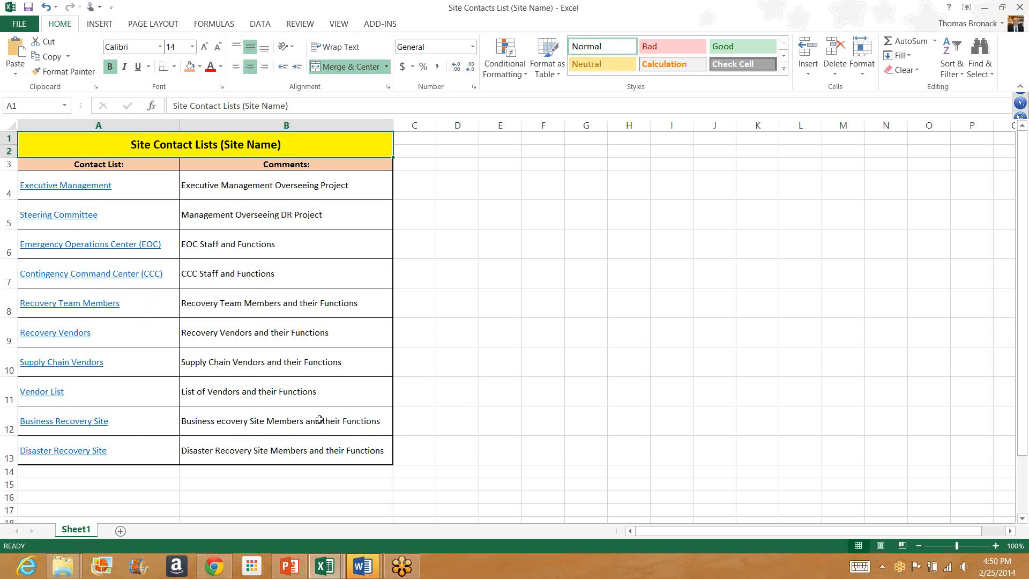
left_click(61, 362)
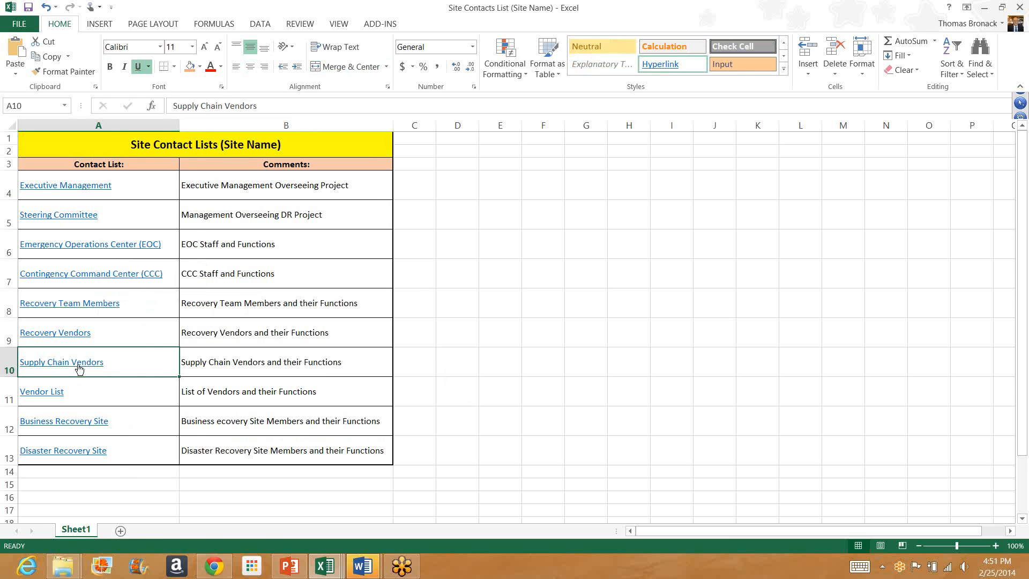
- Open the Supply Chain Vendor Management and Certification workbook via the A10 link, then File
left_click(61, 362)
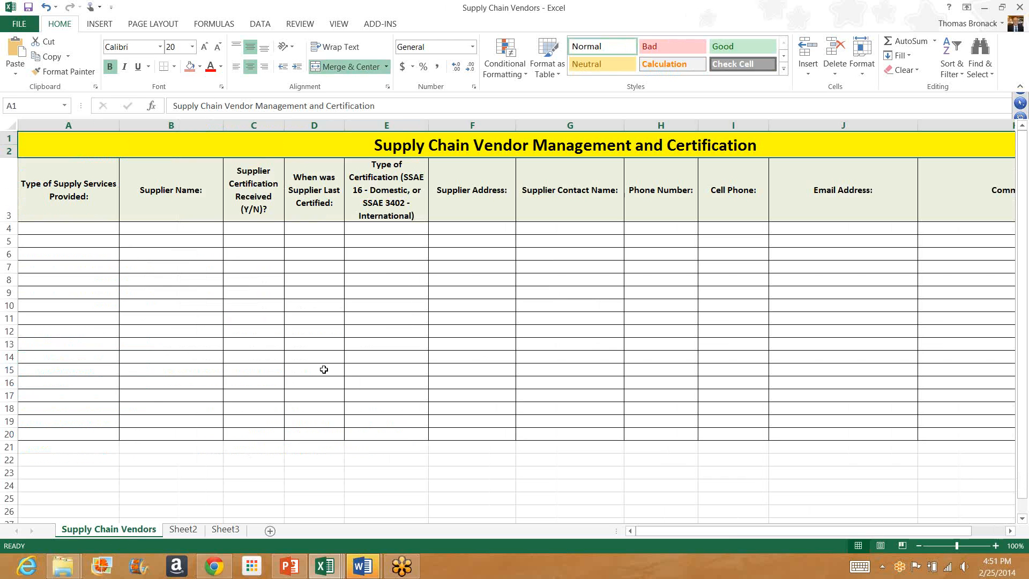
mouse_move(215, 315)
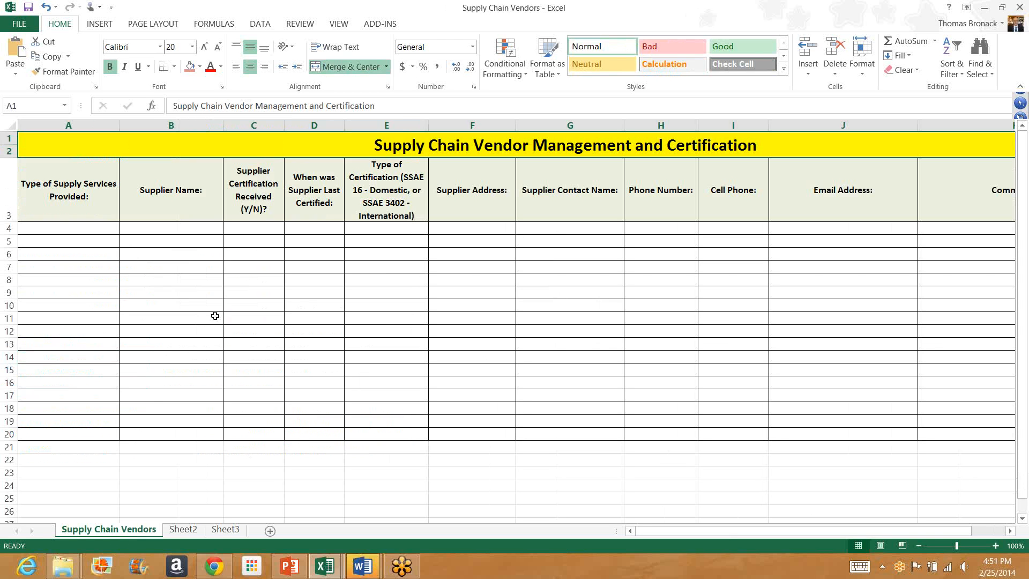
mouse_move(199, 275)
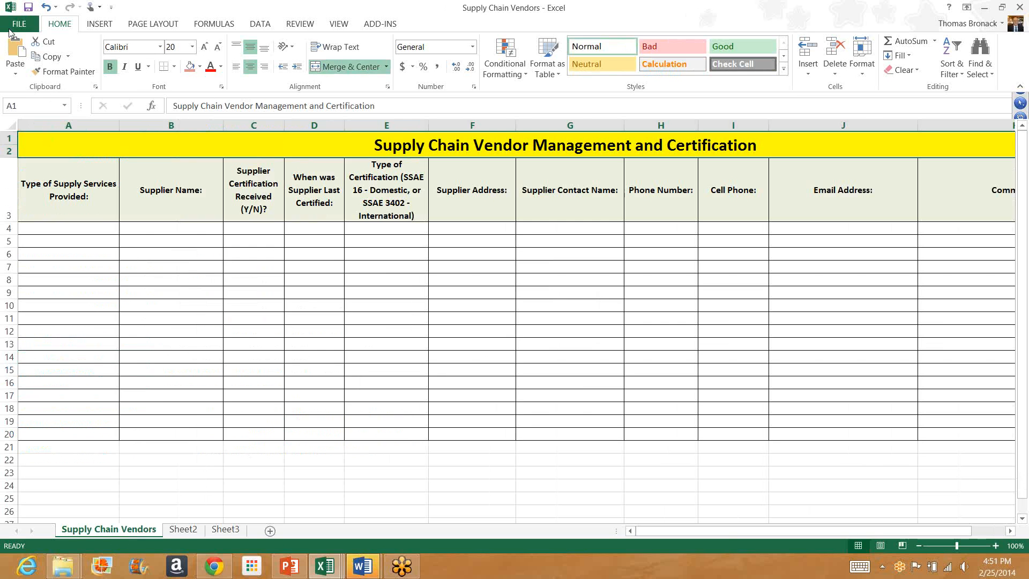
left_click(18, 24)
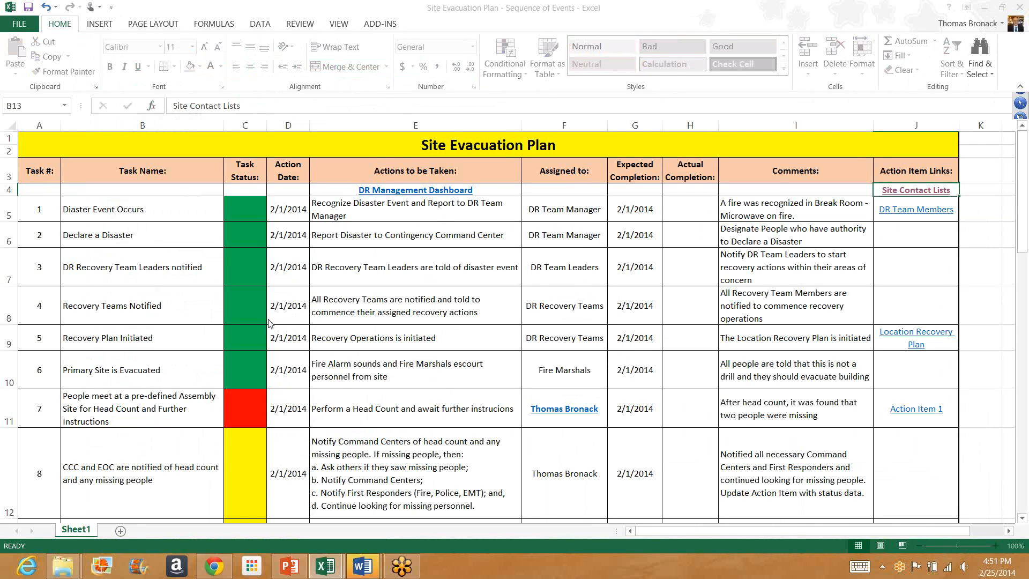
mouse_move(164, 219)
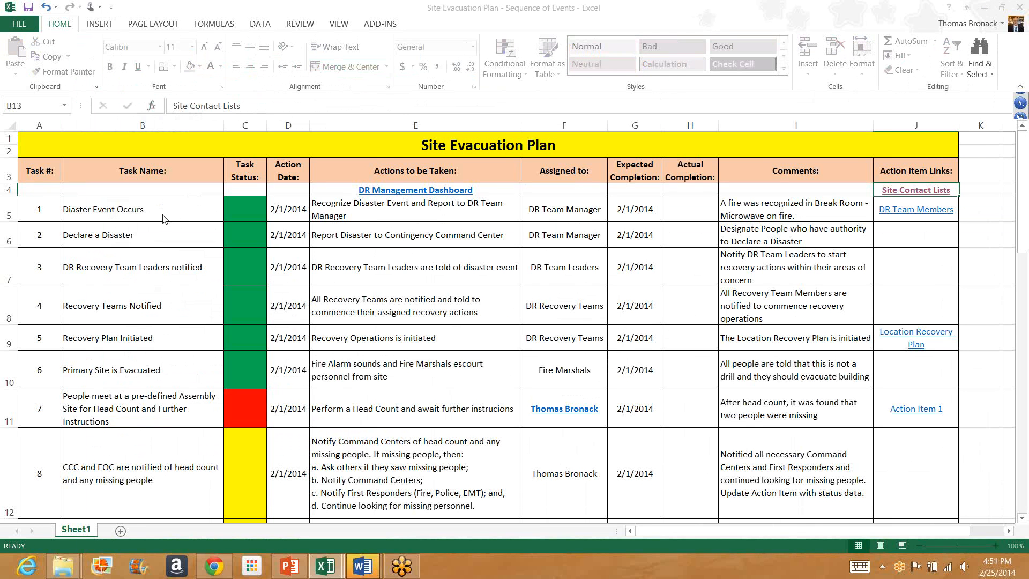
mouse_move(815, 226)
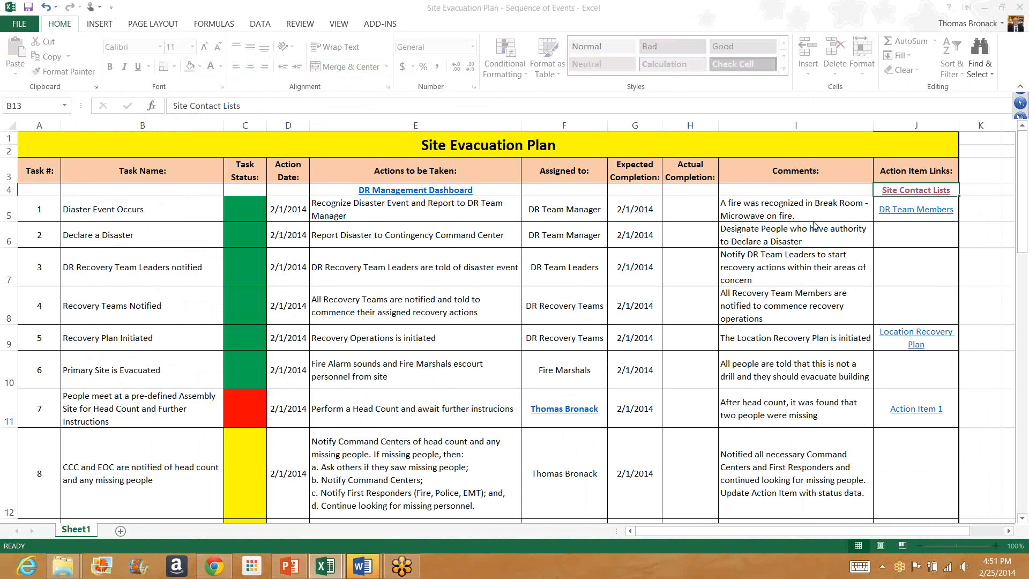
mouse_move(856, 211)
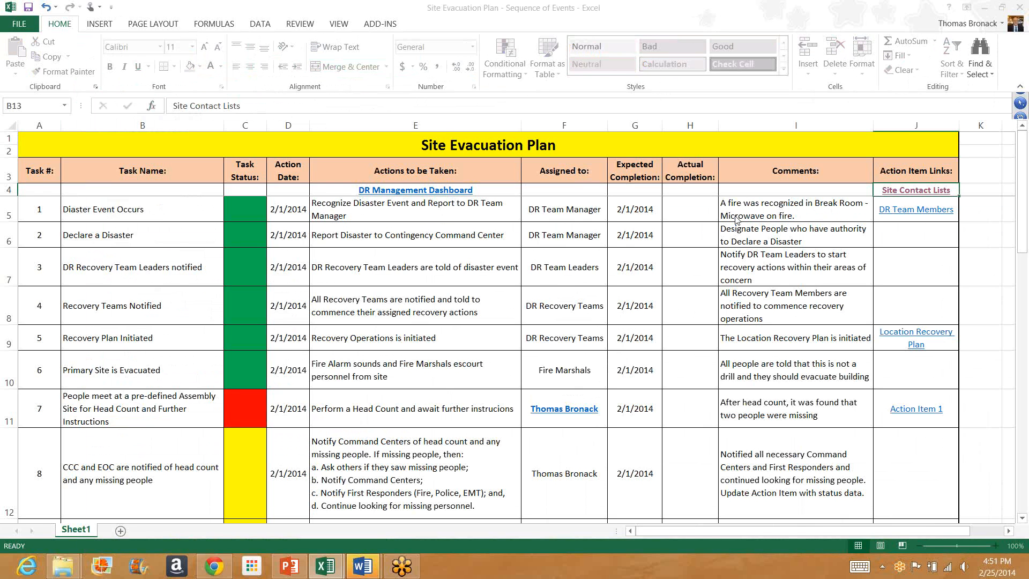
mouse_move(811, 222)
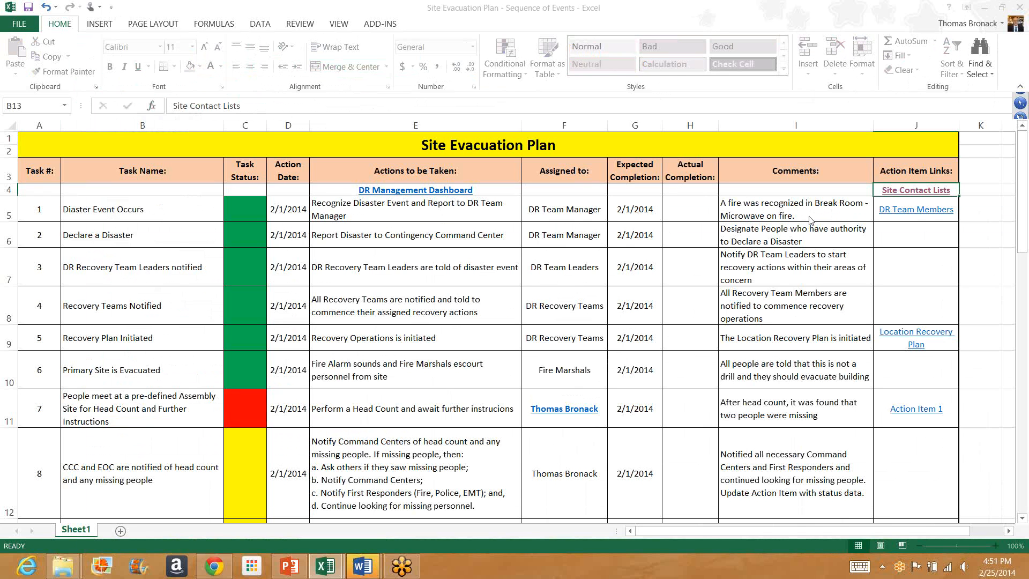
mouse_move(810, 221)
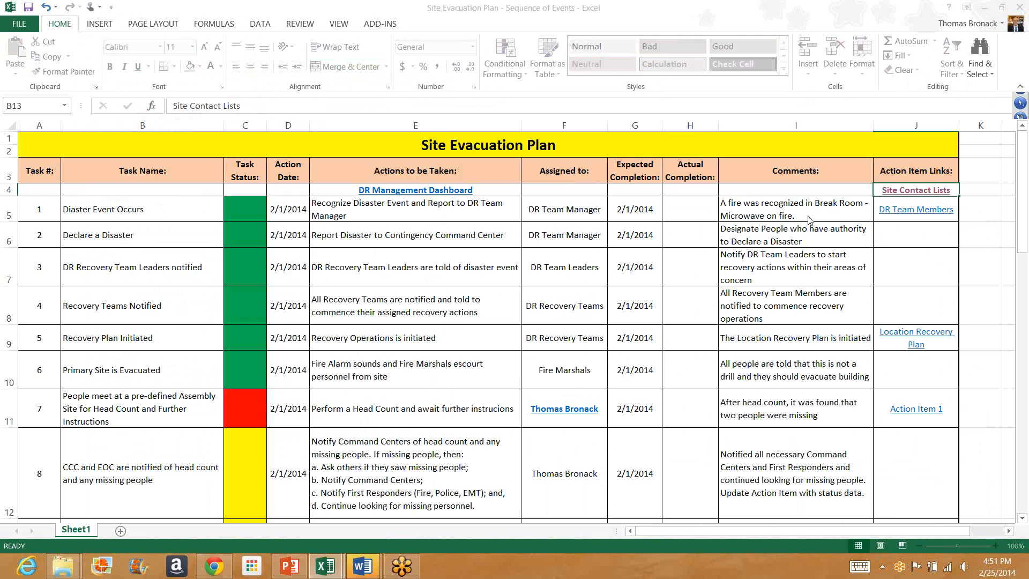
mouse_move(916, 225)
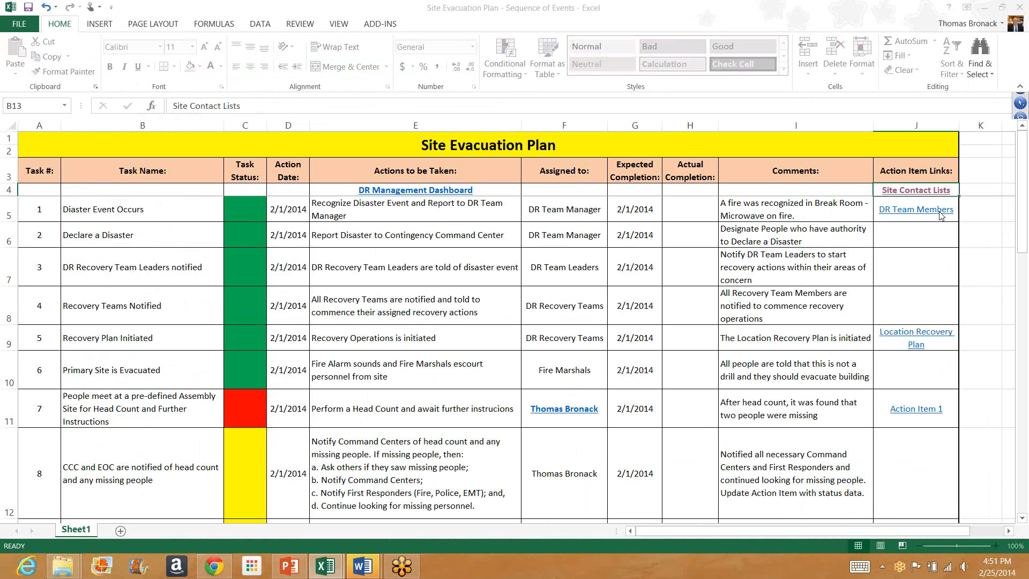
mouse_move(912, 343)
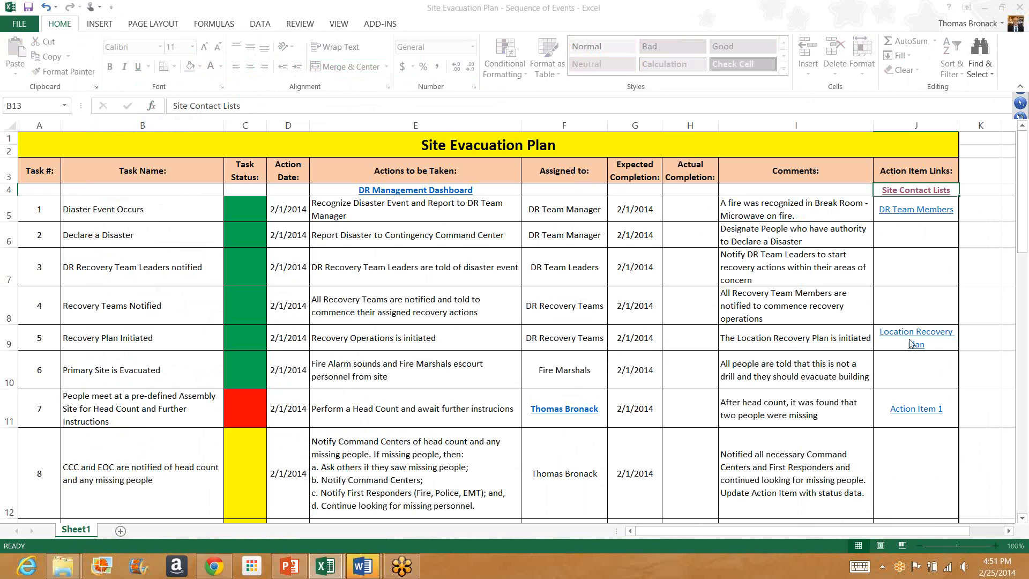
mouse_move(928, 348)
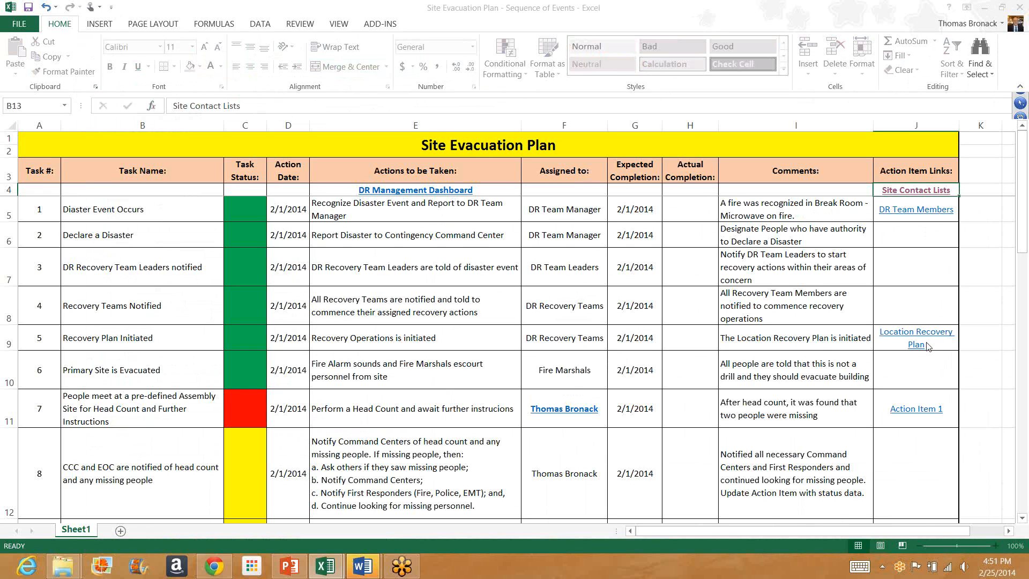
mouse_move(818, 354)
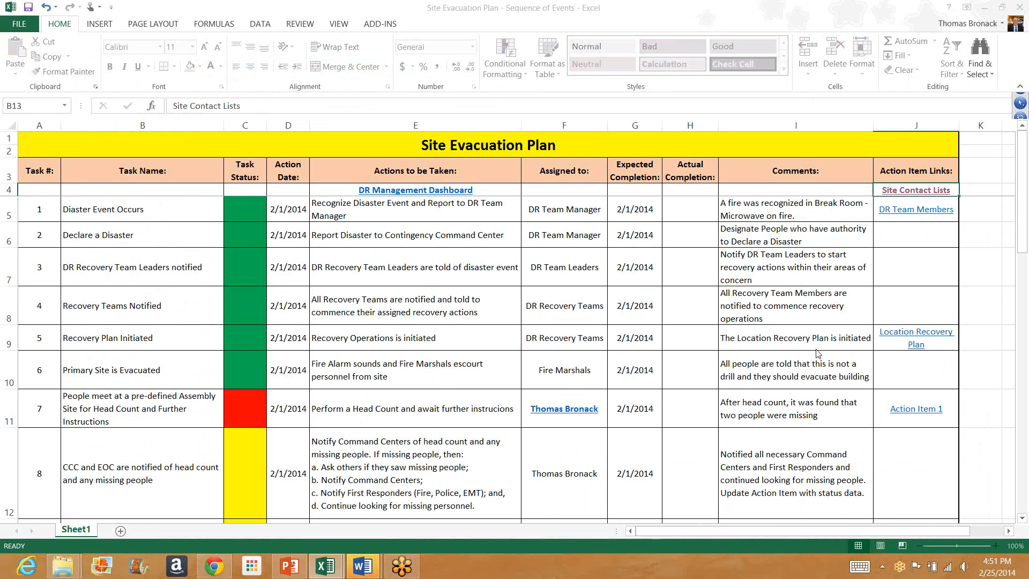
mouse_move(137, 227)
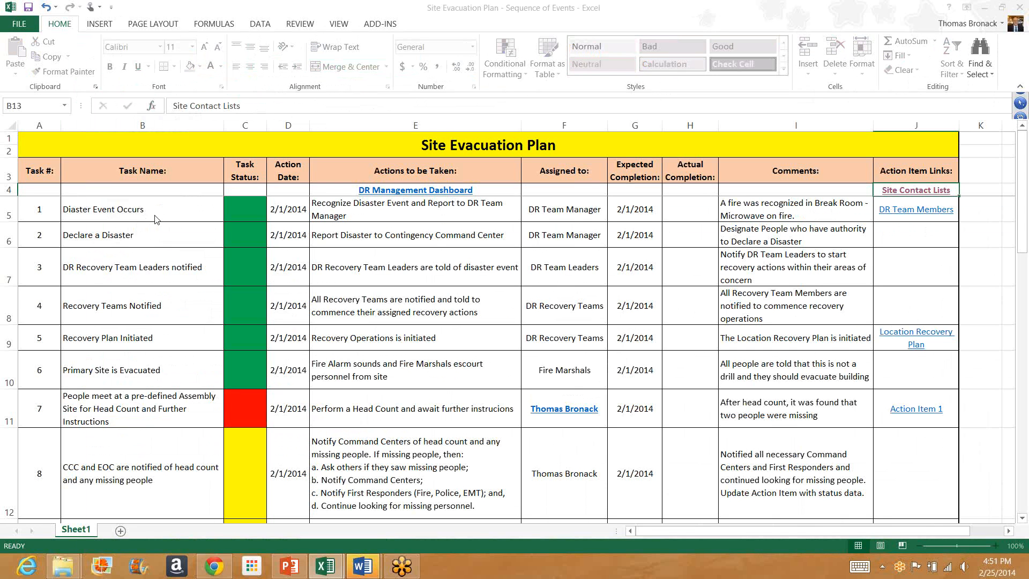
mouse_move(152, 245)
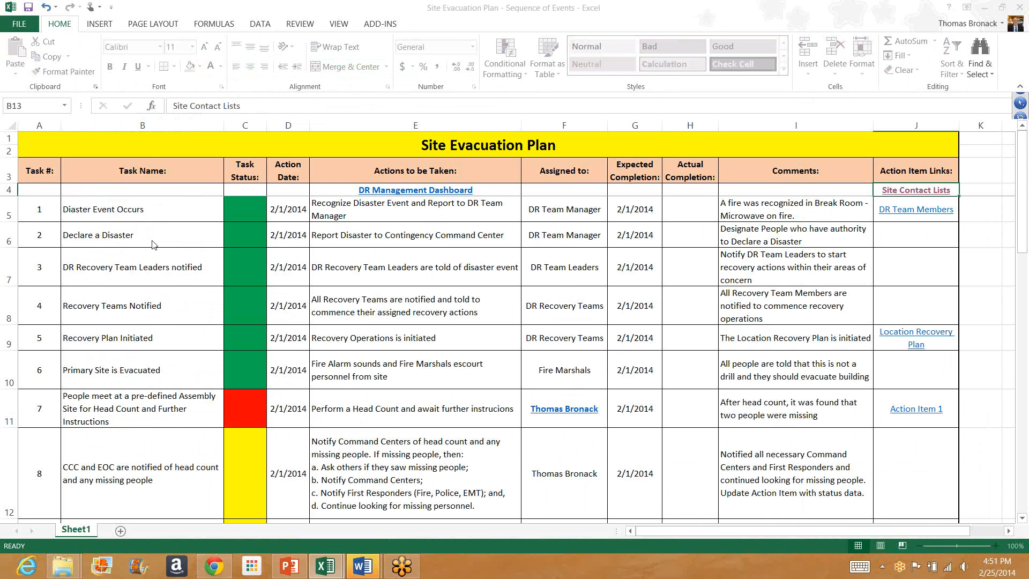
mouse_move(201, 246)
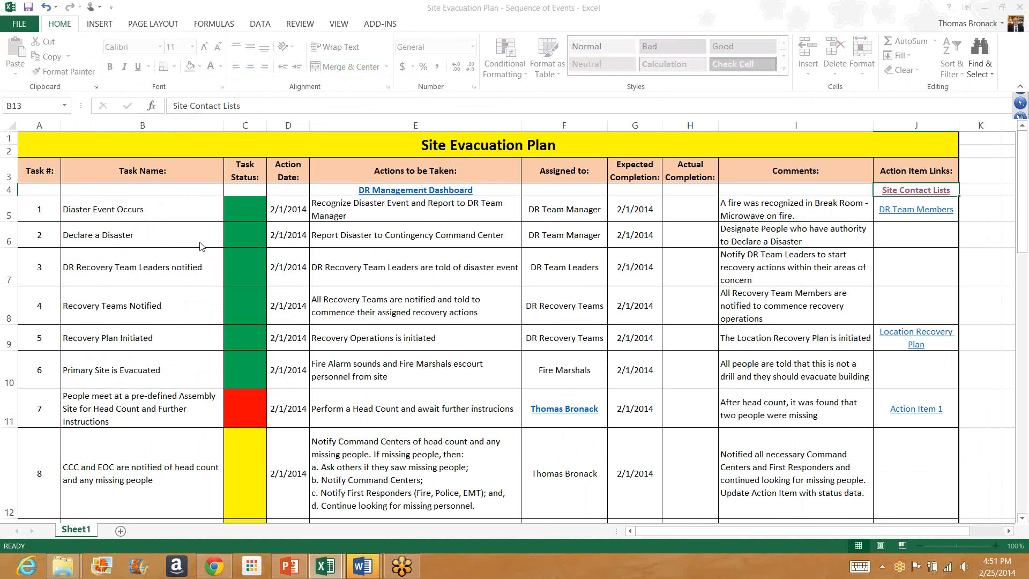
mouse_move(854, 245)
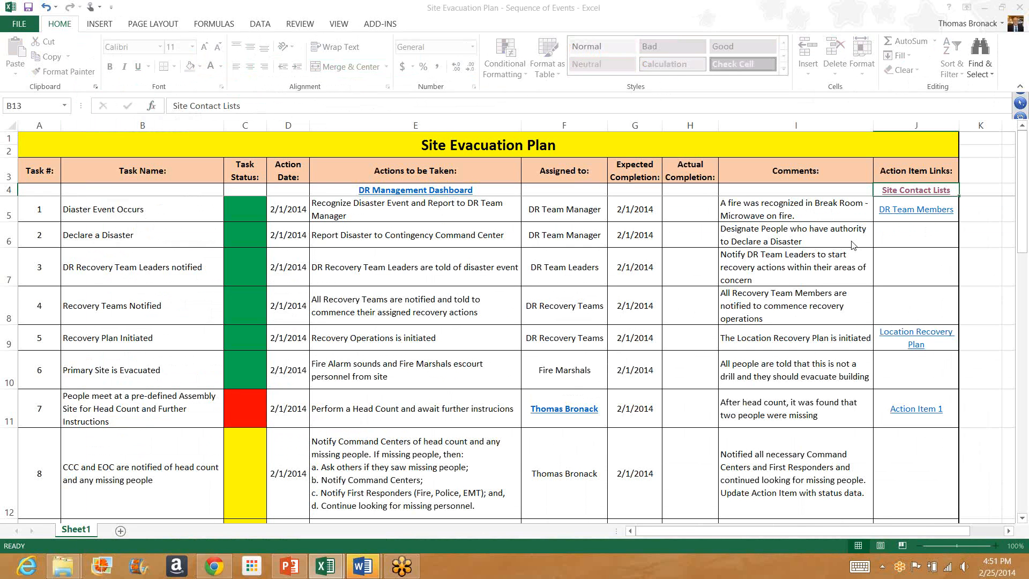
mouse_move(851, 243)
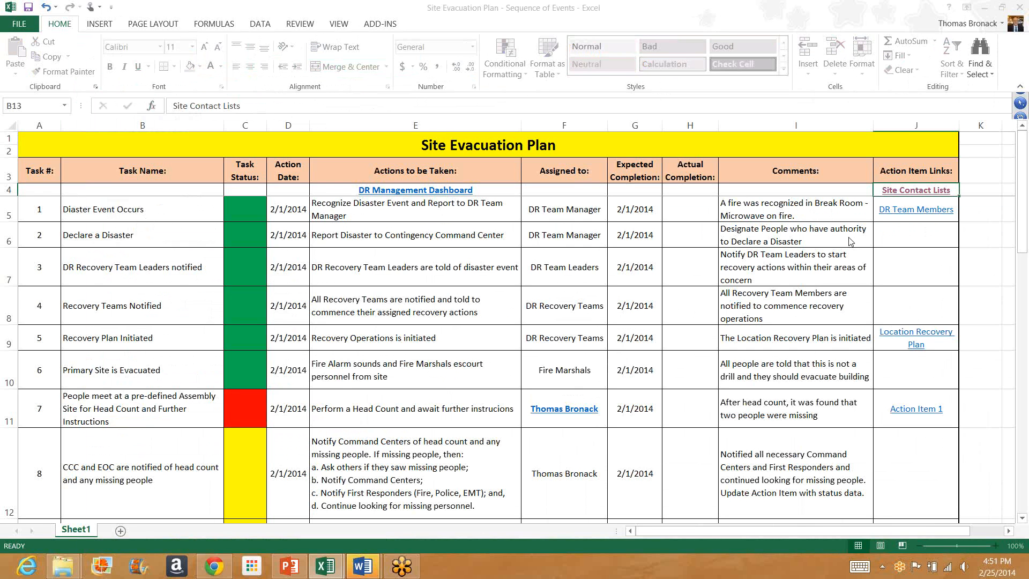
mouse_move(838, 242)
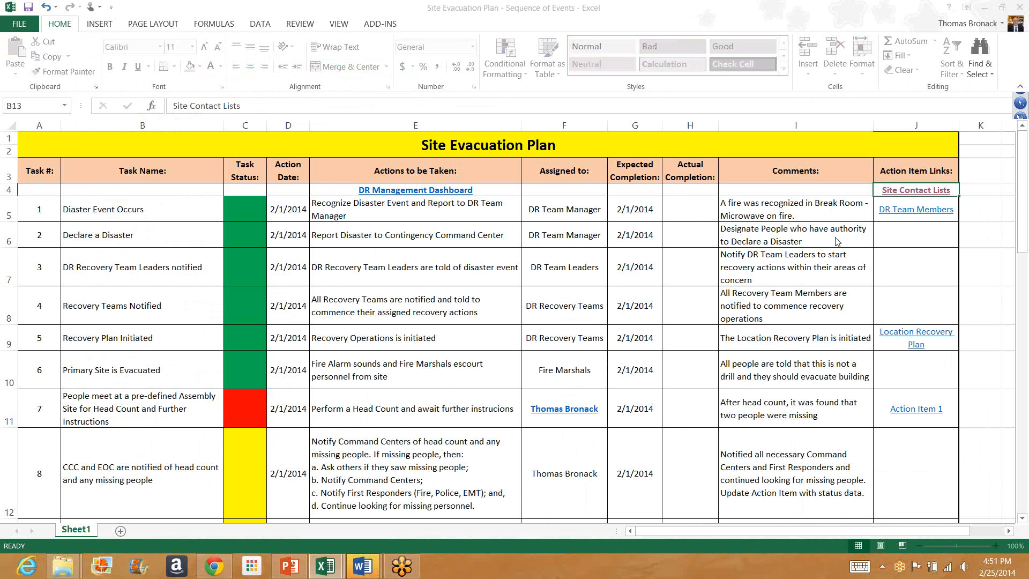
mouse_move(190, 281)
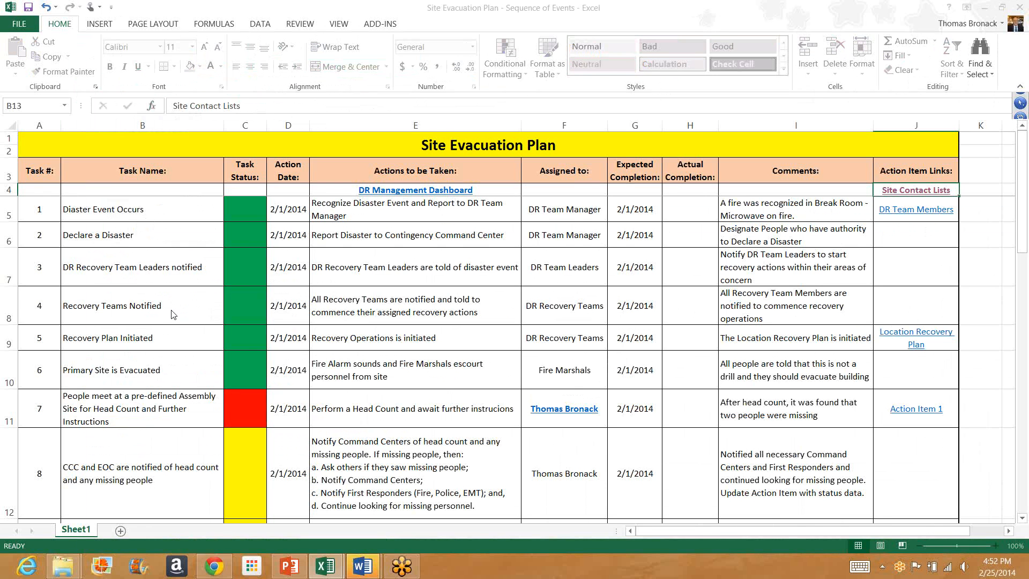
mouse_move(169, 345)
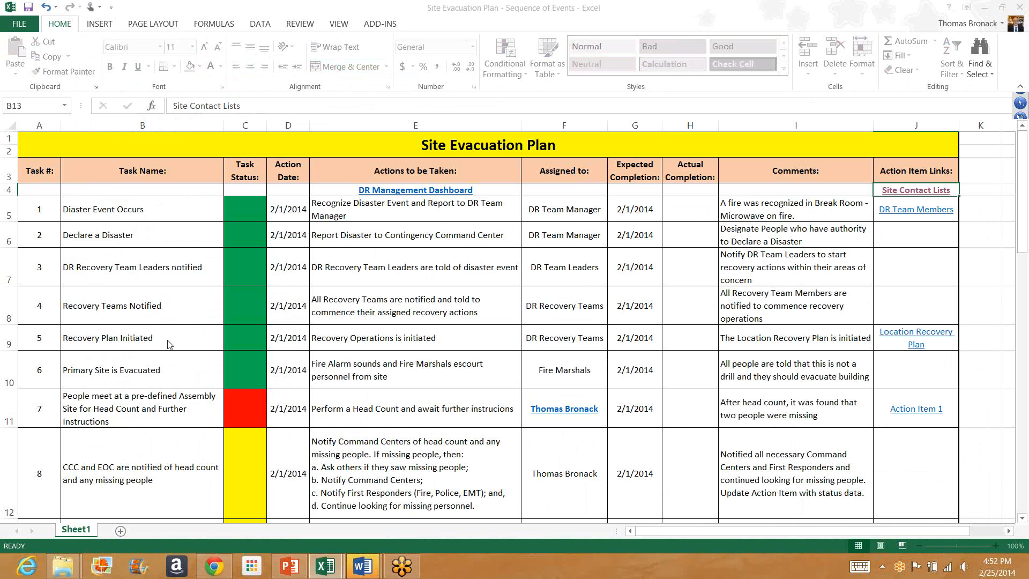
mouse_move(174, 377)
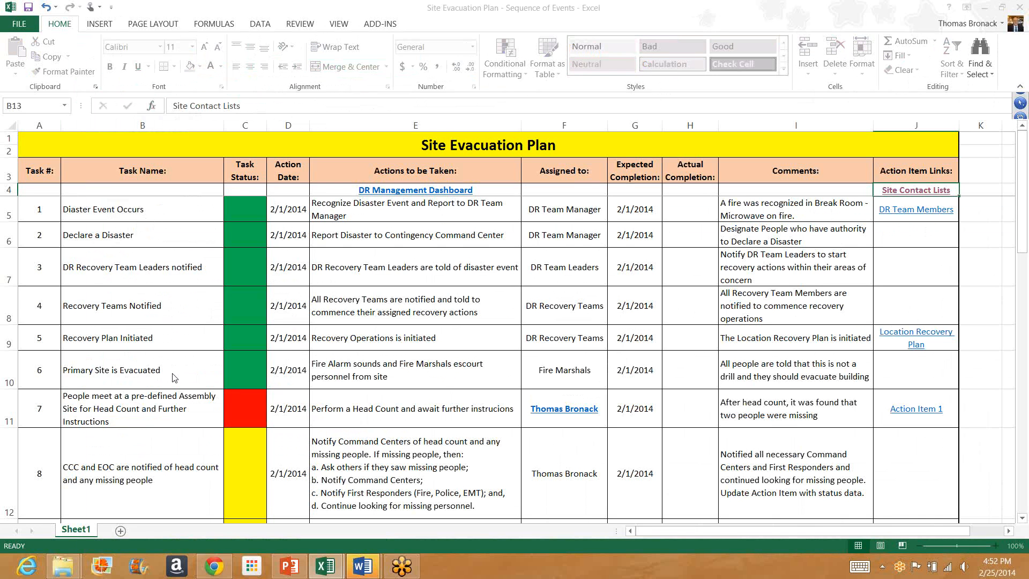
mouse_move(404, 374)
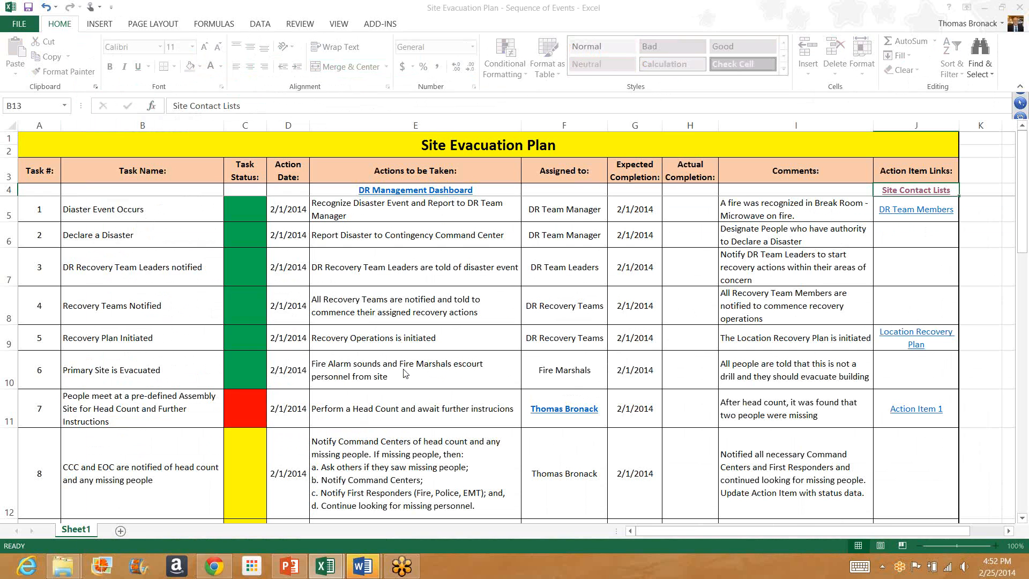
mouse_move(415, 382)
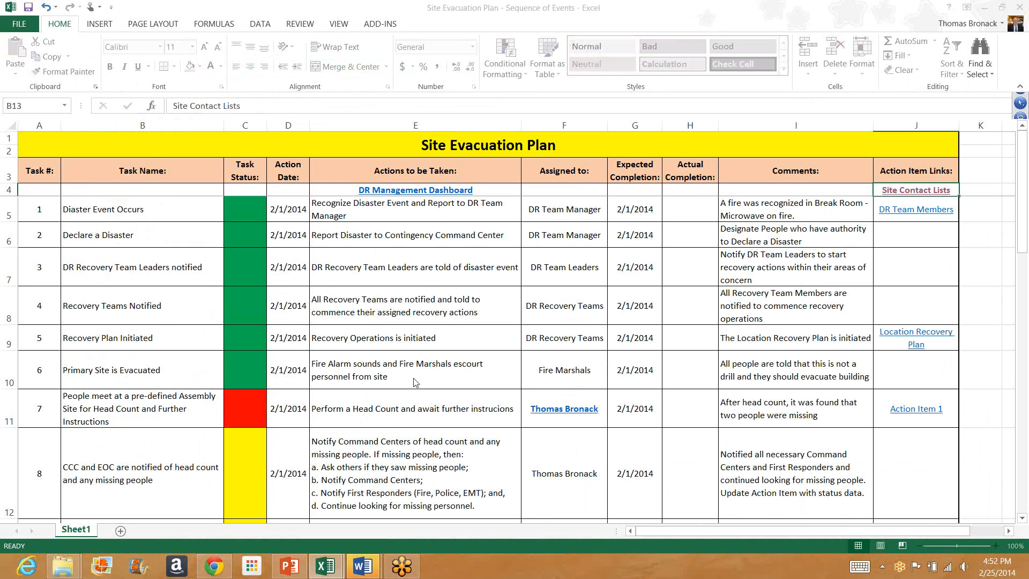
mouse_move(576, 378)
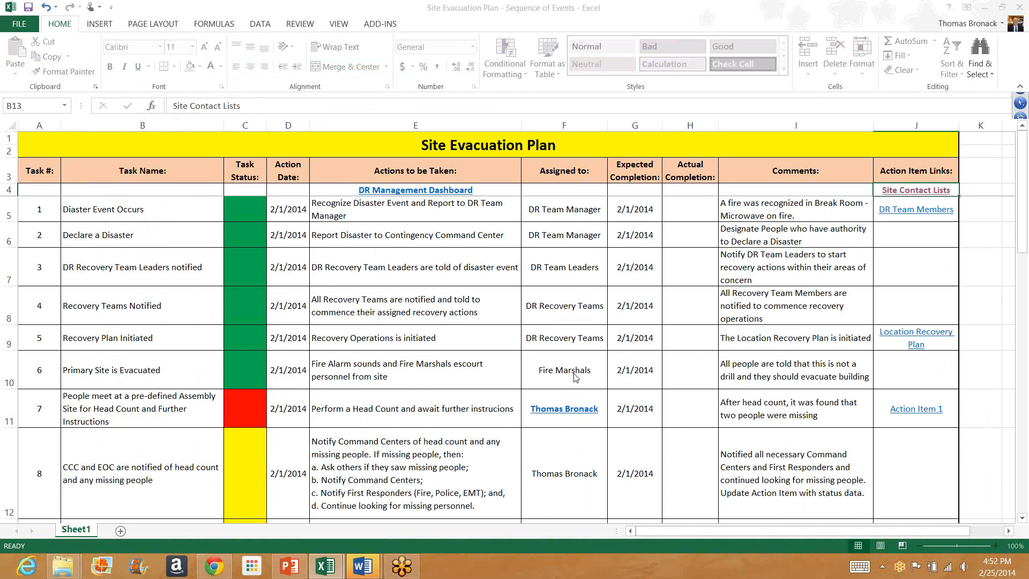
mouse_move(760, 376)
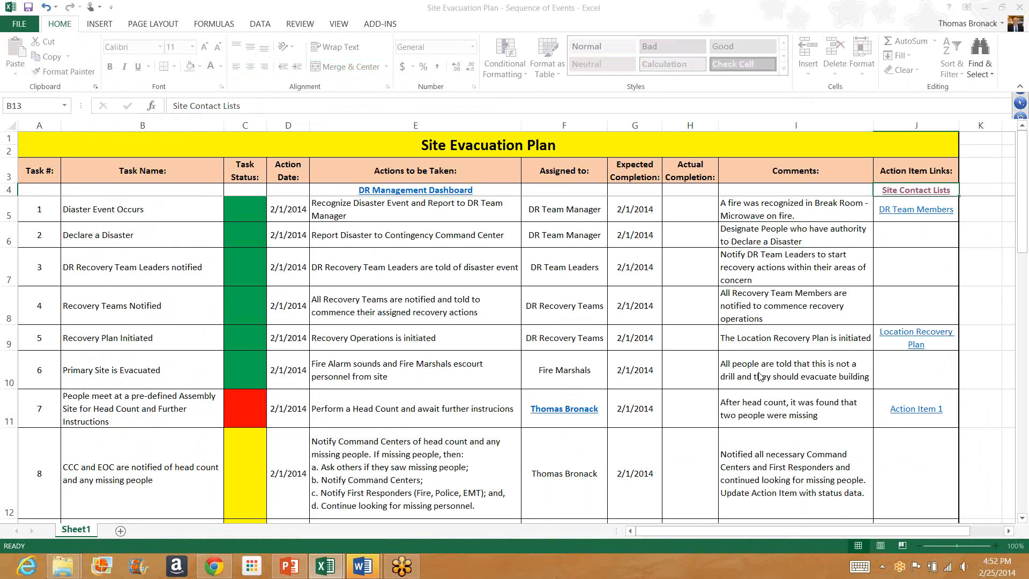
mouse_move(129, 421)
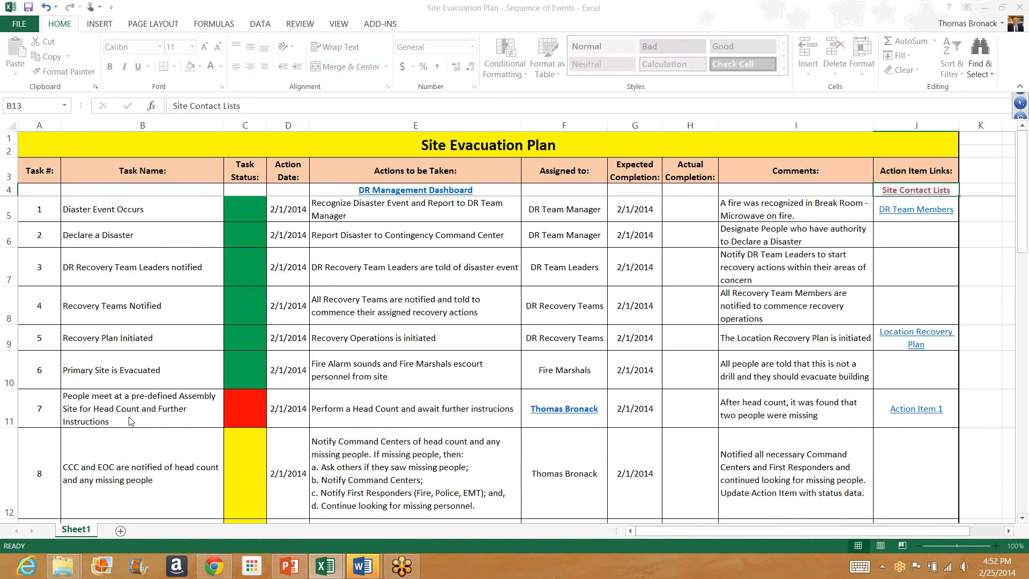
mouse_move(108, 430)
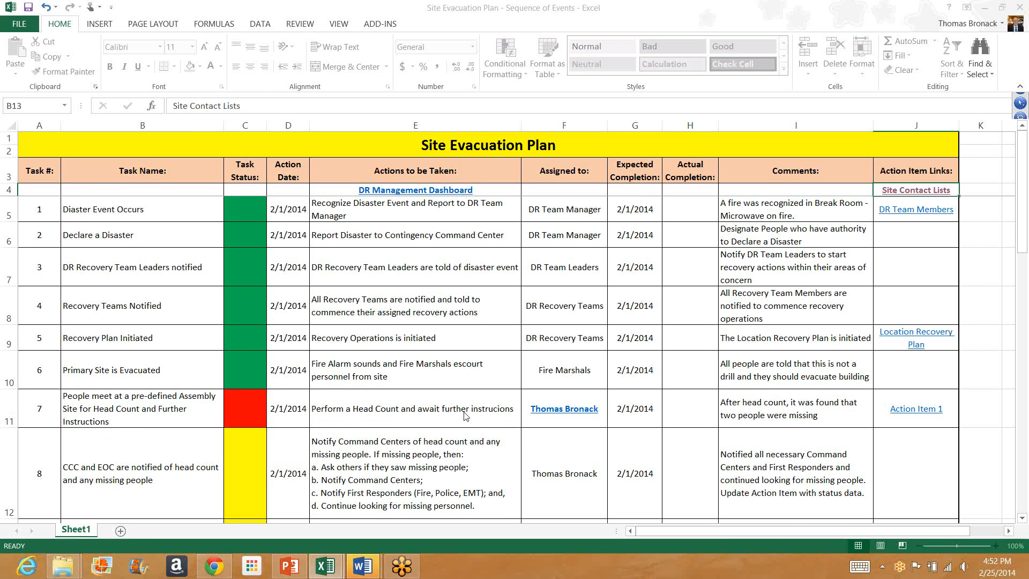
mouse_move(744, 415)
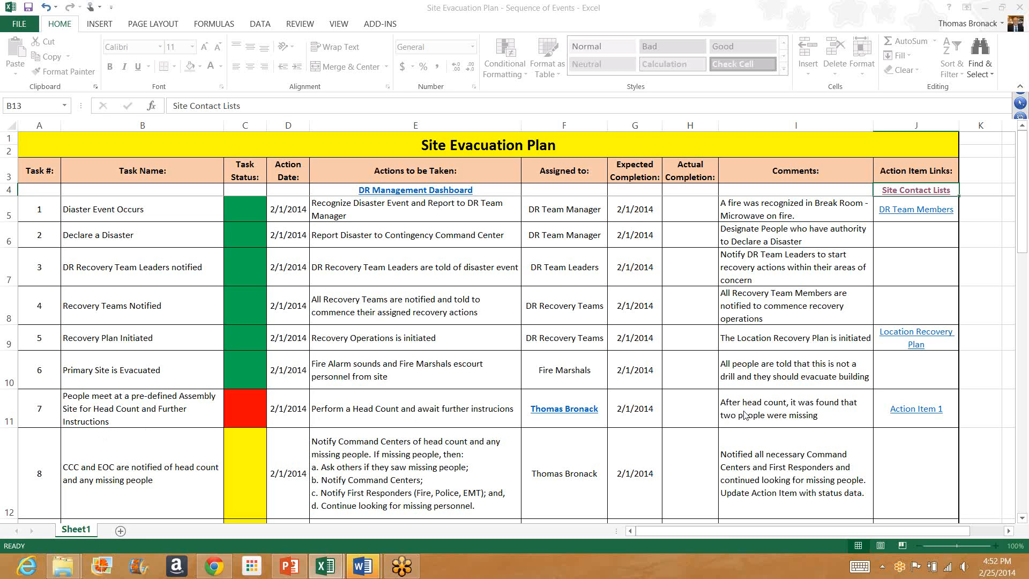
mouse_move(802, 419)
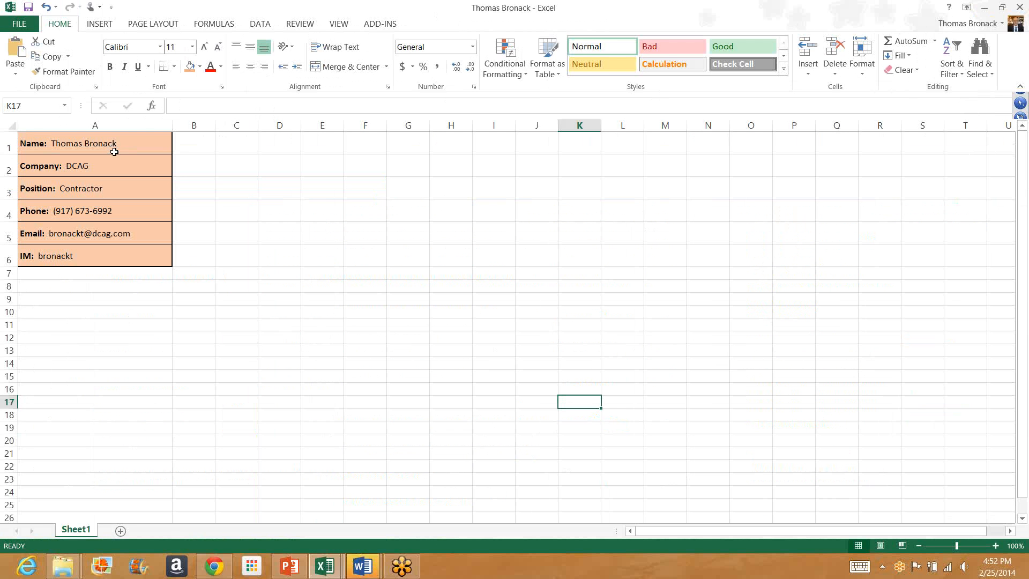
mouse_move(119, 171)
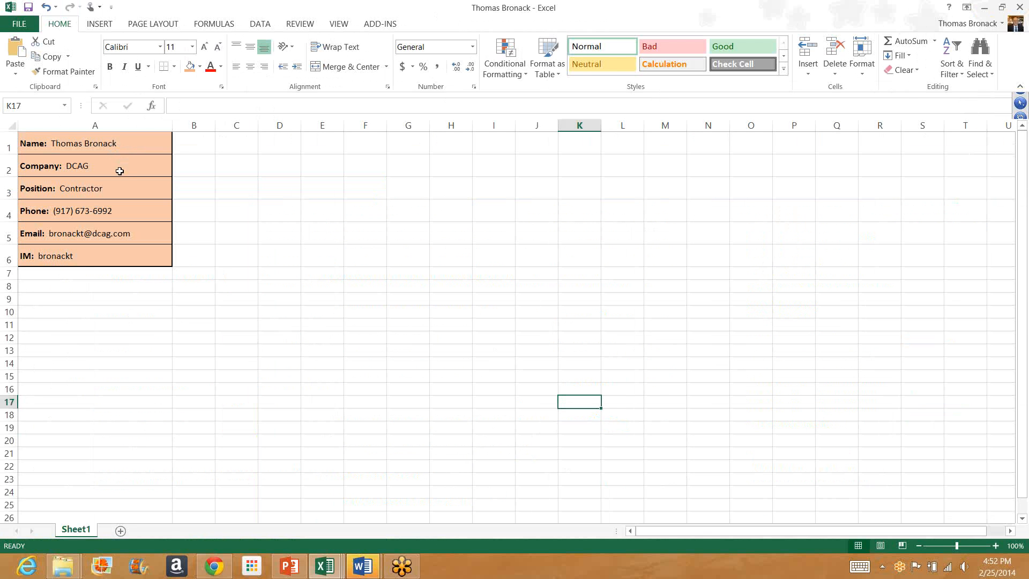
mouse_move(135, 191)
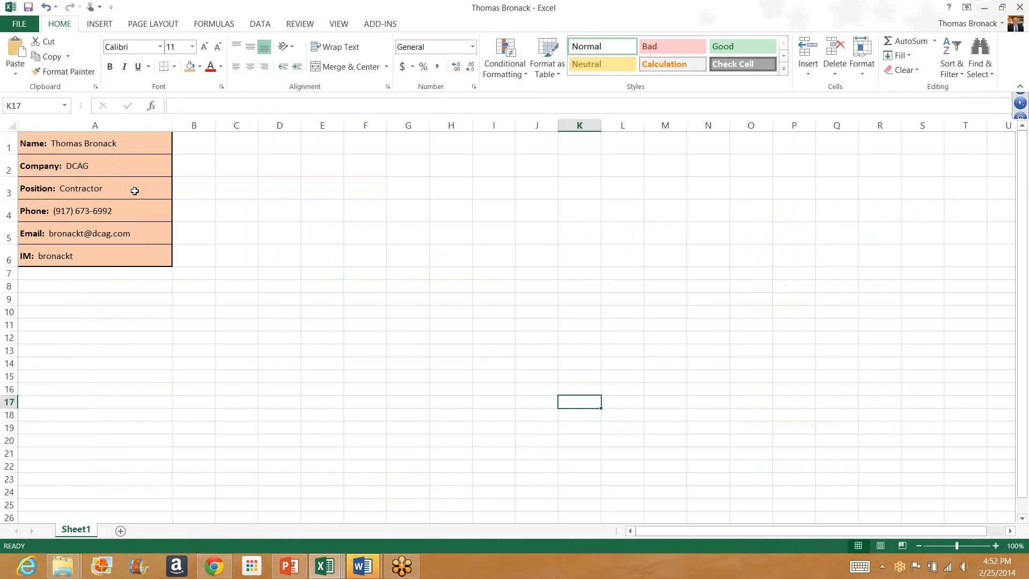
mouse_move(144, 236)
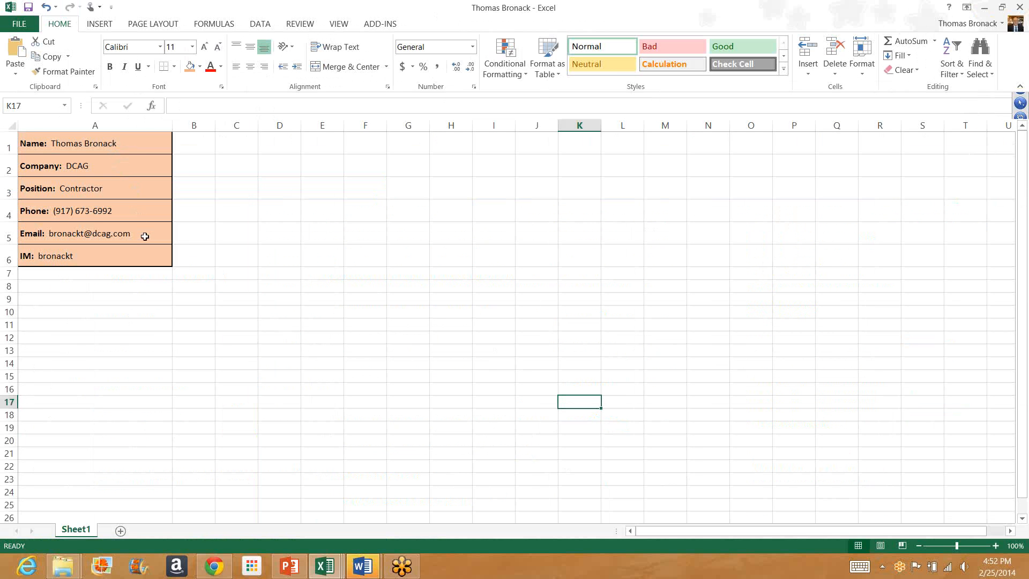
mouse_move(134, 257)
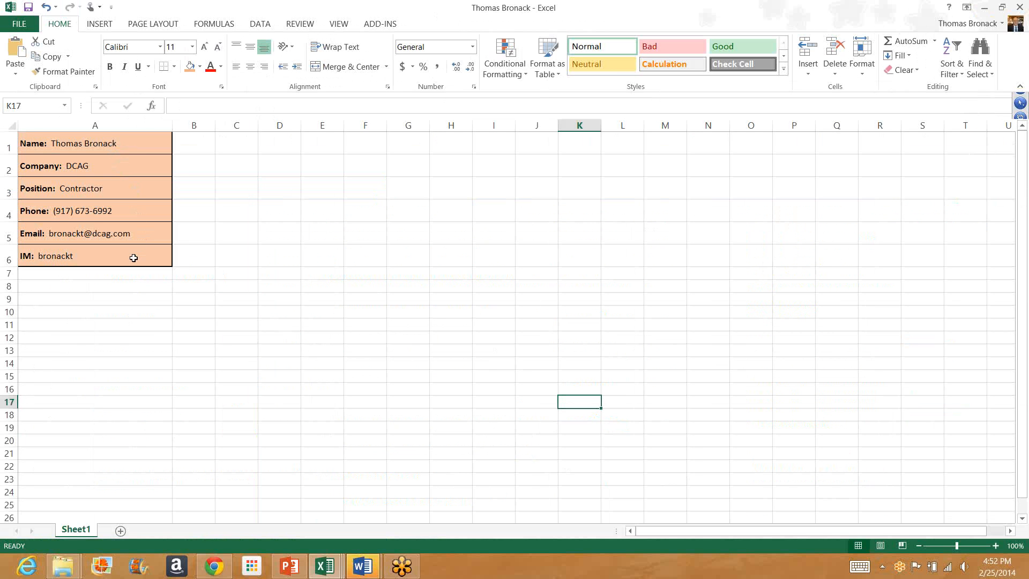
- Show the contact-details workbook's File info page to close it
left_click(18, 24)
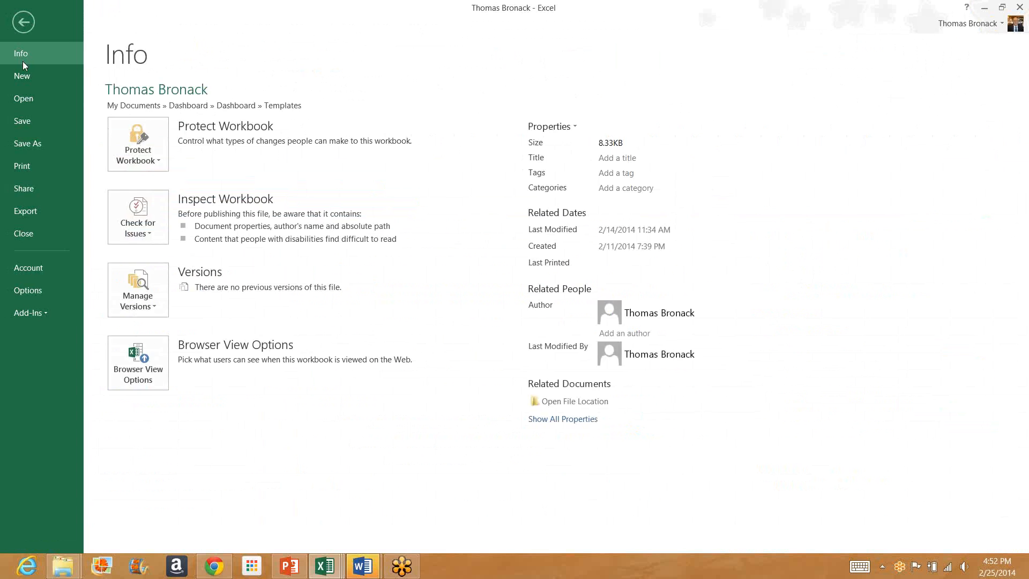
mouse_move(23, 234)
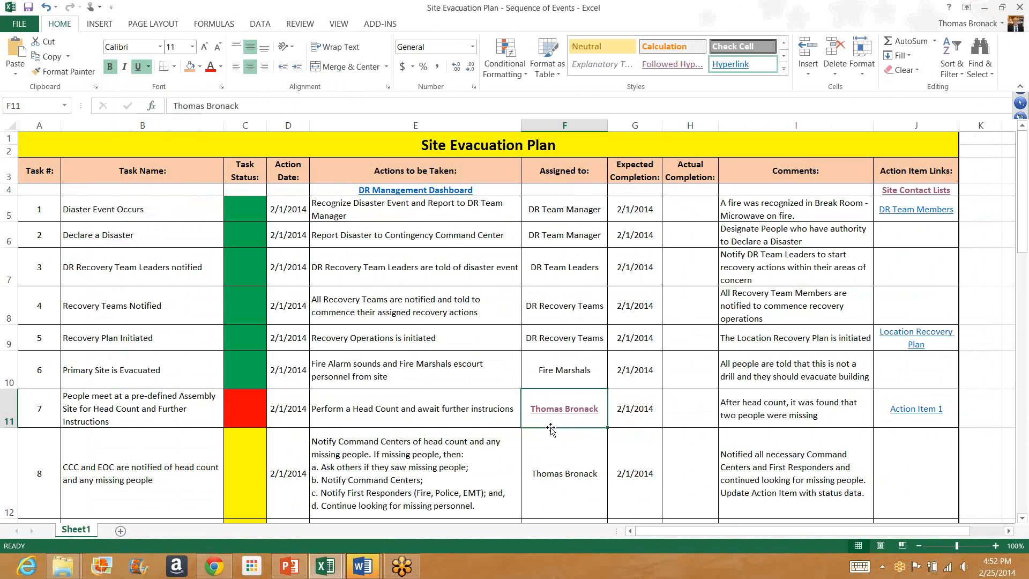
mouse_move(582, 434)
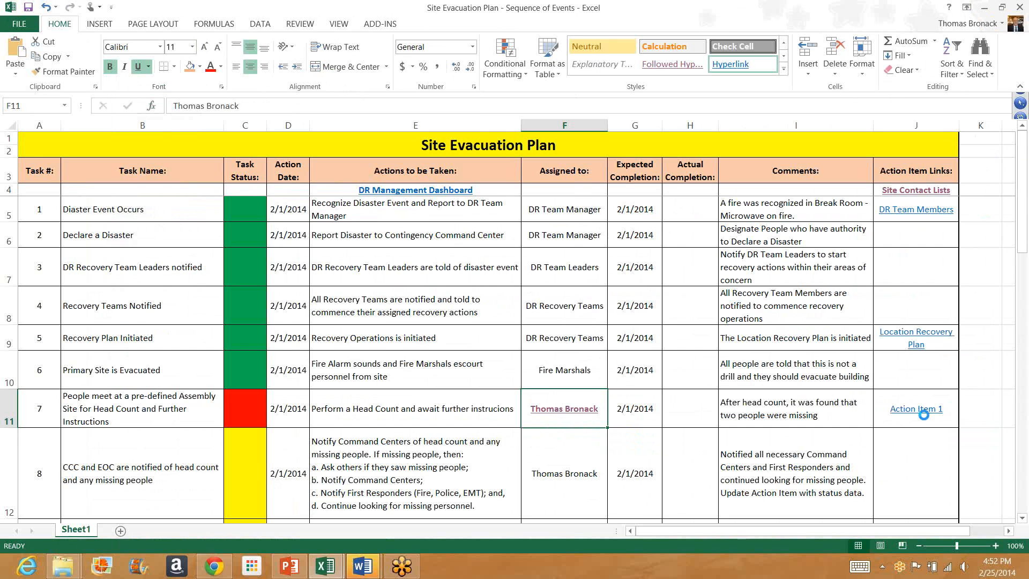
left_click(915, 408)
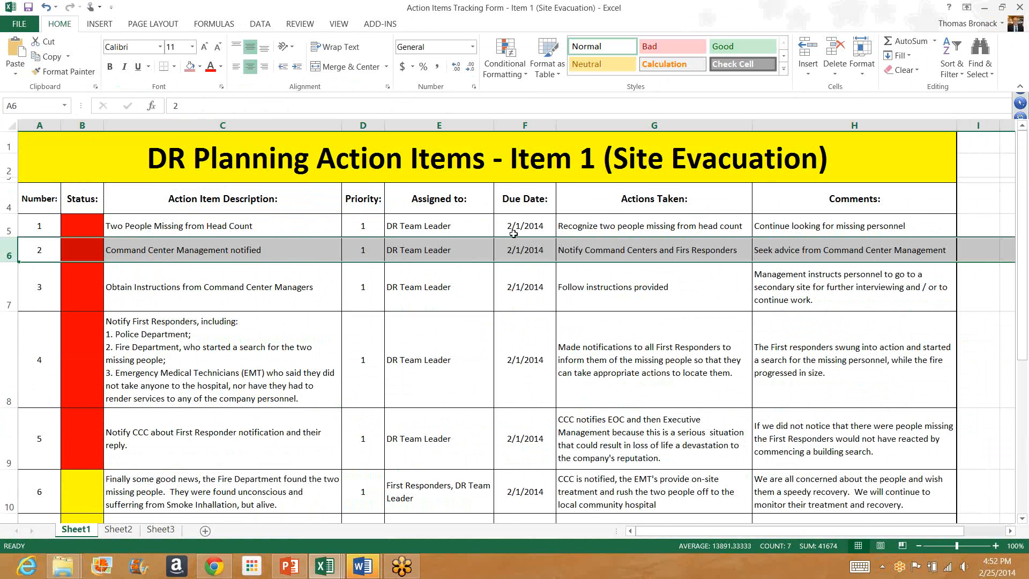
mouse_move(601, 240)
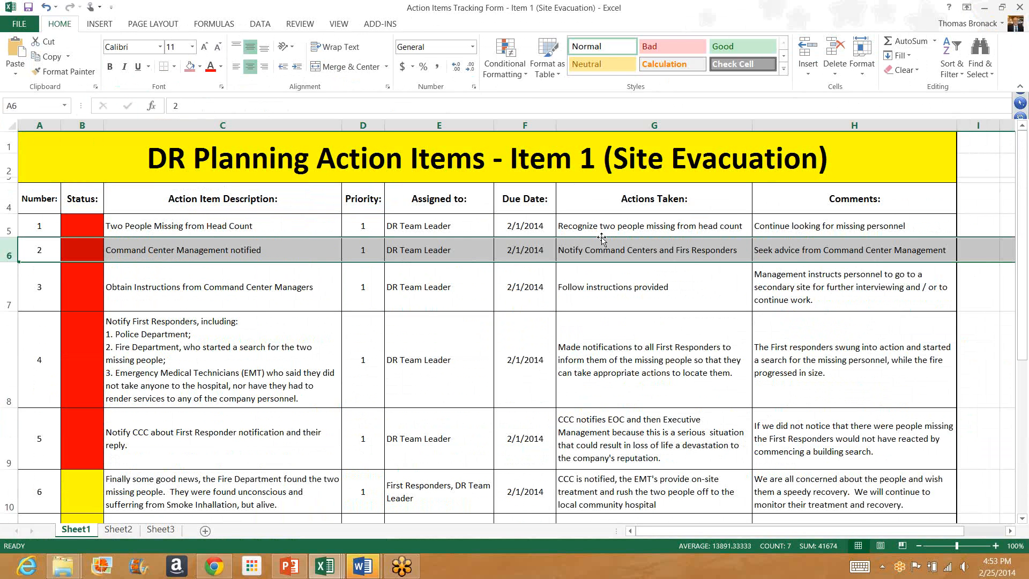
mouse_move(843, 230)
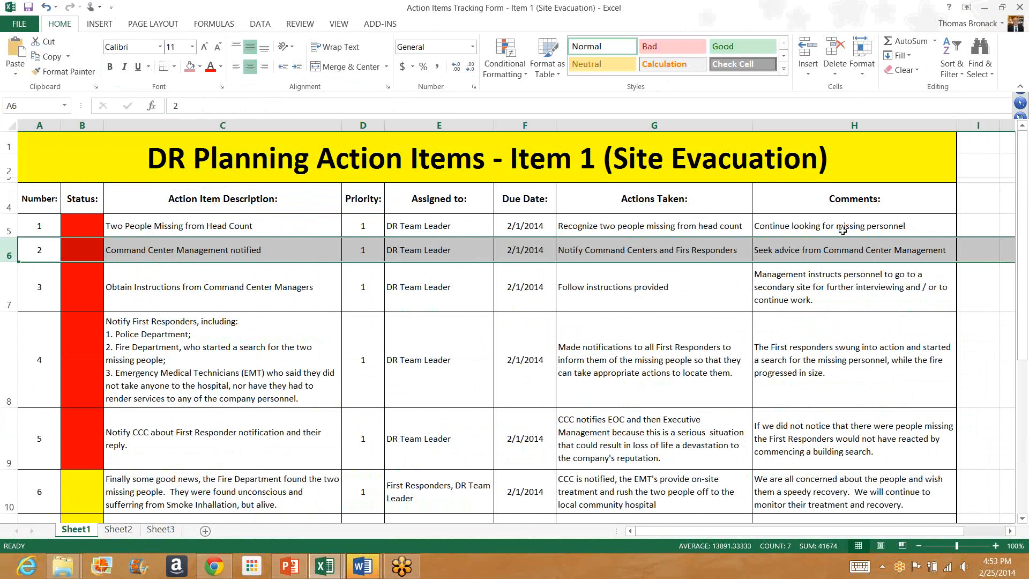
mouse_move(912, 232)
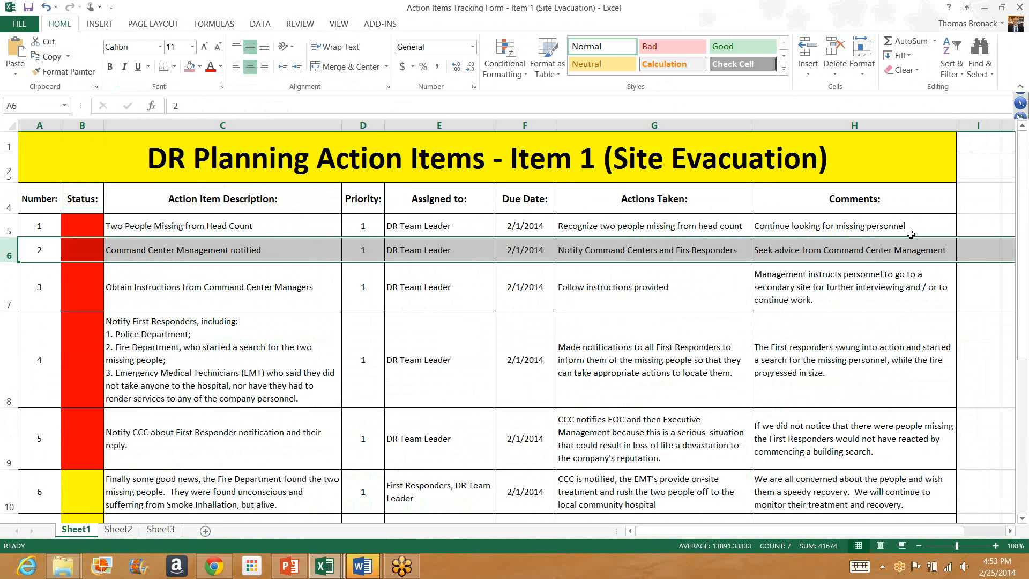
mouse_move(907, 234)
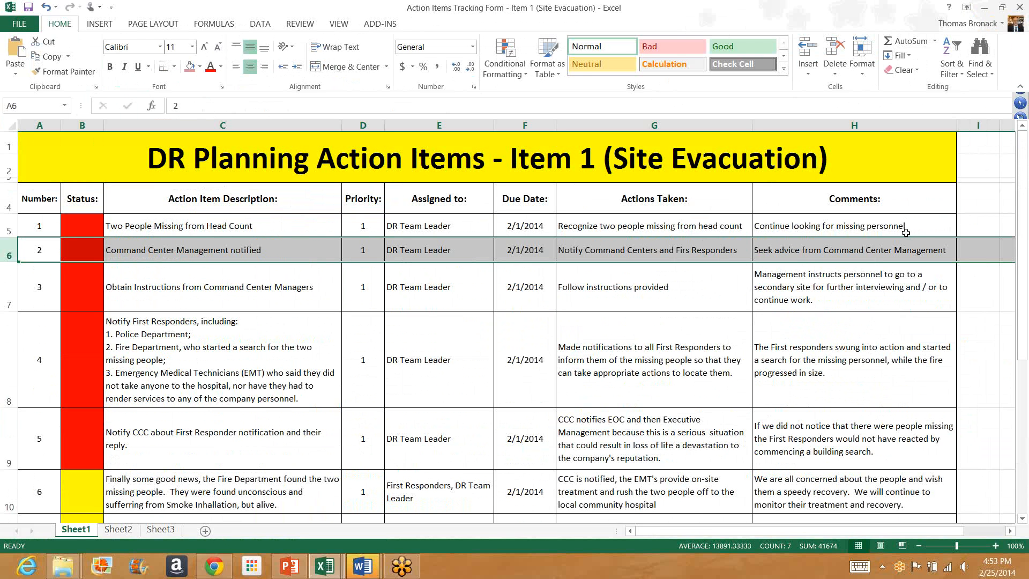
mouse_move(432, 284)
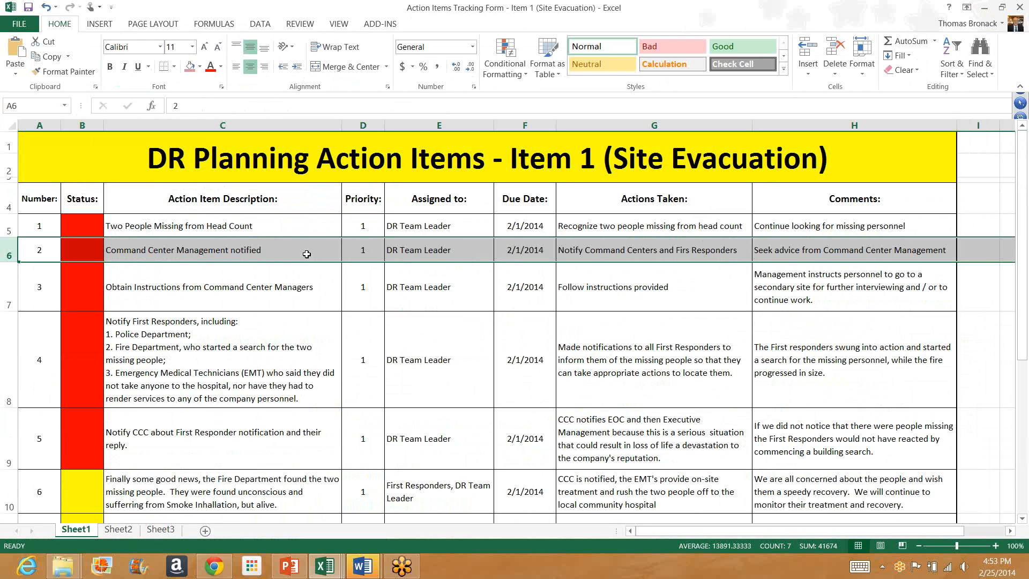
mouse_move(804, 258)
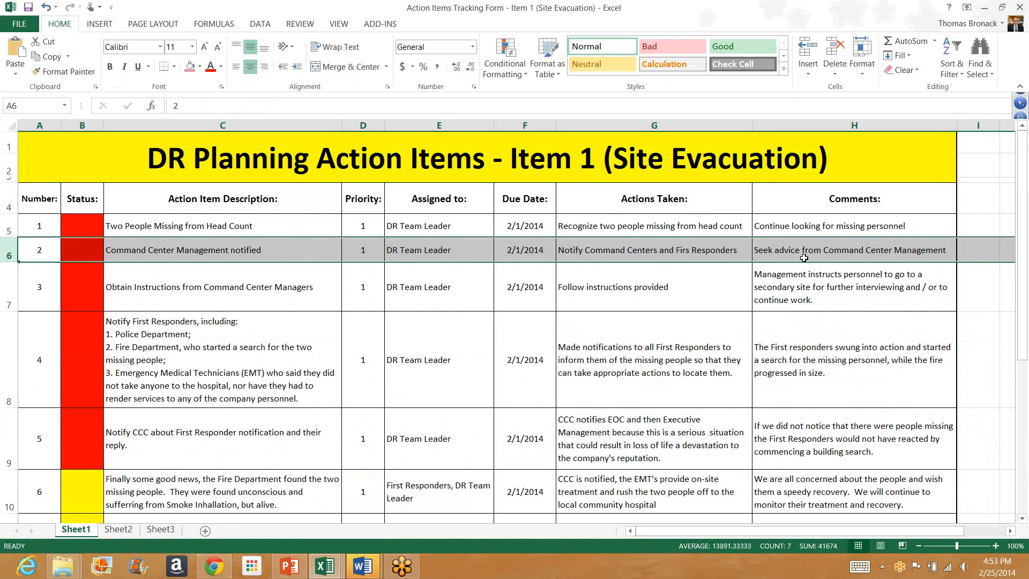
mouse_move(929, 257)
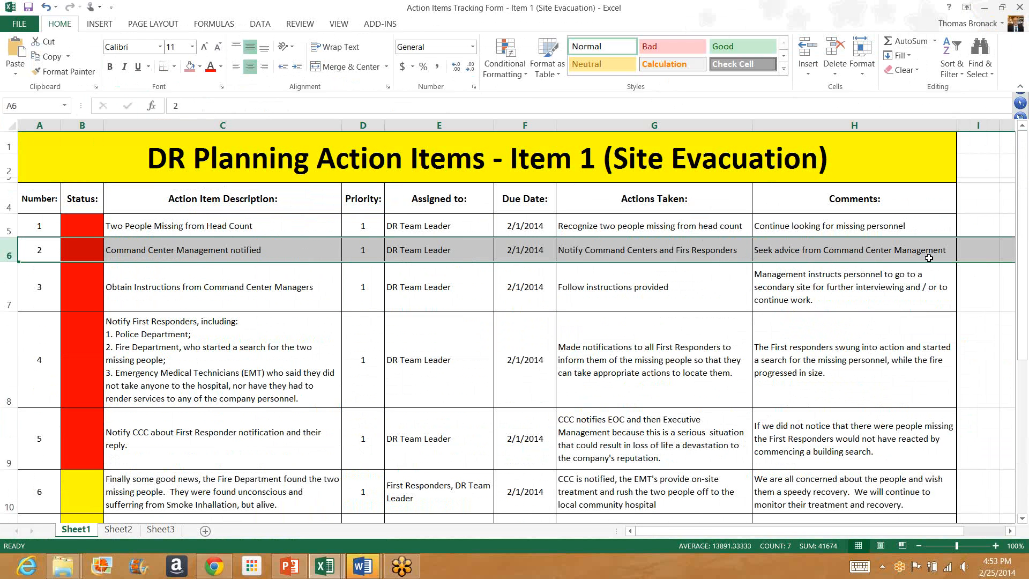
mouse_move(226, 300)
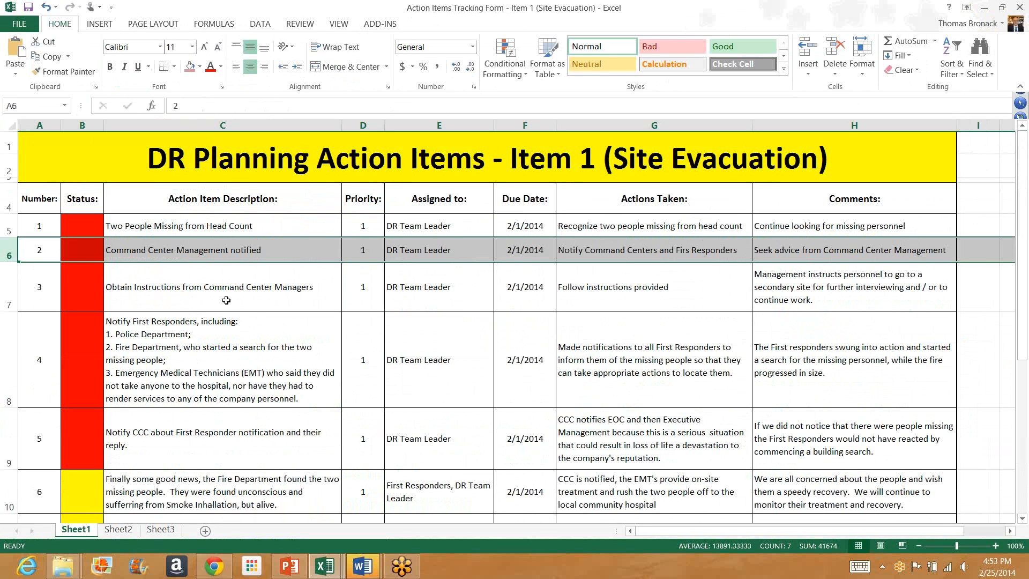
mouse_move(818, 300)
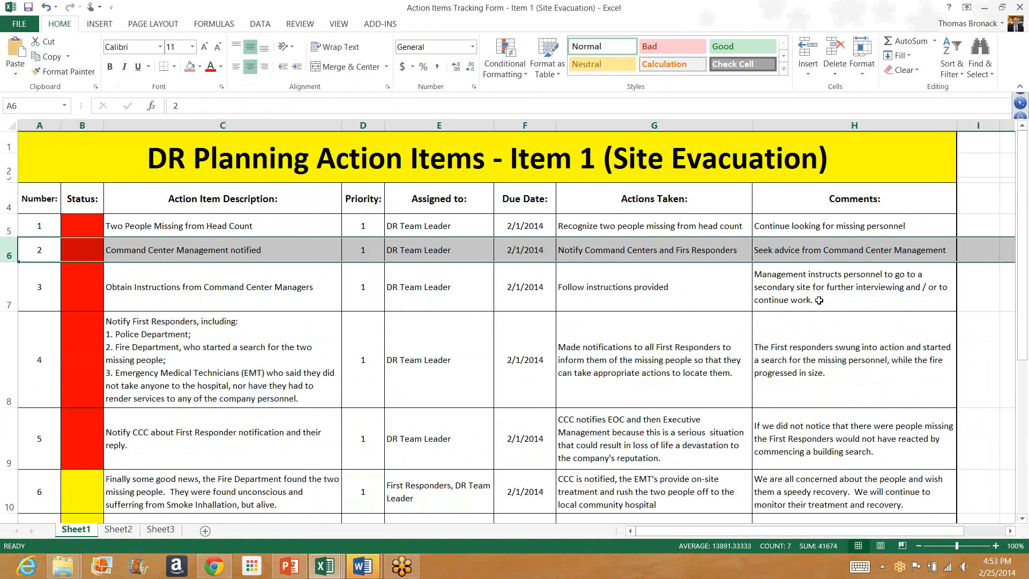
mouse_move(842, 301)
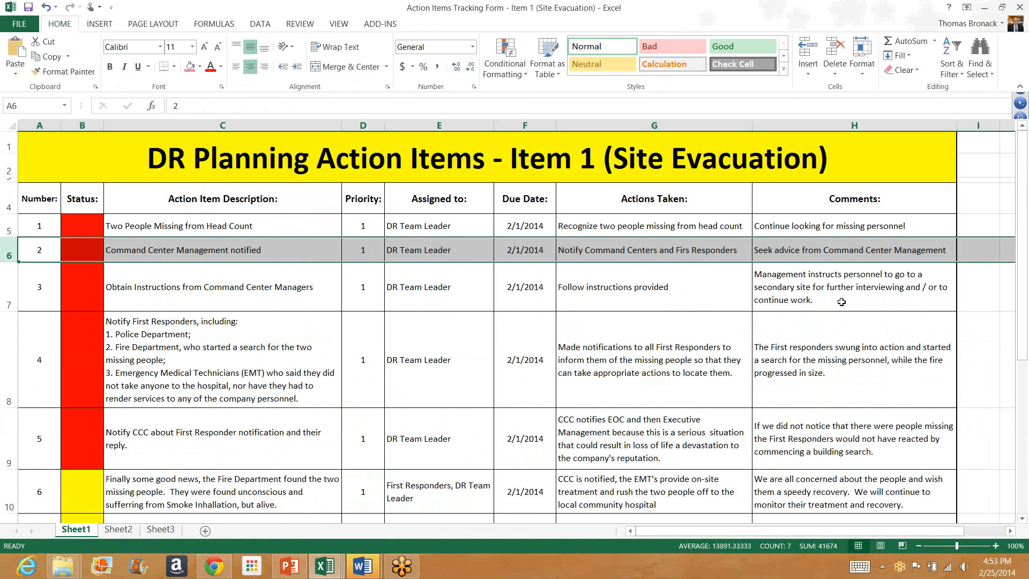
mouse_move(231, 348)
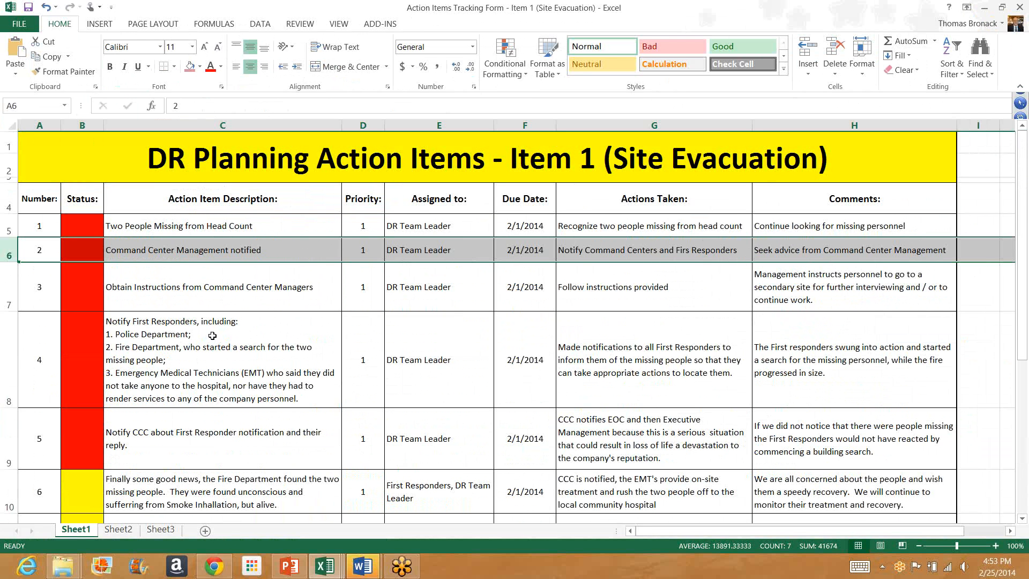
mouse_move(196, 388)
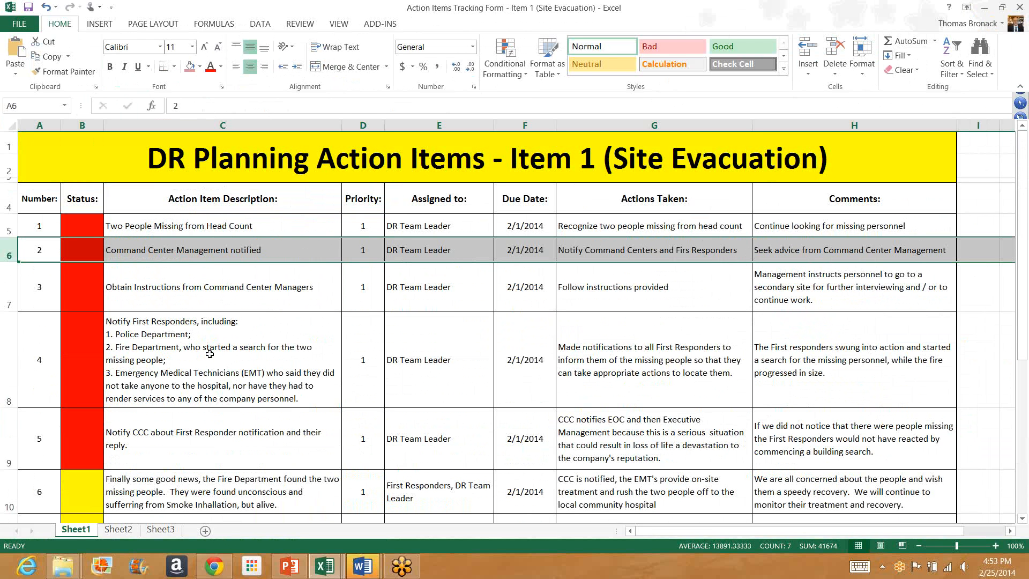
mouse_move(210, 353)
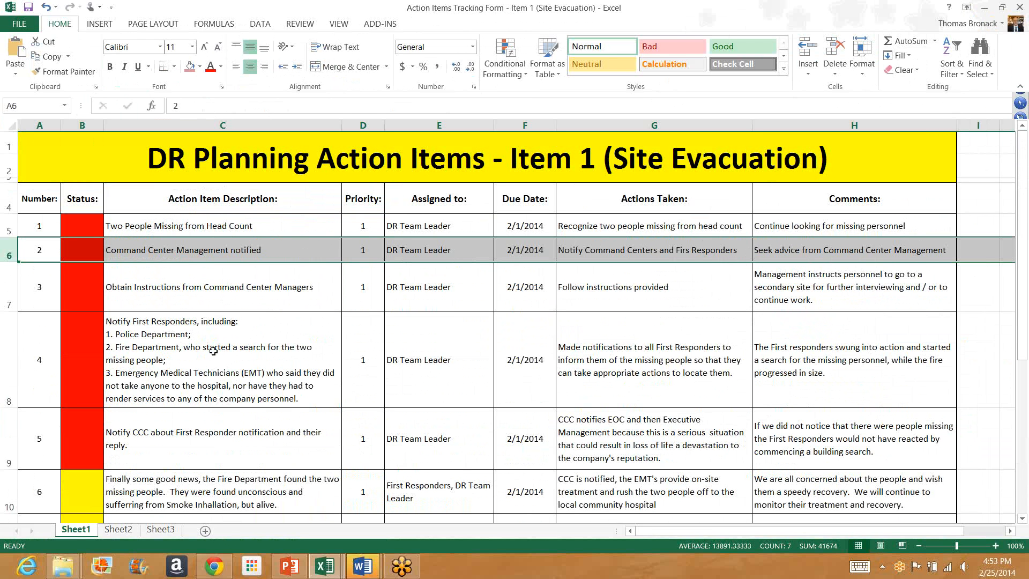
mouse_move(208, 451)
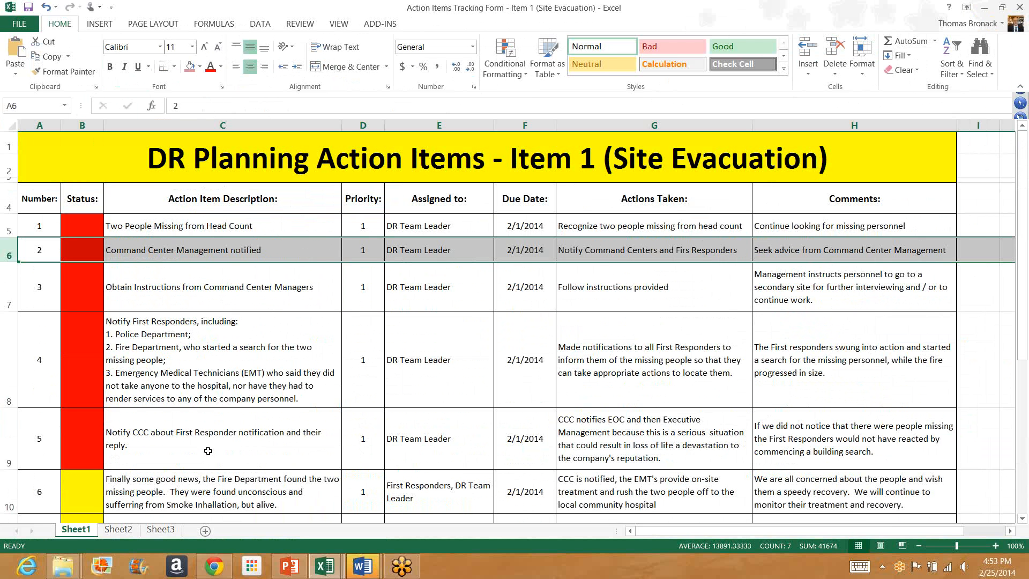
left_click(222, 439)
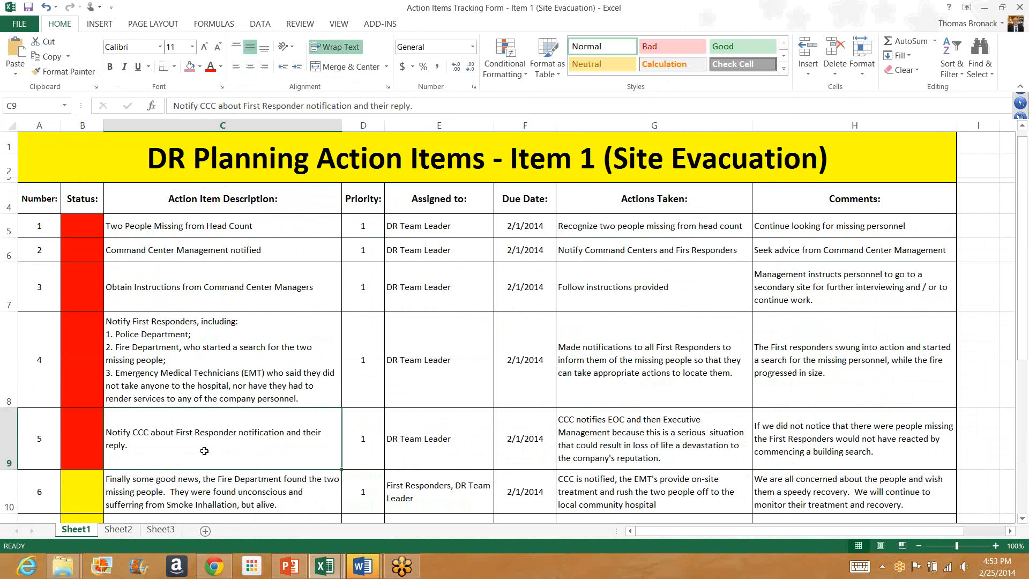
- Review action items 6–8 with their yellow and green statuses, selecting item 6's description
scroll("down", 3)
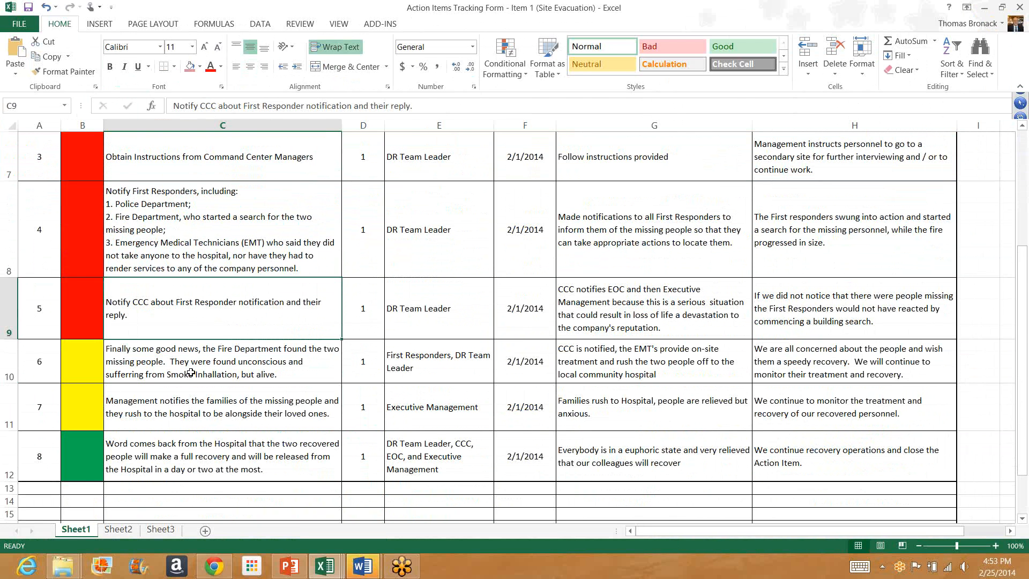
left_click(222, 361)
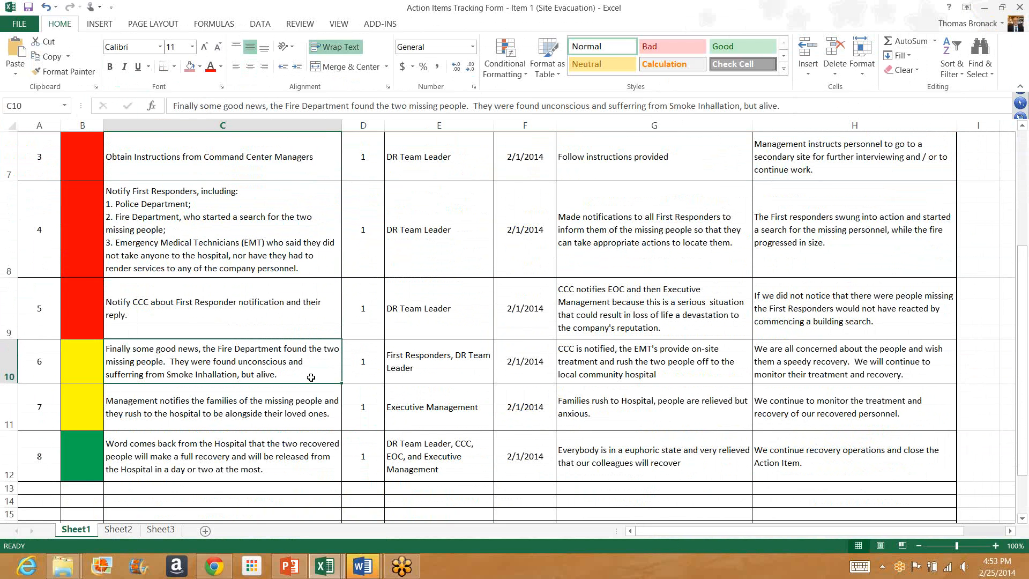
mouse_move(266, 386)
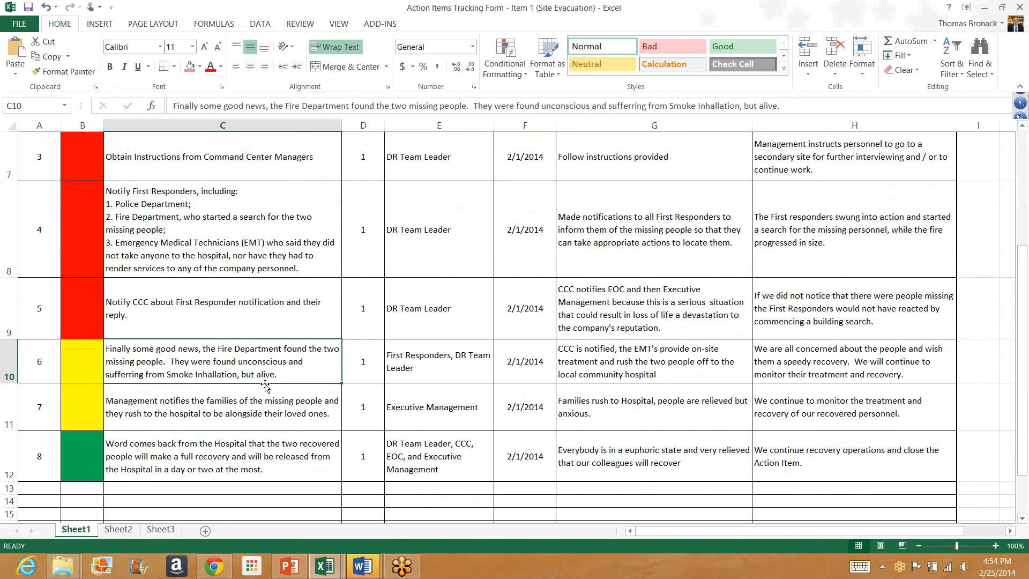
mouse_move(274, 377)
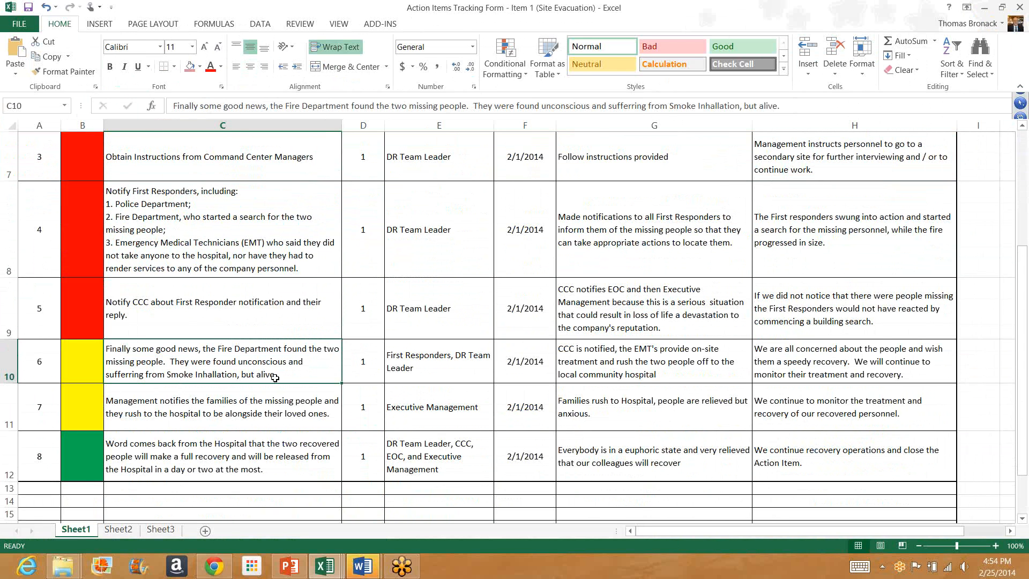
mouse_move(655, 374)
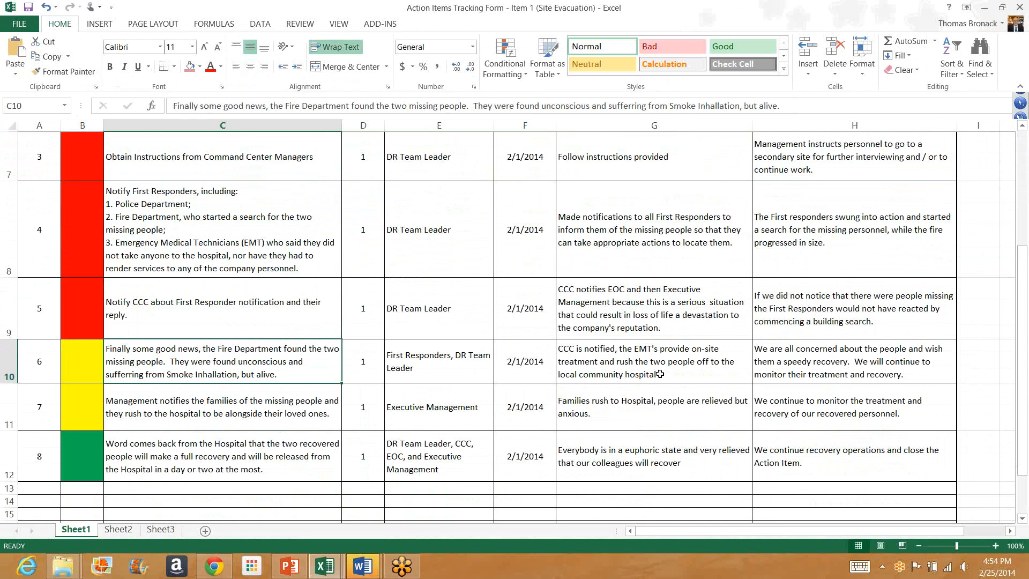
mouse_move(612, 378)
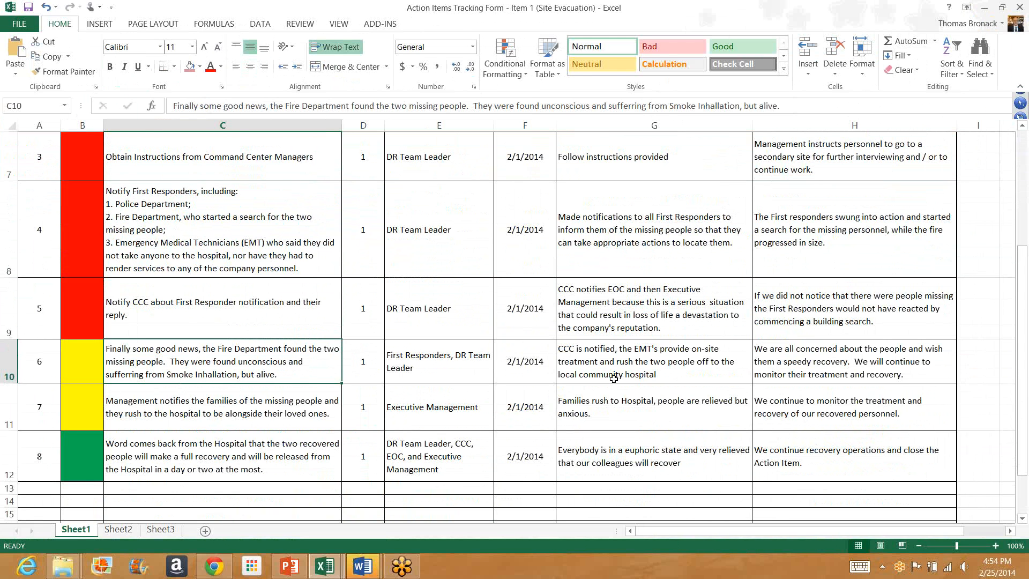
mouse_move(695, 366)
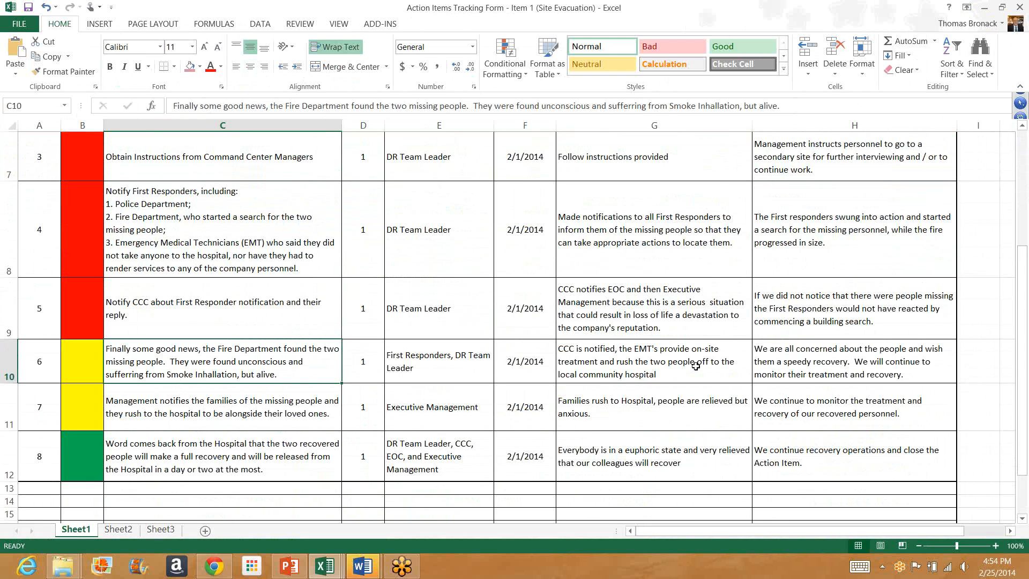
mouse_move(812, 376)
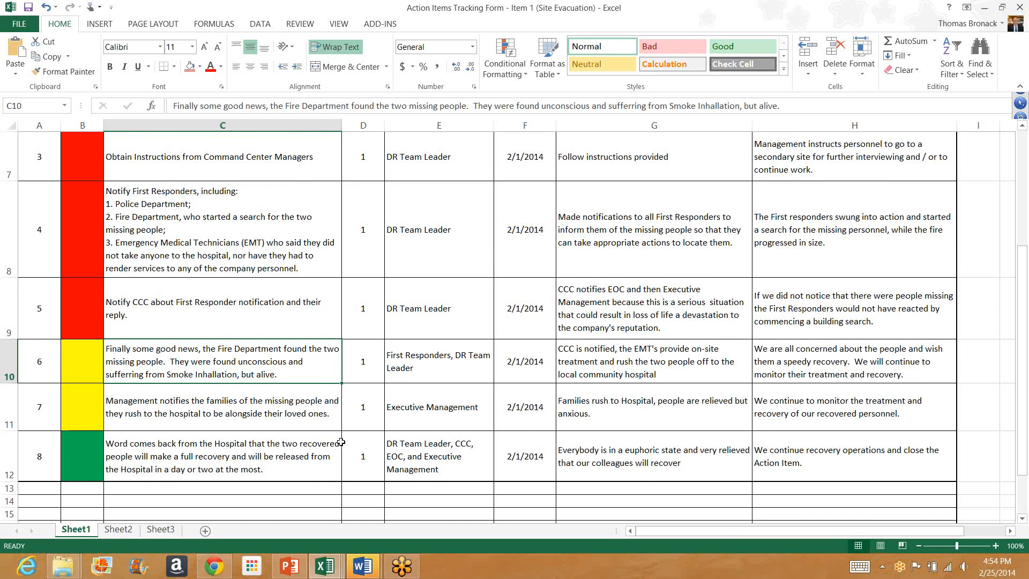
mouse_move(189, 419)
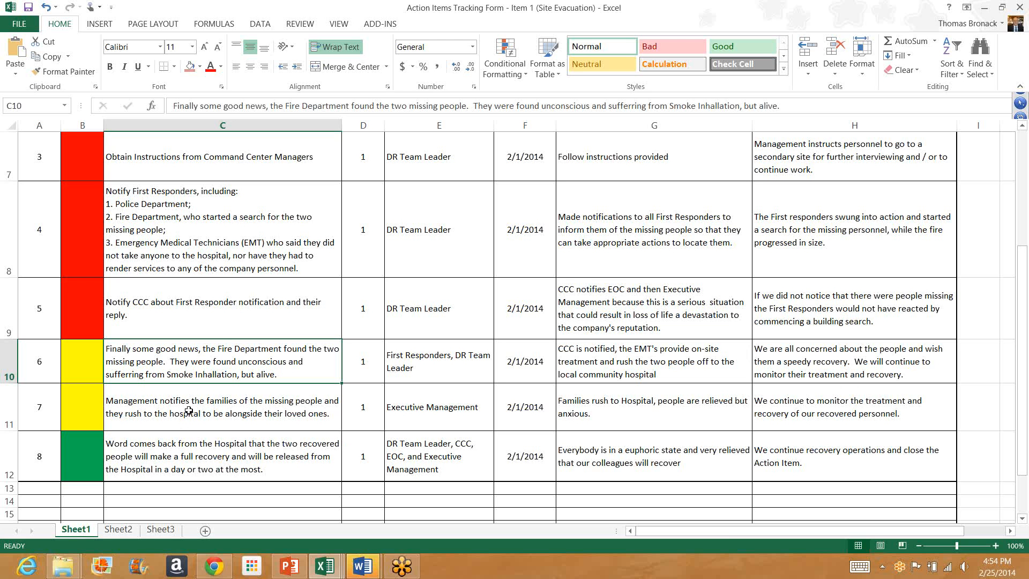
mouse_move(285, 419)
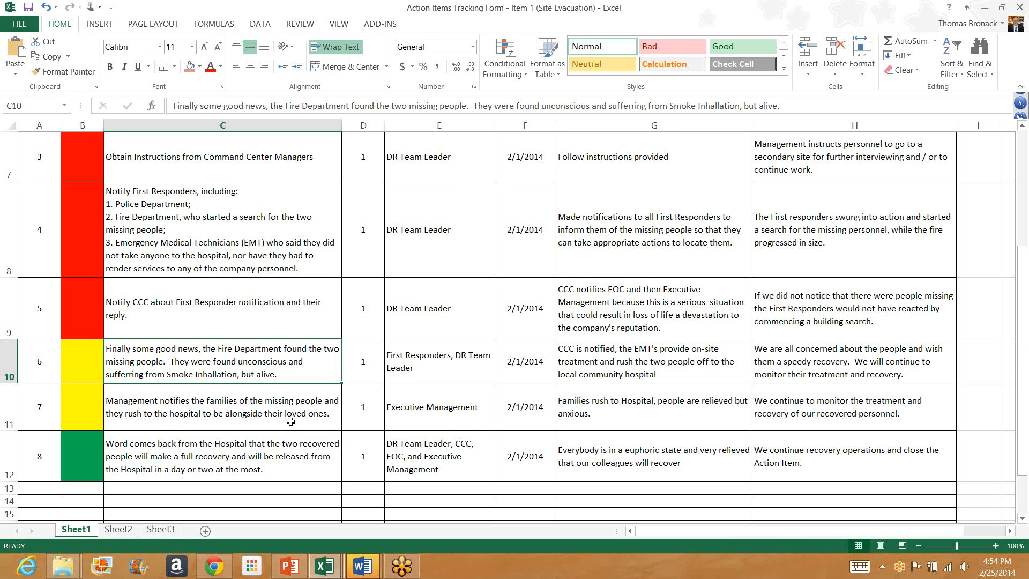
mouse_move(286, 471)
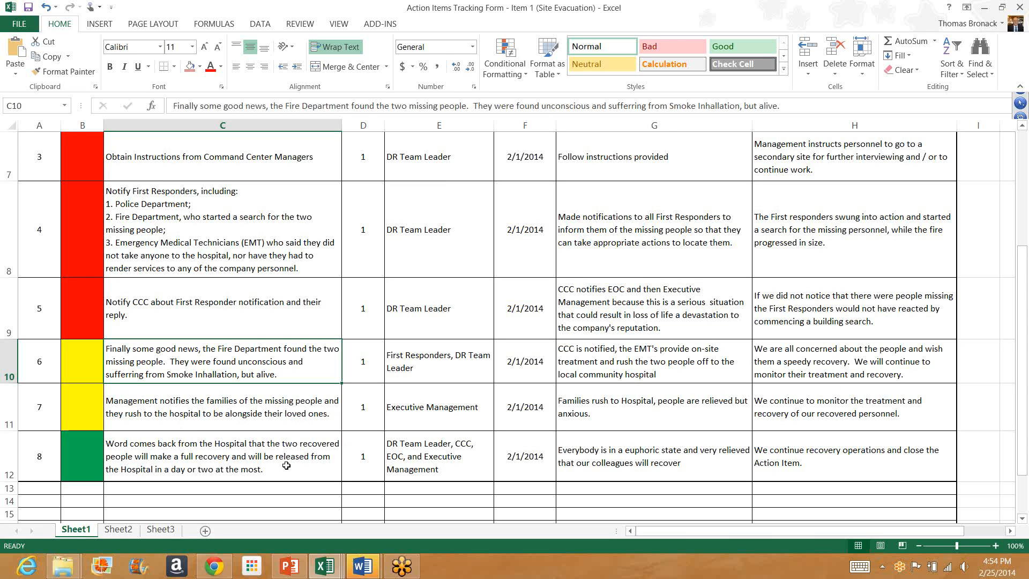
mouse_move(283, 471)
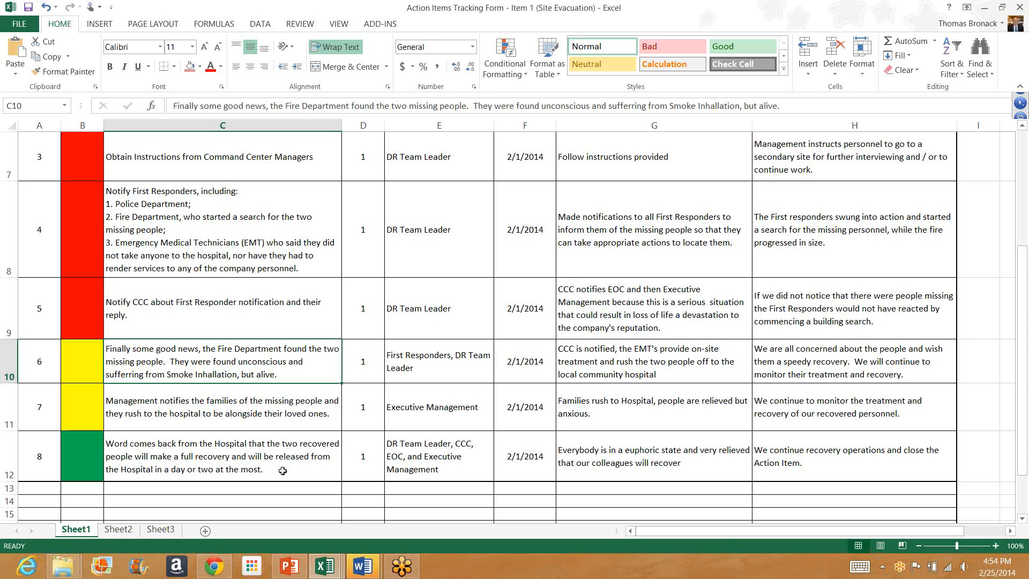
mouse_move(535, 466)
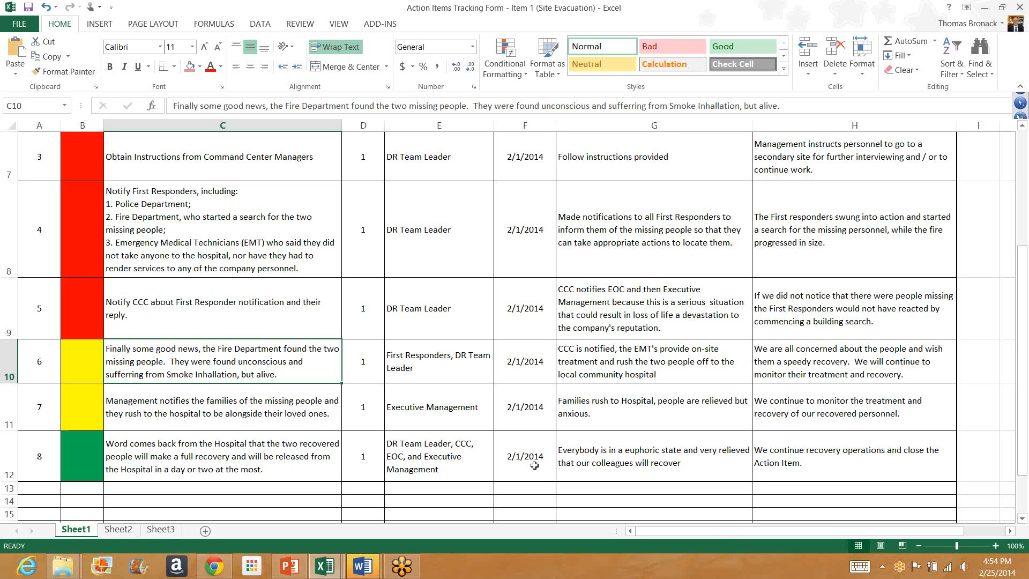
mouse_move(472, 355)
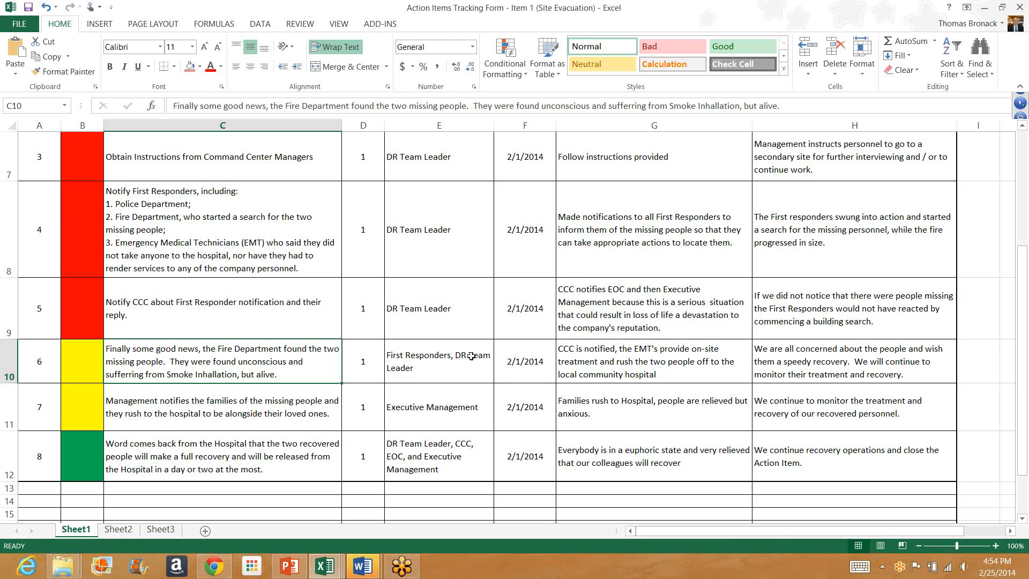
left_click(19, 24)
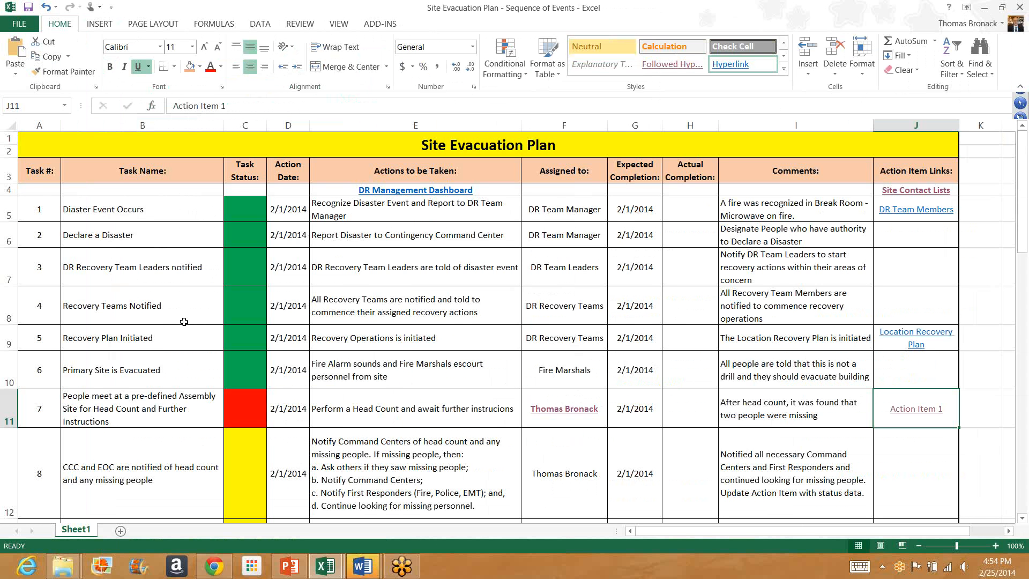
mouse_move(186, 321)
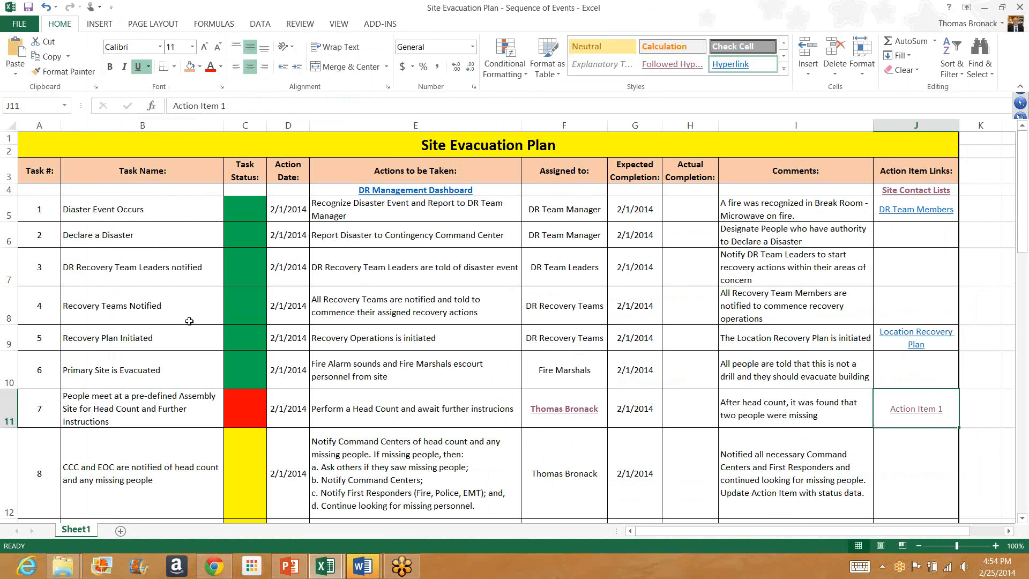
mouse_move(197, 325)
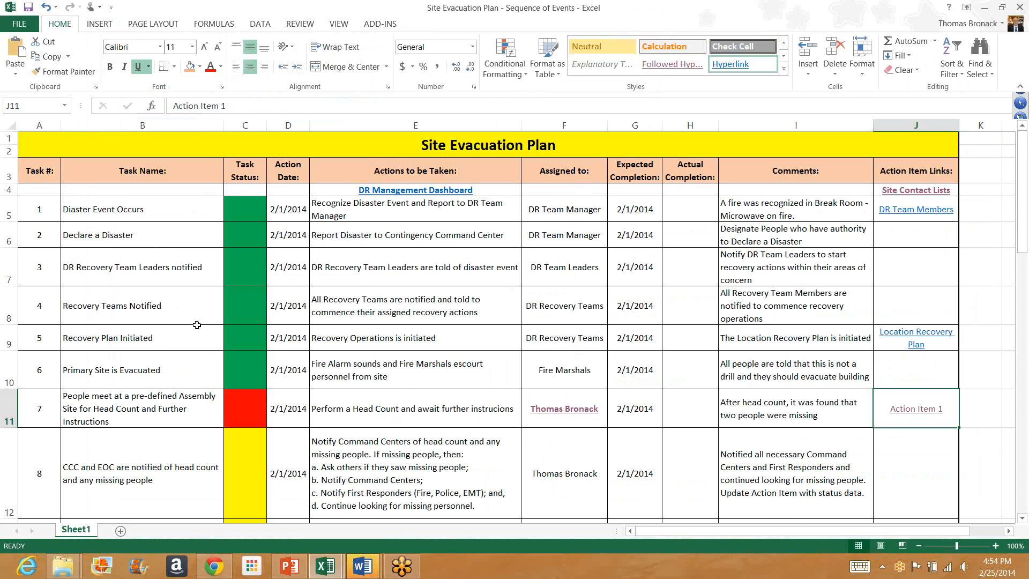
mouse_move(199, 313)
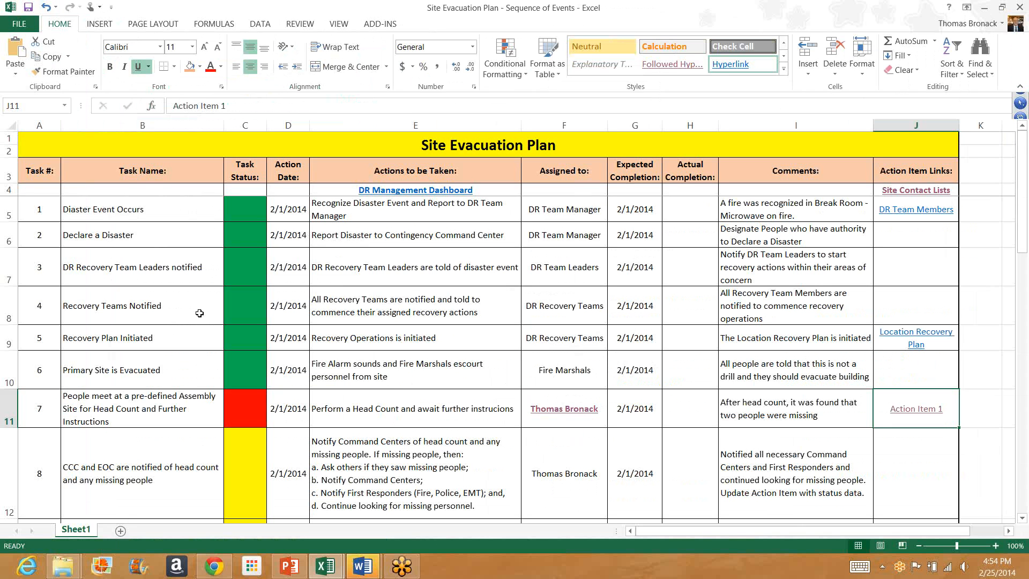
mouse_move(186, 318)
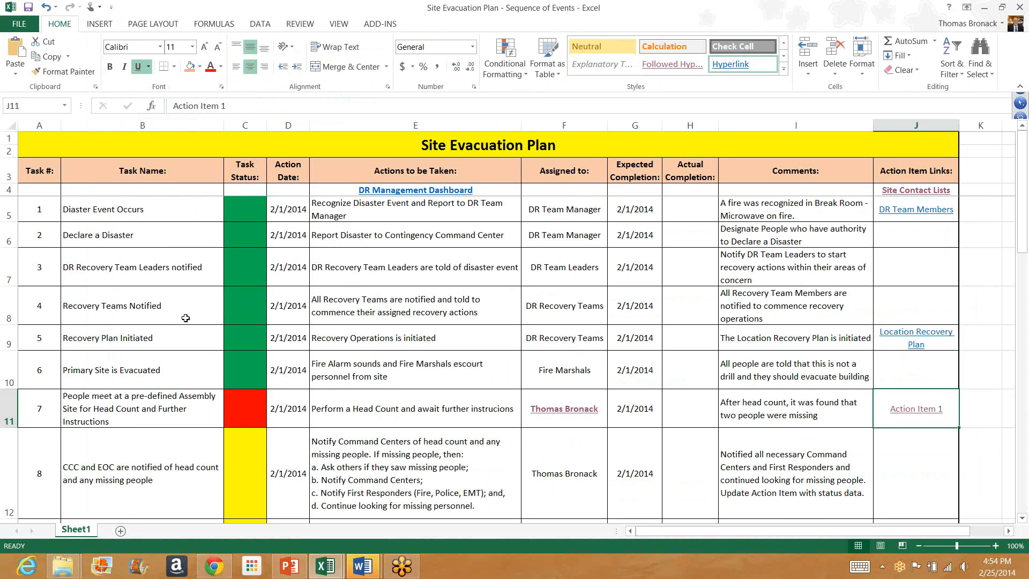
- Select the CCC and EOC notification task in B12 and scroll to tasks 9–11
left_click(142, 473)
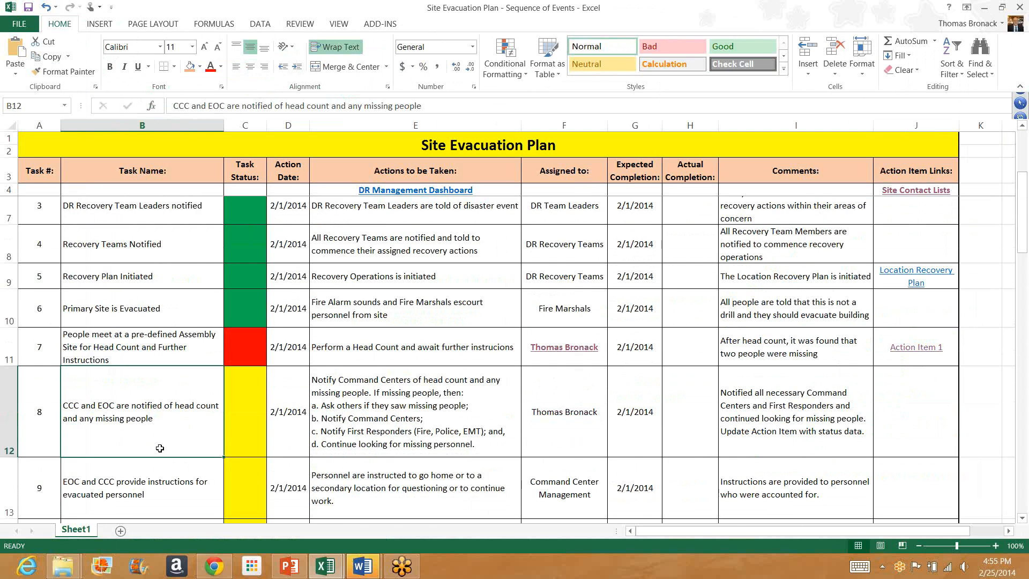
scroll("down", 3)
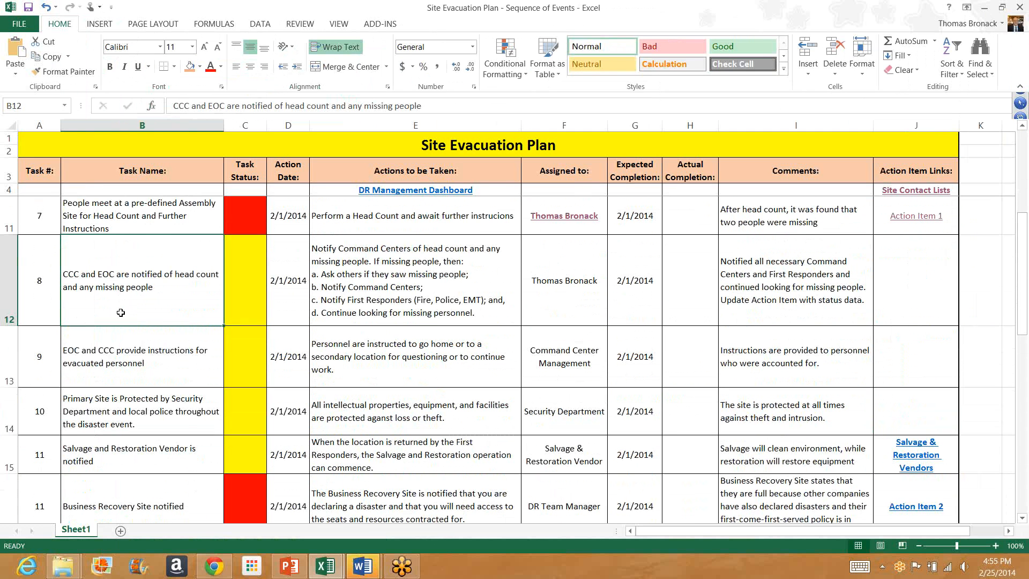
mouse_move(77, 284)
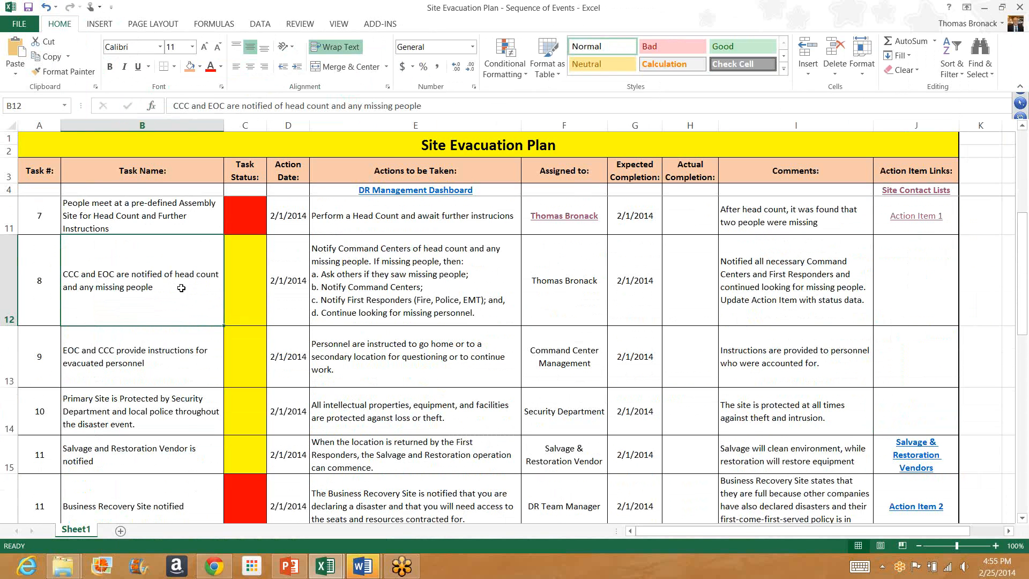
mouse_move(386, 317)
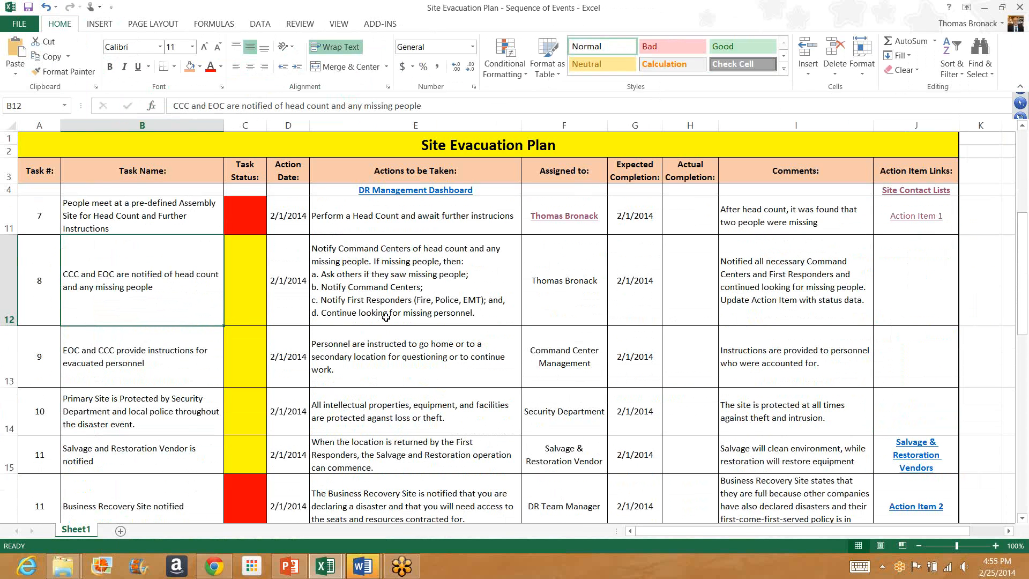
mouse_move(165, 363)
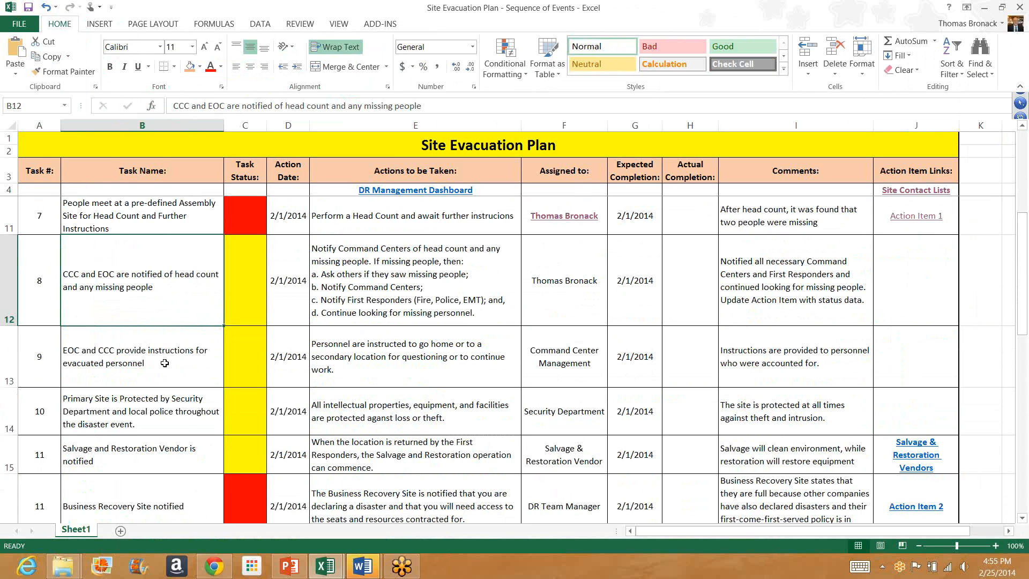
mouse_move(170, 370)
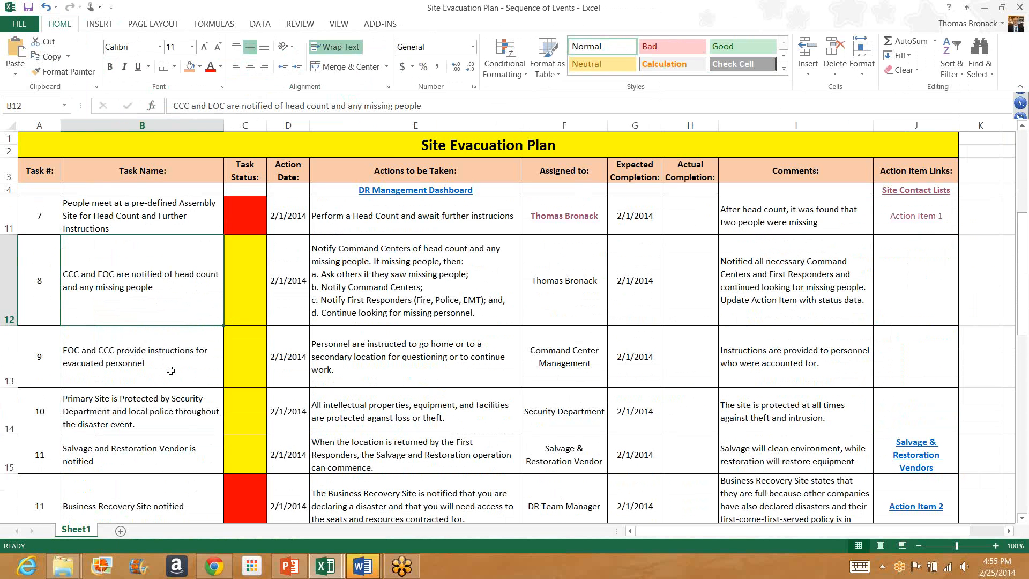
mouse_move(469, 365)
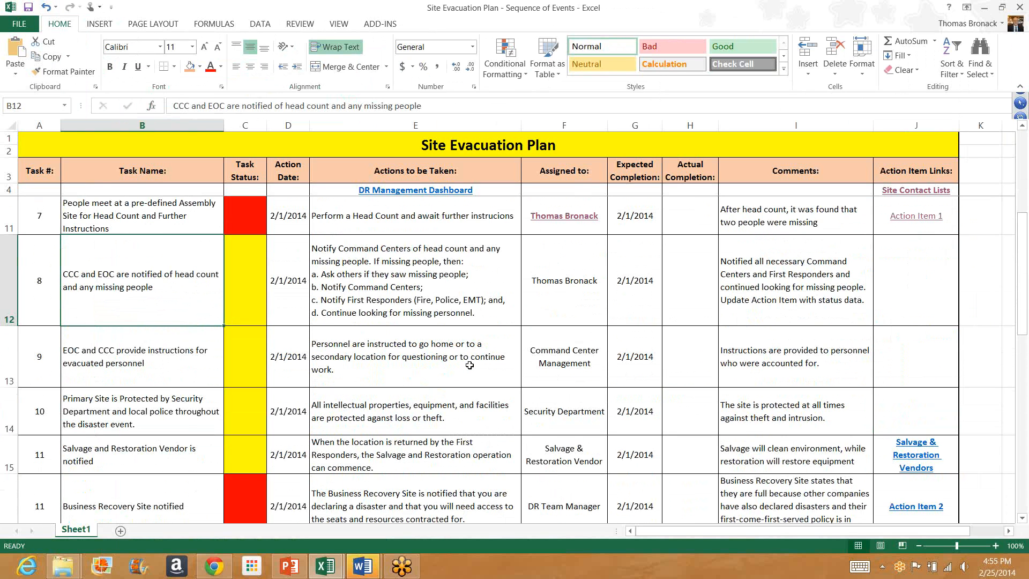
mouse_move(418, 373)
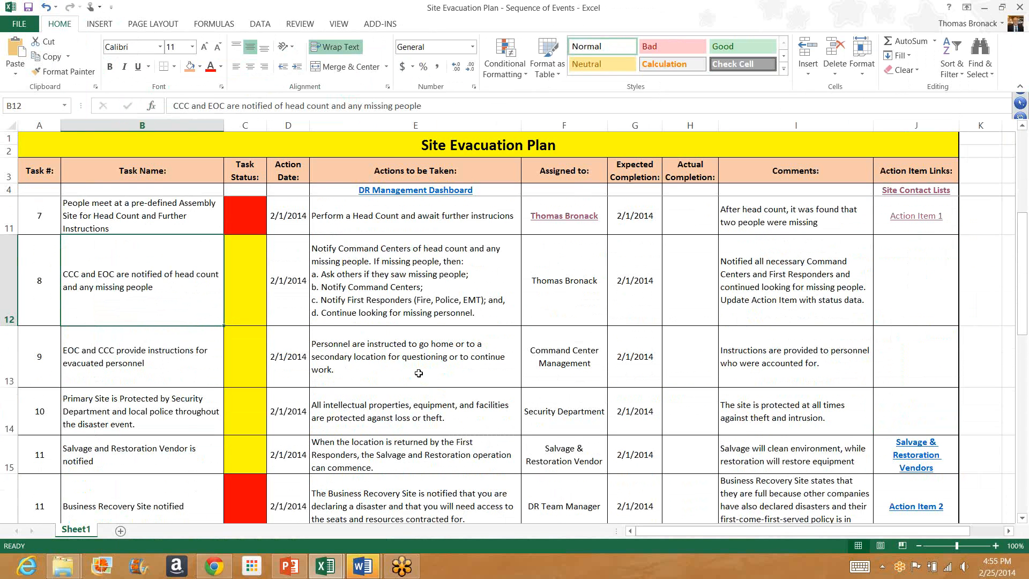
mouse_move(848, 363)
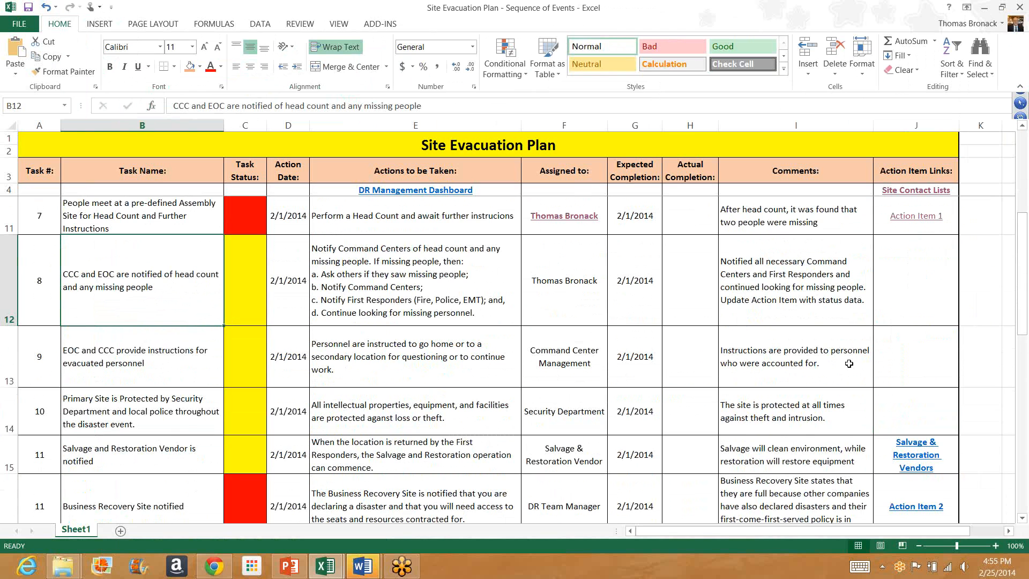
mouse_move(894, 347)
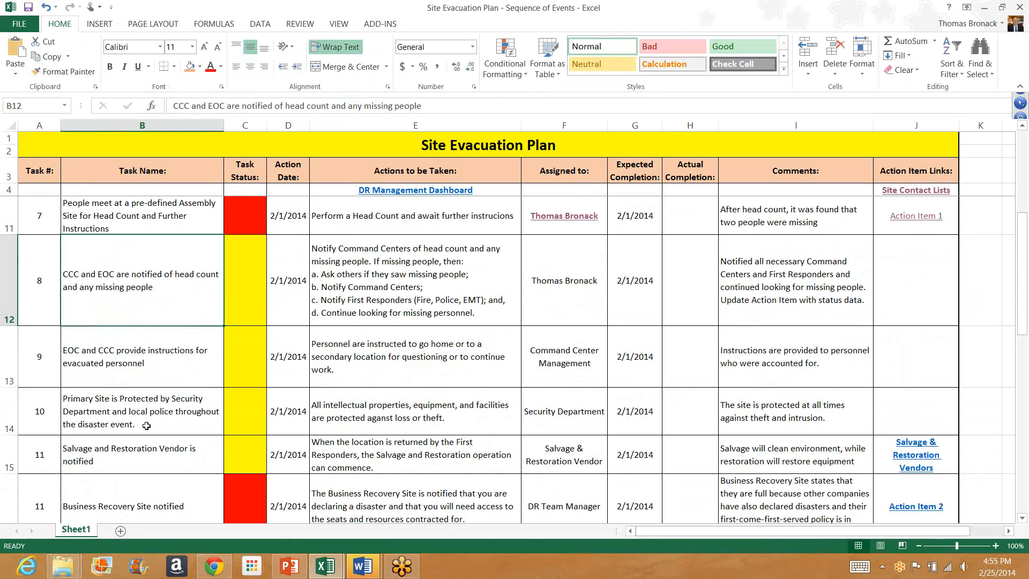
mouse_move(152, 426)
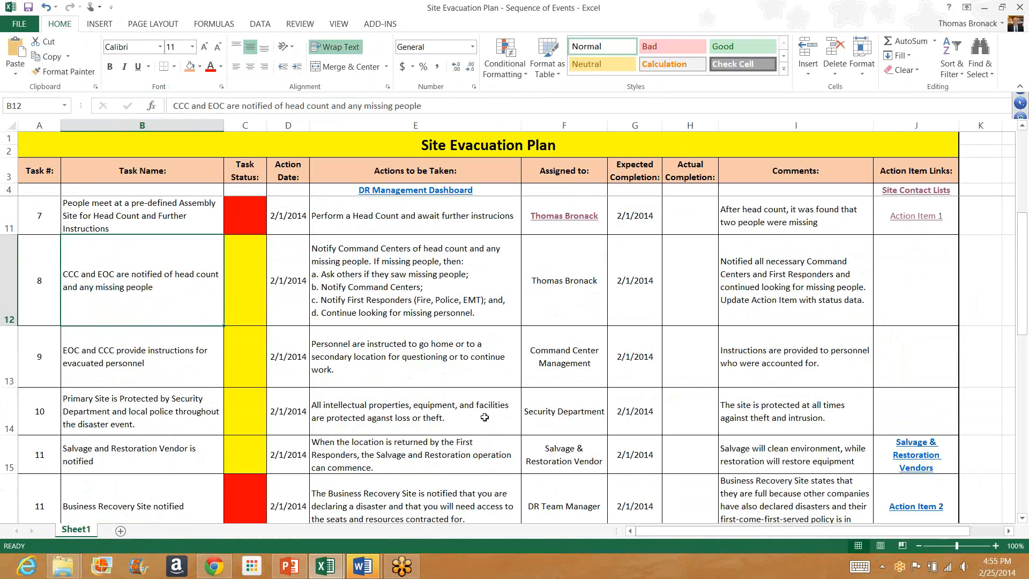
mouse_move(485, 420)
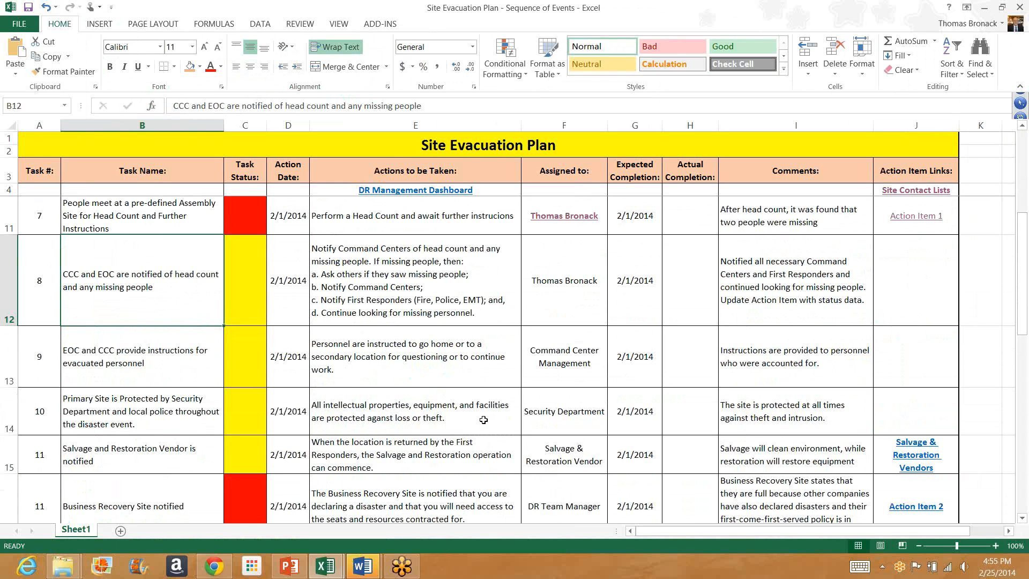
mouse_move(167, 465)
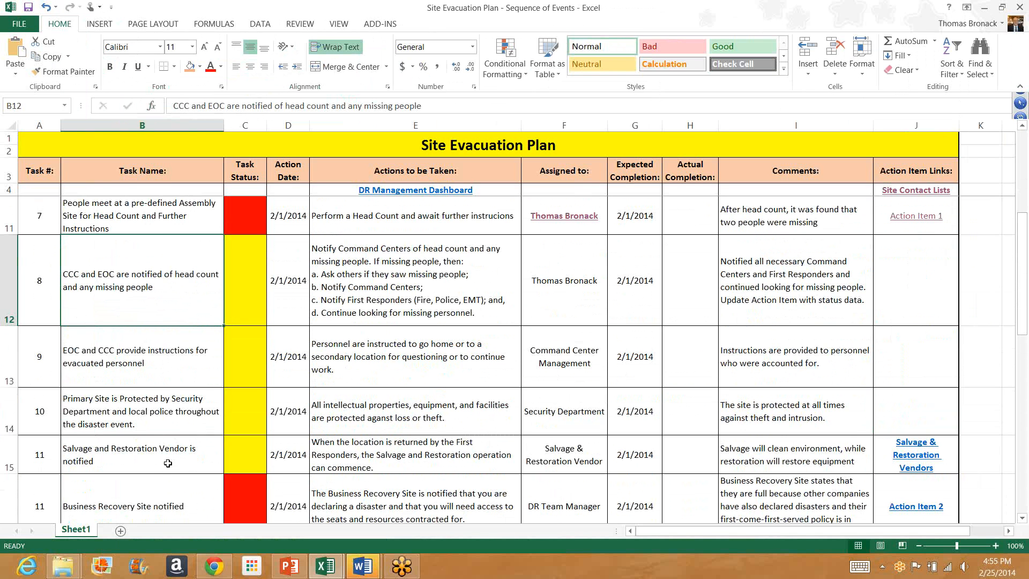
mouse_move(167, 463)
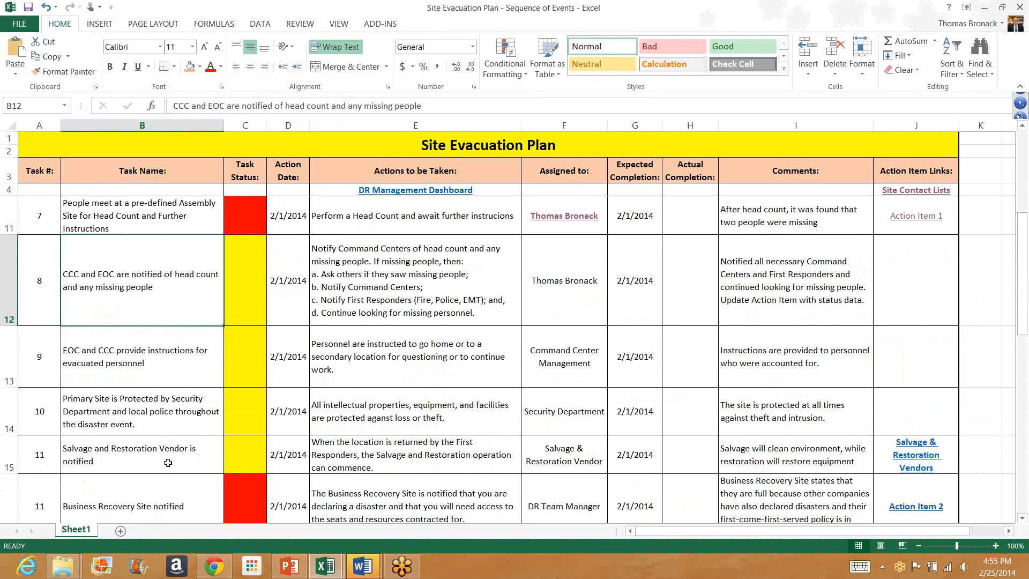
mouse_move(88, 452)
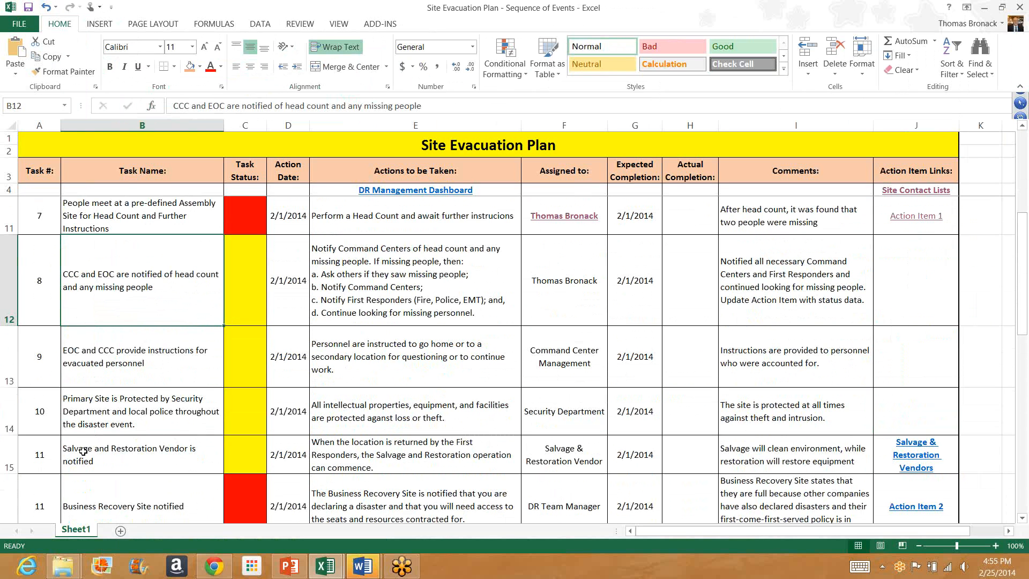
mouse_move(138, 461)
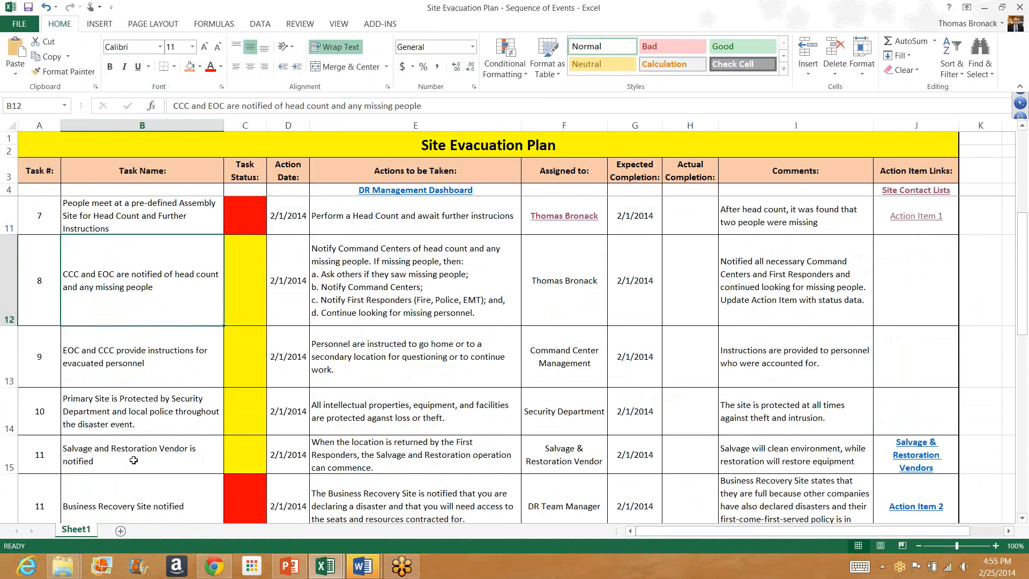
mouse_move(141, 460)
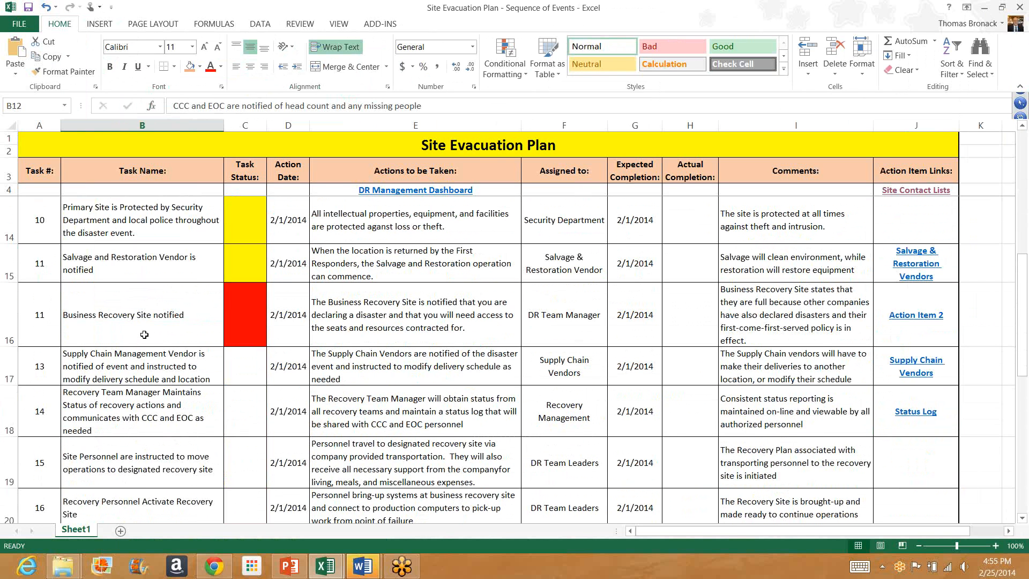
mouse_move(120, 332)
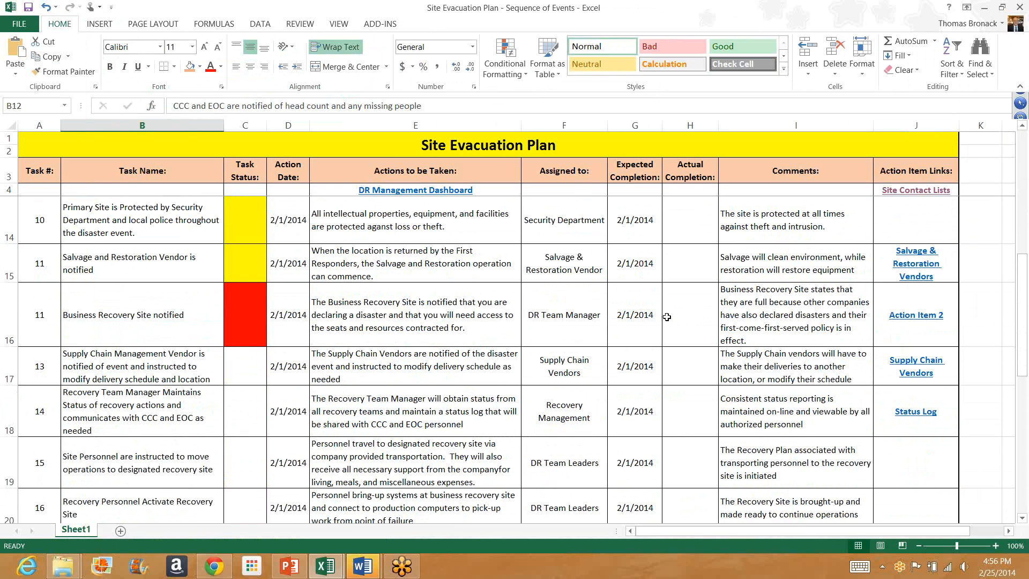
mouse_move(780, 333)
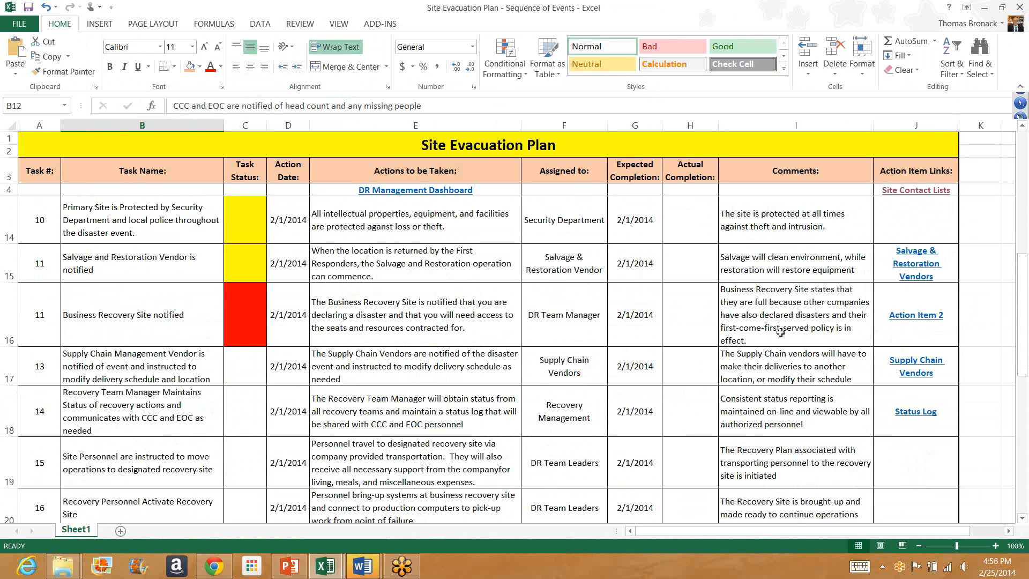
mouse_move(812, 343)
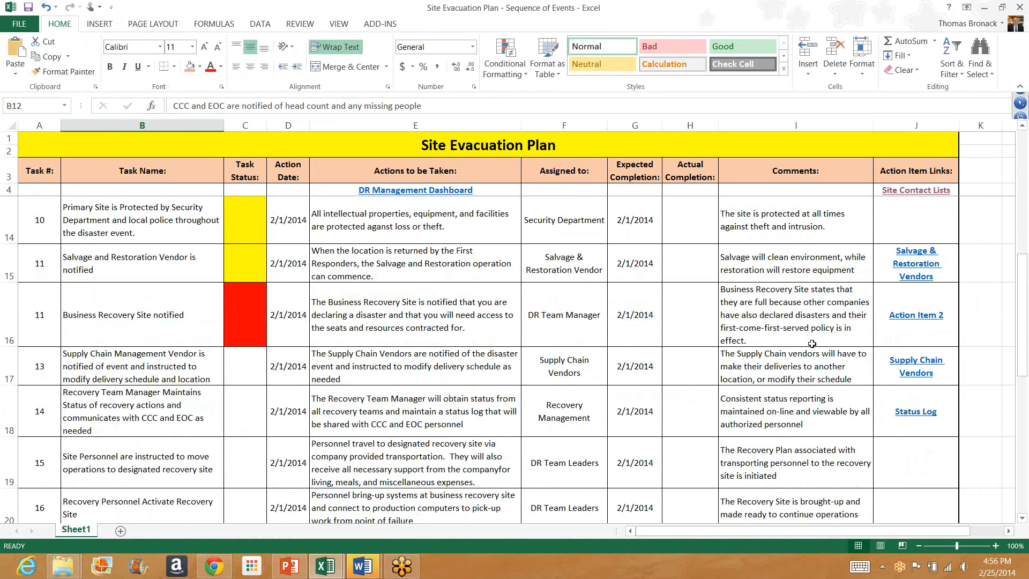
mouse_move(809, 341)
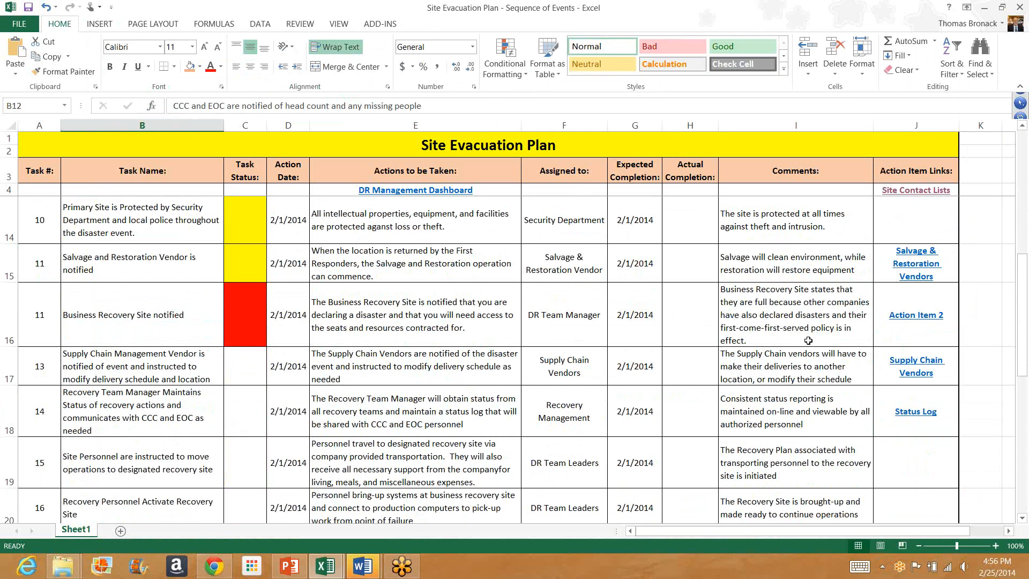
mouse_move(825, 337)
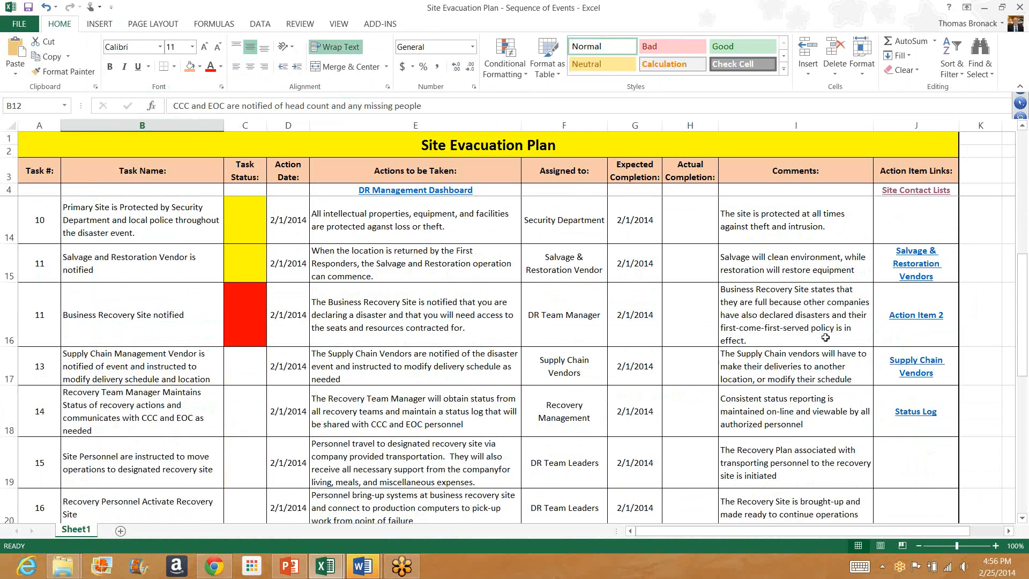
mouse_move(796, 346)
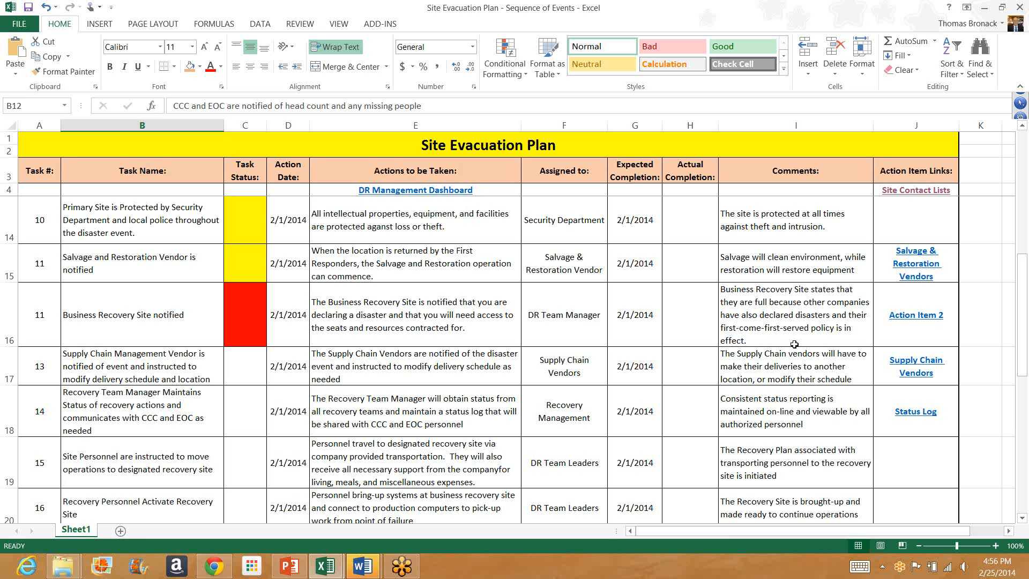
mouse_move(915, 316)
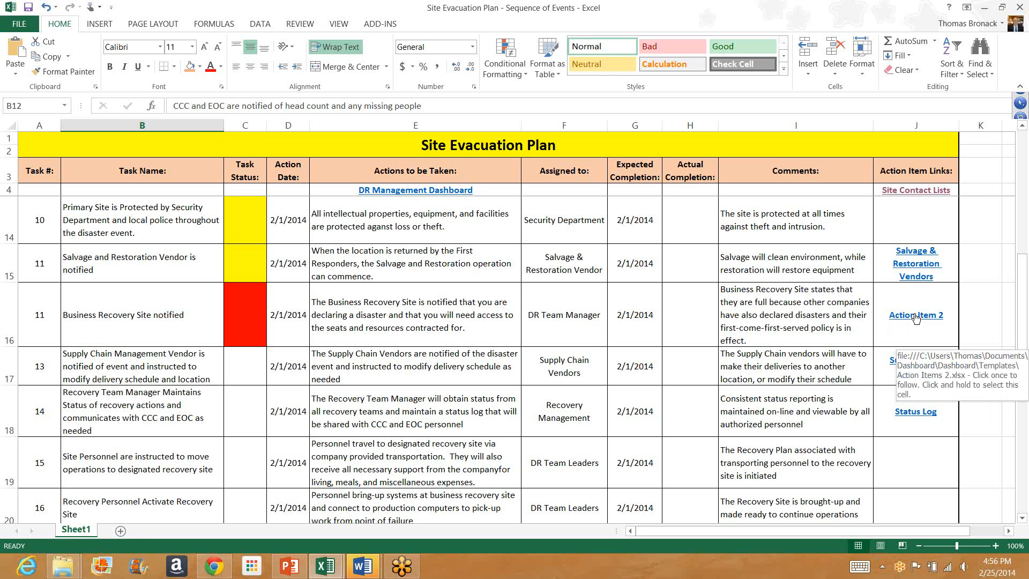
- Open the DR Planning Action Items (Action Item 2) workbook from the column J hyperlink
left_click(915, 315)
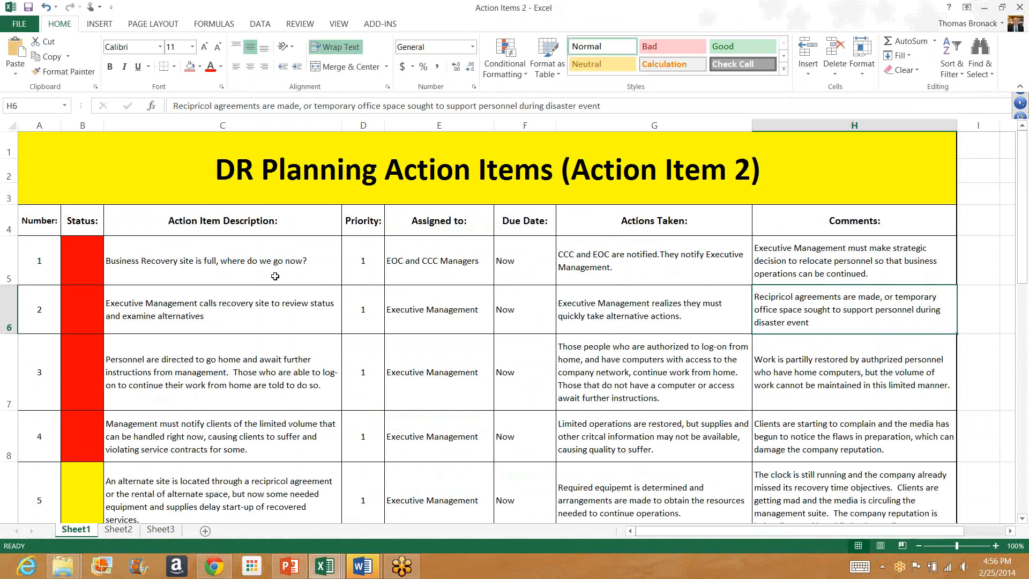
mouse_move(289, 283)
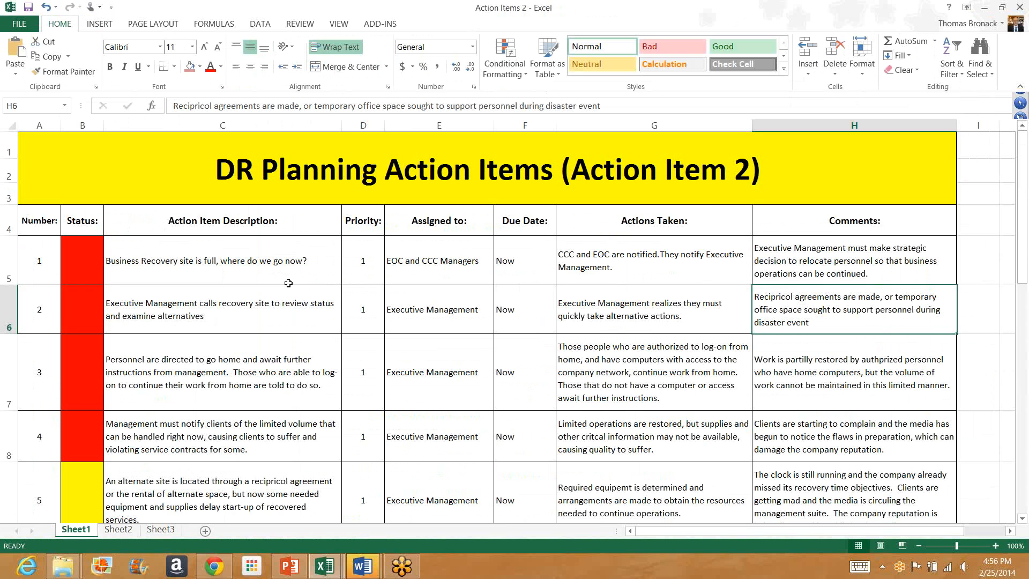
mouse_move(281, 327)
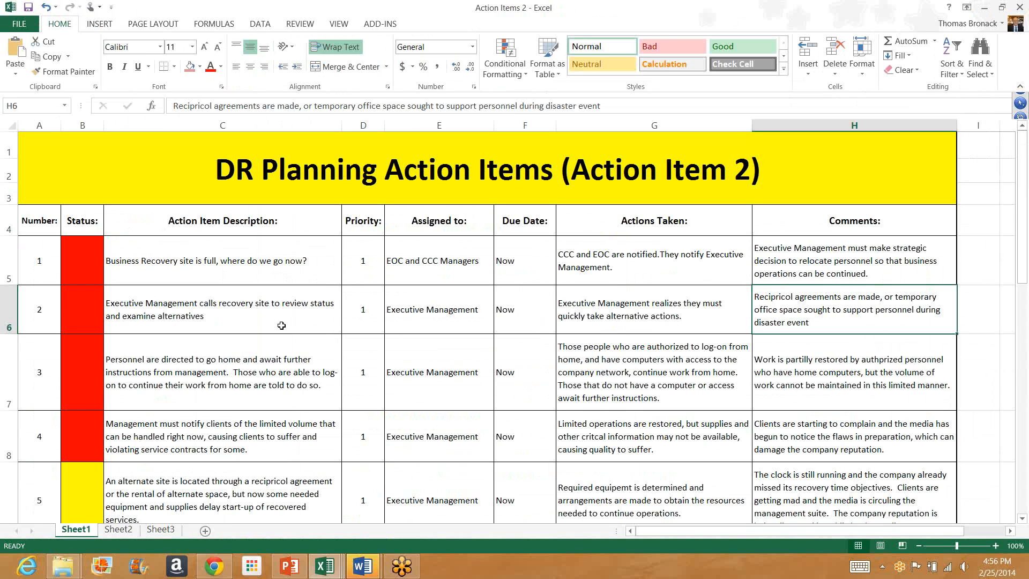
mouse_move(274, 378)
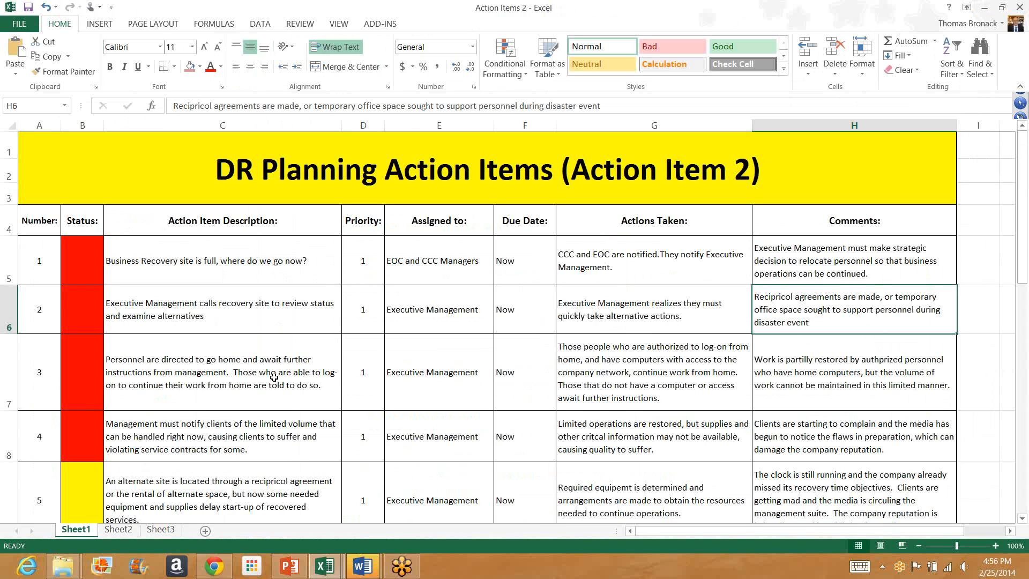
mouse_move(271, 388)
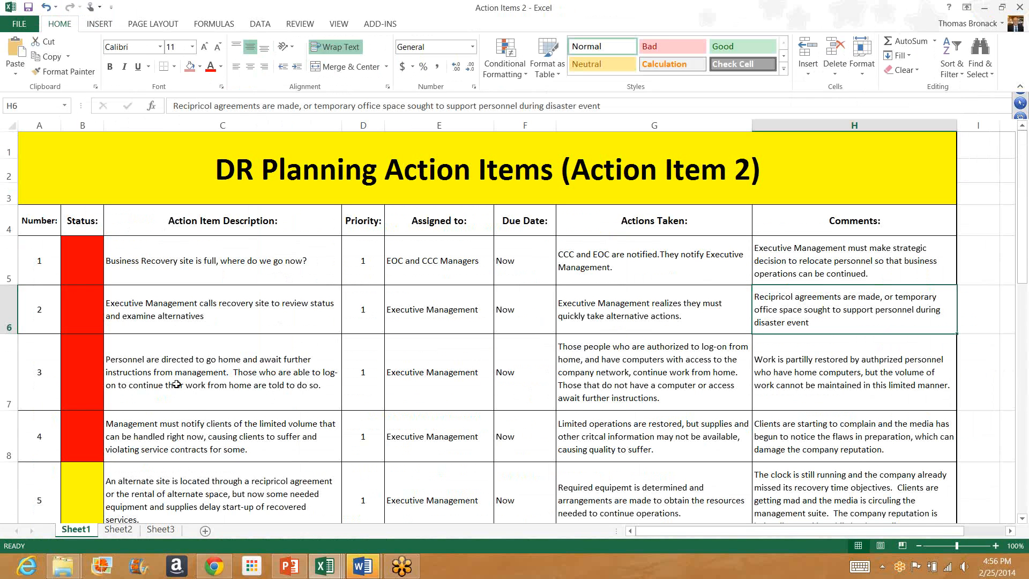
mouse_move(246, 383)
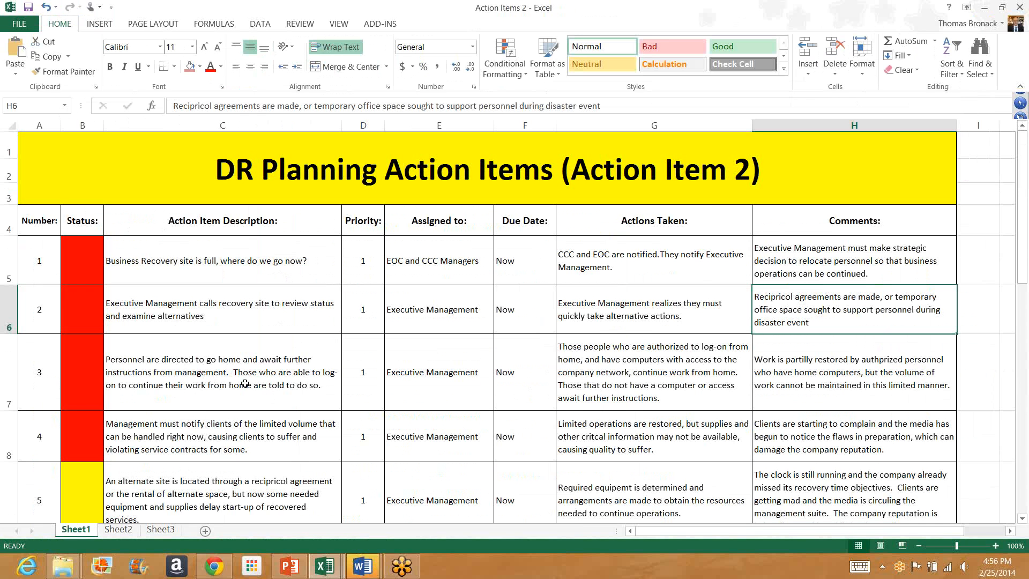
mouse_move(135, 399)
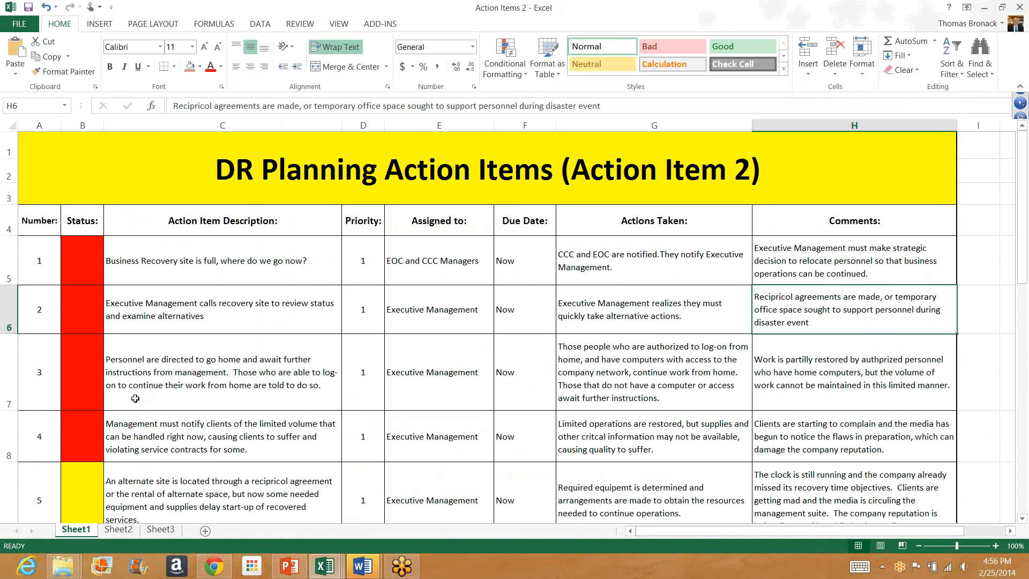
mouse_move(242, 397)
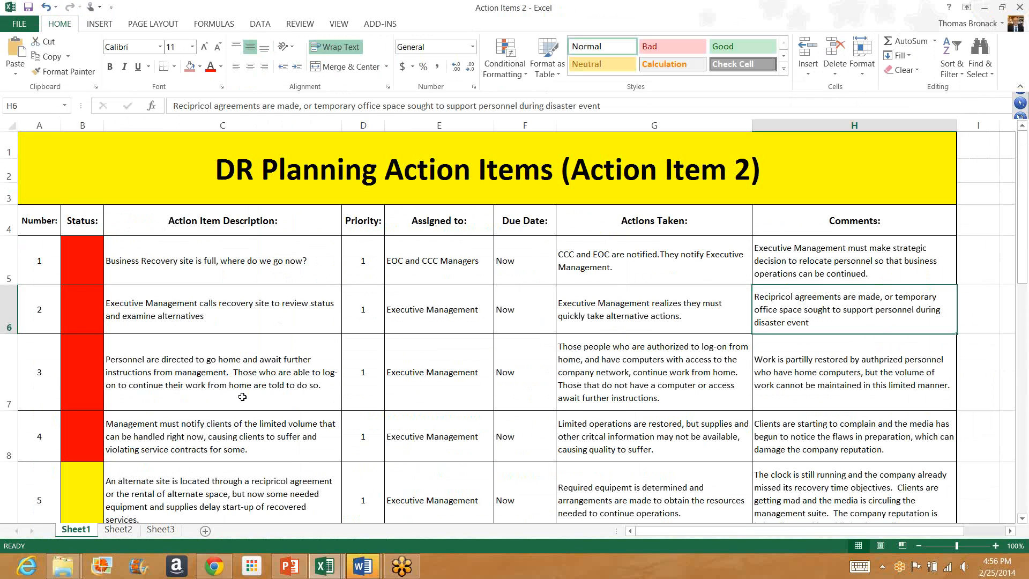
mouse_move(642, 386)
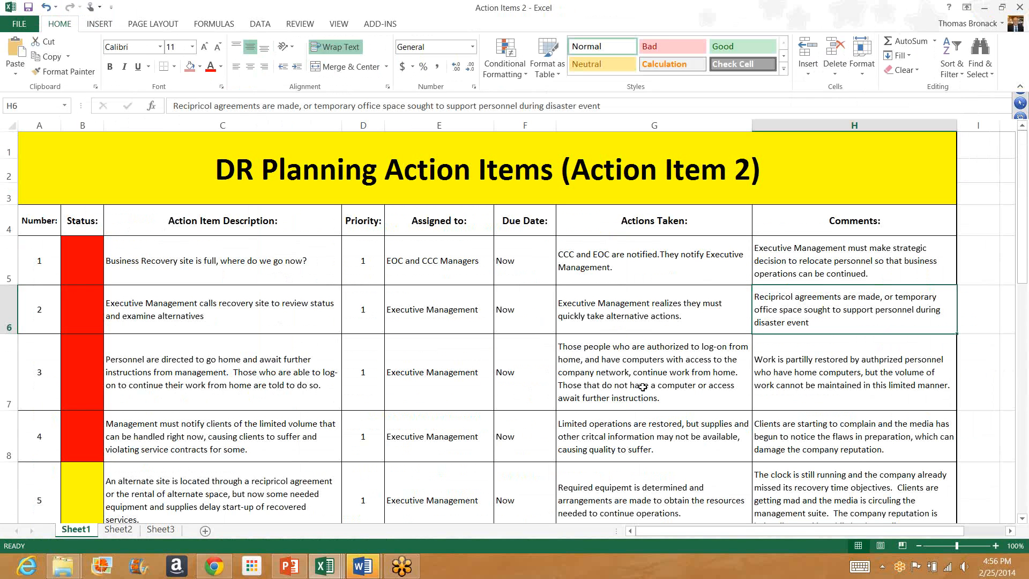
mouse_move(627, 381)
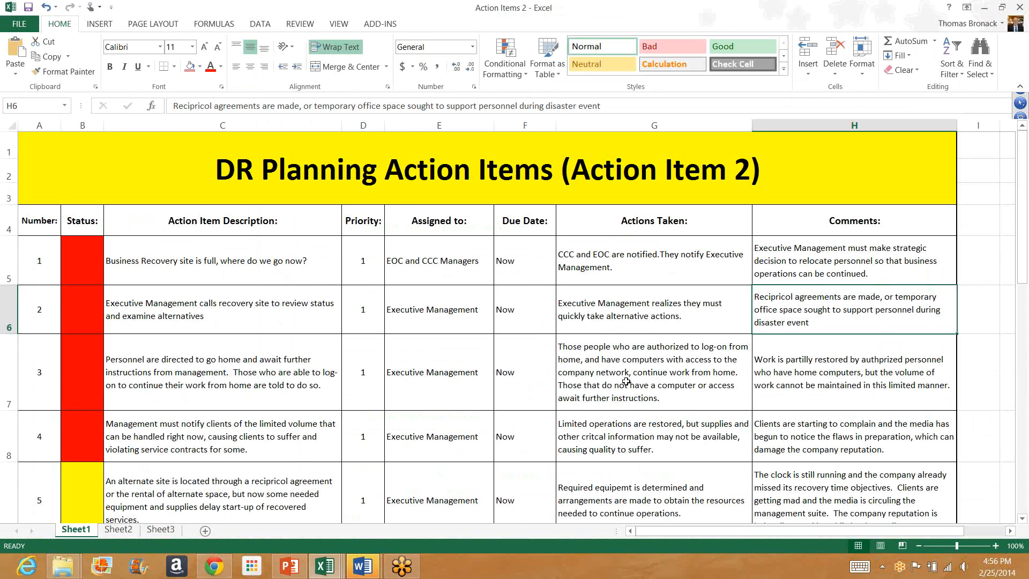
mouse_move(619, 392)
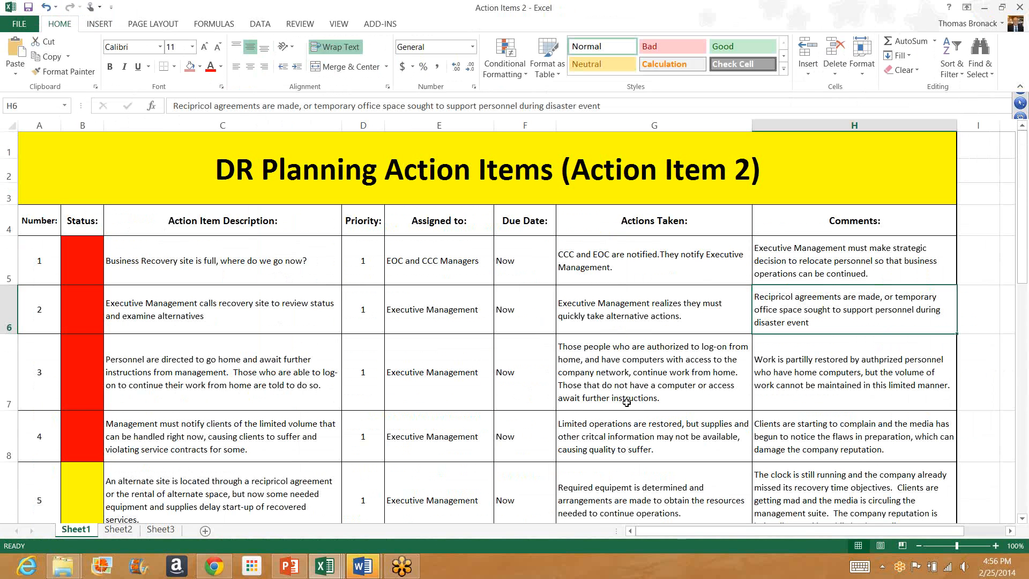
mouse_move(620, 385)
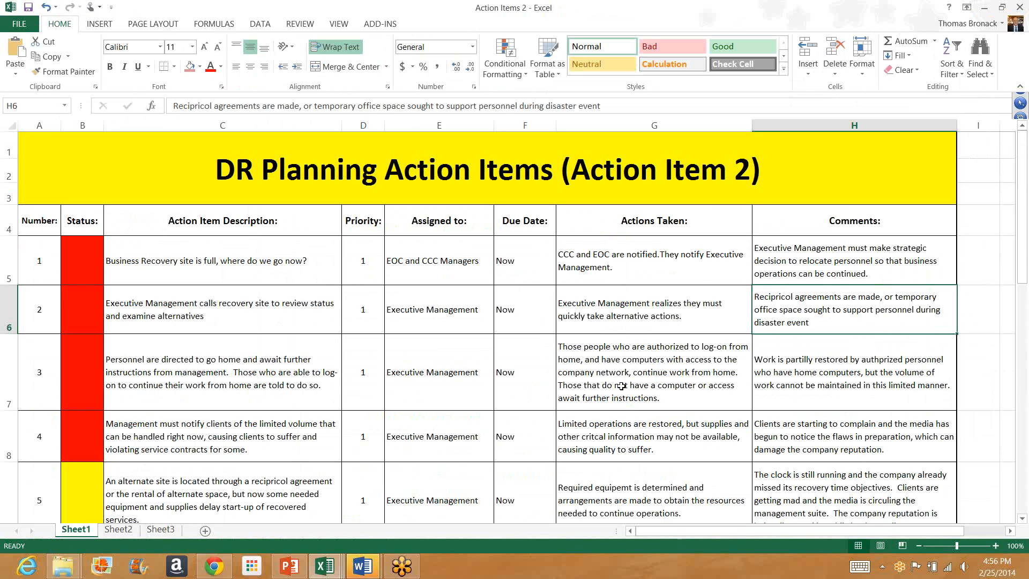
mouse_move(629, 398)
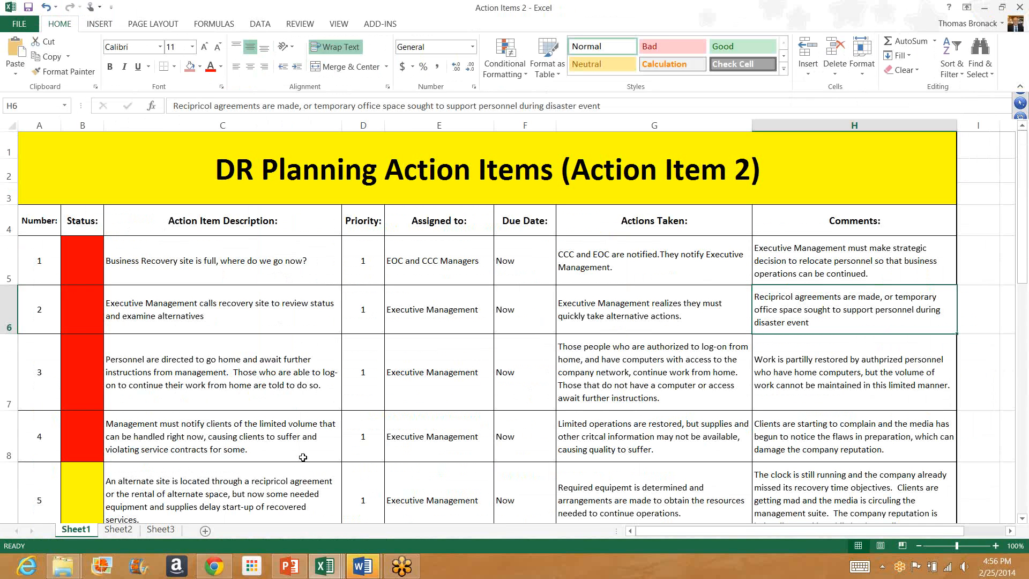
mouse_move(301, 450)
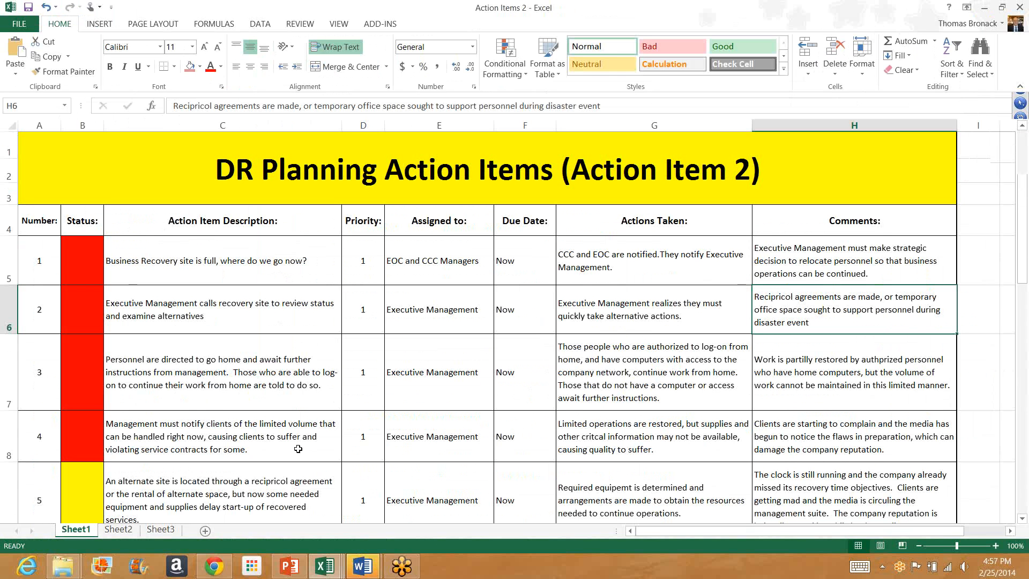
- Scroll past the title rows so action item 6 in row 10 shows
scroll("down", 3)
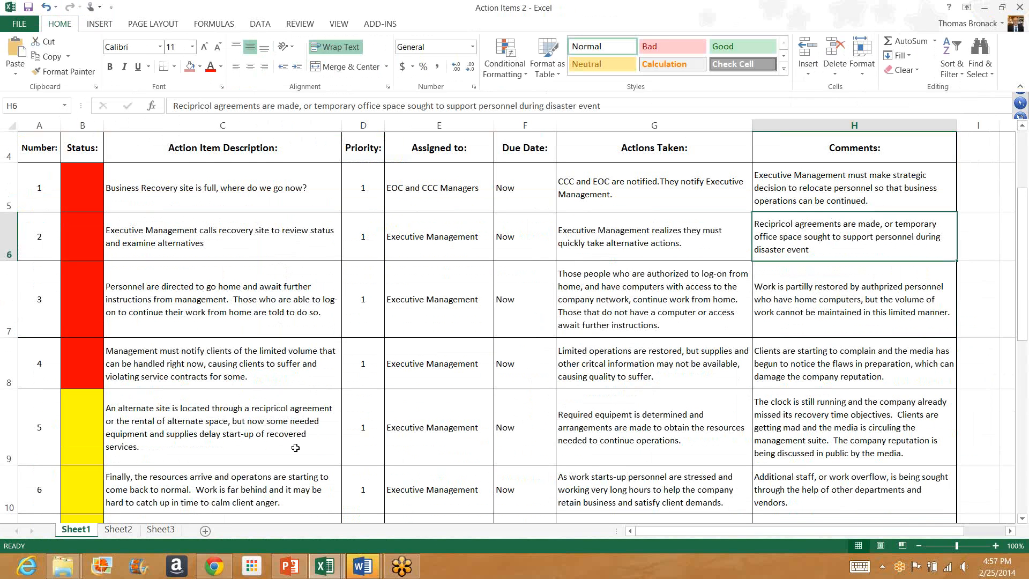
mouse_move(607, 448)
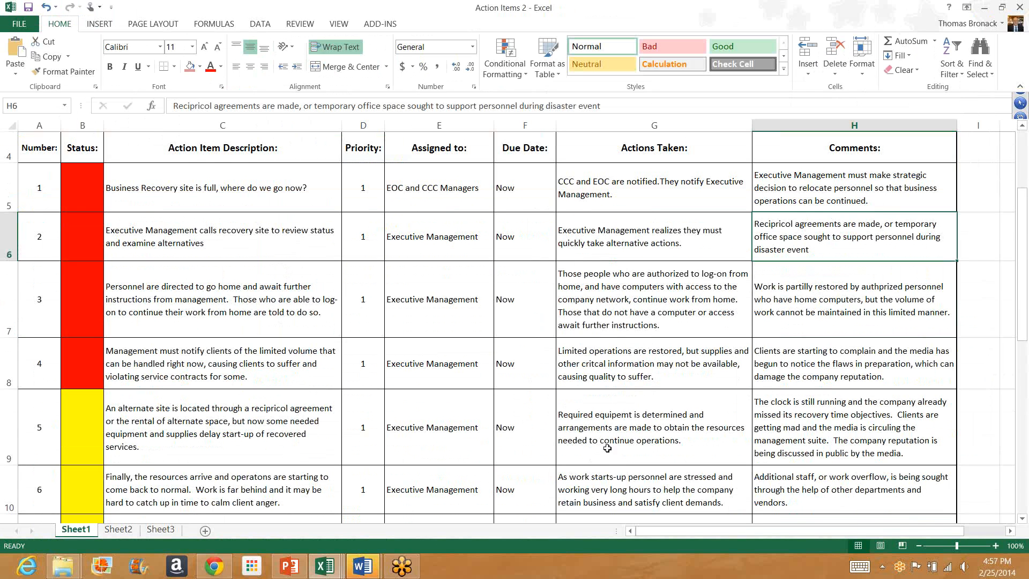
mouse_move(628, 440)
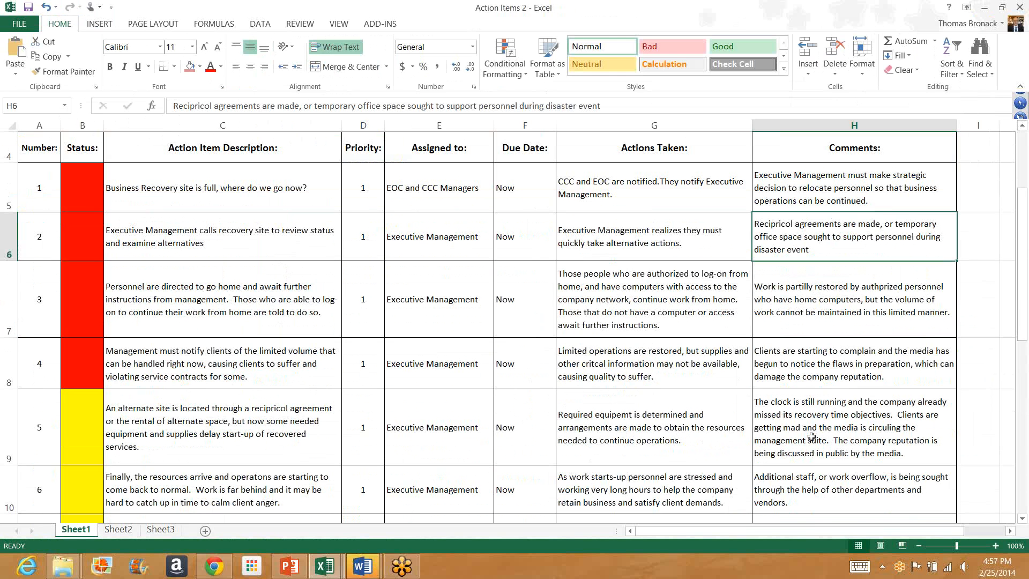
mouse_move(819, 430)
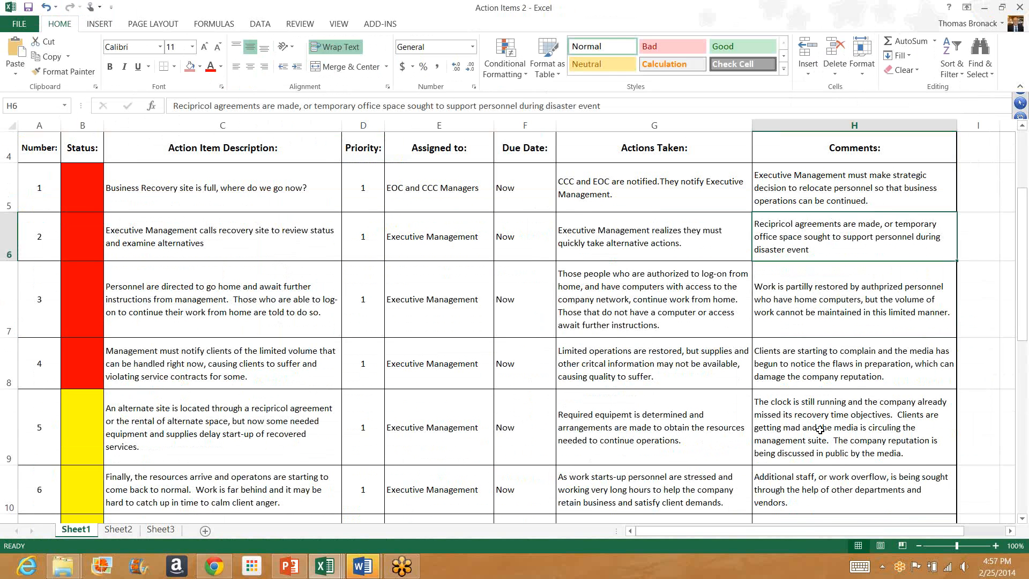
- Scroll to rows 11–12 showing action items 7 and 8 with comments
scroll("down", 3)
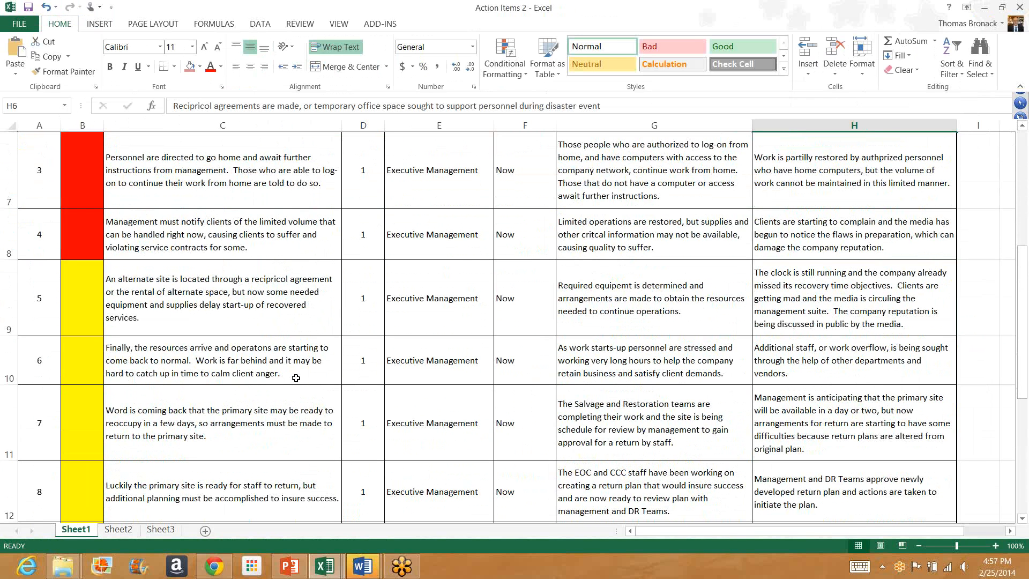
mouse_move(306, 374)
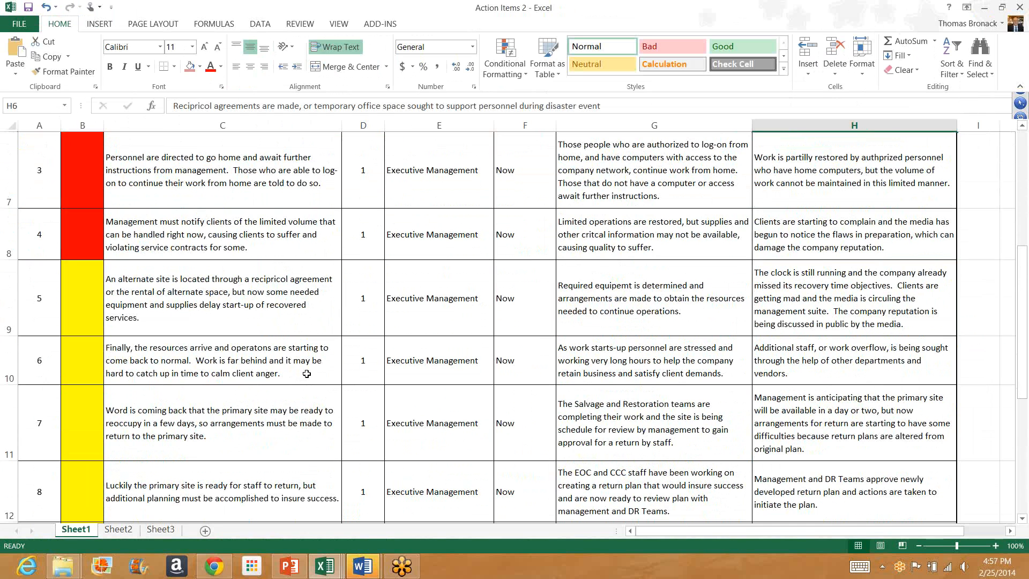
mouse_move(302, 375)
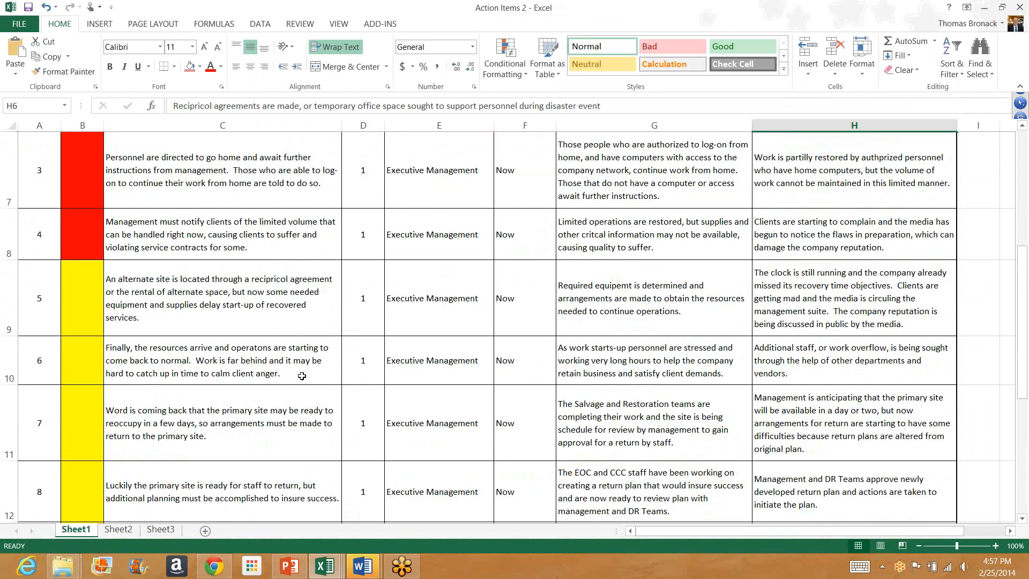
mouse_move(606, 366)
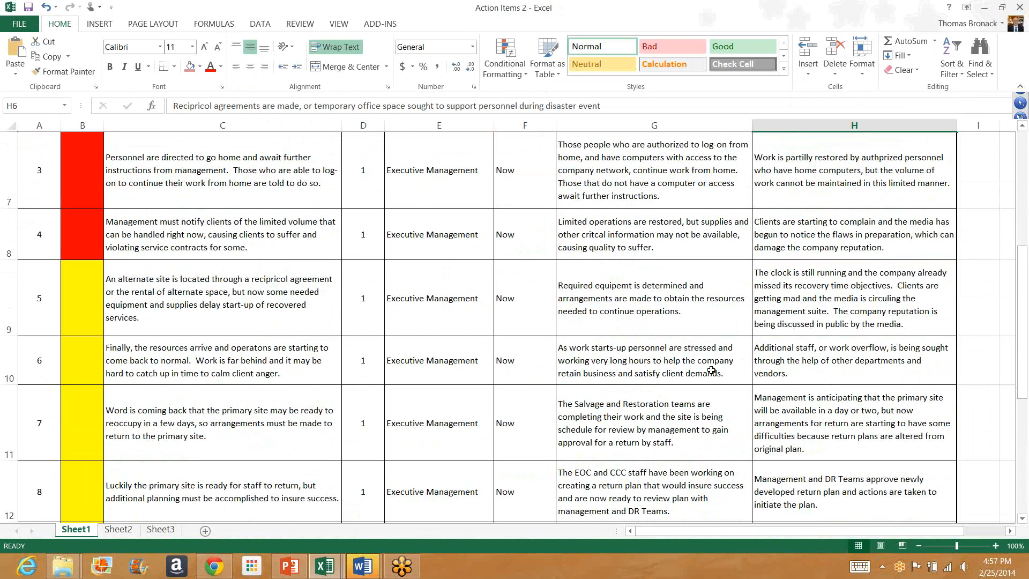
mouse_move(718, 373)
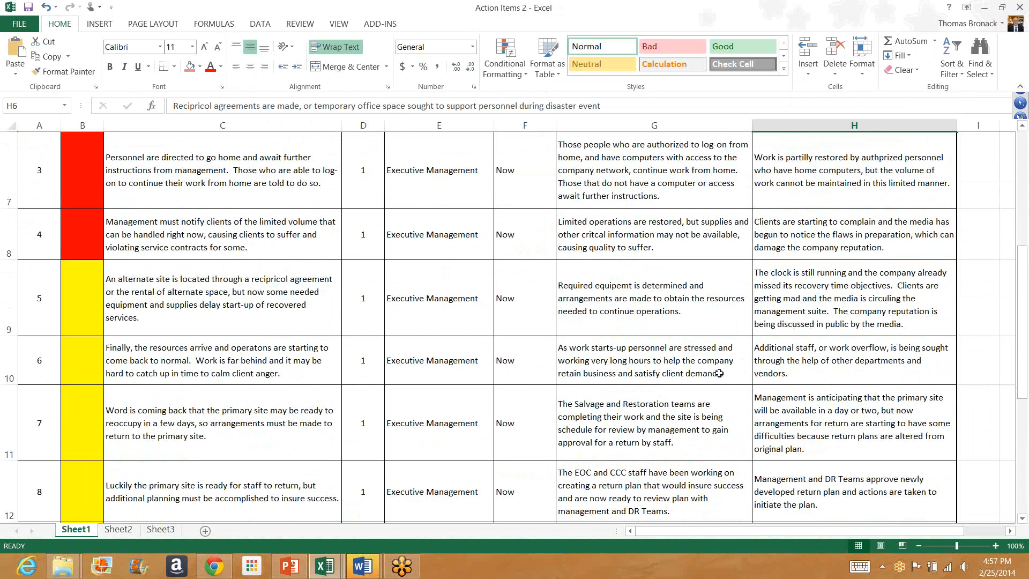
mouse_move(719, 379)
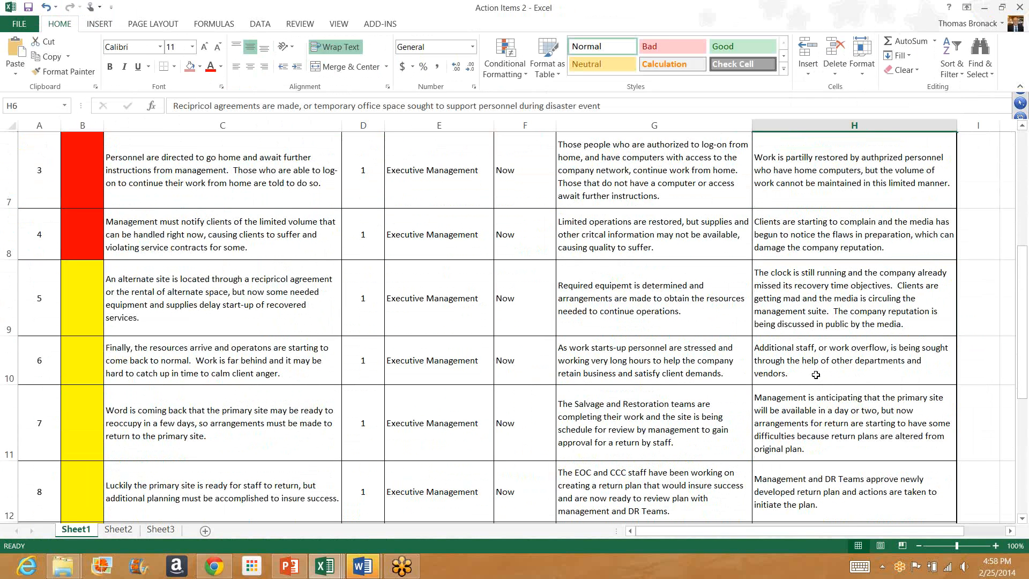
mouse_move(220, 451)
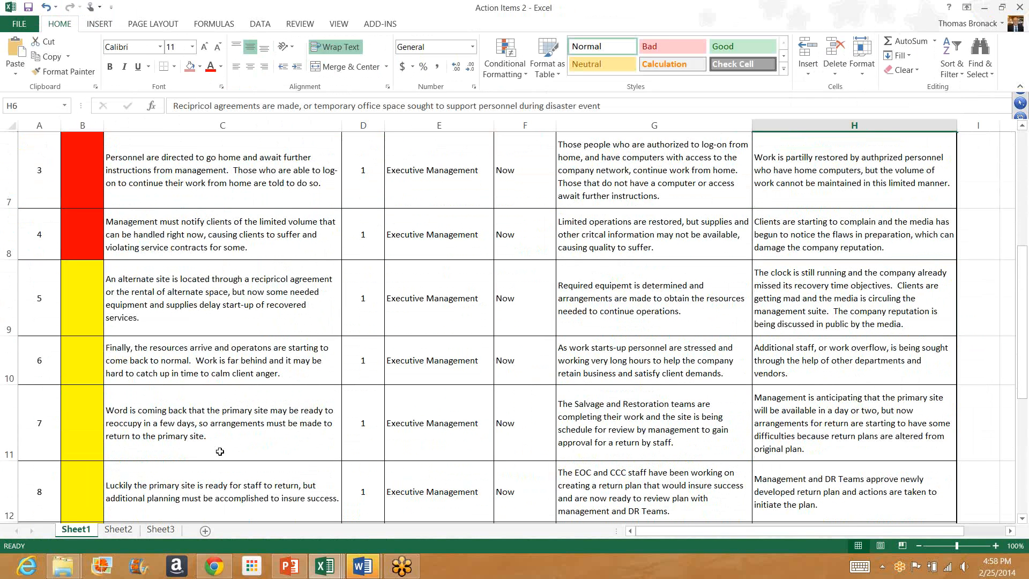
mouse_move(234, 446)
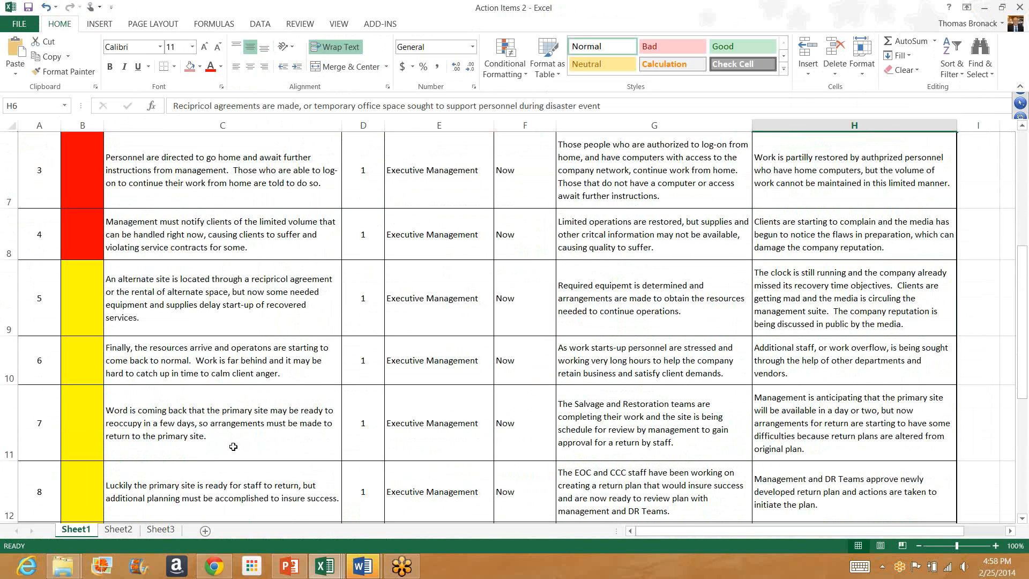
mouse_move(251, 442)
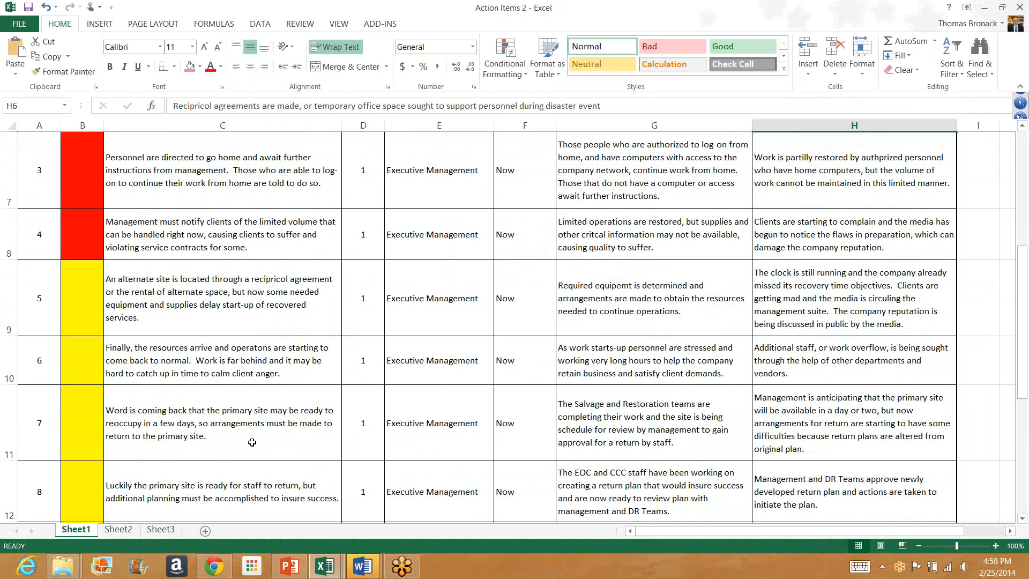
mouse_move(248, 440)
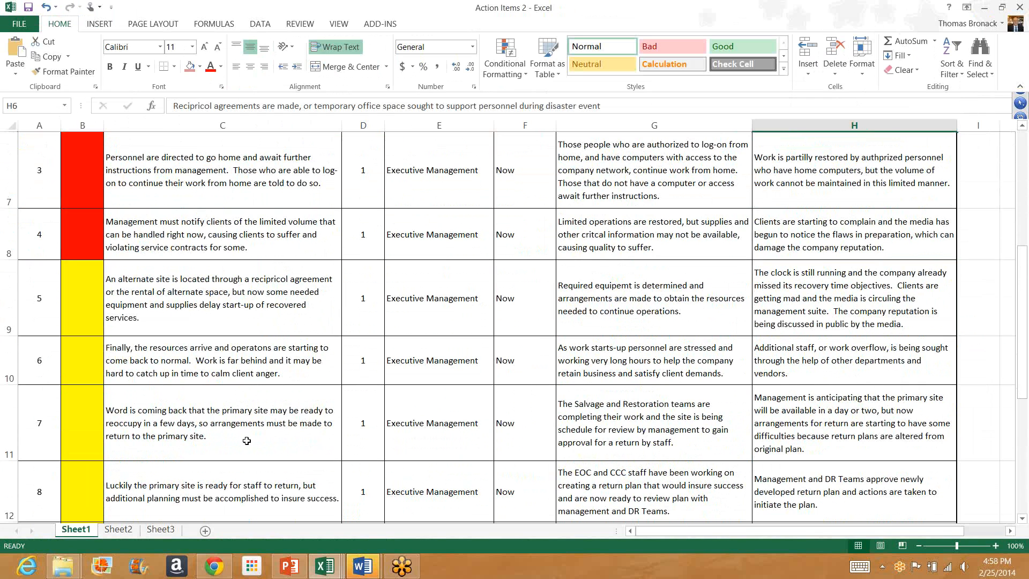
mouse_move(623, 434)
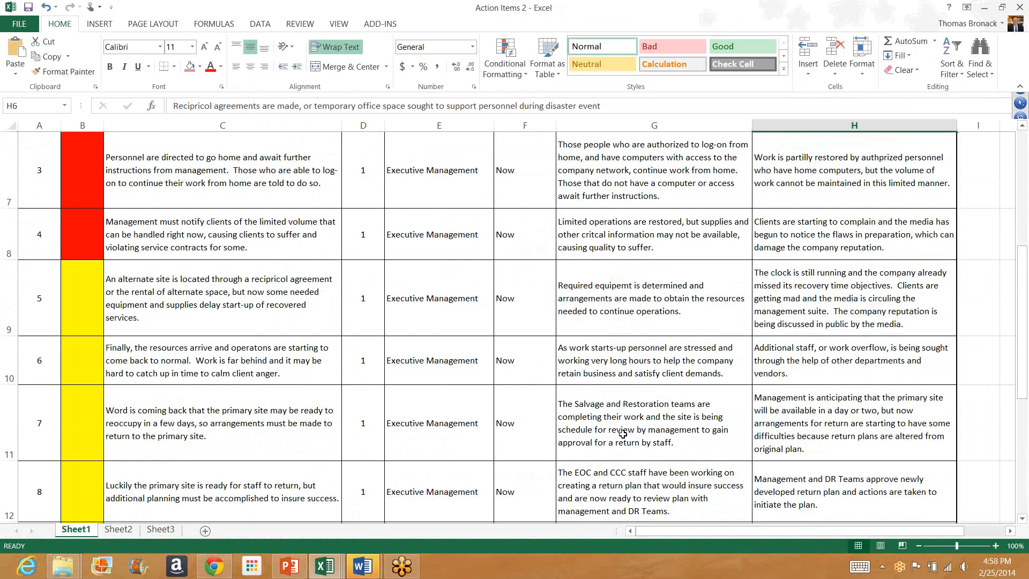
mouse_move(631, 433)
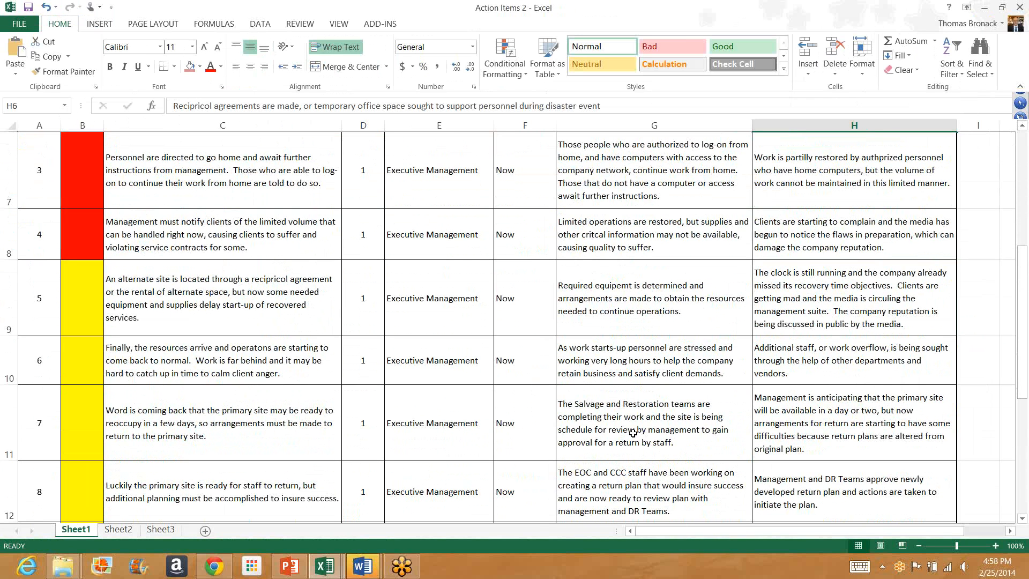
mouse_move(708, 445)
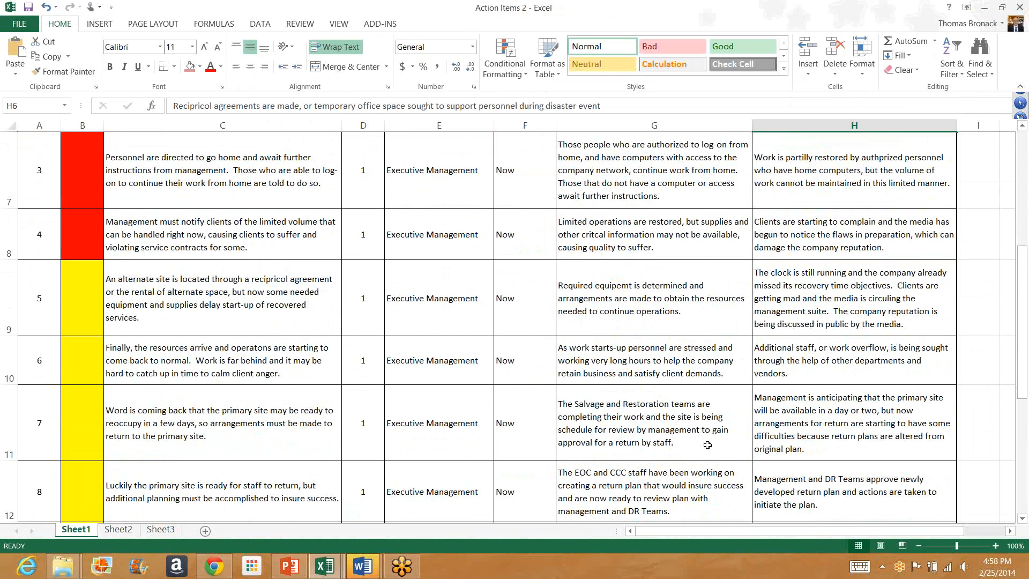
mouse_move(678, 451)
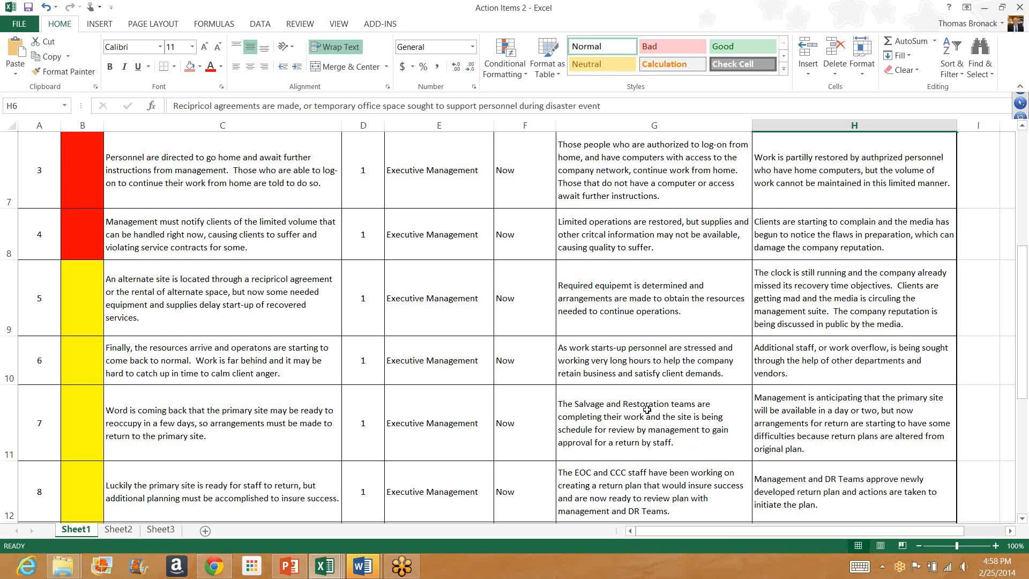
mouse_move(631, 396)
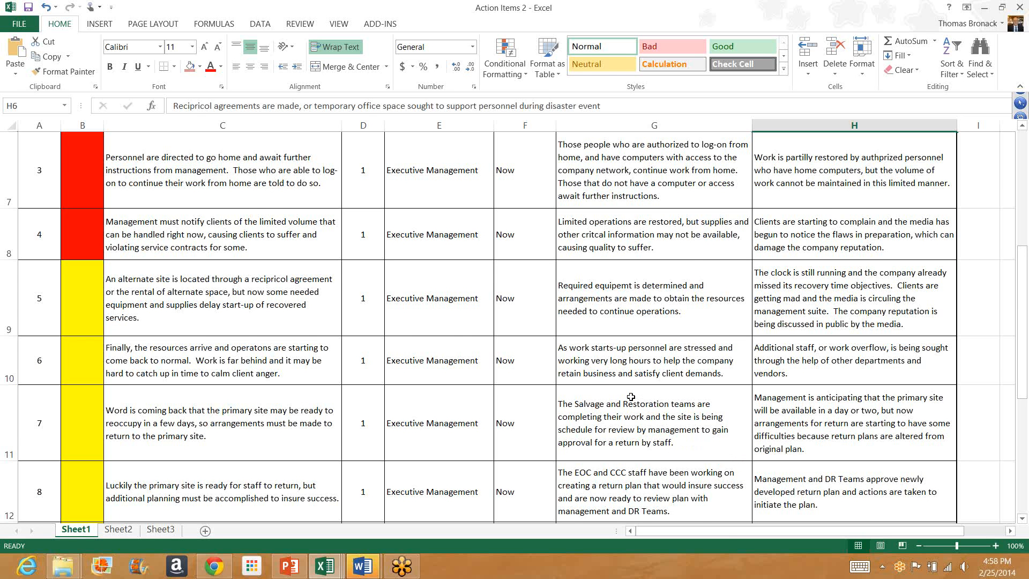
- Scroll to rows 13–15 showing action items 9–11 and item 10's green status
scroll("down", 3)
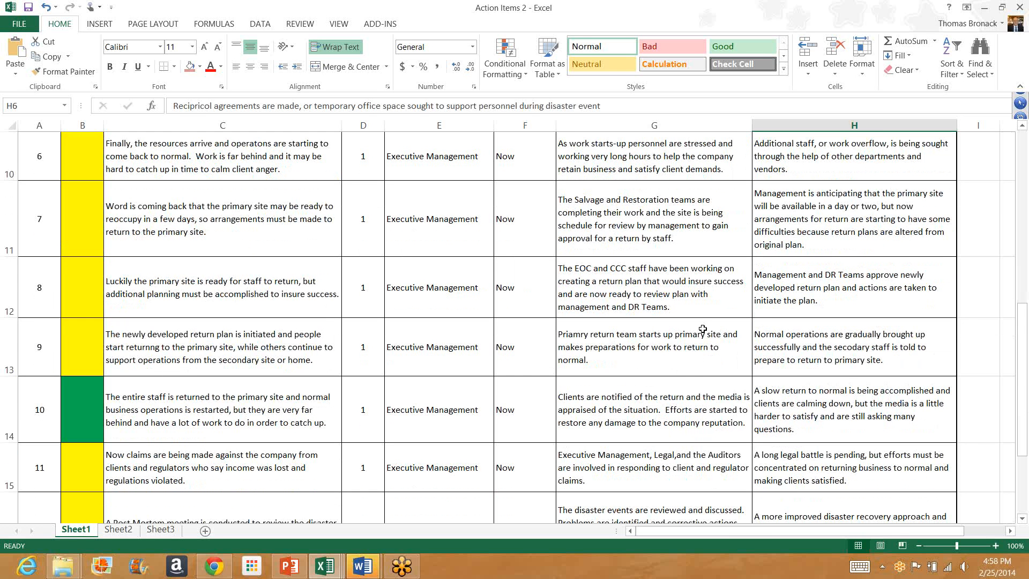
mouse_move(272, 347)
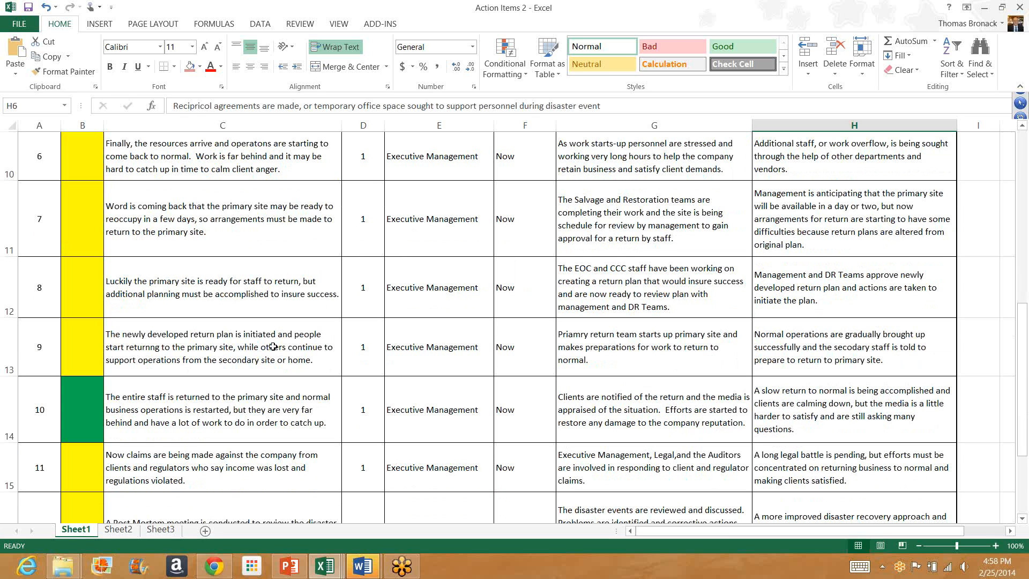
mouse_move(801, 306)
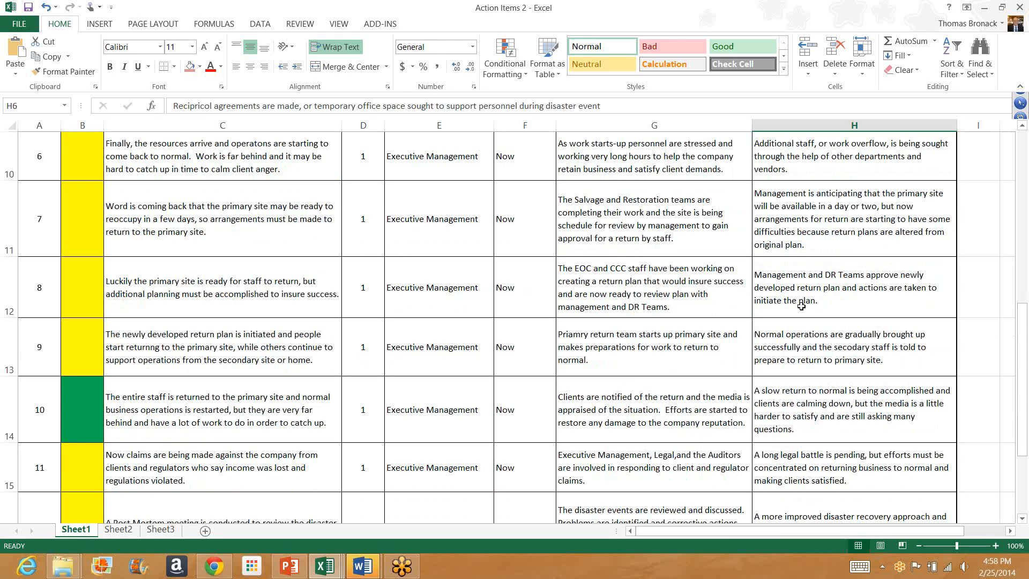
mouse_move(241, 315)
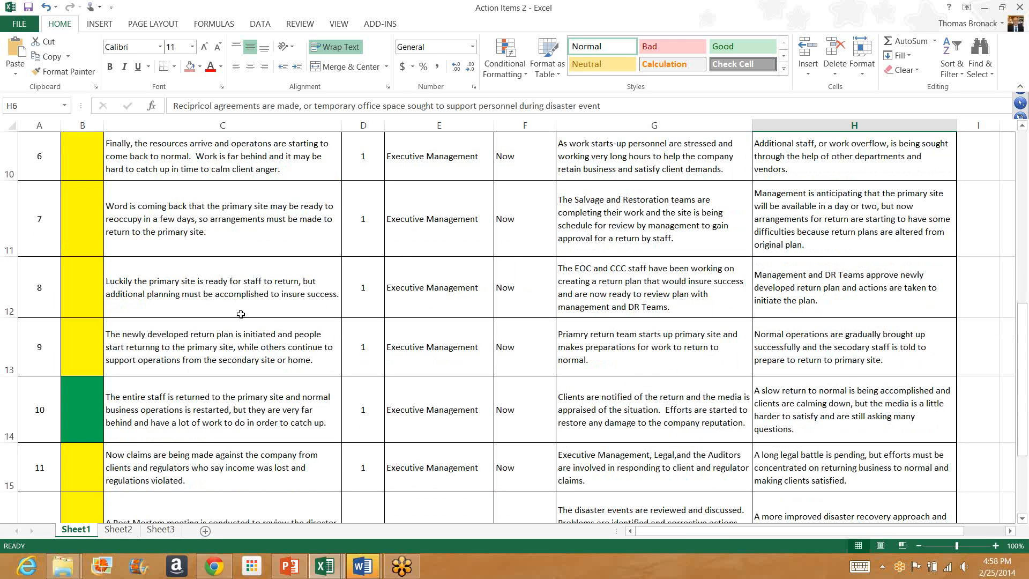
mouse_move(260, 301)
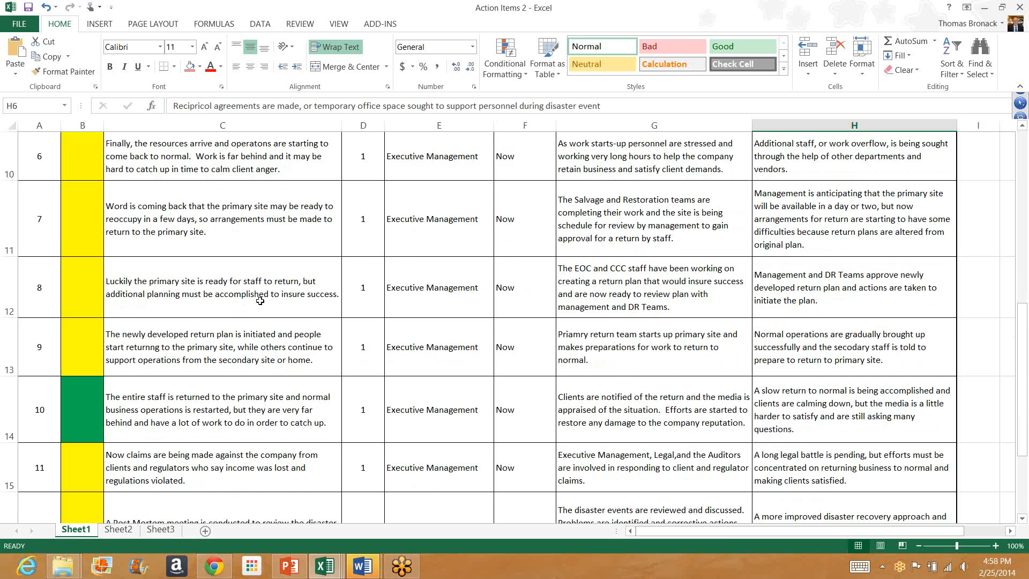
mouse_move(418, 331)
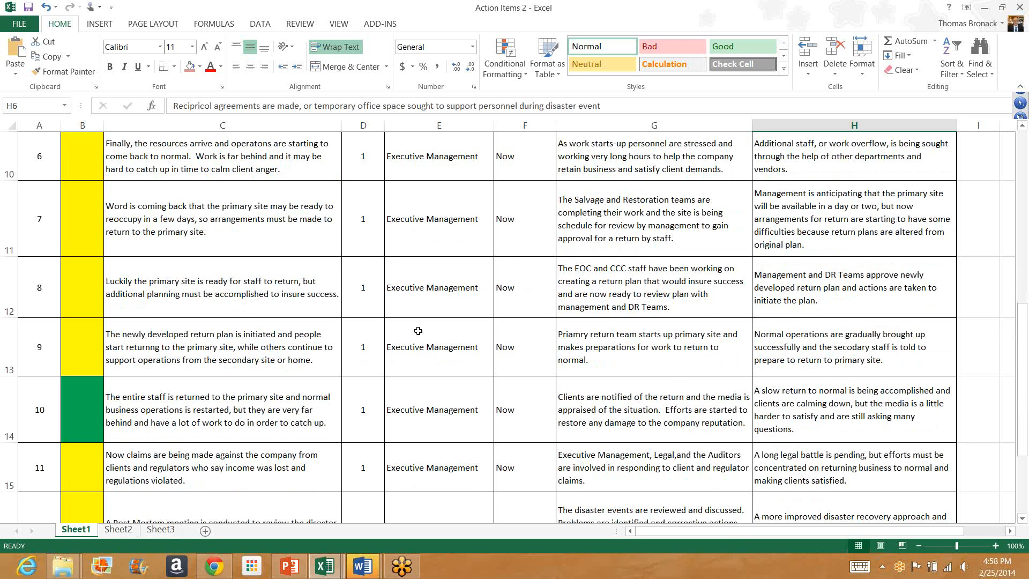
mouse_move(624, 282)
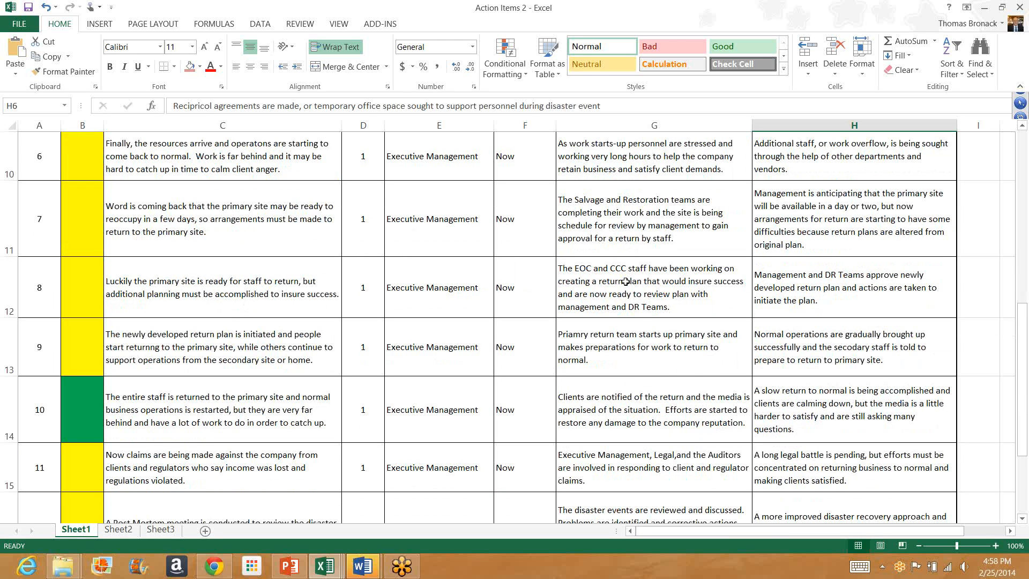
mouse_move(670, 314)
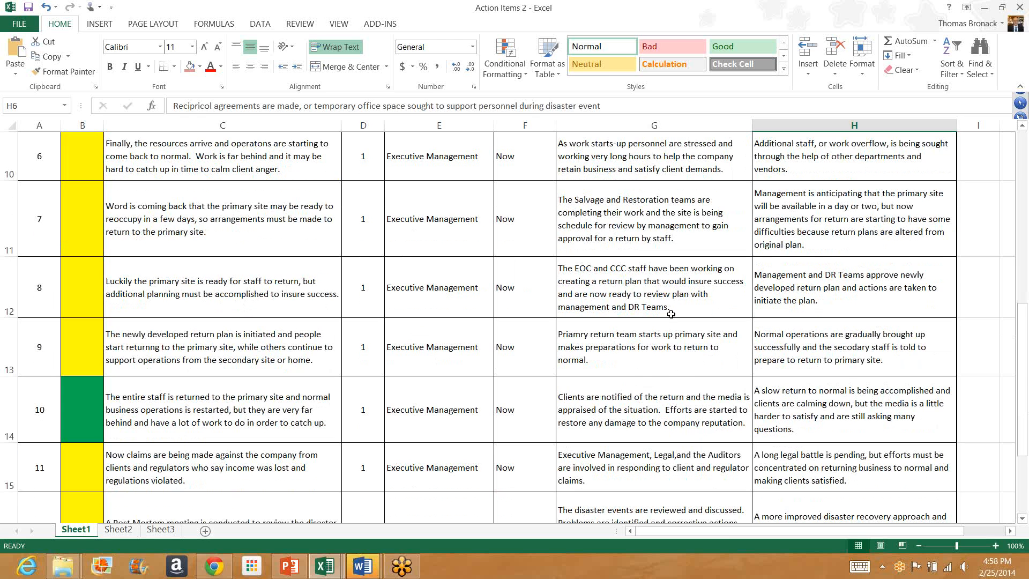
mouse_move(675, 289)
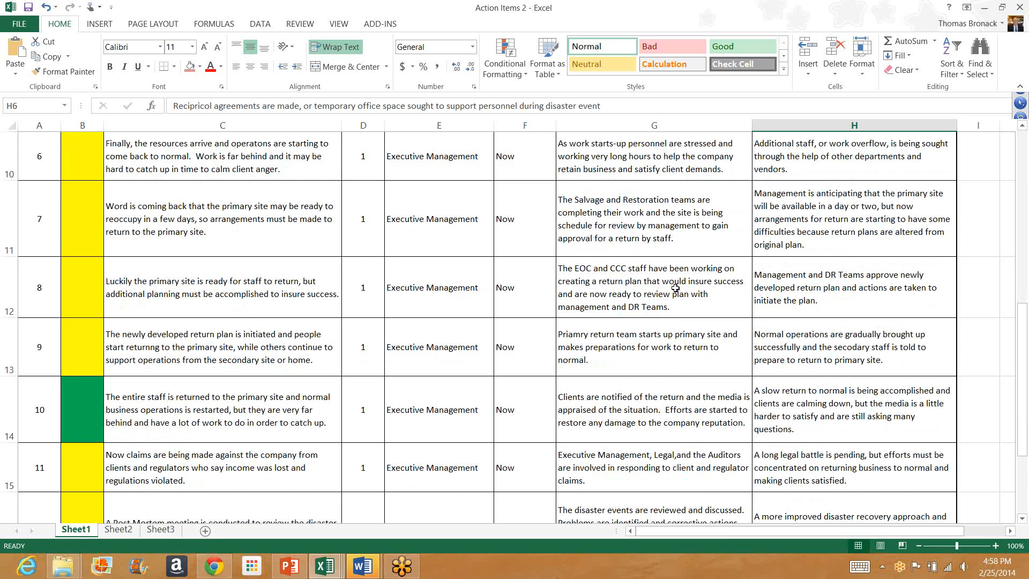
mouse_move(856, 296)
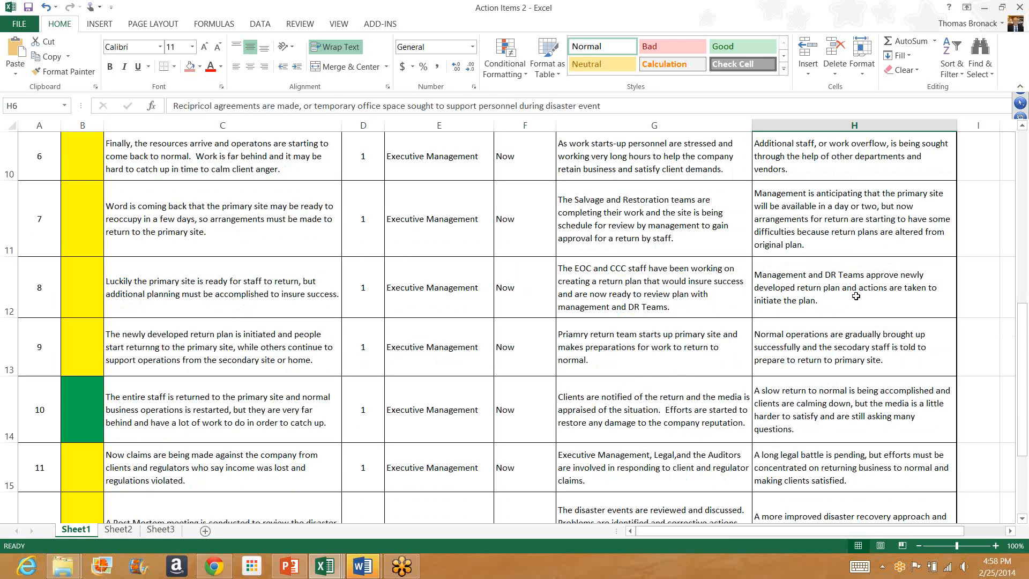
mouse_move(856, 301)
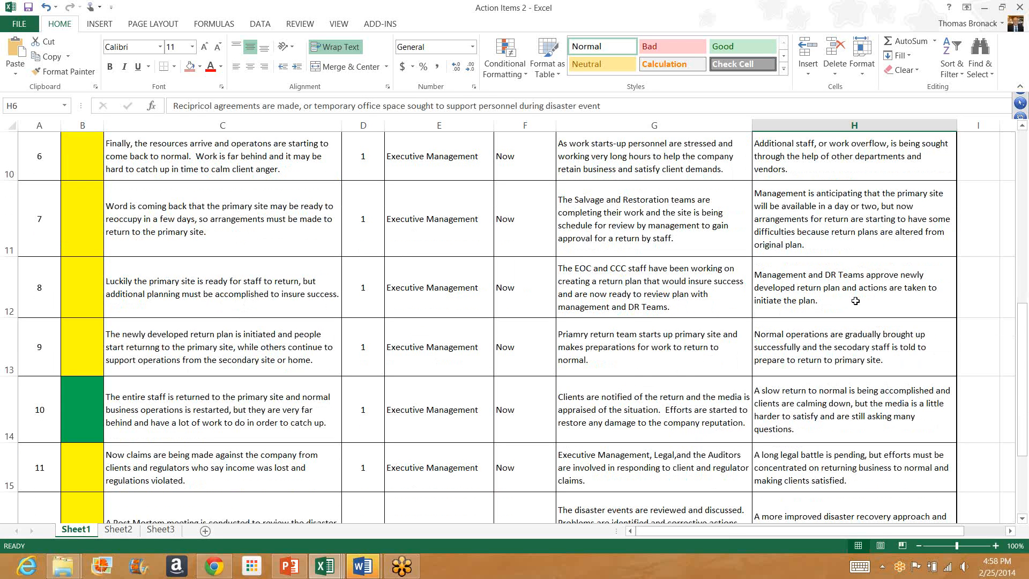
mouse_move(321, 361)
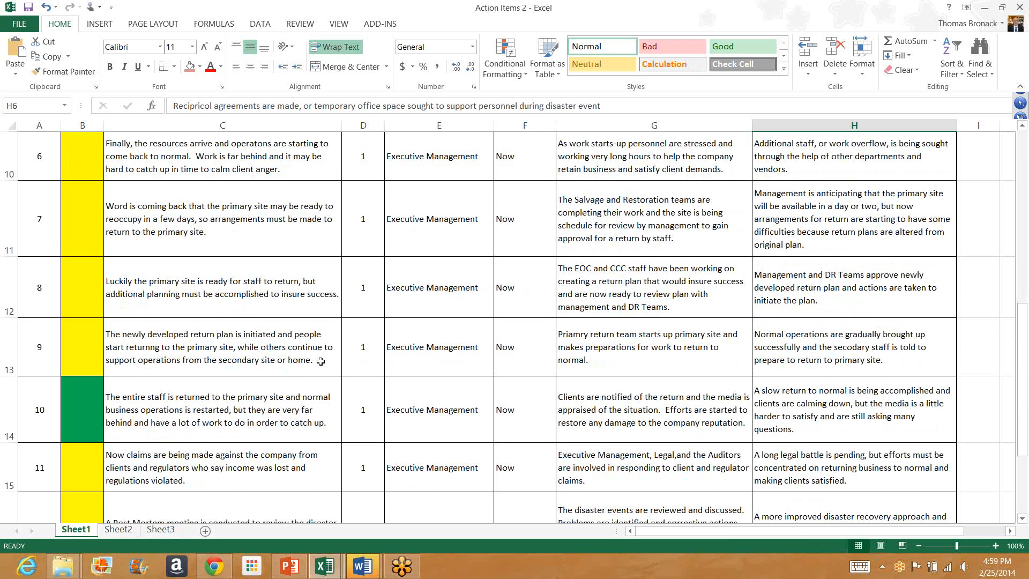
mouse_move(227, 365)
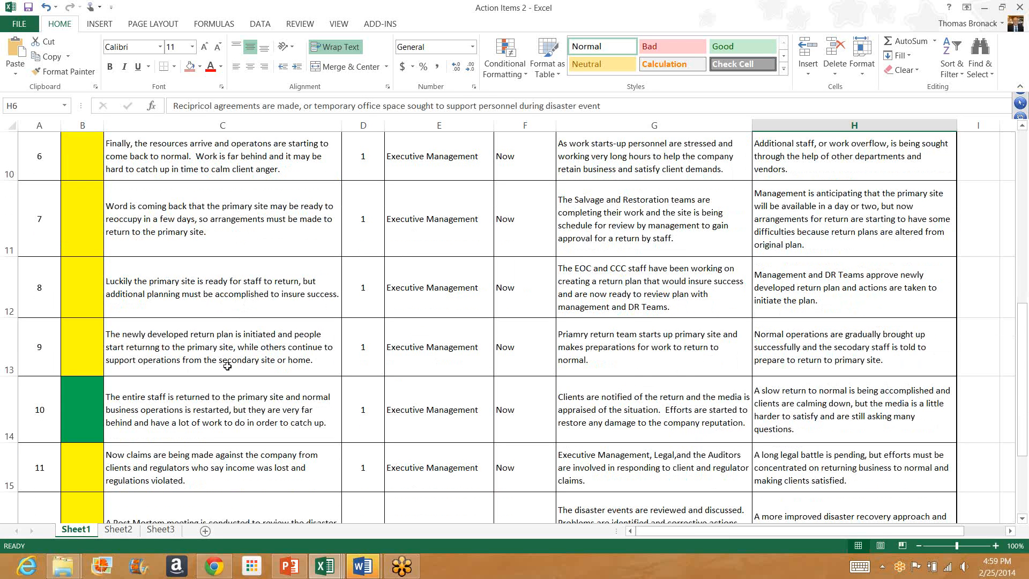
mouse_move(235, 361)
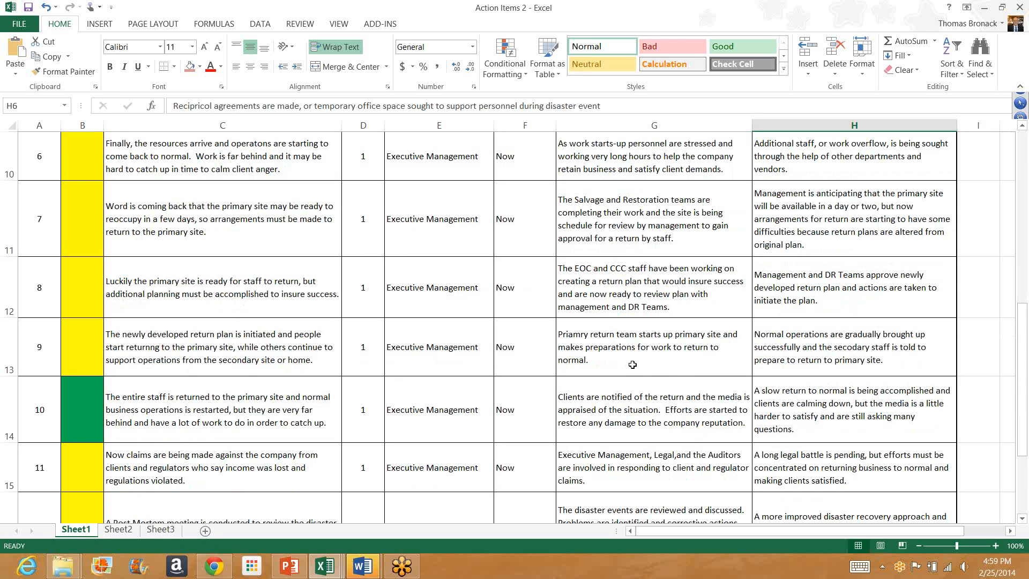
mouse_move(632, 364)
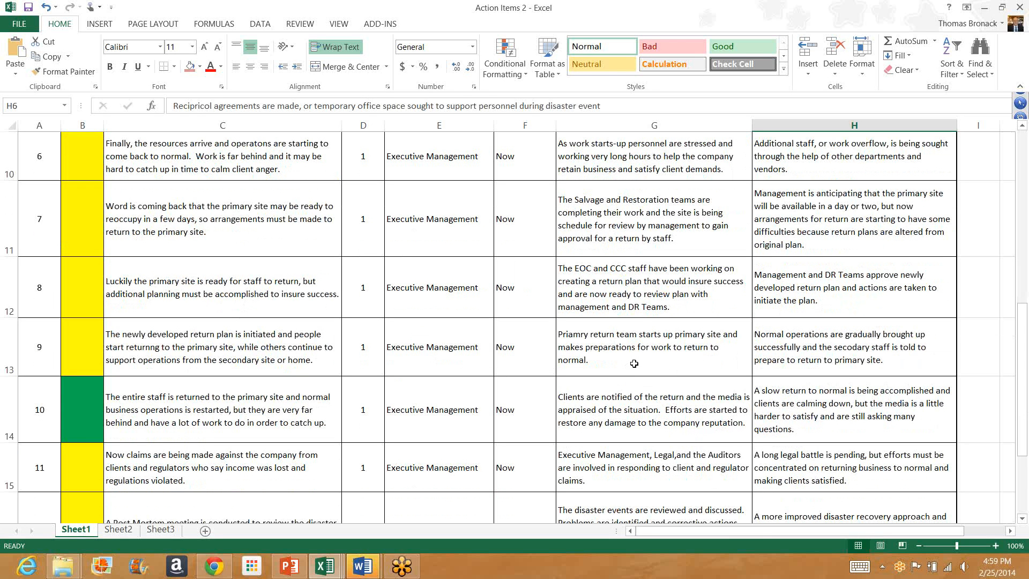
mouse_move(819, 360)
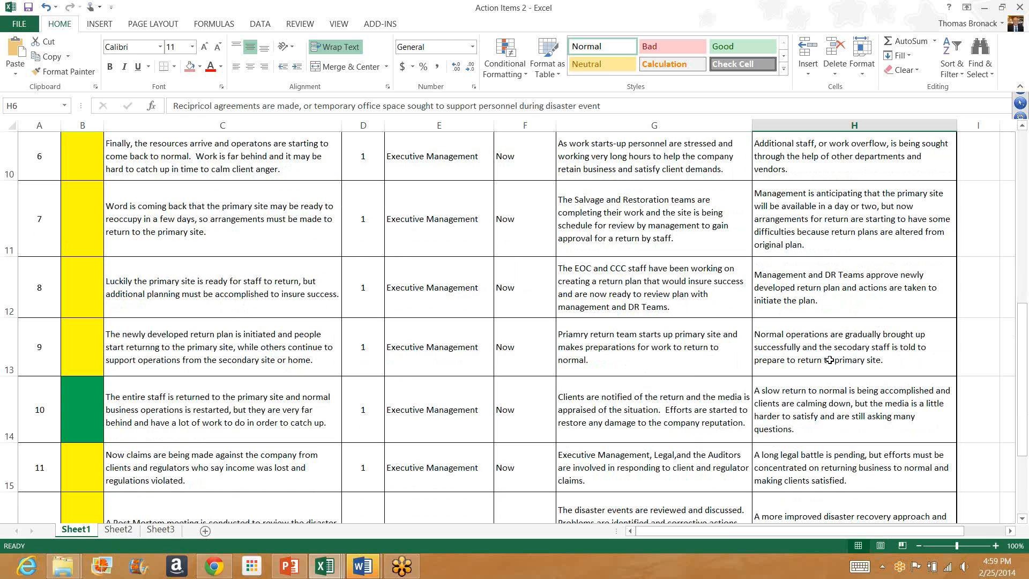
mouse_move(267, 412)
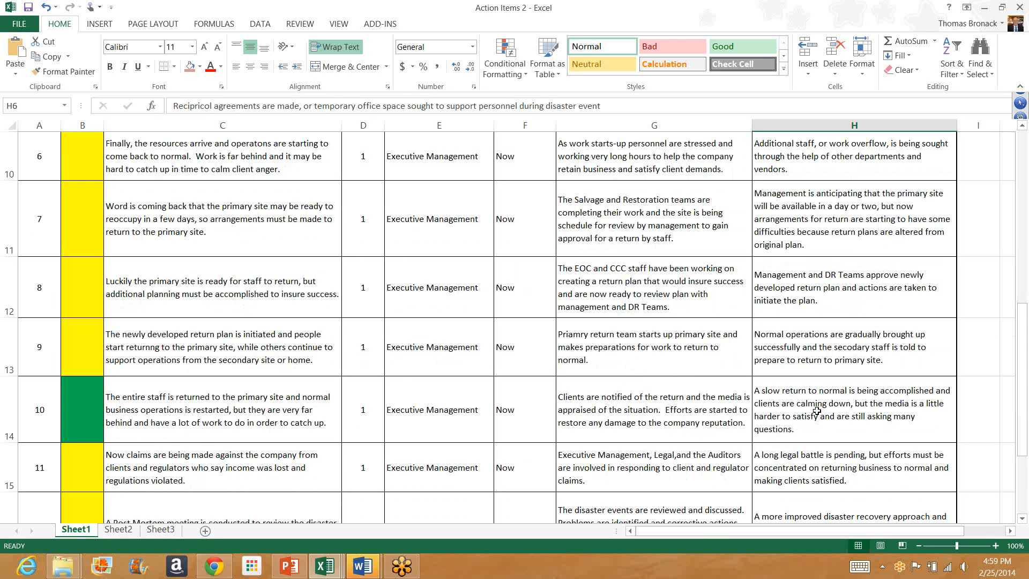
mouse_move(822, 413)
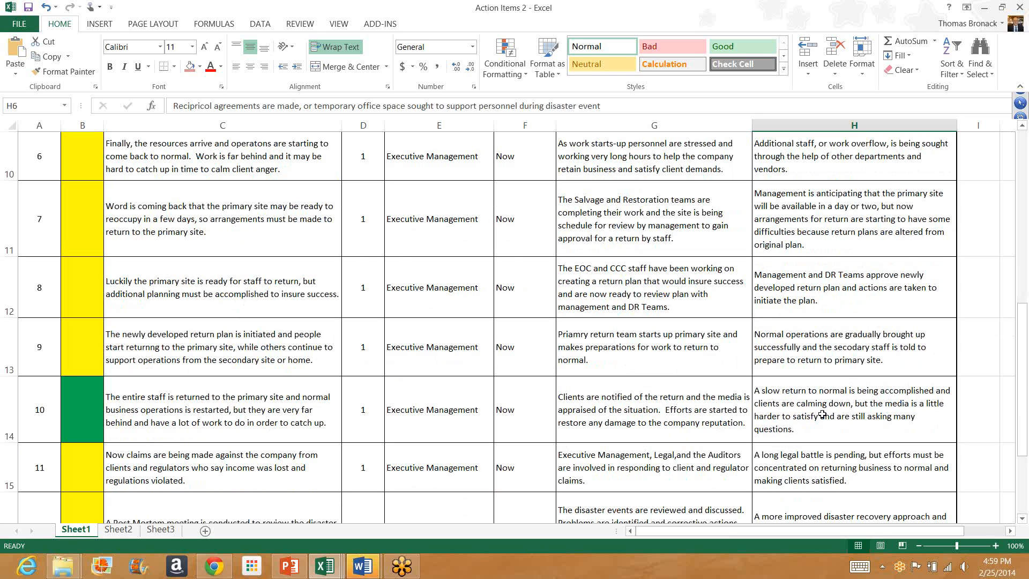
left_click(222, 467)
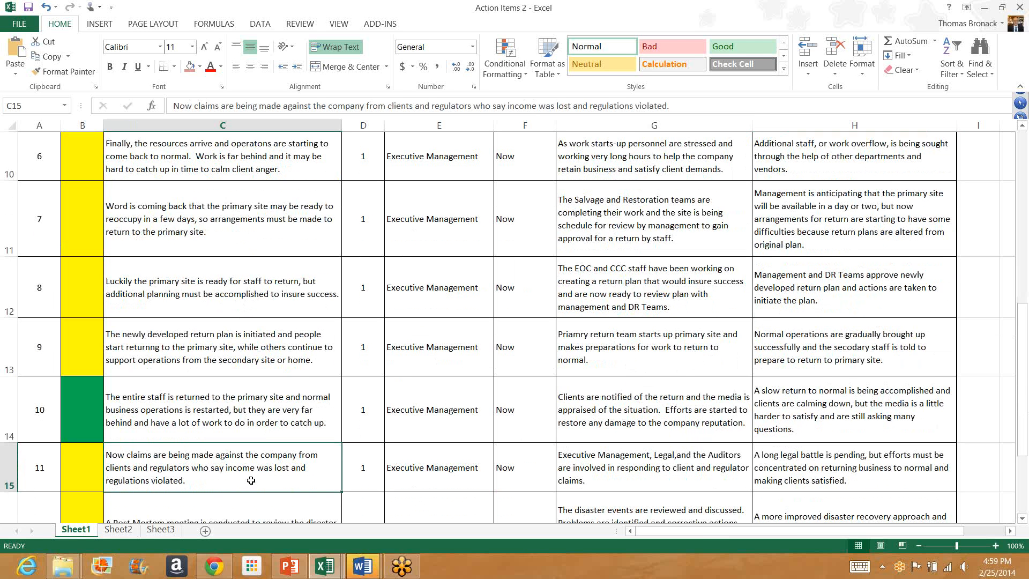
scroll("down", 3)
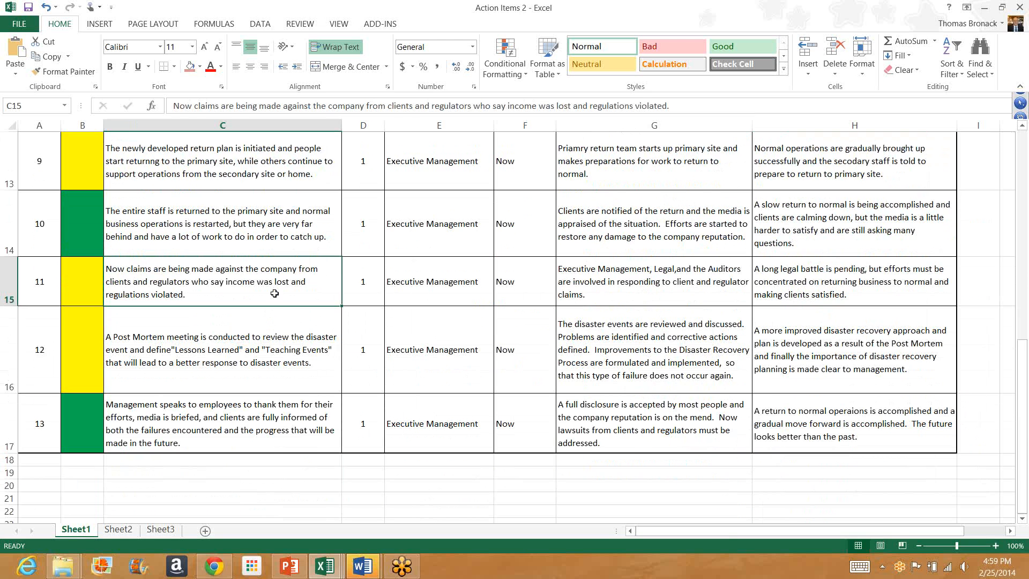
mouse_move(757, 291)
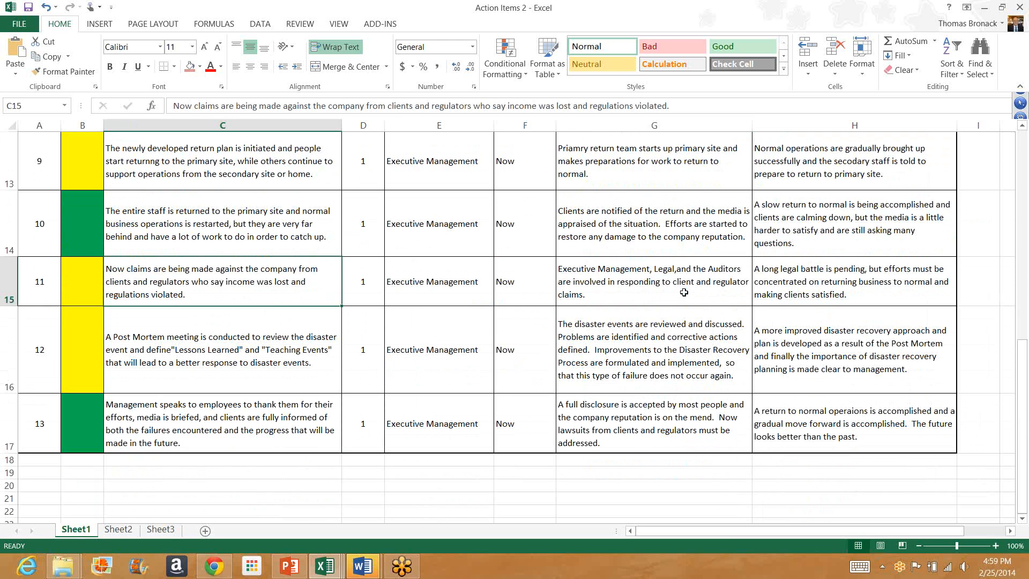
mouse_move(257, 335)
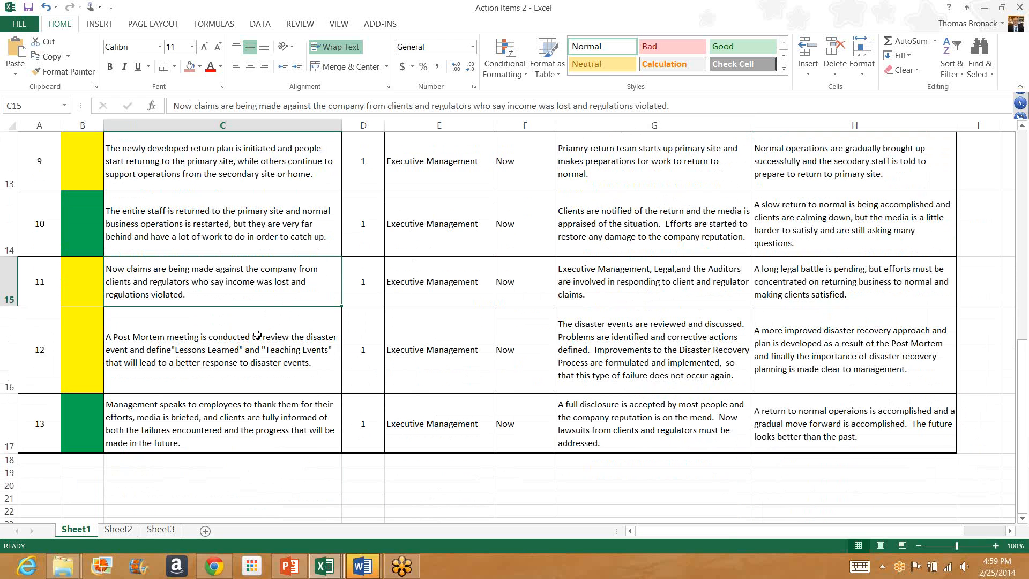
mouse_move(263, 329)
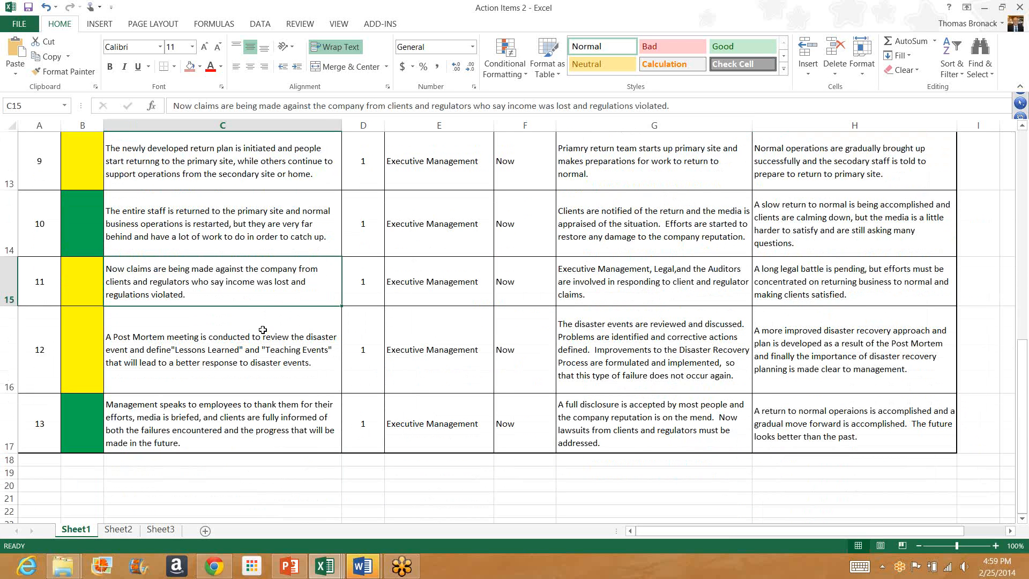
mouse_move(234, 368)
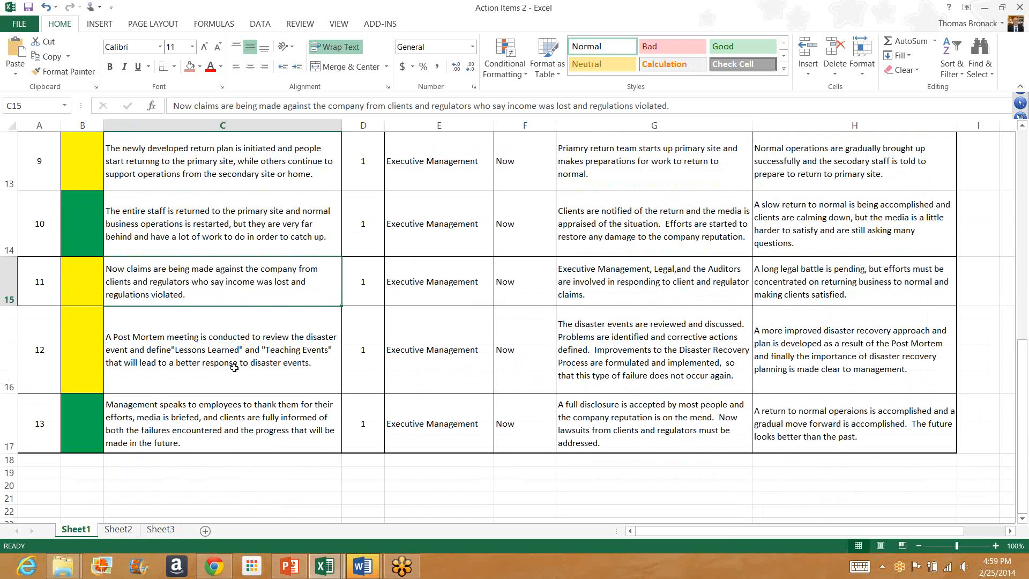
mouse_move(577, 398)
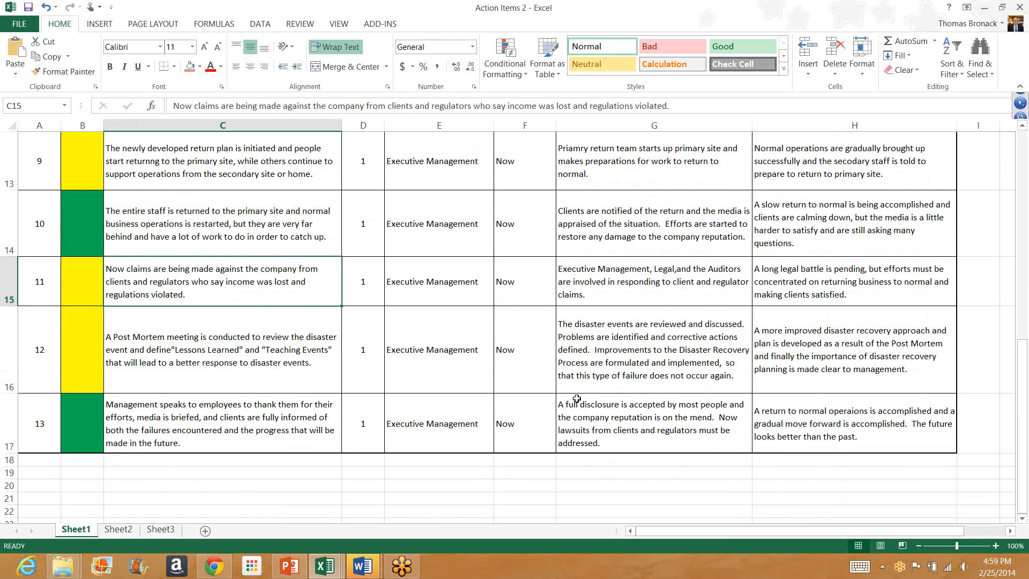
mouse_move(666, 365)
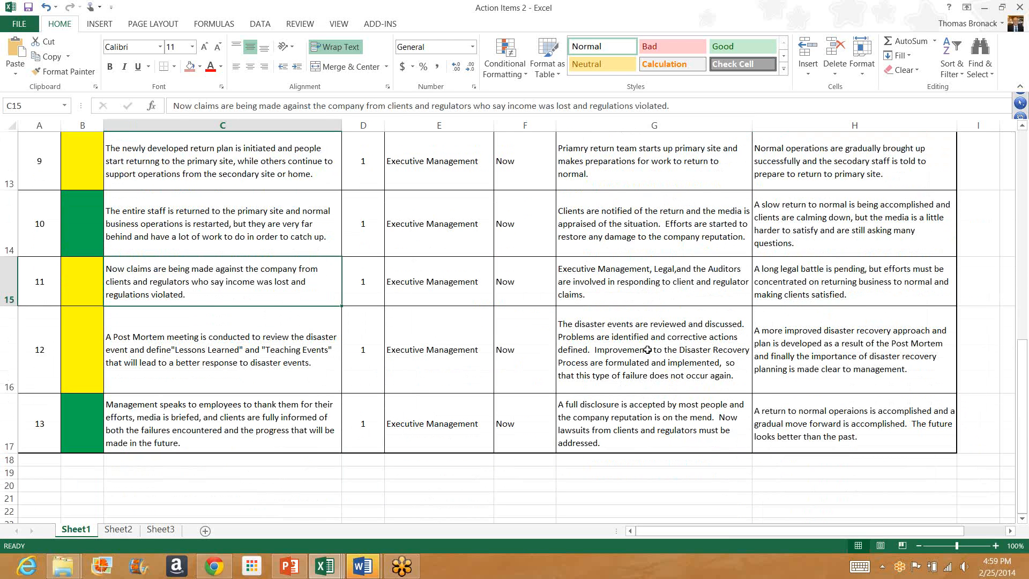
mouse_move(646, 367)
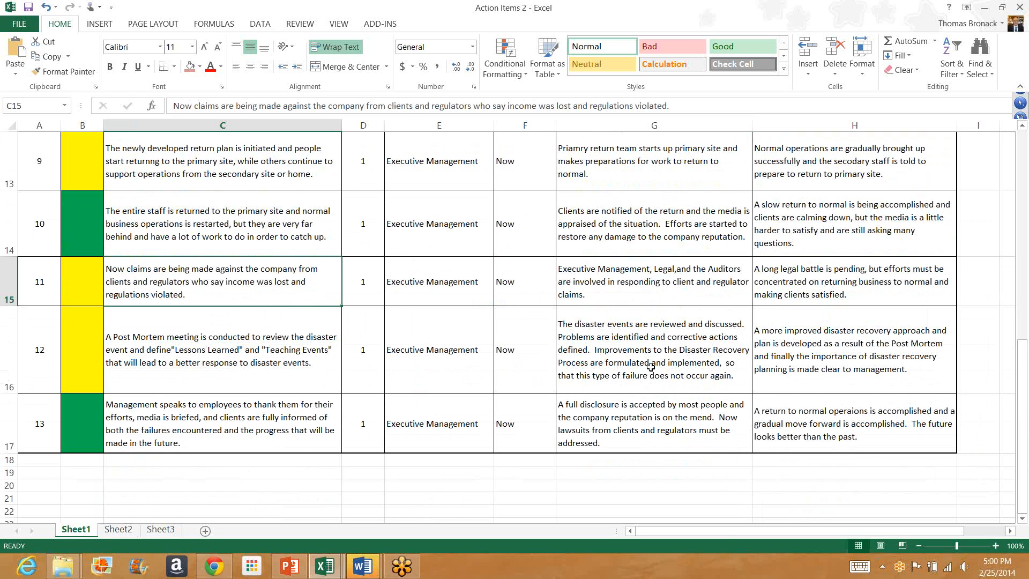
mouse_move(791, 369)
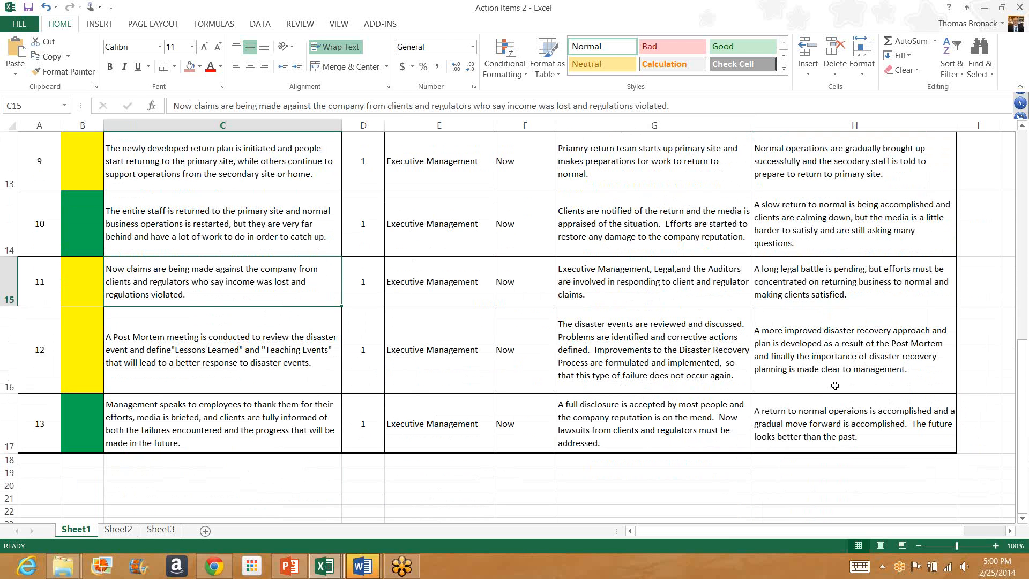
mouse_move(893, 376)
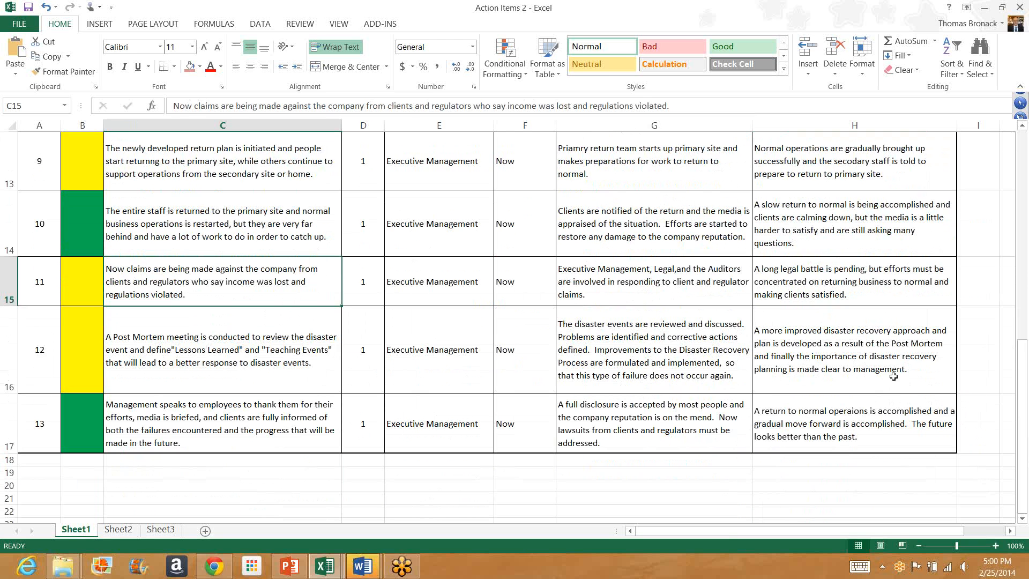
mouse_move(879, 380)
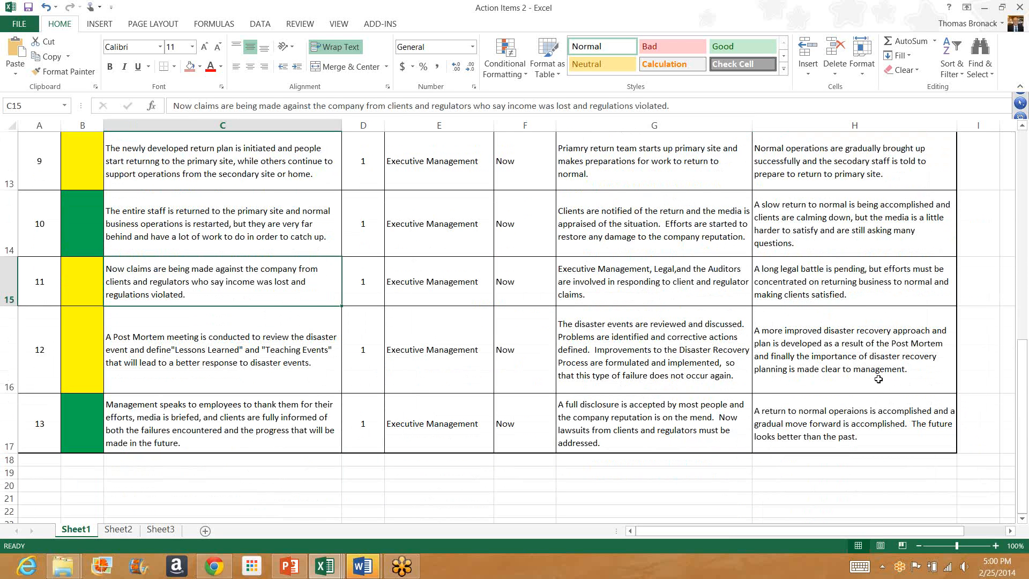
mouse_move(234, 449)
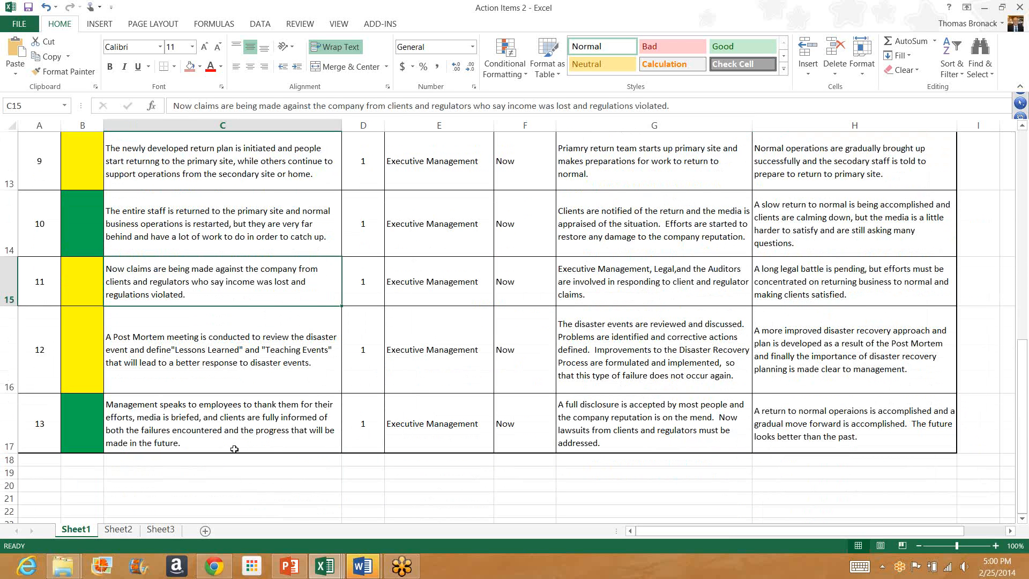
mouse_move(236, 444)
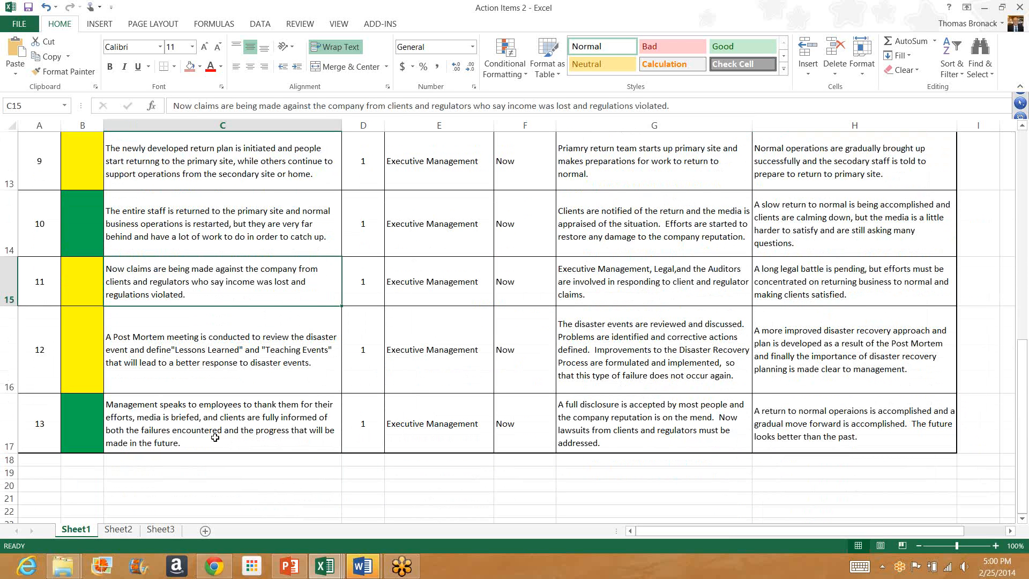
mouse_move(201, 448)
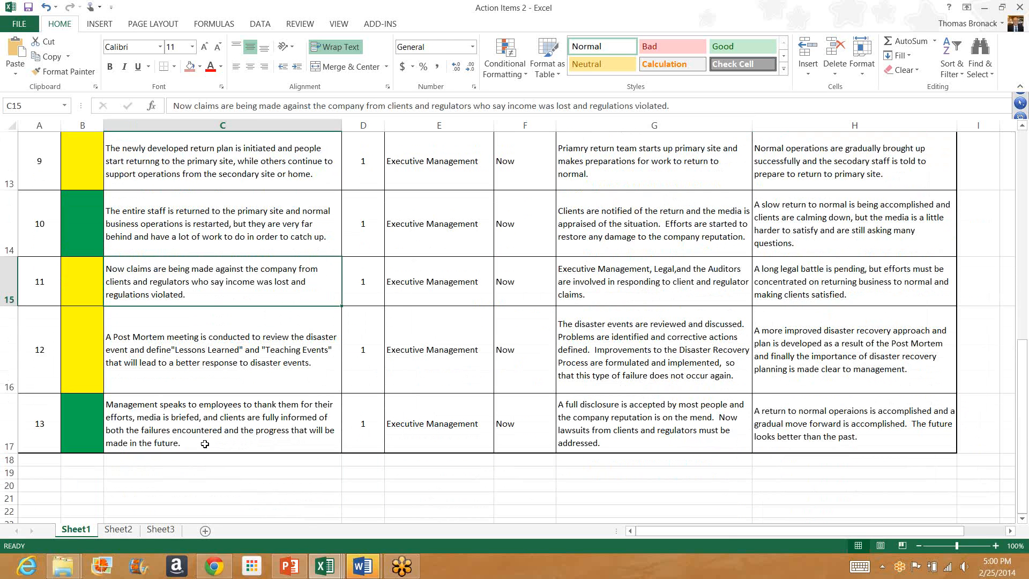
mouse_move(141, 380)
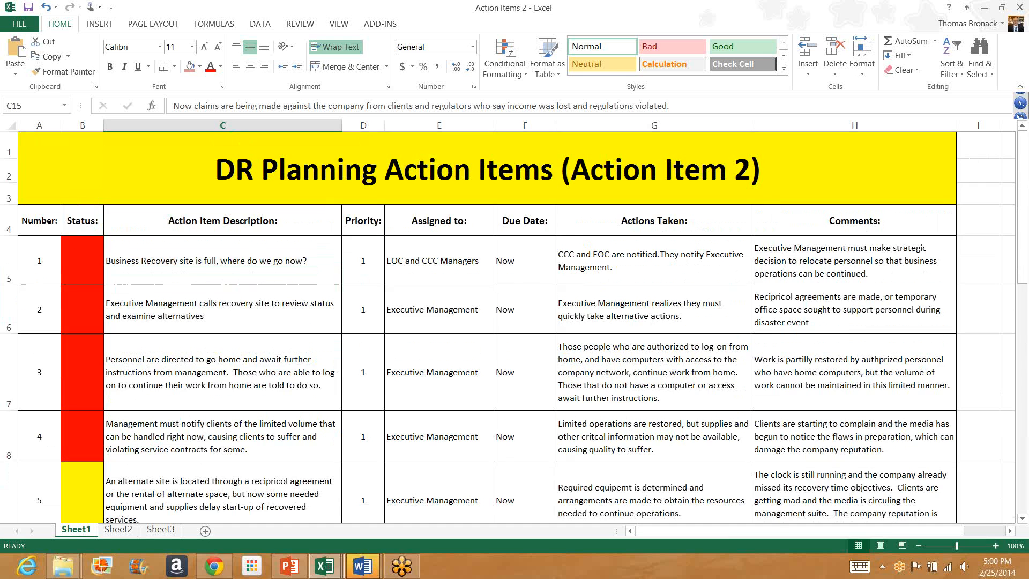
- Close the Action Item 2 workbook and show the Site Evacuation Plan's File Info page
left_click(19, 24)
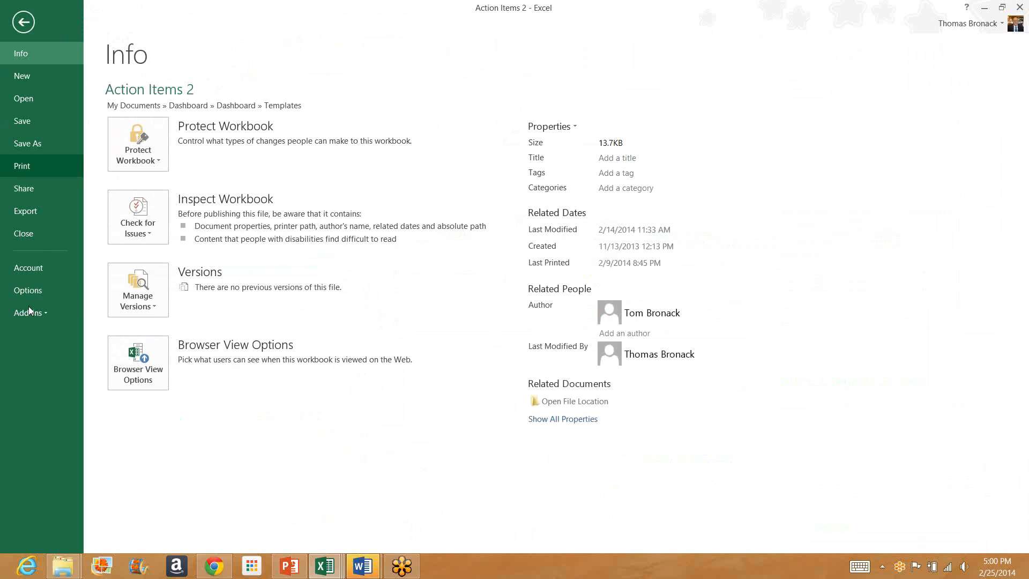
mouse_move(24, 233)
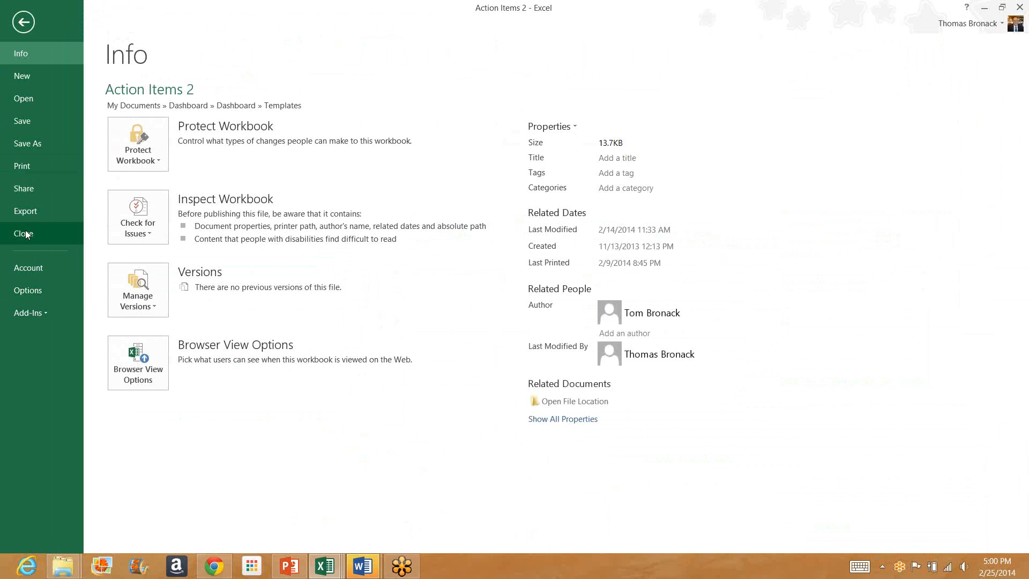
left_click(23, 21)
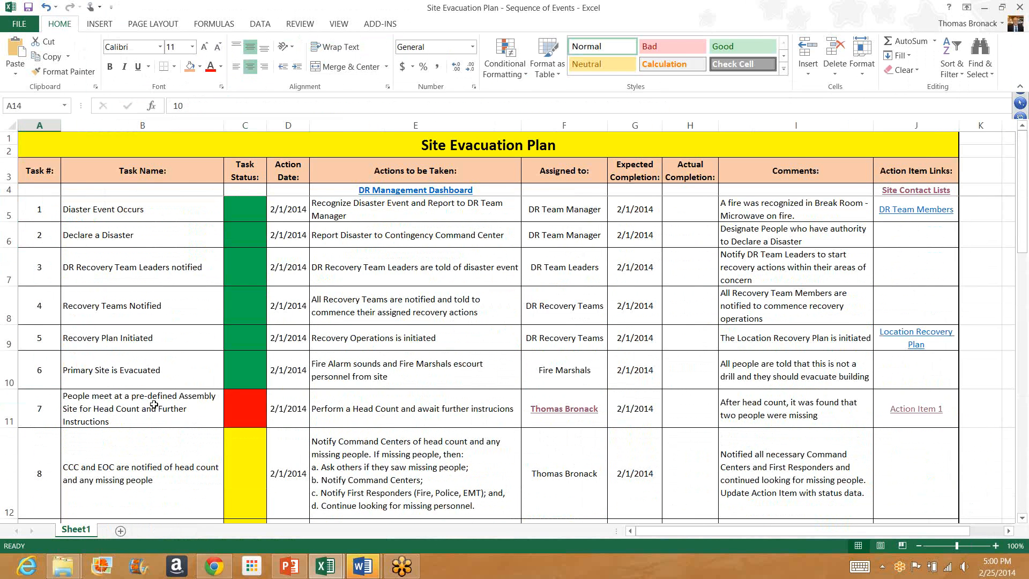
mouse_move(132, 339)
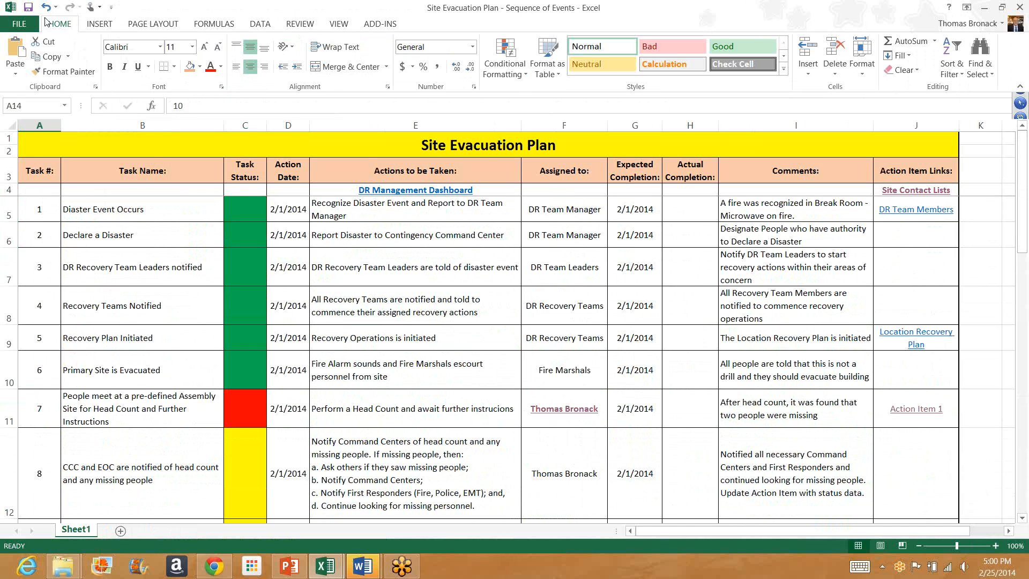
left_click(20, 23)
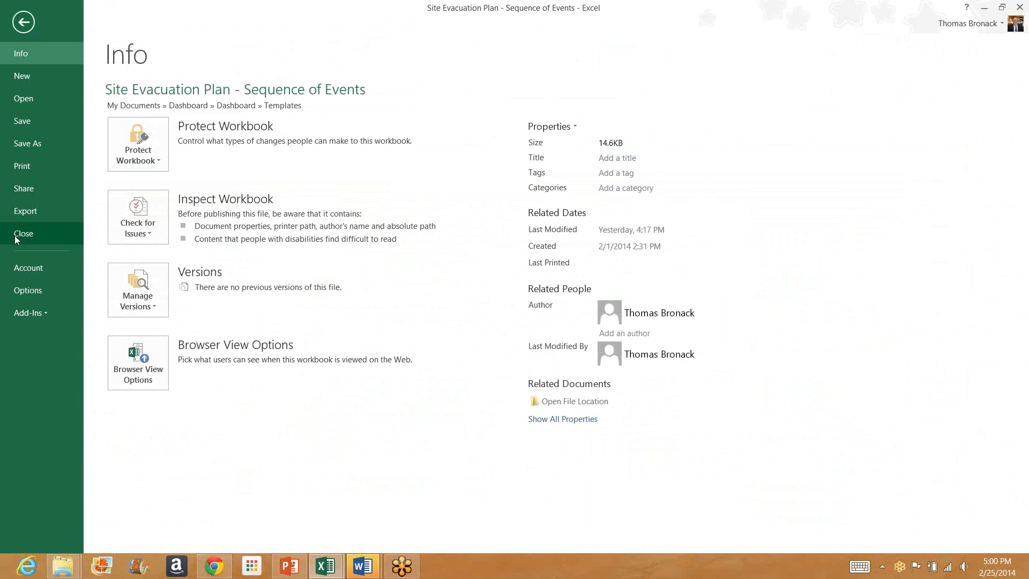
mouse_move(18, 239)
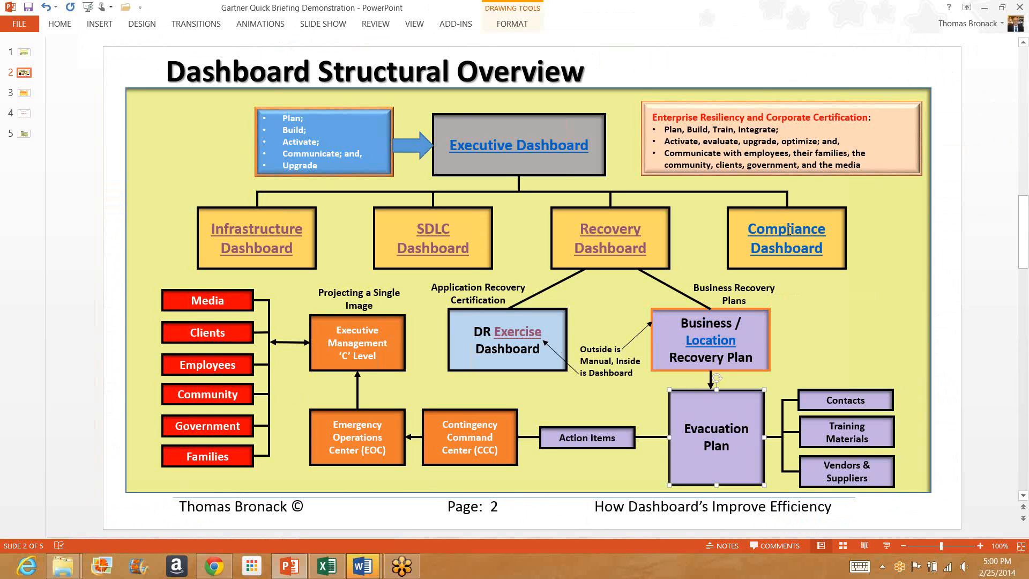
- Open the Compliance Management Dashboard deck via the Compliance Dashboard box's hyperlink
right_click(785, 238)
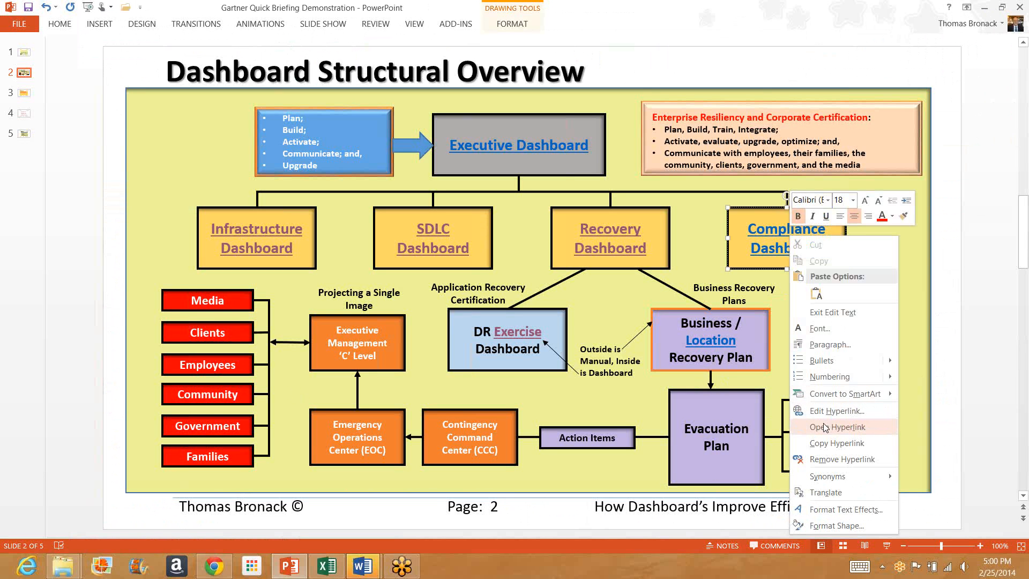
left_click(530, 398)
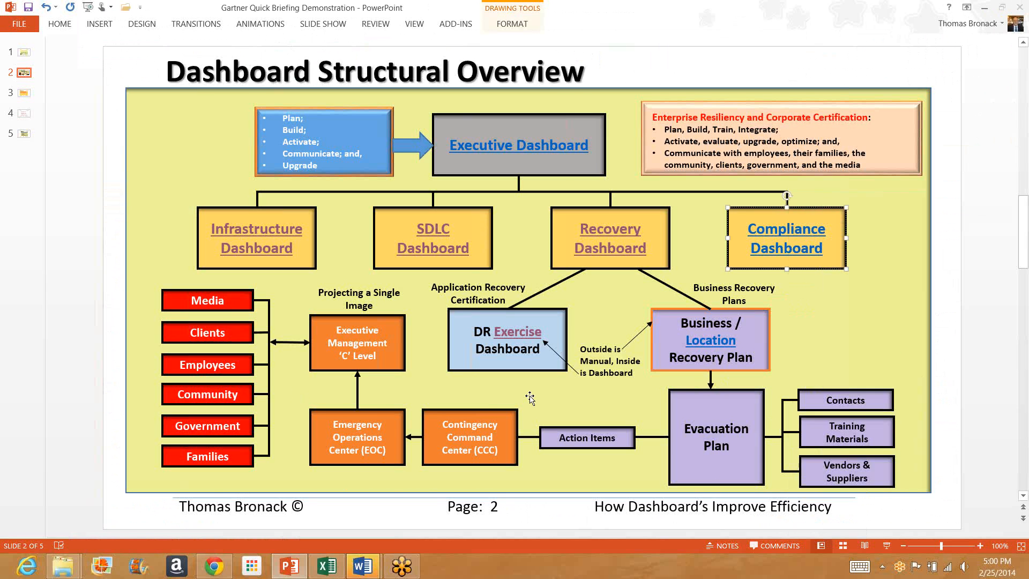
left_click(786, 238)
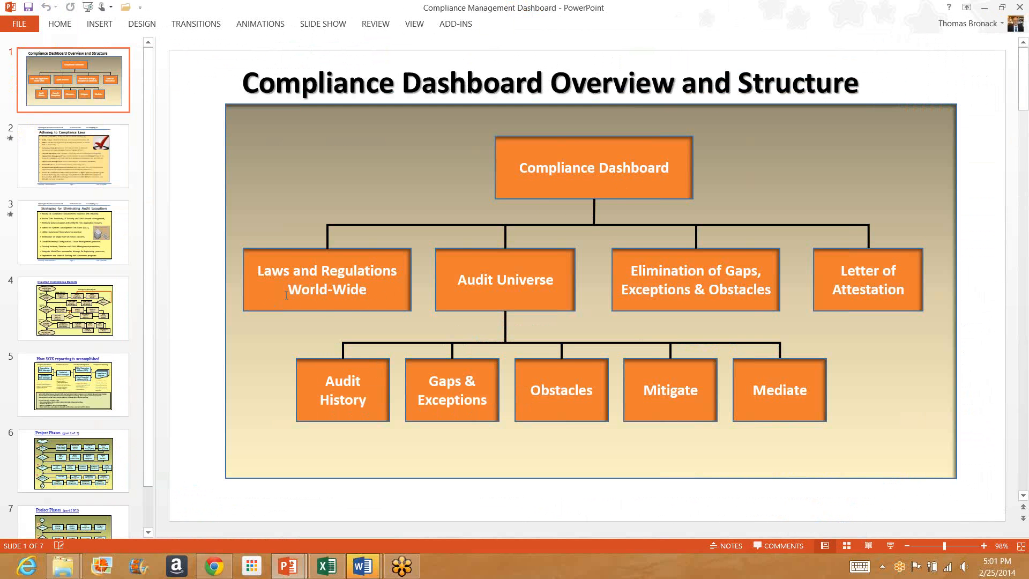
mouse_move(379, 301)
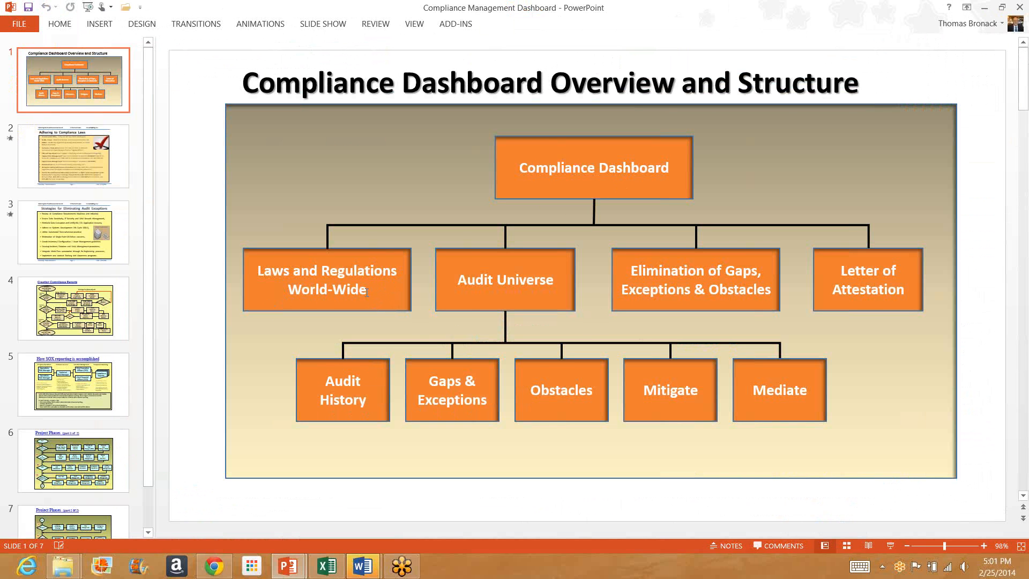
mouse_move(483, 299)
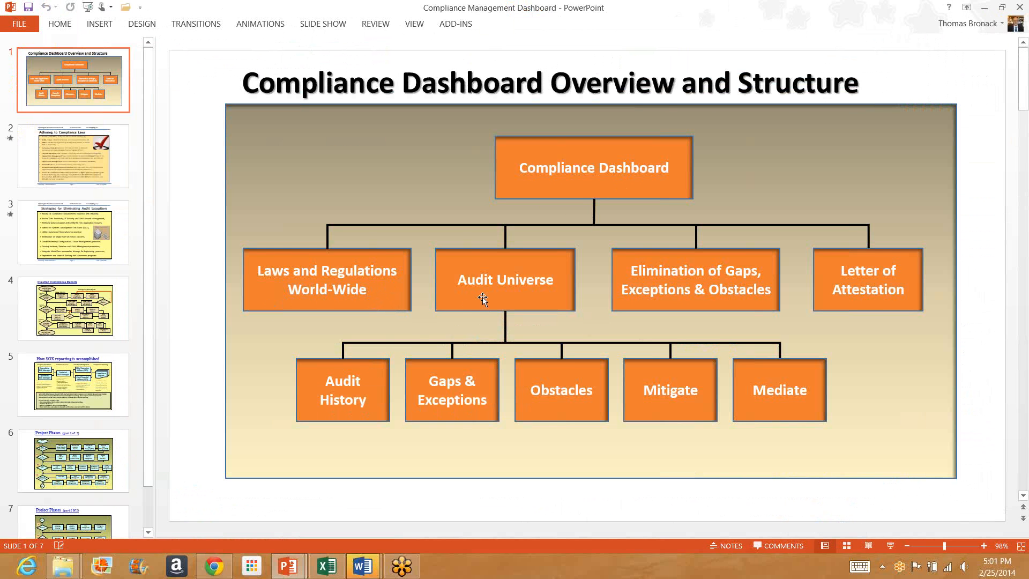
mouse_move(485, 297)
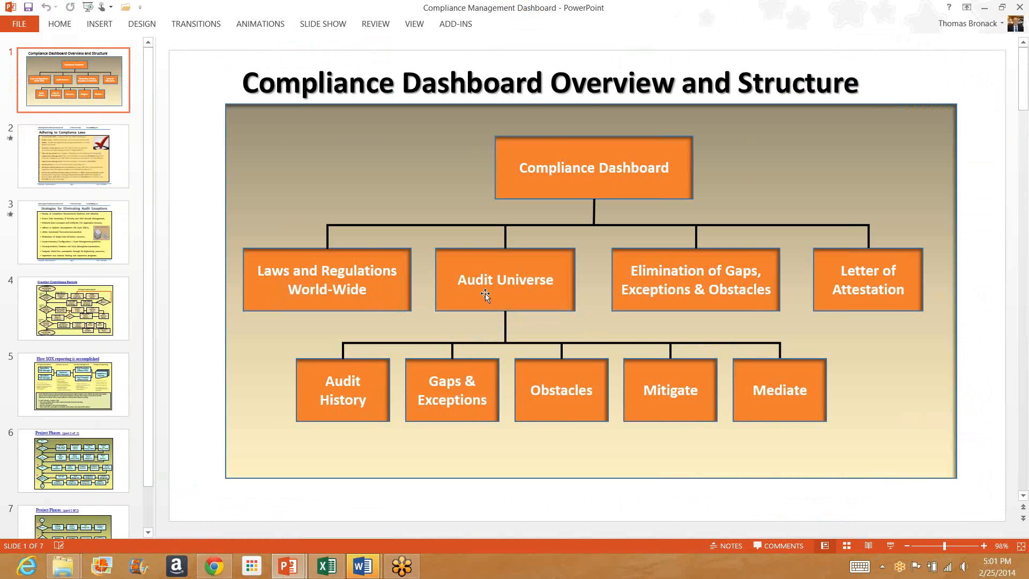
mouse_move(376, 296)
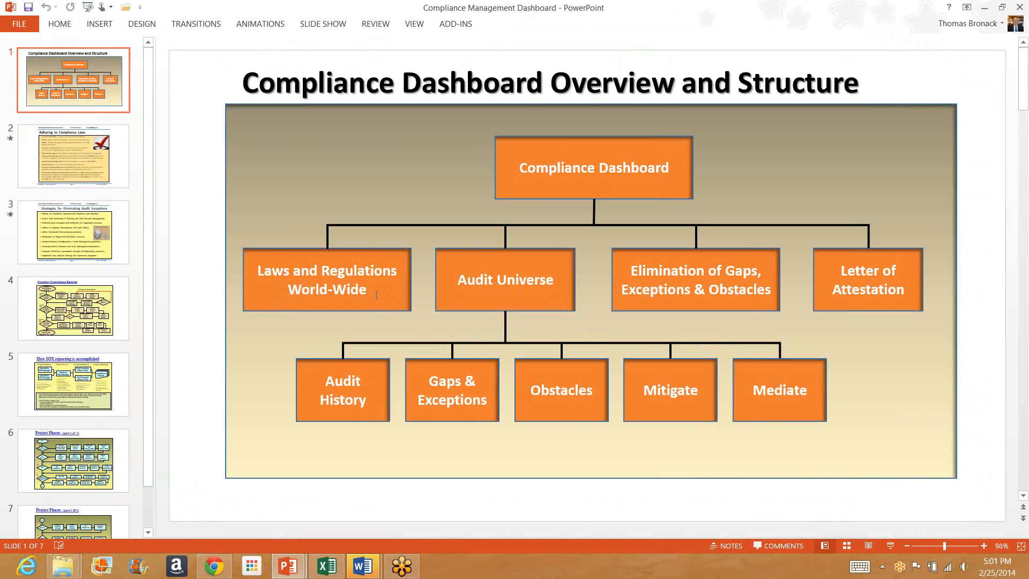
mouse_move(547, 286)
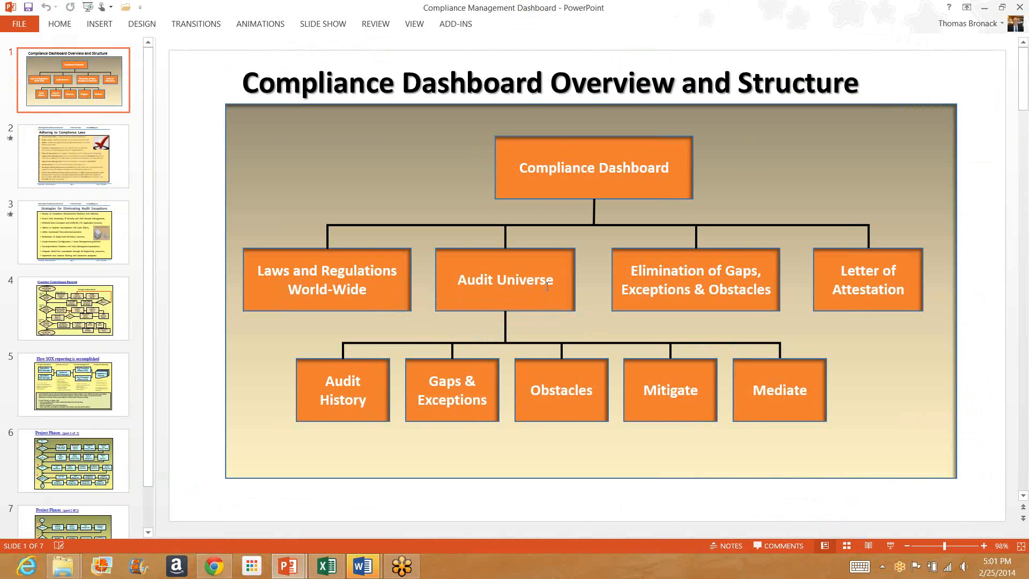
mouse_move(546, 294)
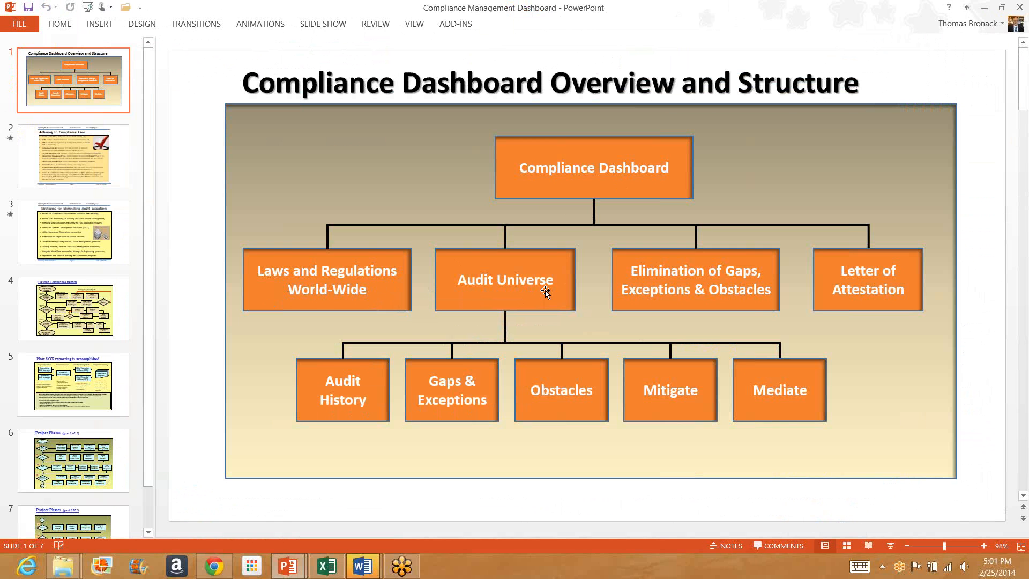
mouse_move(578, 302)
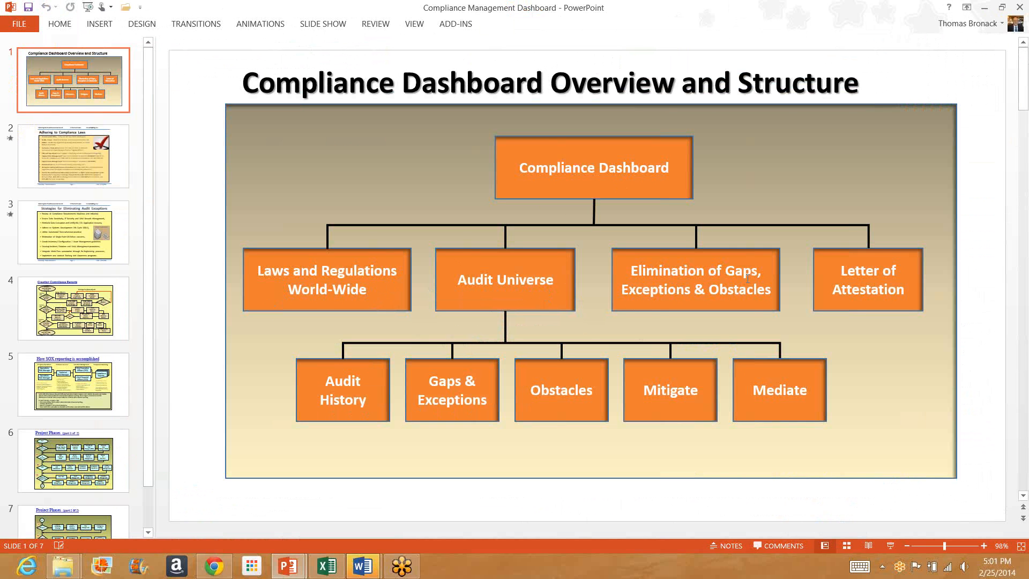
mouse_move(738, 298)
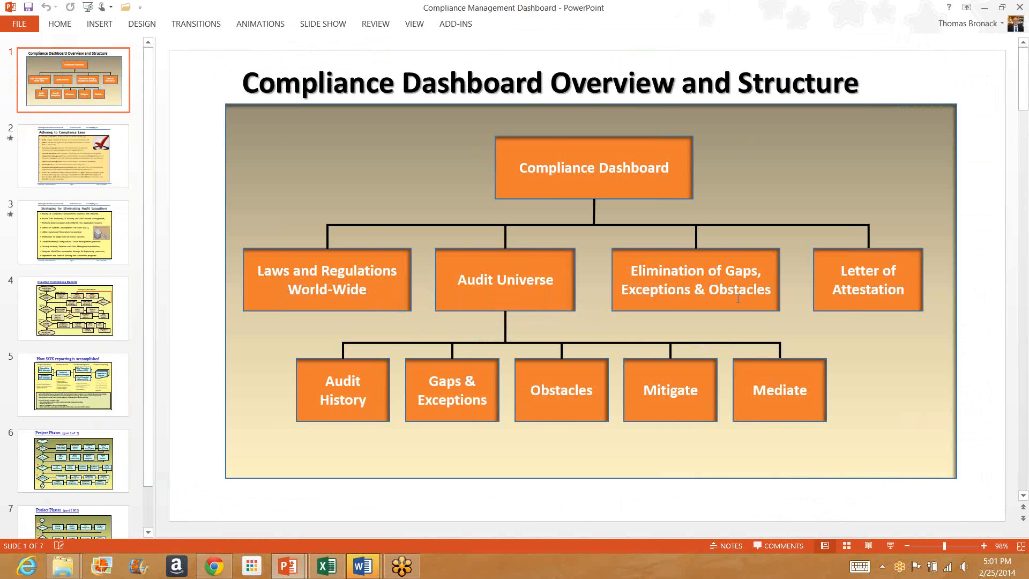
mouse_move(829, 281)
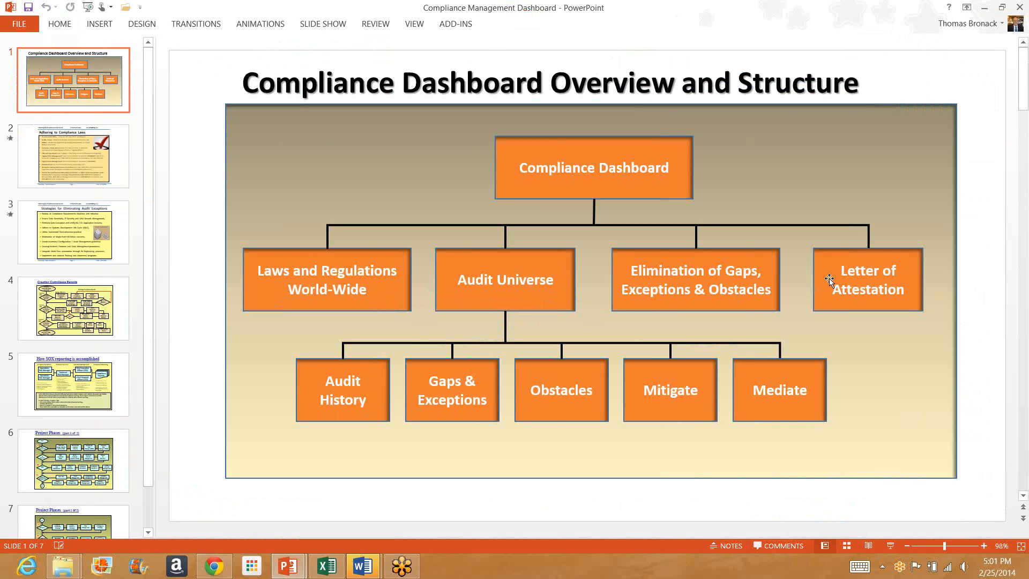
mouse_move(839, 278)
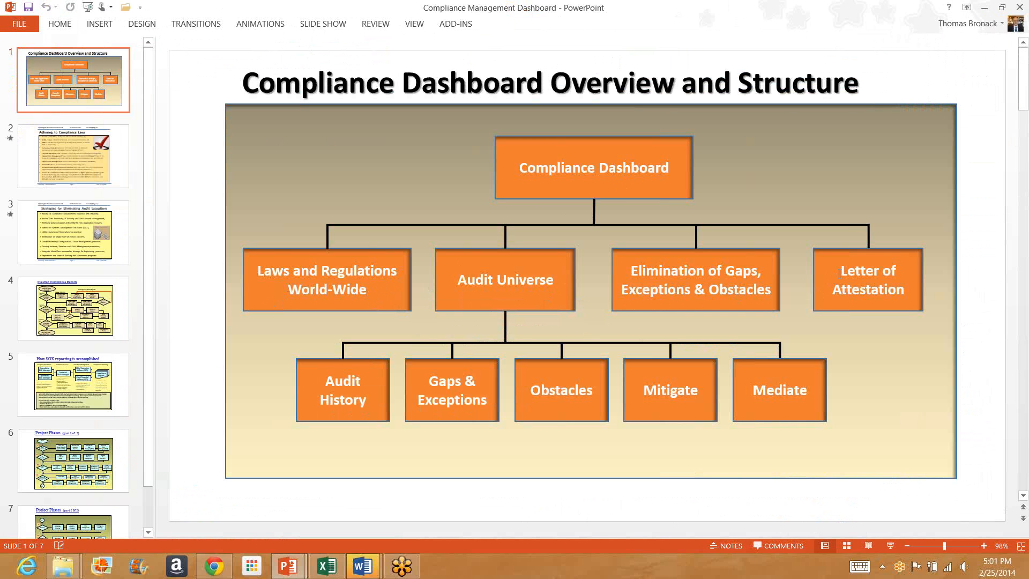
mouse_move(514, 304)
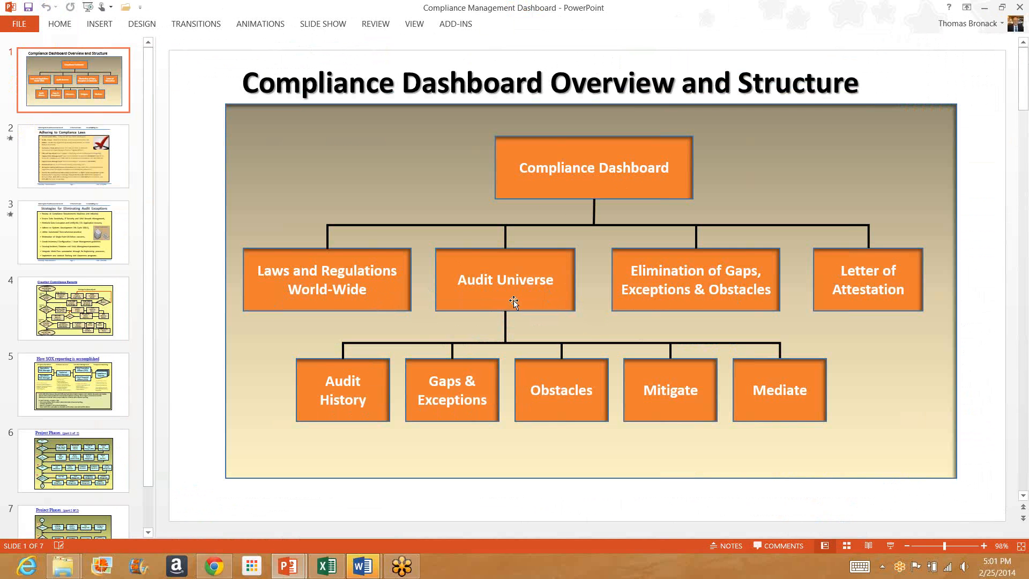
mouse_move(368, 394)
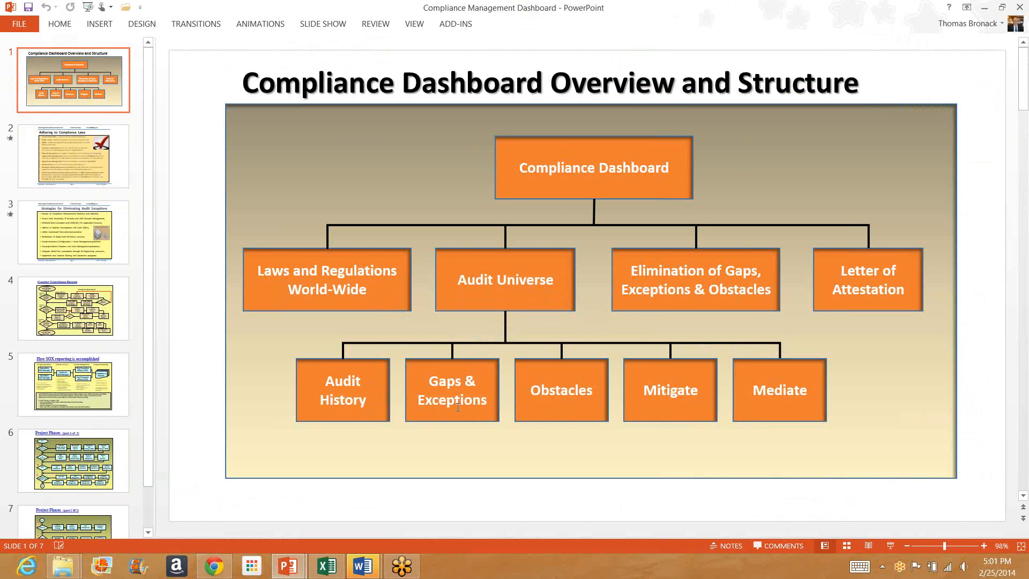
mouse_move(554, 406)
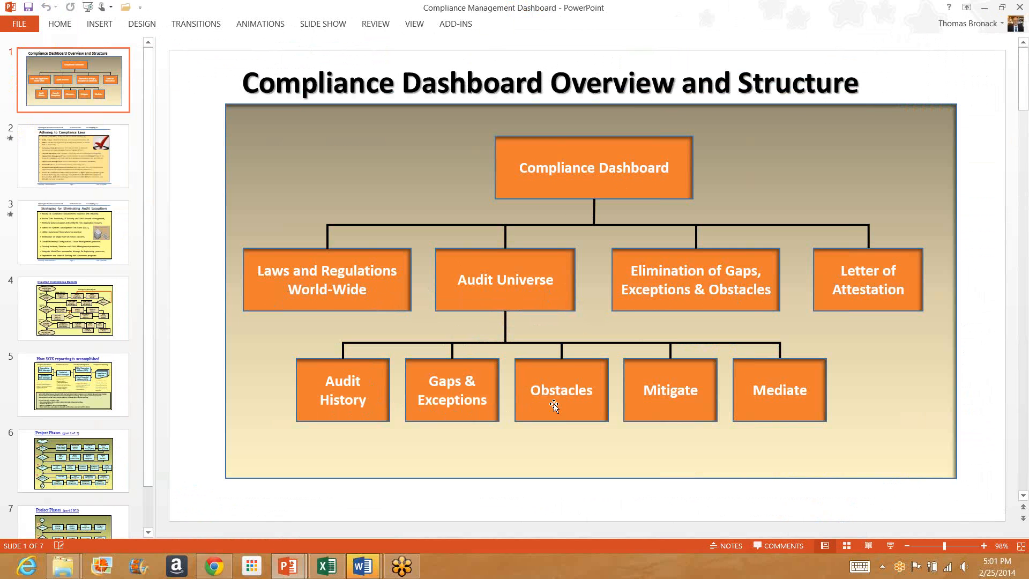
mouse_move(650, 414)
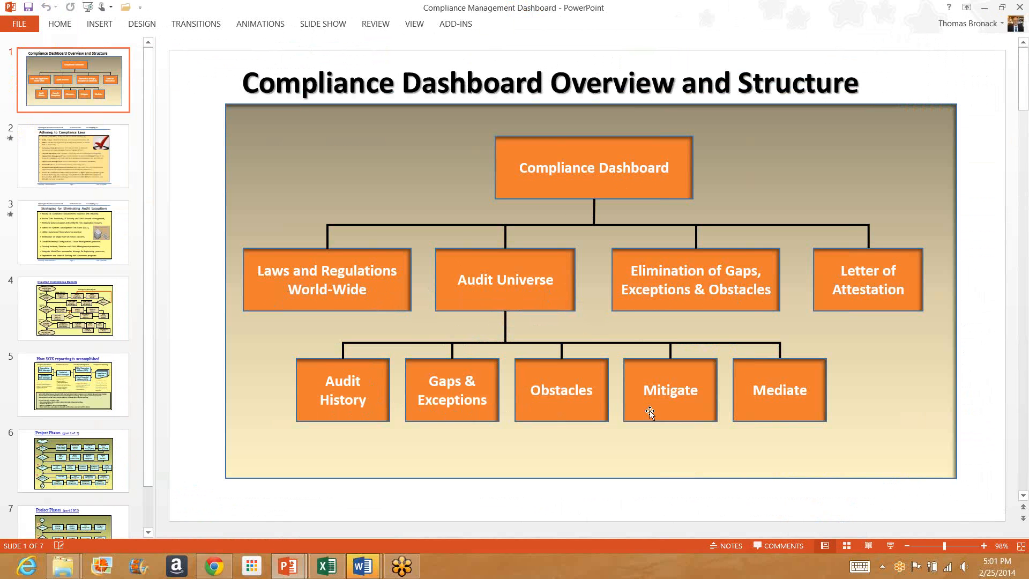
mouse_move(586, 420)
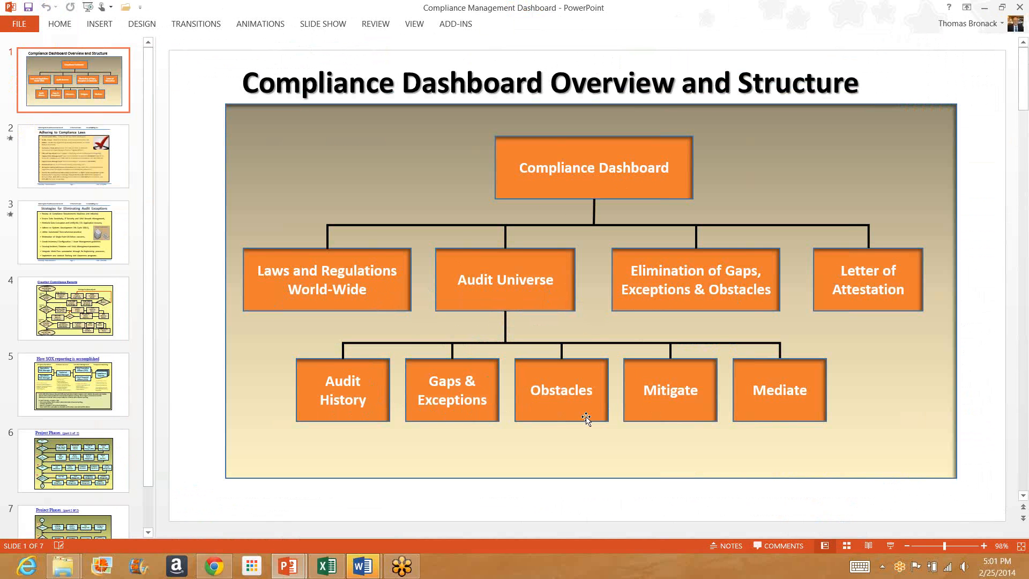
mouse_move(729, 418)
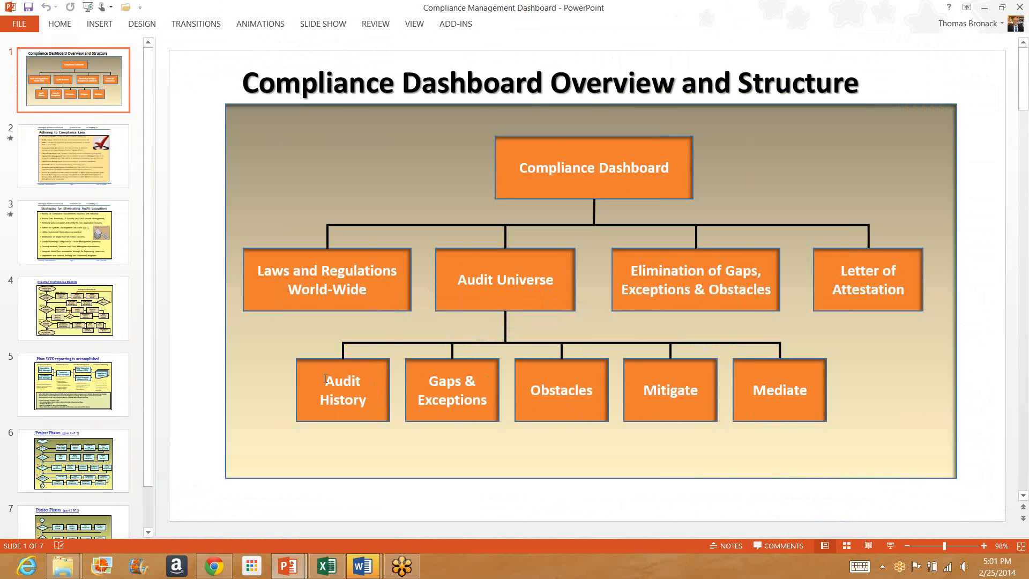
- Go to slide 2, Adhering to Compliance Laws
left_click(73, 156)
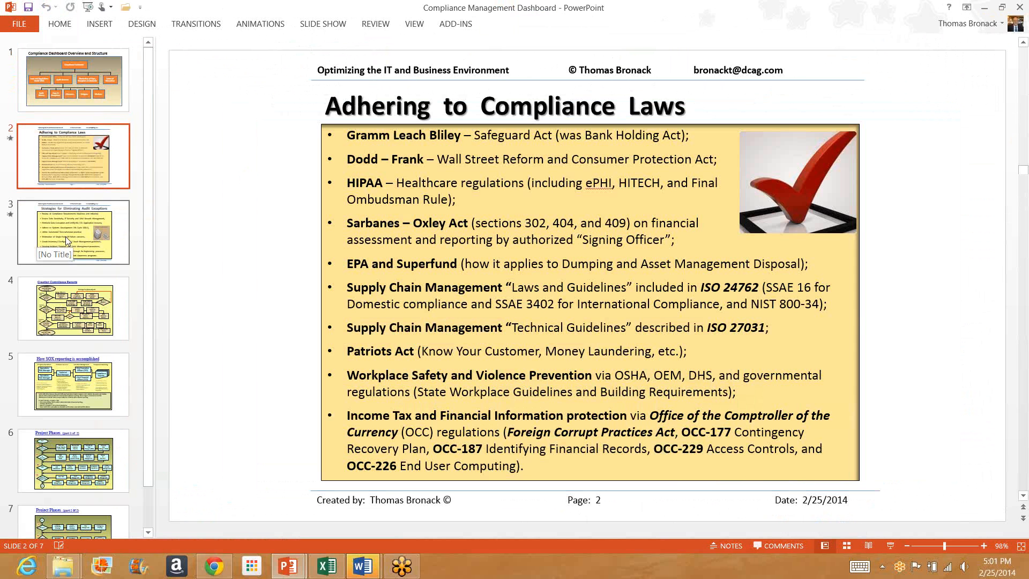
- Page through Audit Exceptions, Compliance Reports and Project Phases, then return to the Gartner deck
left_click(73, 231)
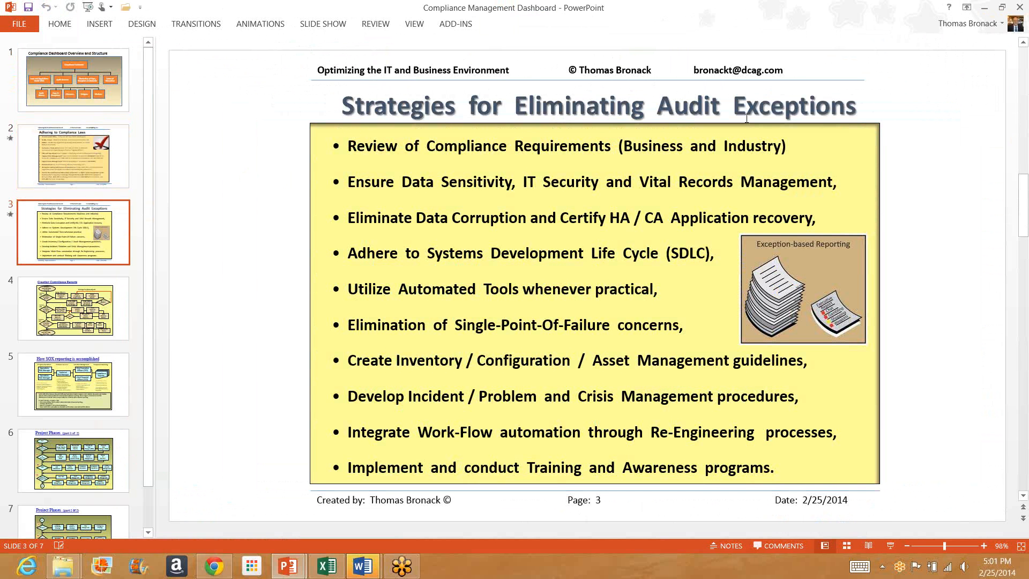
mouse_move(400, 429)
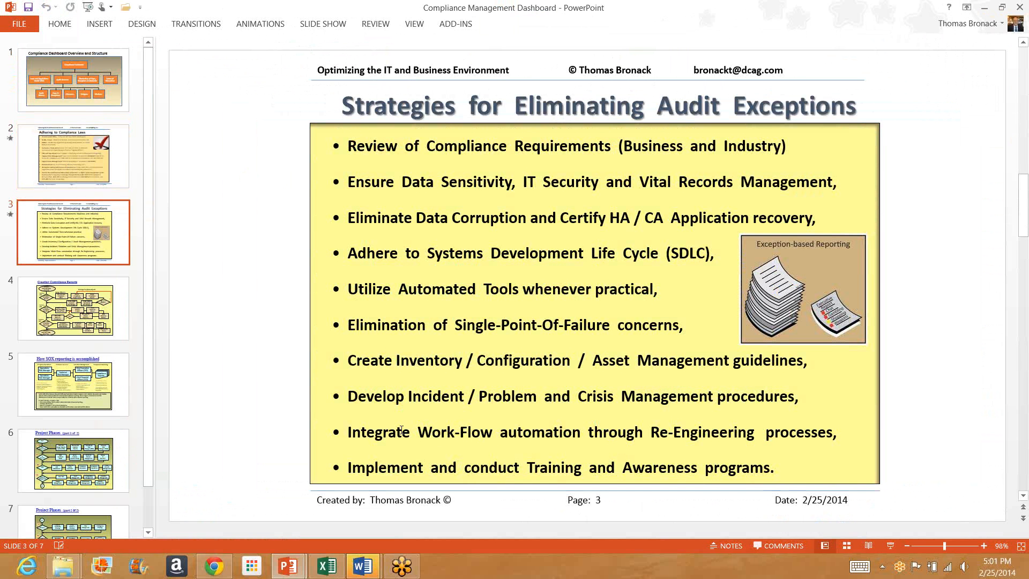
left_click(73, 307)
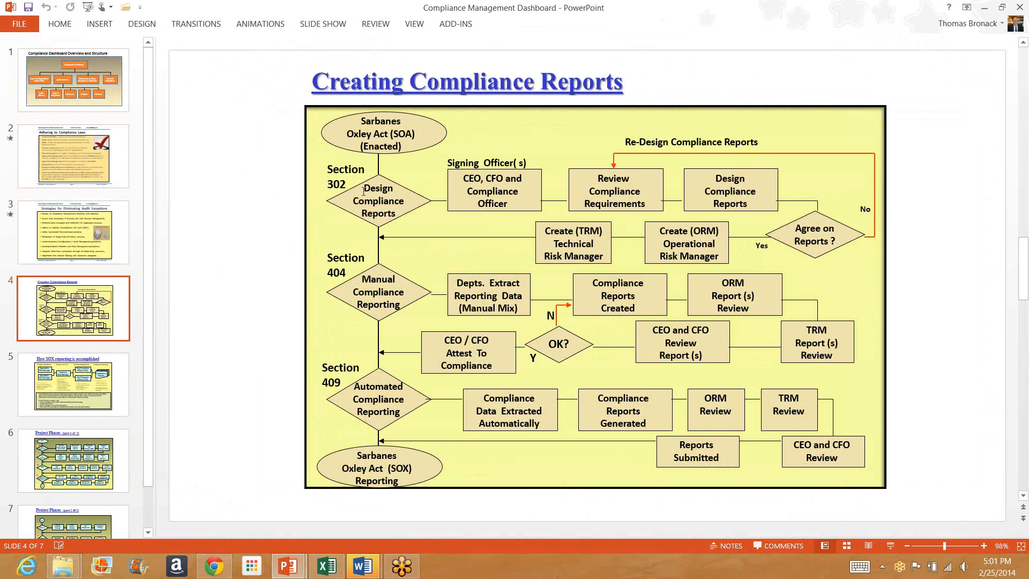
mouse_move(66, 392)
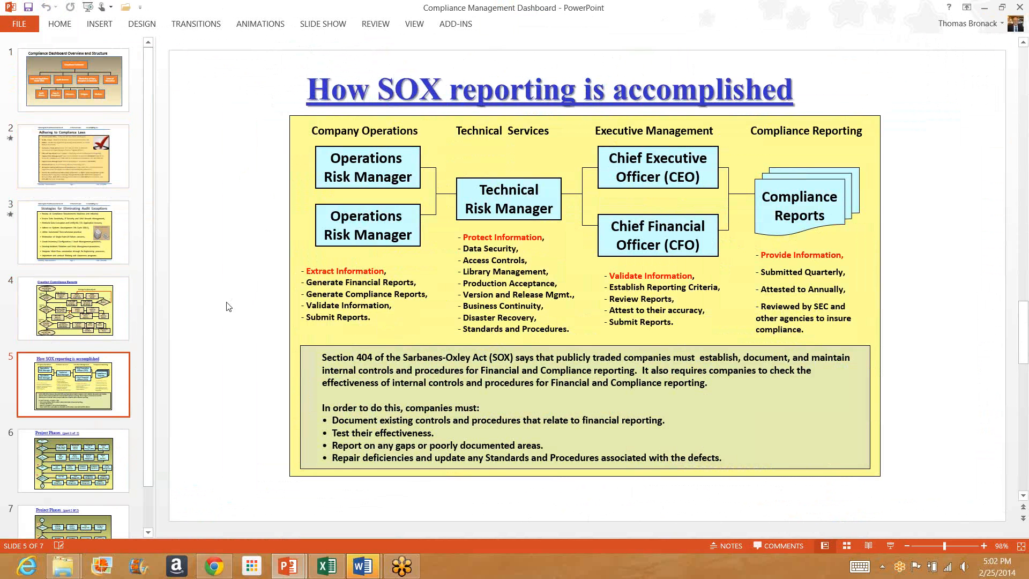
mouse_move(330, 147)
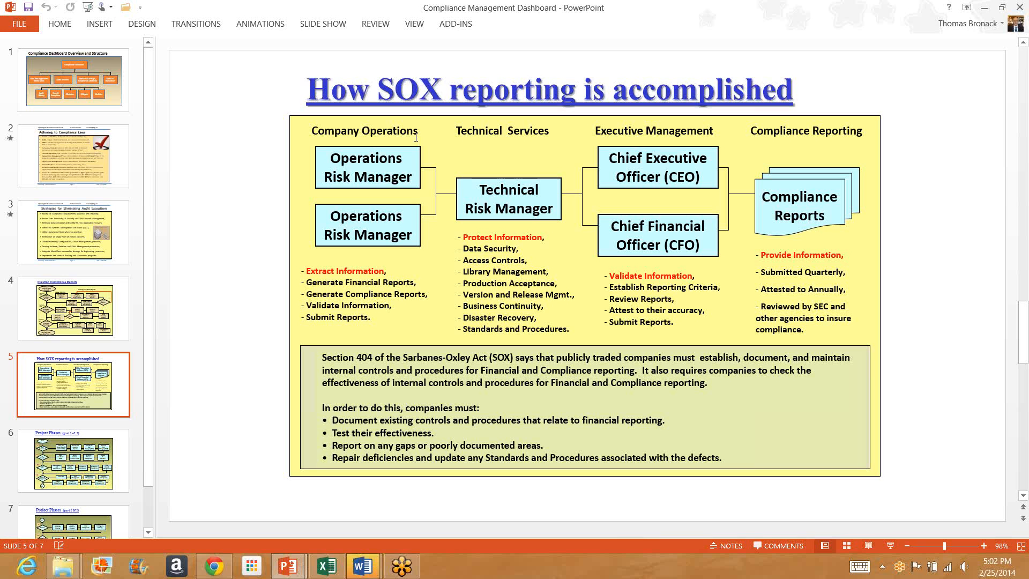
mouse_move(531, 154)
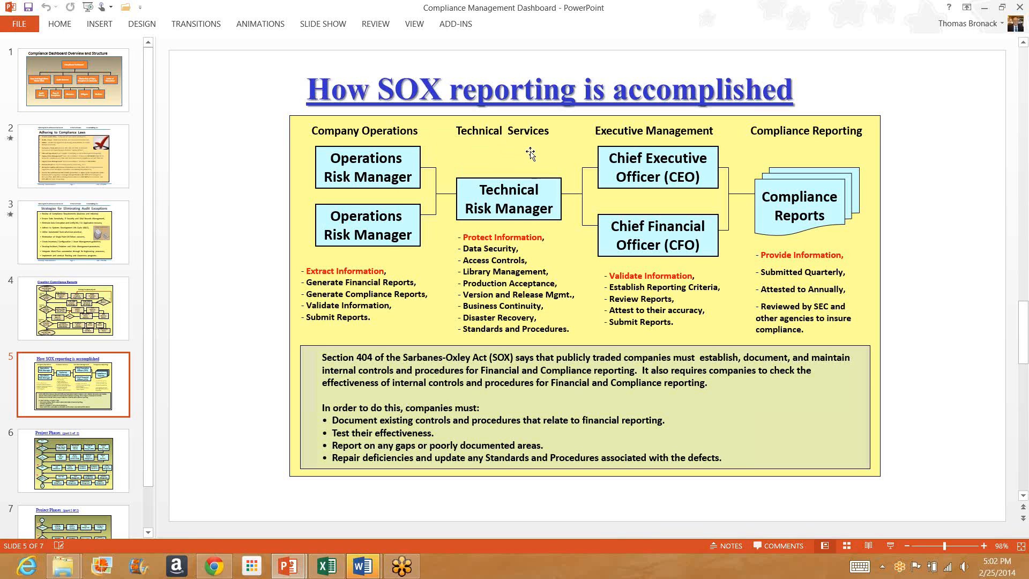
mouse_move(799, 230)
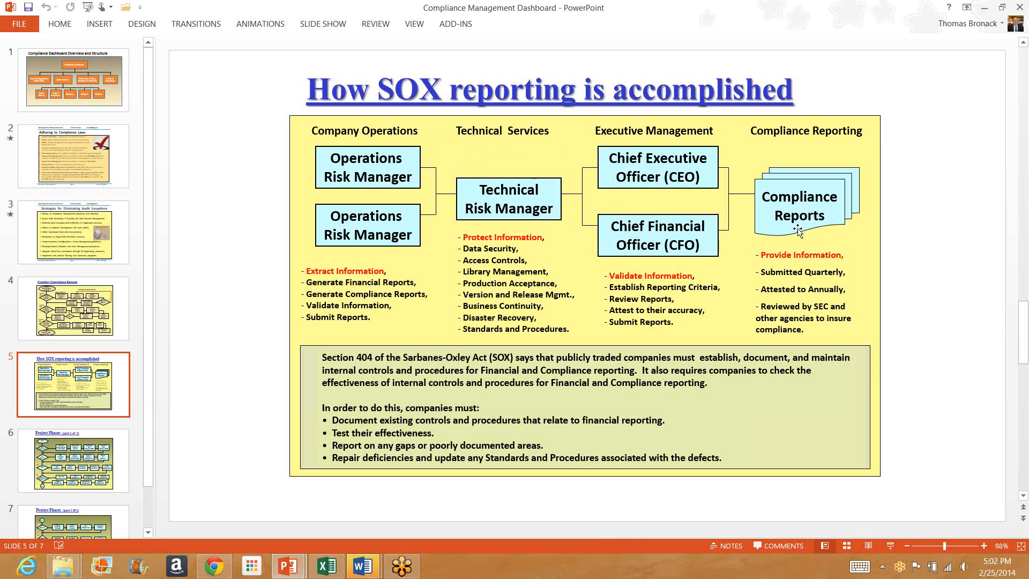
mouse_move(769, 300)
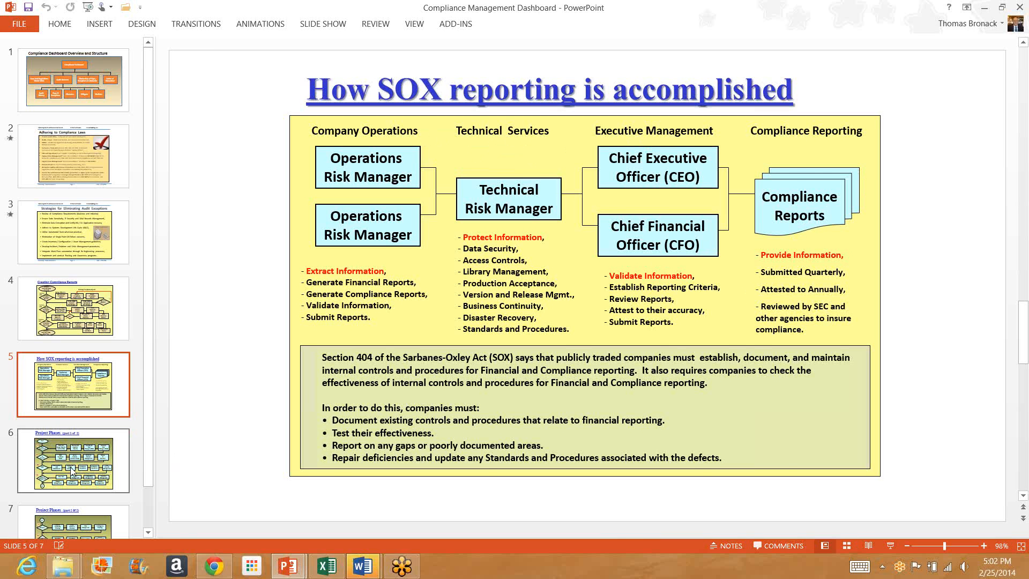
left_click(73, 459)
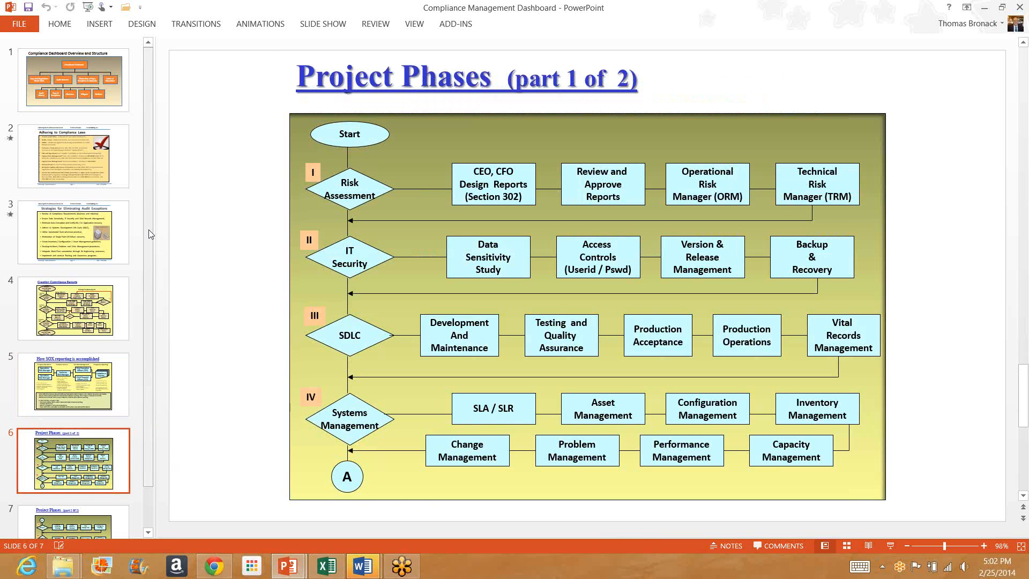
scroll("down", 3)
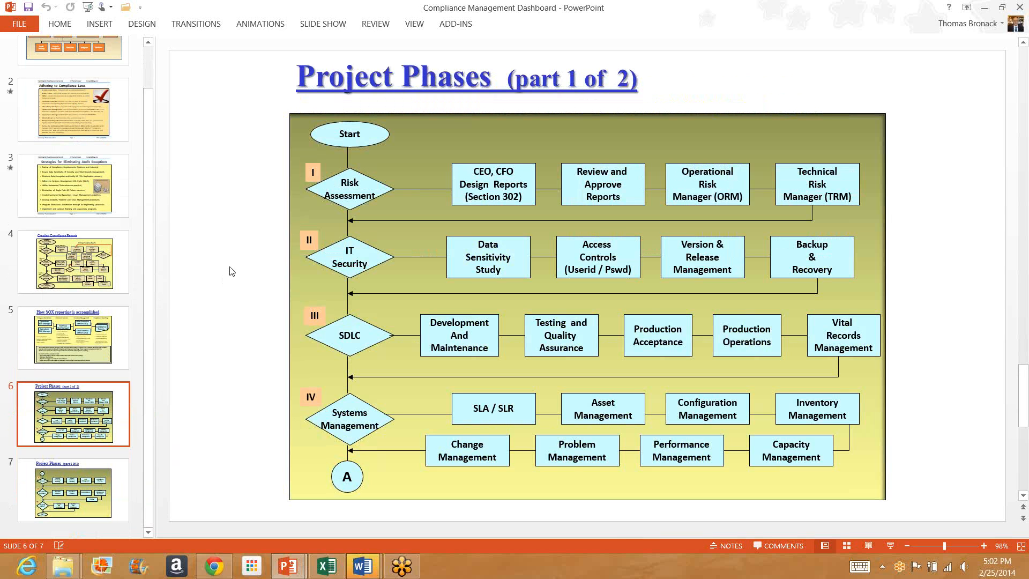
mouse_move(347, 161)
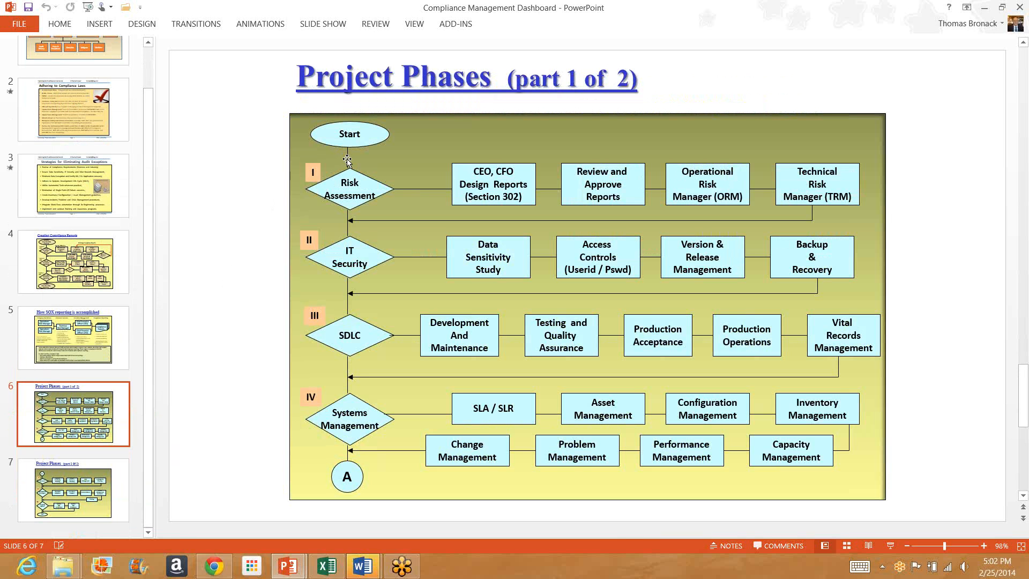
mouse_move(351, 406)
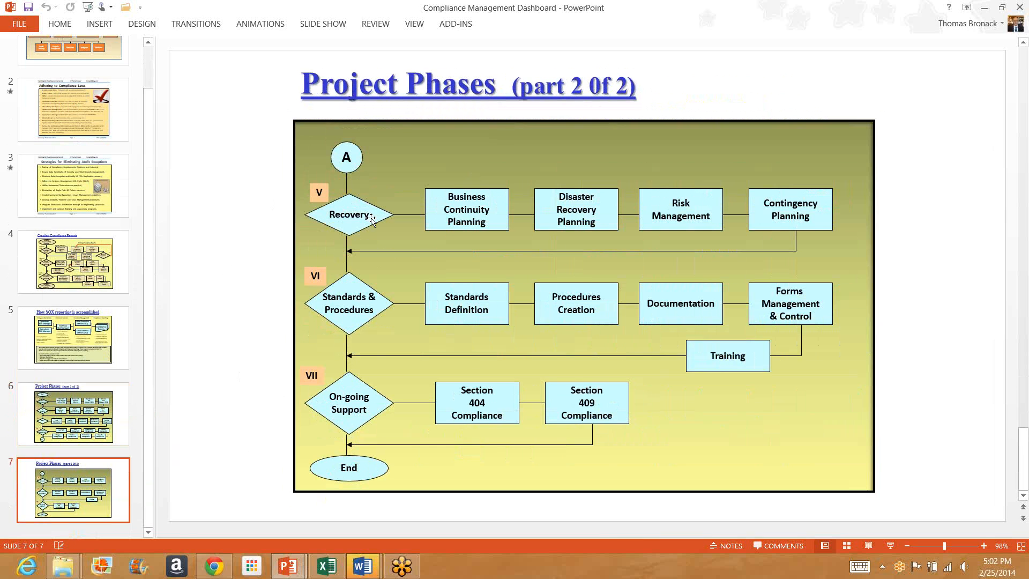
mouse_move(372, 417)
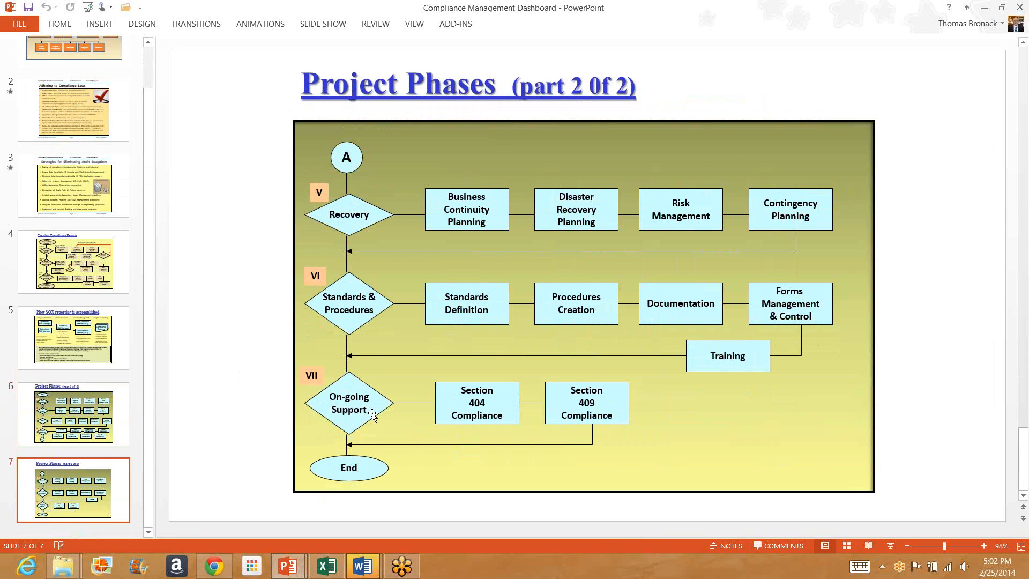
mouse_move(289, 366)
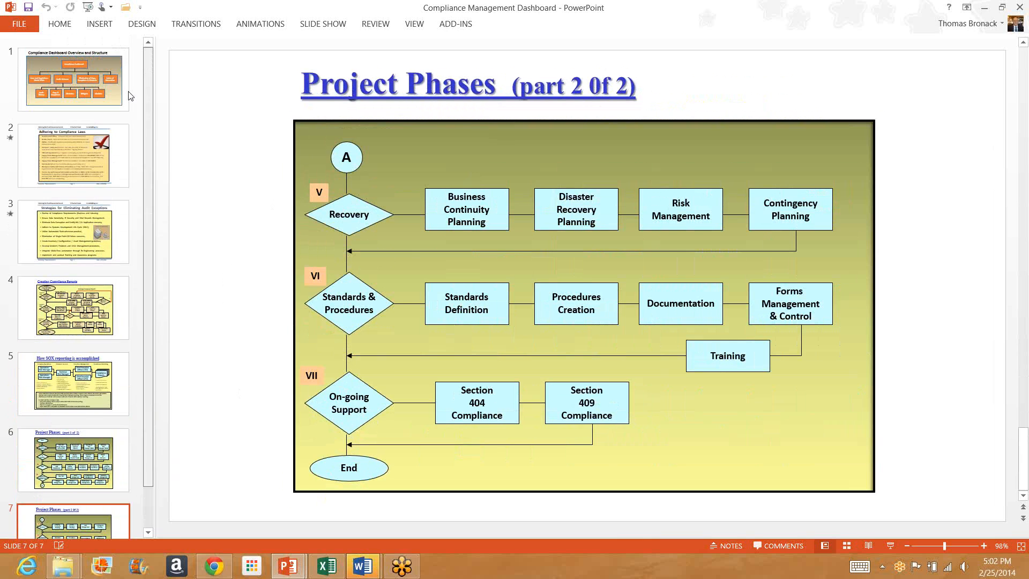
left_click(19, 23)
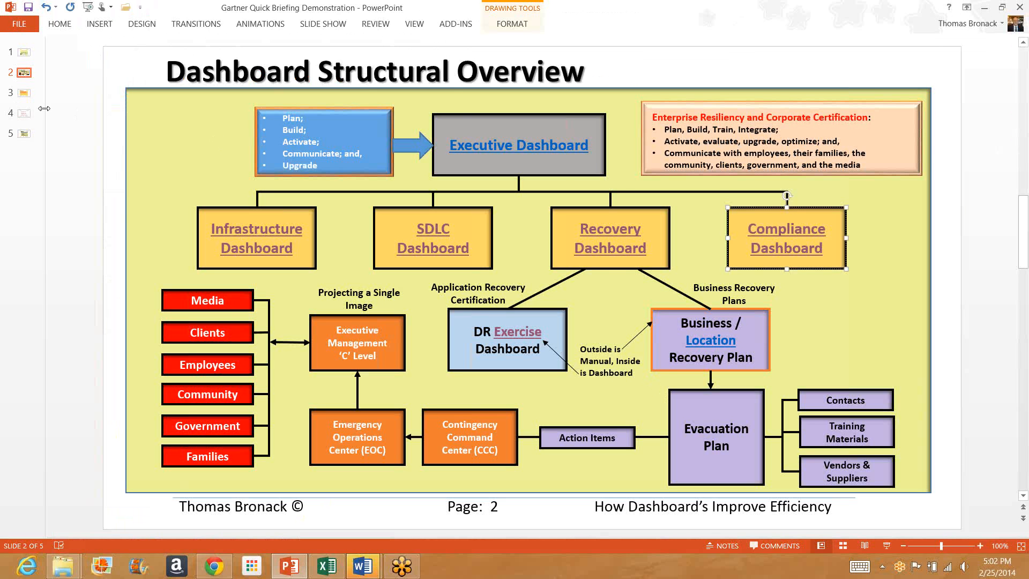
- Advance from slide 3, Why Use Dashboards, to slide 4, Questions and Answers
left_click(29, 95)
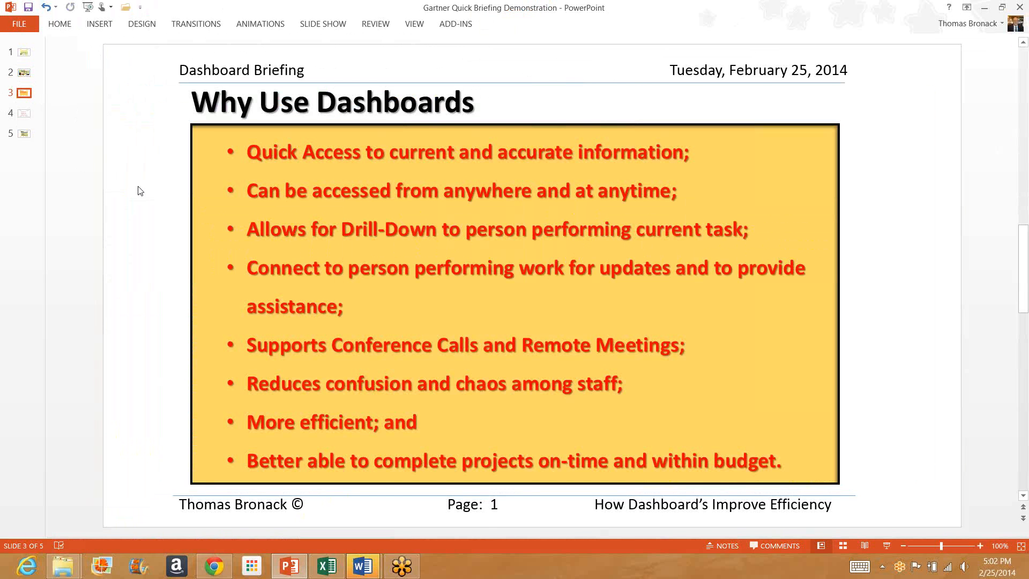
mouse_move(634, 170)
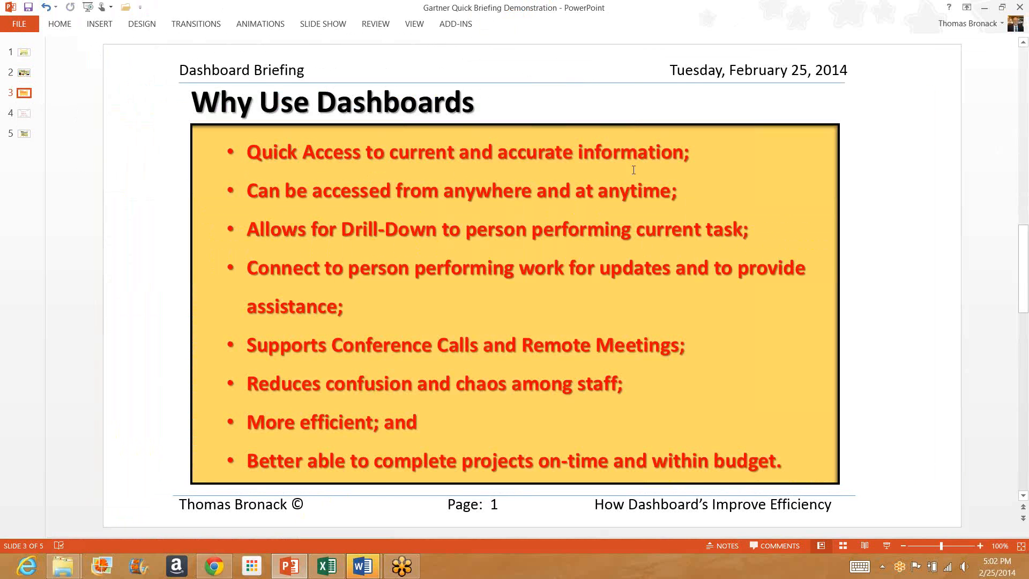
mouse_move(687, 182)
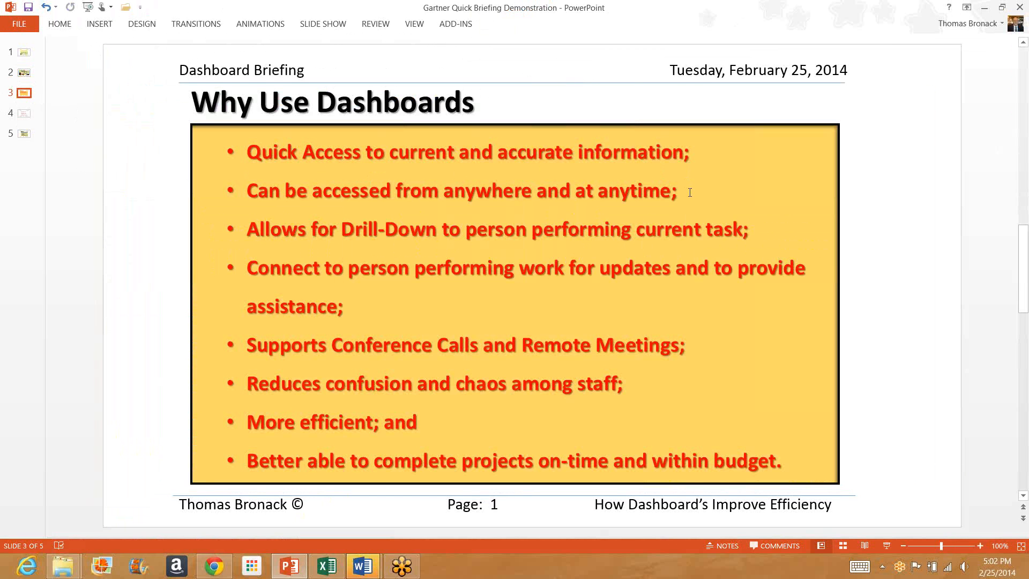
mouse_move(391, 236)
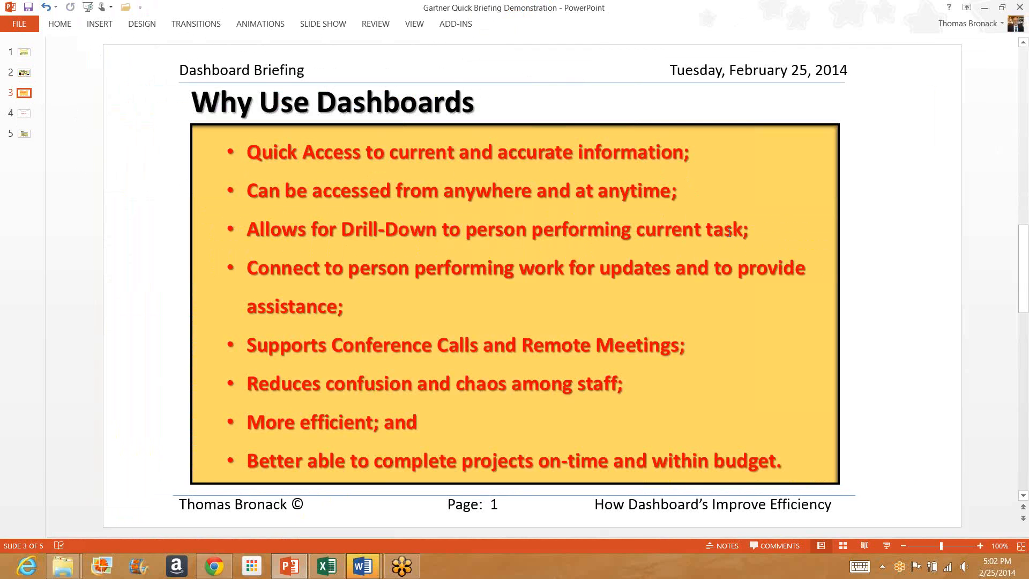
mouse_move(427, 288)
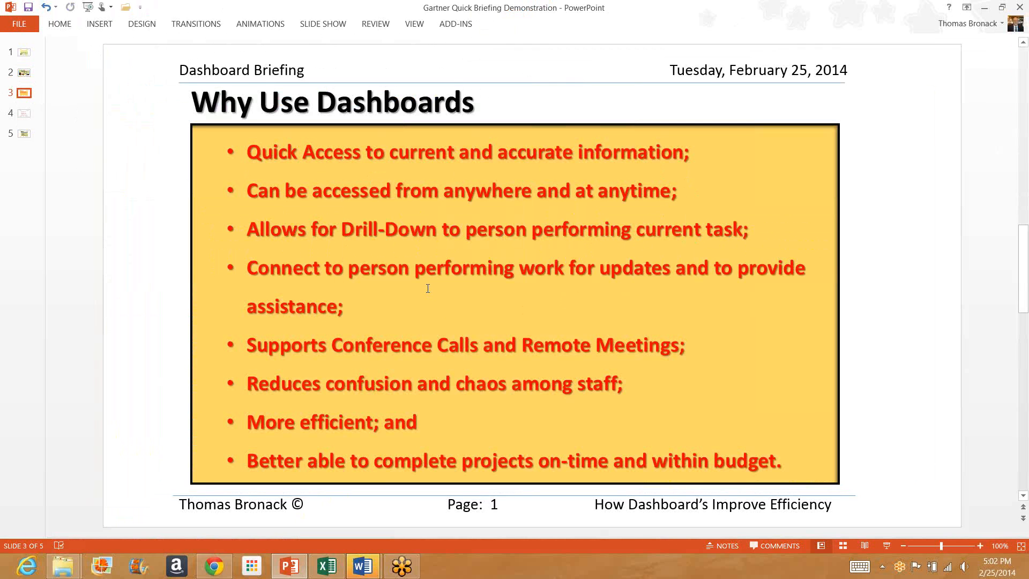
mouse_move(617, 296)
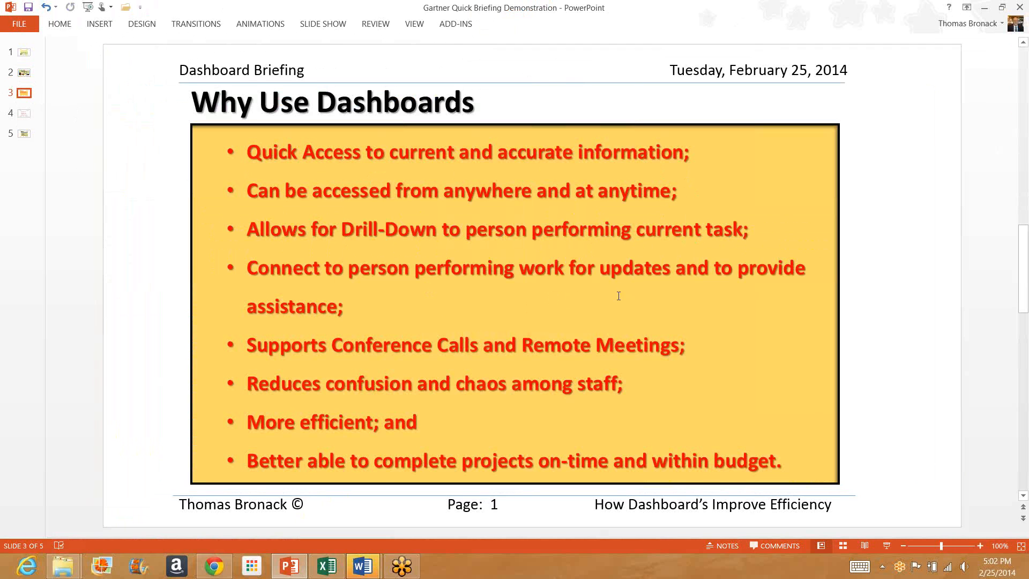
mouse_move(296, 351)
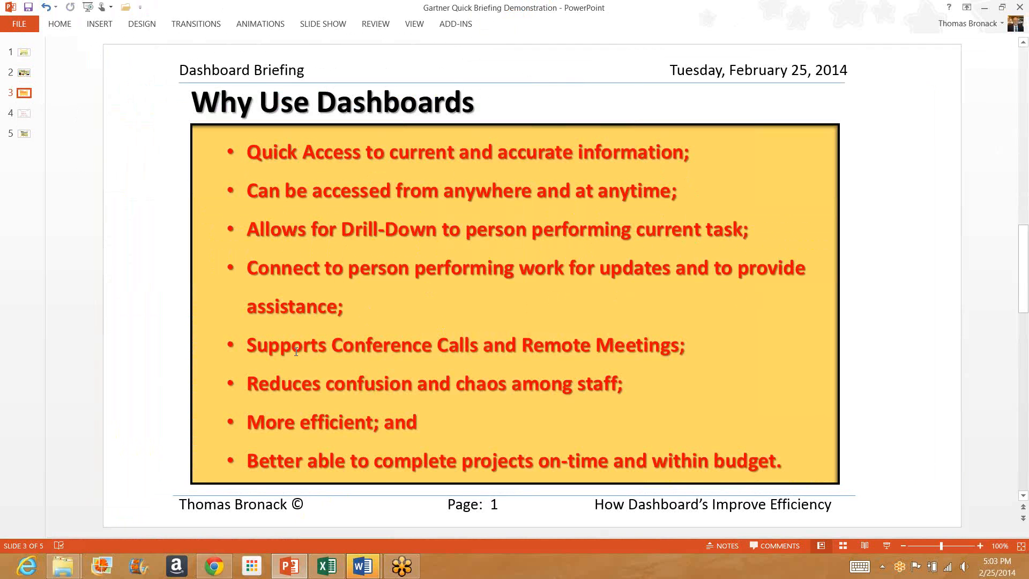
mouse_move(691, 355)
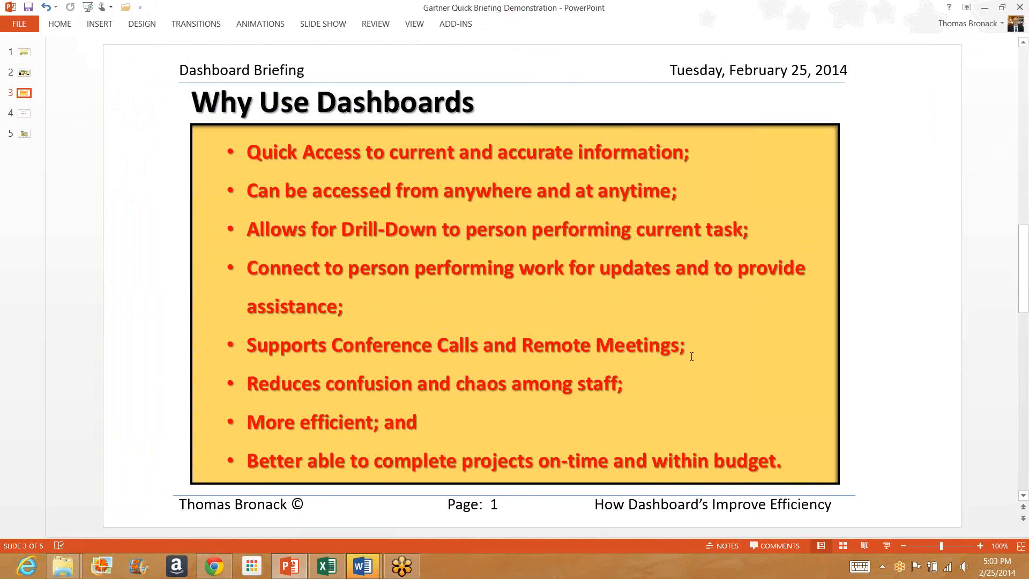
mouse_move(691, 347)
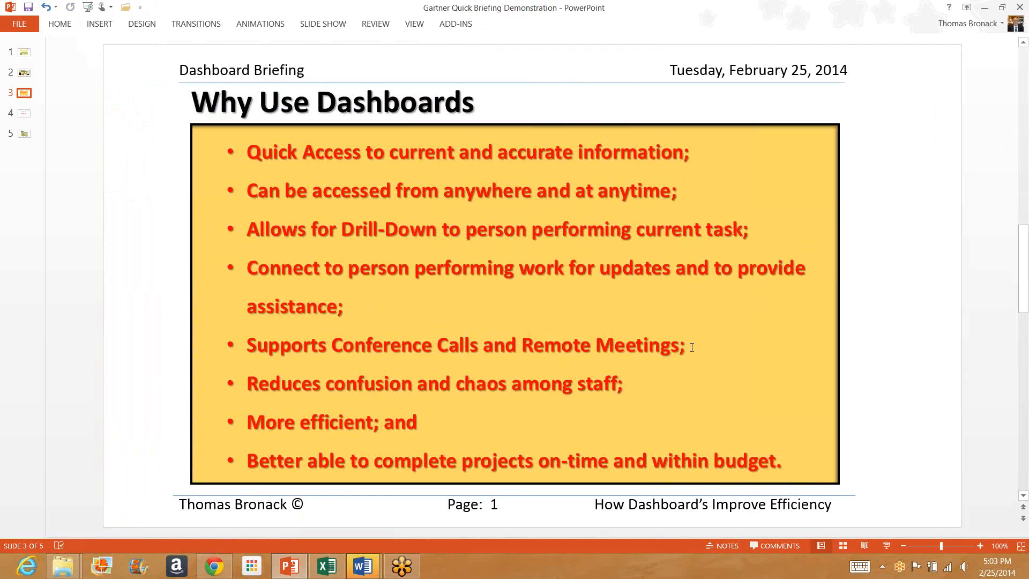
mouse_move(626, 386)
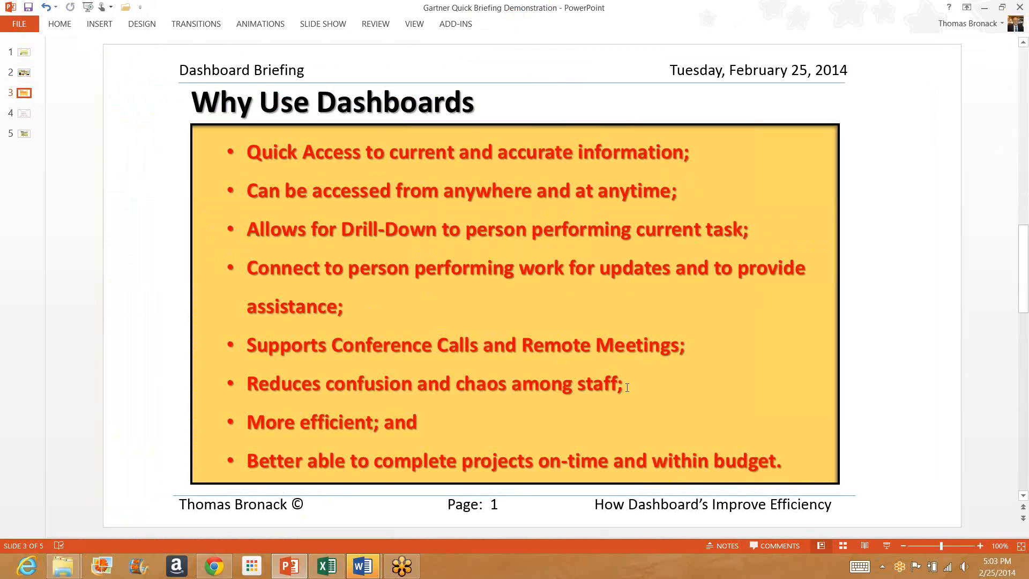
mouse_move(417, 425)
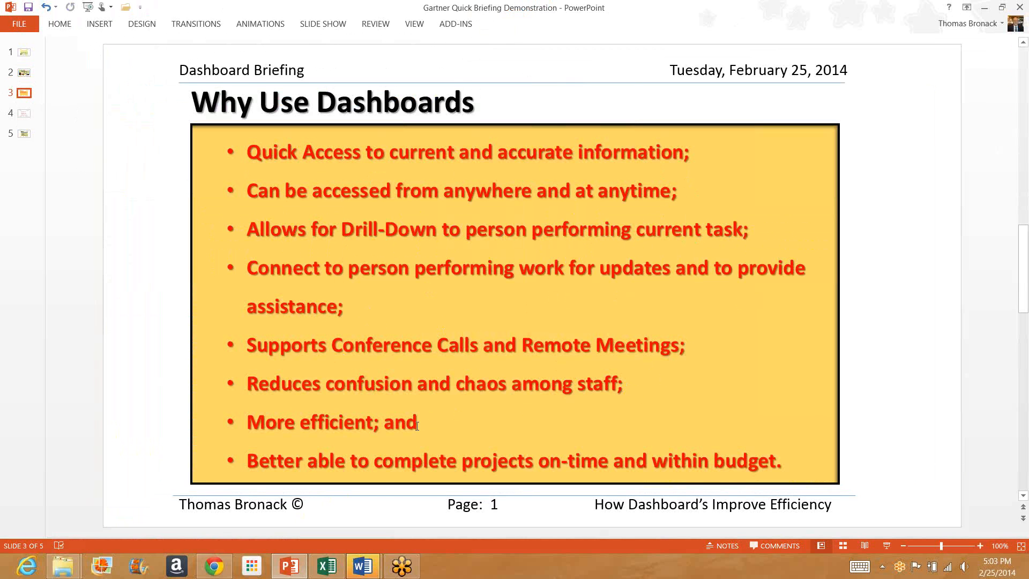
mouse_move(424, 420)
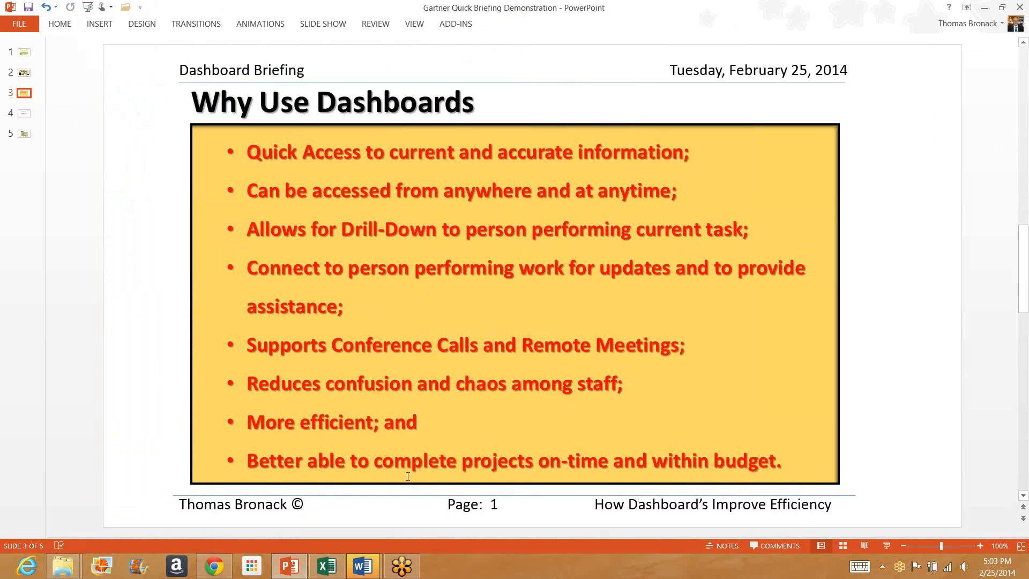
mouse_move(501, 473)
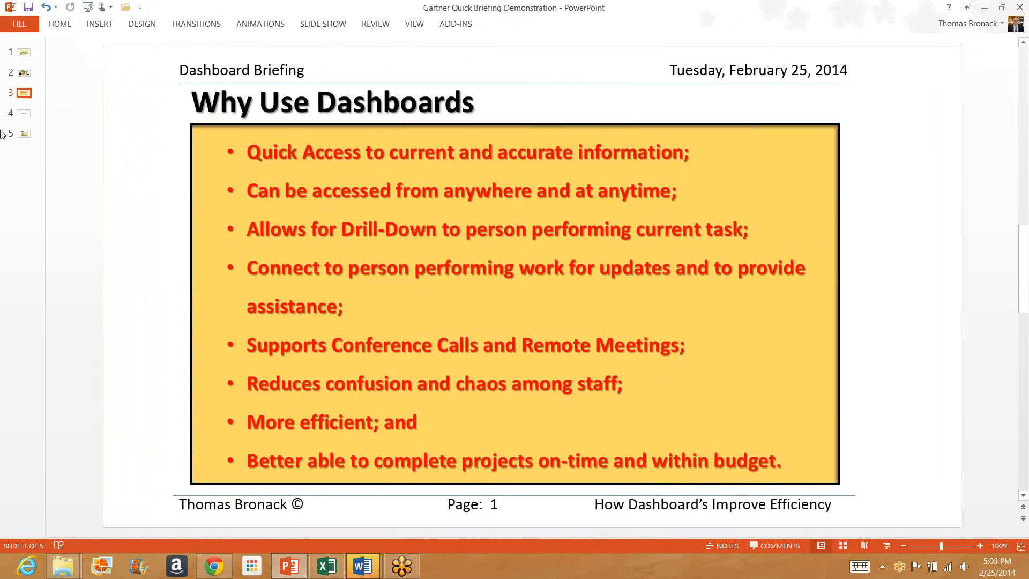
left_click(24, 113)
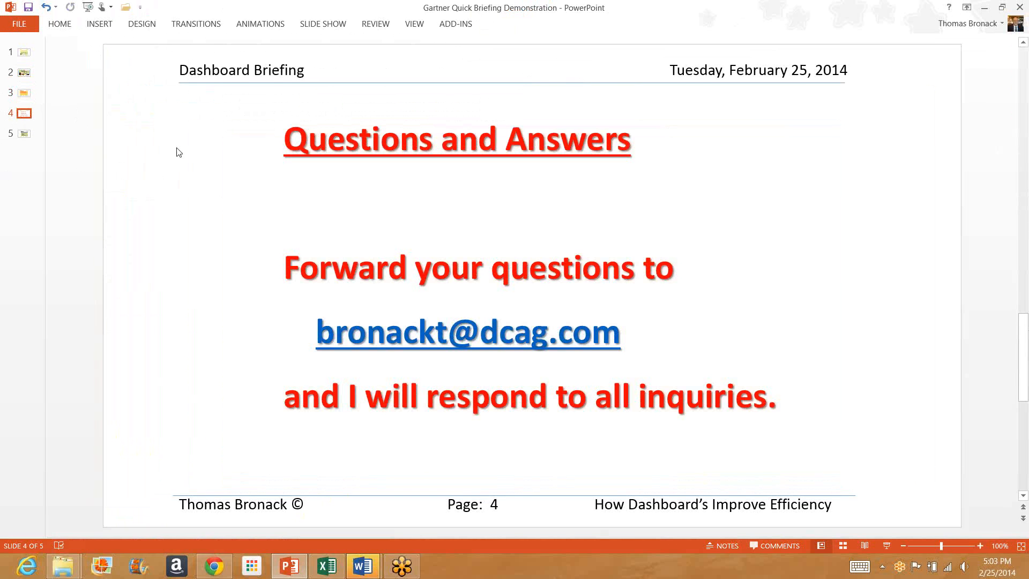
mouse_move(181, 148)
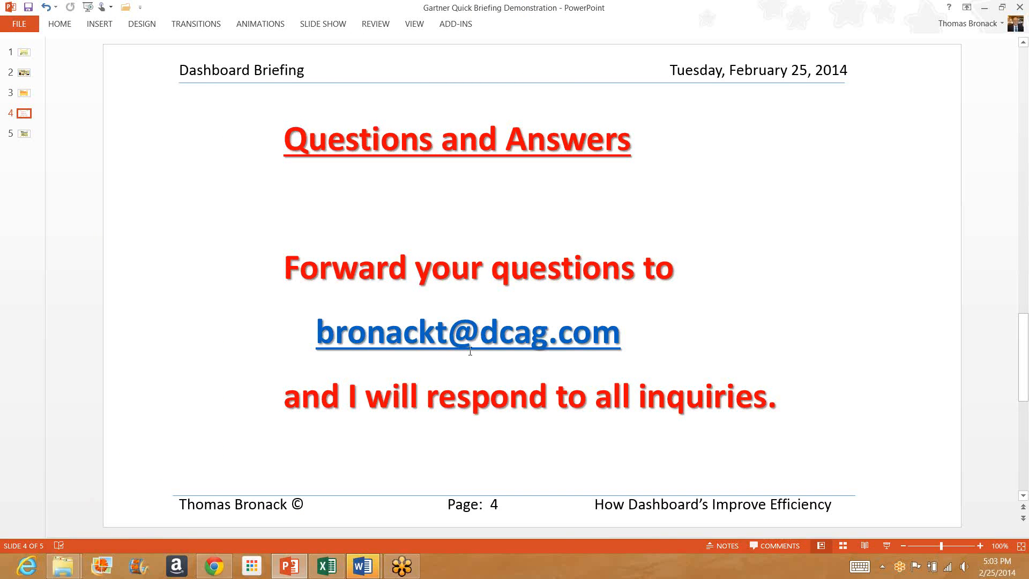
mouse_move(647, 342)
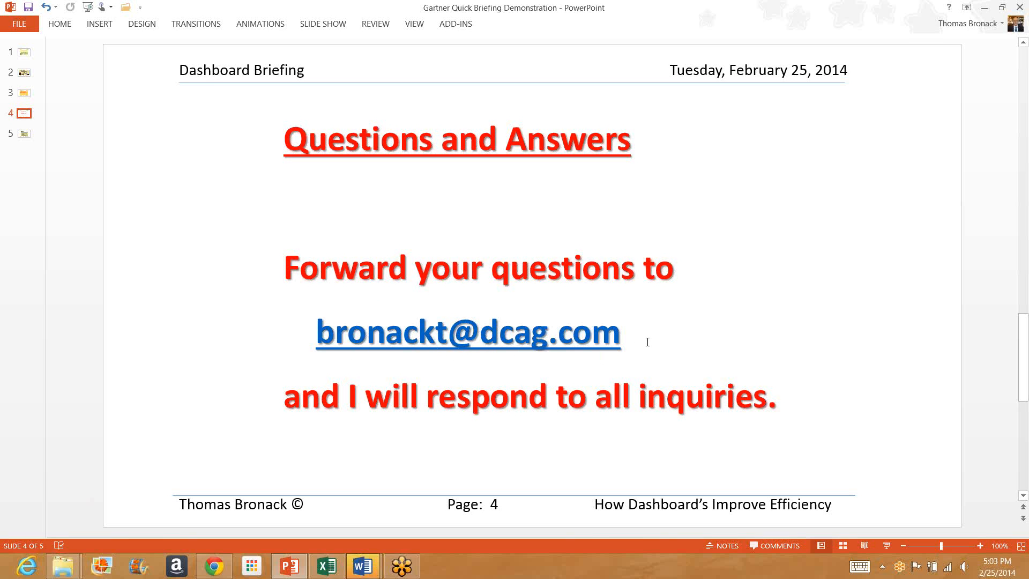
mouse_move(144, 199)
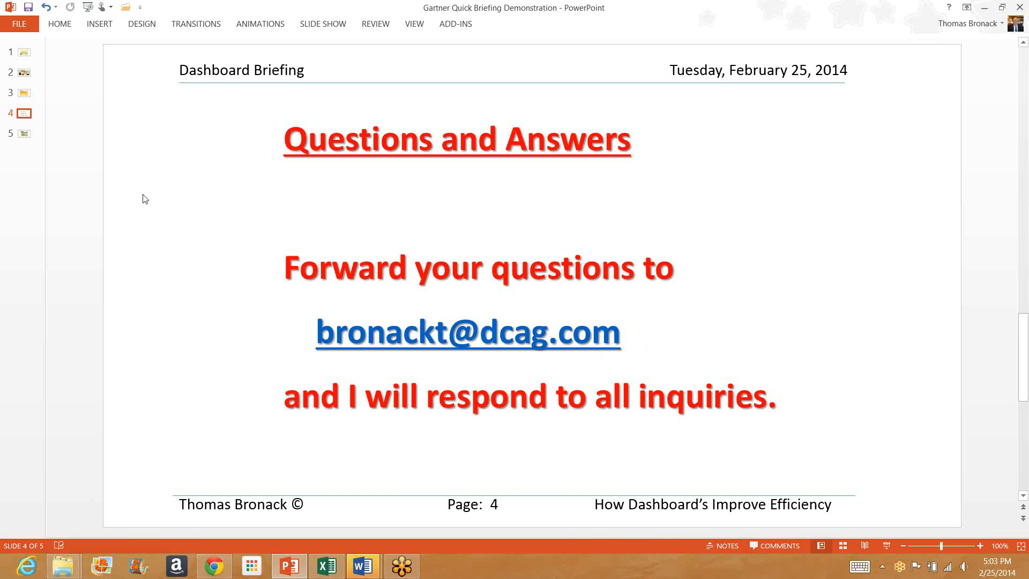
mouse_move(130, 191)
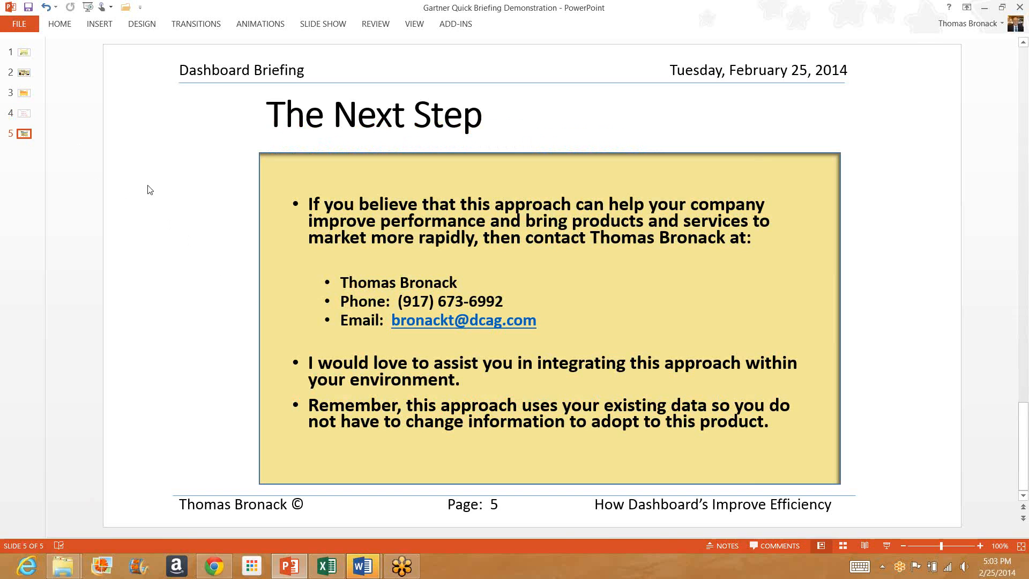
mouse_move(144, 188)
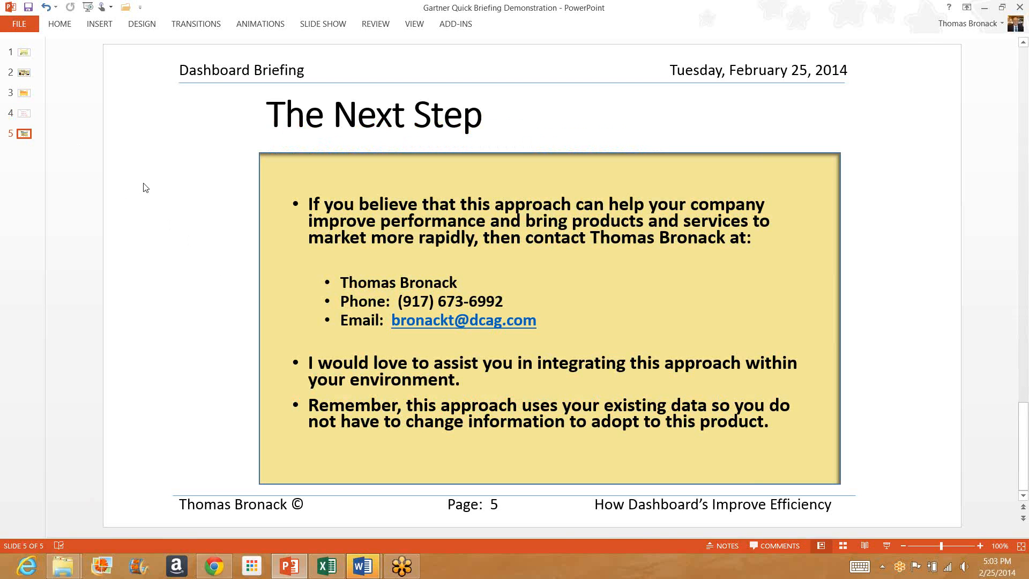
mouse_move(436, 330)
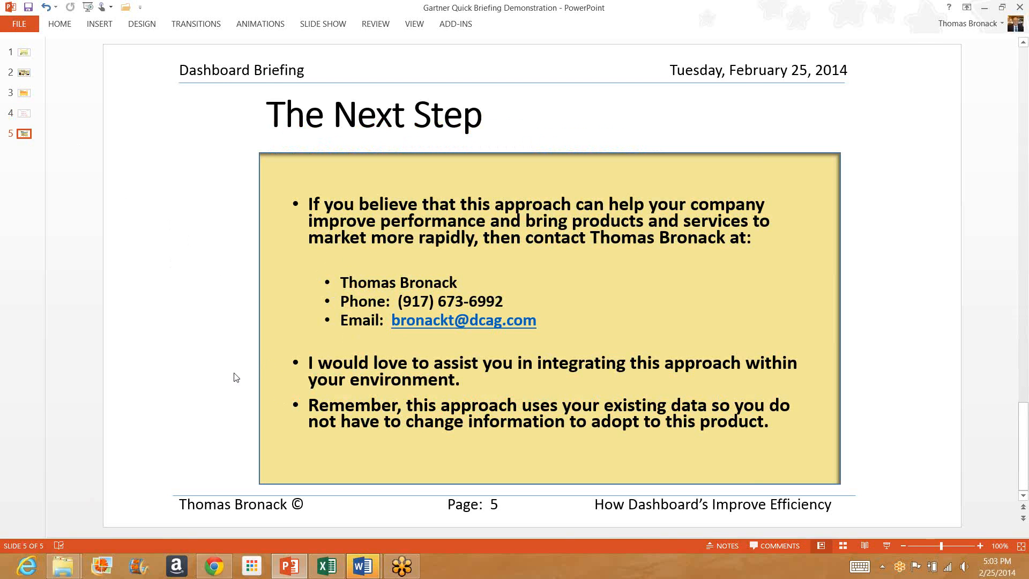
mouse_move(201, 360)
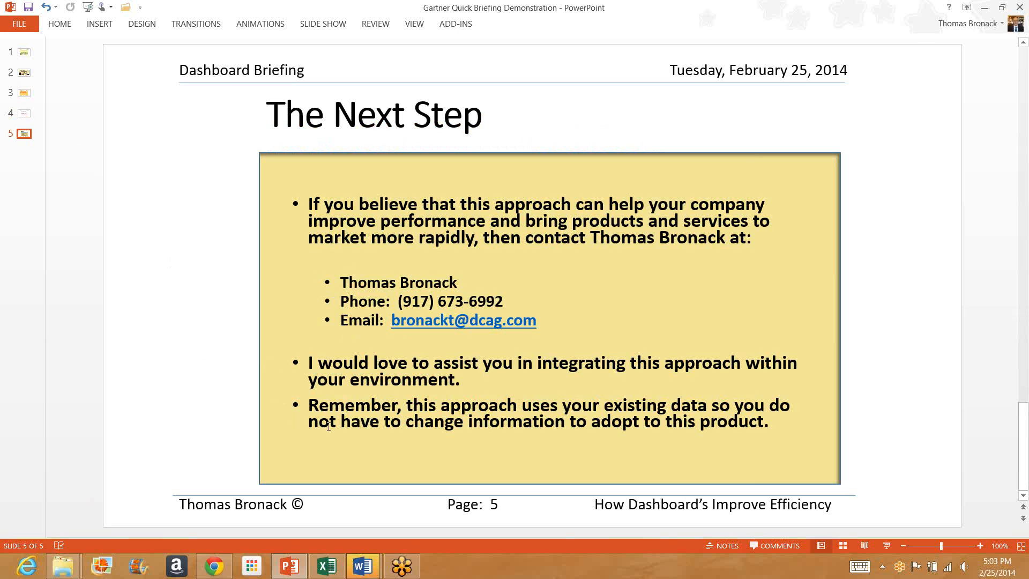
mouse_move(439, 450)
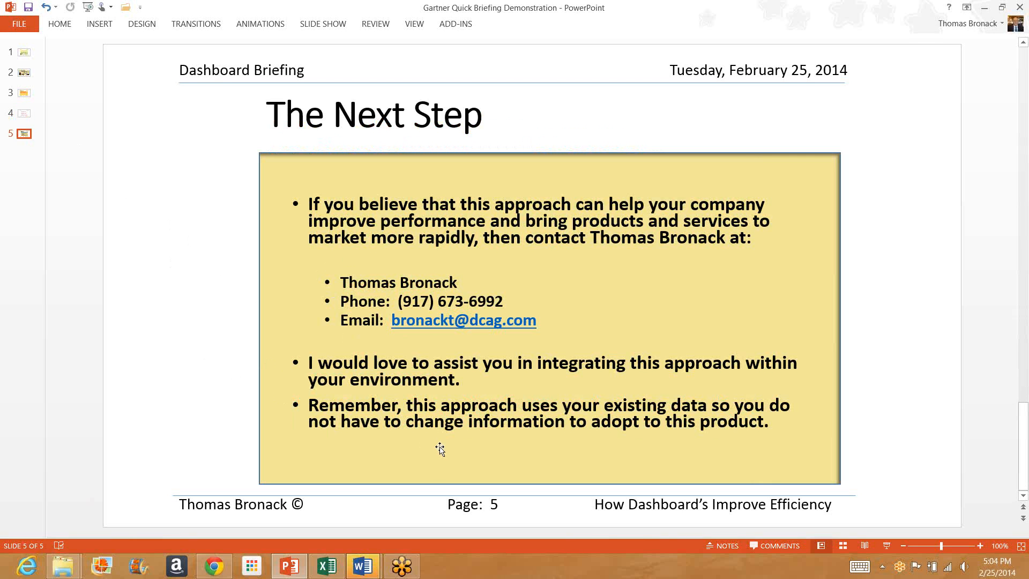
mouse_move(706, 439)
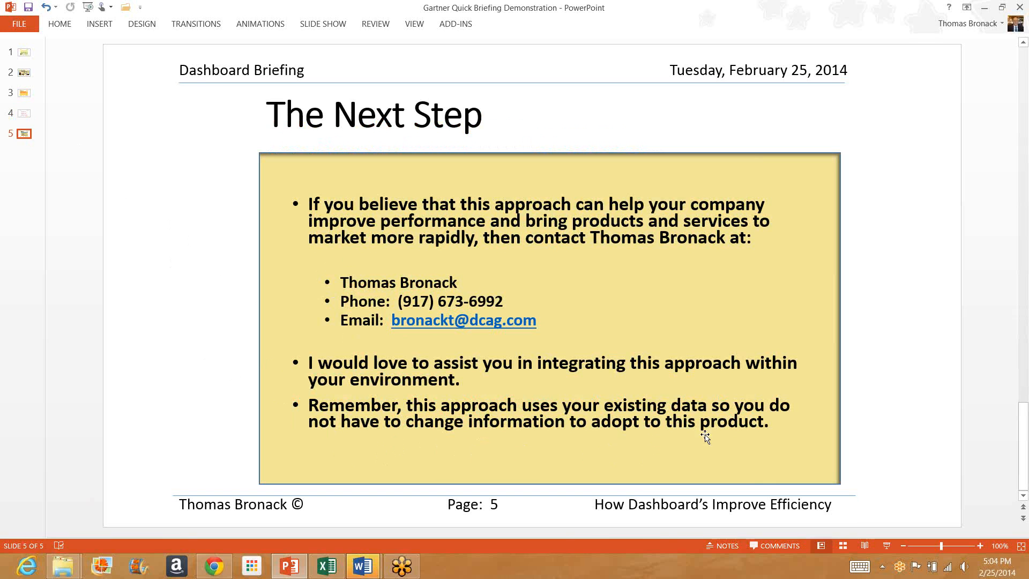
mouse_move(221, 238)
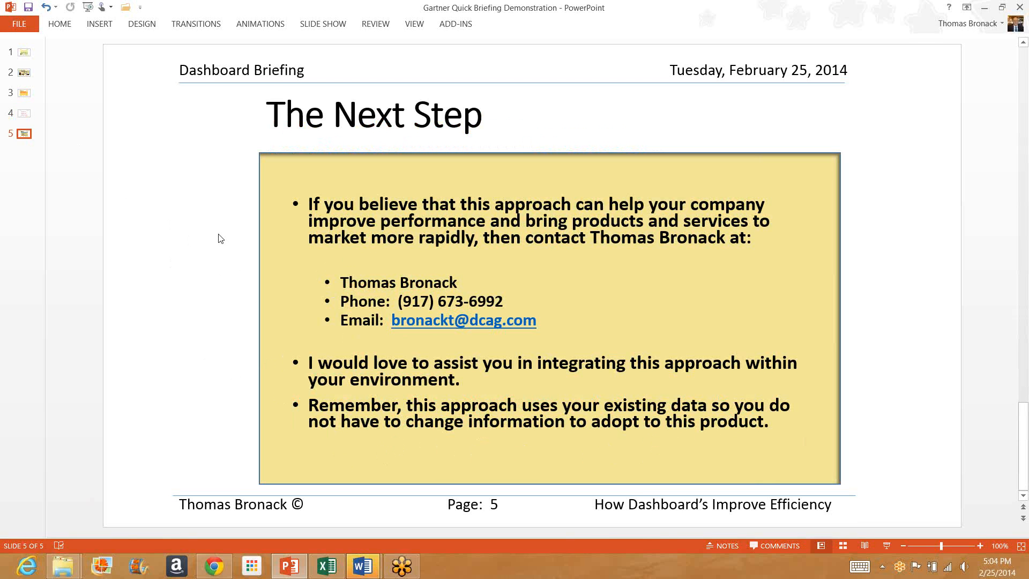
mouse_move(202, 217)
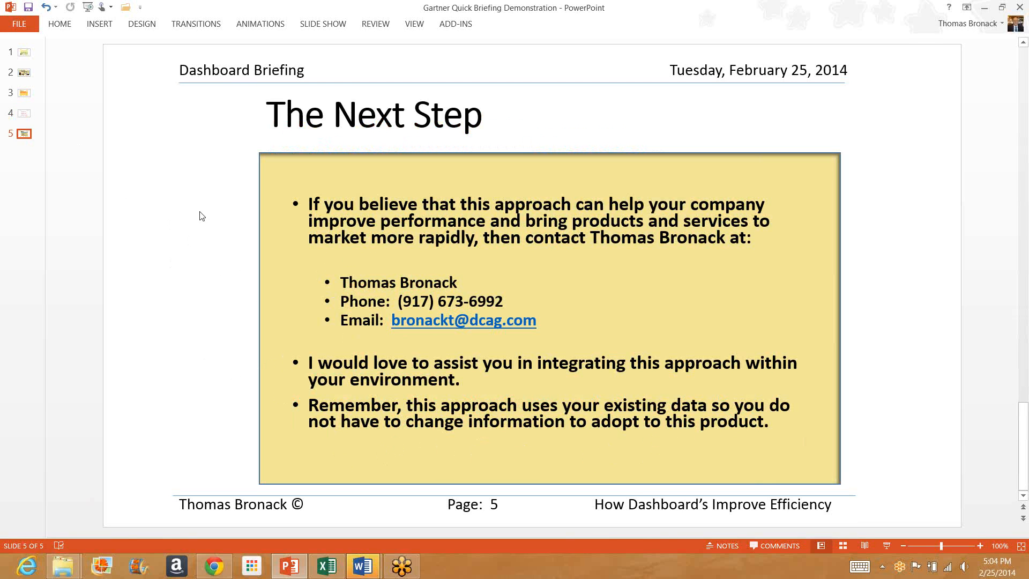
mouse_move(208, 205)
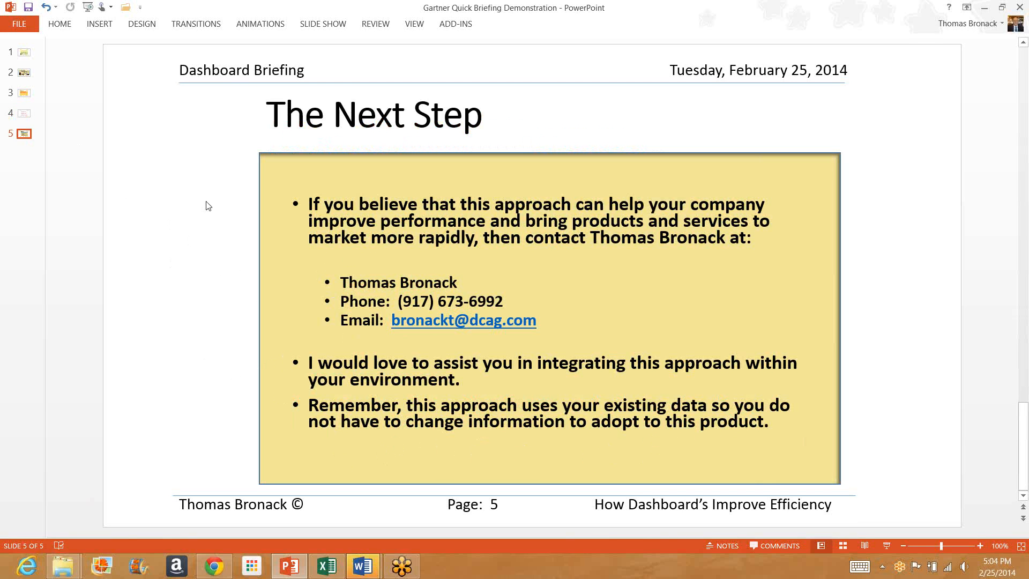
mouse_move(222, 220)
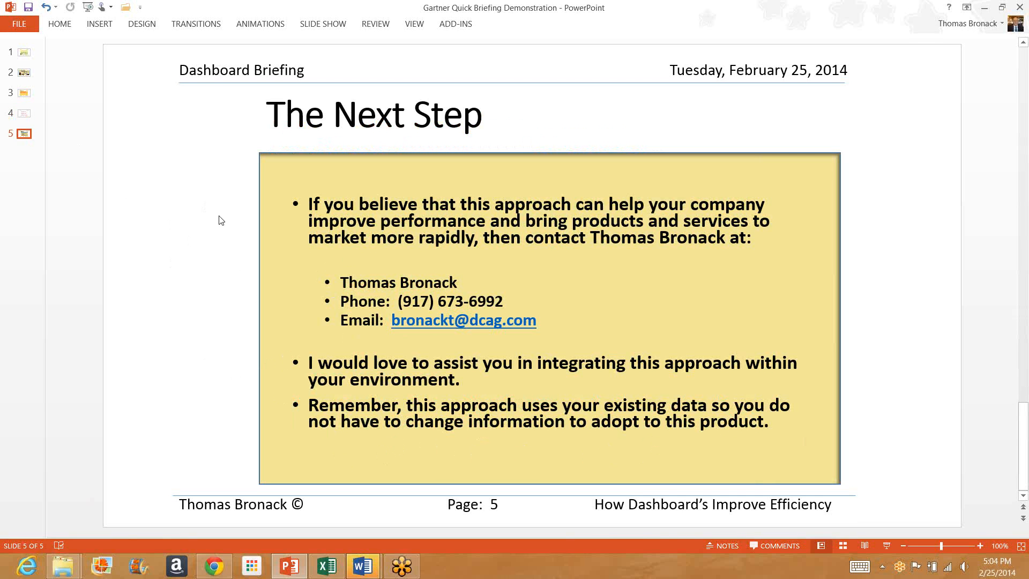
mouse_move(224, 226)
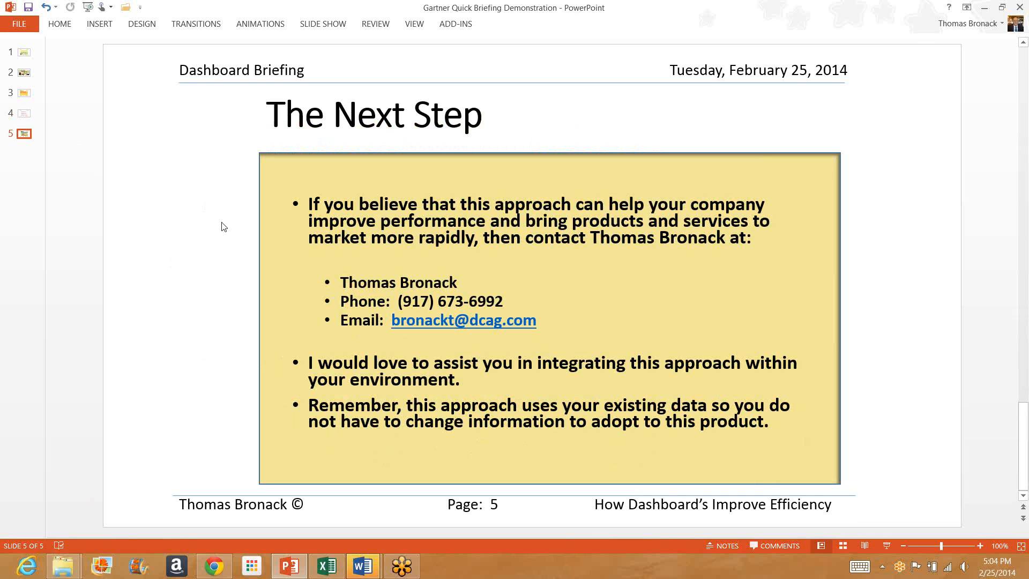
mouse_move(223, 225)
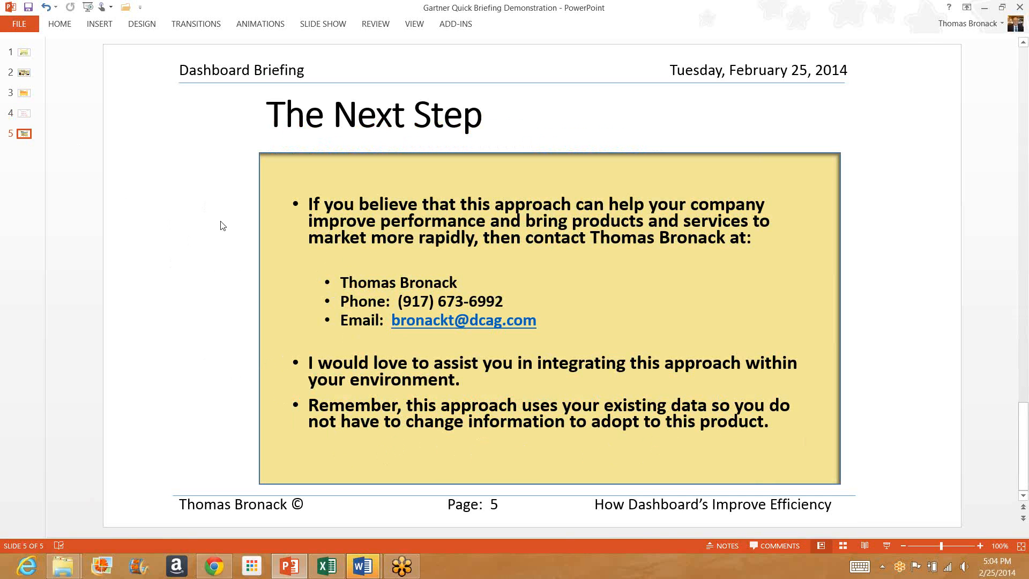
mouse_move(222, 216)
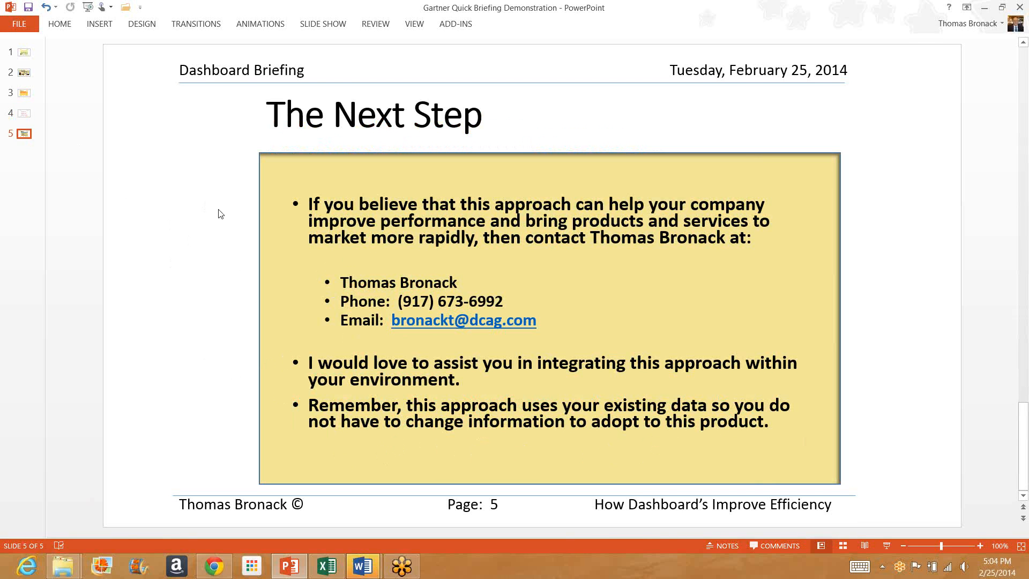
mouse_move(718, 143)
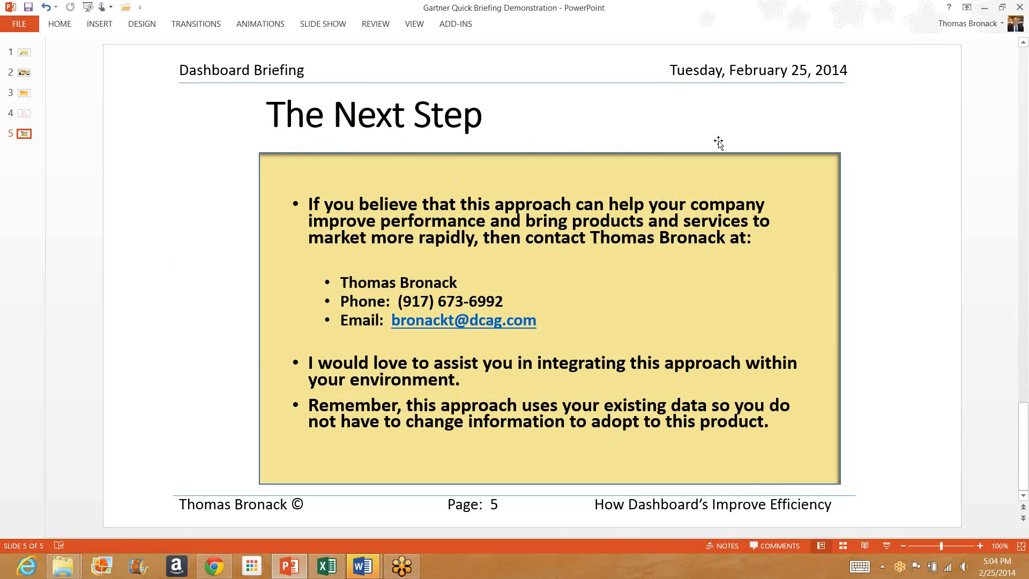
mouse_move(880, 119)
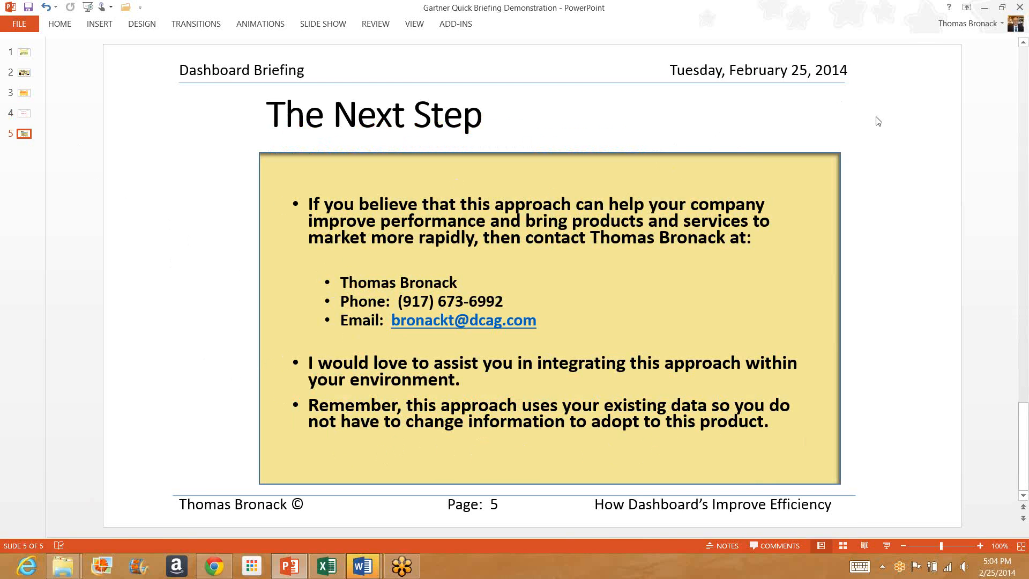
mouse_move(874, 129)
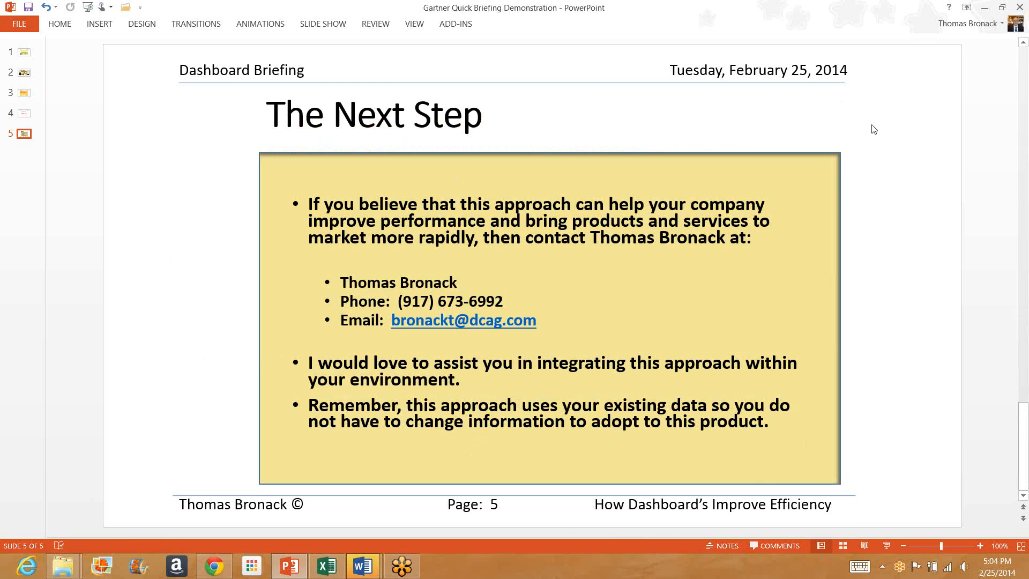
mouse_move(1022, 29)
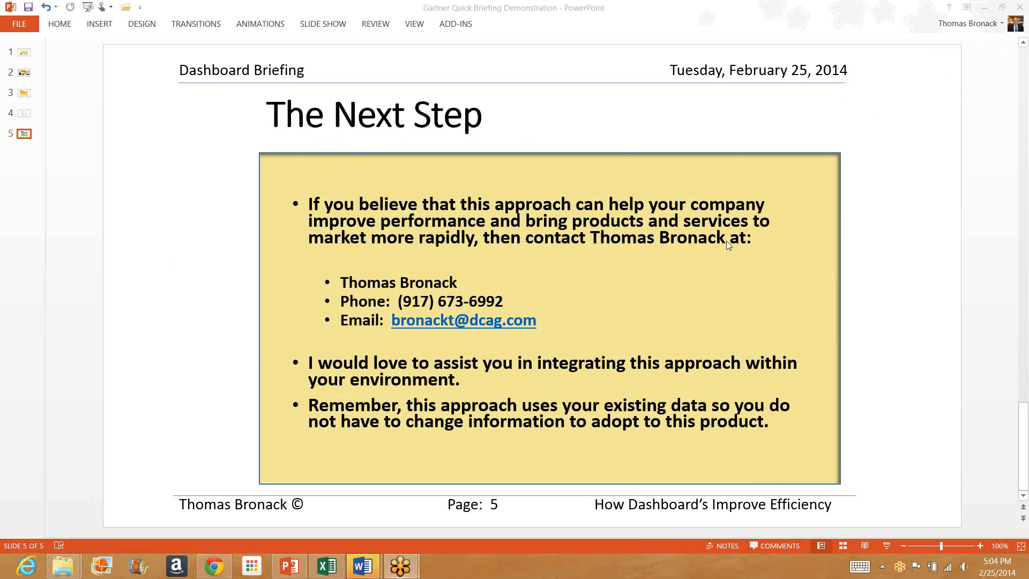
mouse_move(566, 315)
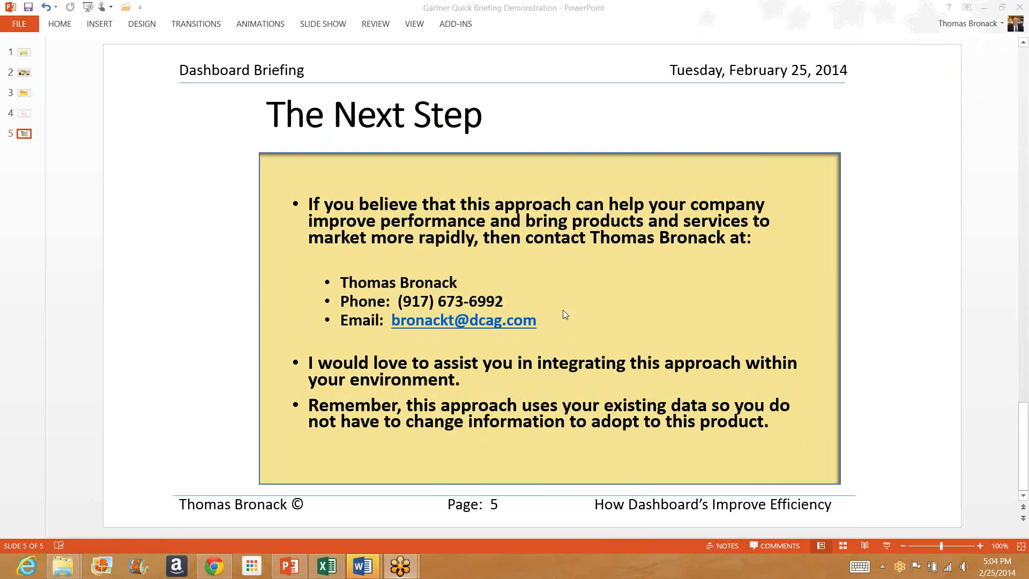